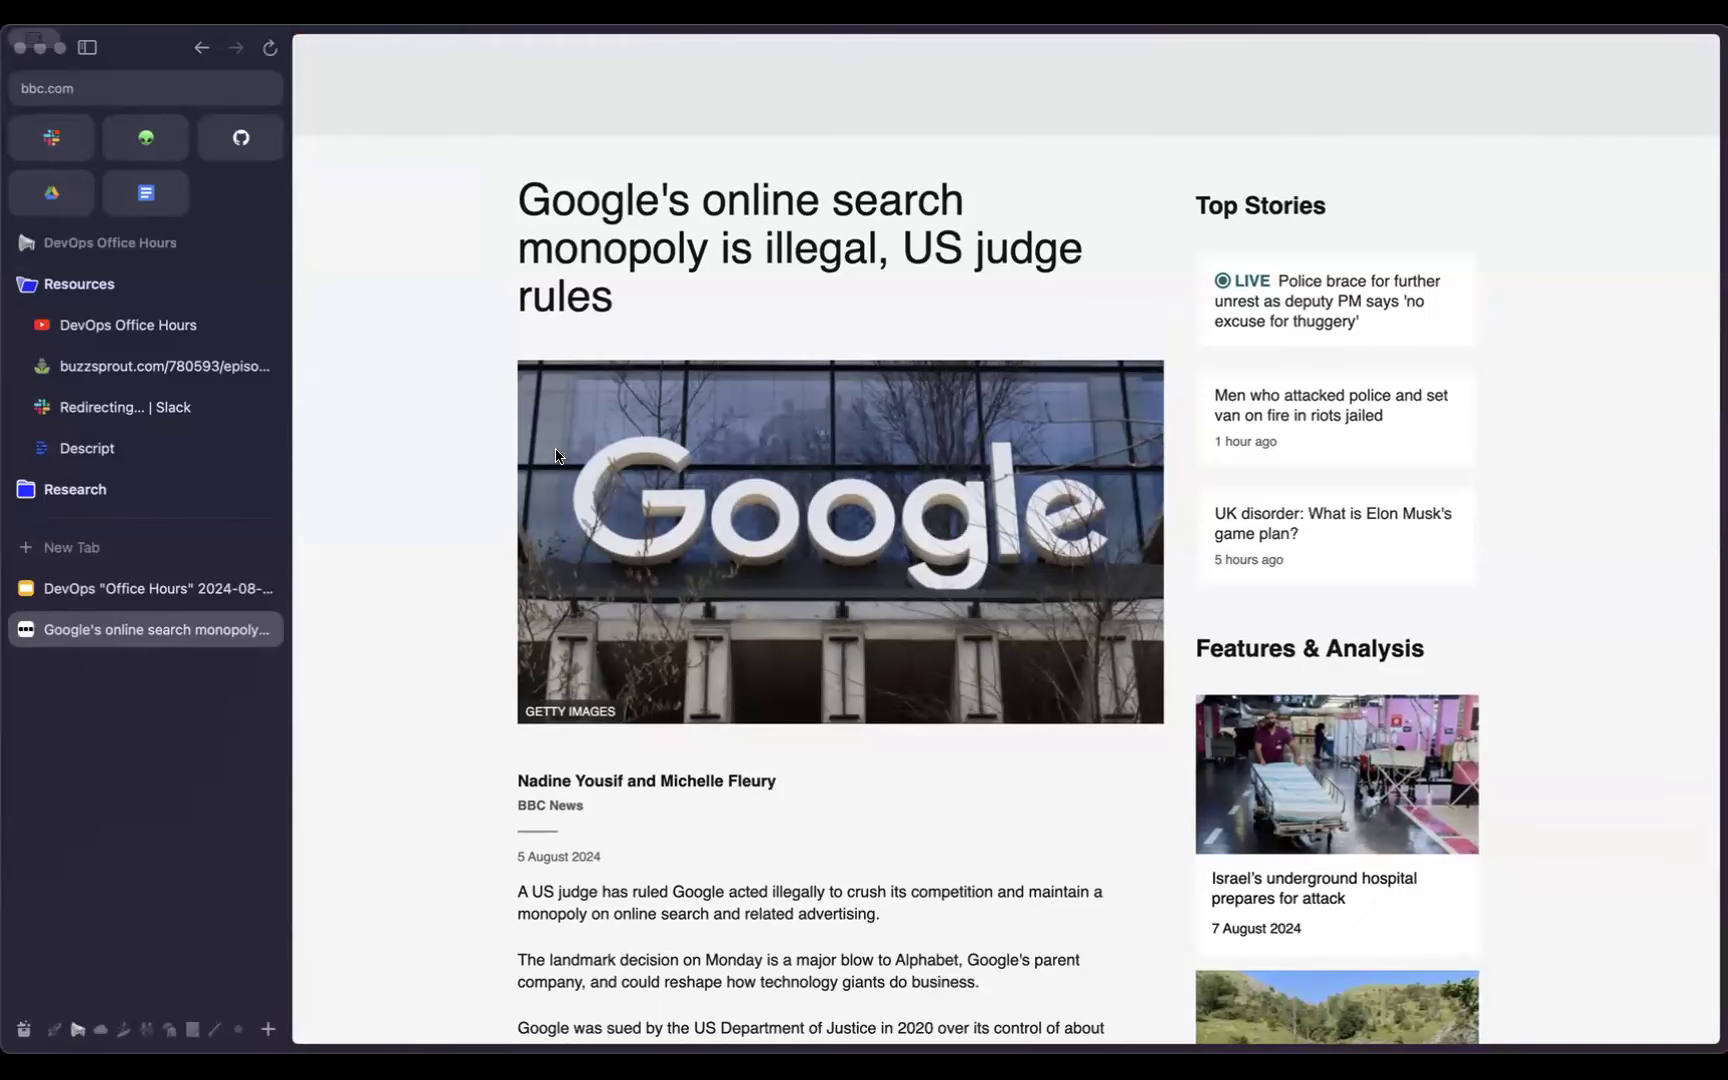
mouse_move(676, 46)
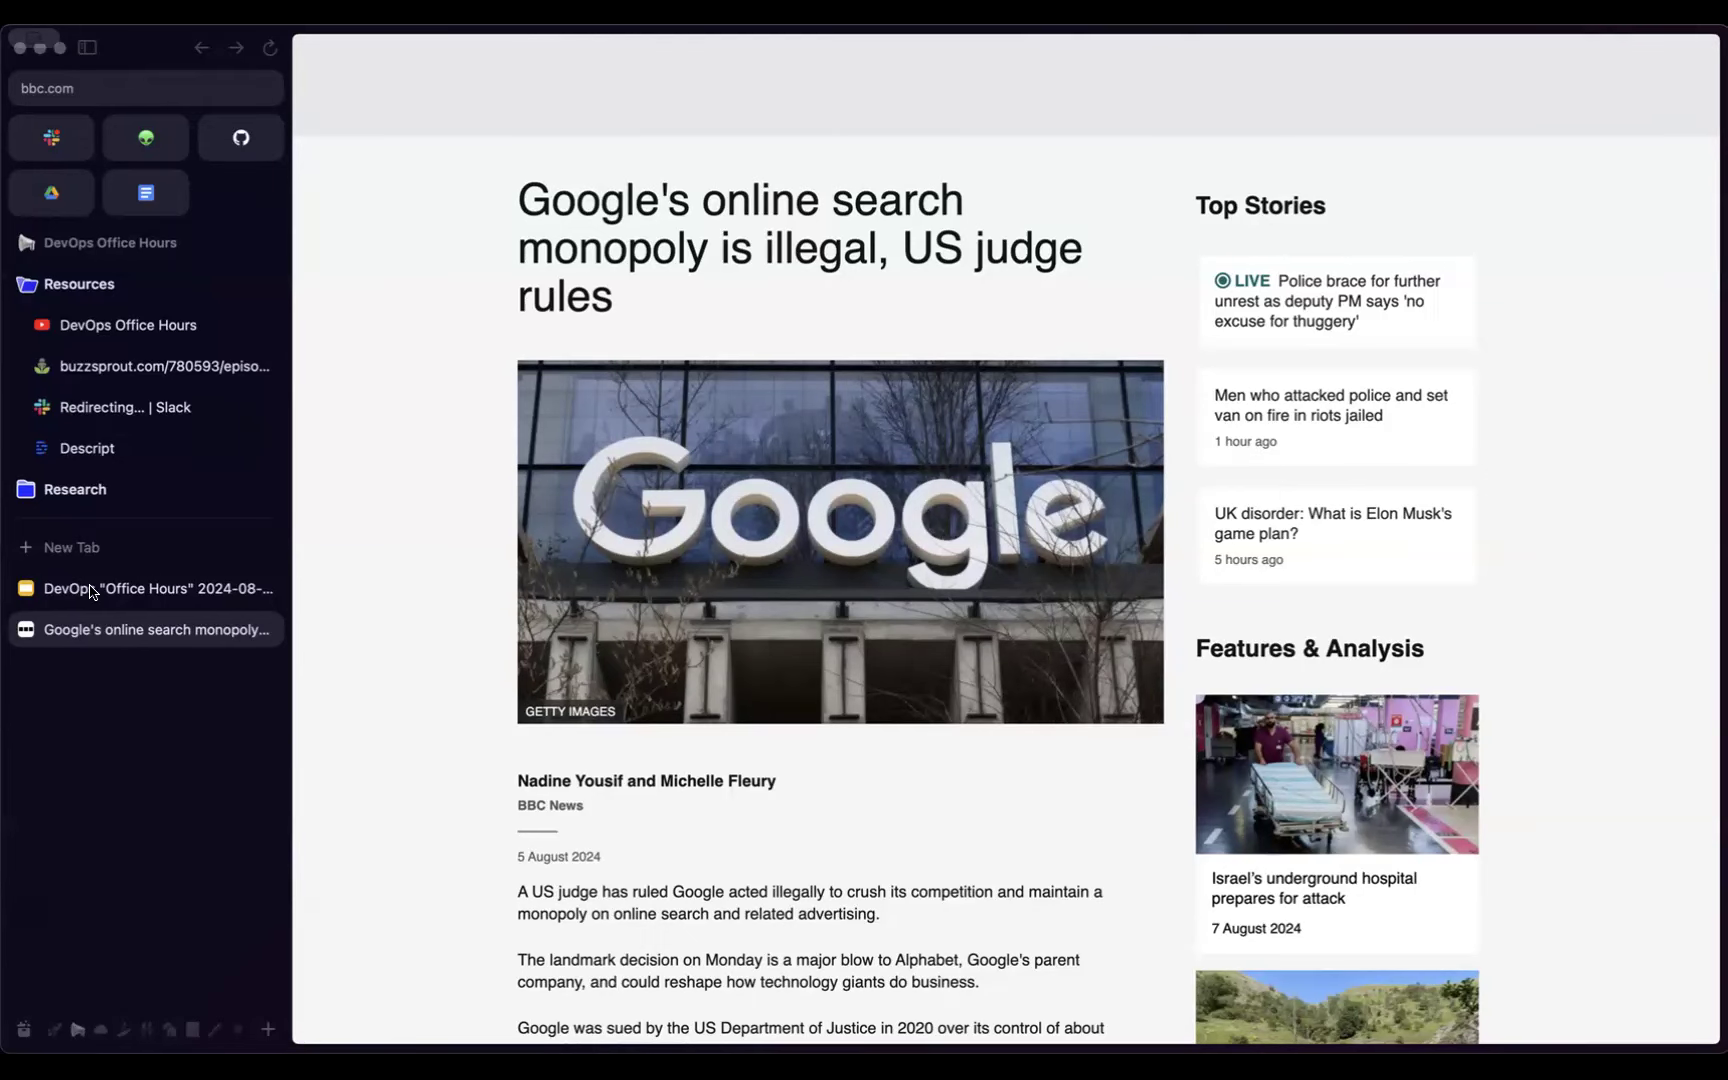
Step: Open the 2024-08-07 Office Hours deck from Drive, then show the AWS icons site from its announcement
click(50, 192)
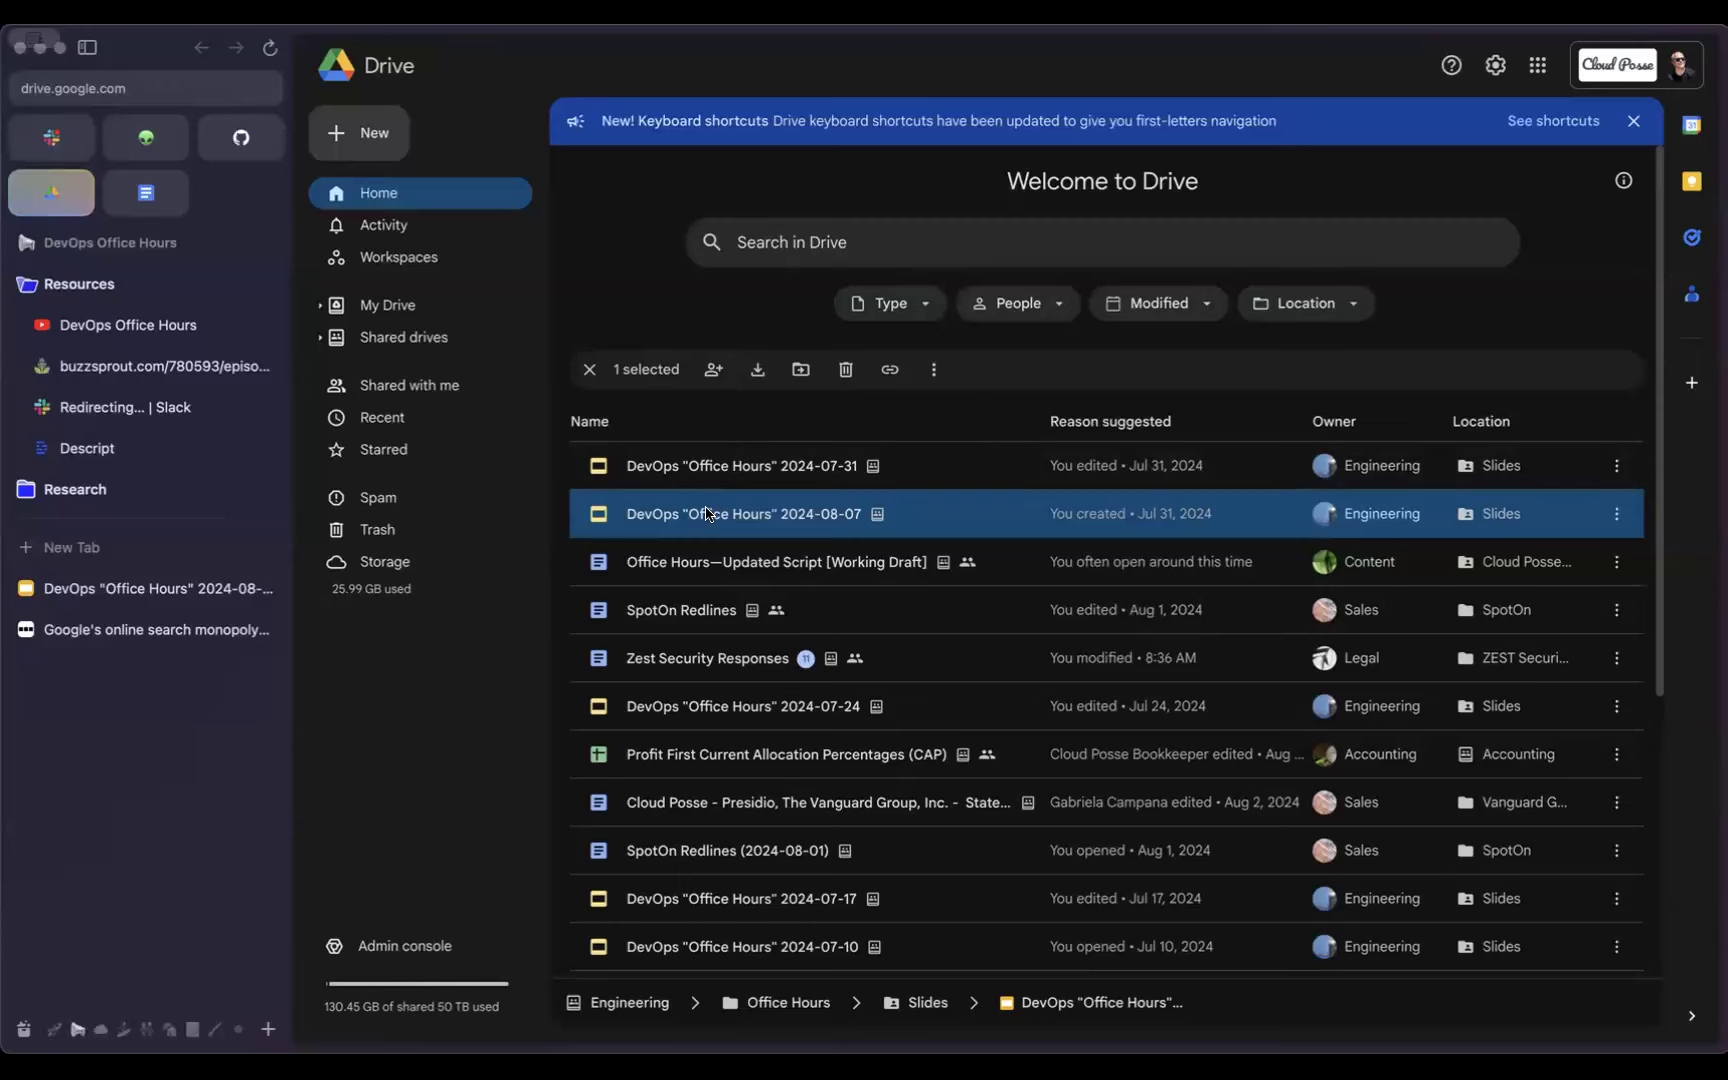
double_click(744, 514)
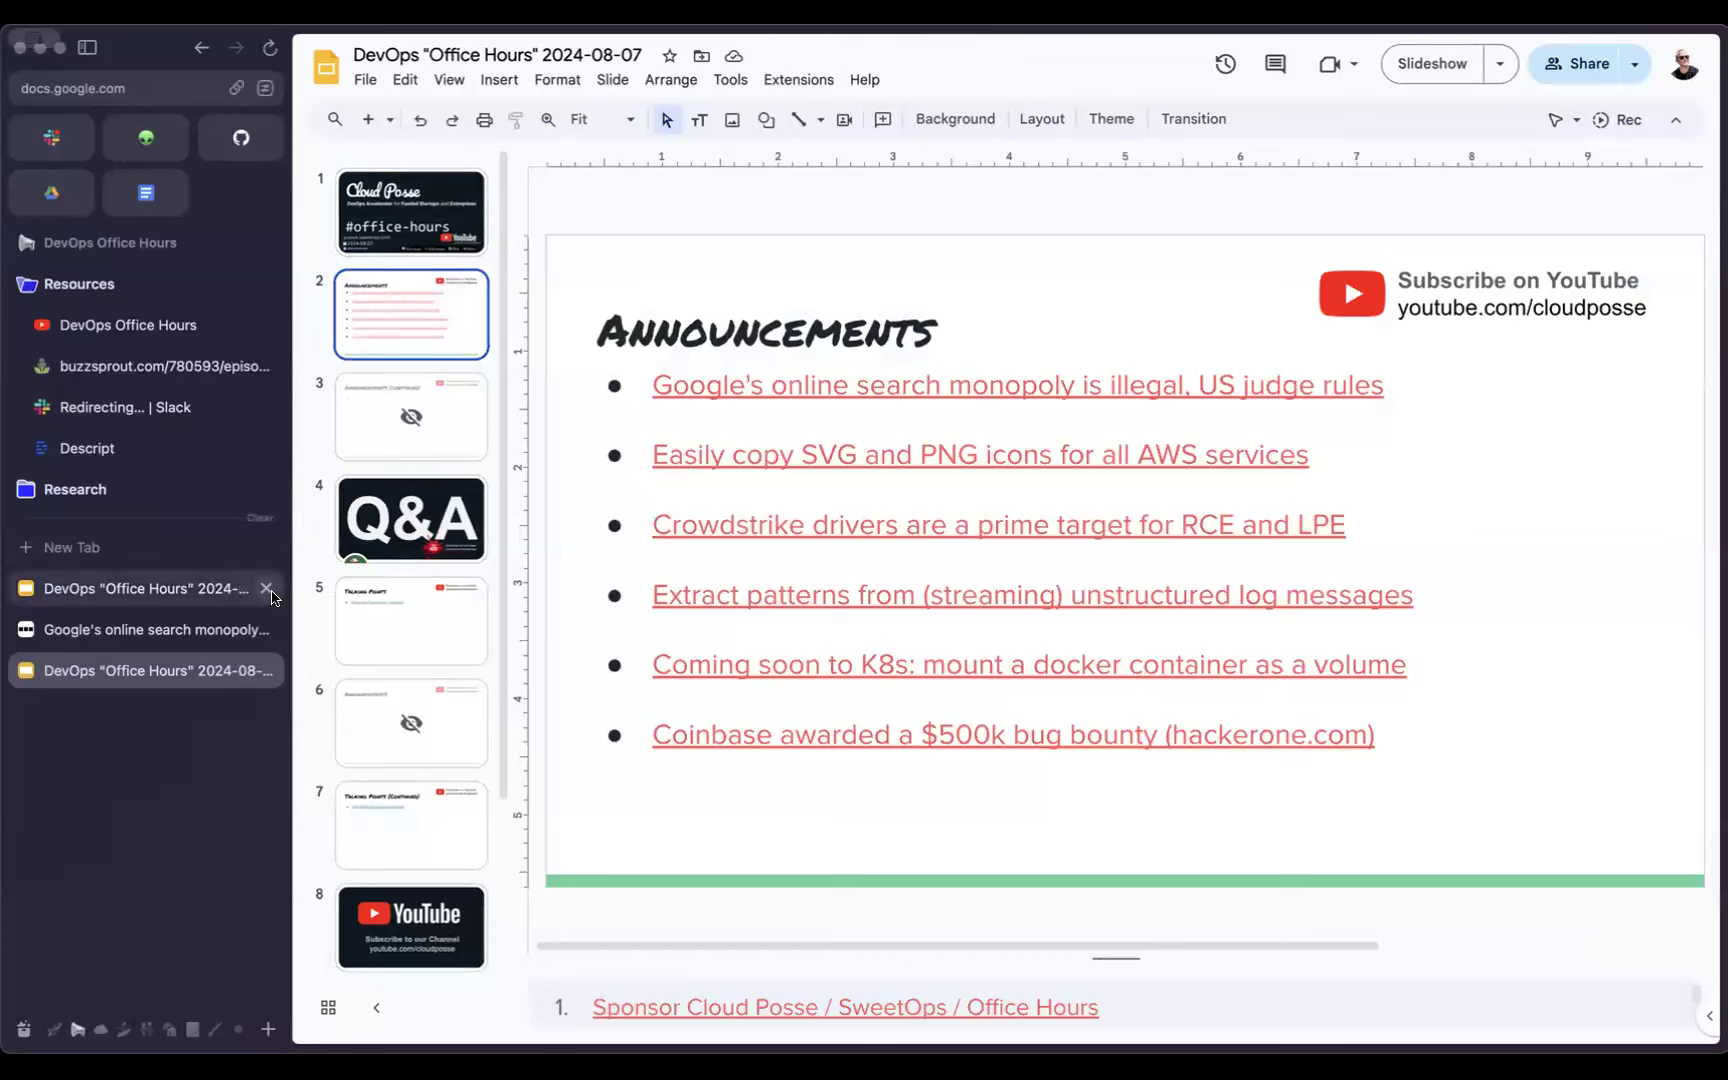
click(788, 454)
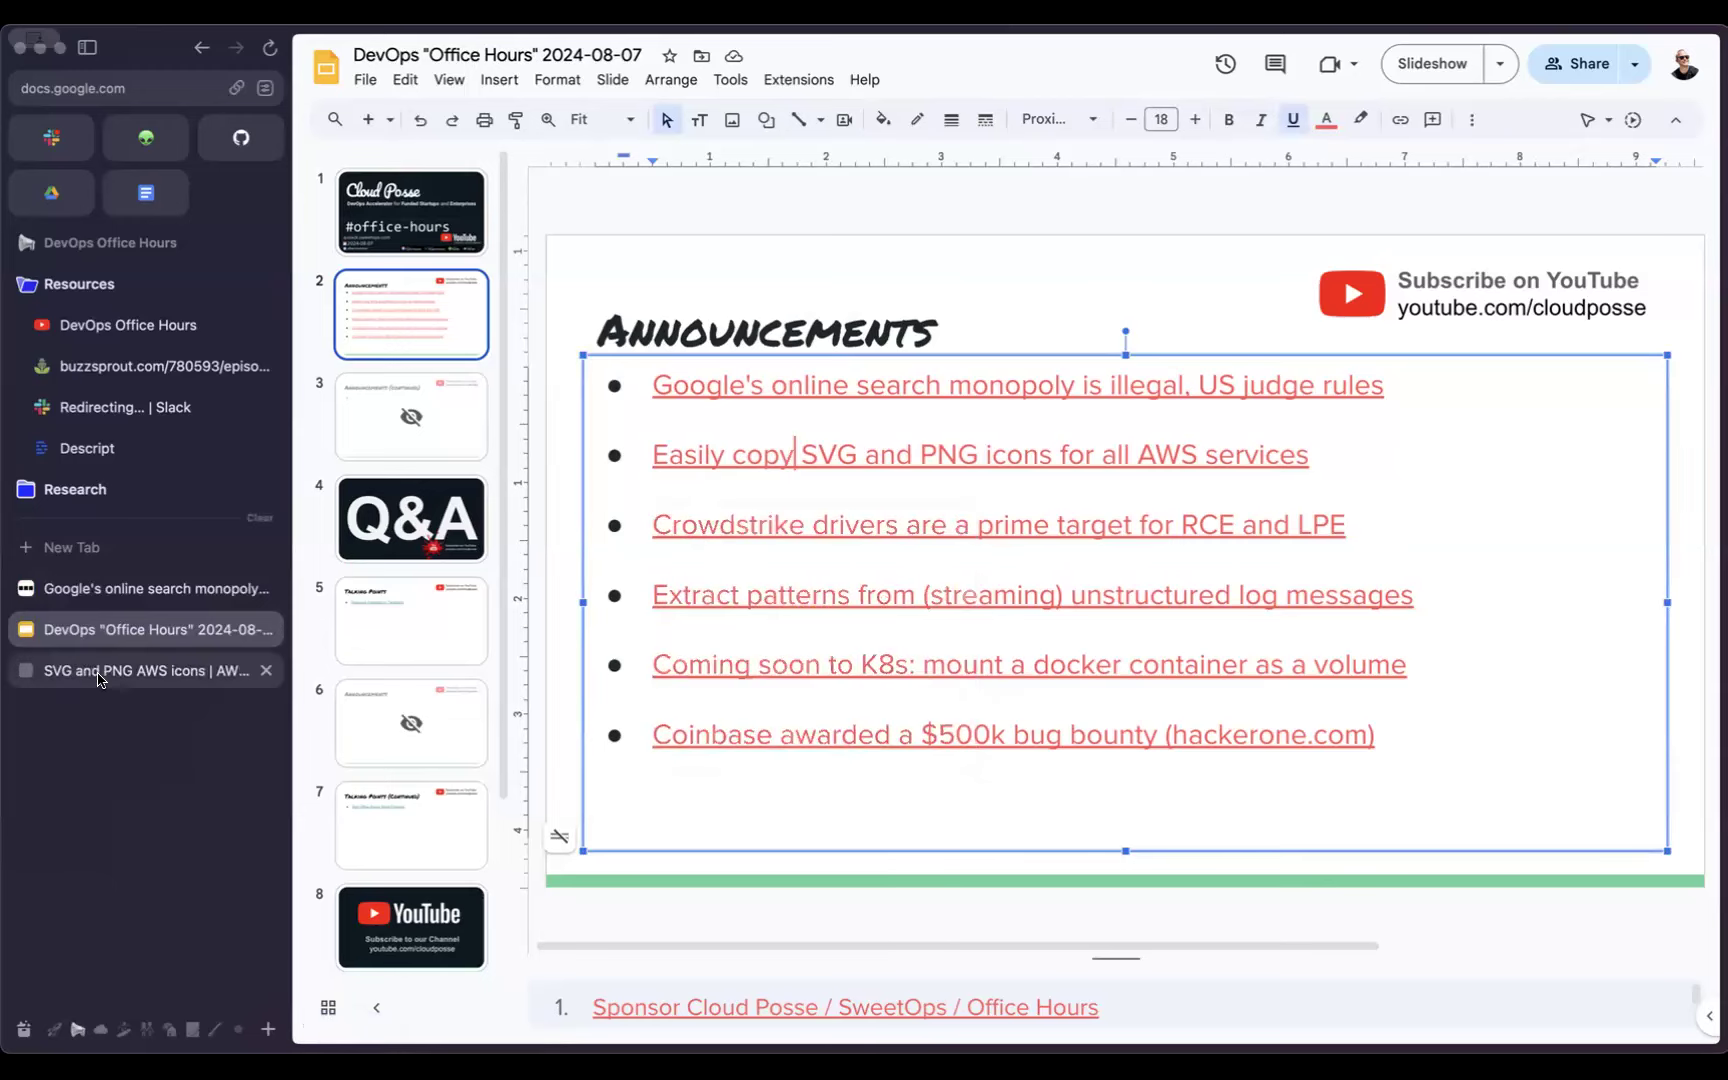
click(144, 670)
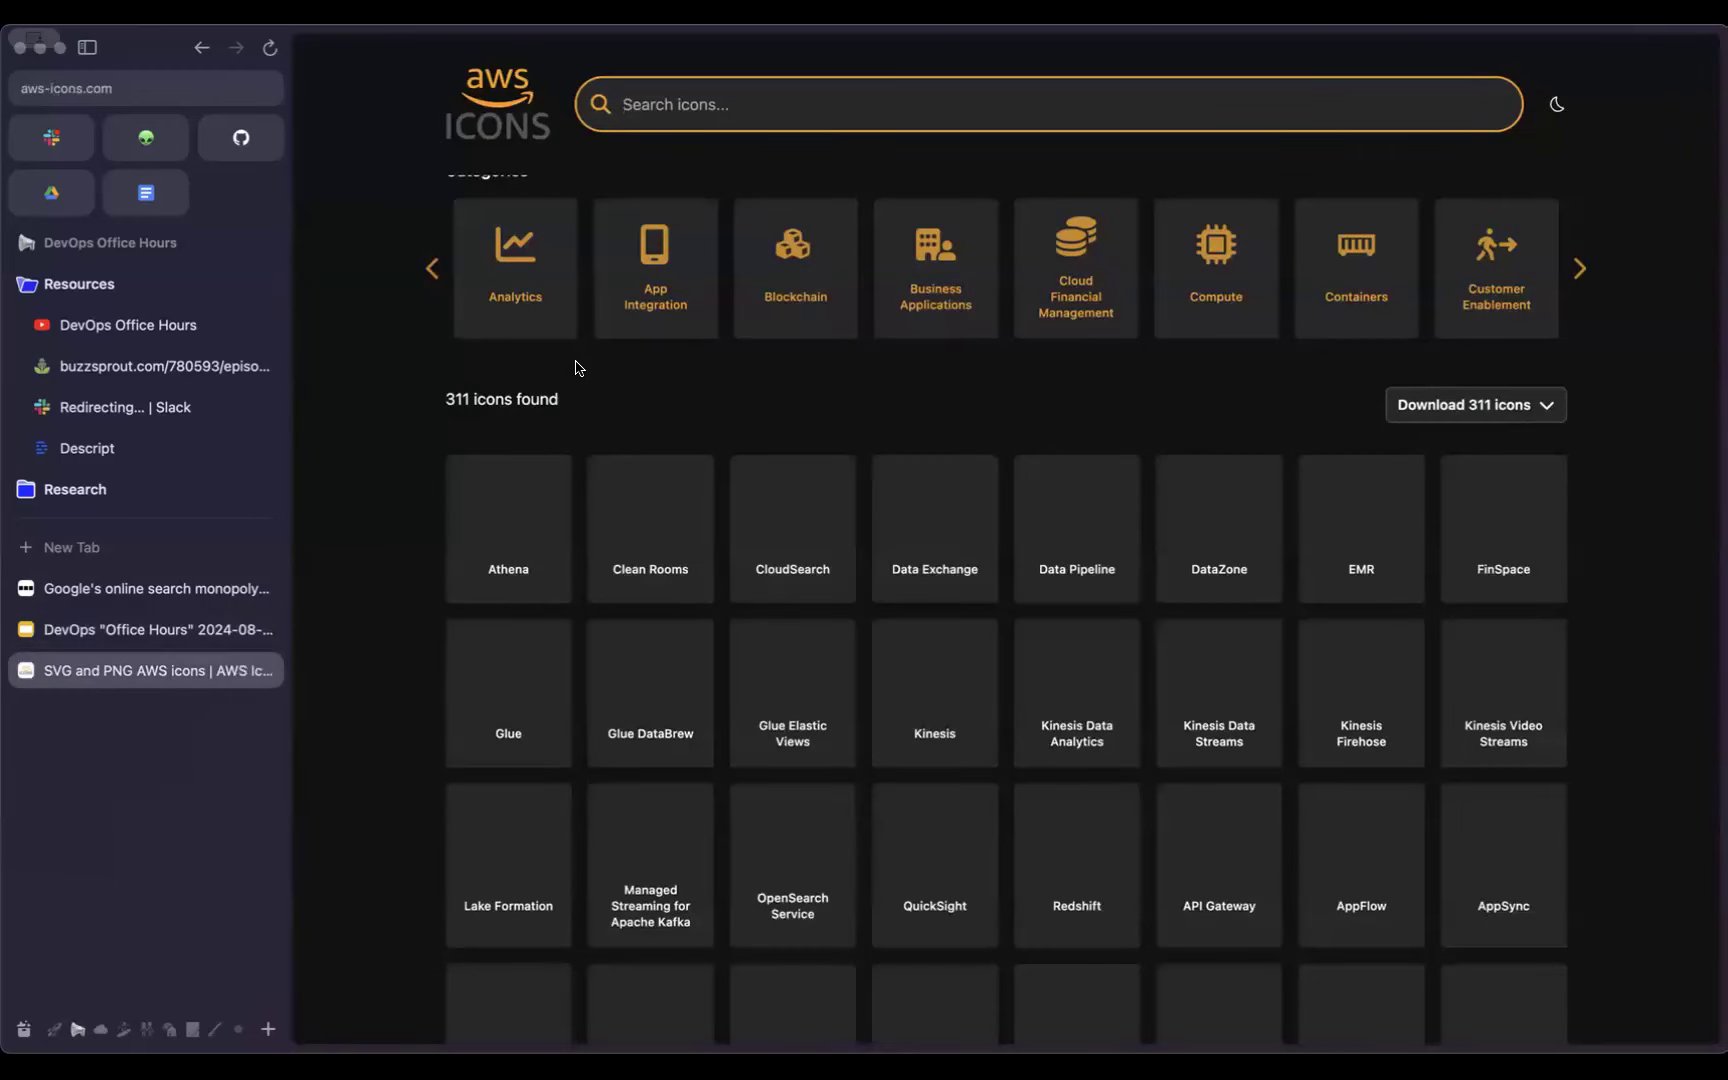
mouse_move(408, 494)
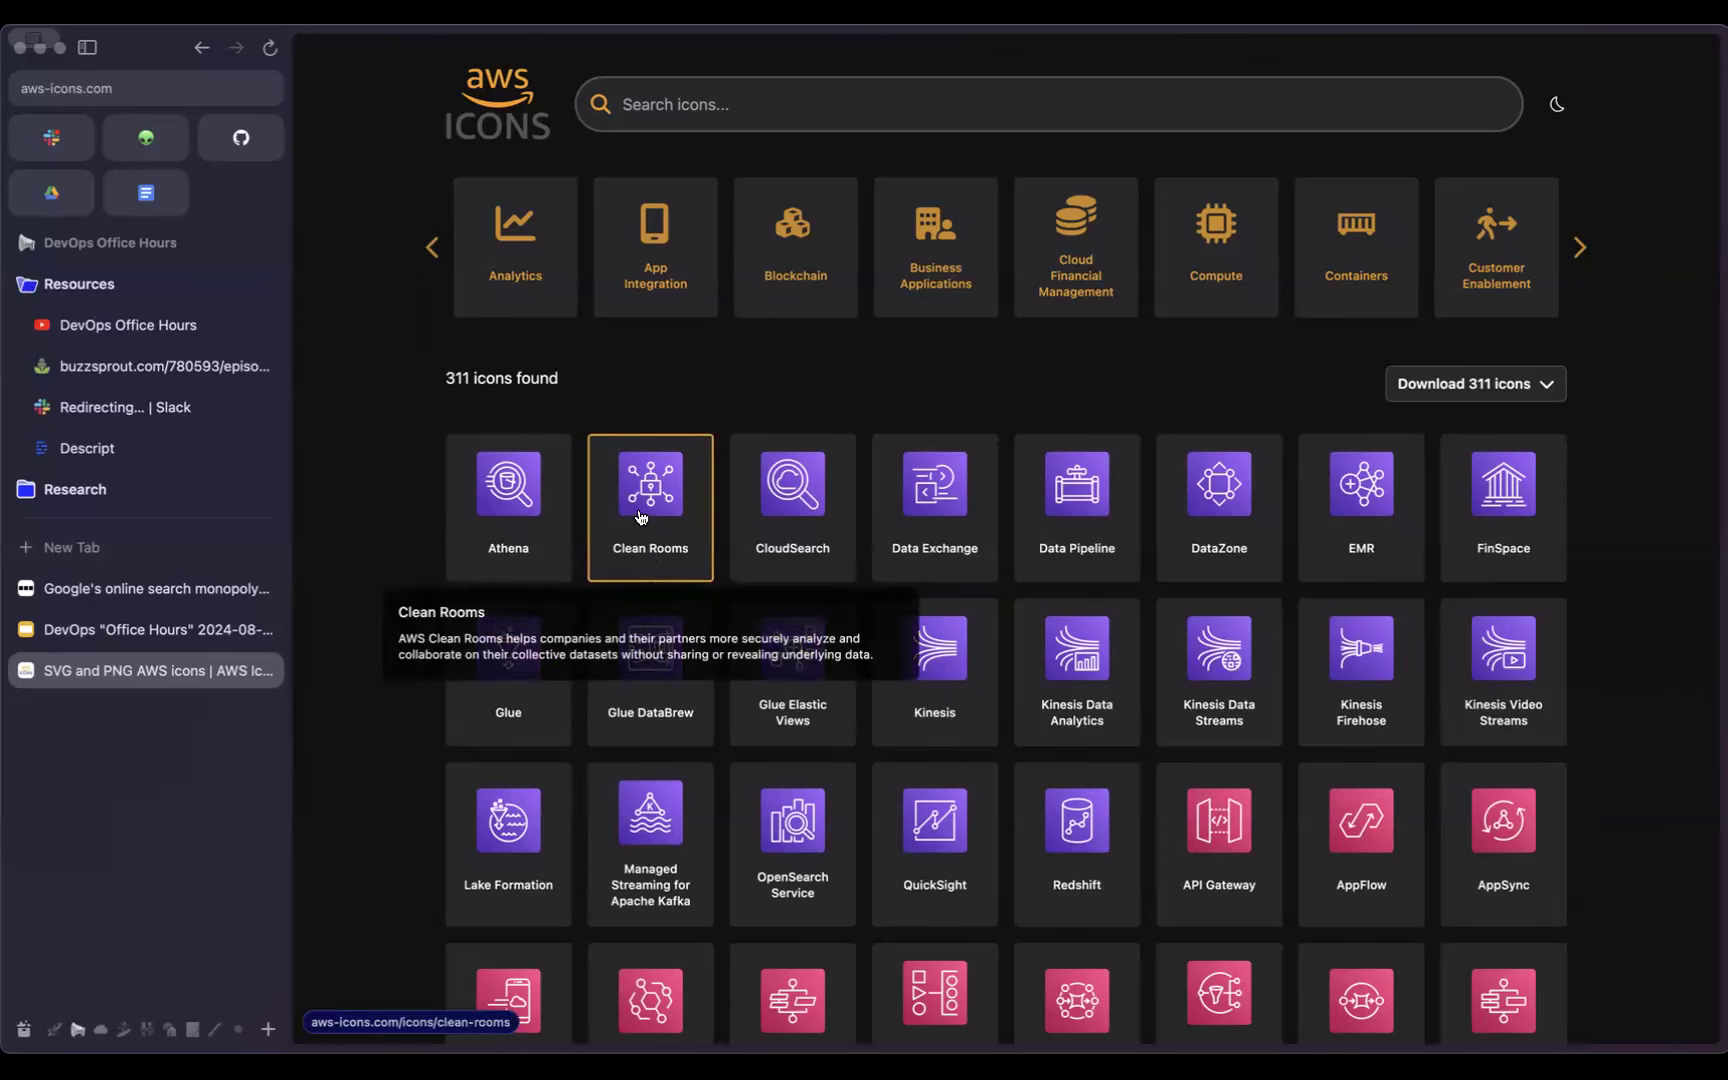
Step: View the Clean Rooms icon page, return to the announcements slide and follow the Crowdstrike LinkedIn link
click(650, 484)
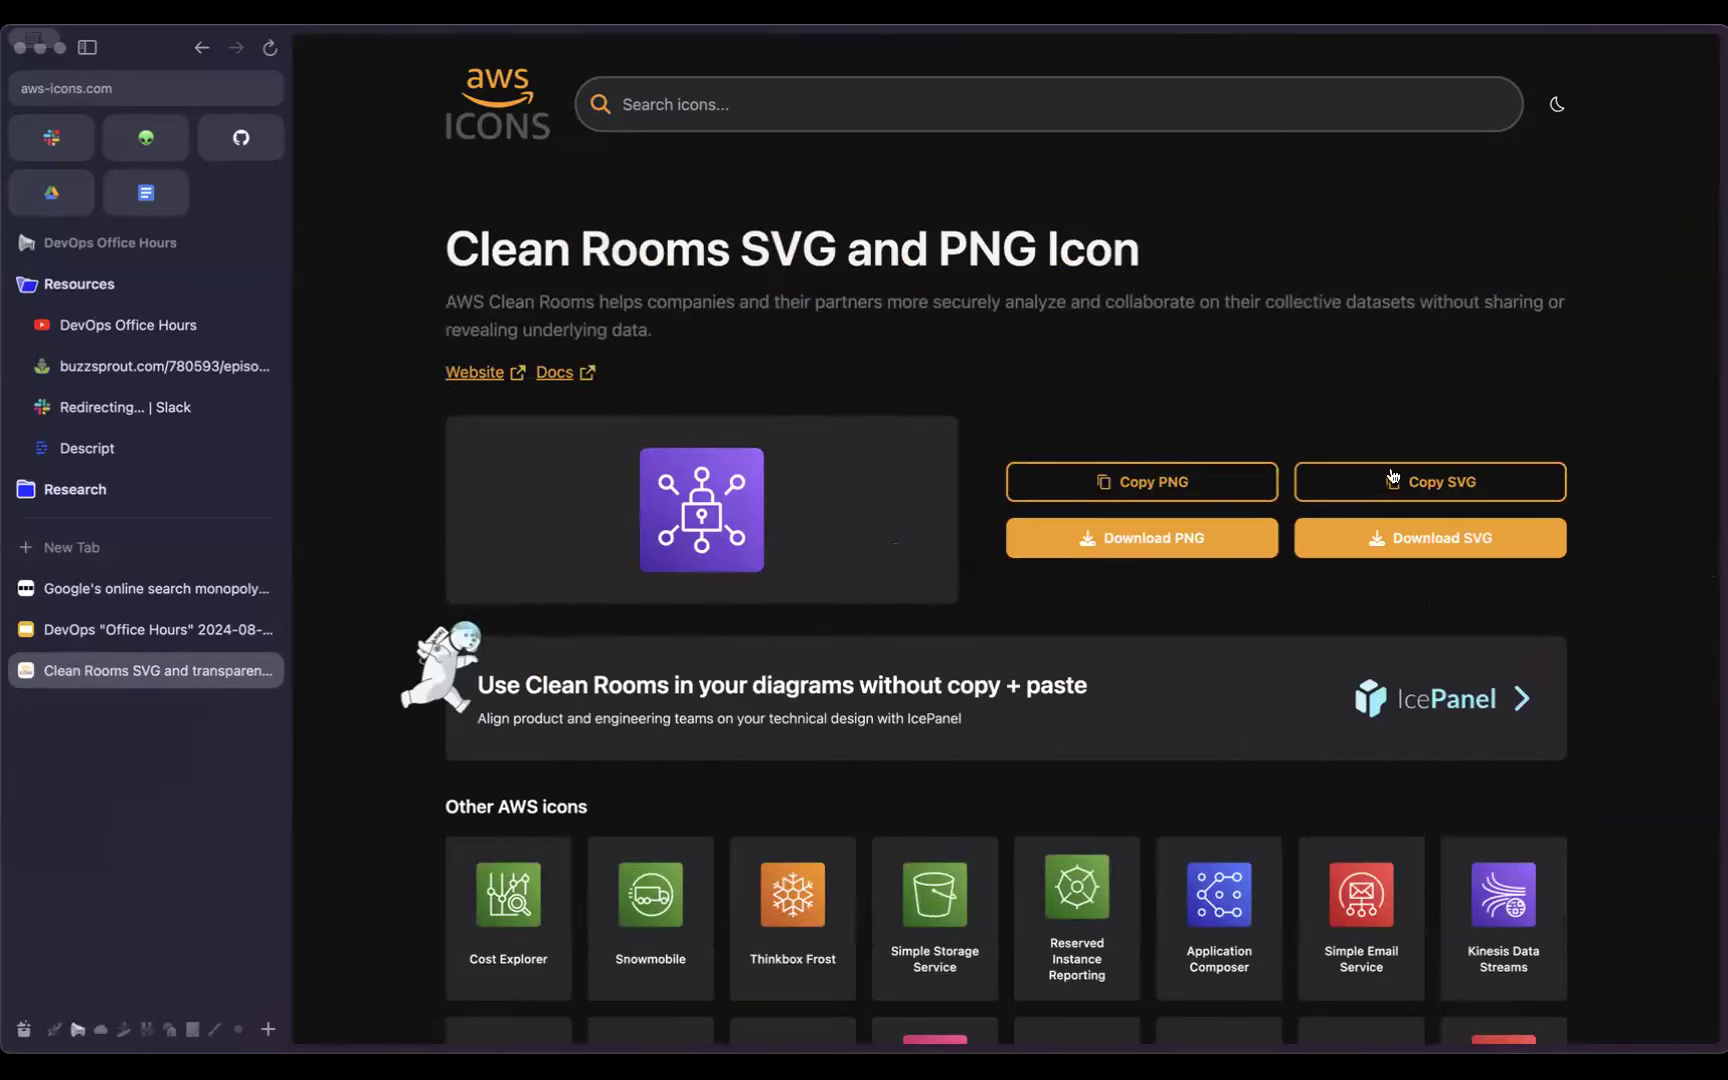
mouse_move(1370, 582)
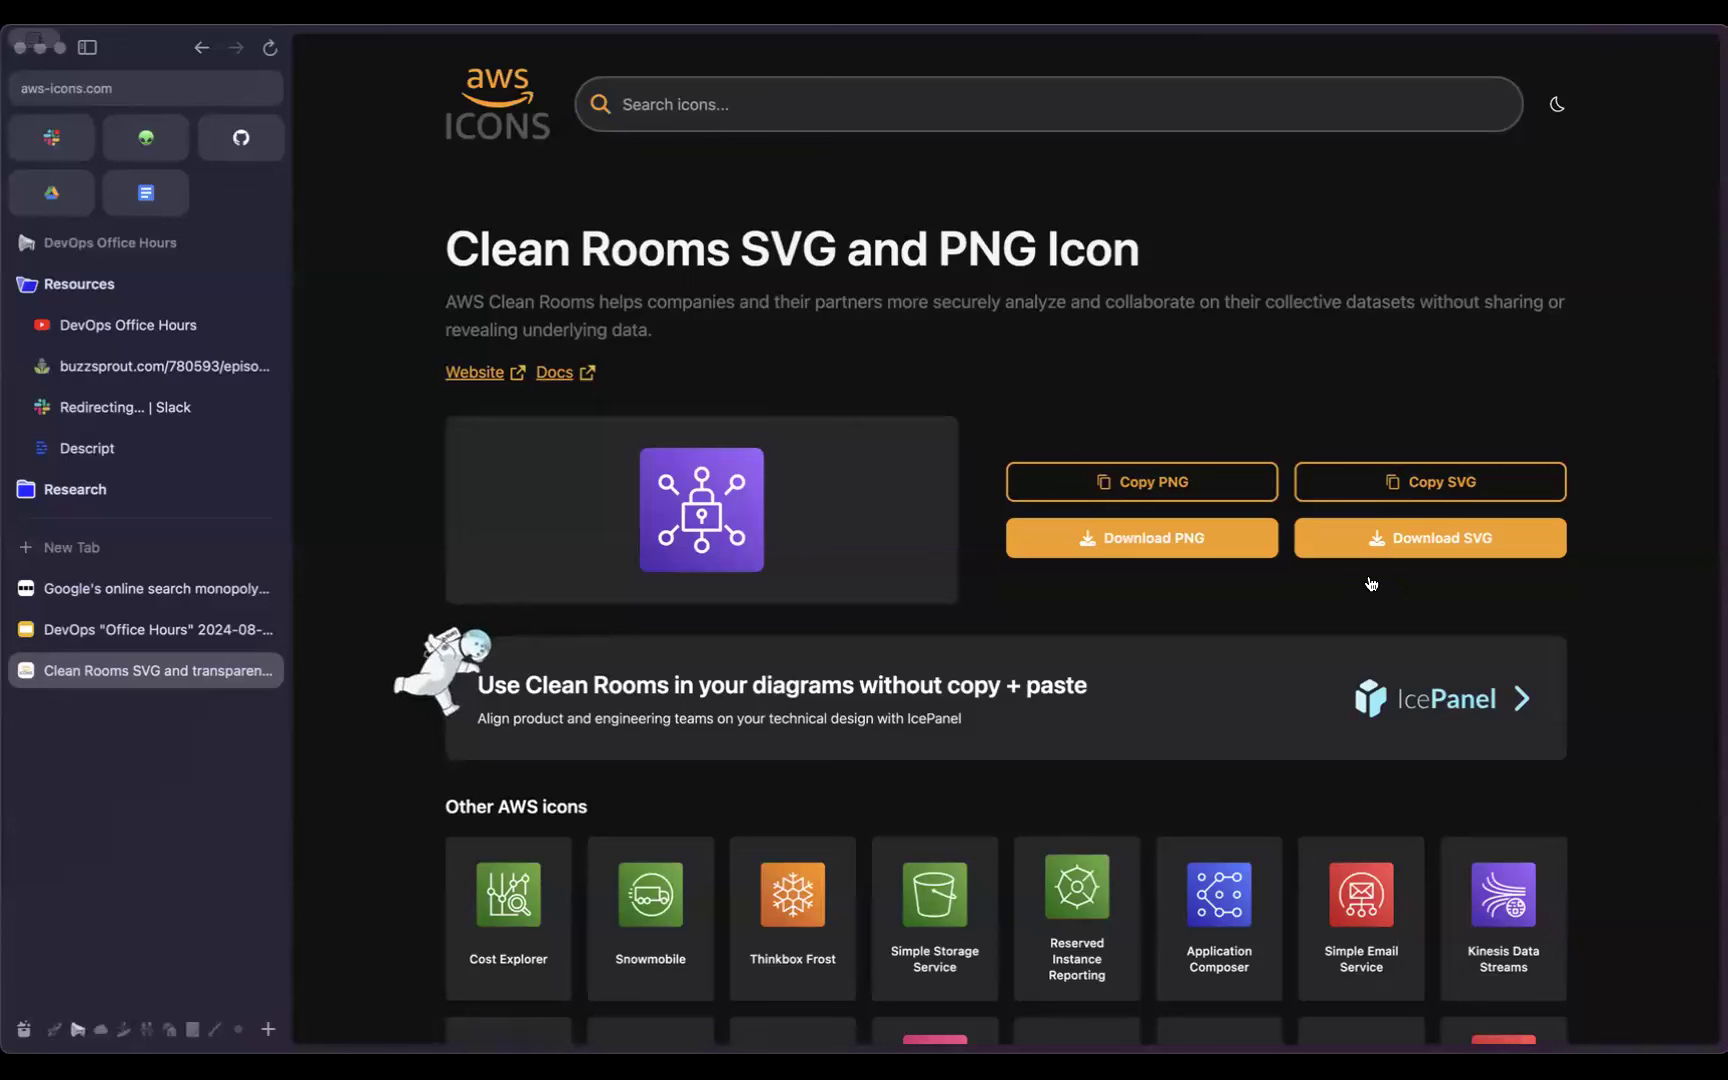
mouse_move(1334, 676)
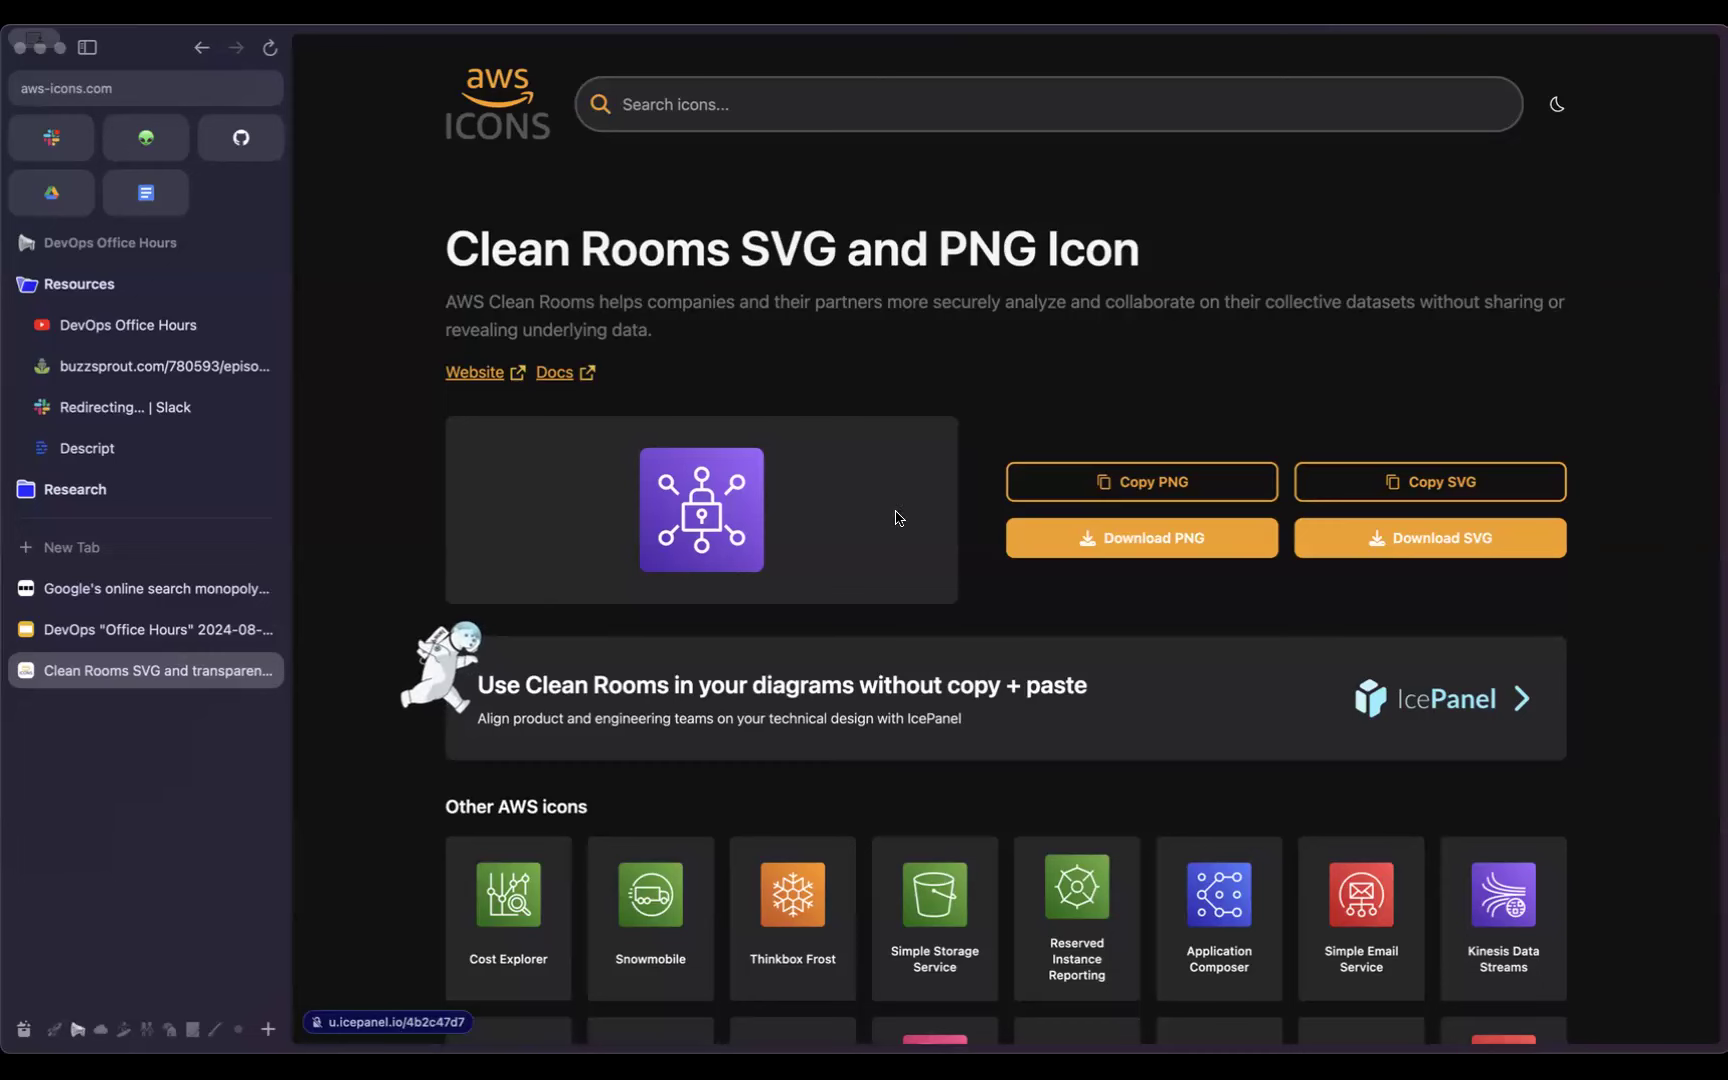
mouse_move(156, 606)
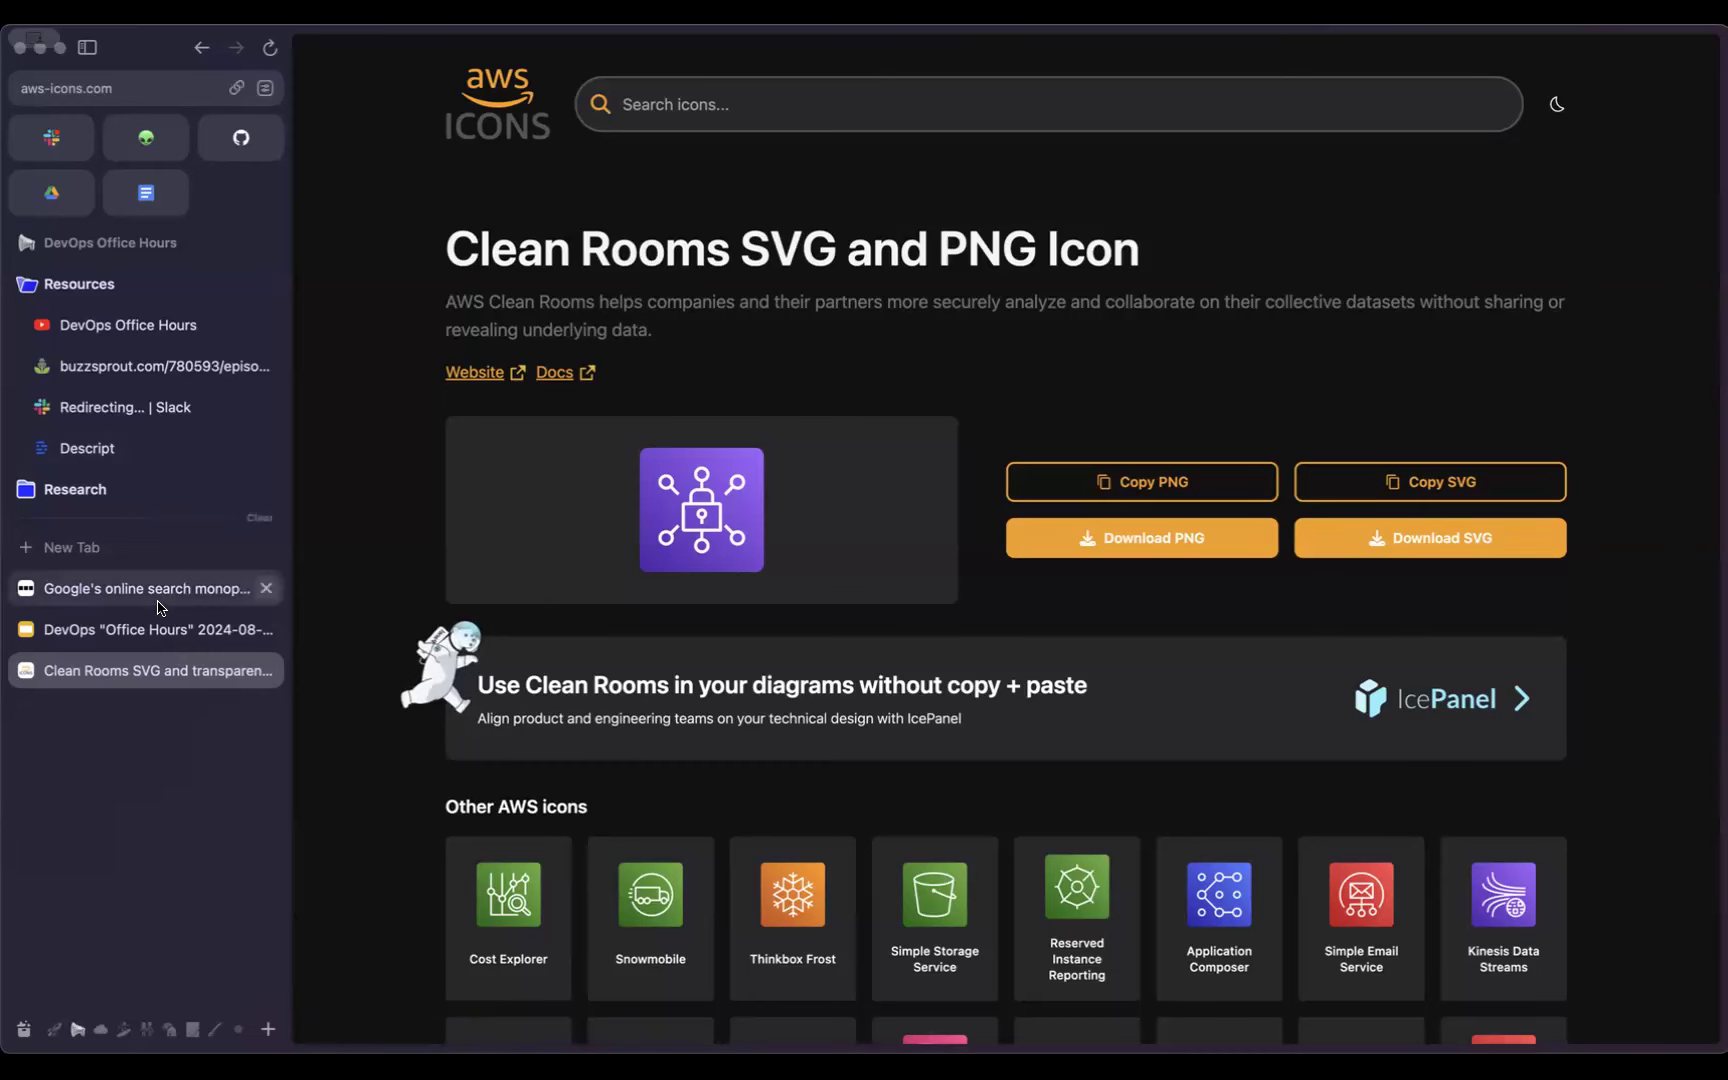
click(154, 630)
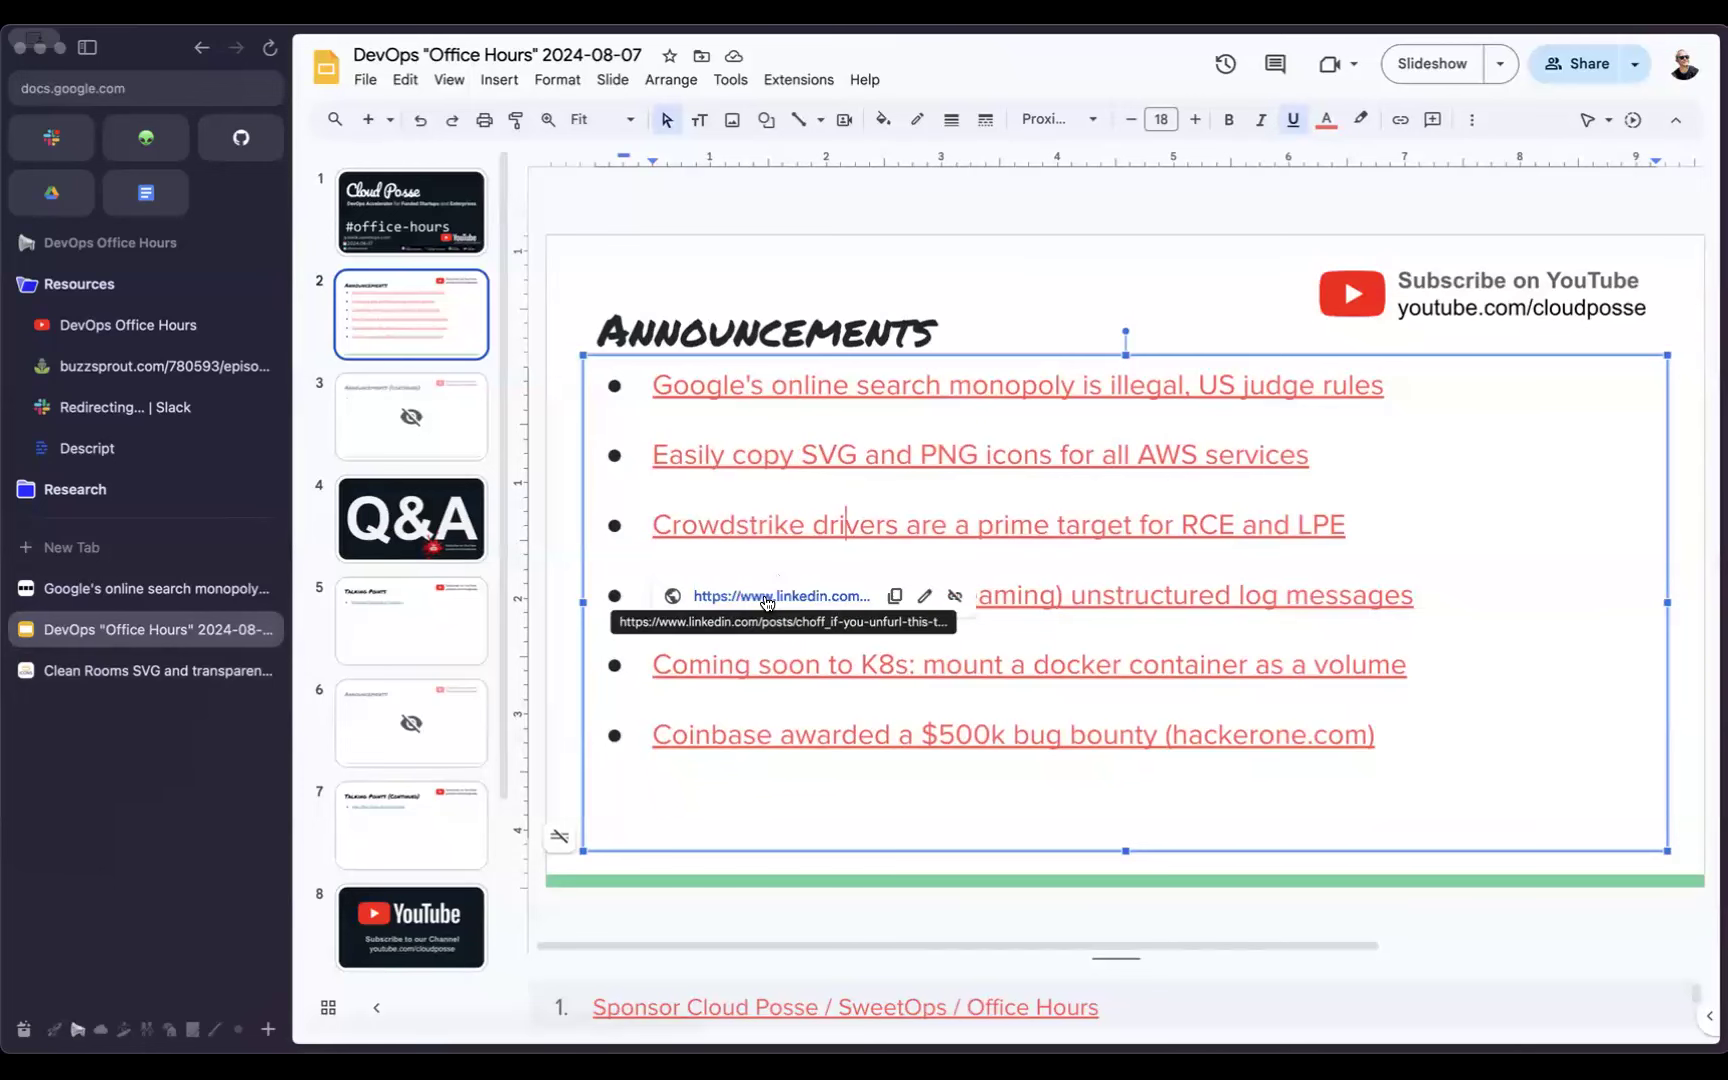
click(780, 596)
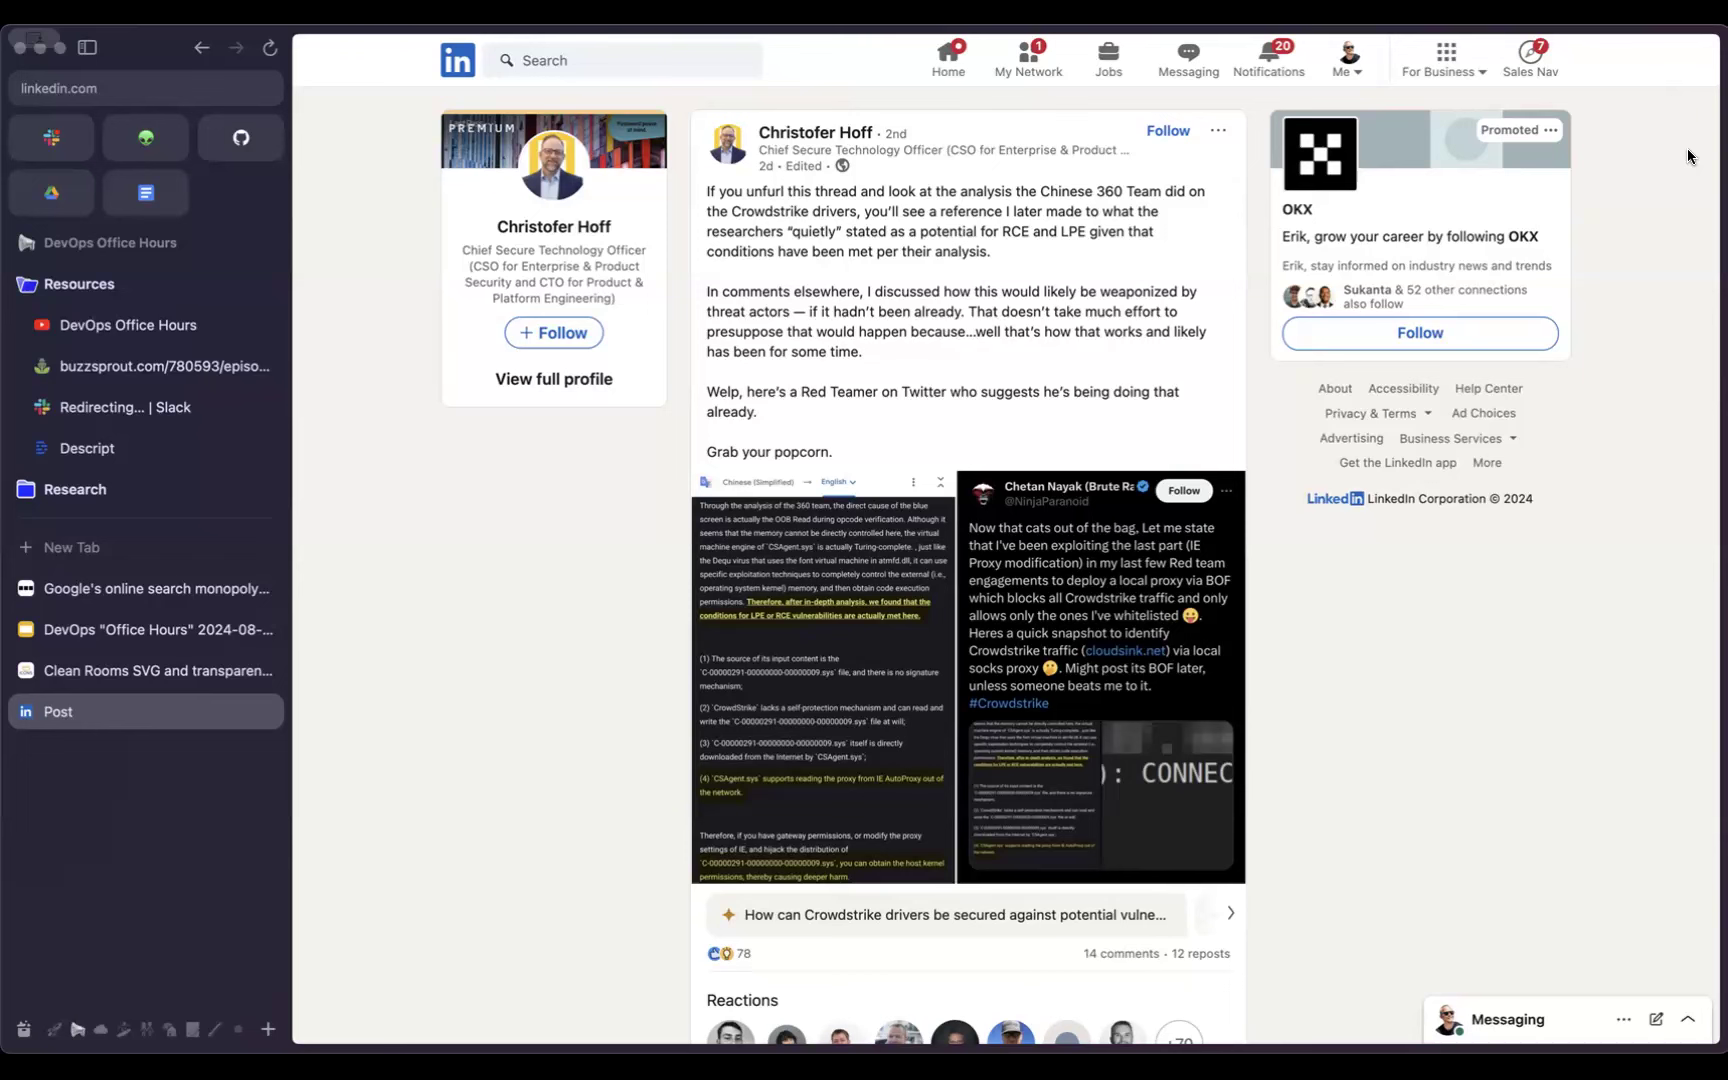
mouse_move(1700, 144)
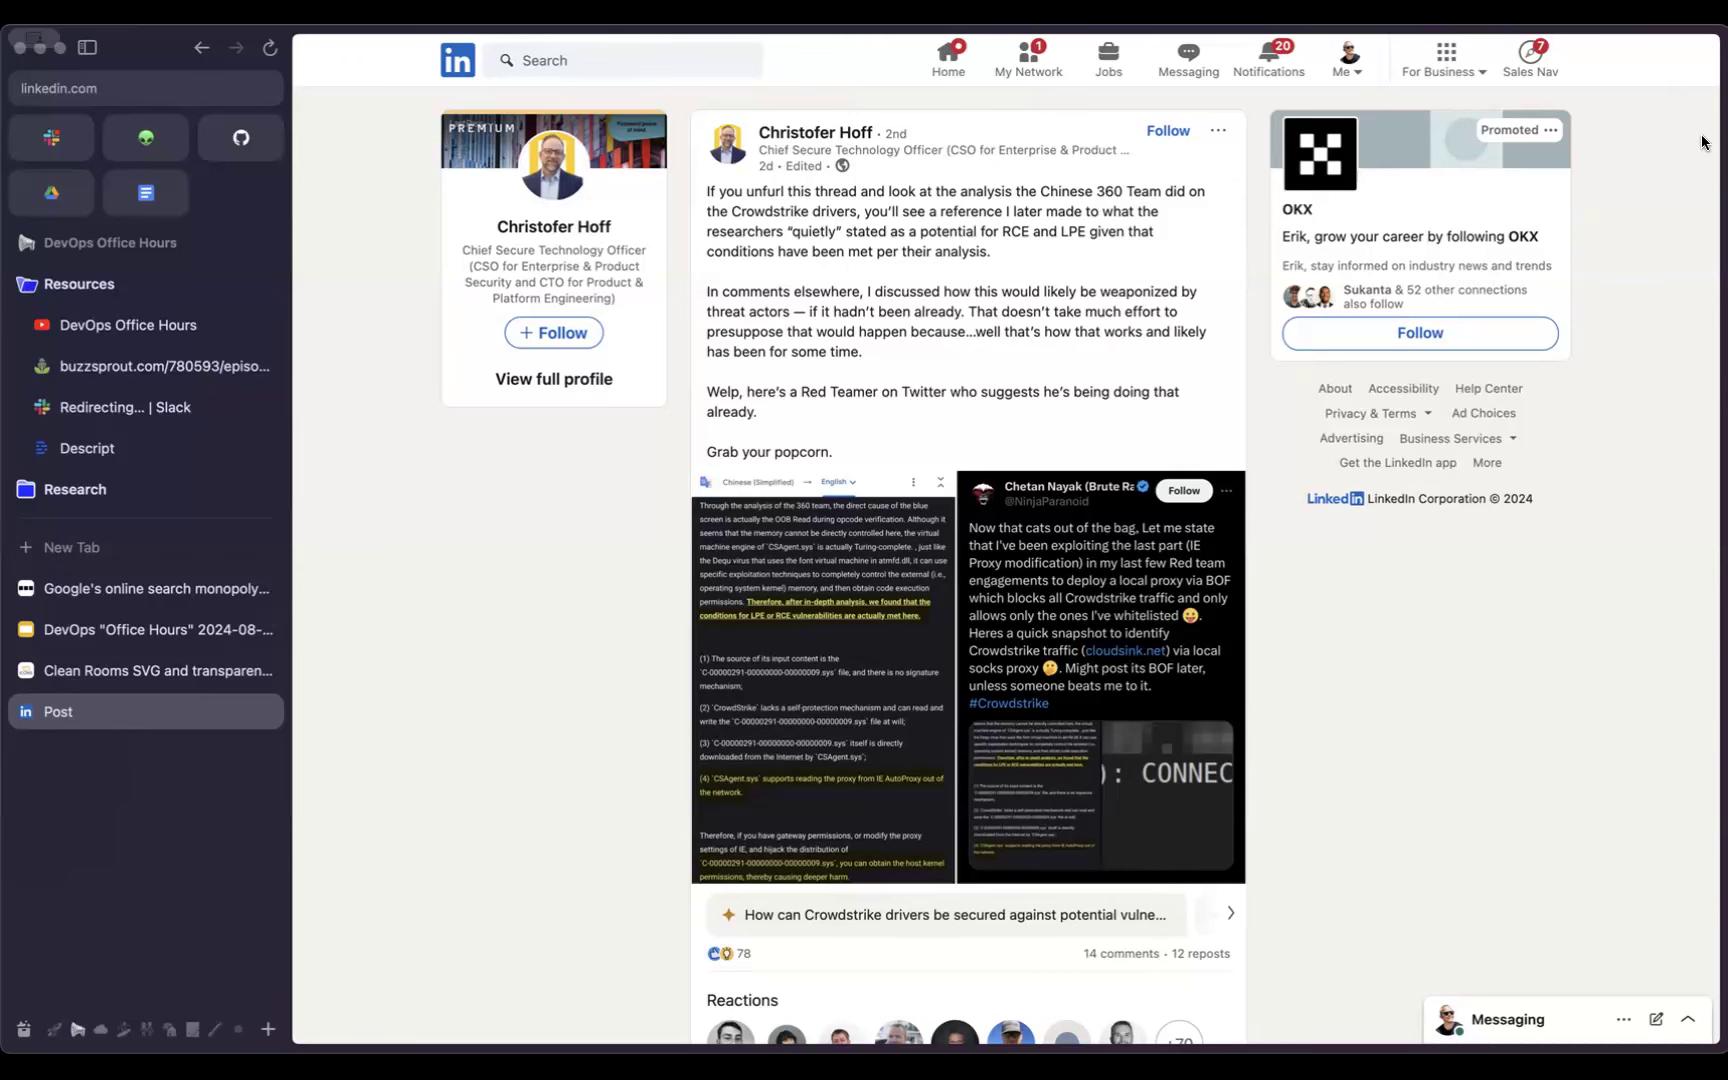
Step: Enlarge the Crowdstrike post's translated 360 Team analysis screenshot in the image viewer
click(820, 676)
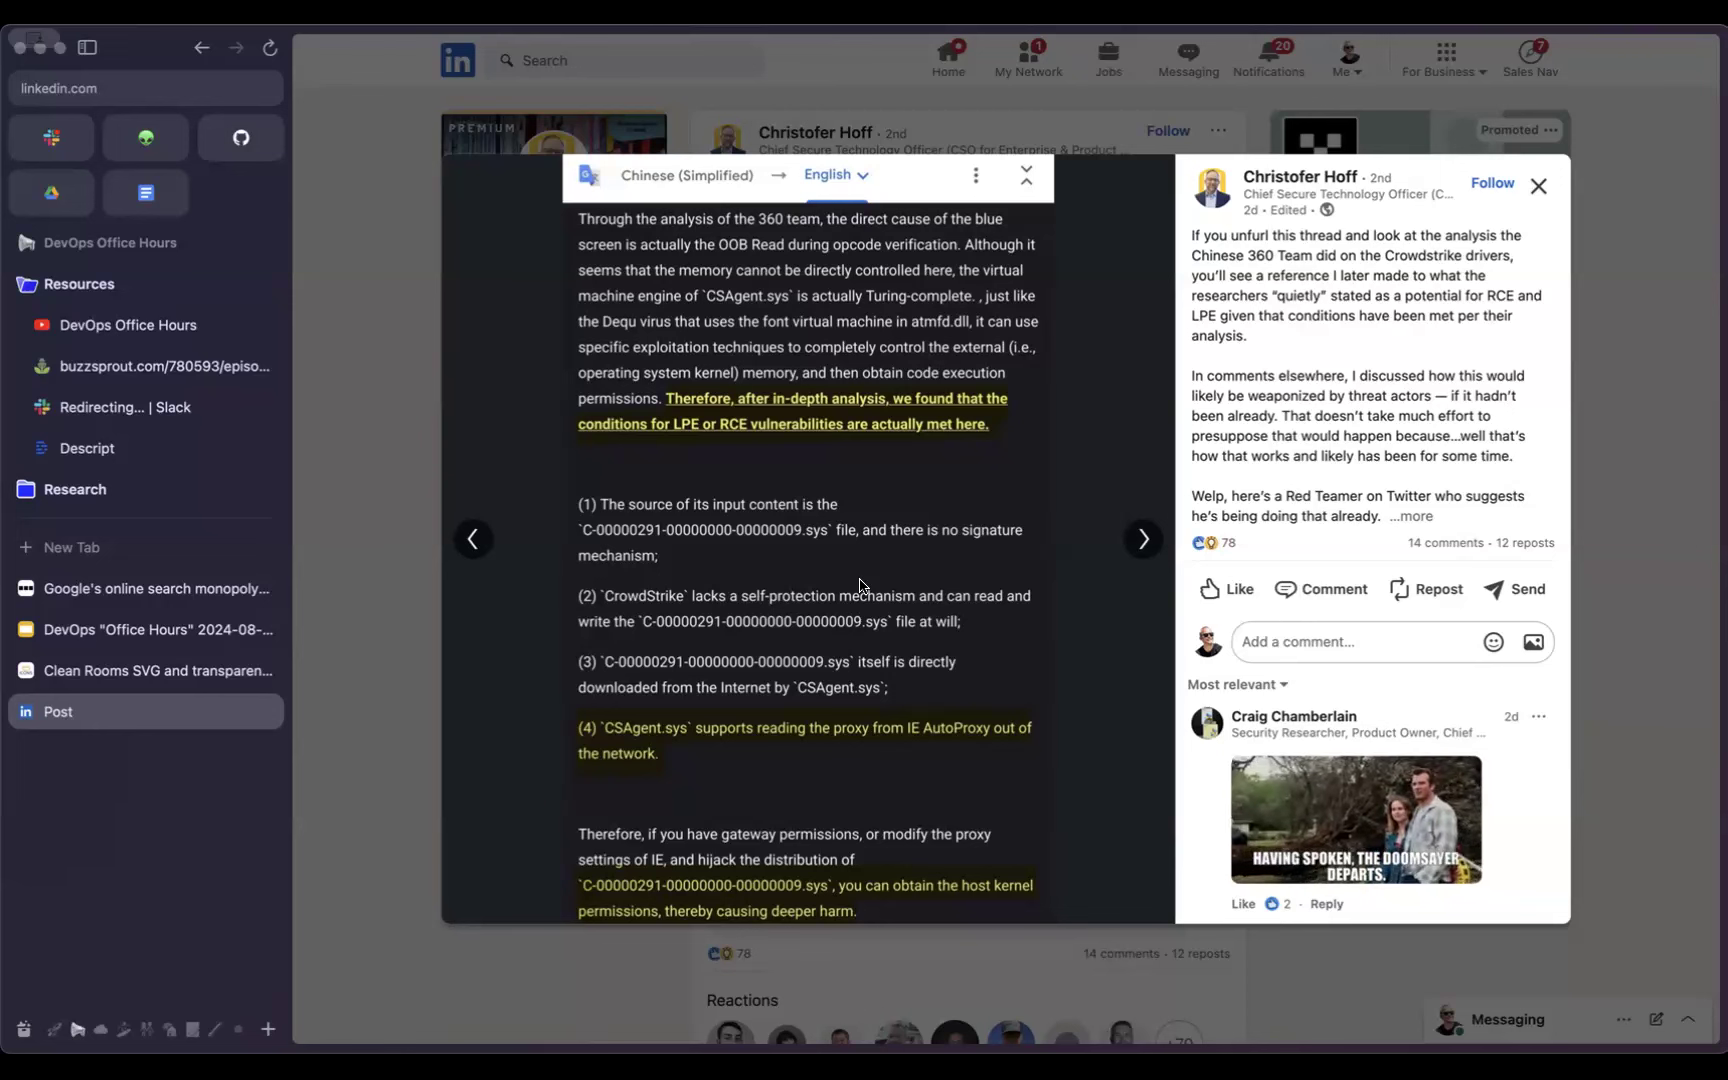
Step: Advance the viewer to the second image, the Red Teamer's tweet about blocking Crowdstrike traffic
click(1142, 540)
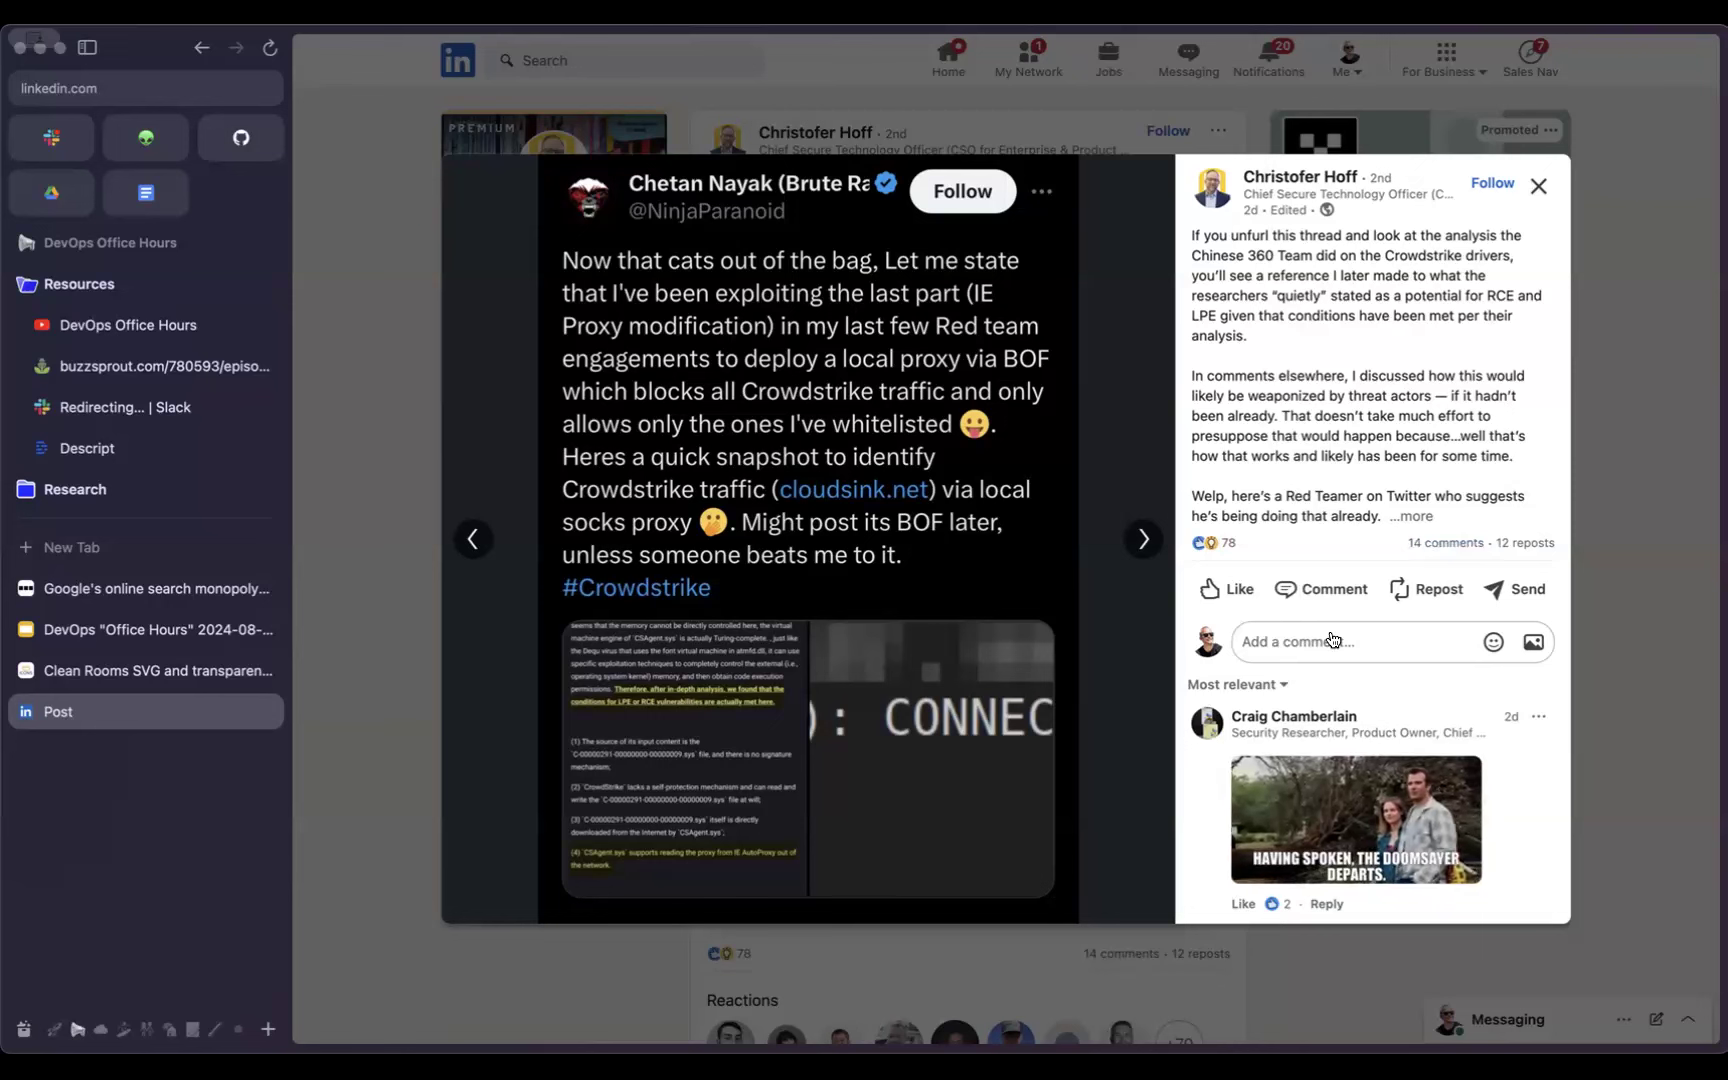
Step: Expand the "Ha, love it!" comment about Crowdstrike breaking trust in signed drivers
scroll(down, 3)
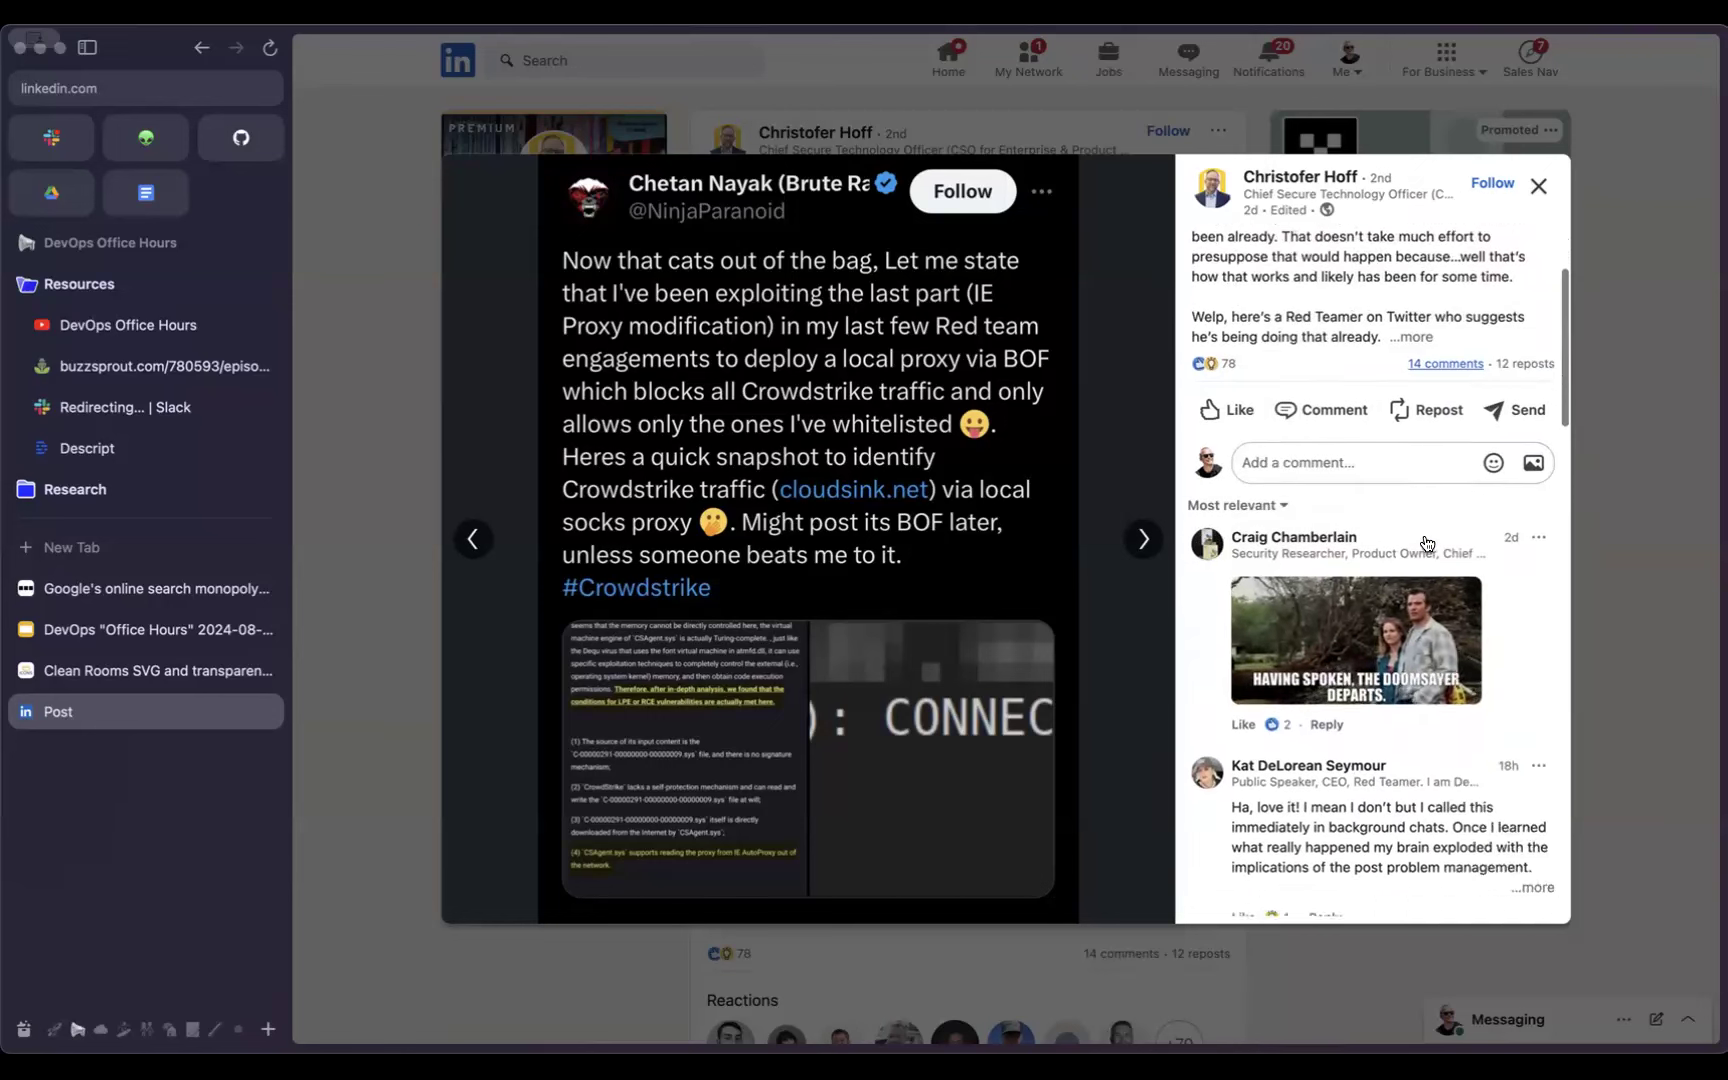
scroll(down, 3)
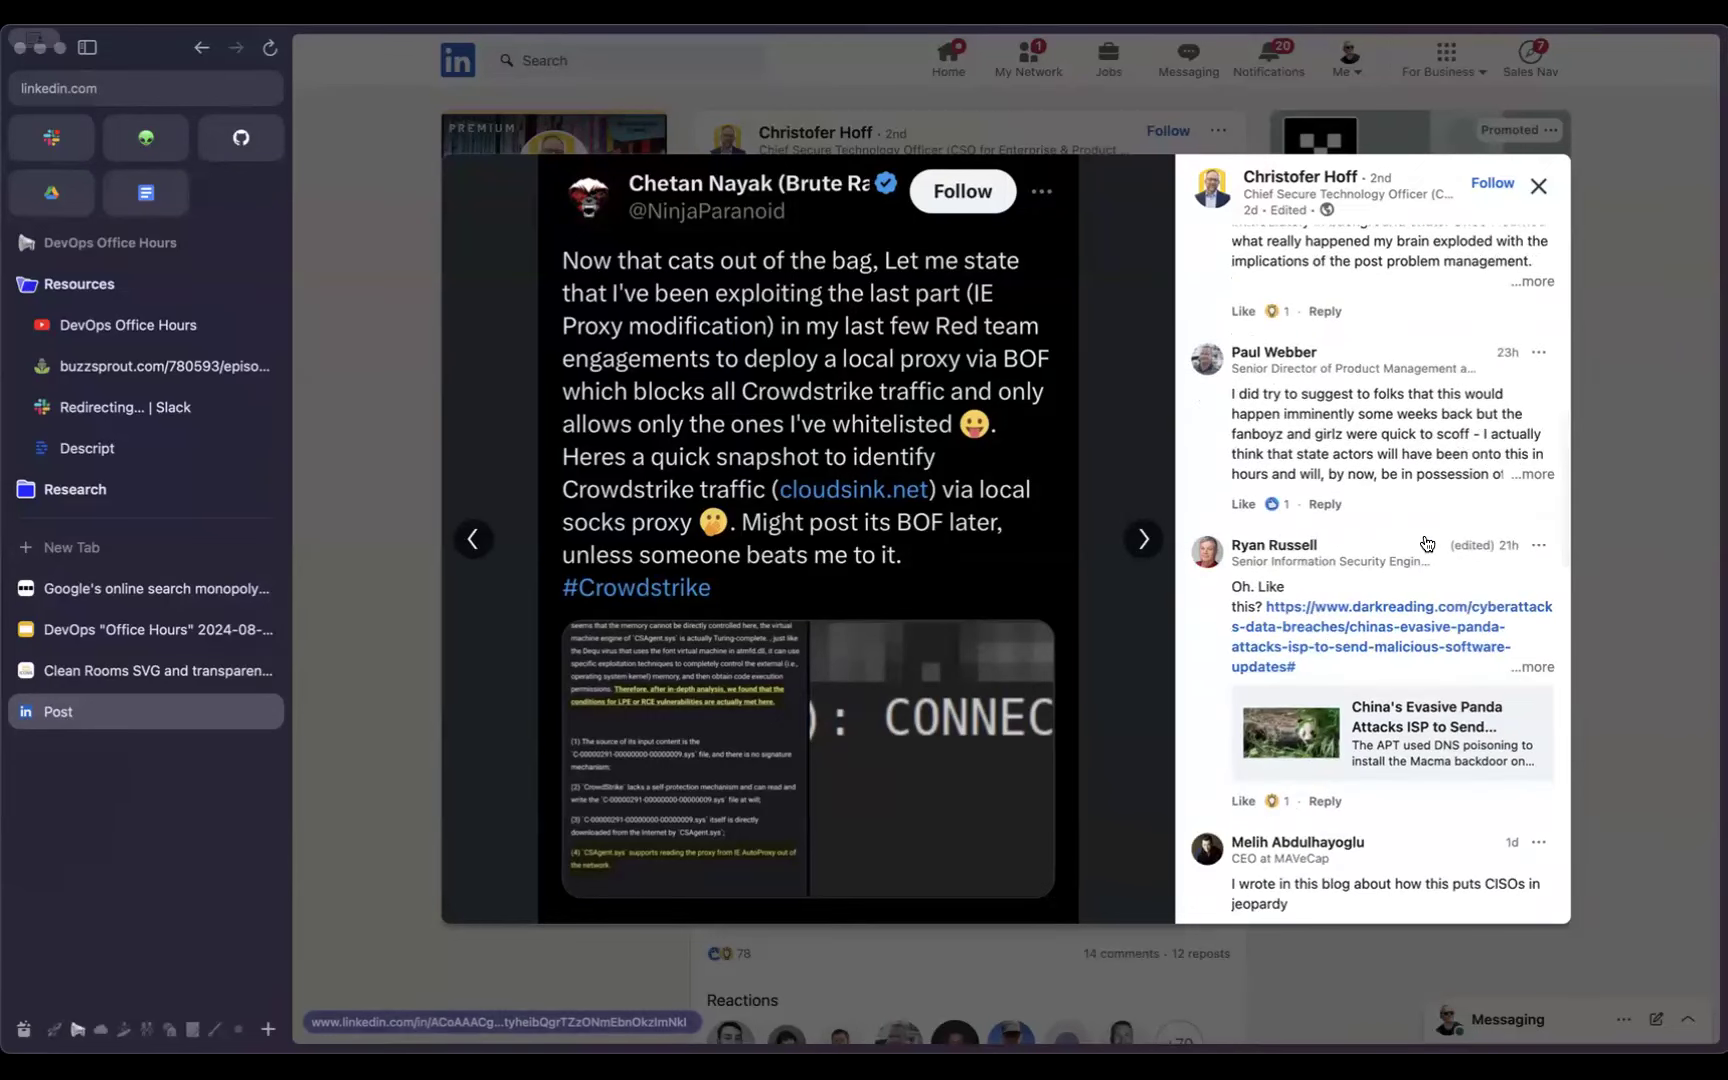
scroll(up, 3)
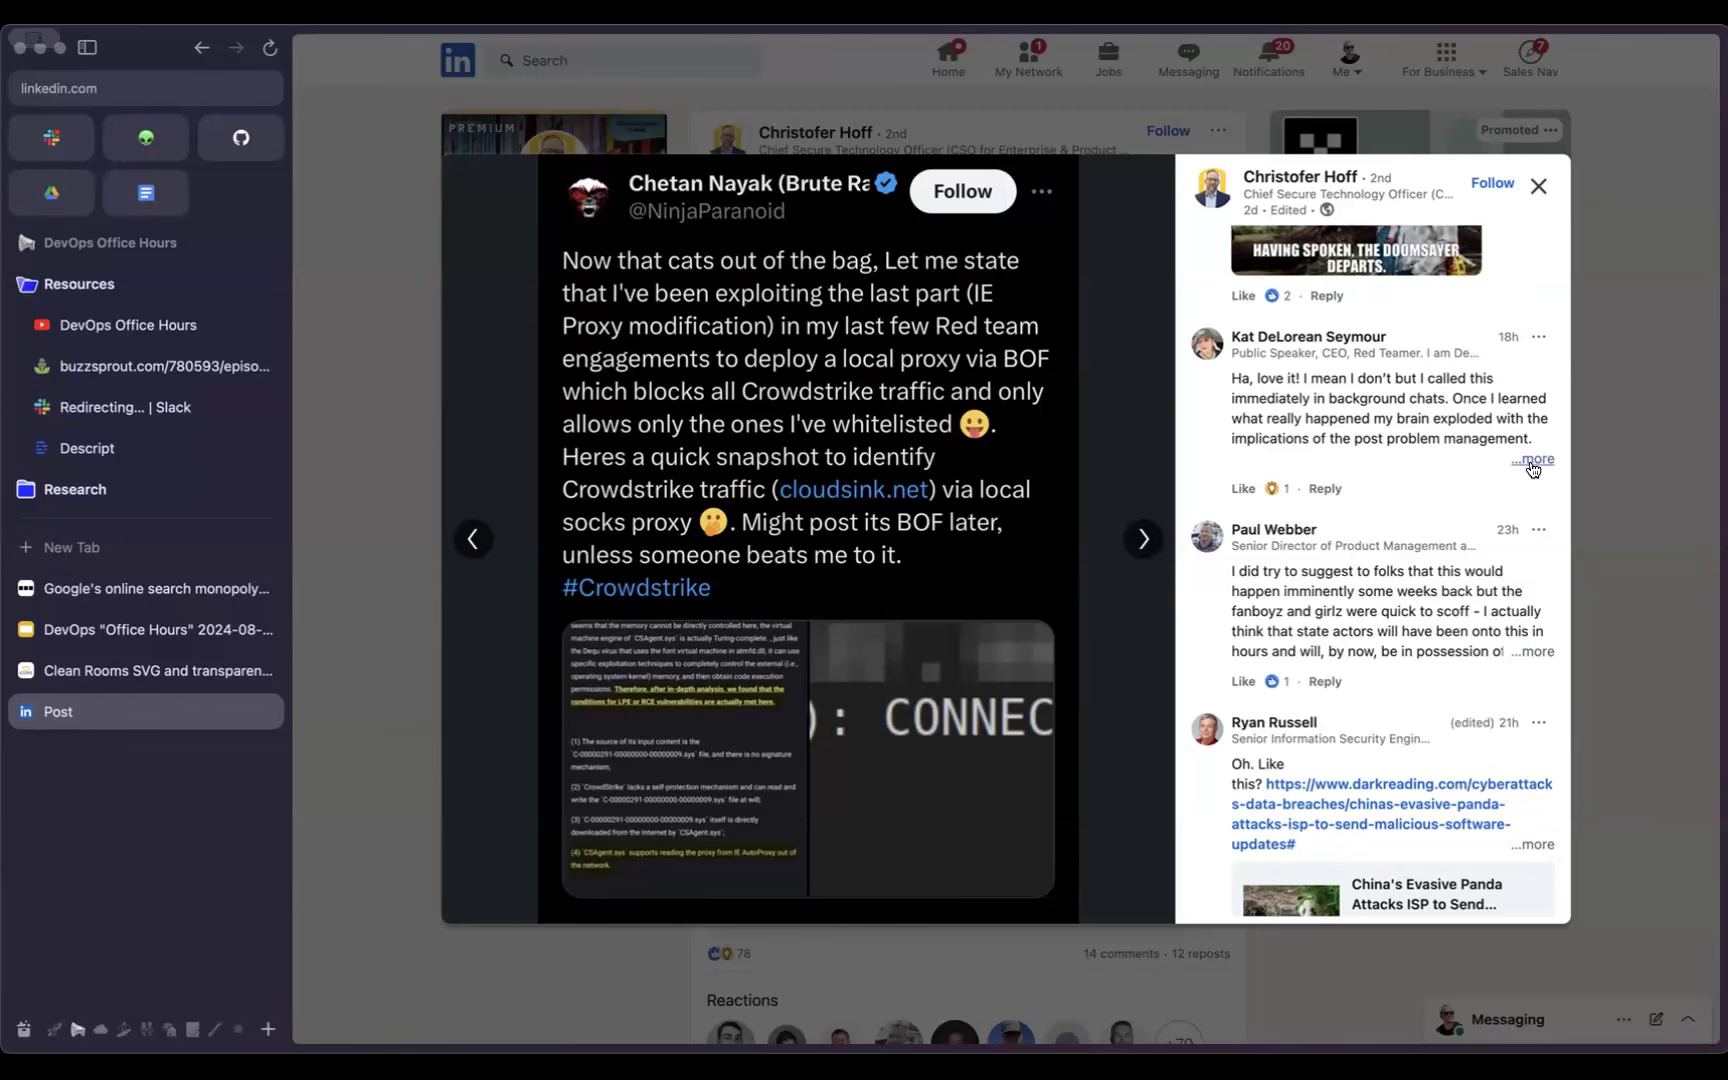
click(1530, 460)
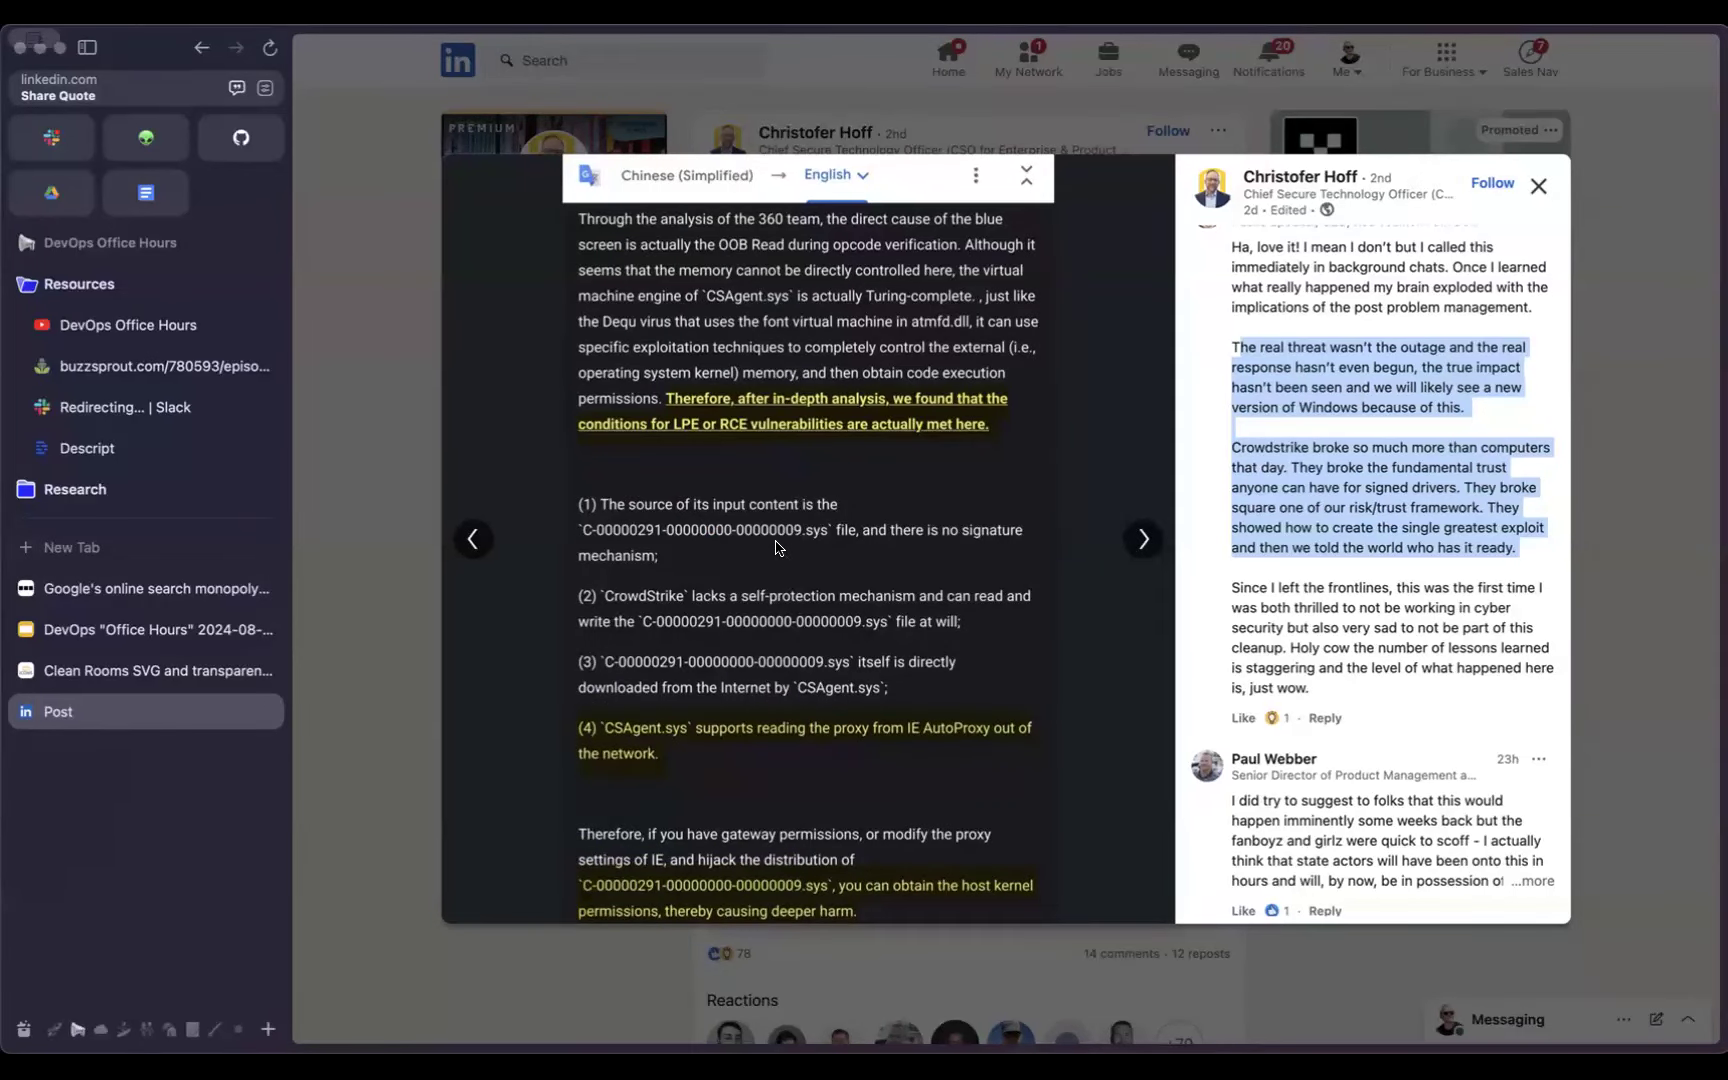
mouse_move(682, 548)
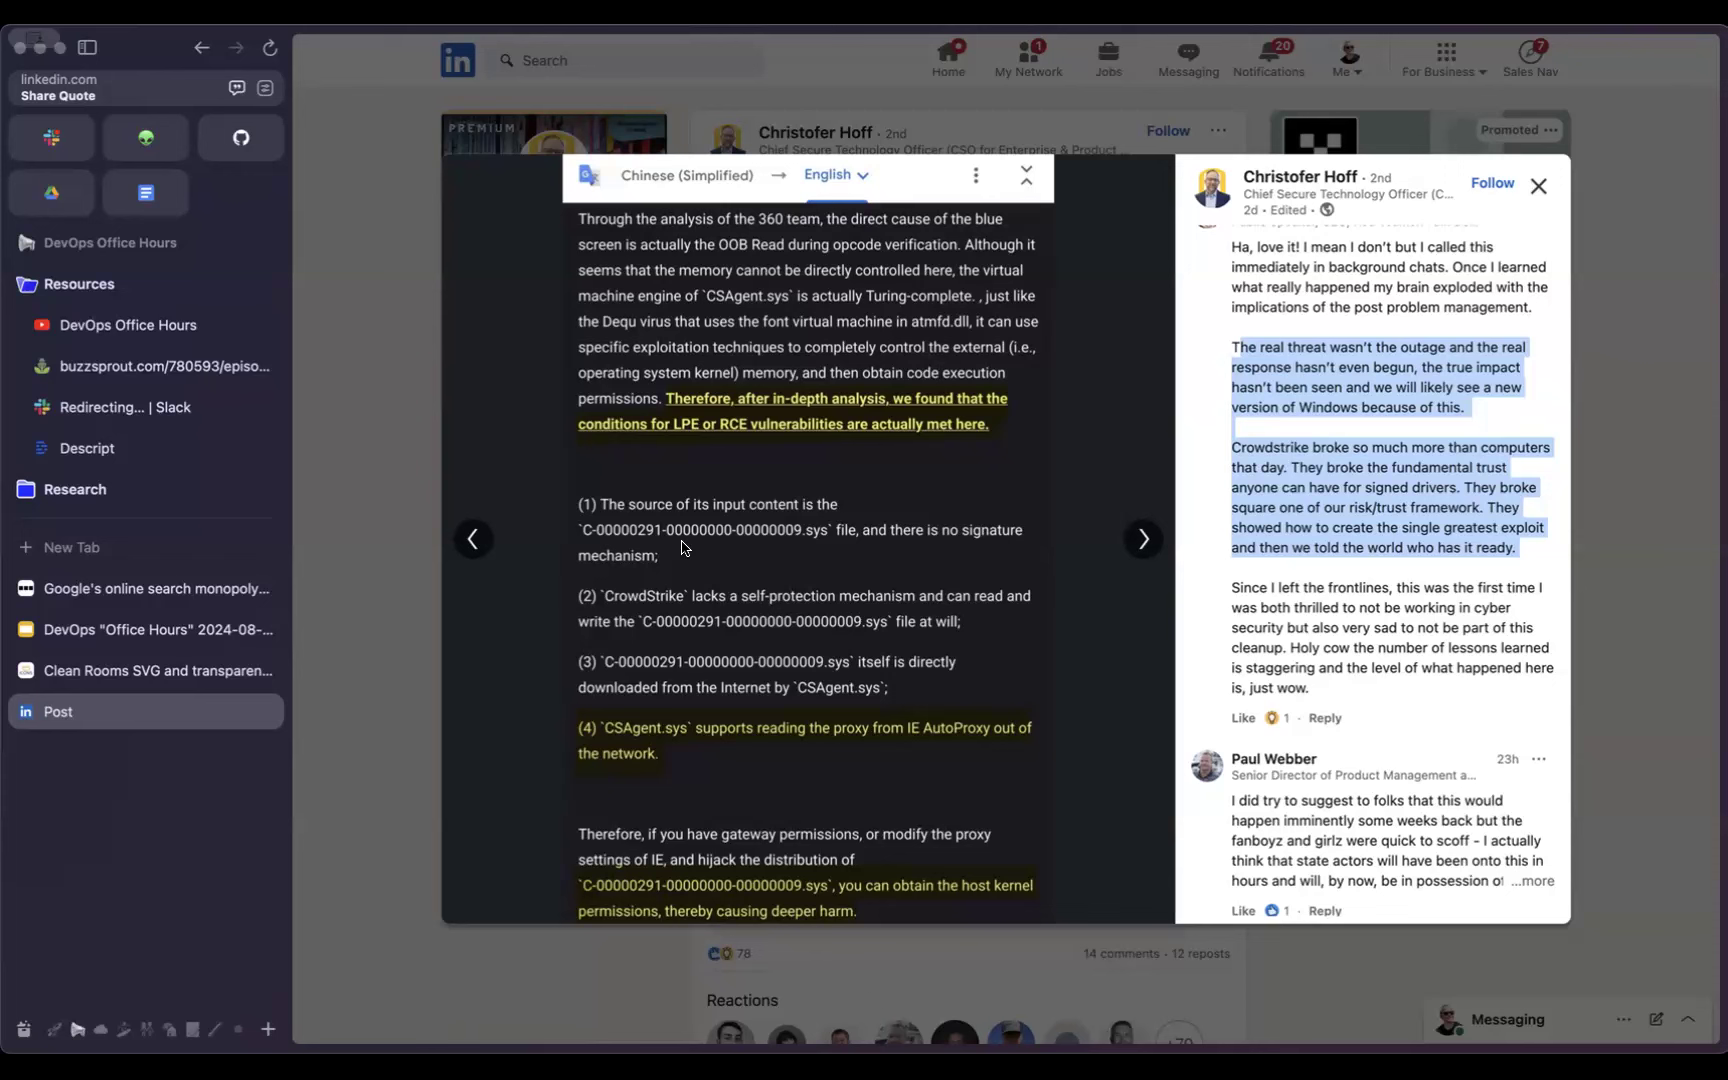
mouse_move(580, 510)
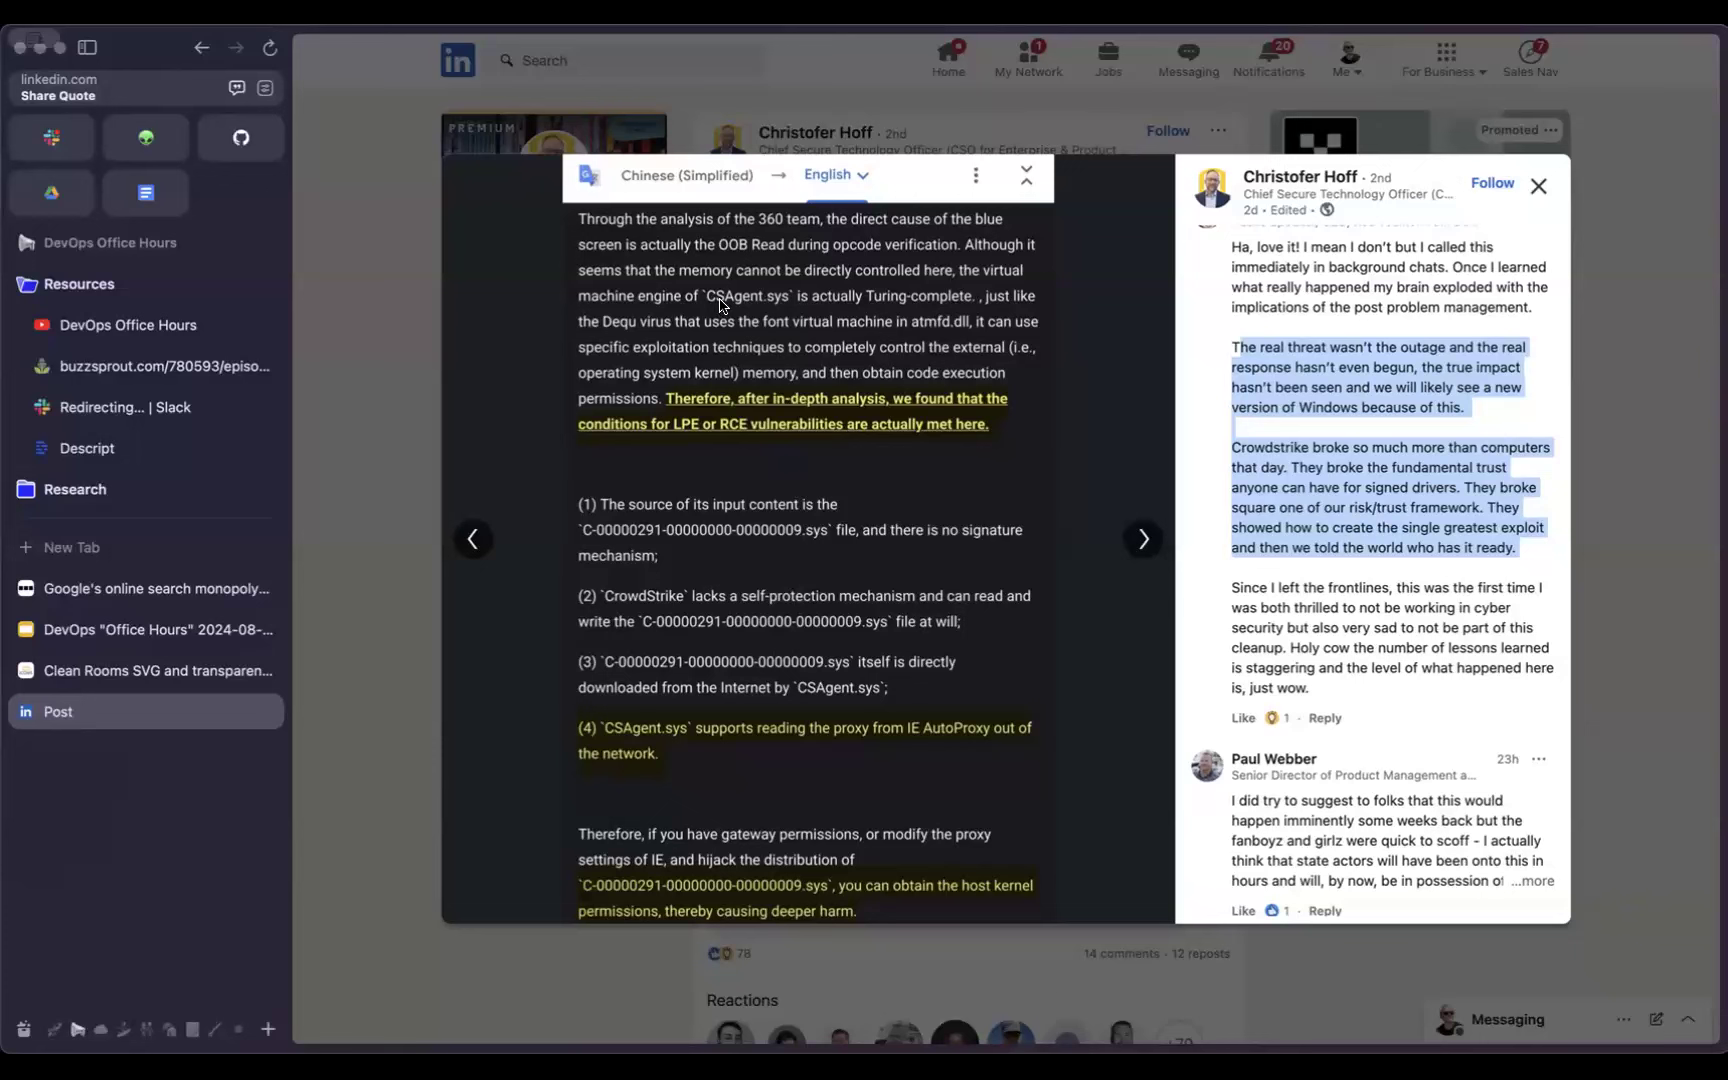
mouse_move(928, 688)
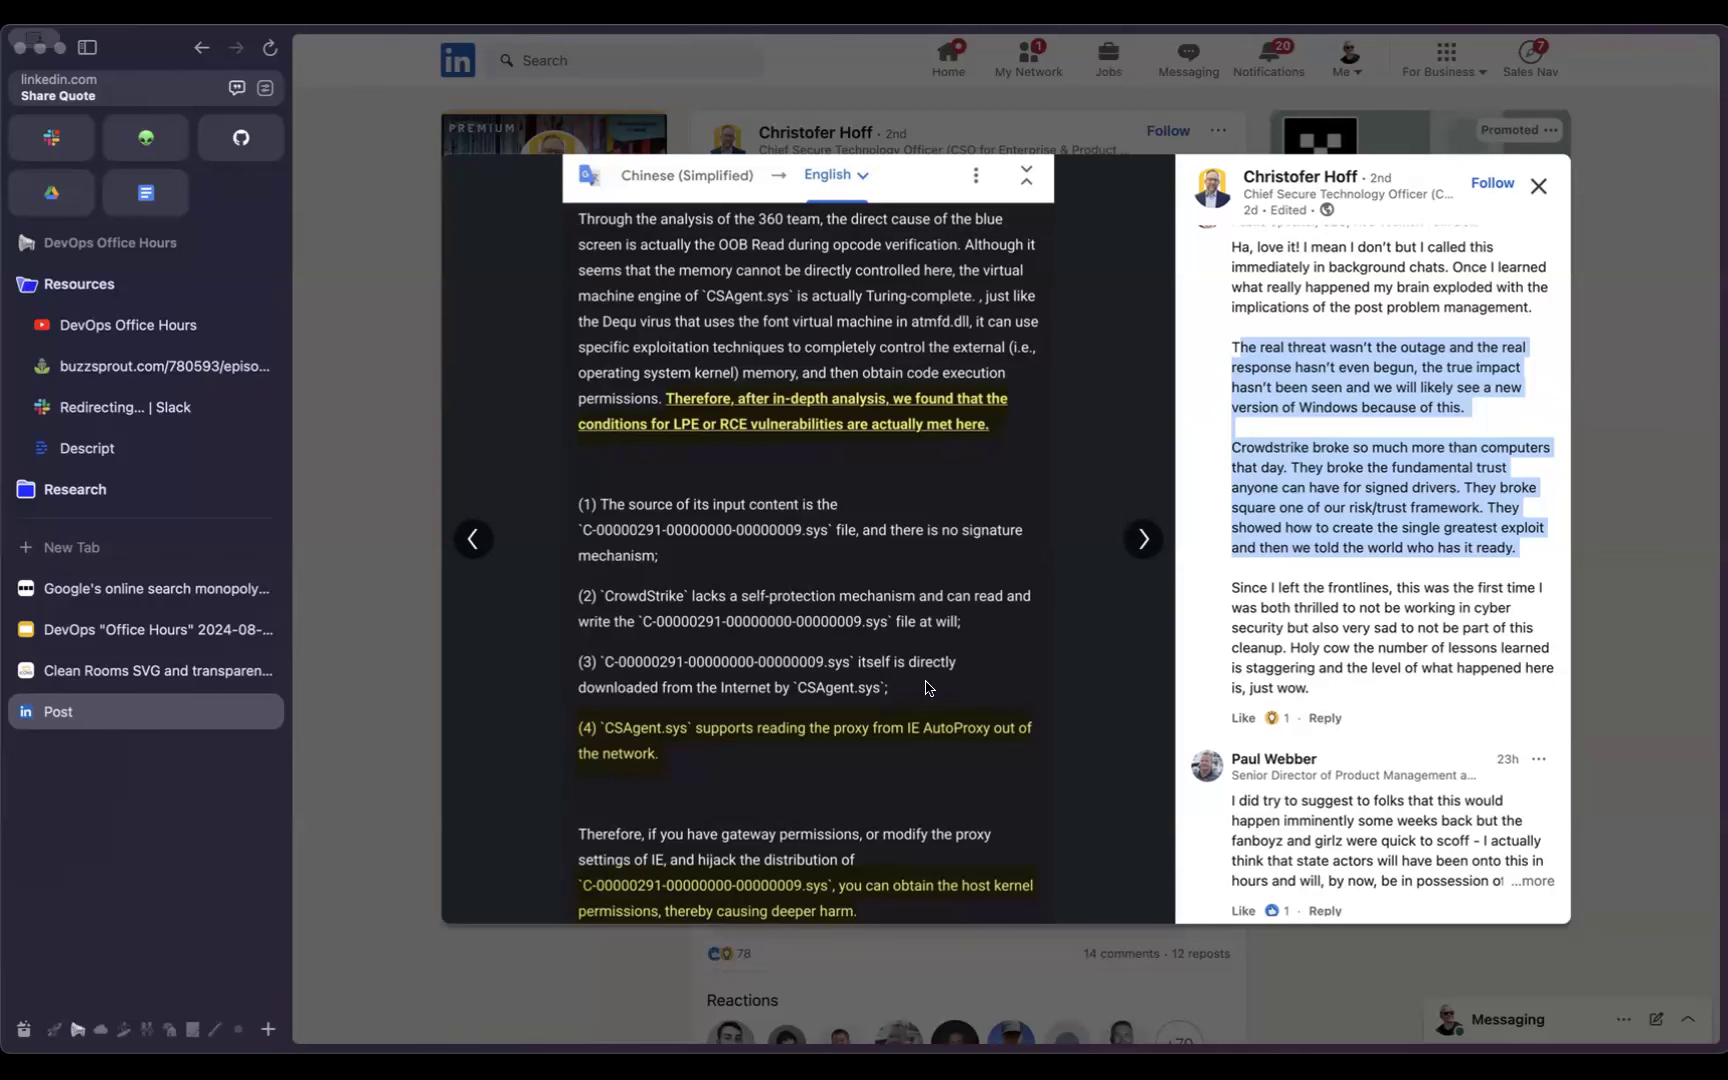
mouse_move(876, 718)
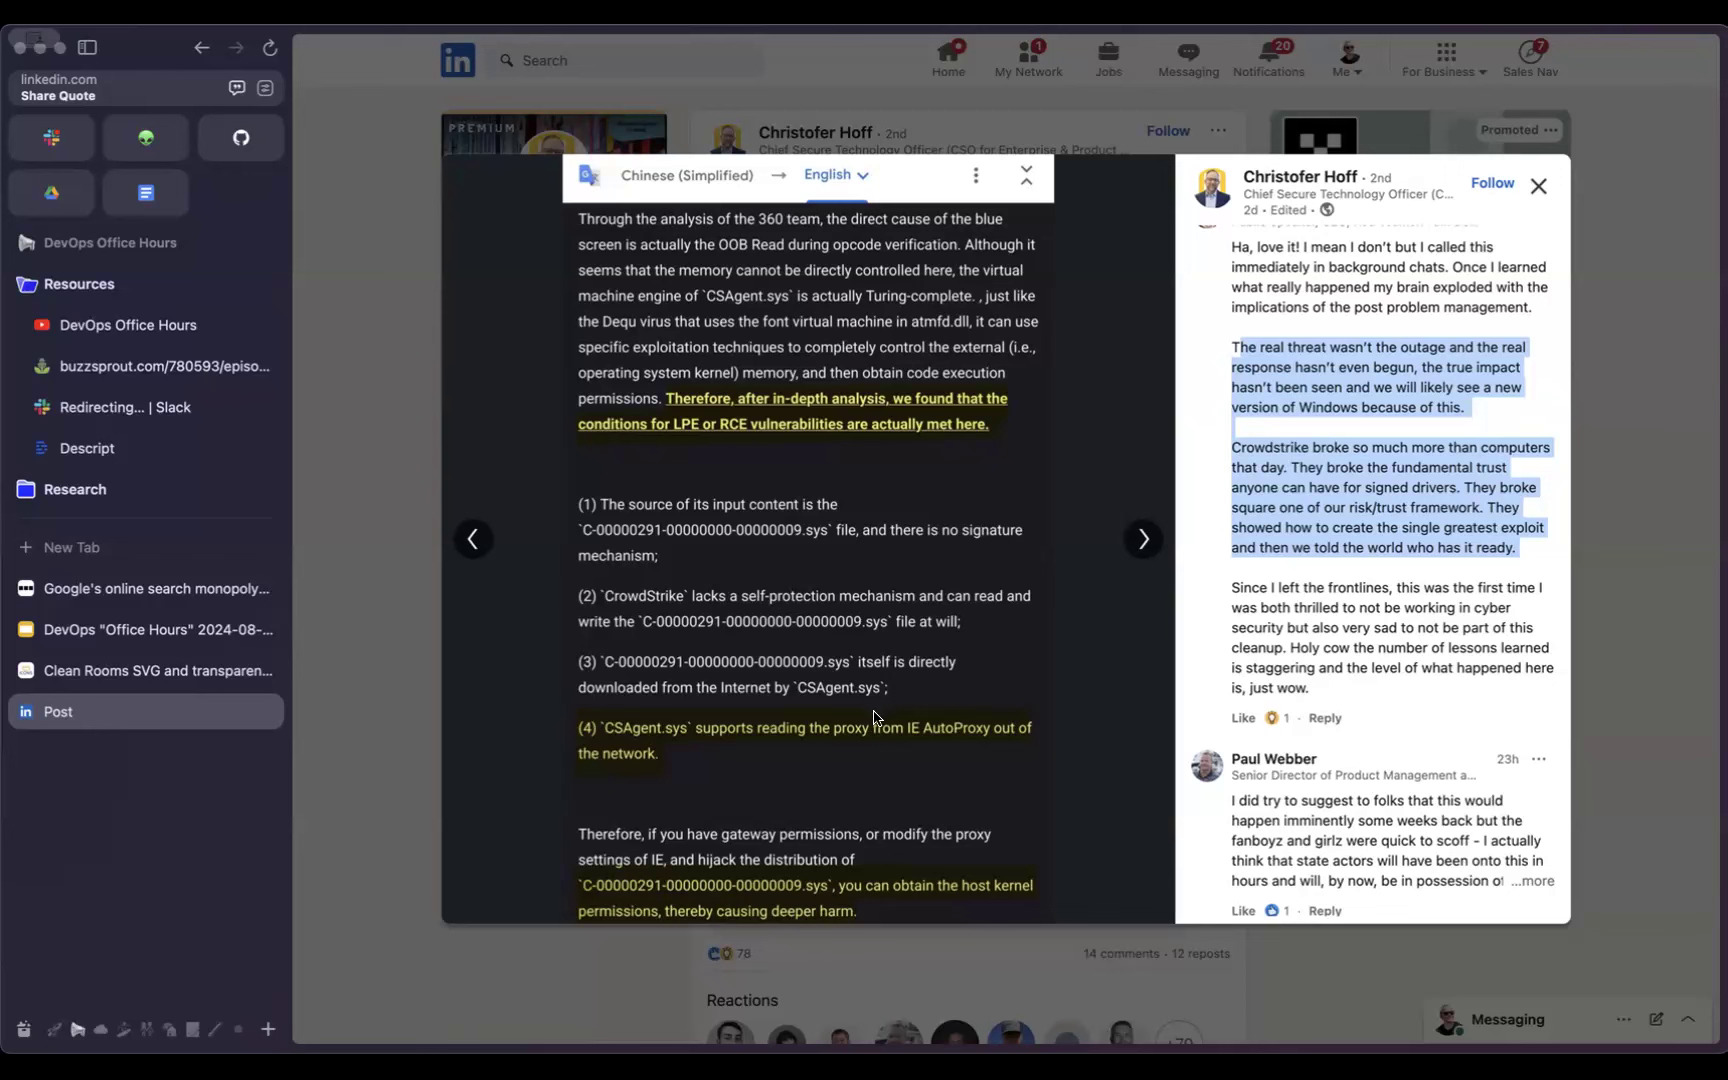
mouse_move(914, 694)
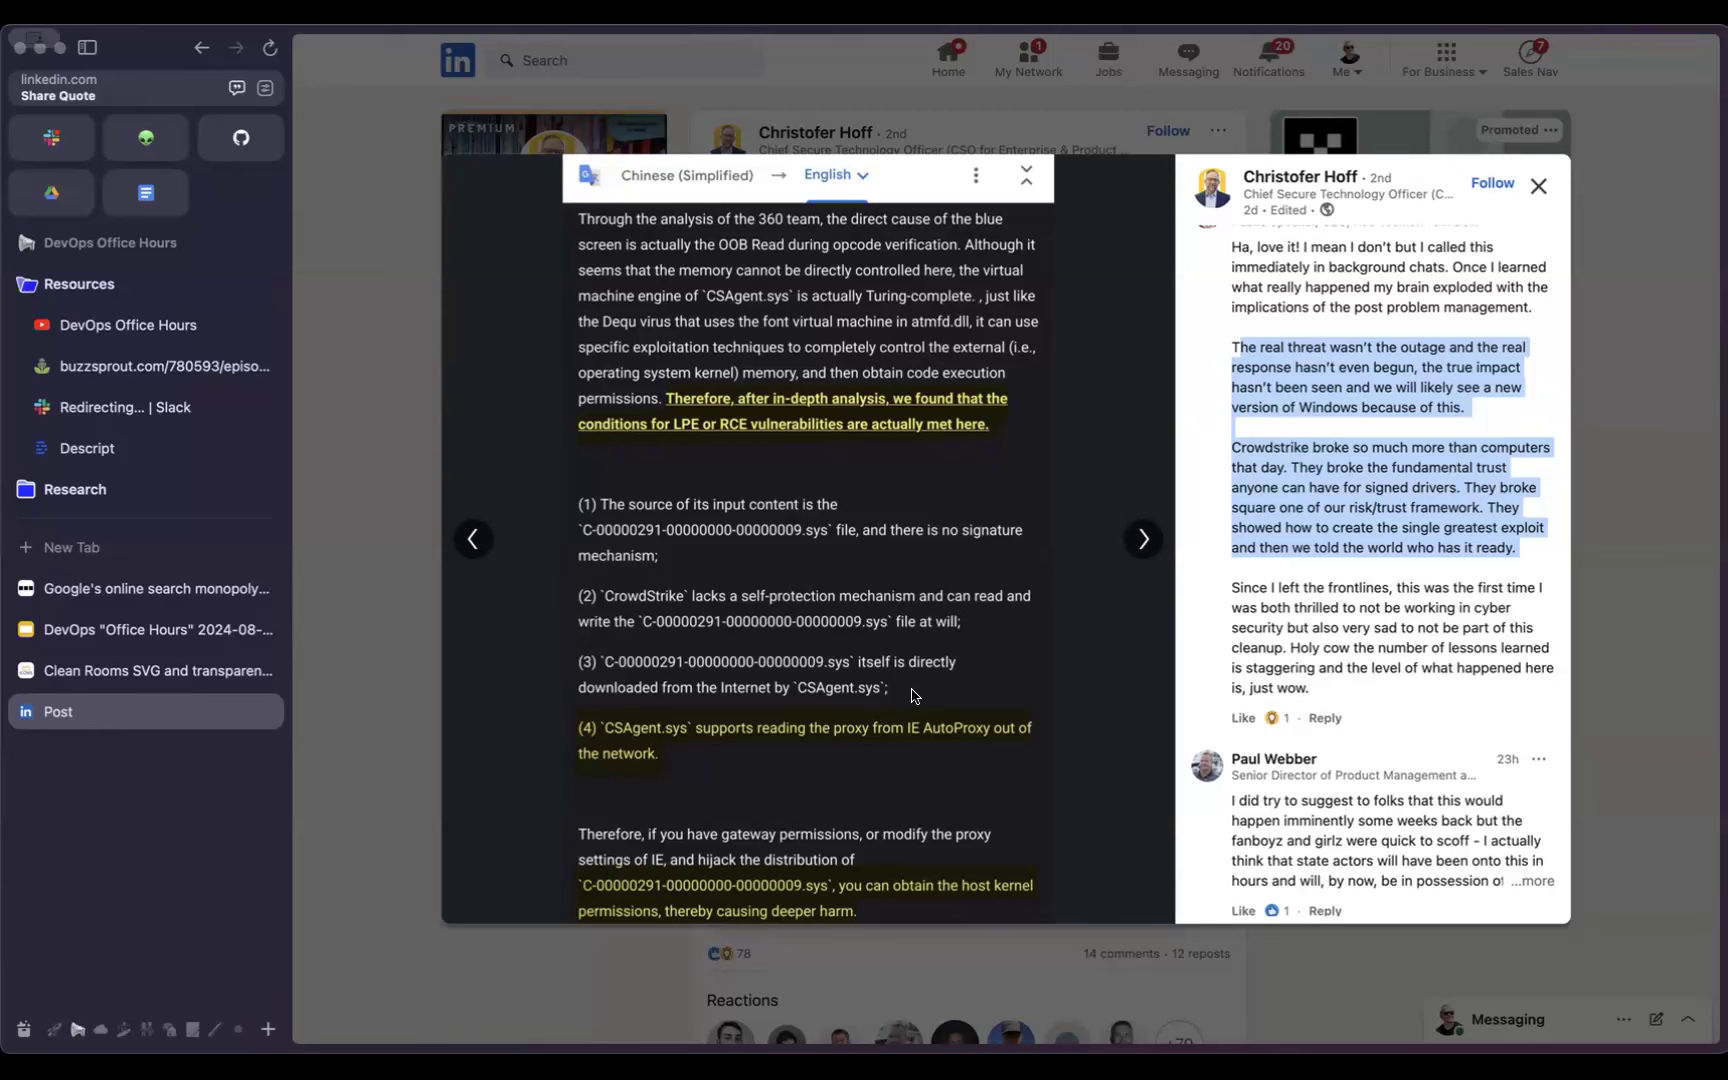
mouse_move(876, 560)
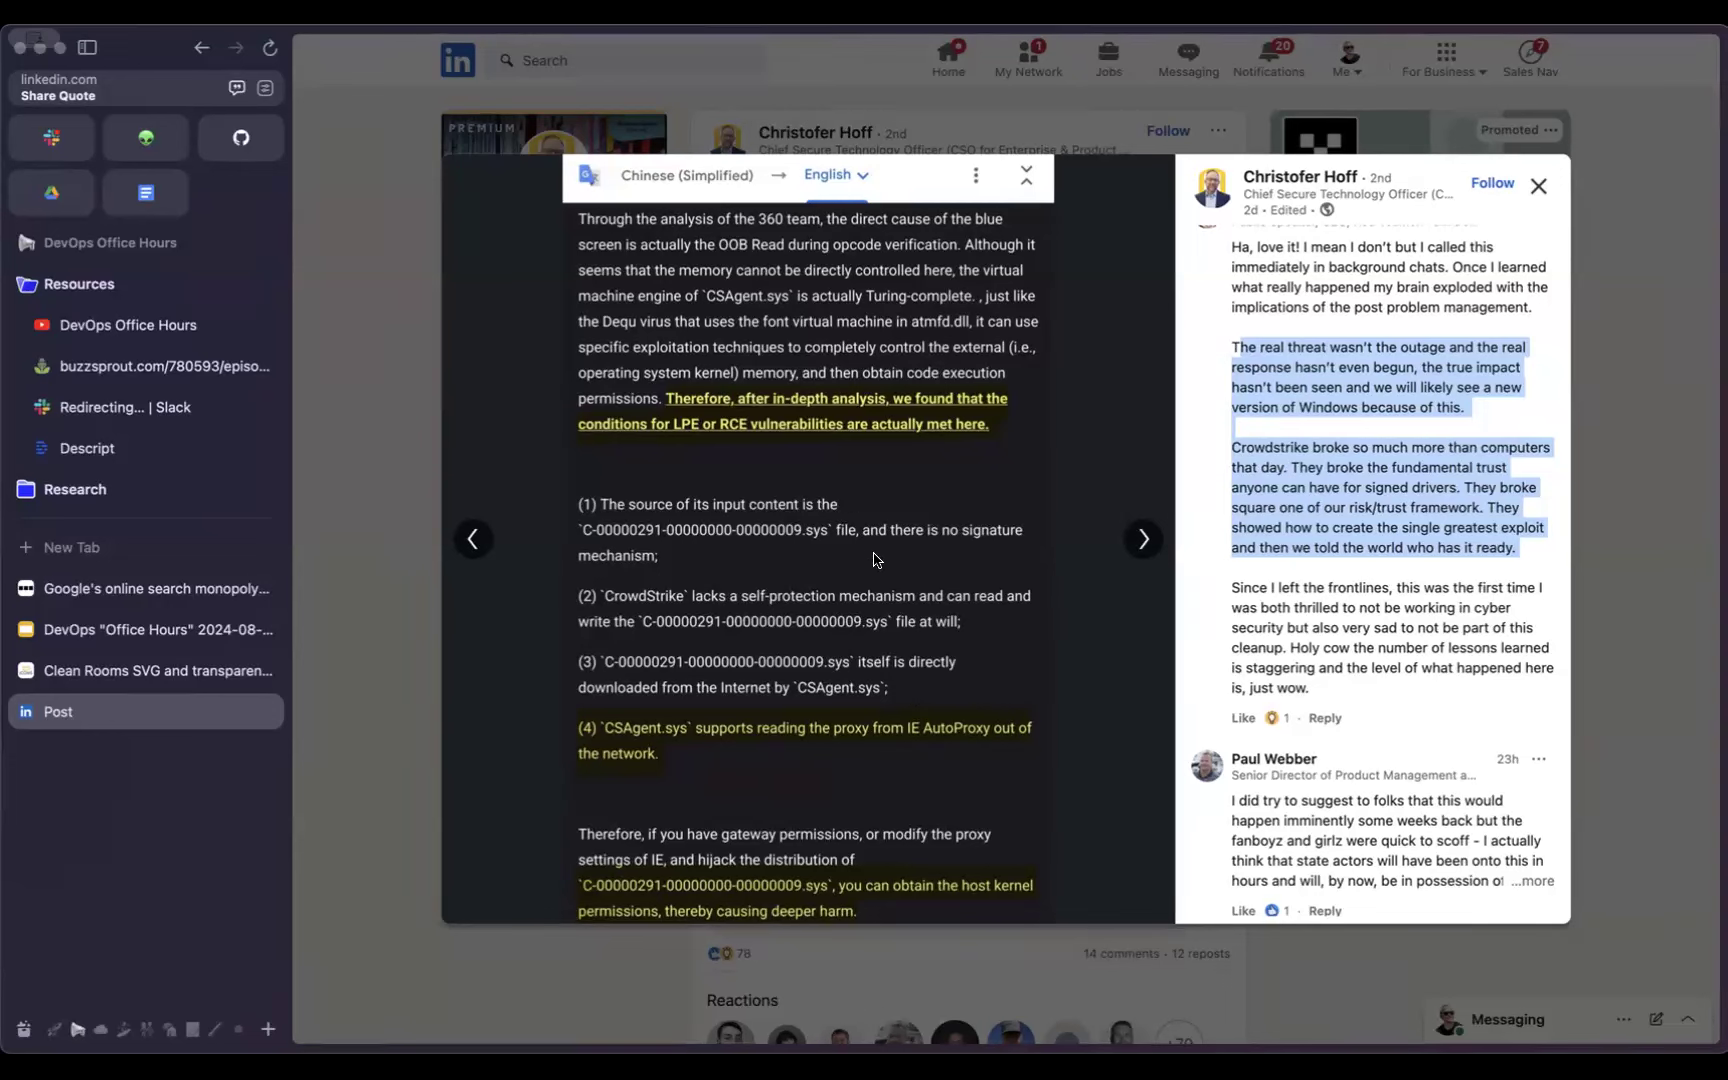
mouse_move(772, 362)
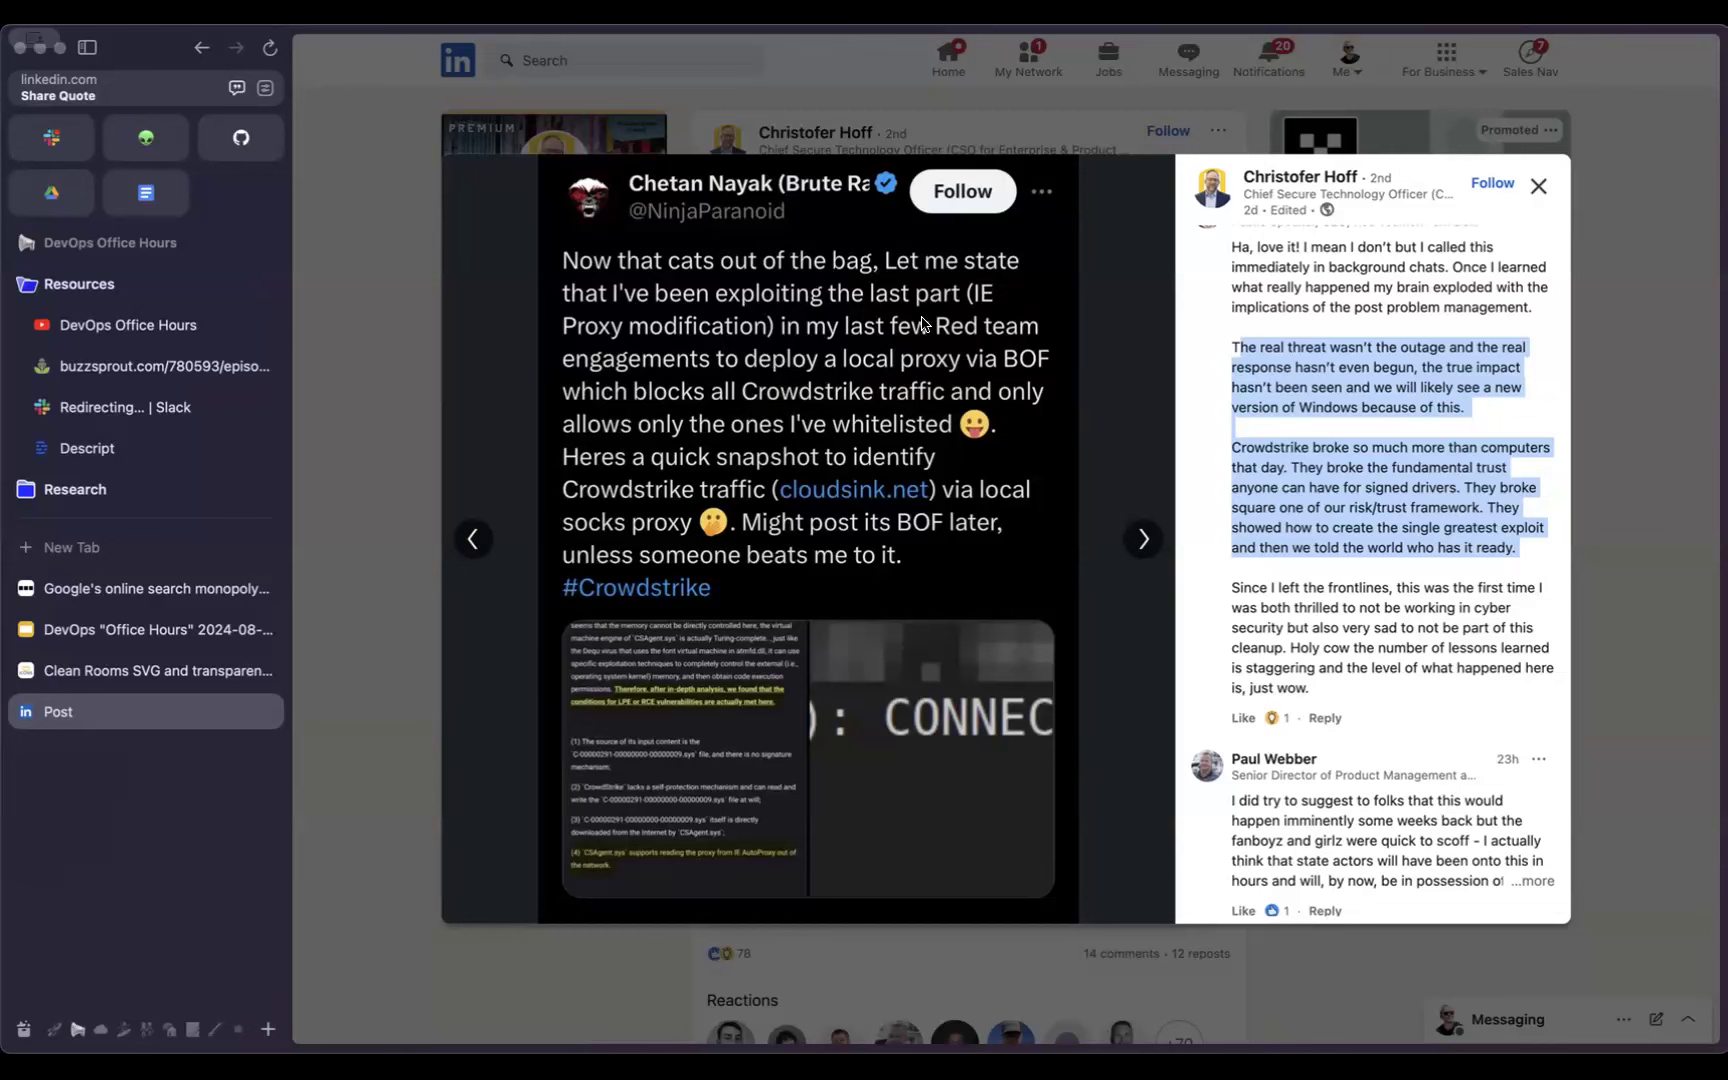
mouse_move(824, 290)
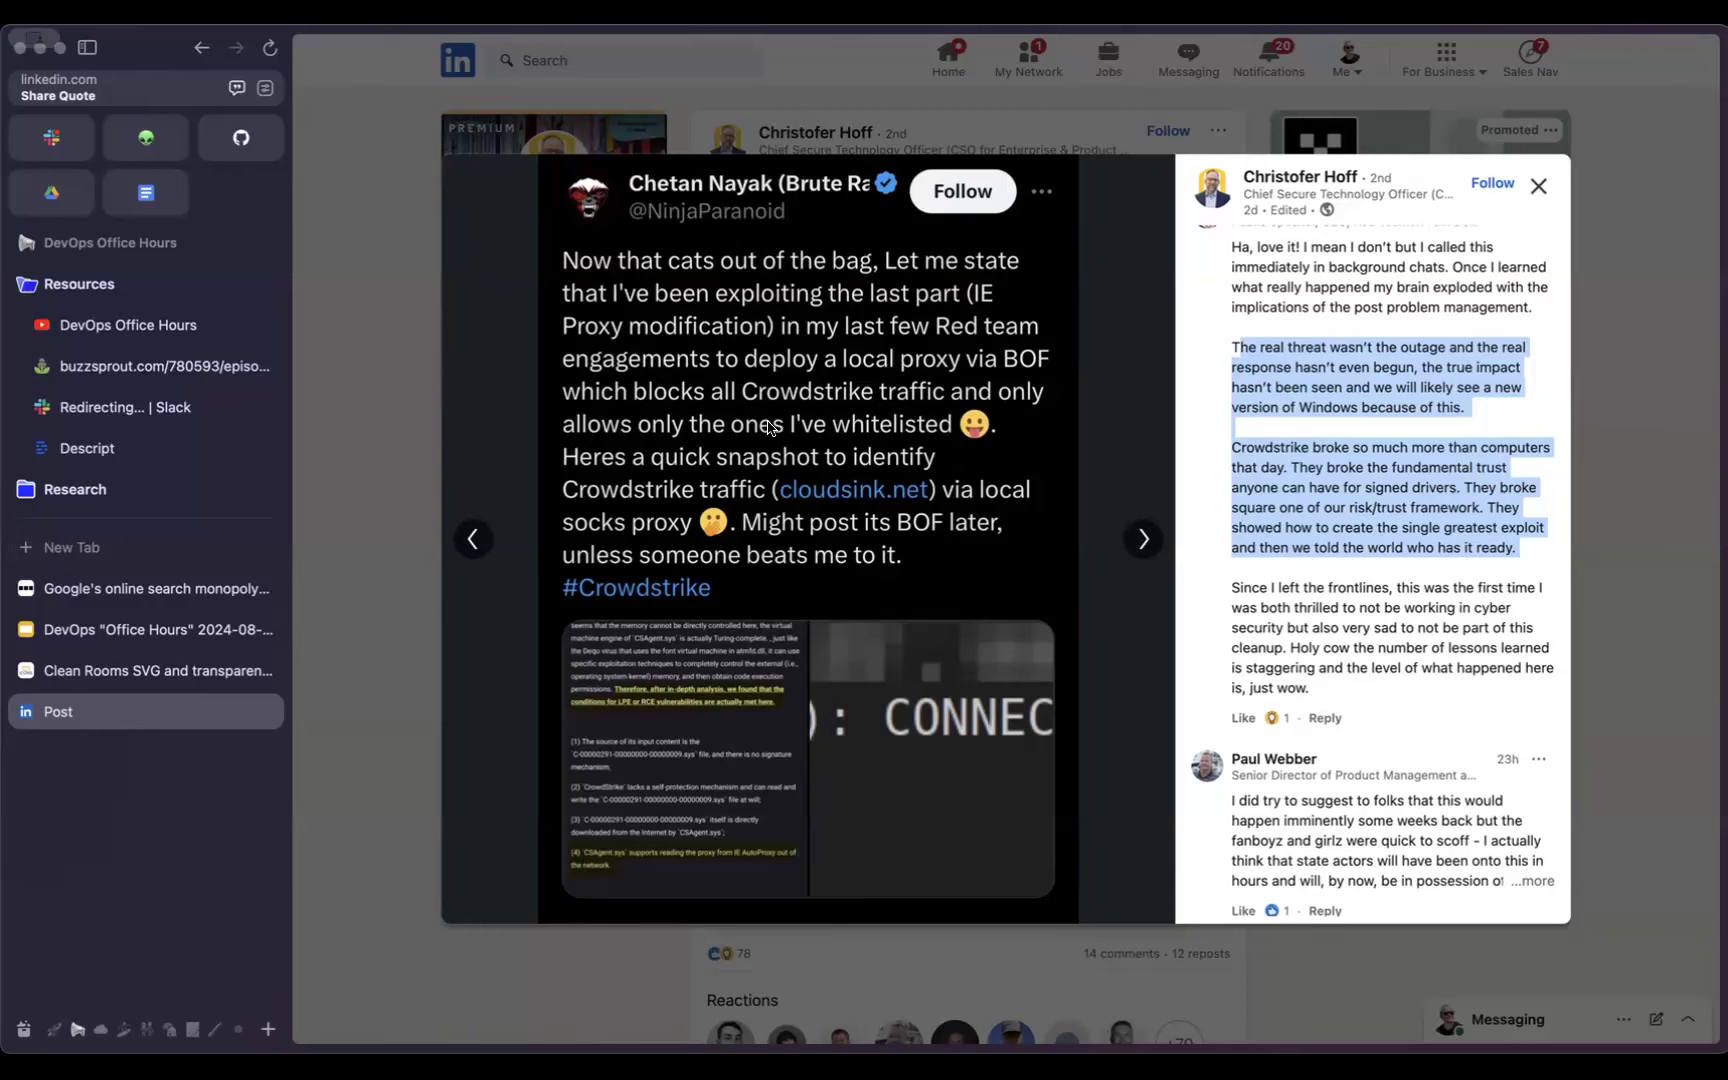
mouse_move(328, 706)
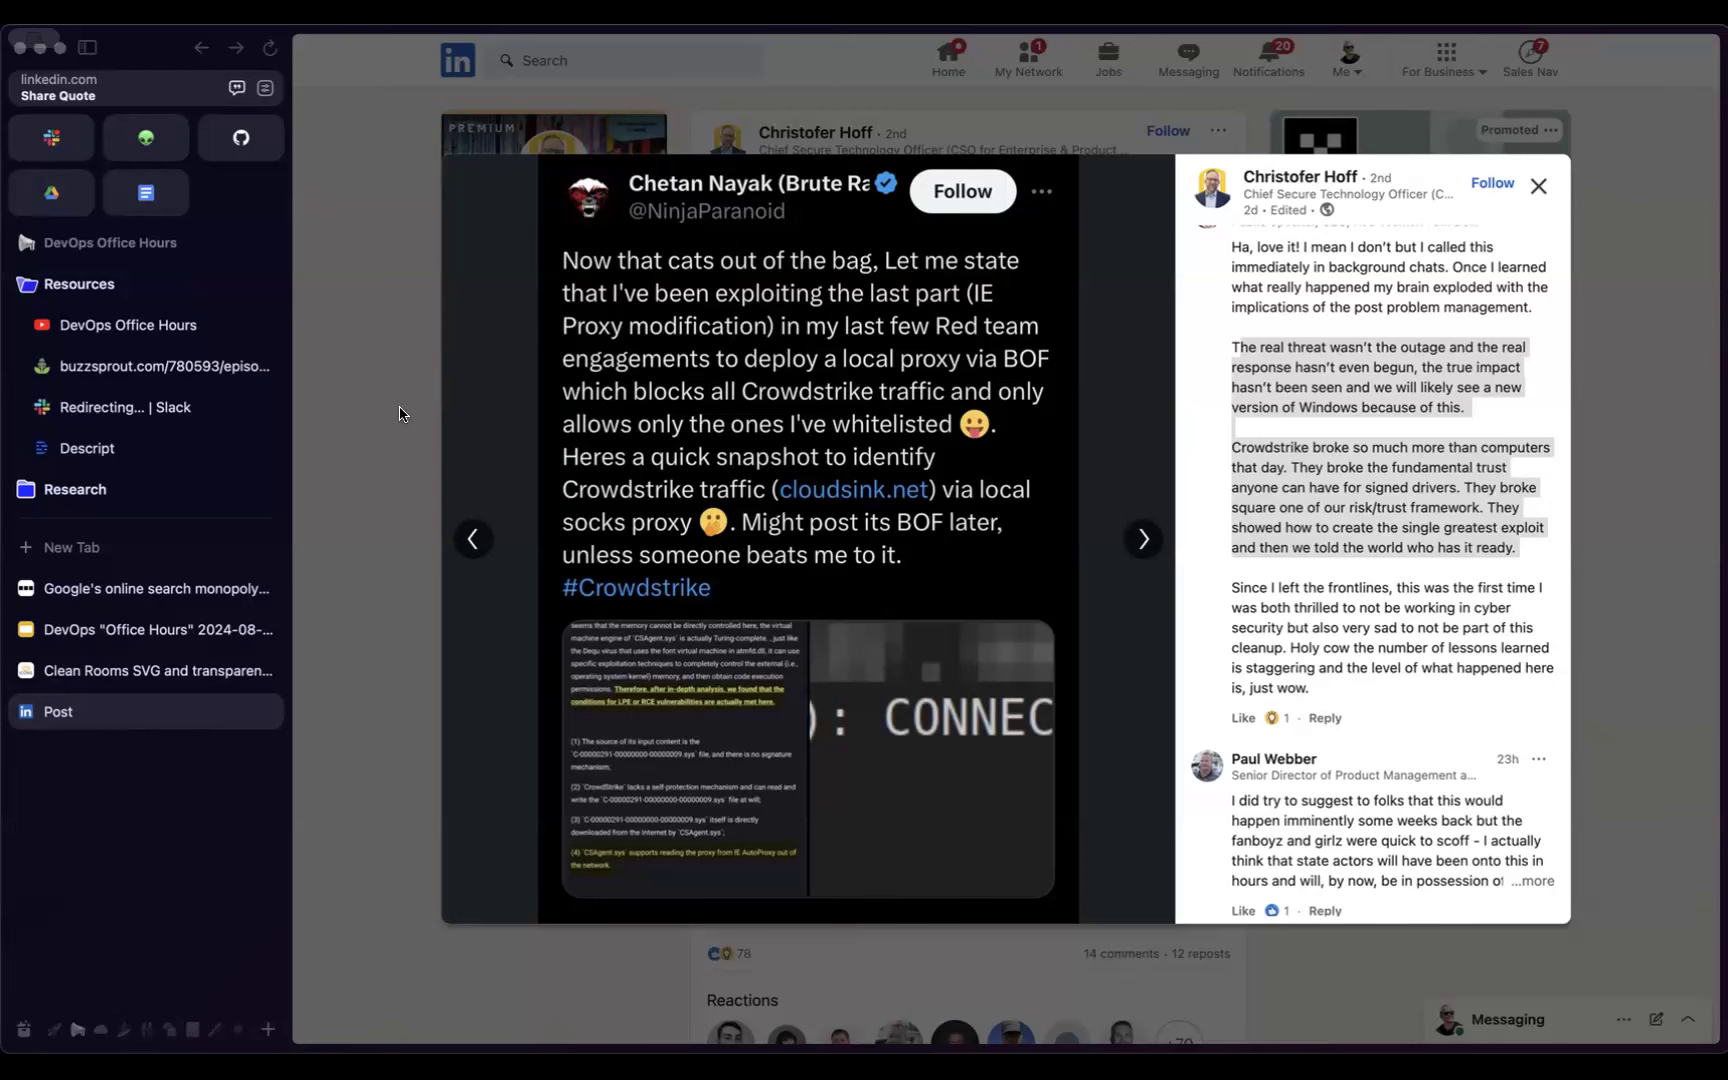
mouse_move(504, 384)
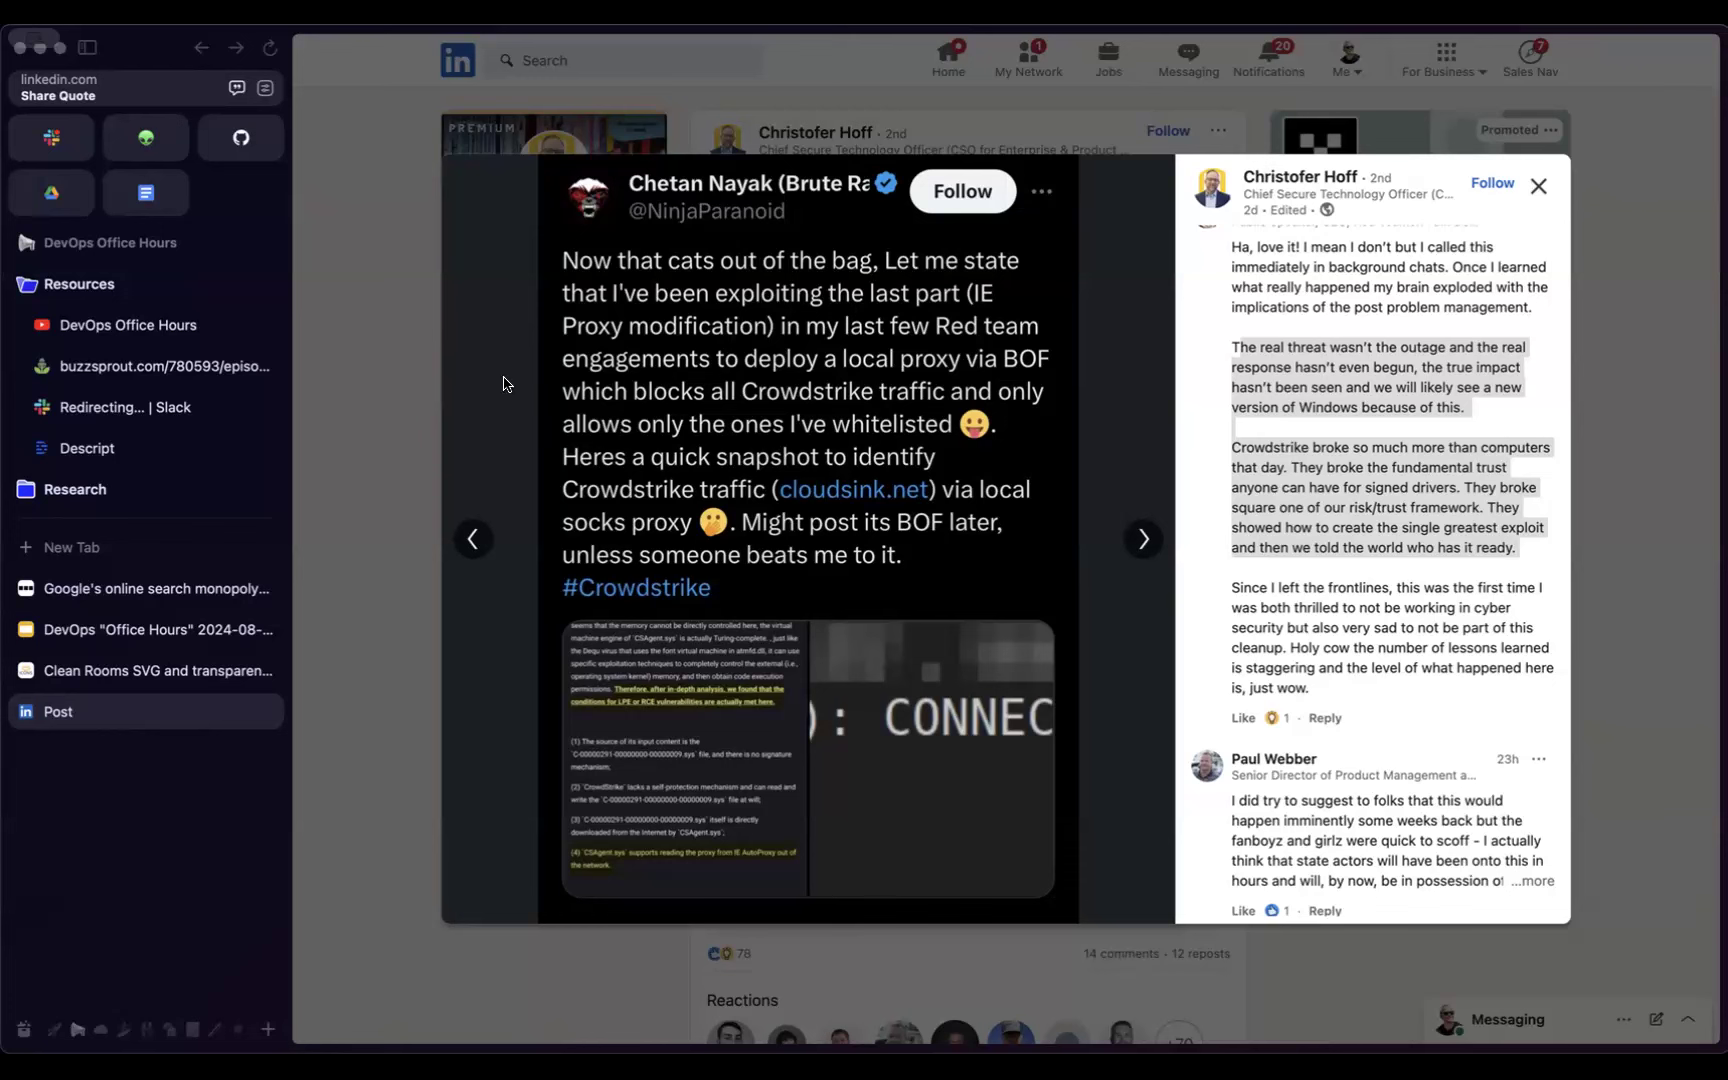
mouse_move(118, 640)
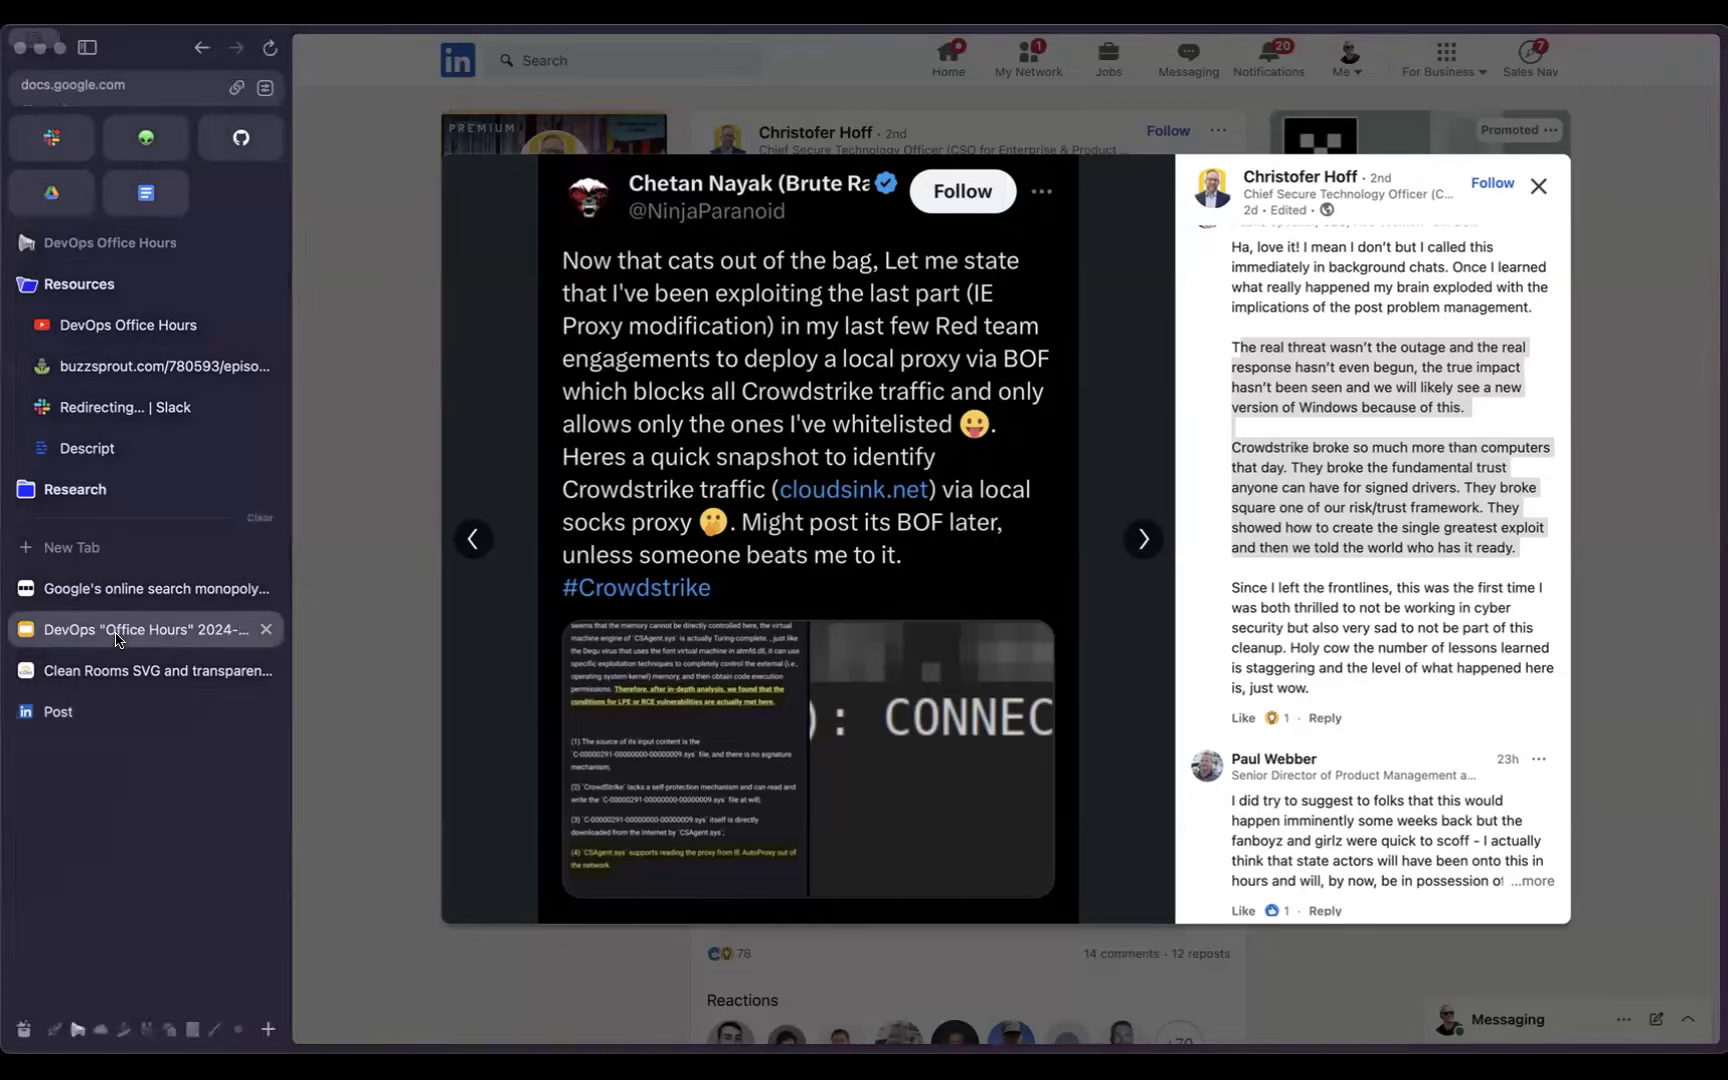
Step: Show the ynqa/logu repository's README demo condensing Kubernetes log lines into patterns
click(148, 630)
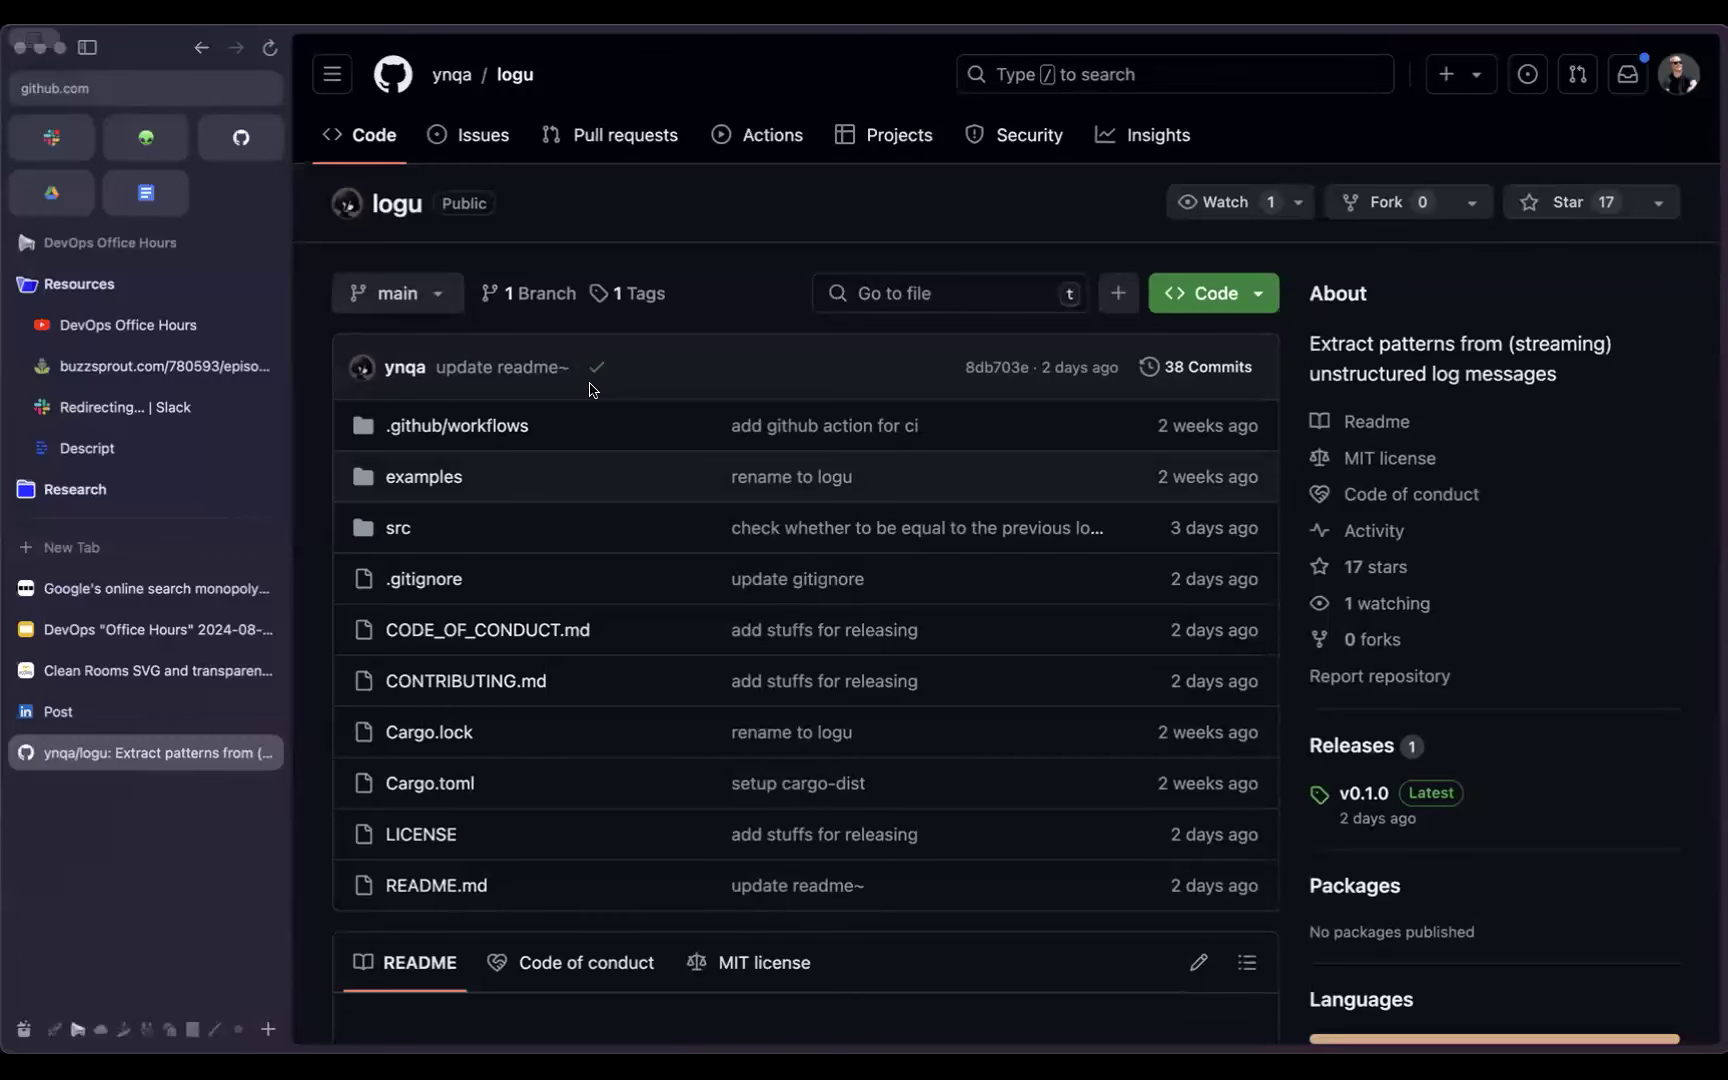
mouse_move(582, 486)
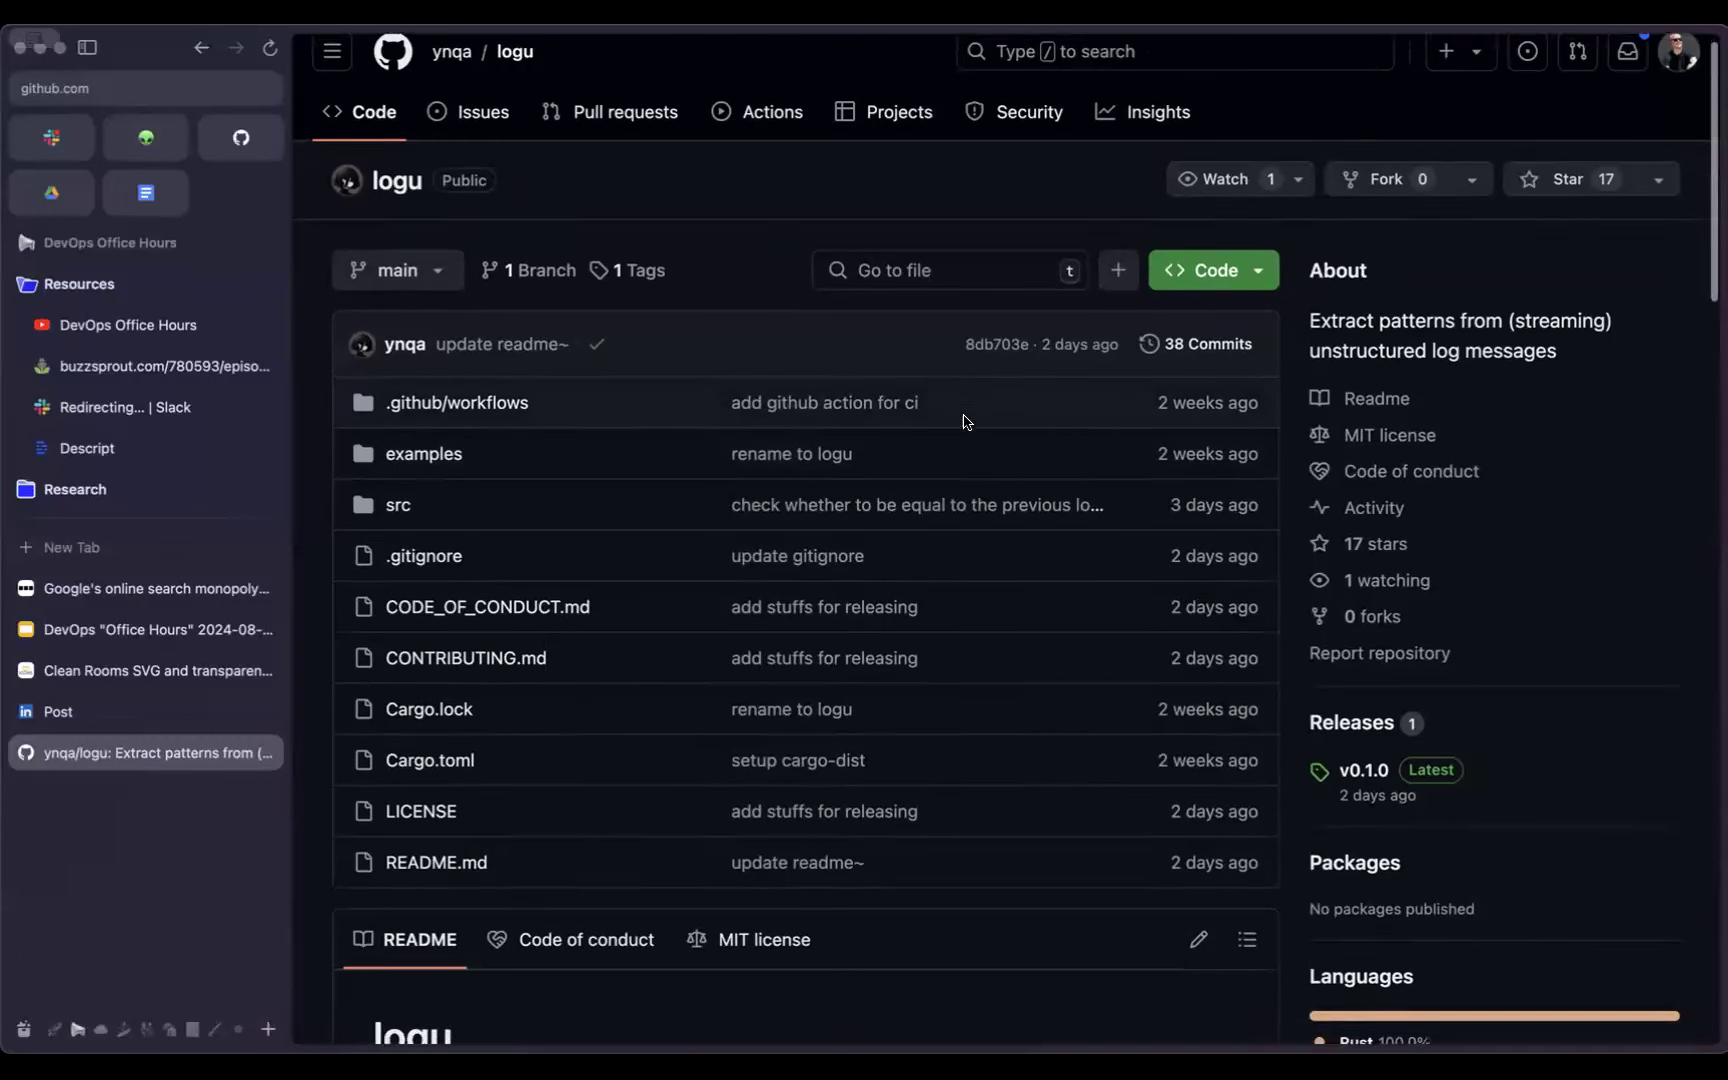
scroll(down, 3)
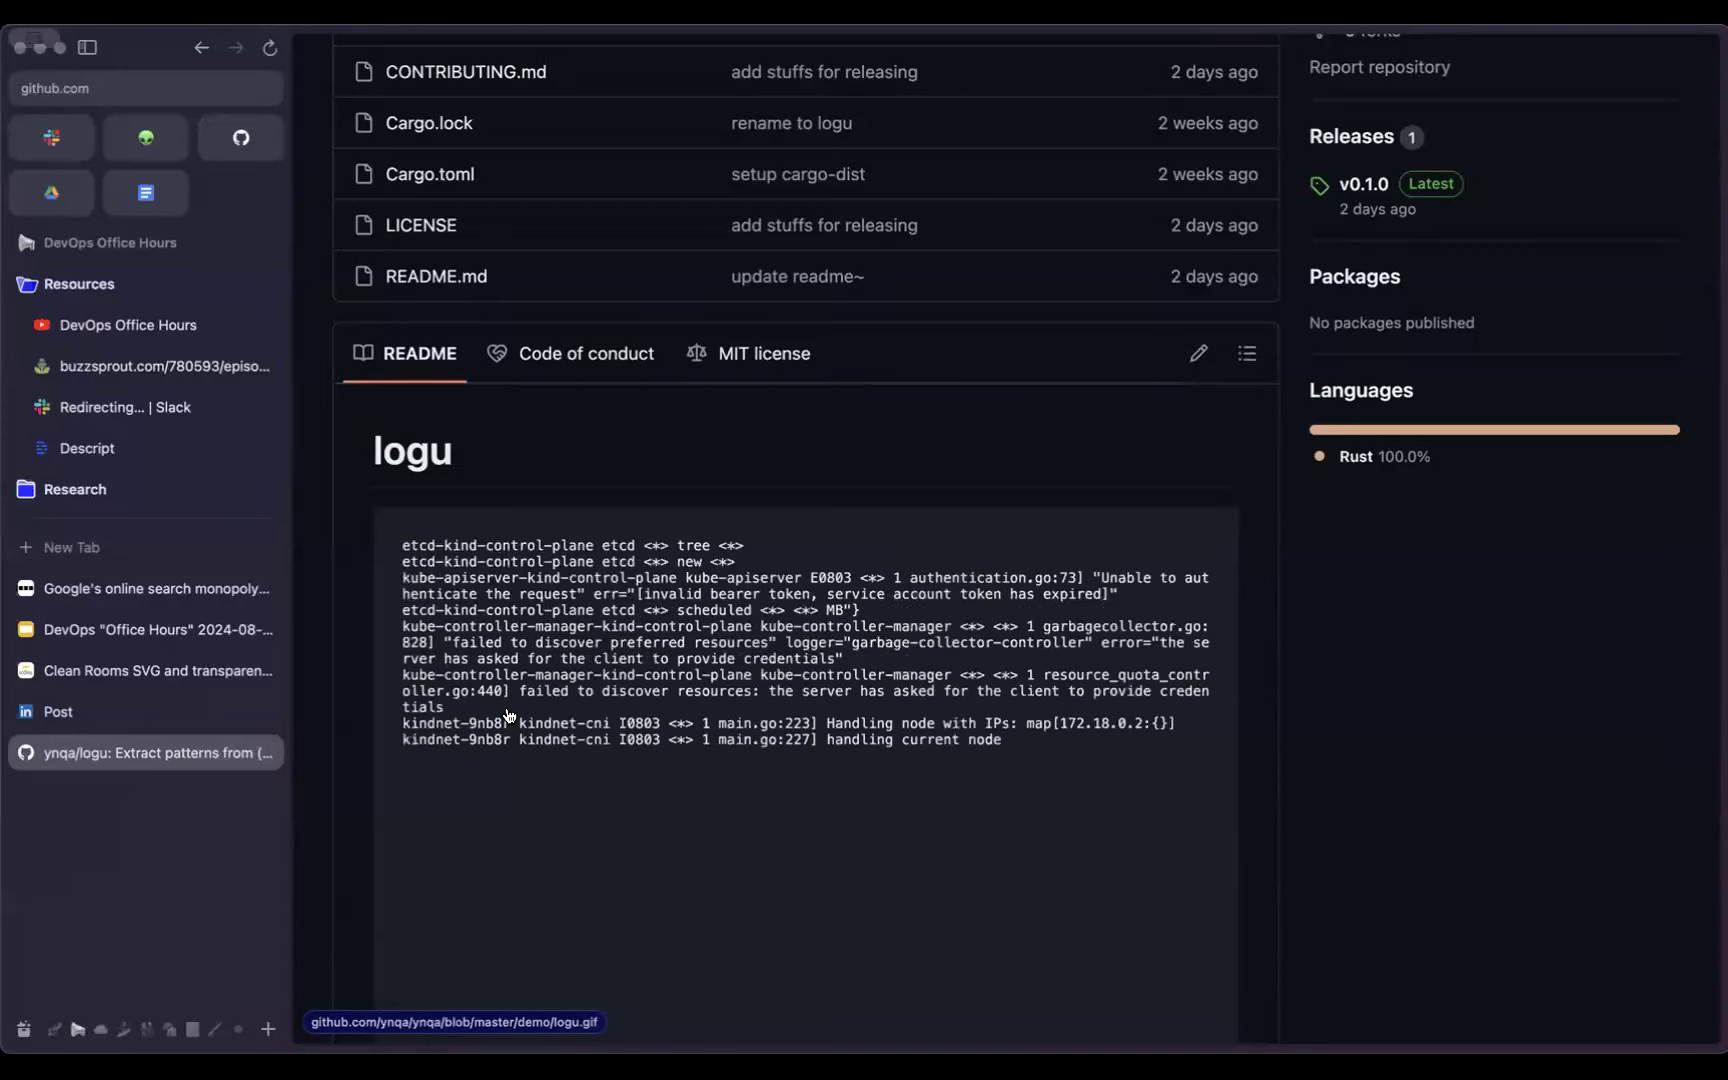
Step: Show Natan Yellin's LinkedIn post on the Kubernetes ImageVolumeSource container-as-volume feature
click(144, 630)
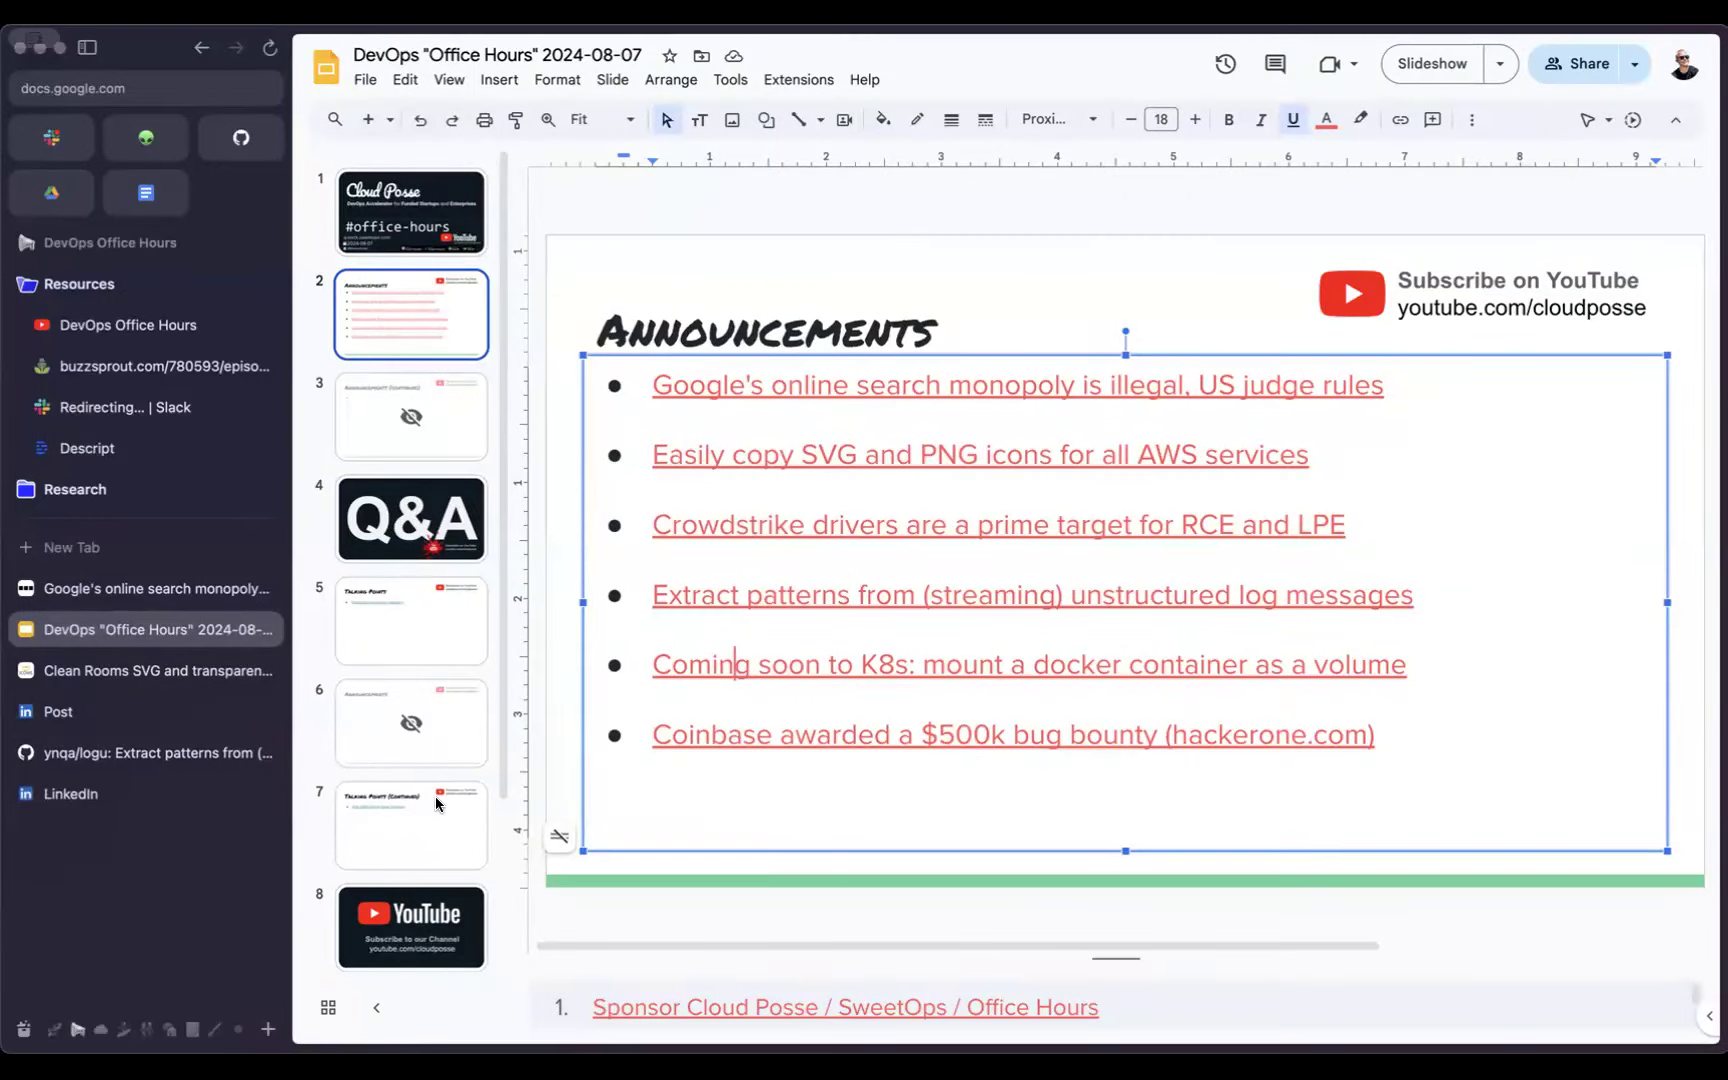
click(56, 792)
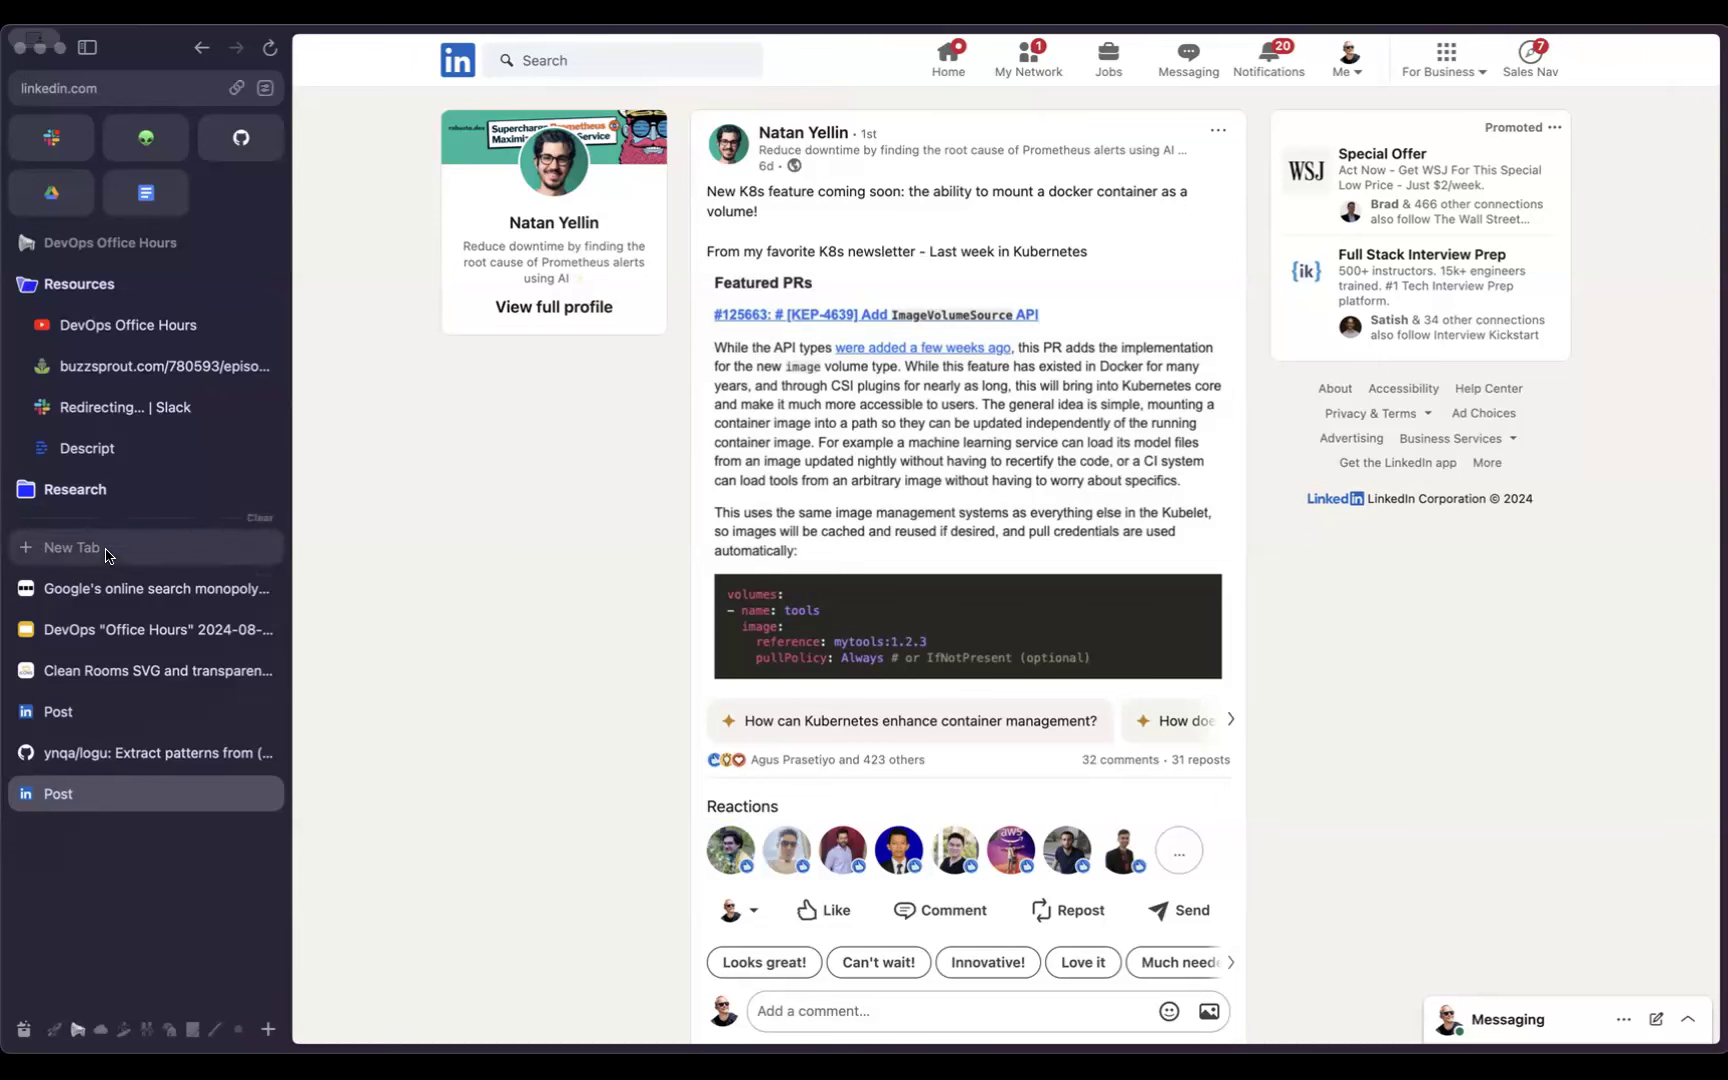
Step: Show the Hacker News thread on Coinbase's $500k bug bounty award
click(158, 628)
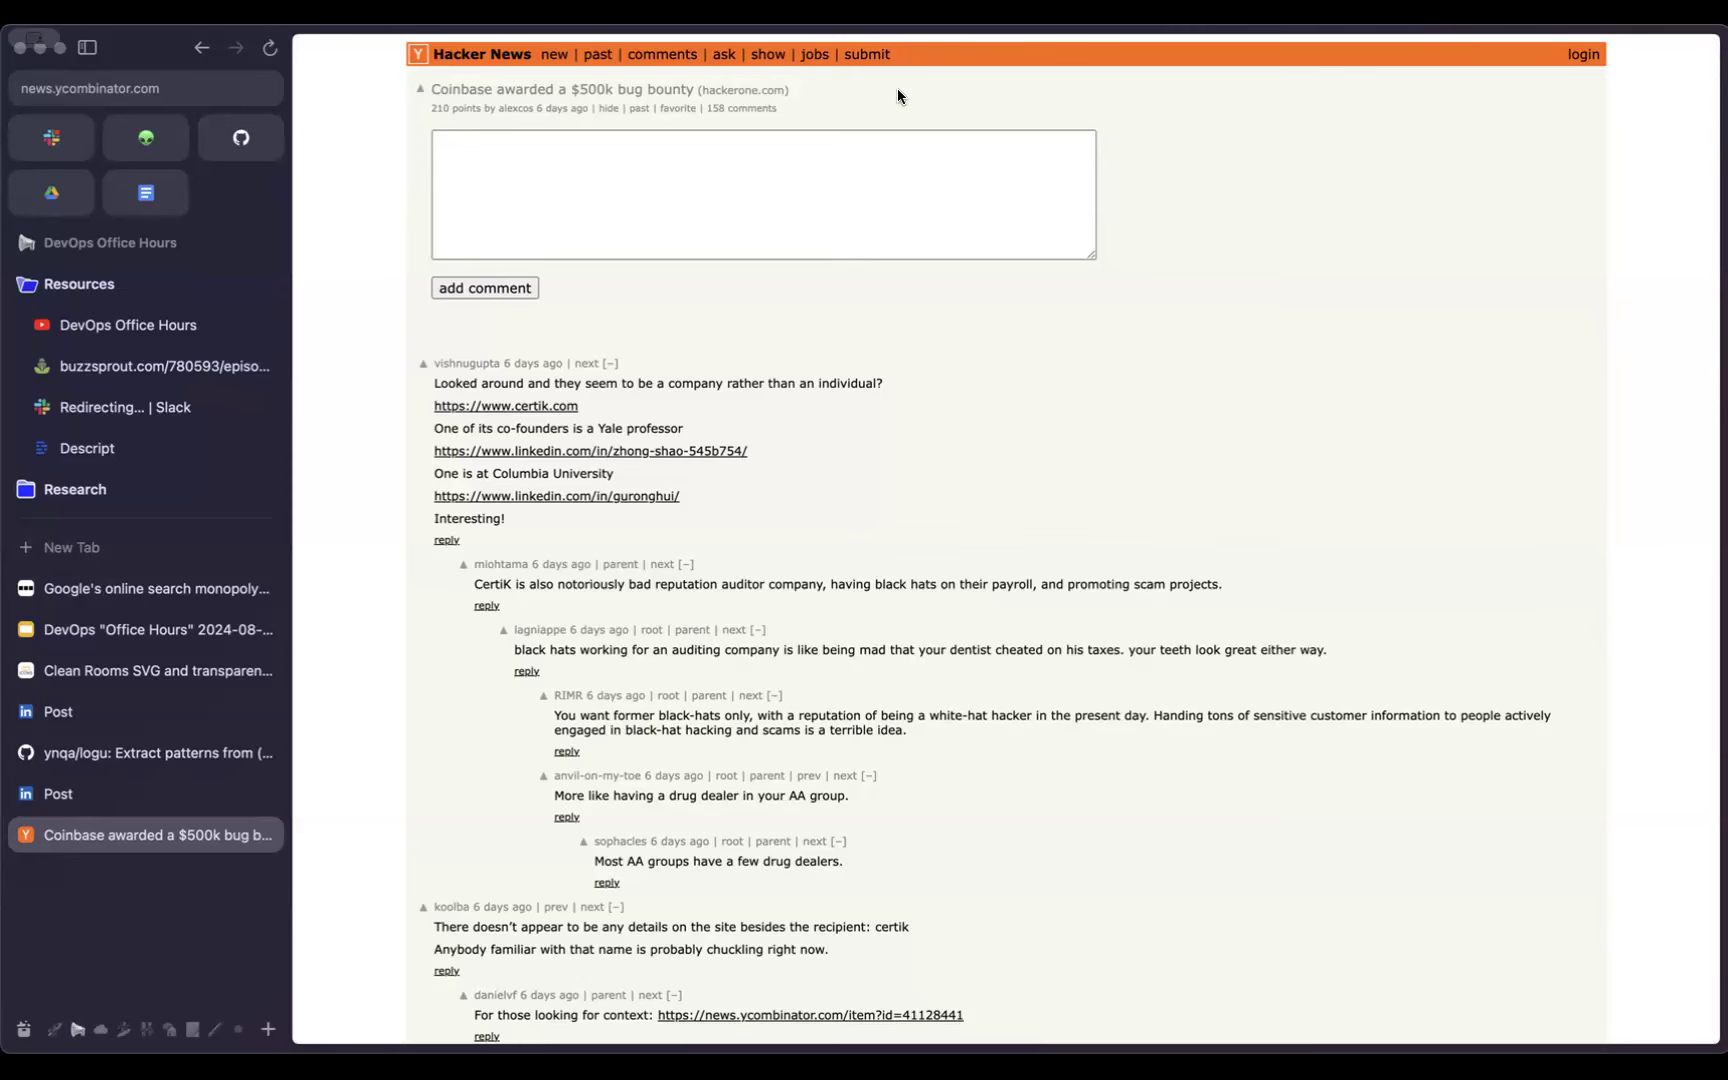
Step: Follow the story's hackerone.com link to Coinbase's Hacktivity feed with the $500,000 certik bounty
click(740, 90)
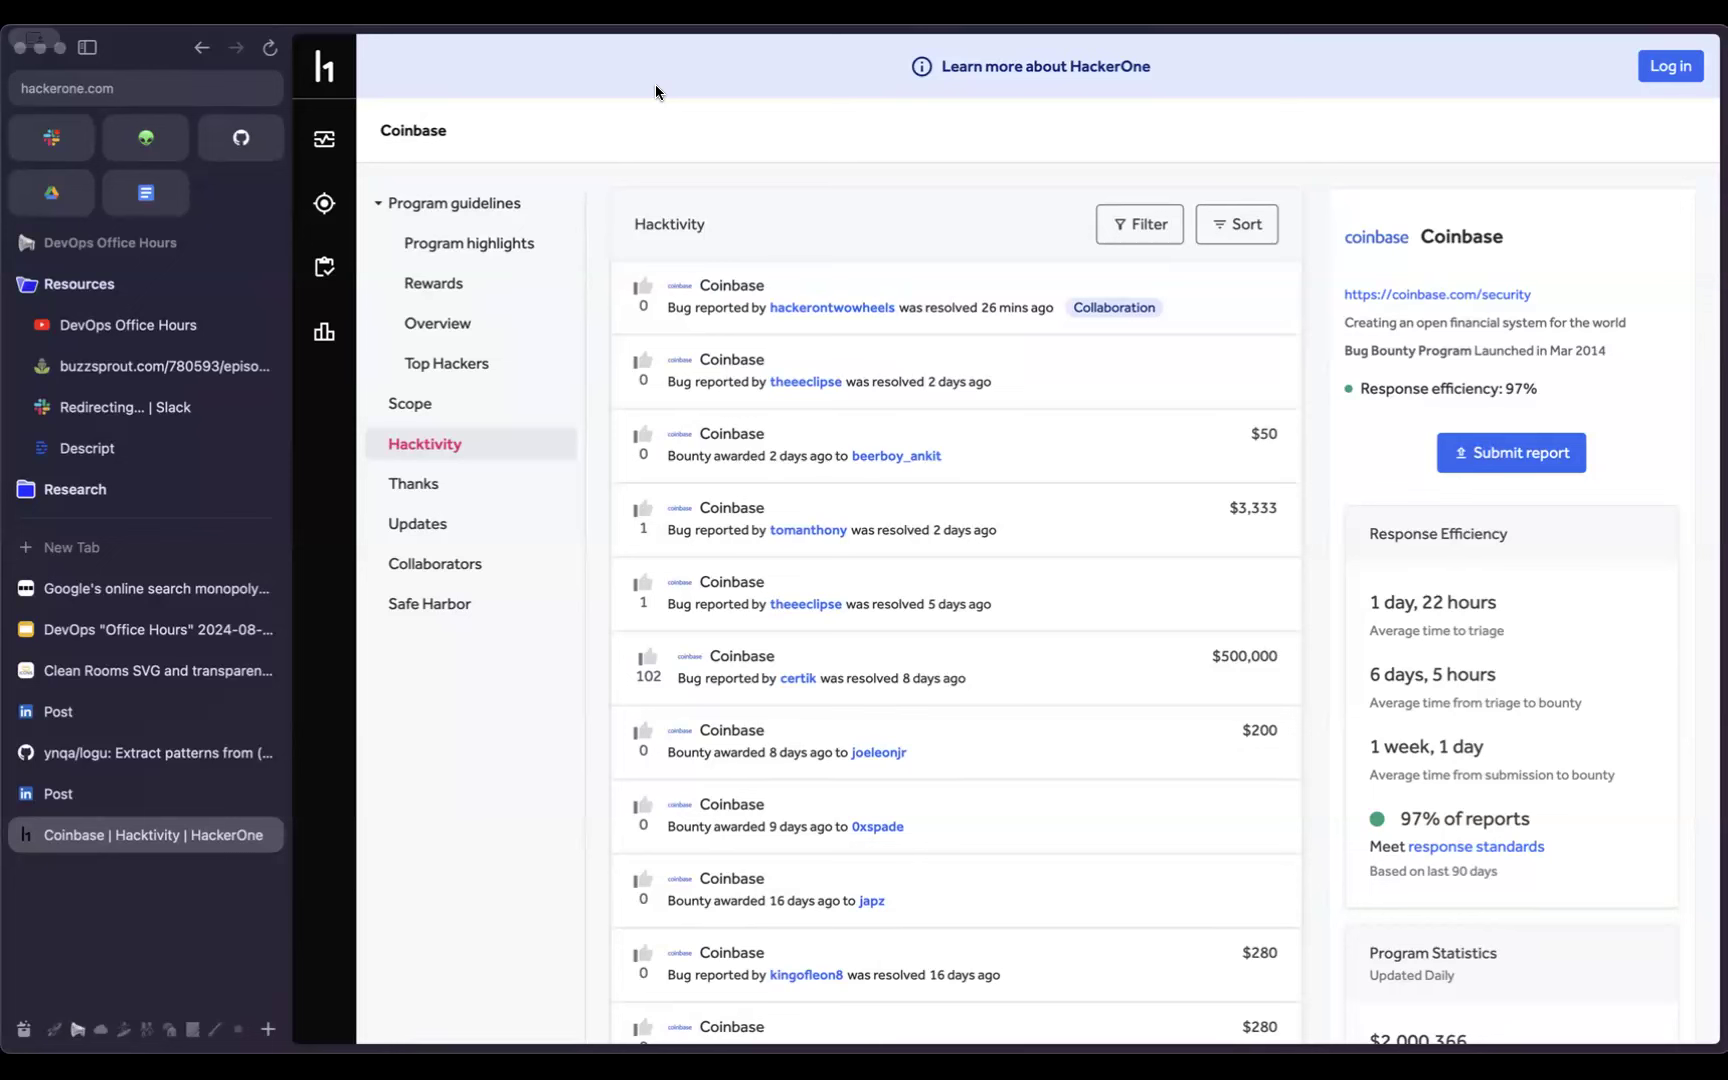
mouse_move(740, 78)
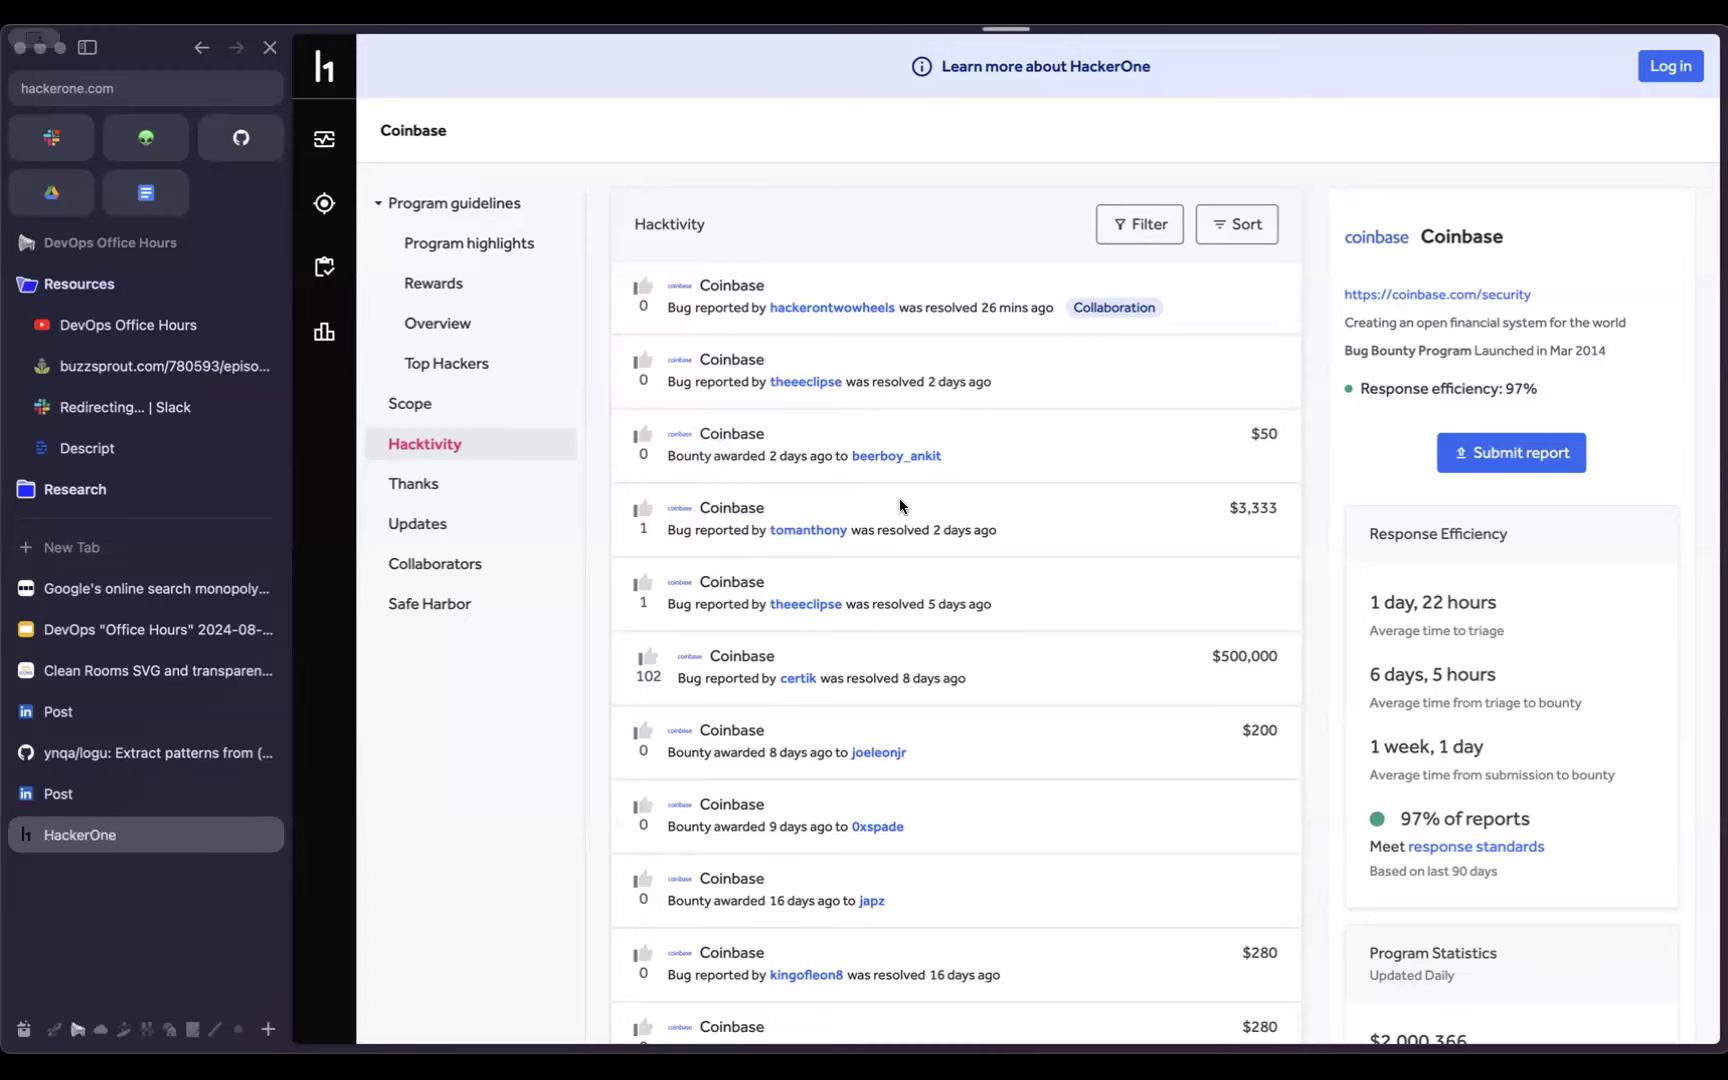
Step: Review Coinbase's program guidelines: rewards by severity, update history and statistics like $2,000,366 paid
click(470, 242)
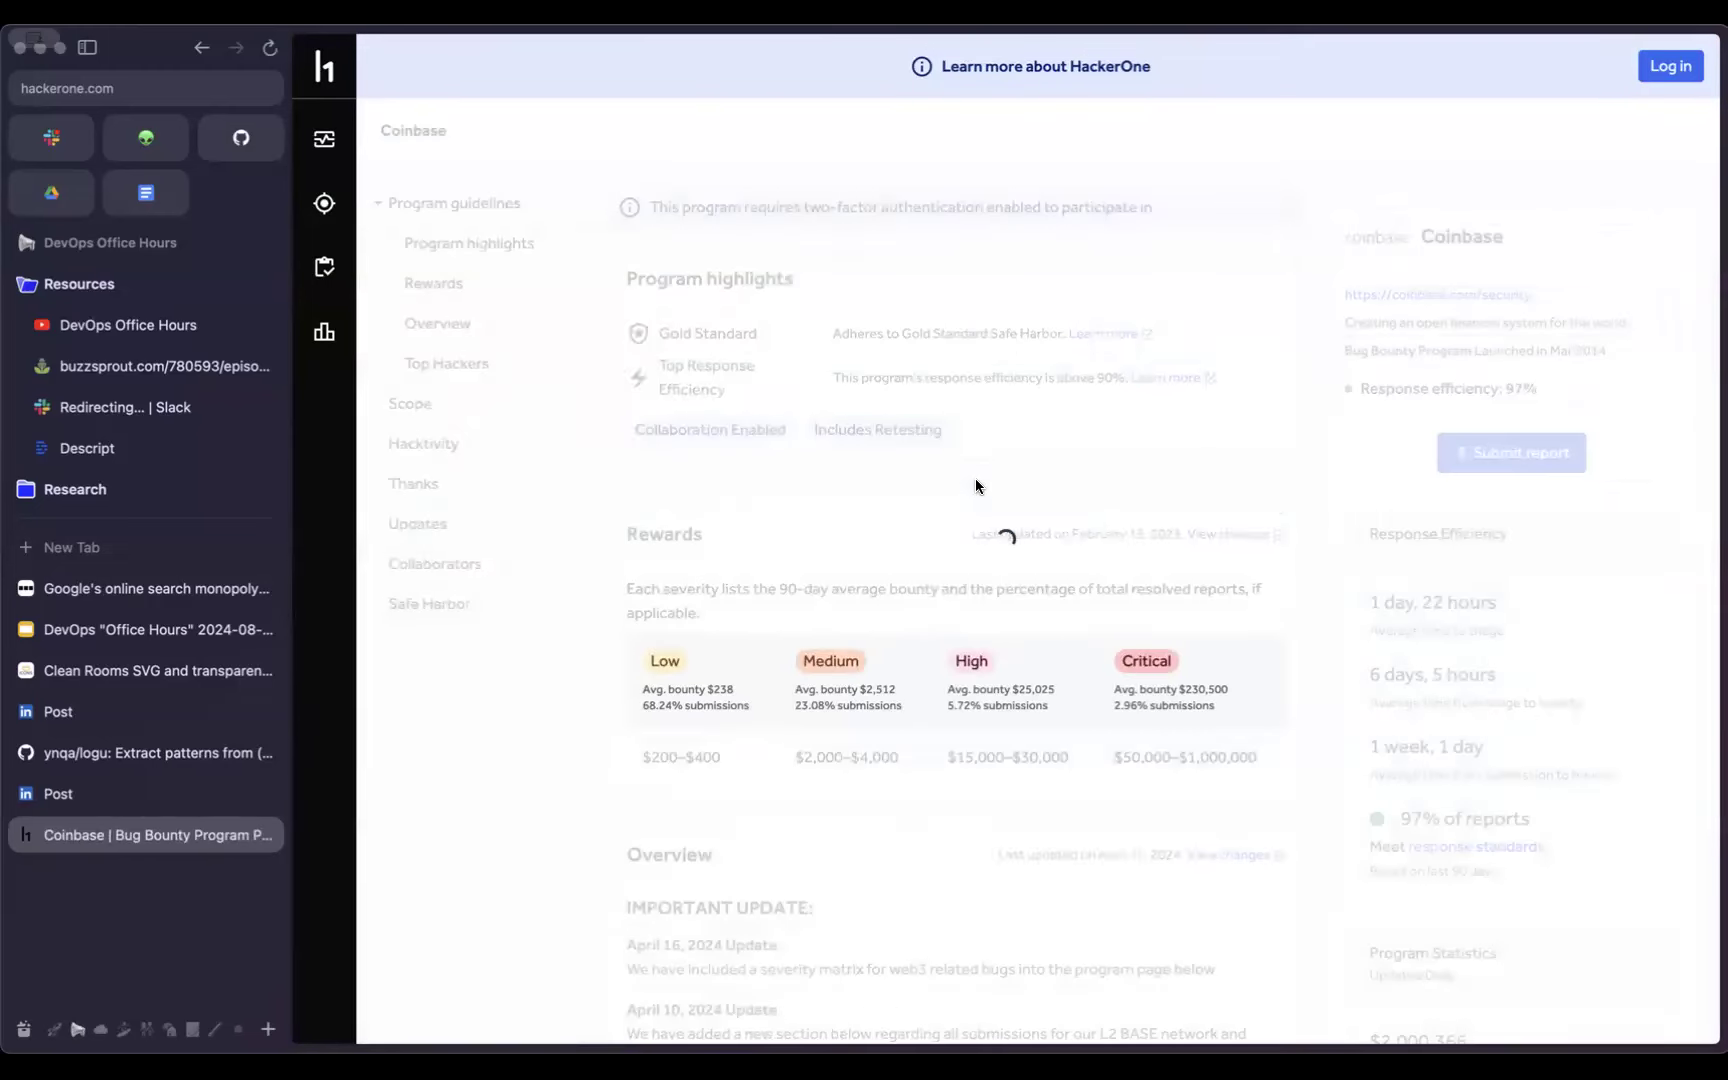
scroll(down, 3)
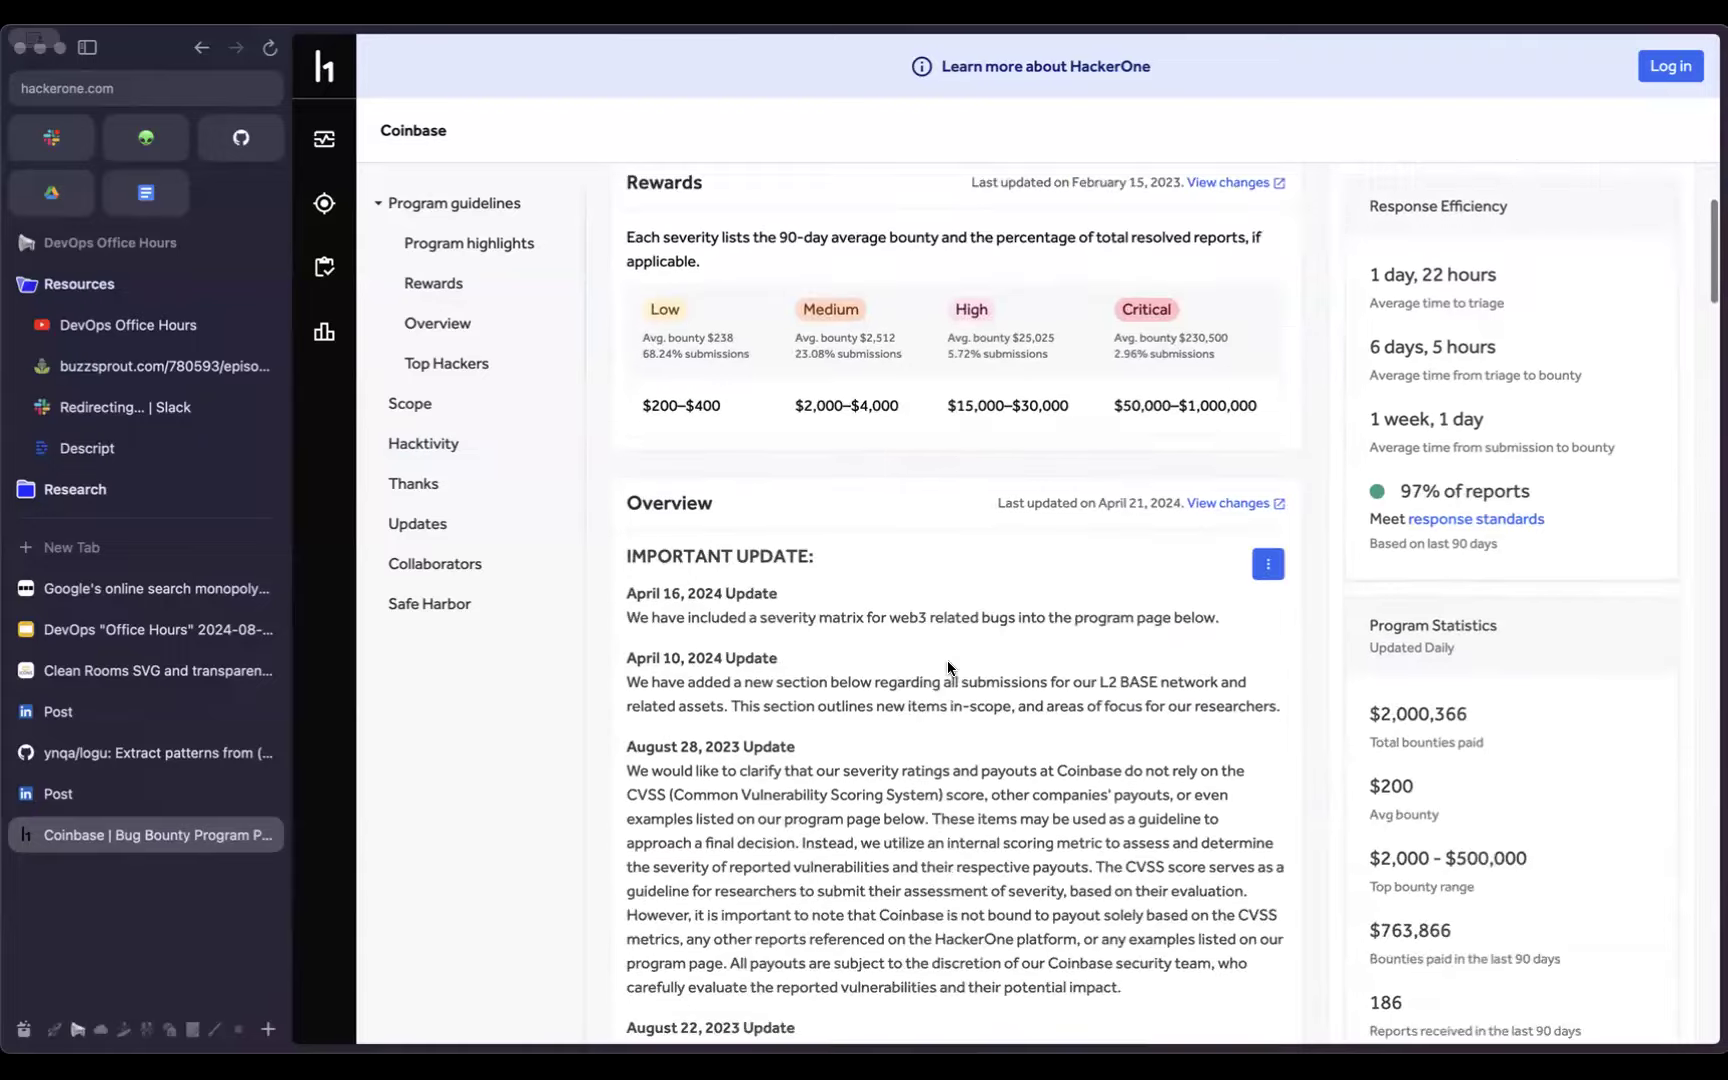
scroll(down, 3)
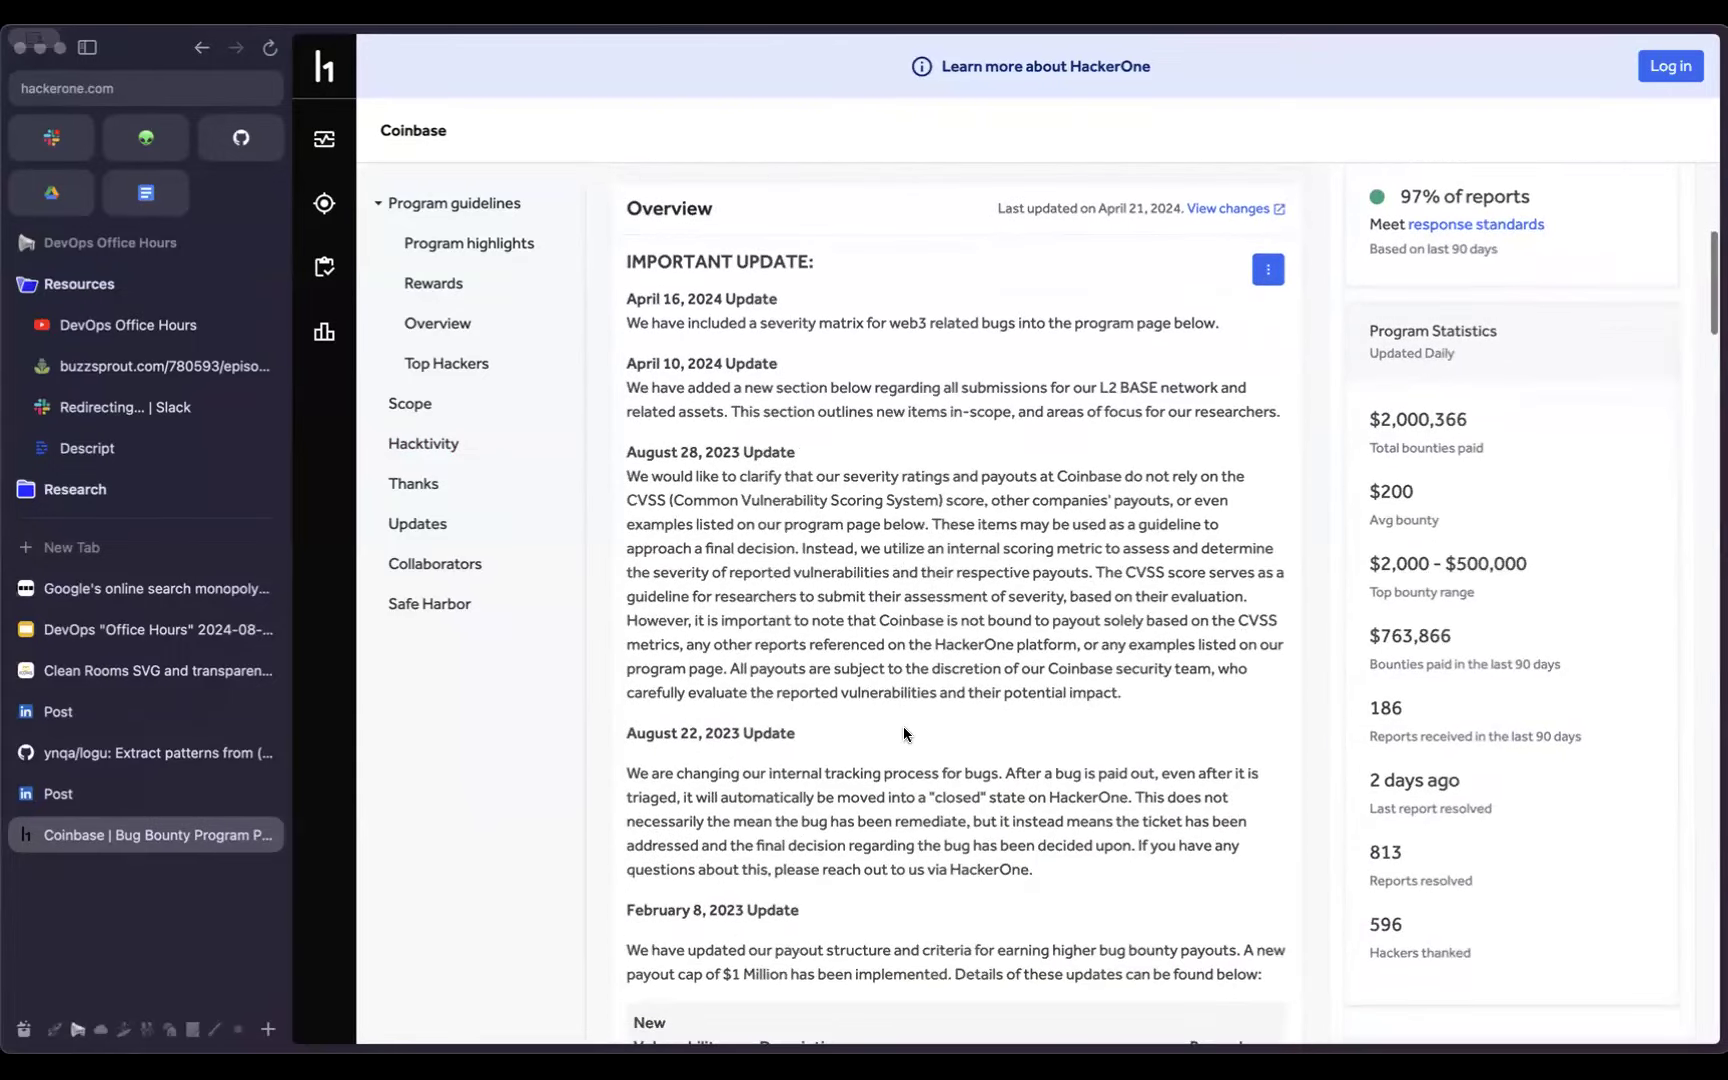
scroll(down, 3)
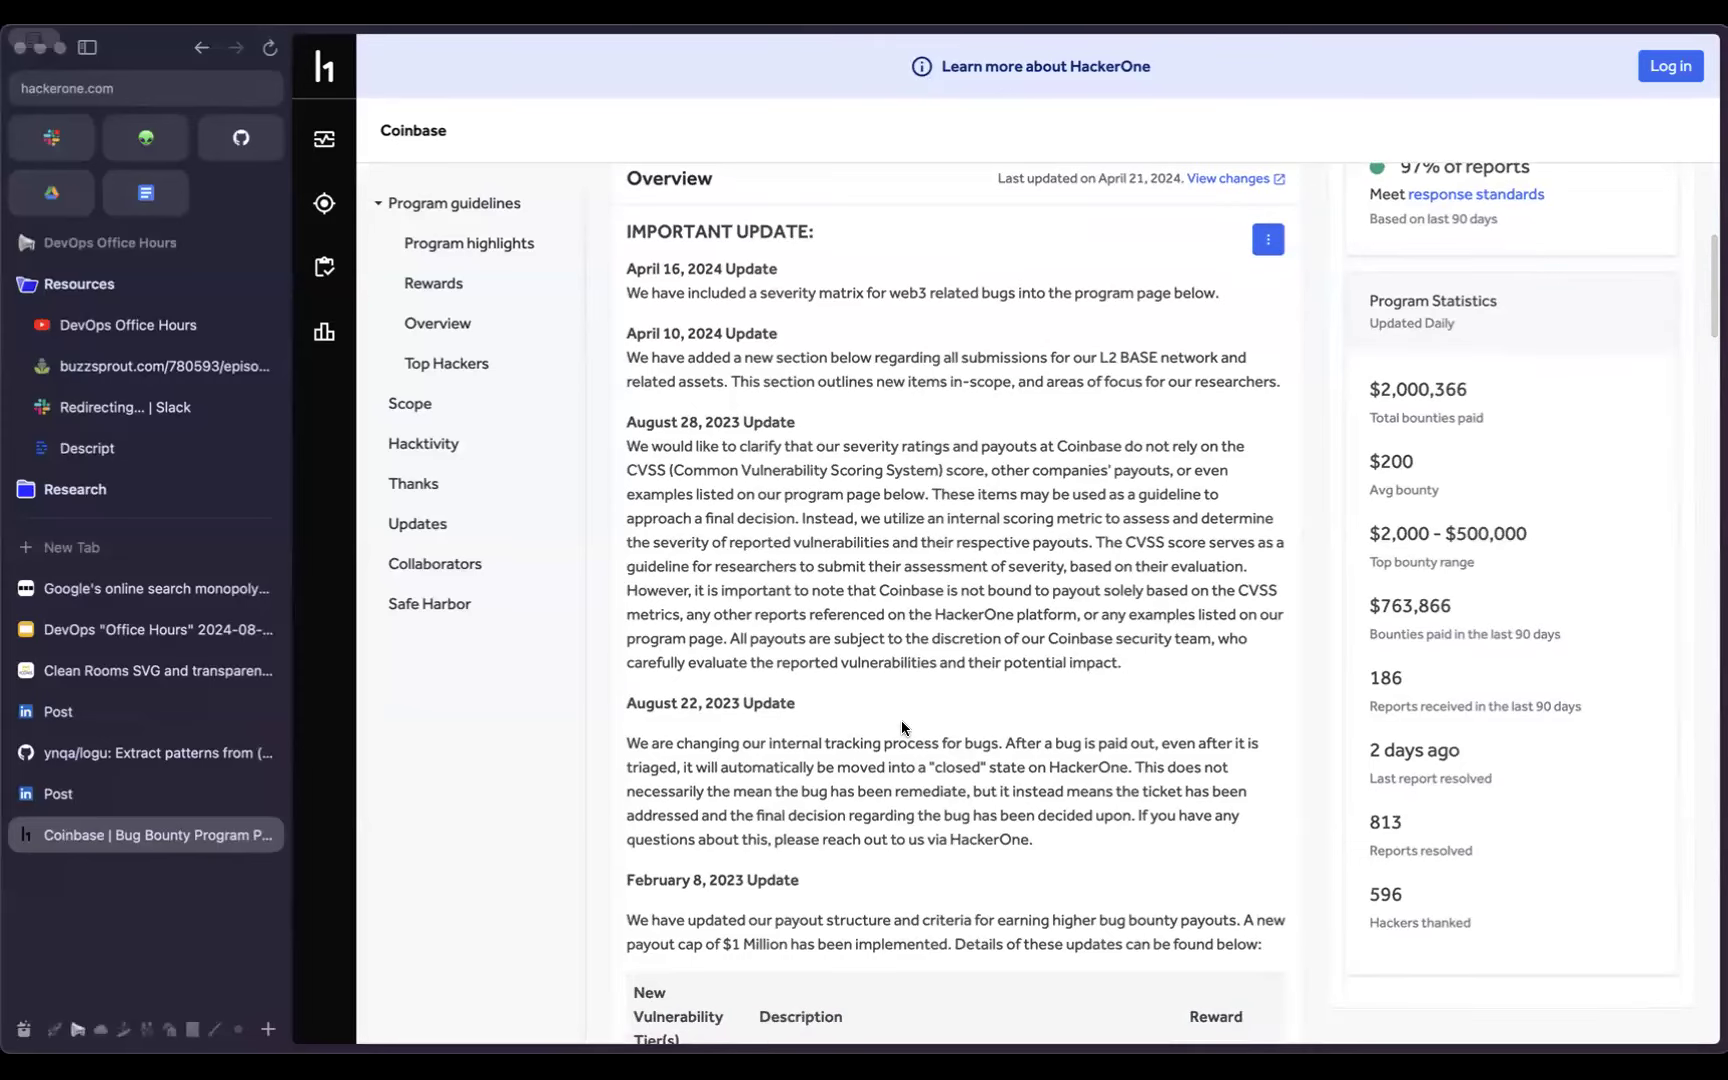
scroll(down, 3)
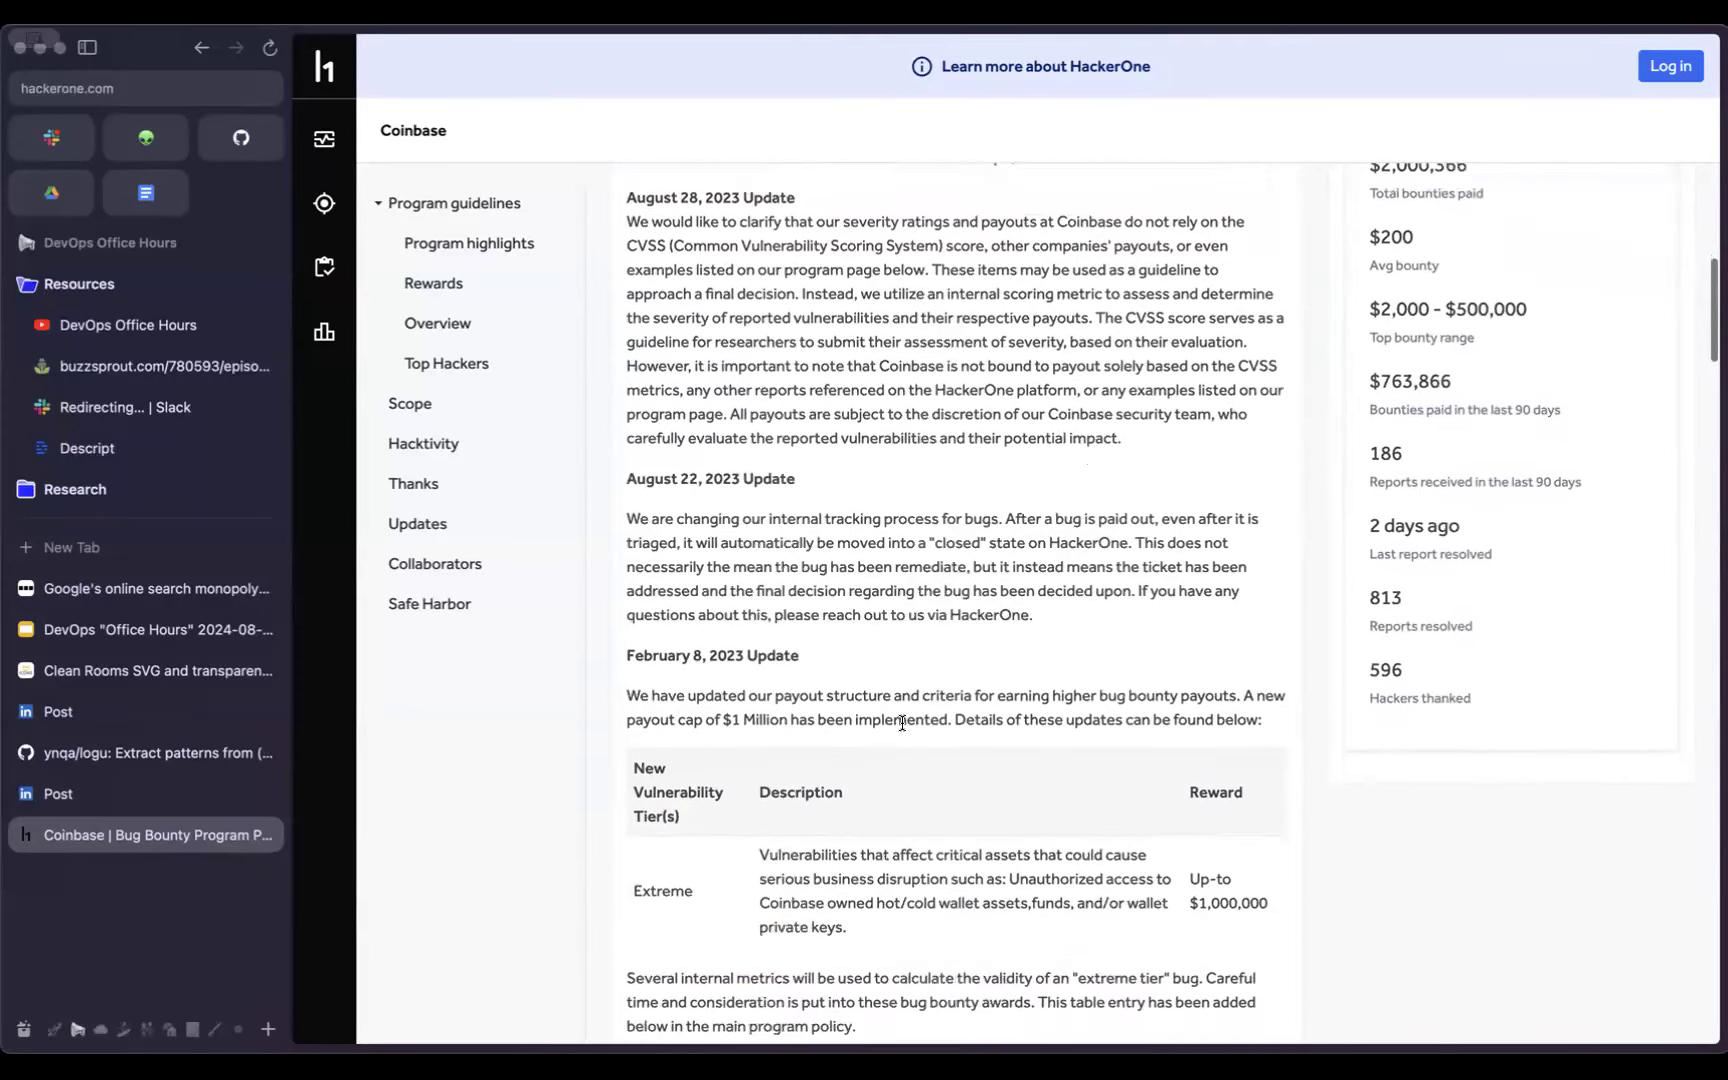
scroll(up, 3)
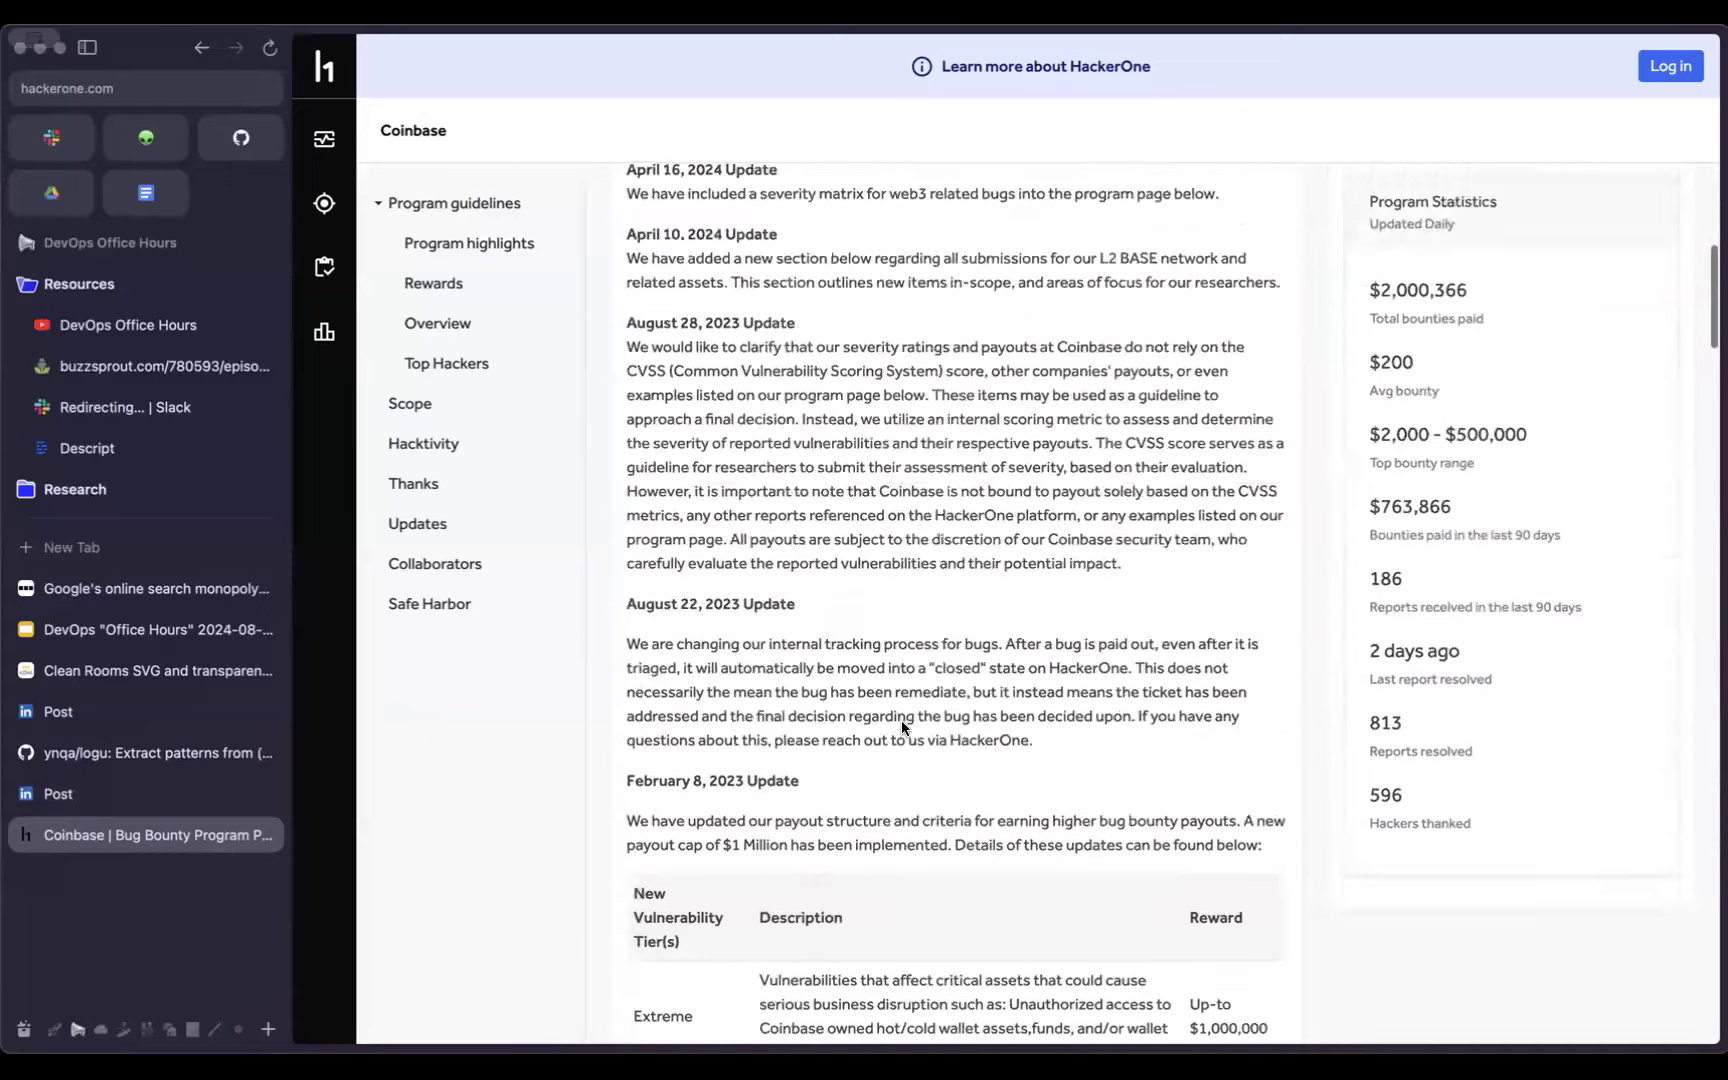
scroll(up, 3)
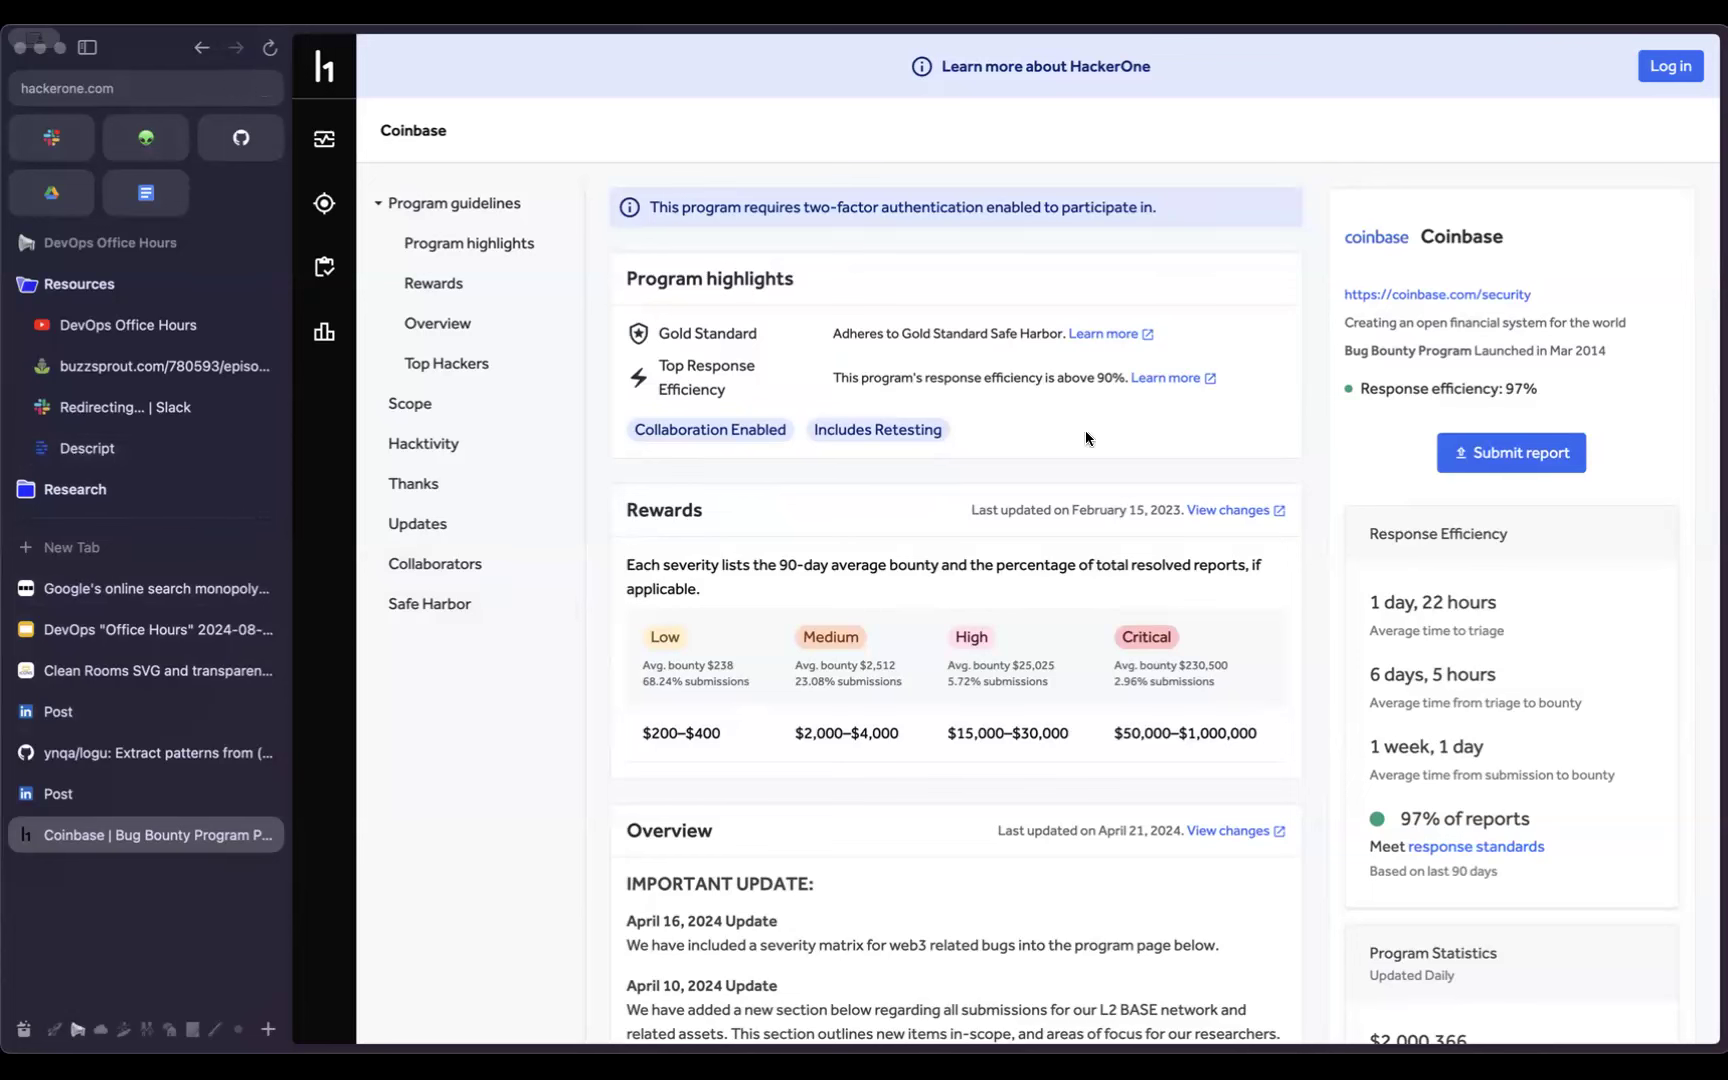
mouse_move(1102, 552)
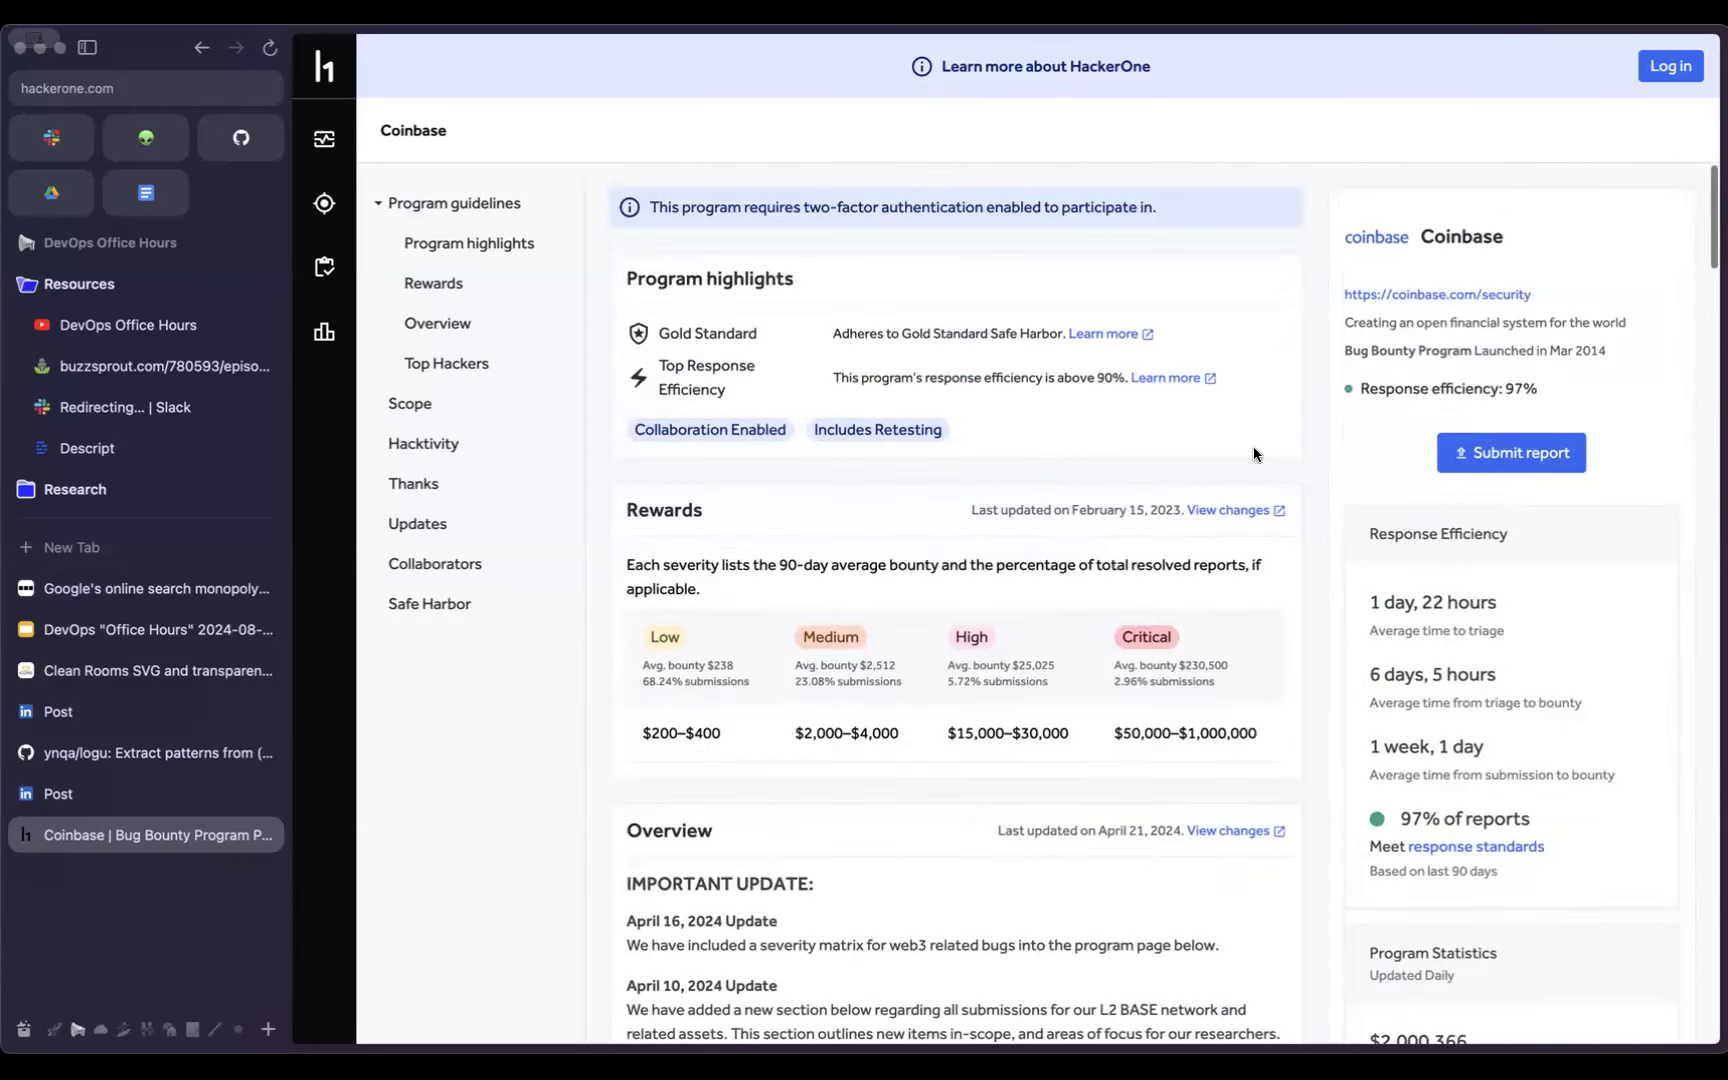
mouse_move(1486, 686)
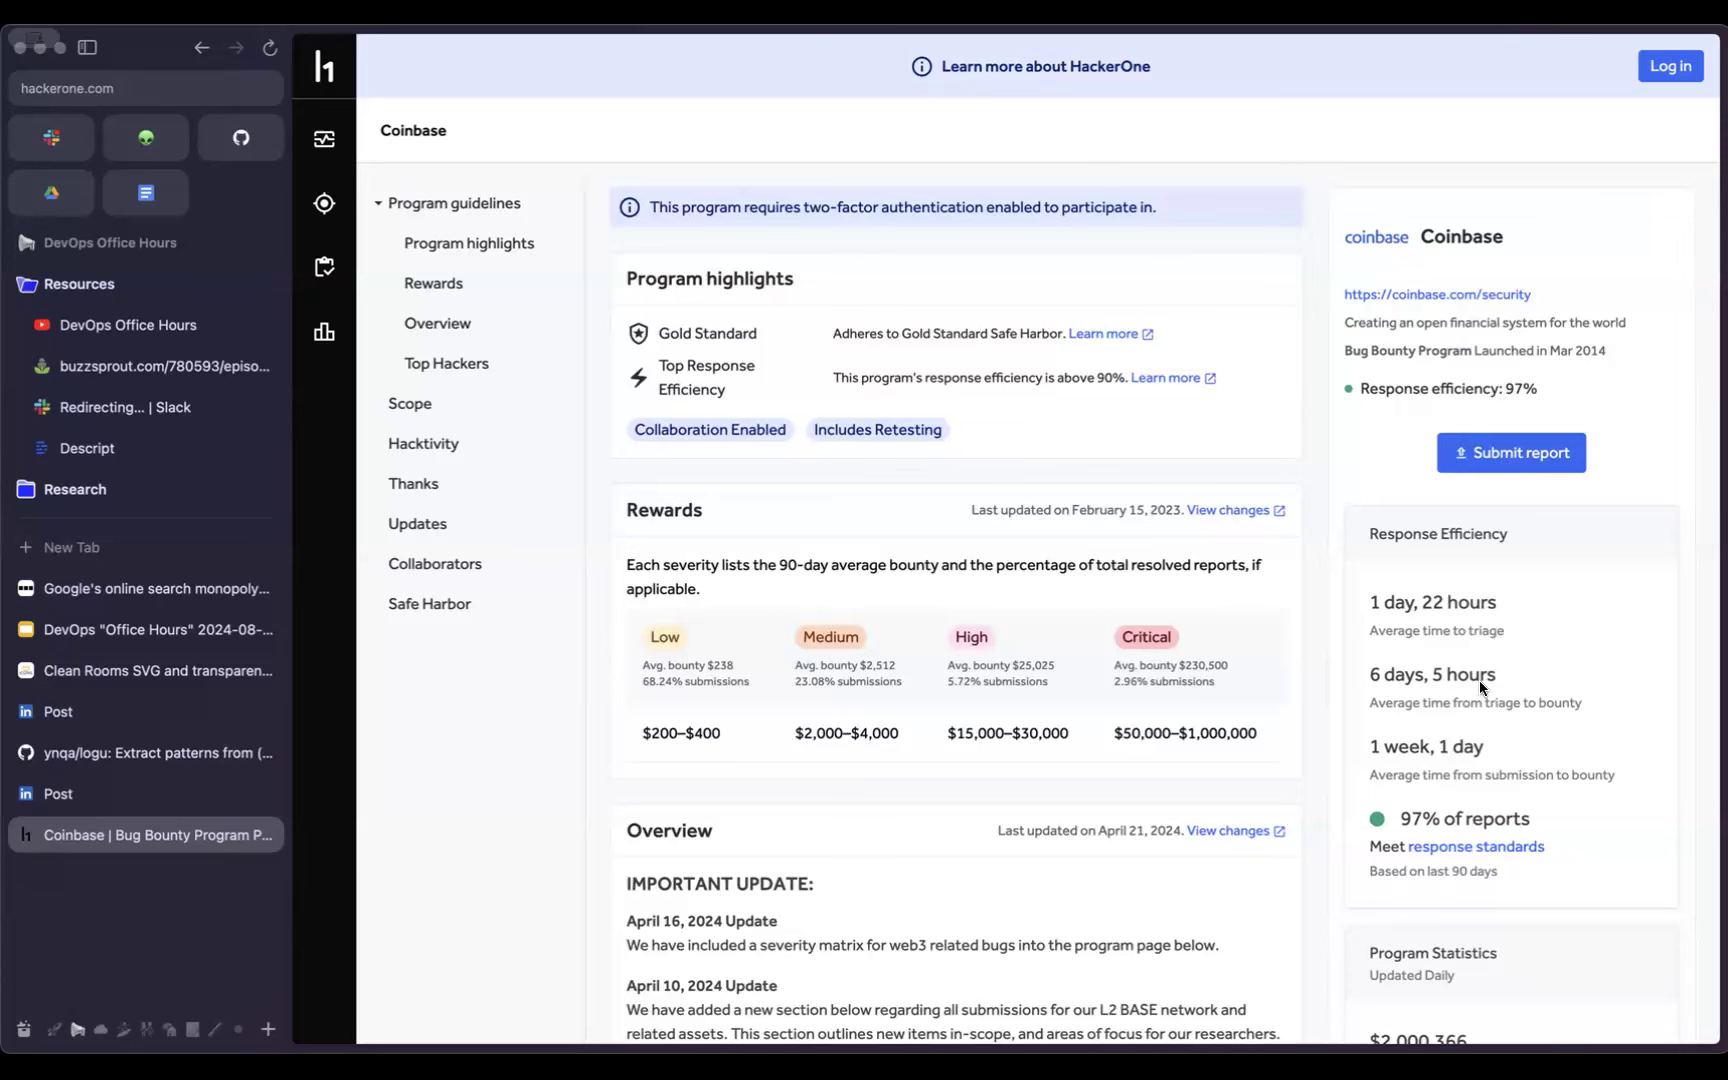
scroll(down, 3)
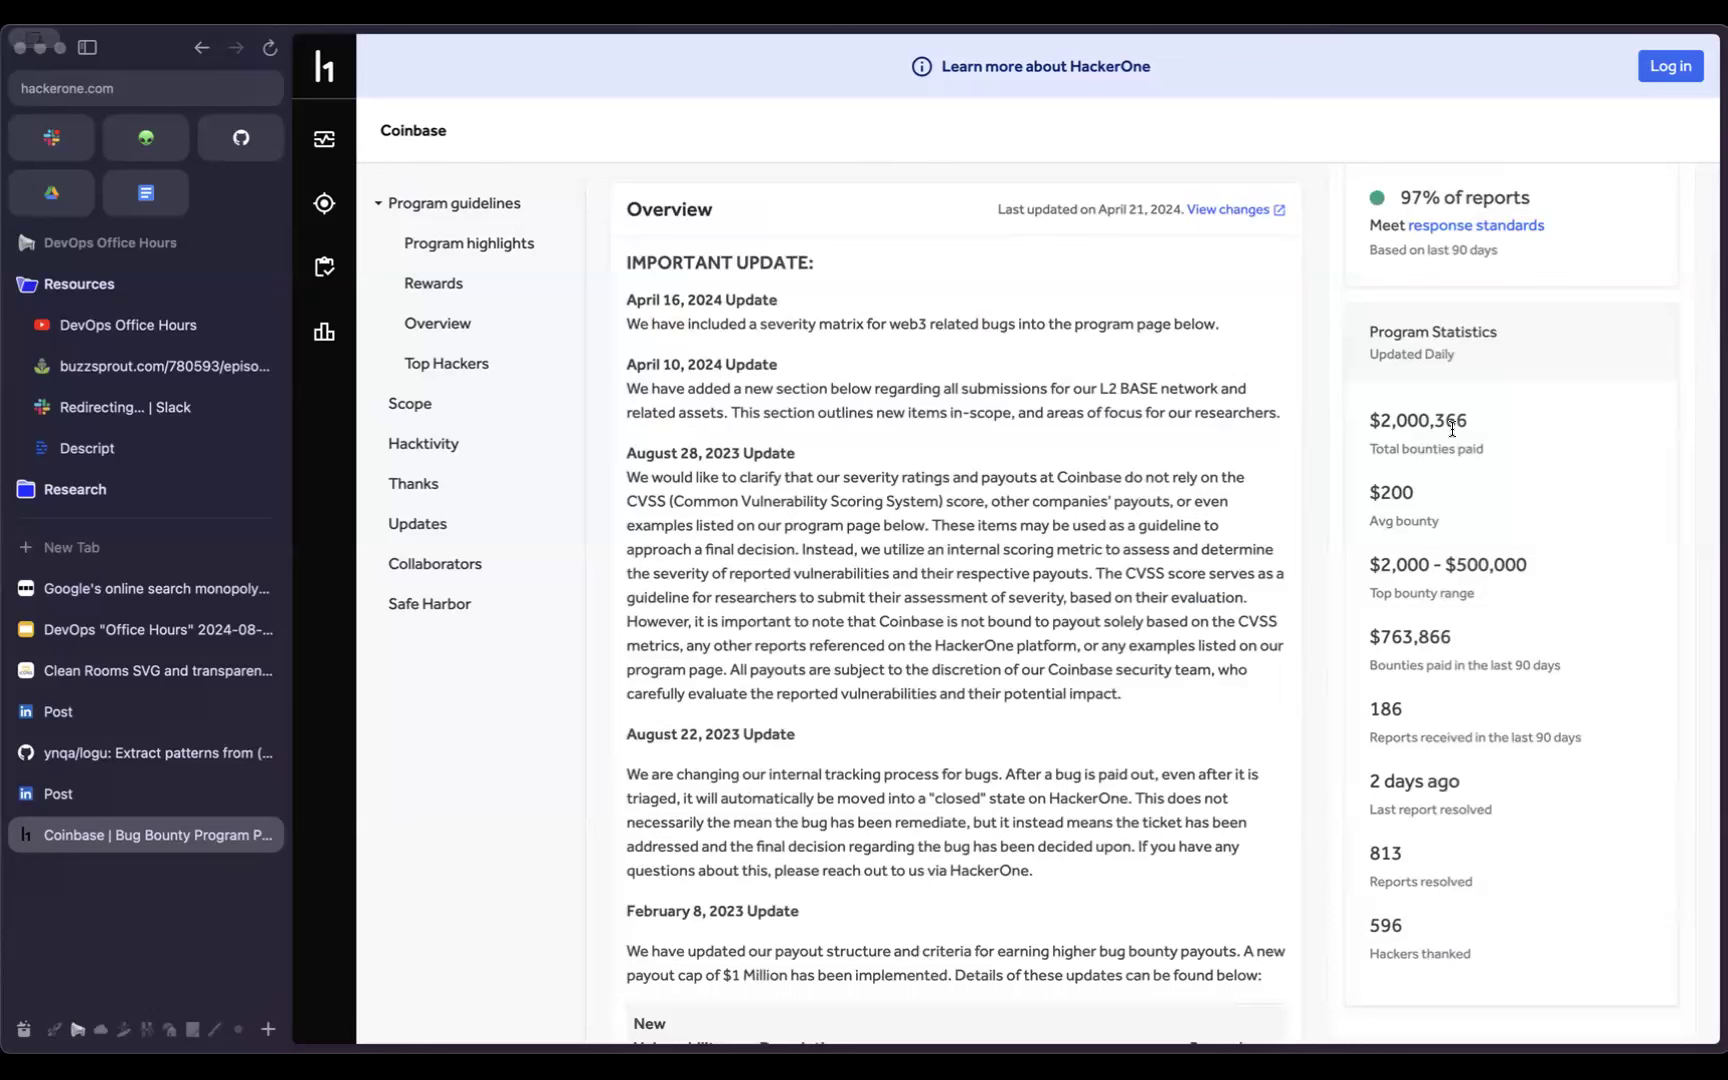
mouse_move(1482, 488)
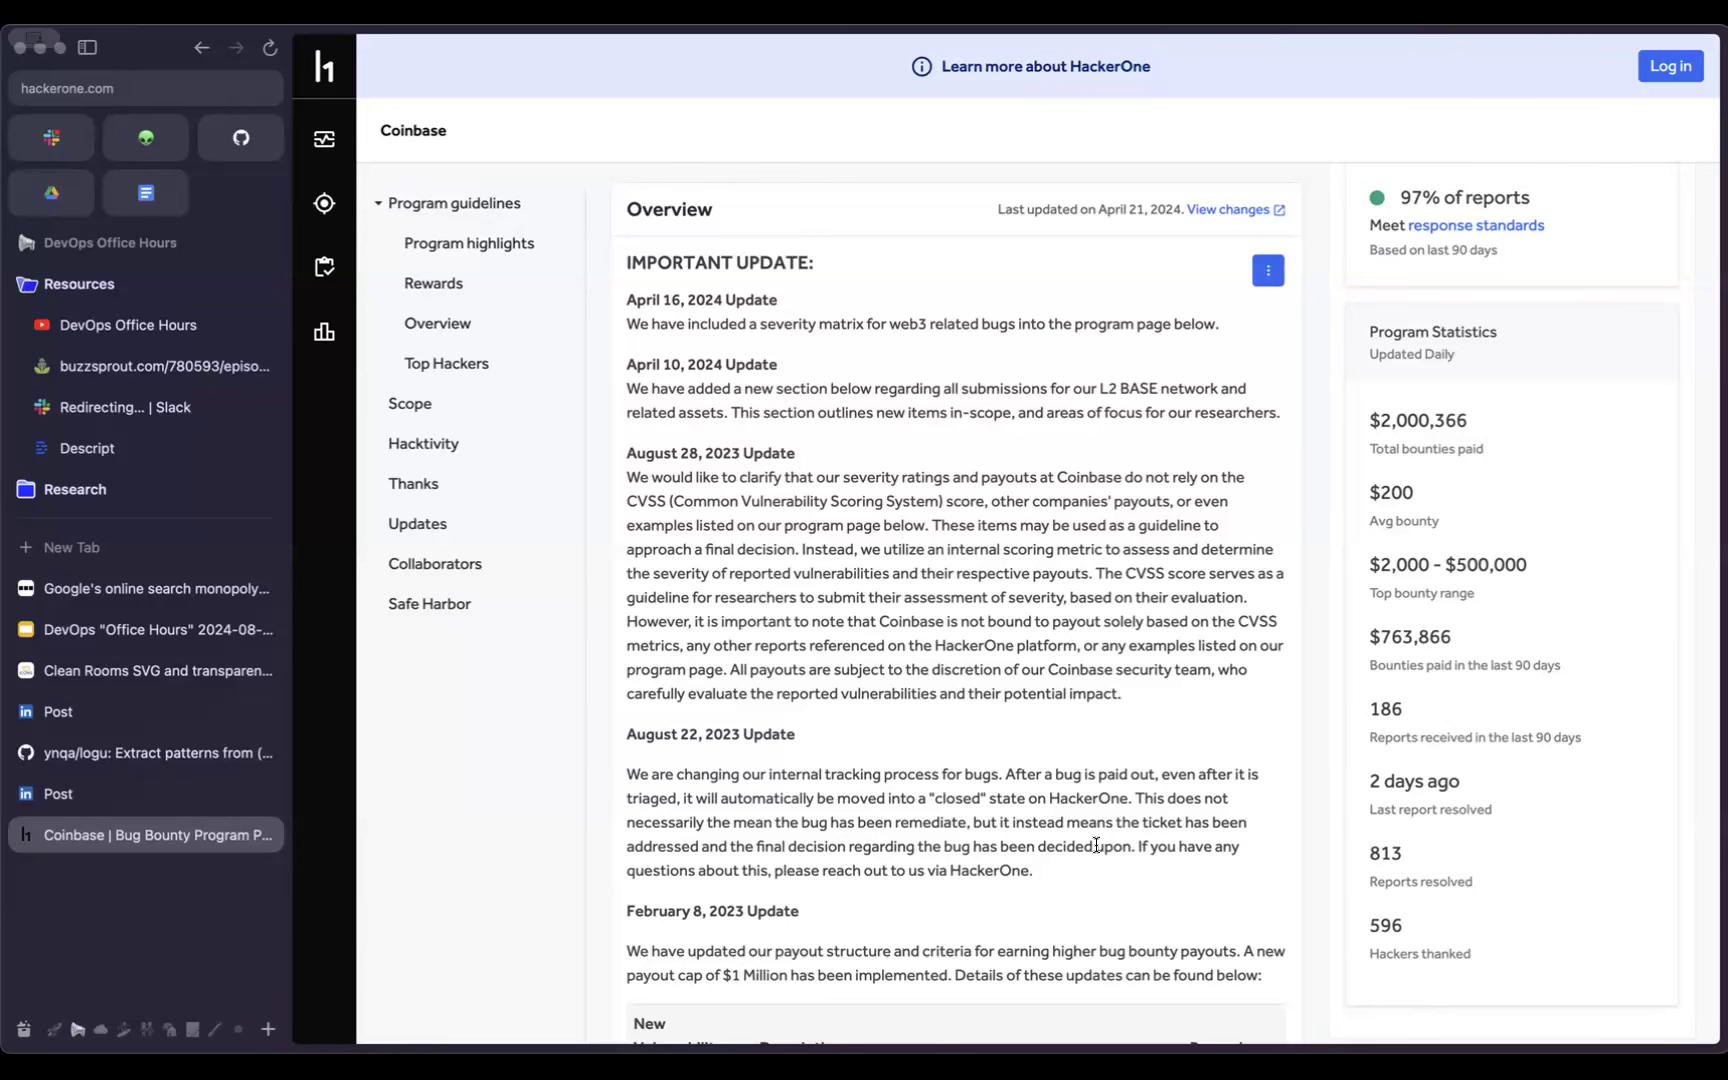
scroll(down, 3)
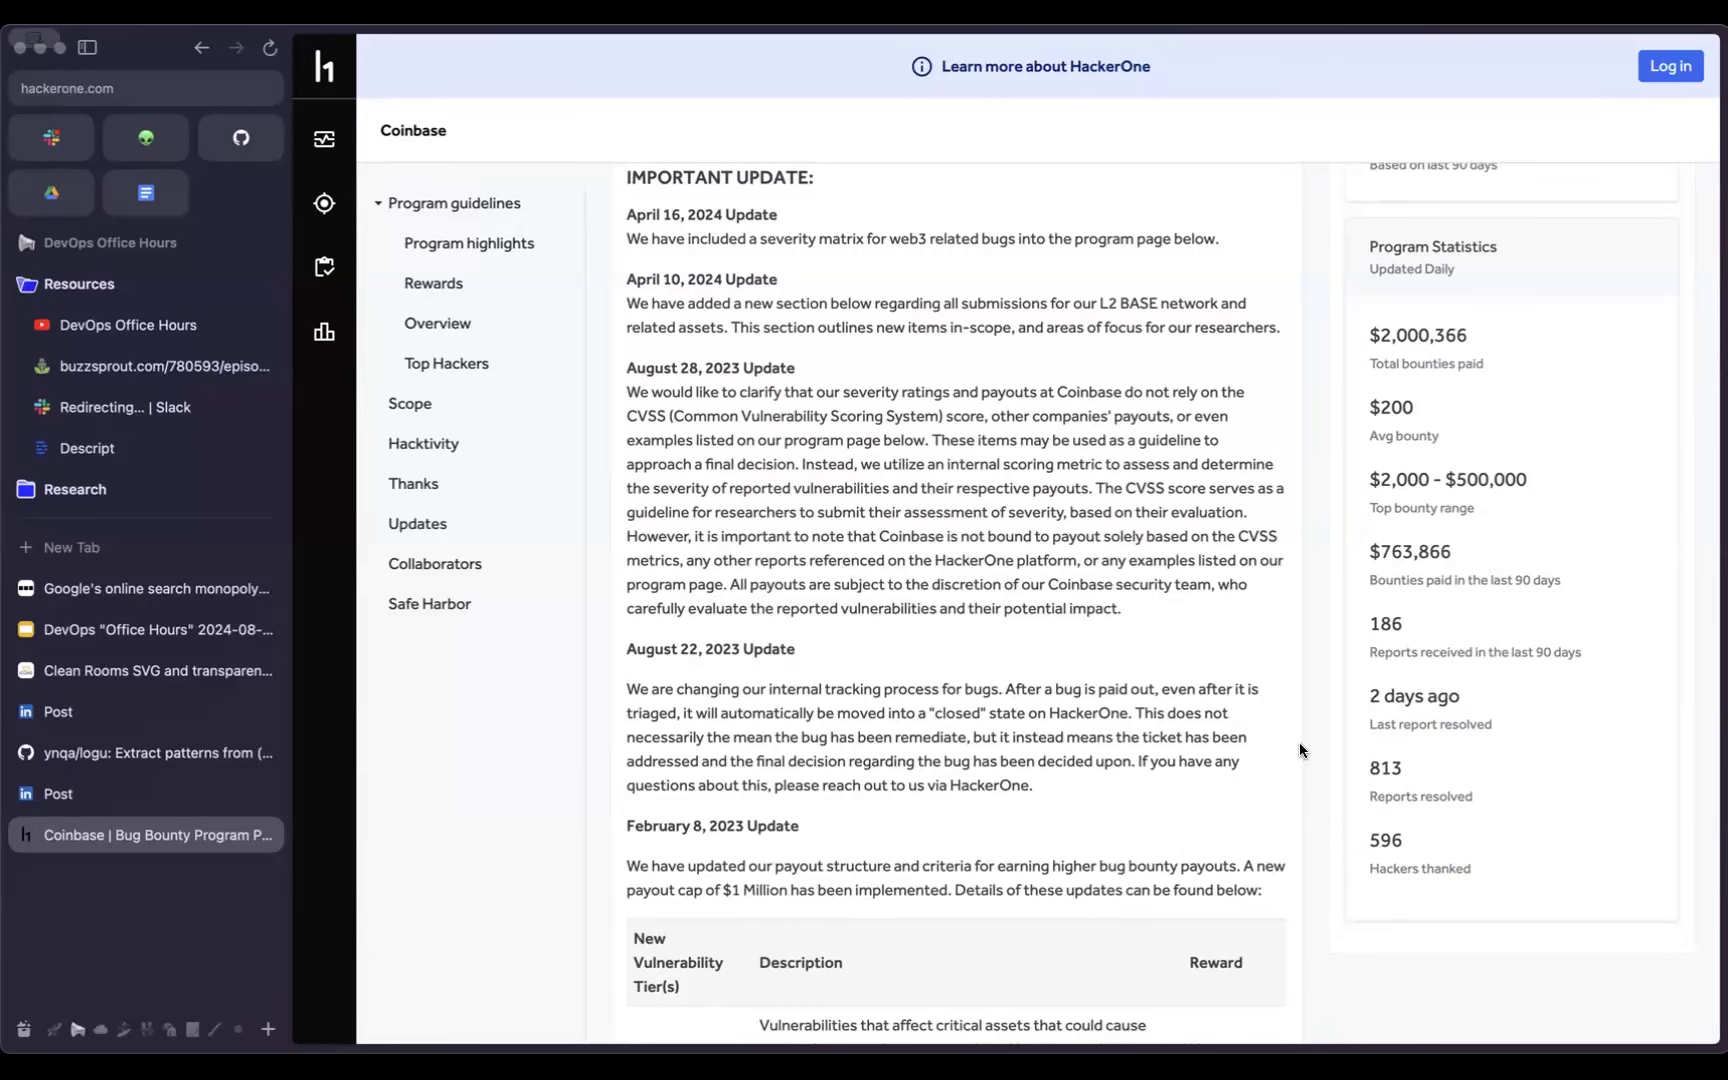
mouse_move(1254, 822)
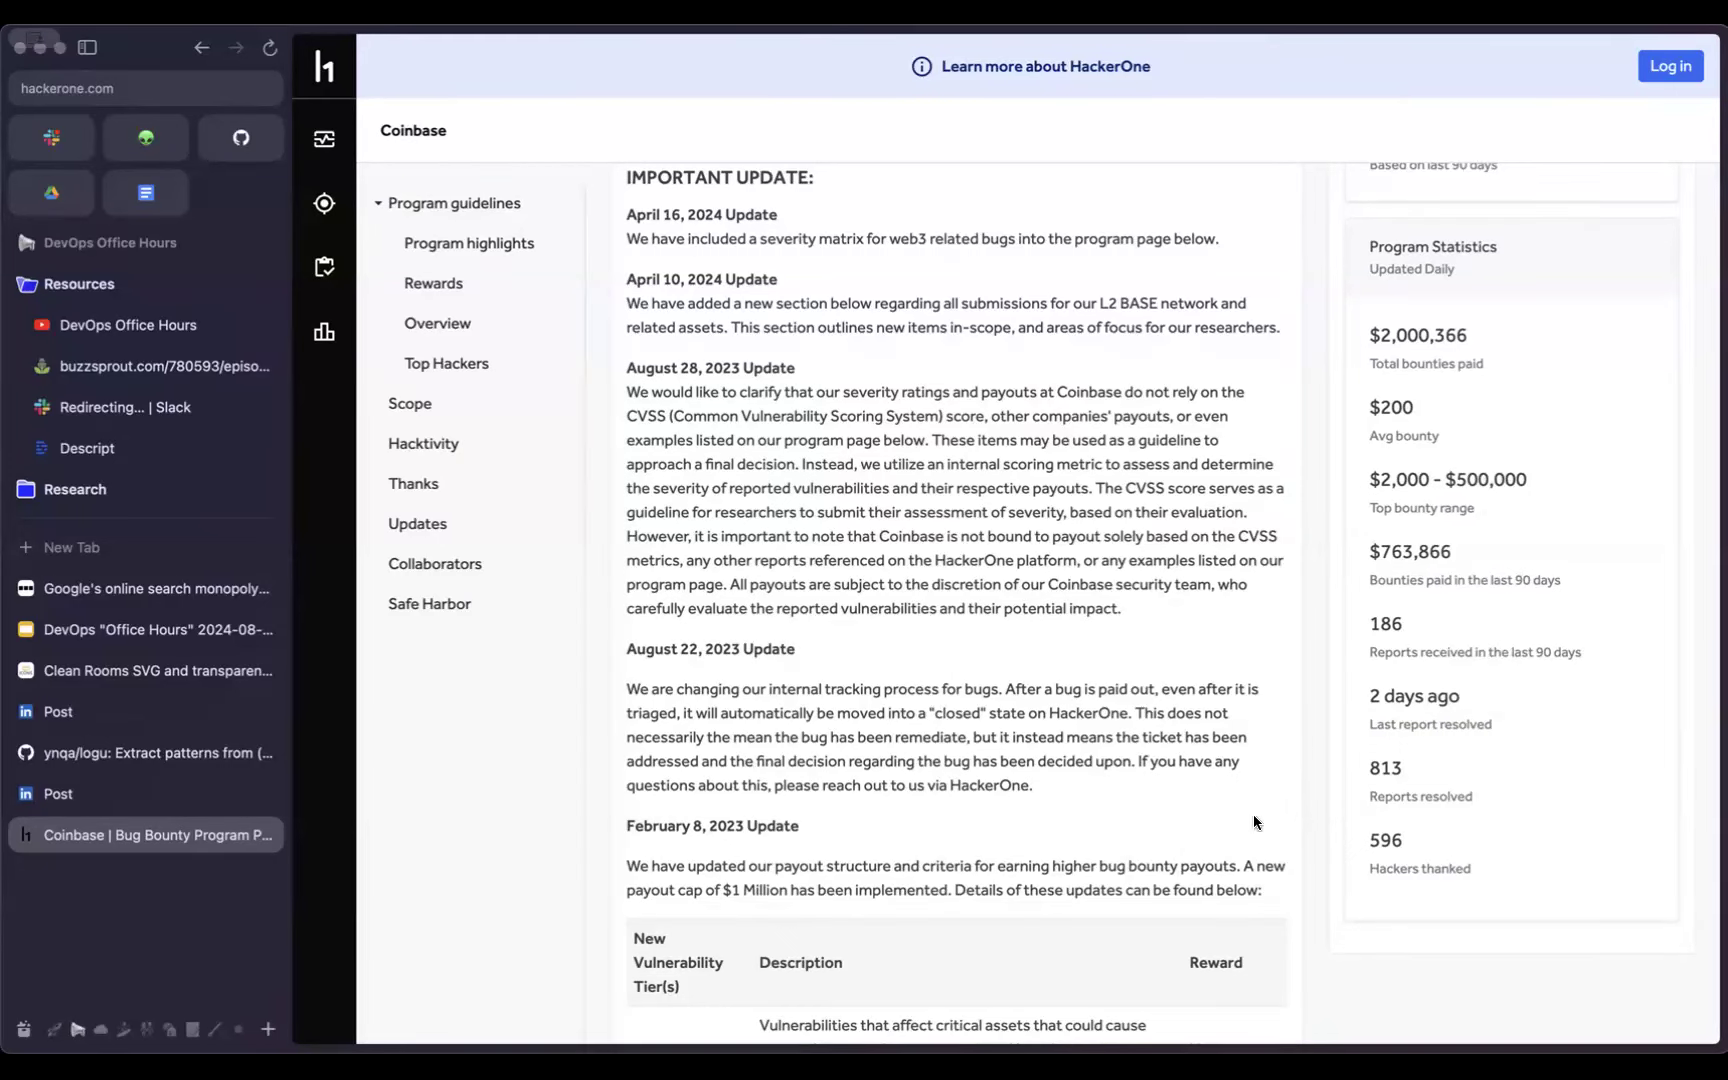
scroll(down, 3)
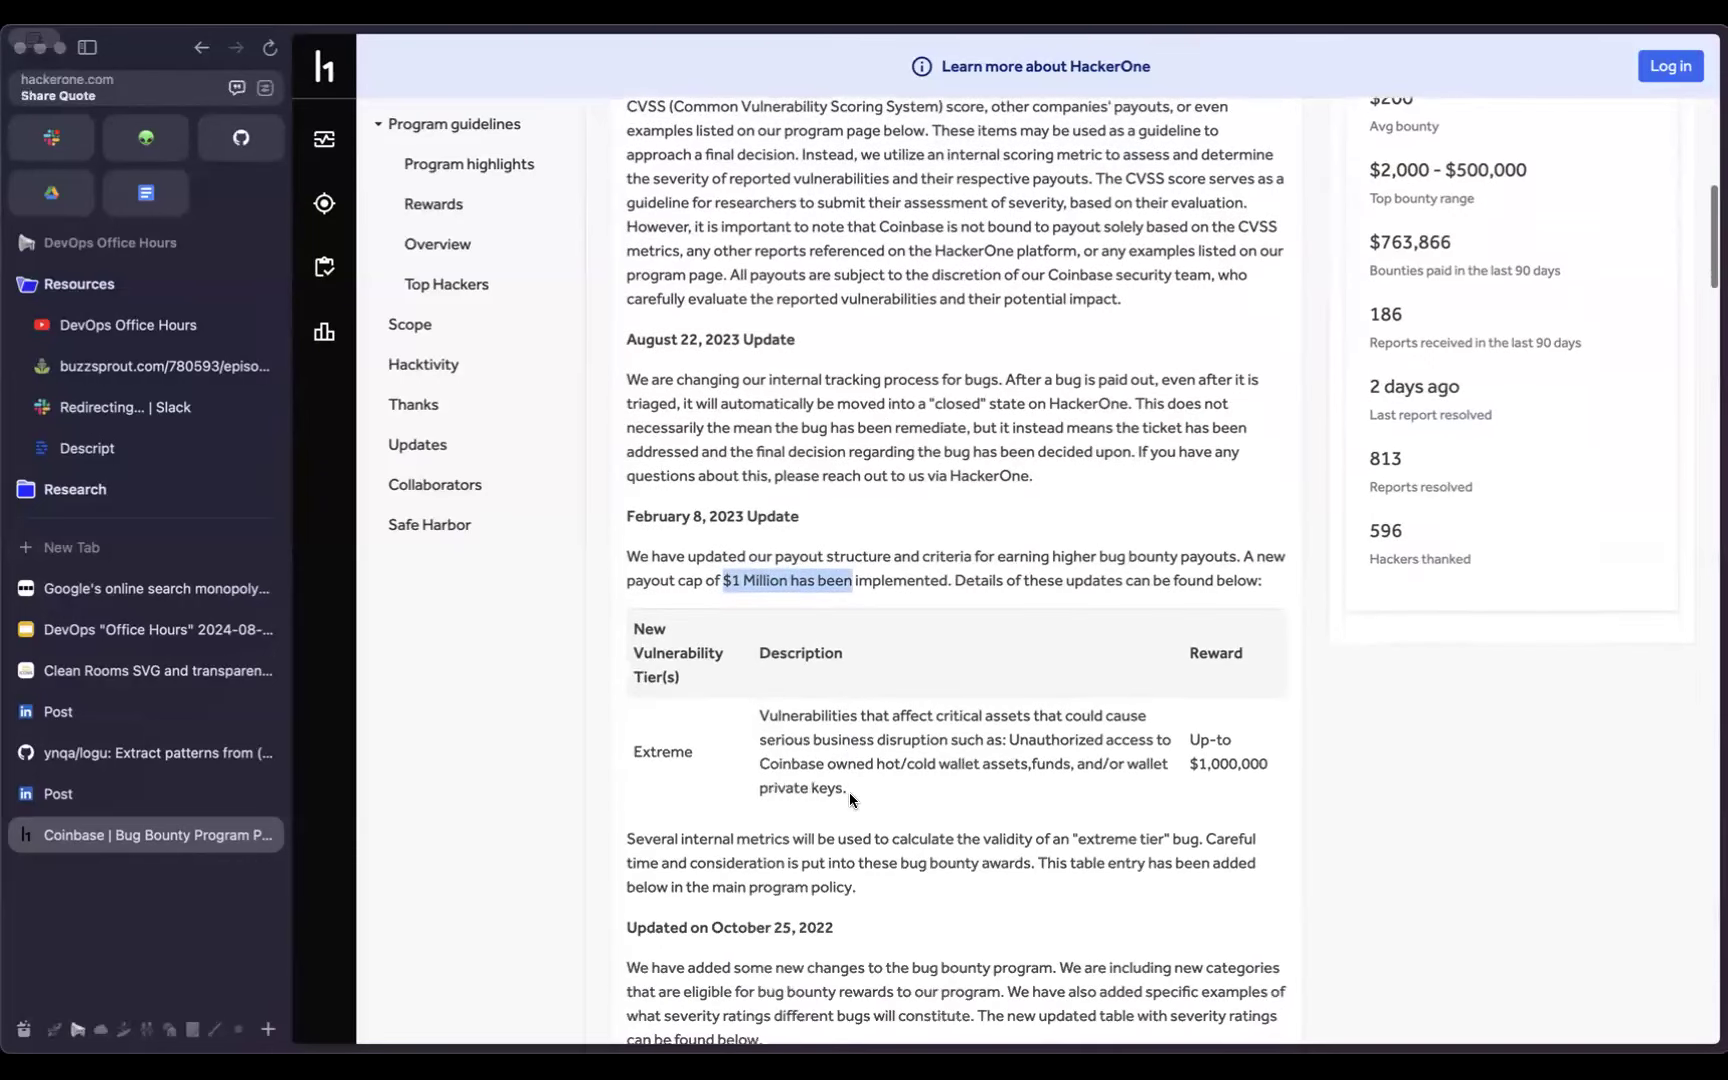
scroll(down, 3)
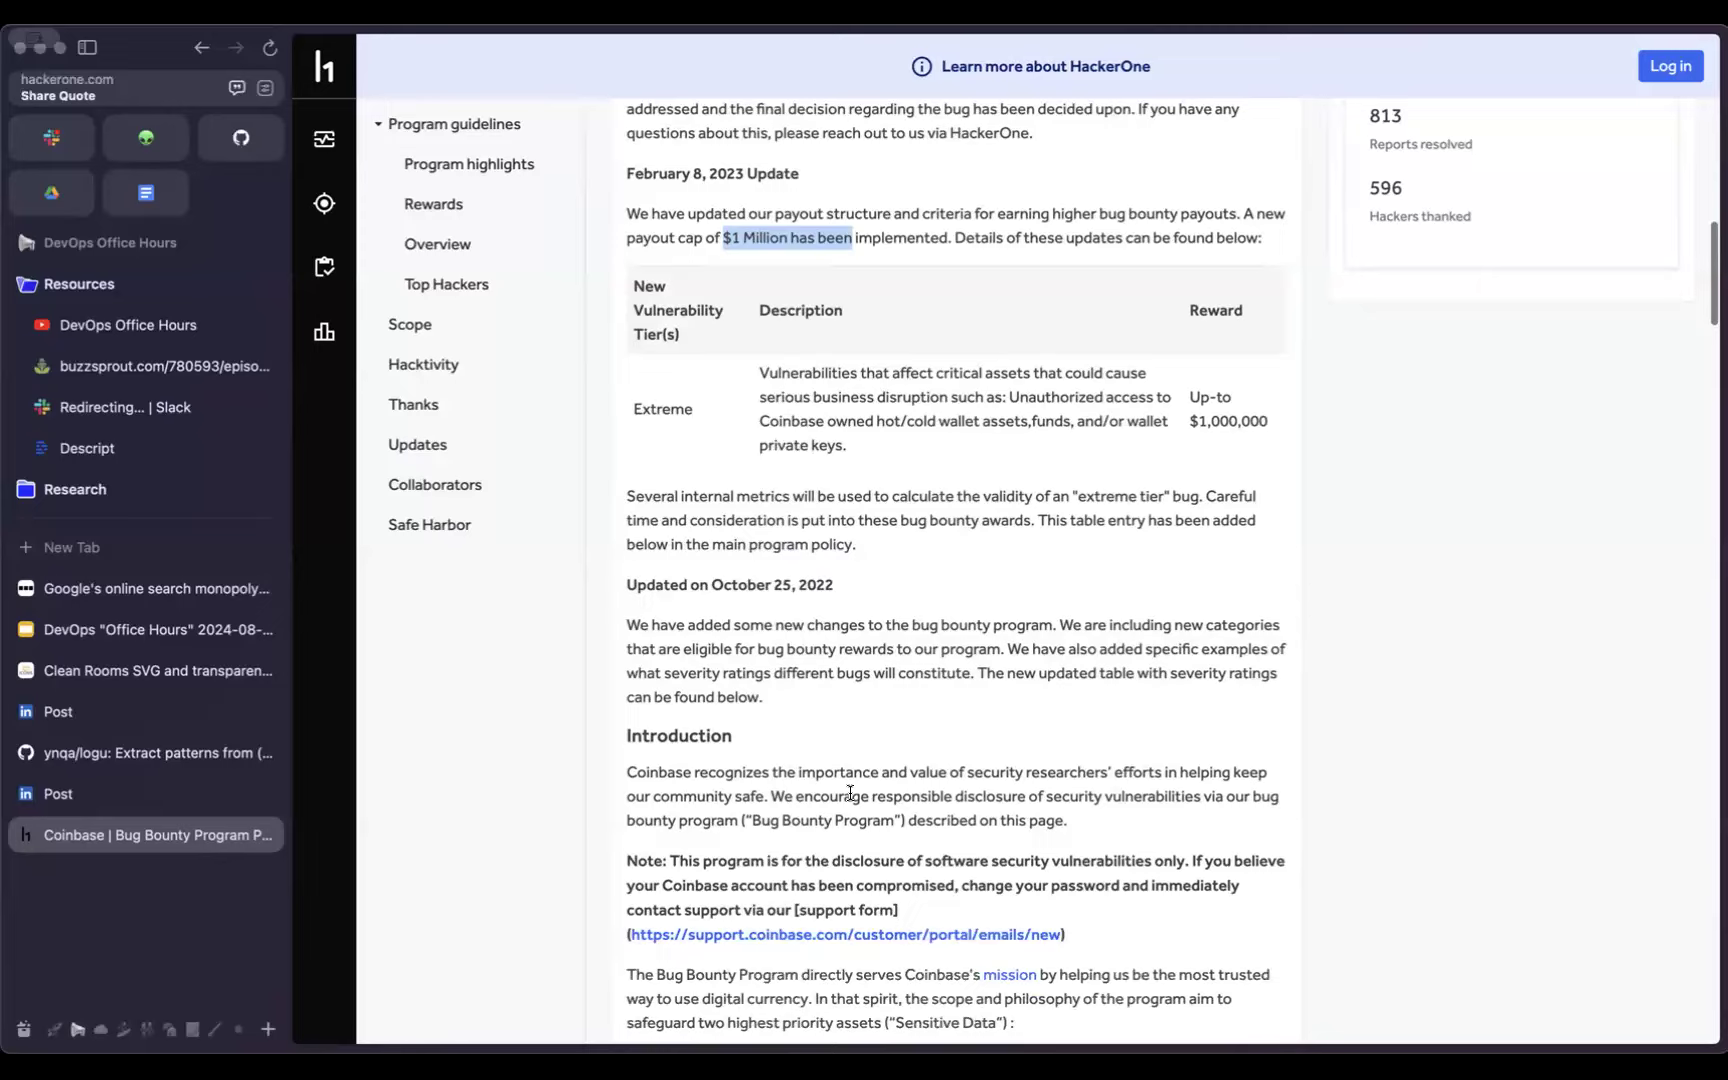
scroll(down, 3)
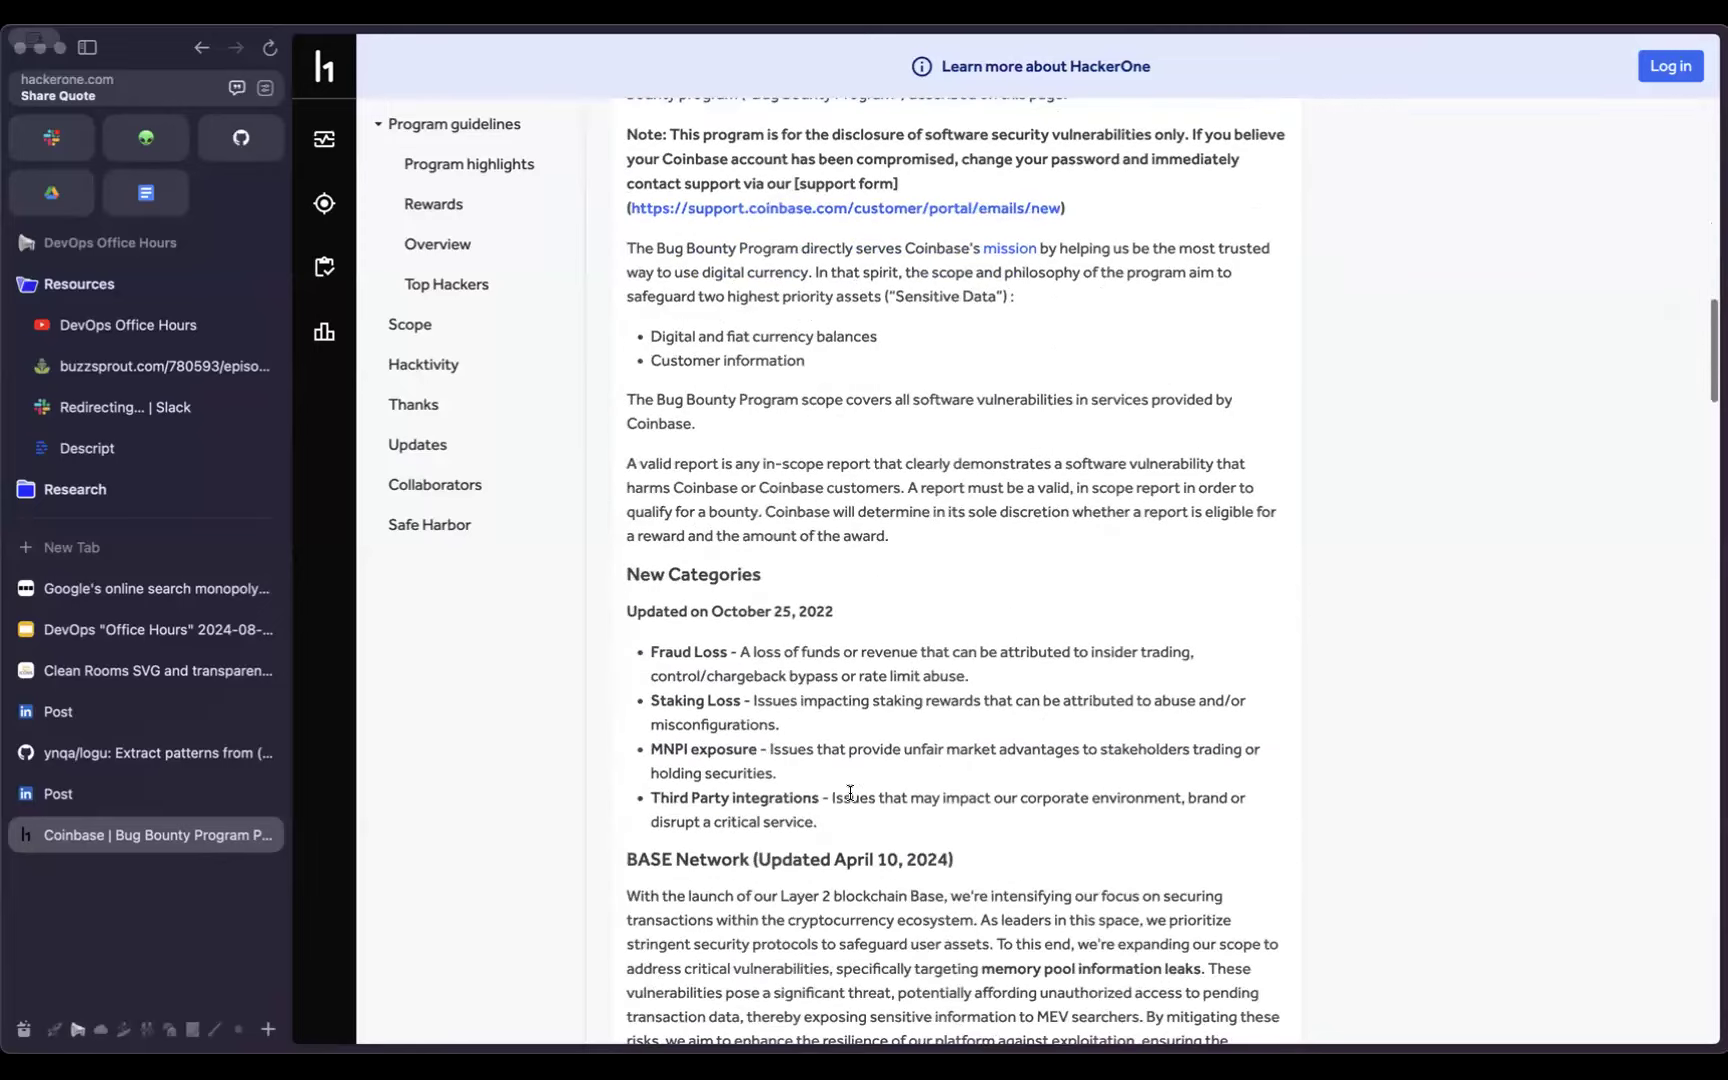
scroll(down, 3)
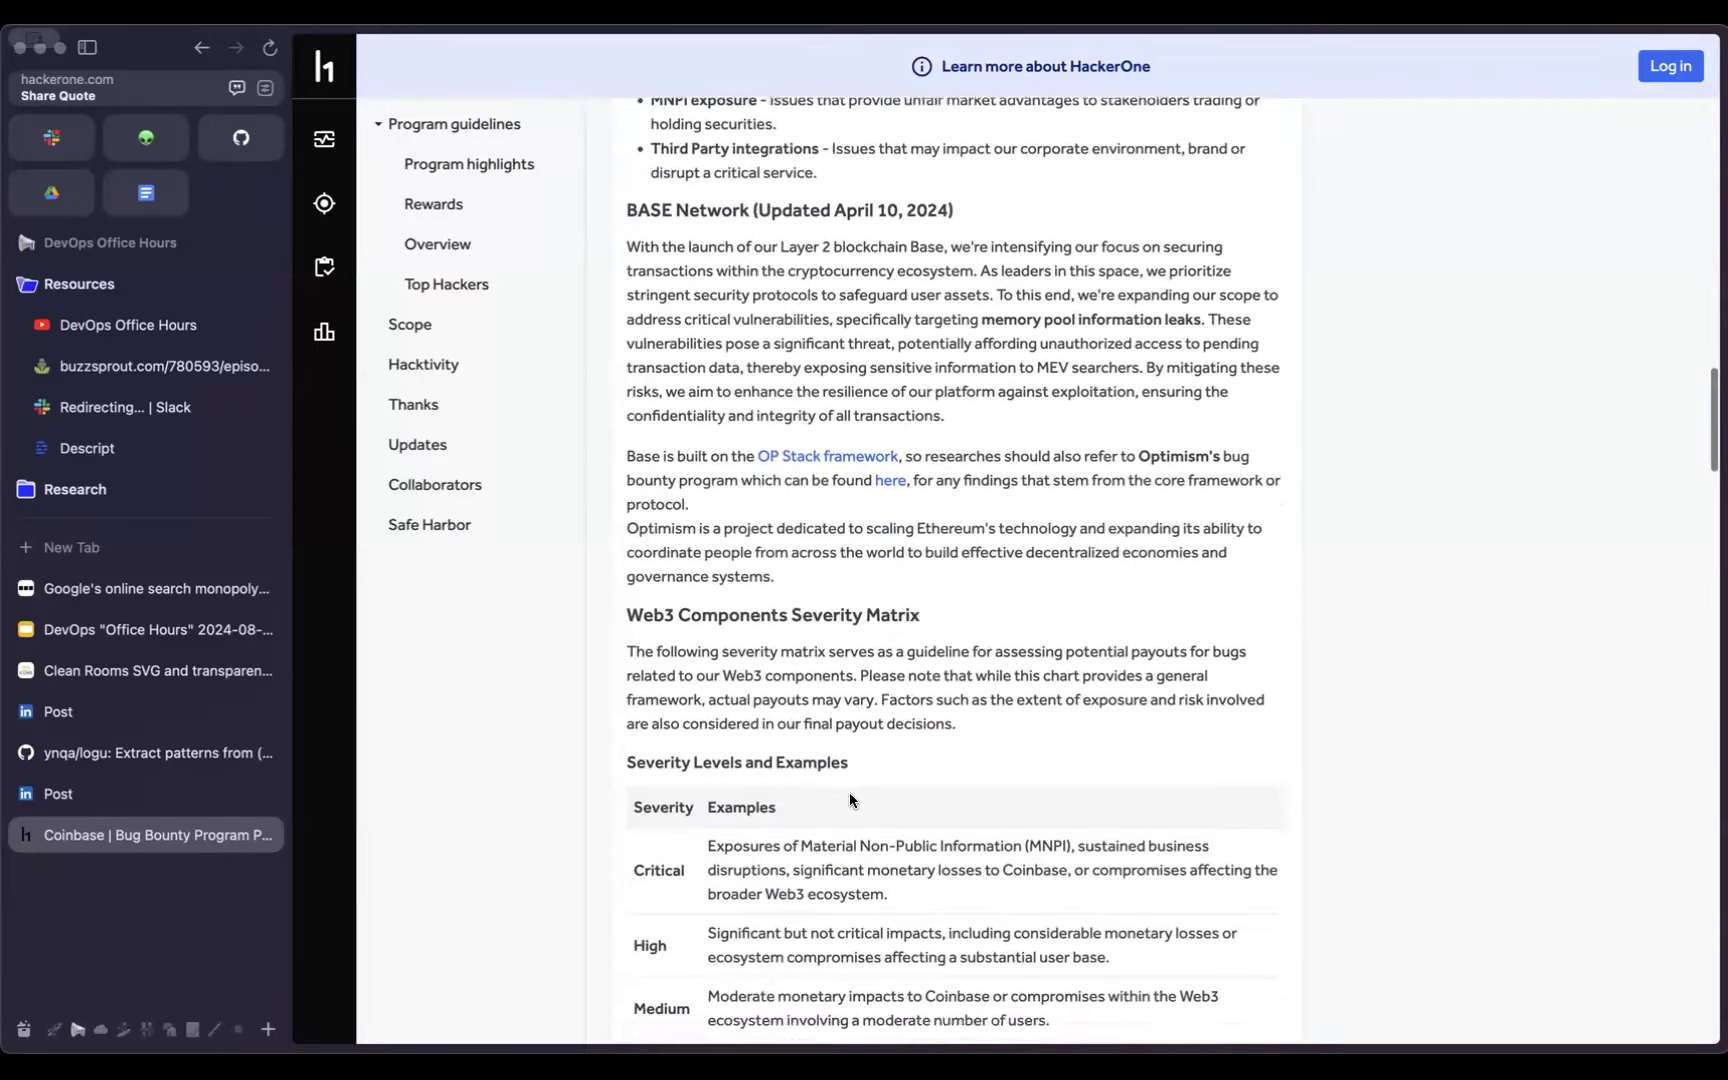
scroll(down, 3)
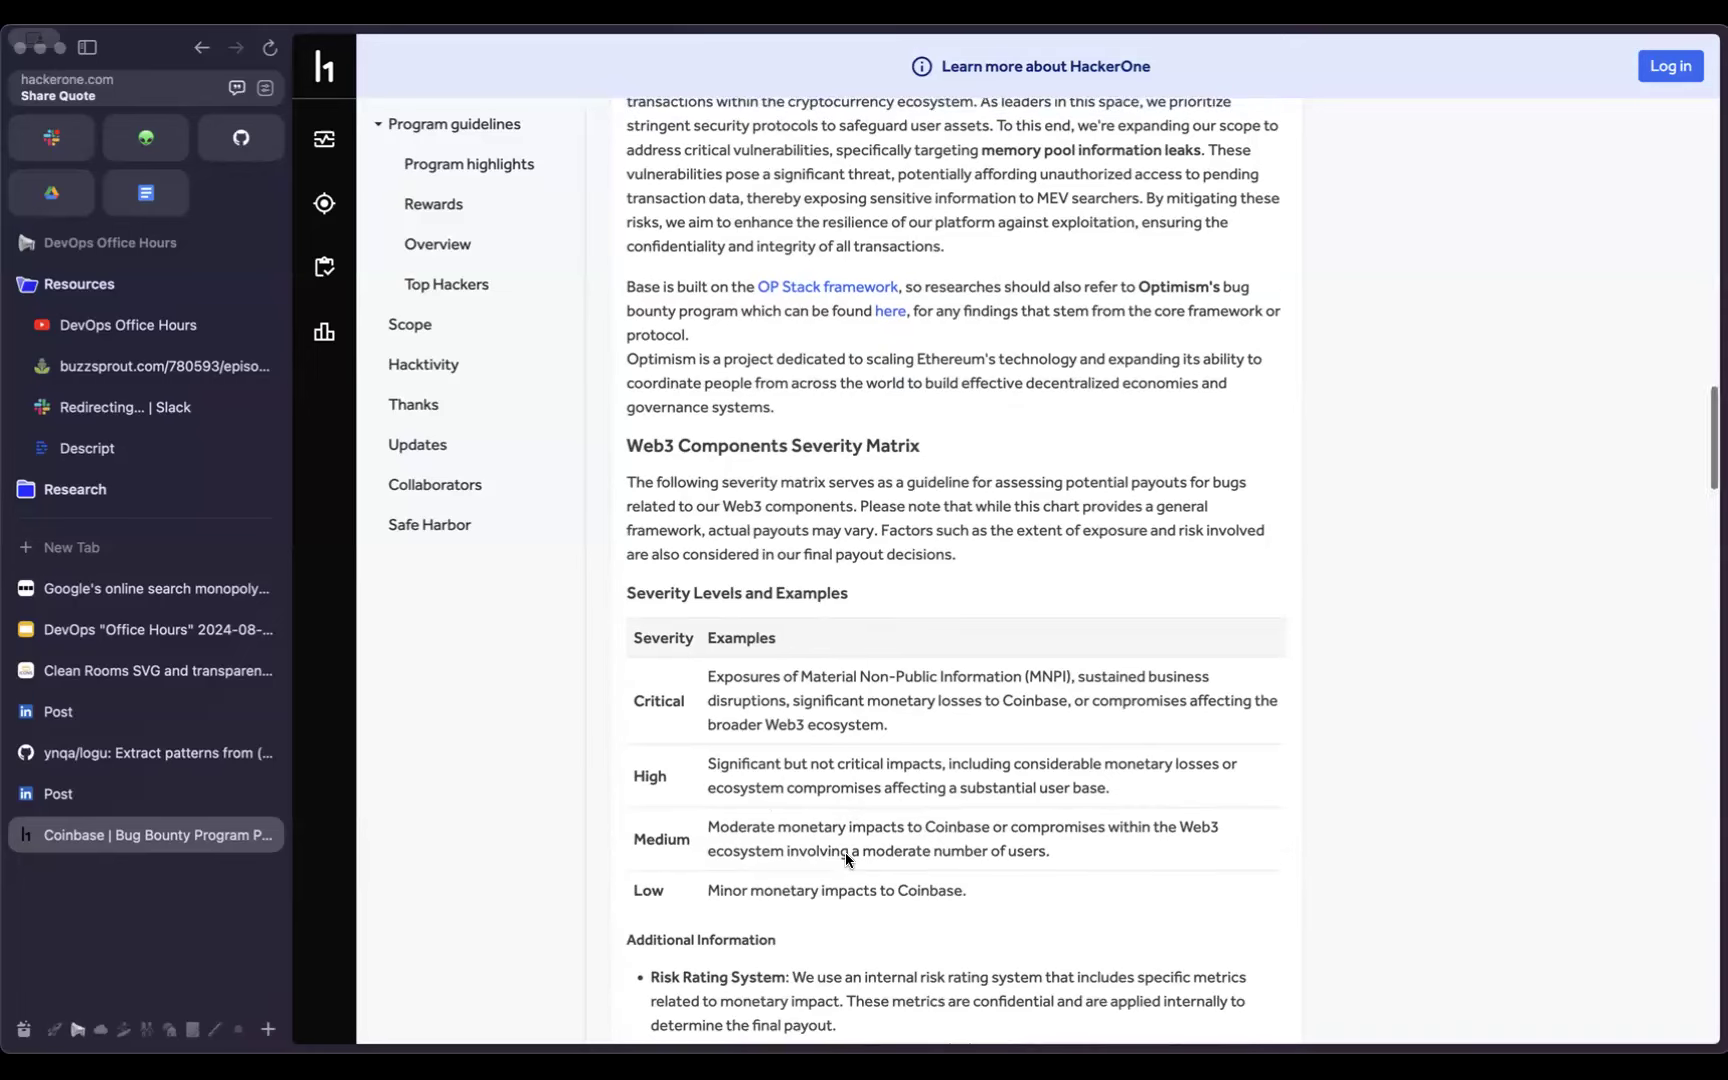
scroll(up, 3)
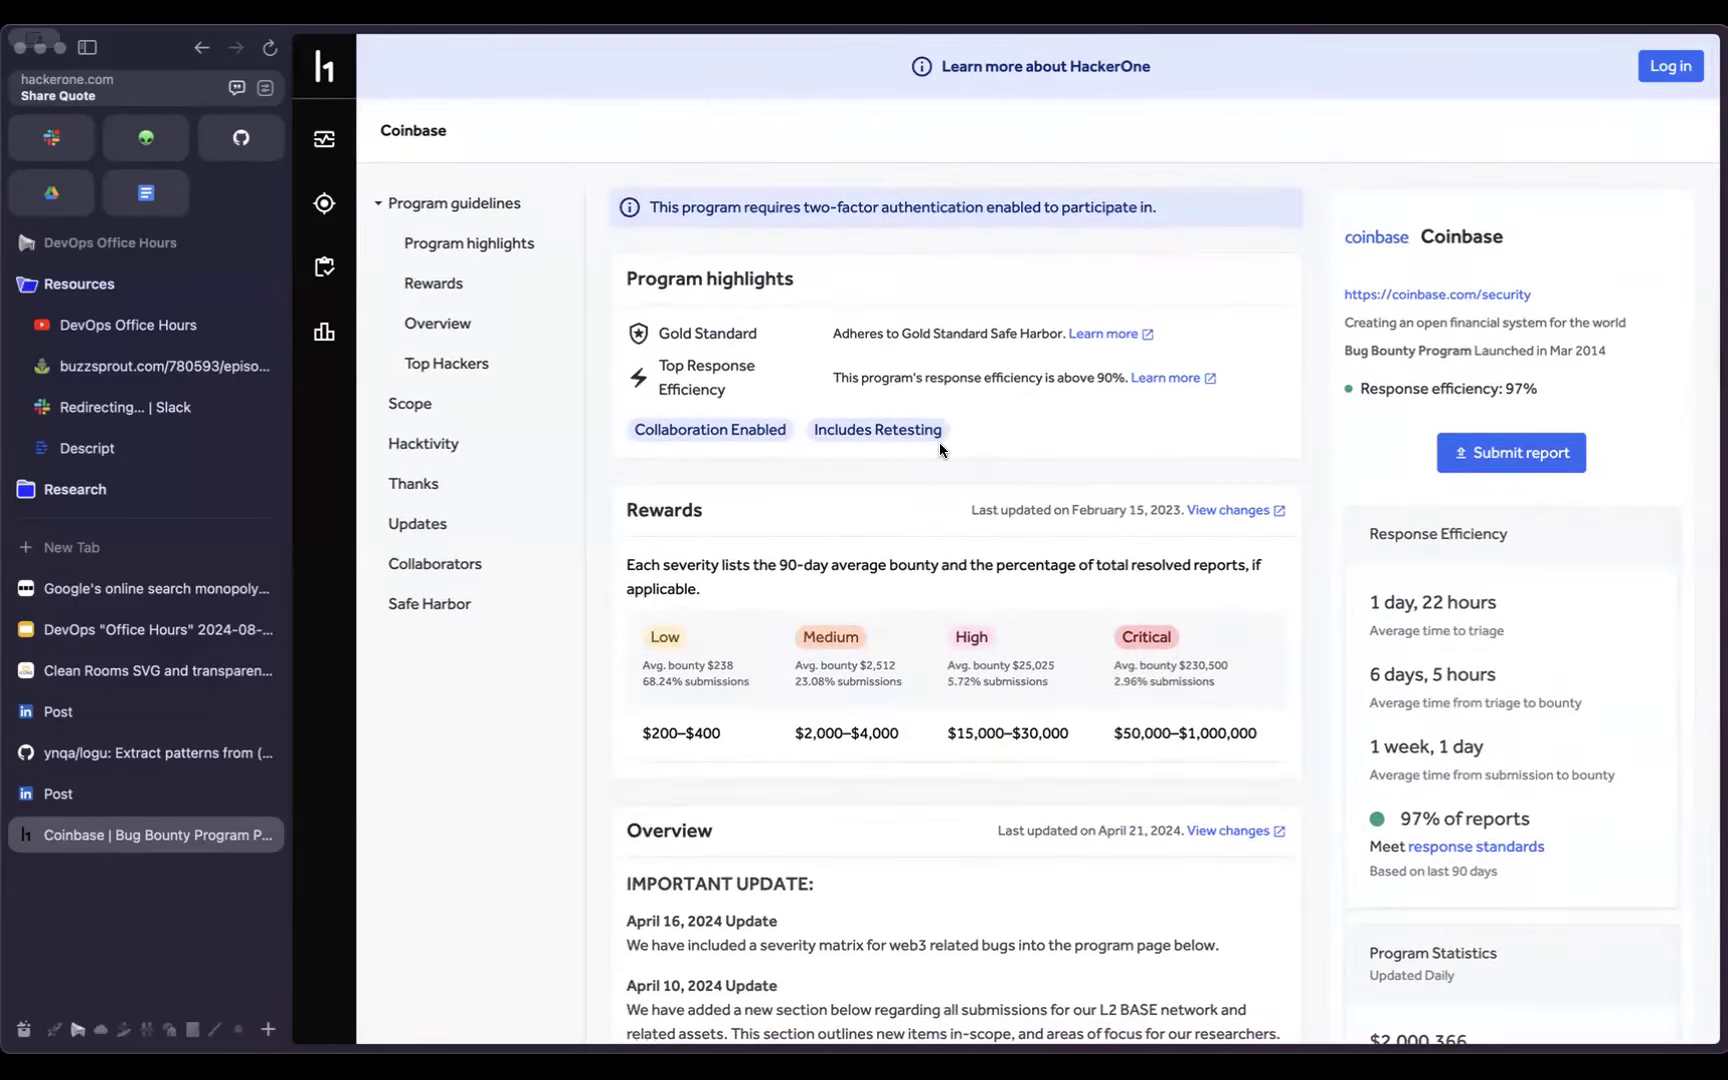
mouse_move(1088, 342)
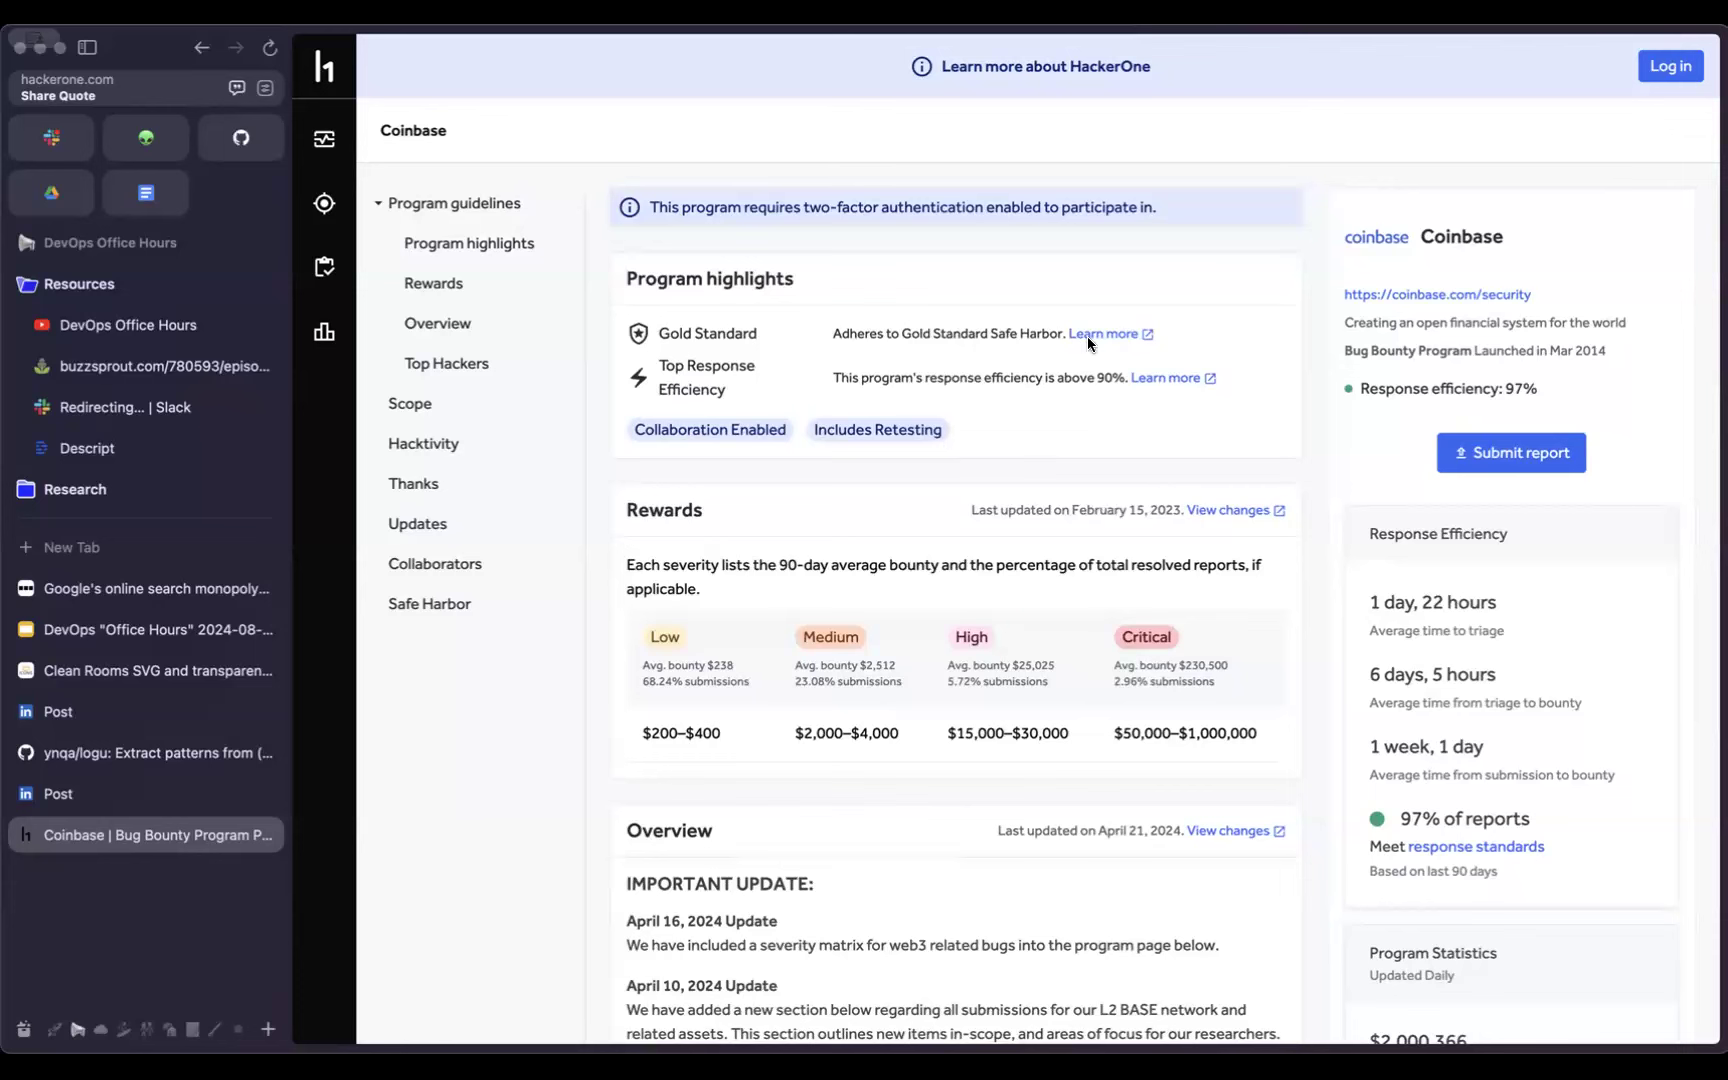
scroll(down, 3)
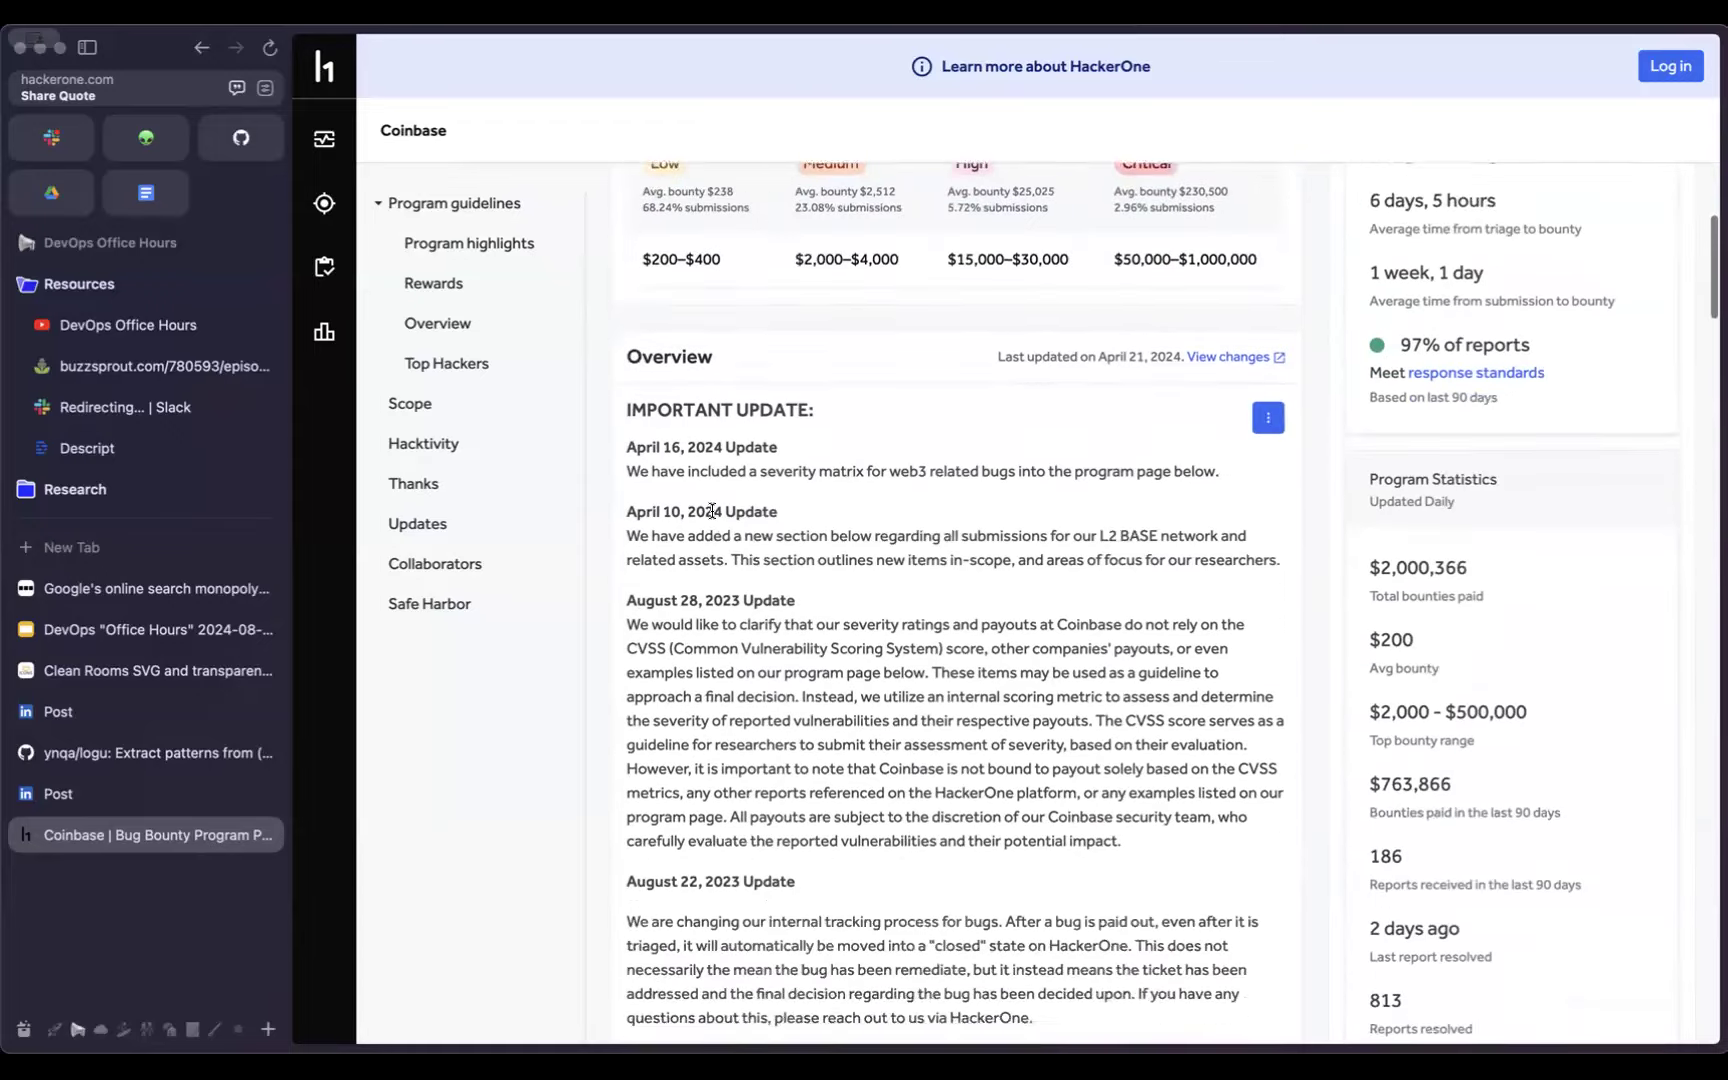
scroll(down, 3)
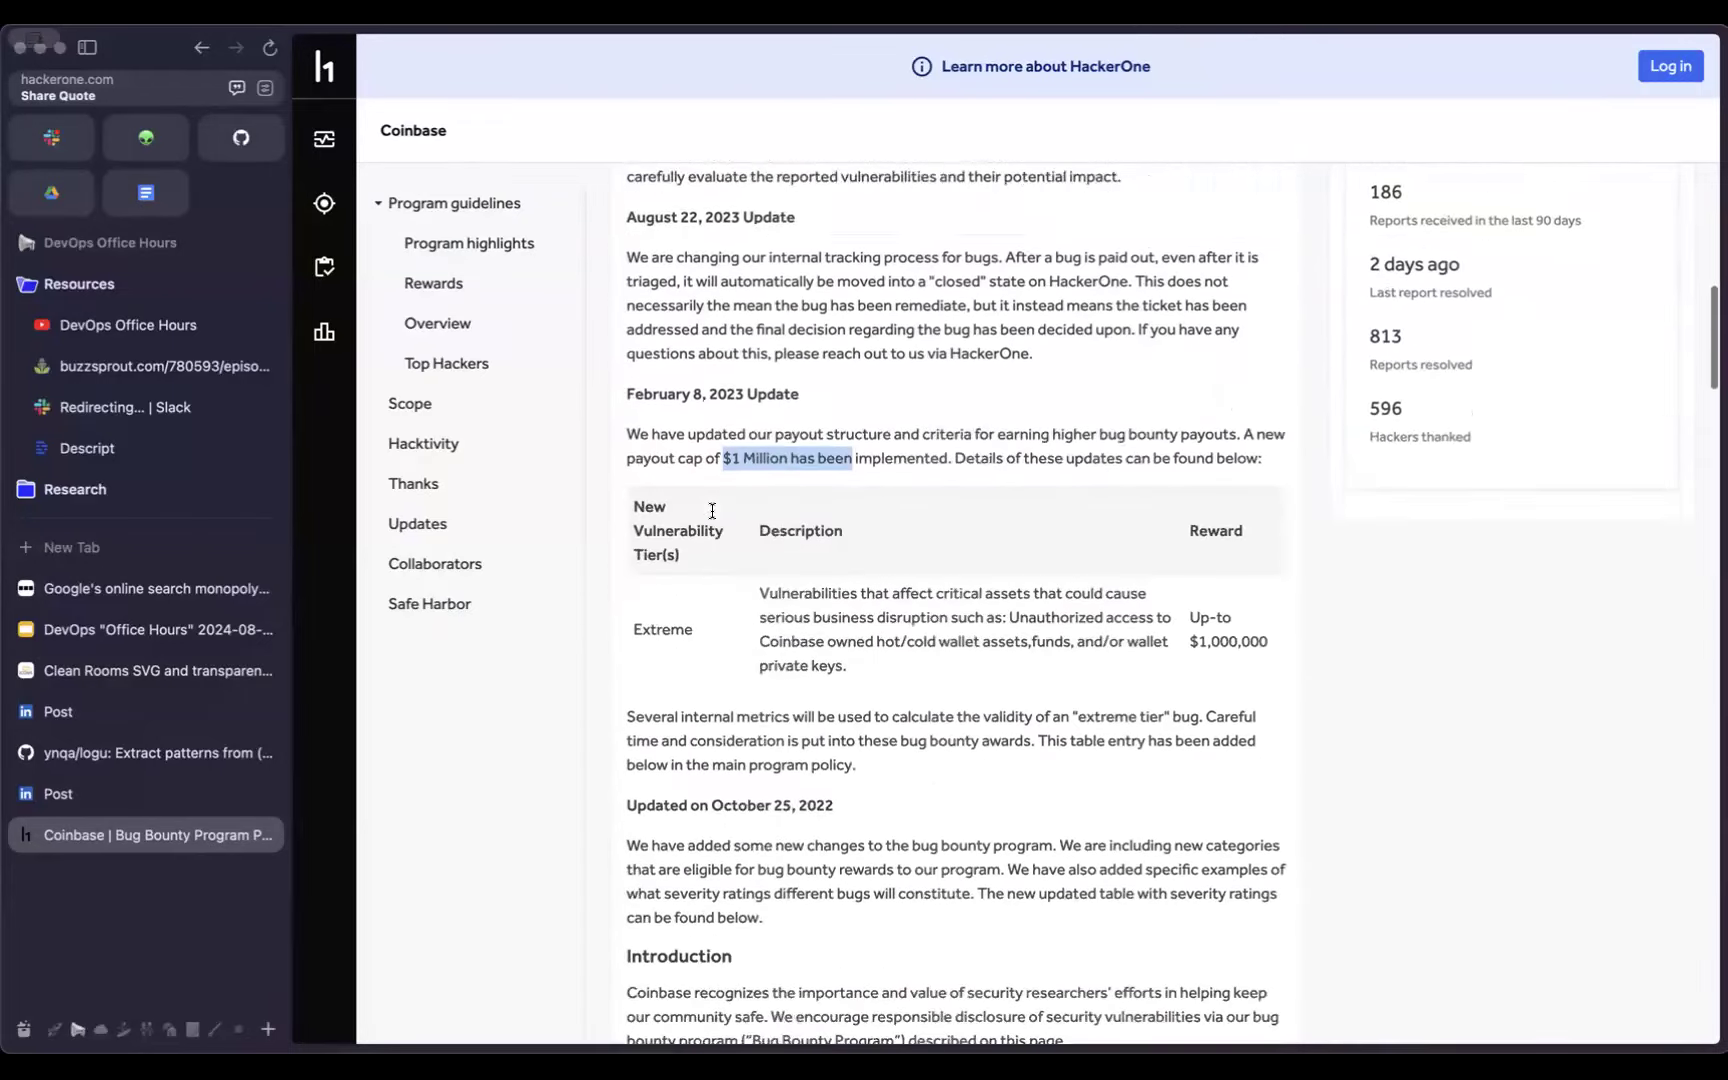
scroll(down, 3)
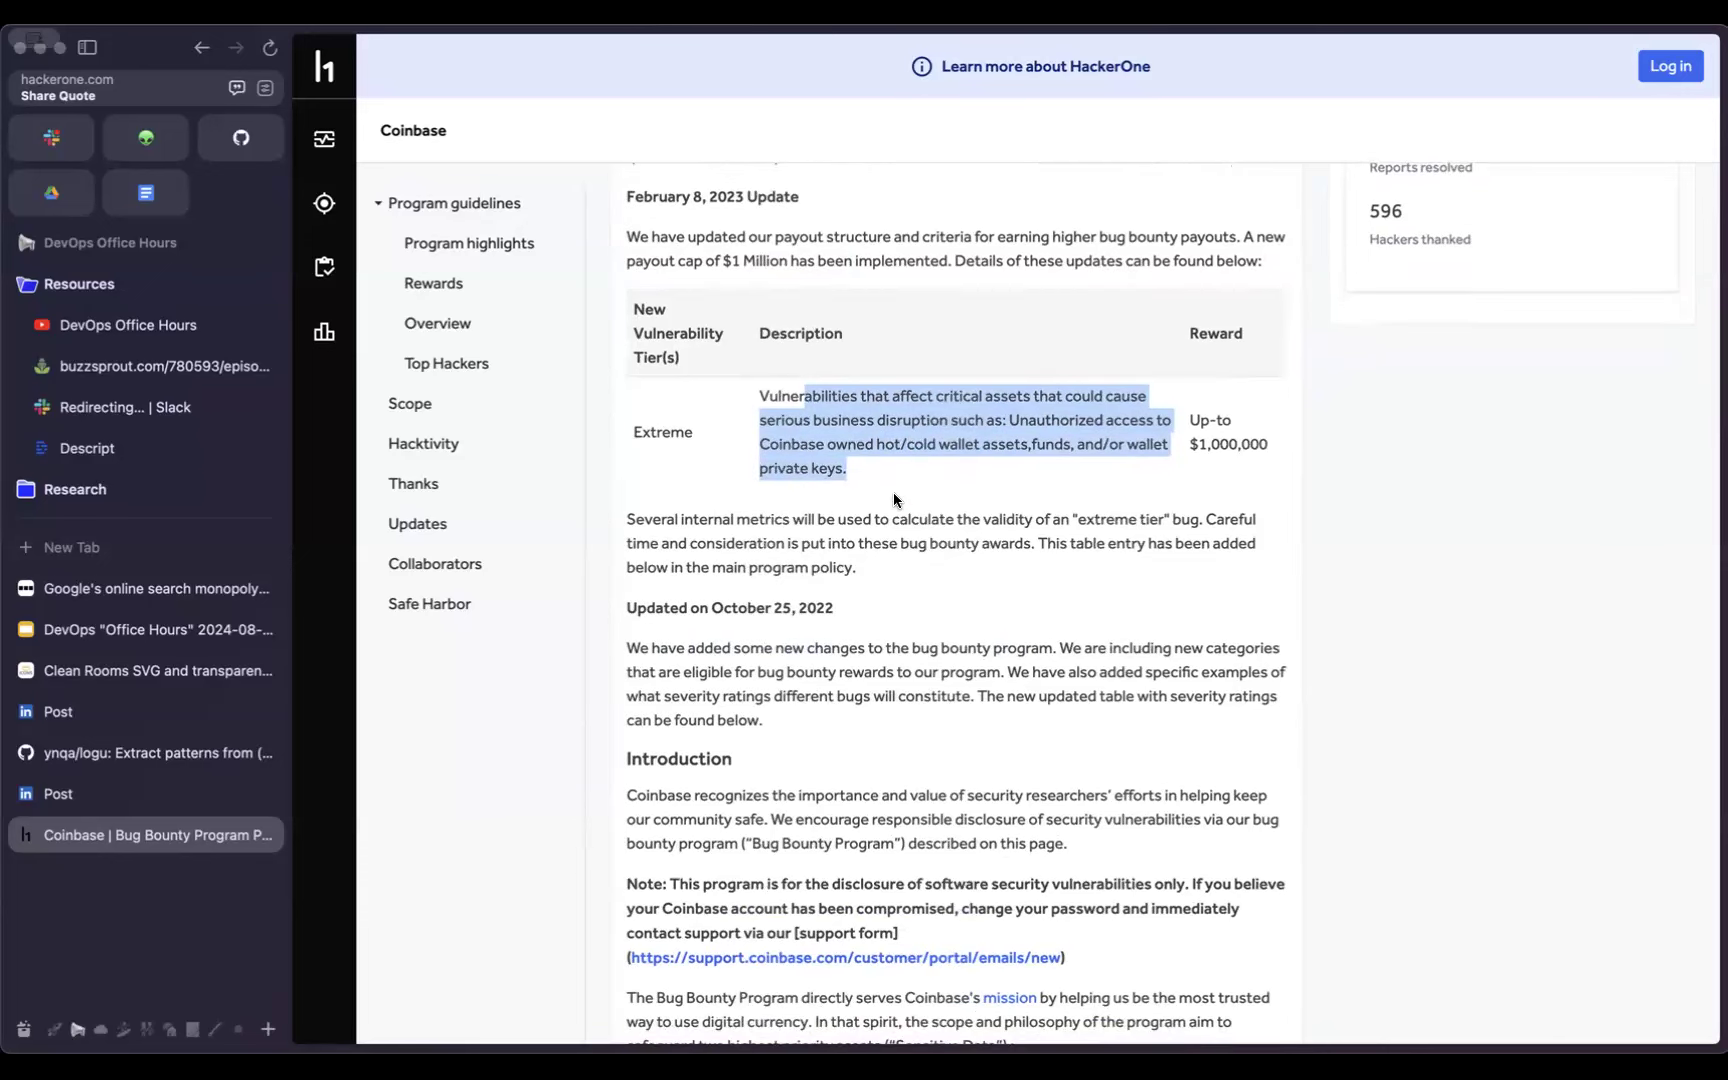
scroll(down, 3)
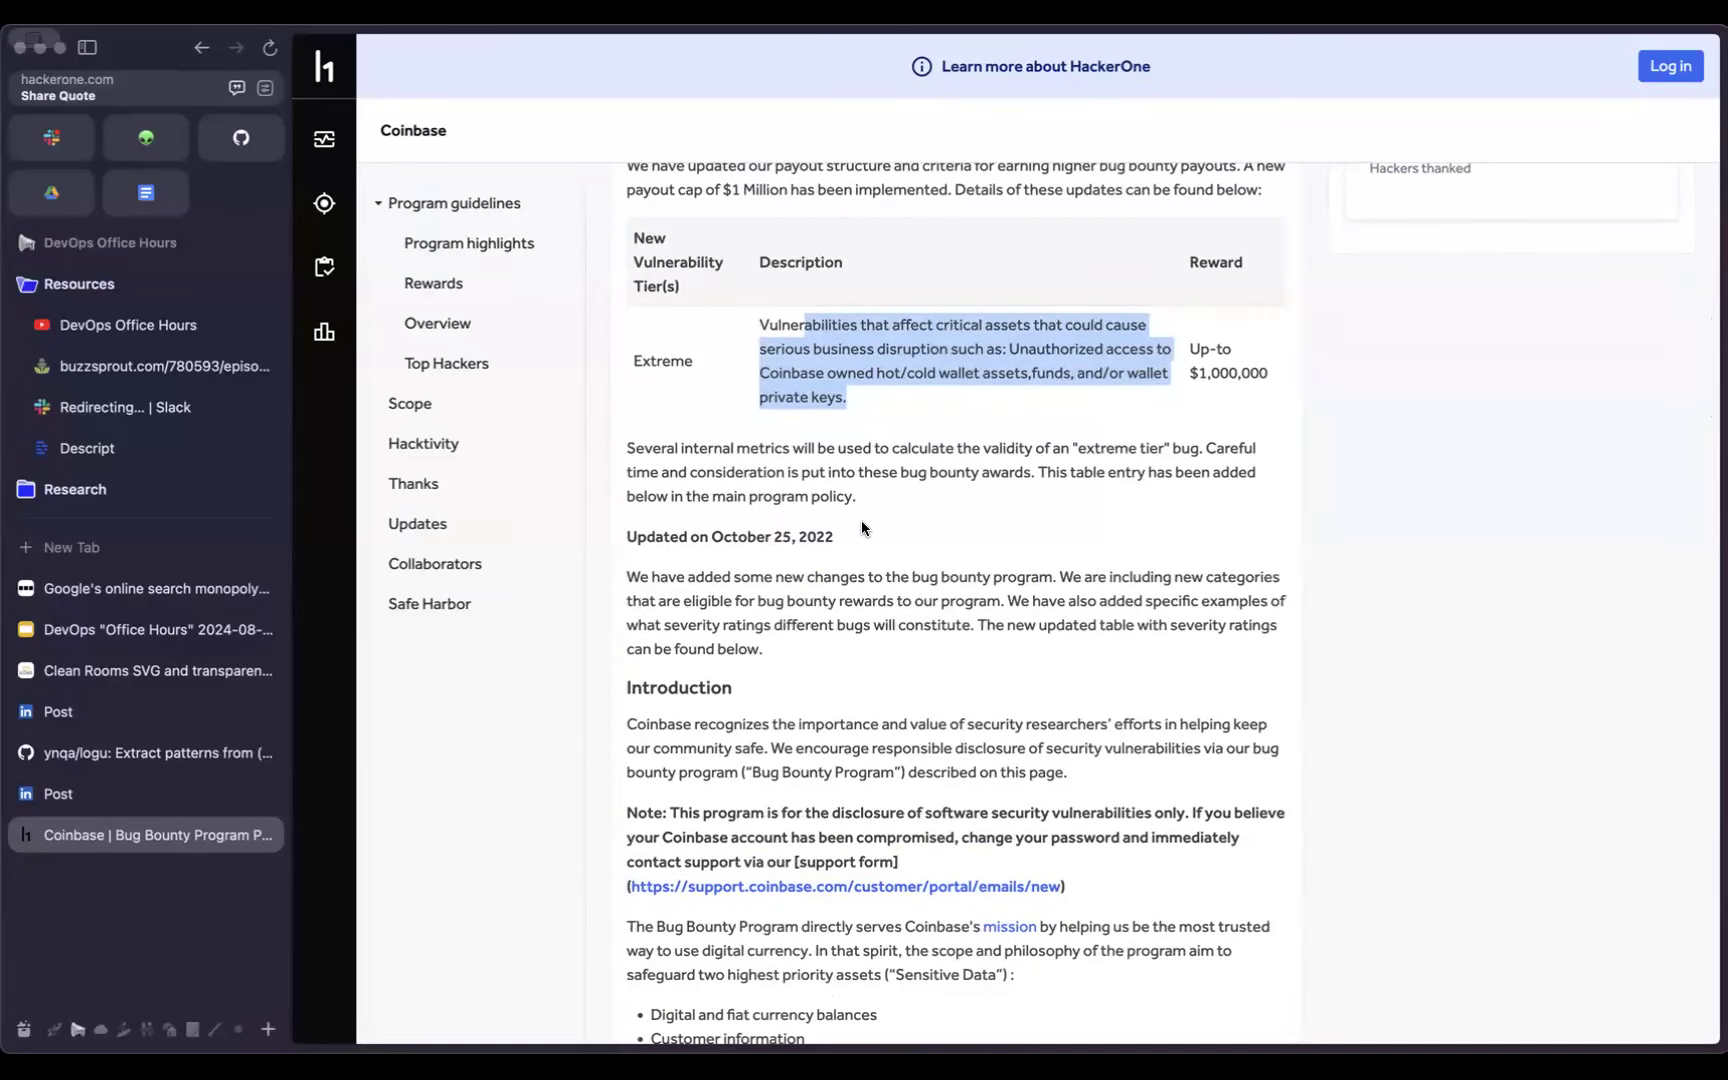
scroll(up, 3)
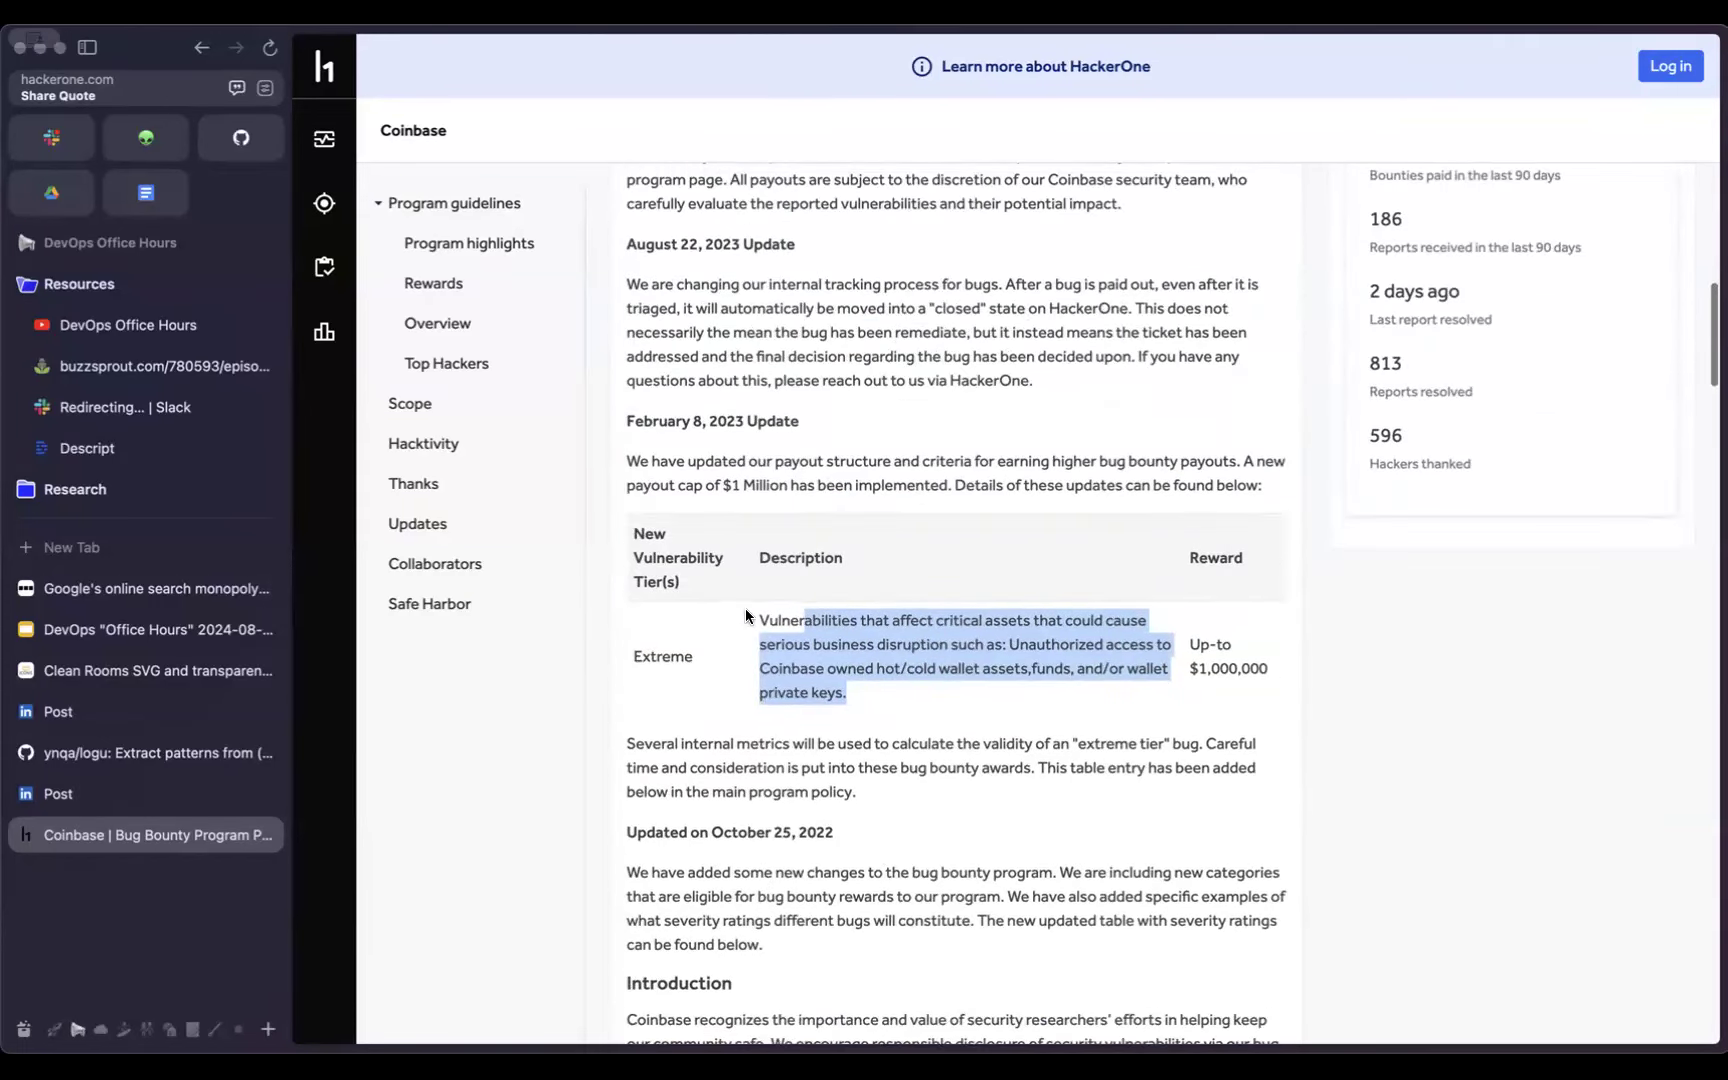
mouse_move(774, 512)
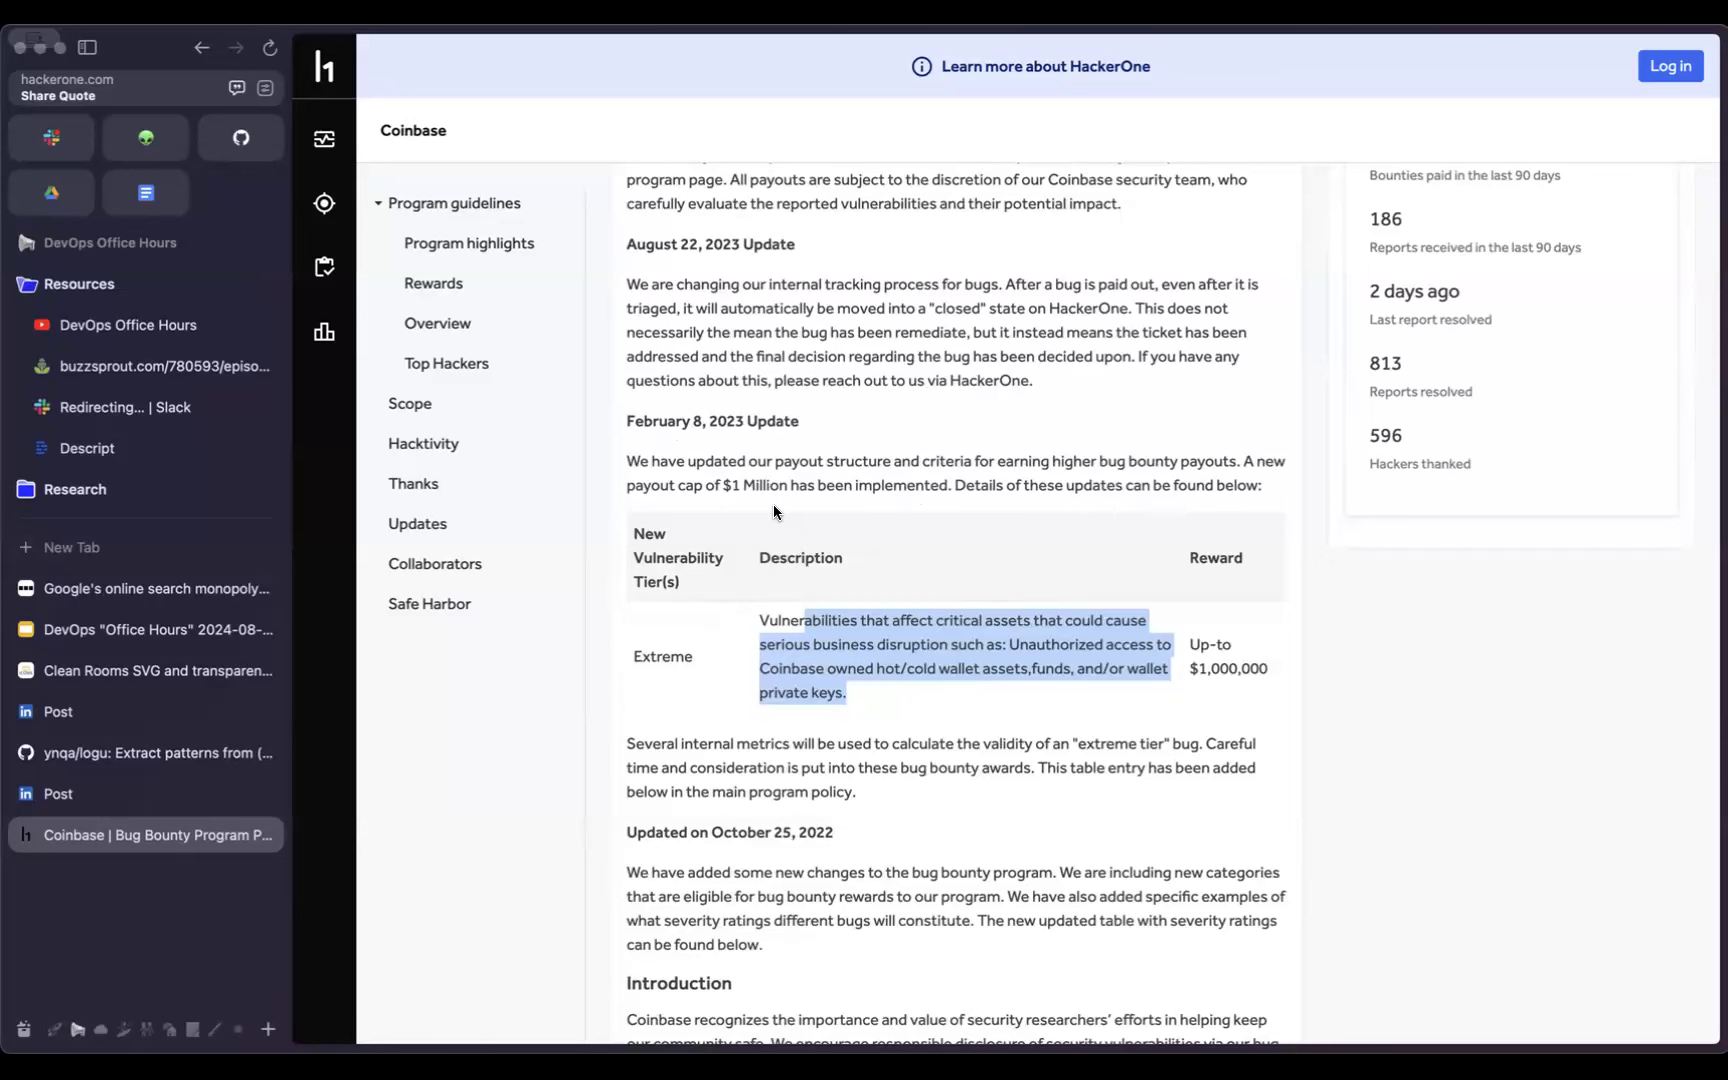
scroll(up, 3)
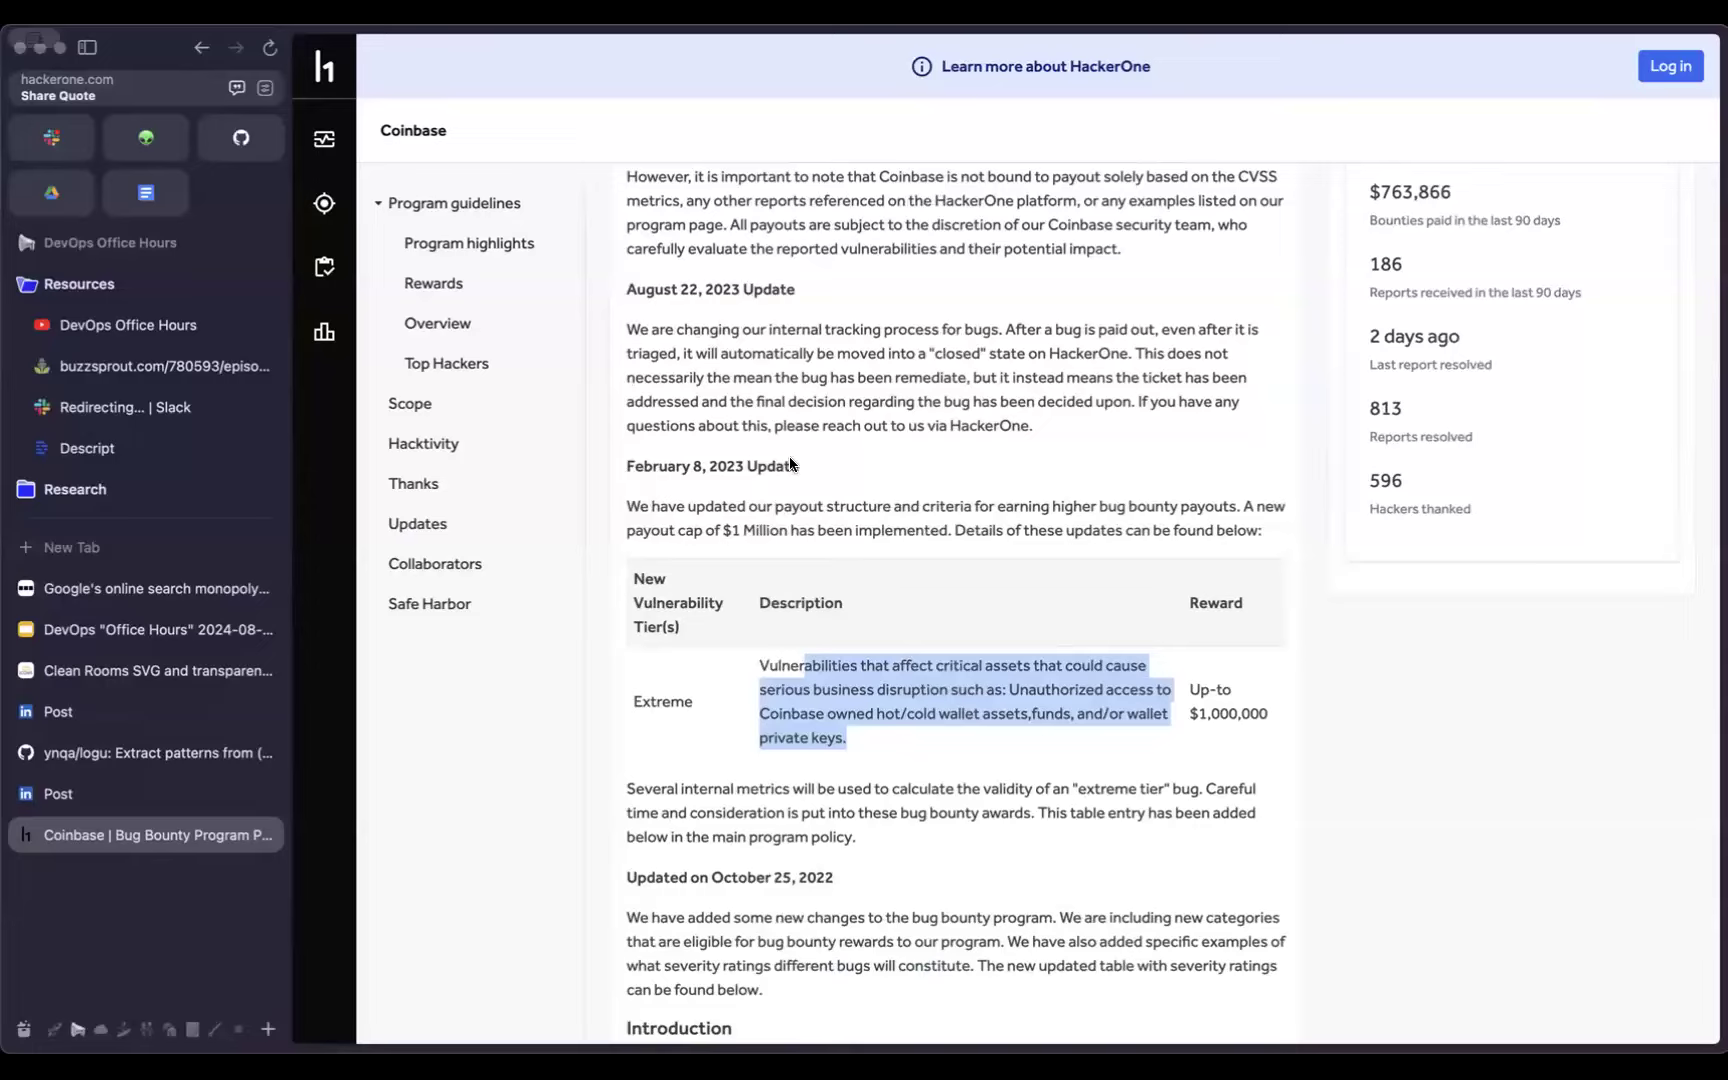
scroll(up, 3)
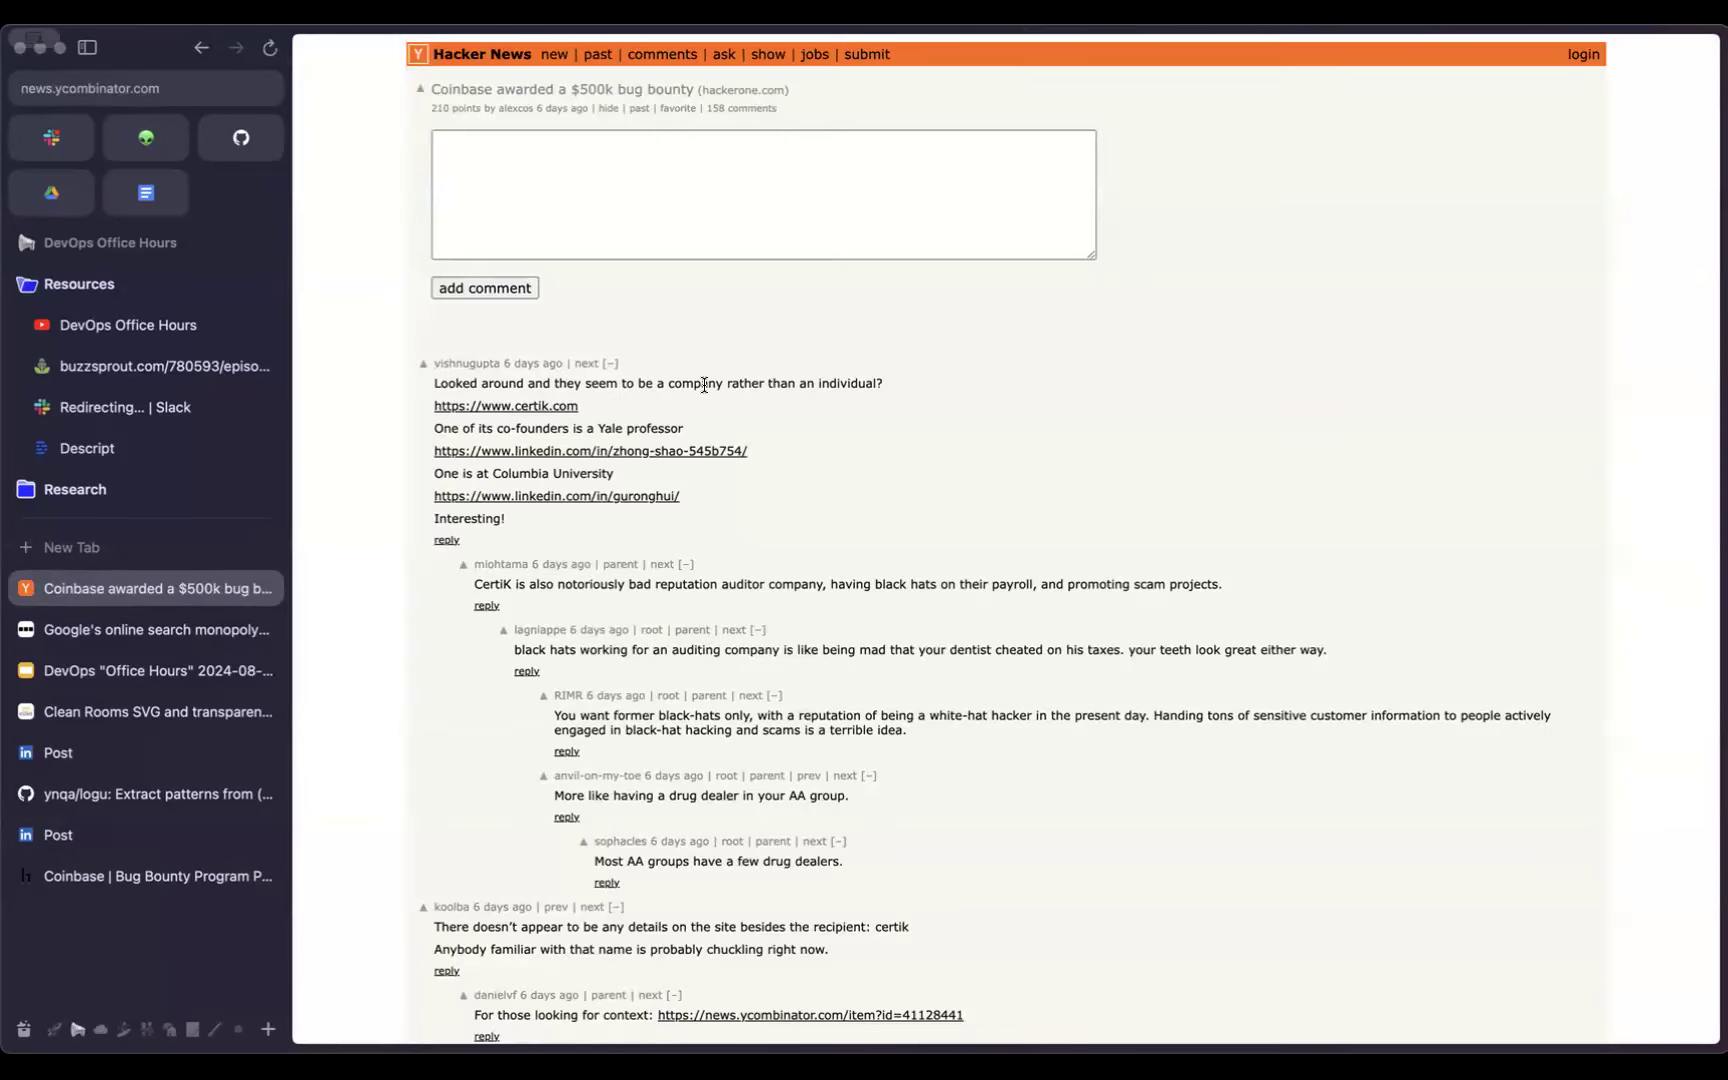
Step: Scroll through the Coinbase $500k bounty thread comments, then return to the Office Hours slides
scroll(down, 3)
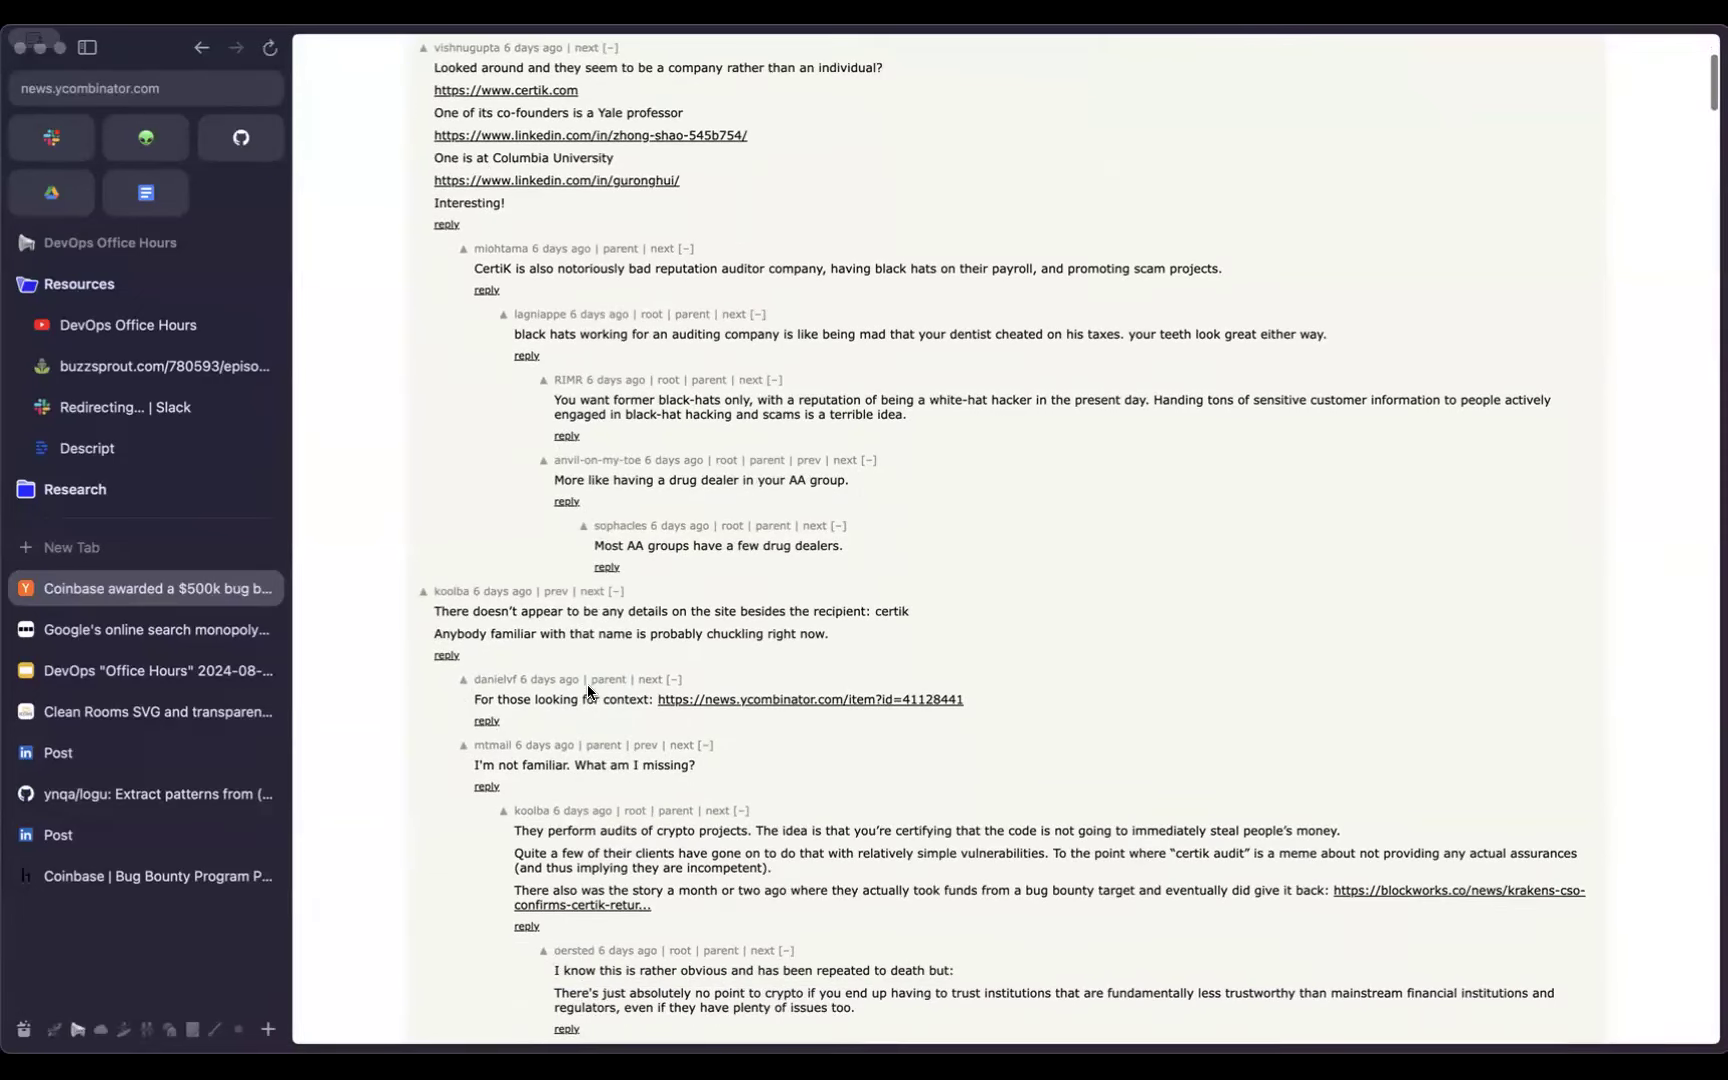
scroll(down, 3)
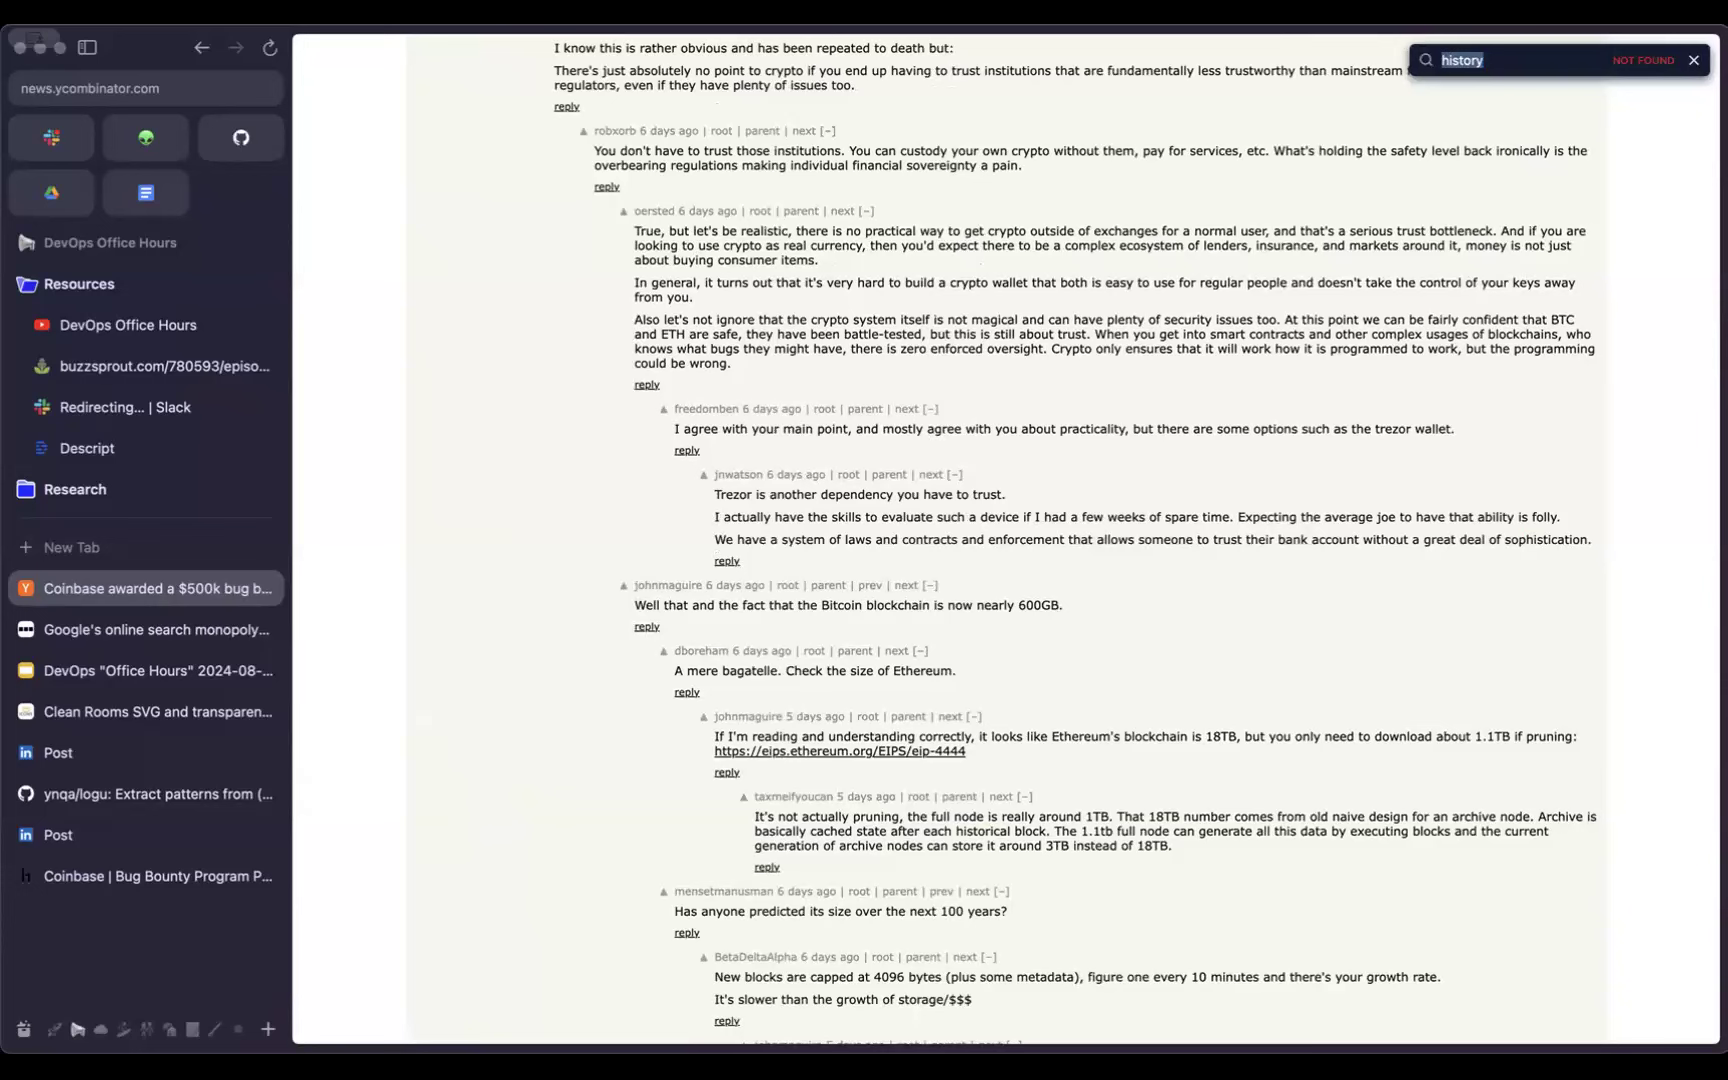
click(144, 630)
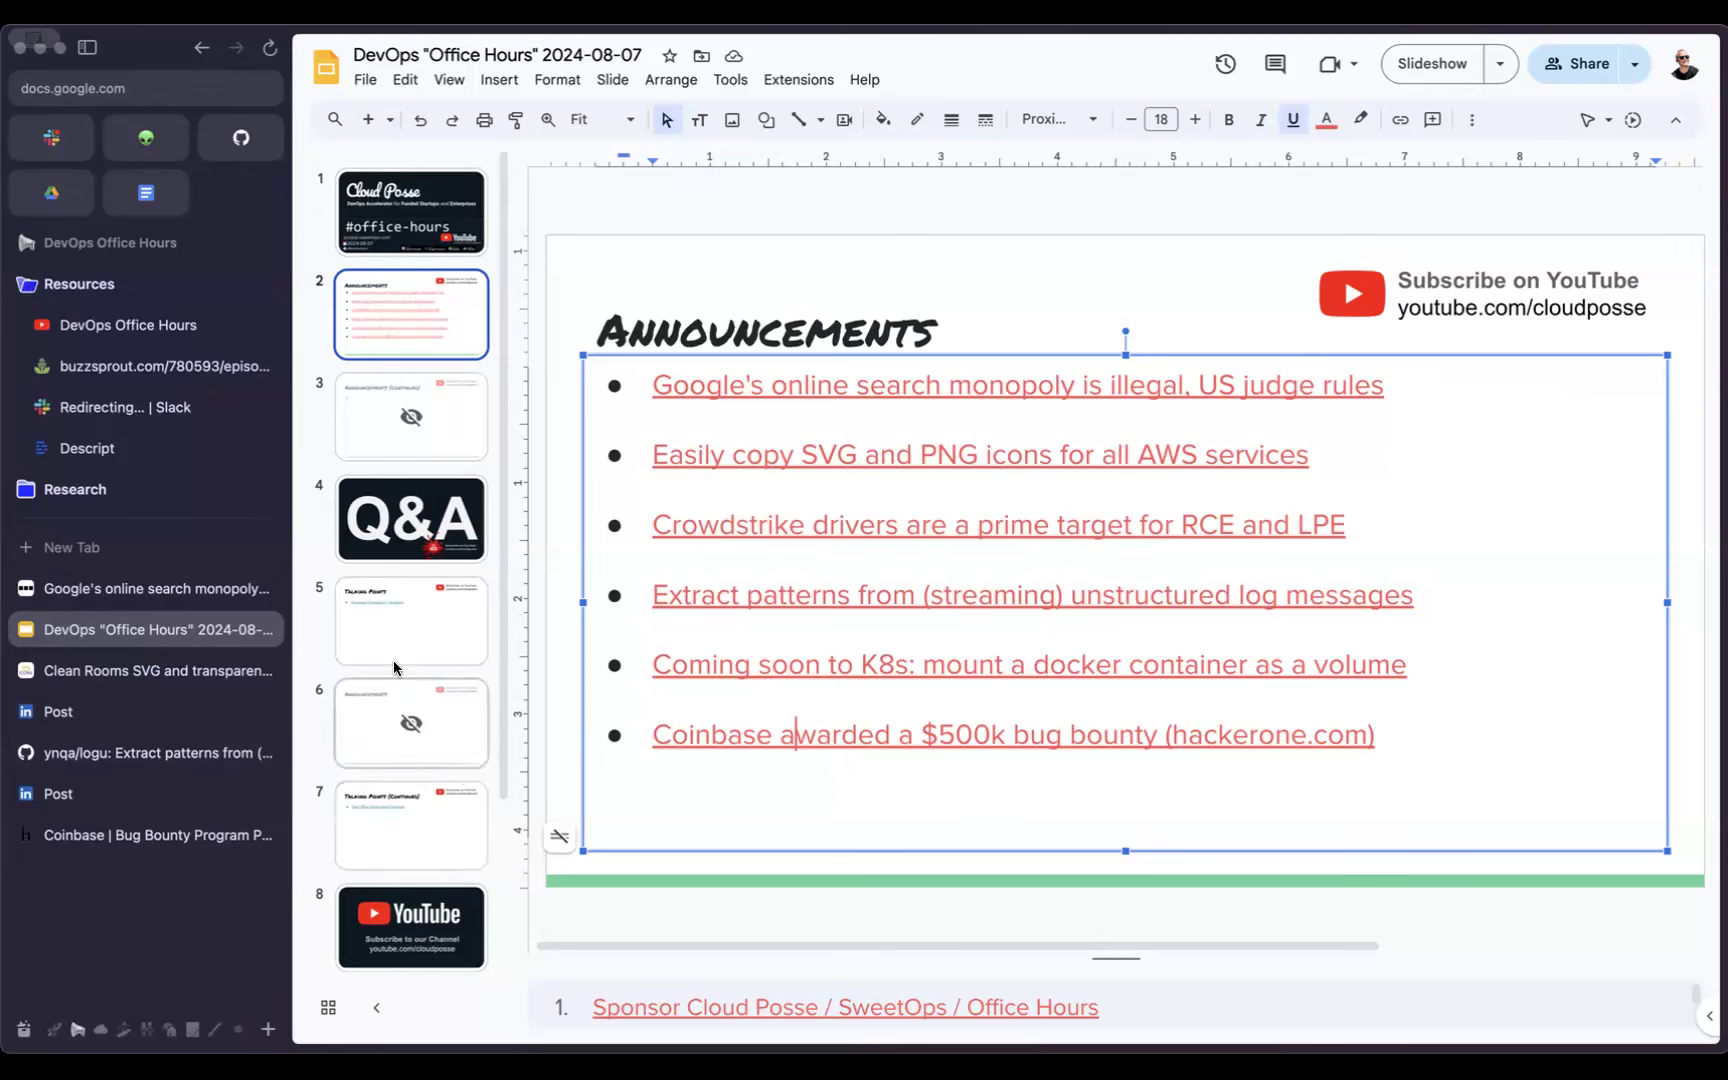
Step: View the Talking Points slide, then return to the Q&A slide
click(410, 620)
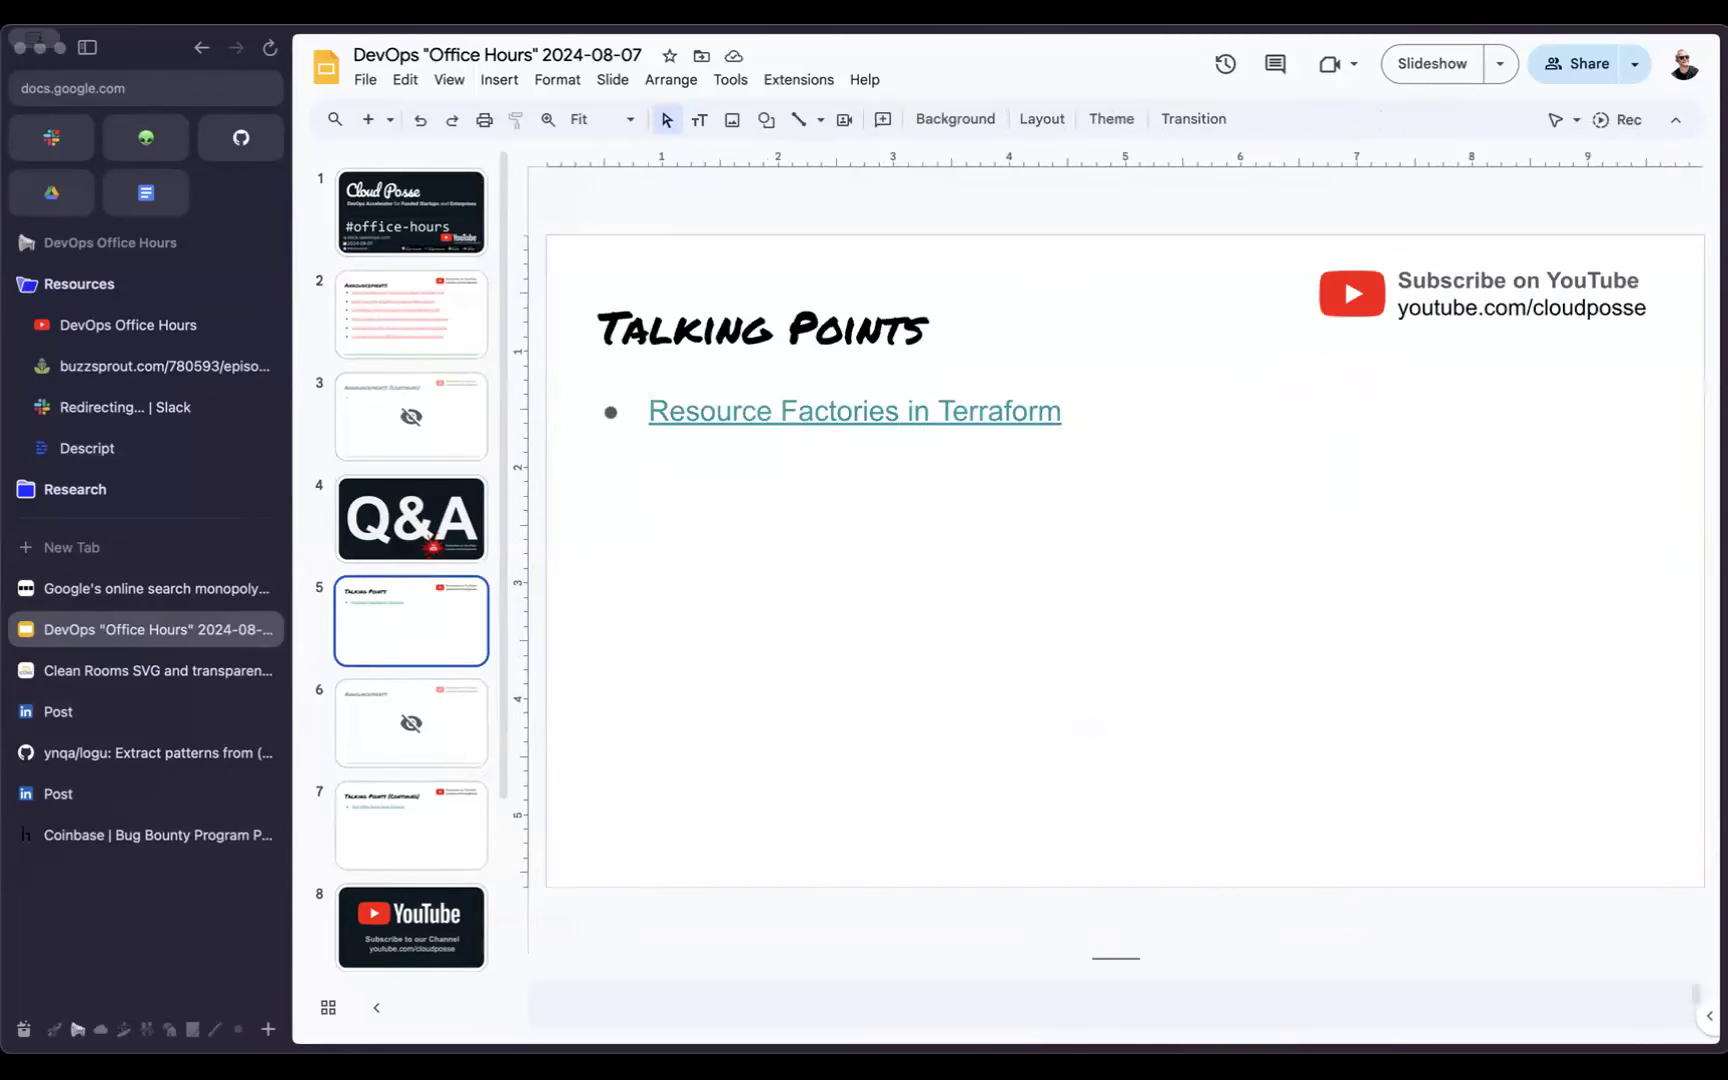
mouse_move(1432, 62)
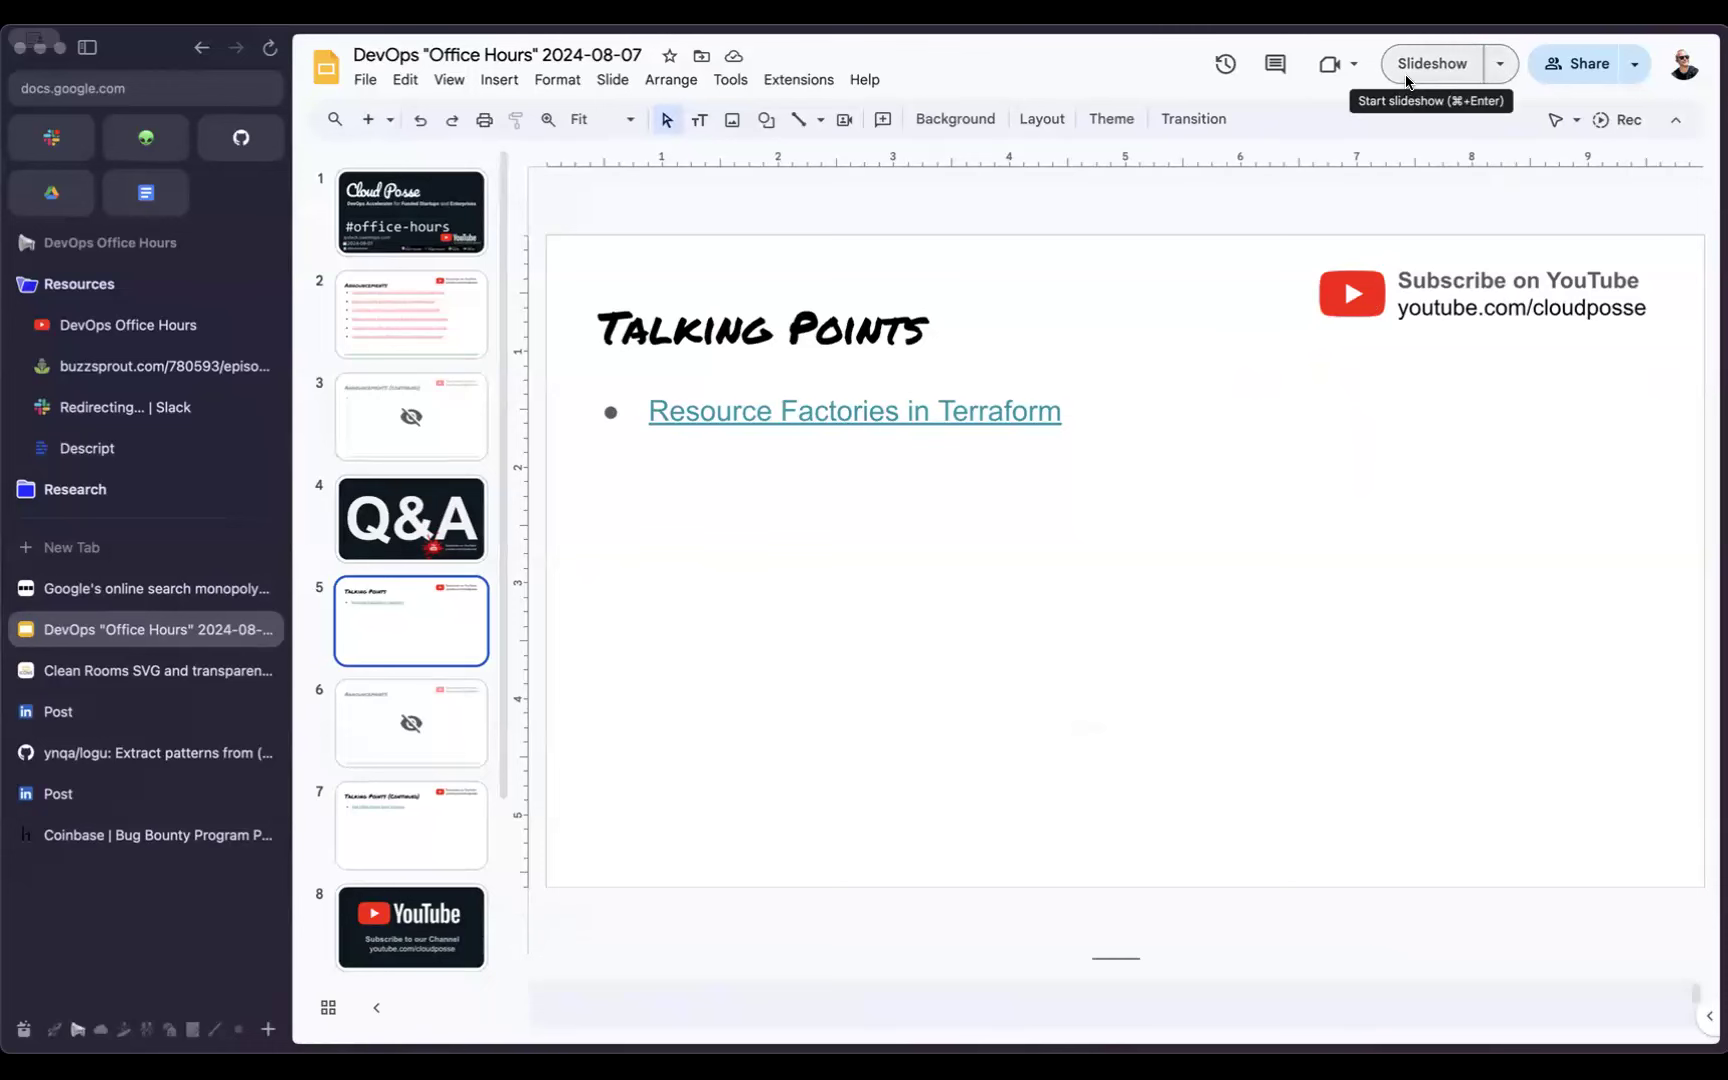
click(410, 518)
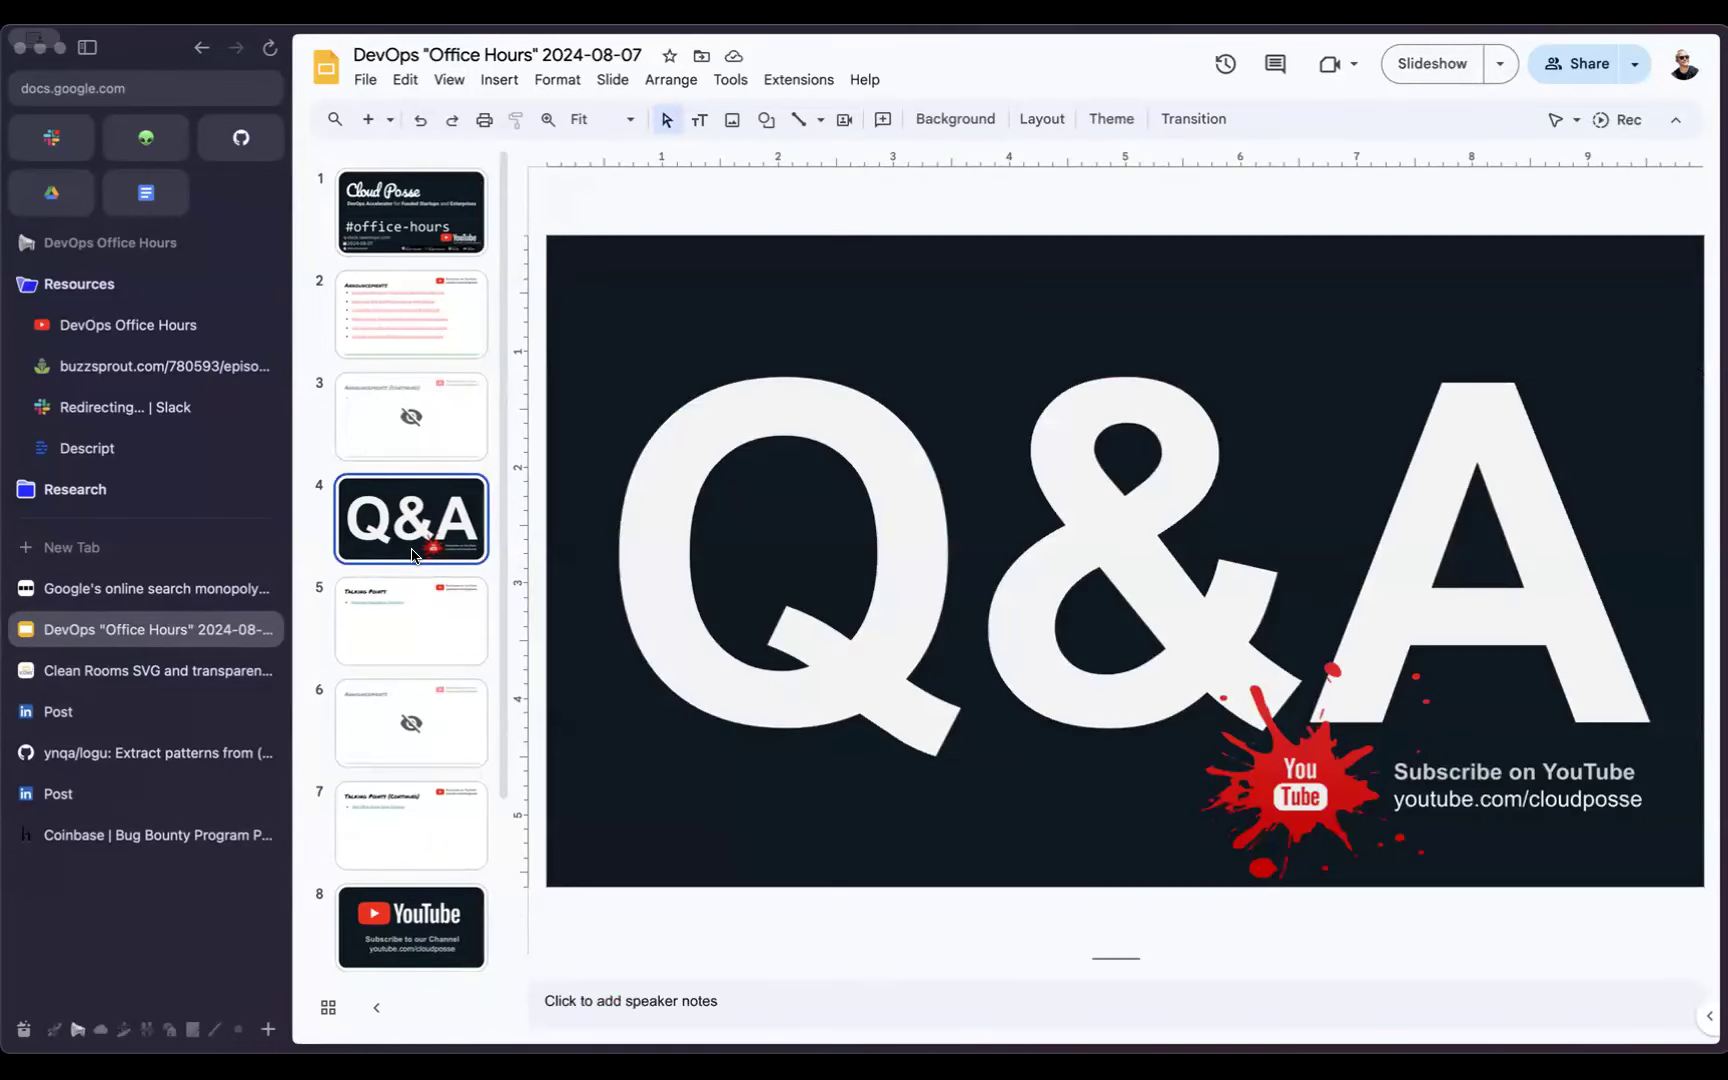
Step: Bring up the new-tab search box over the Q&A slide listing open tabs
click(70, 546)
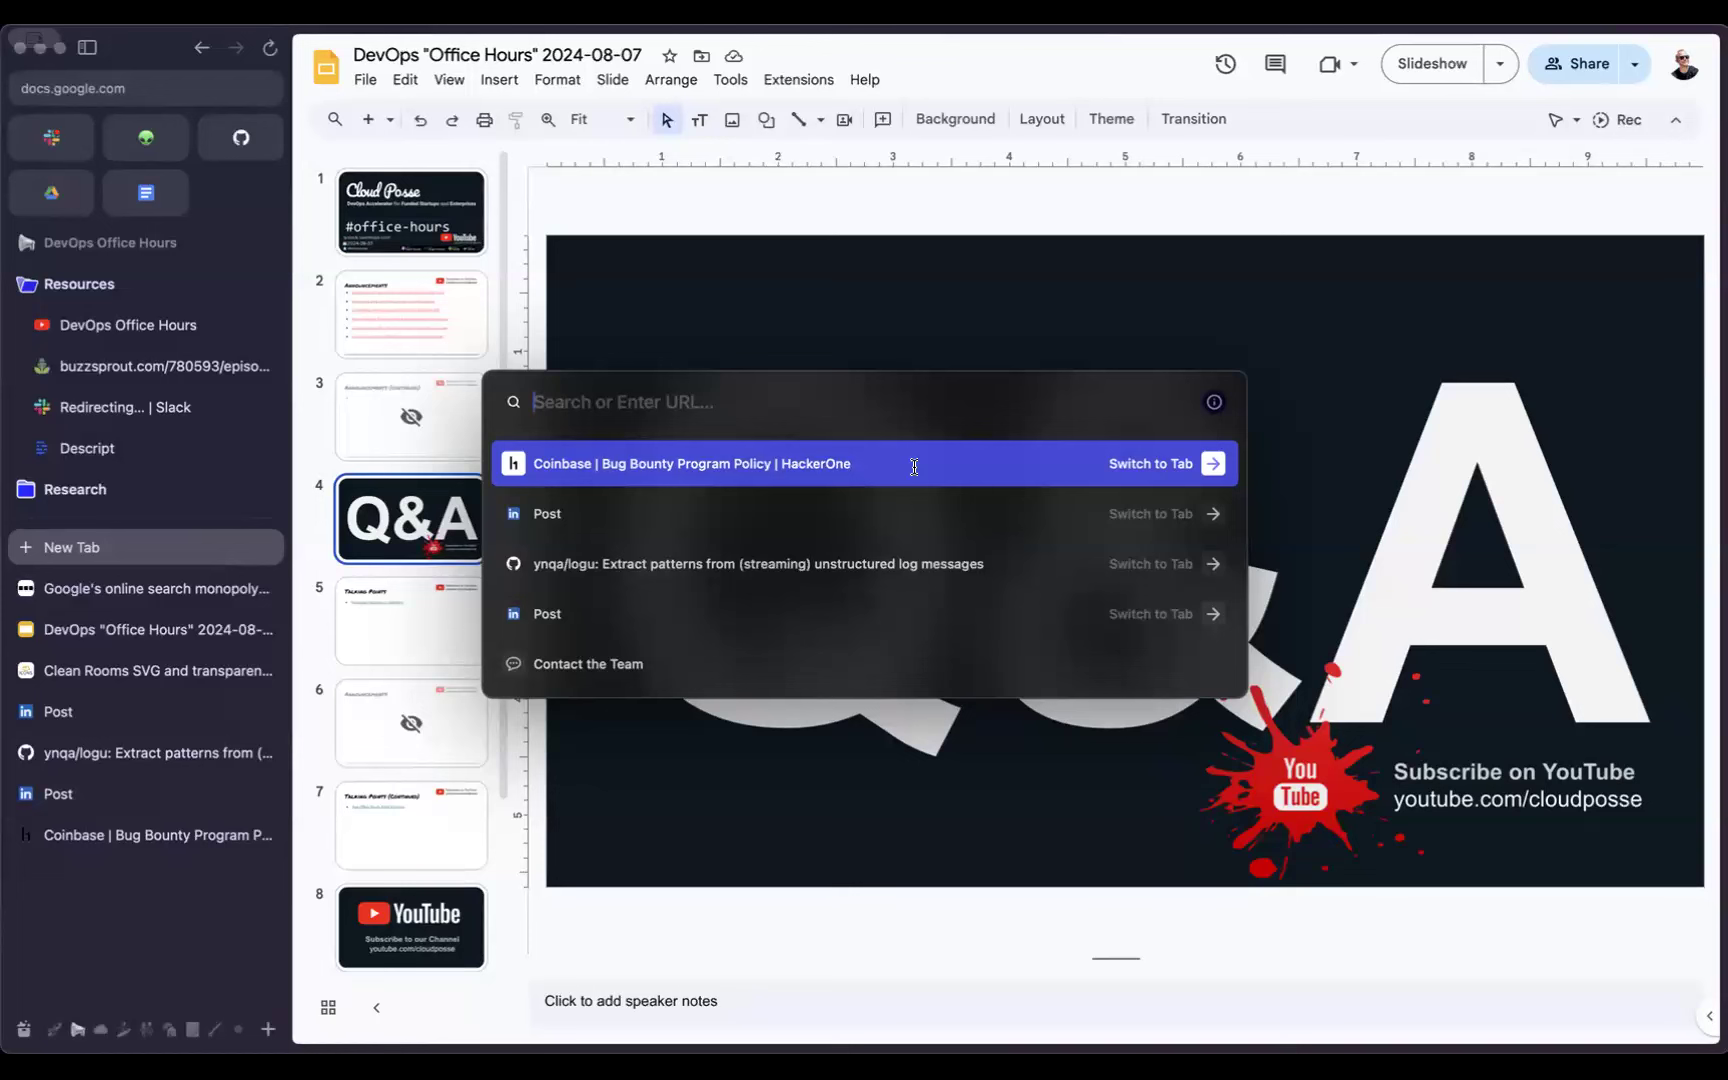
Step: Search Google for 'helm chart repository oci' and open Helm's 'Use OCI-based registries' result
text(helm chart repository oci)
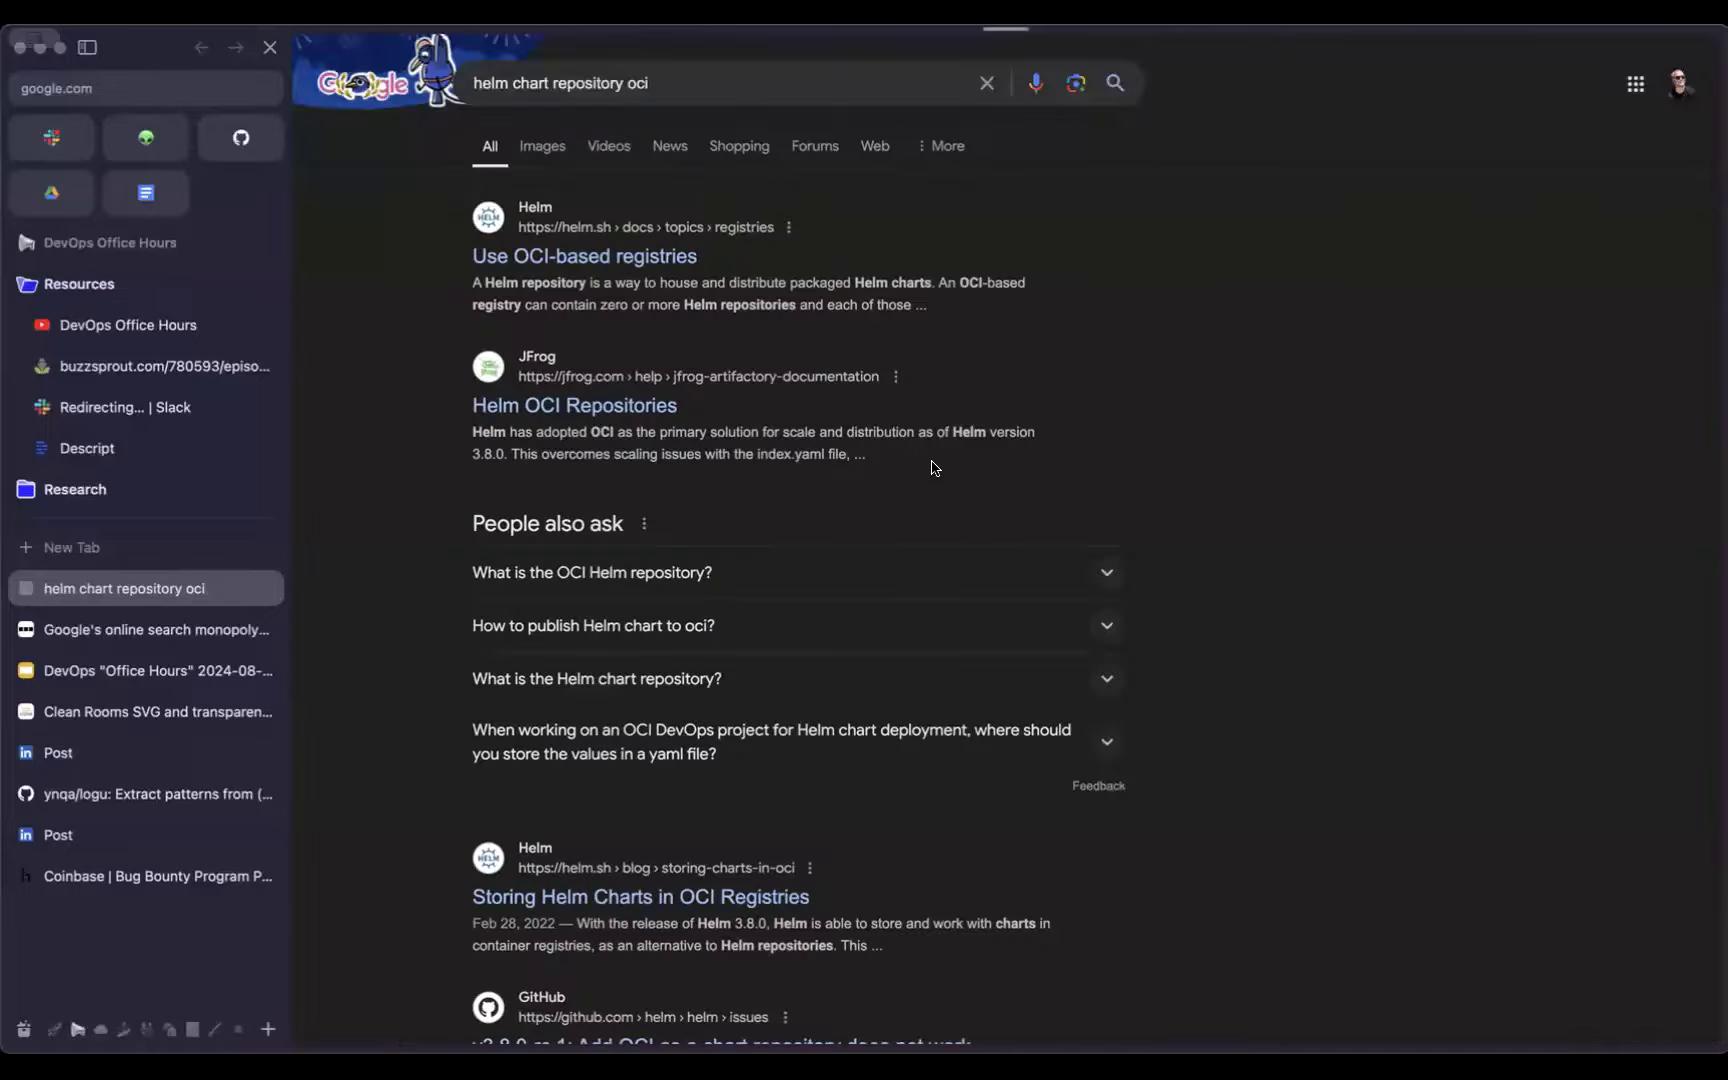
click(584, 256)
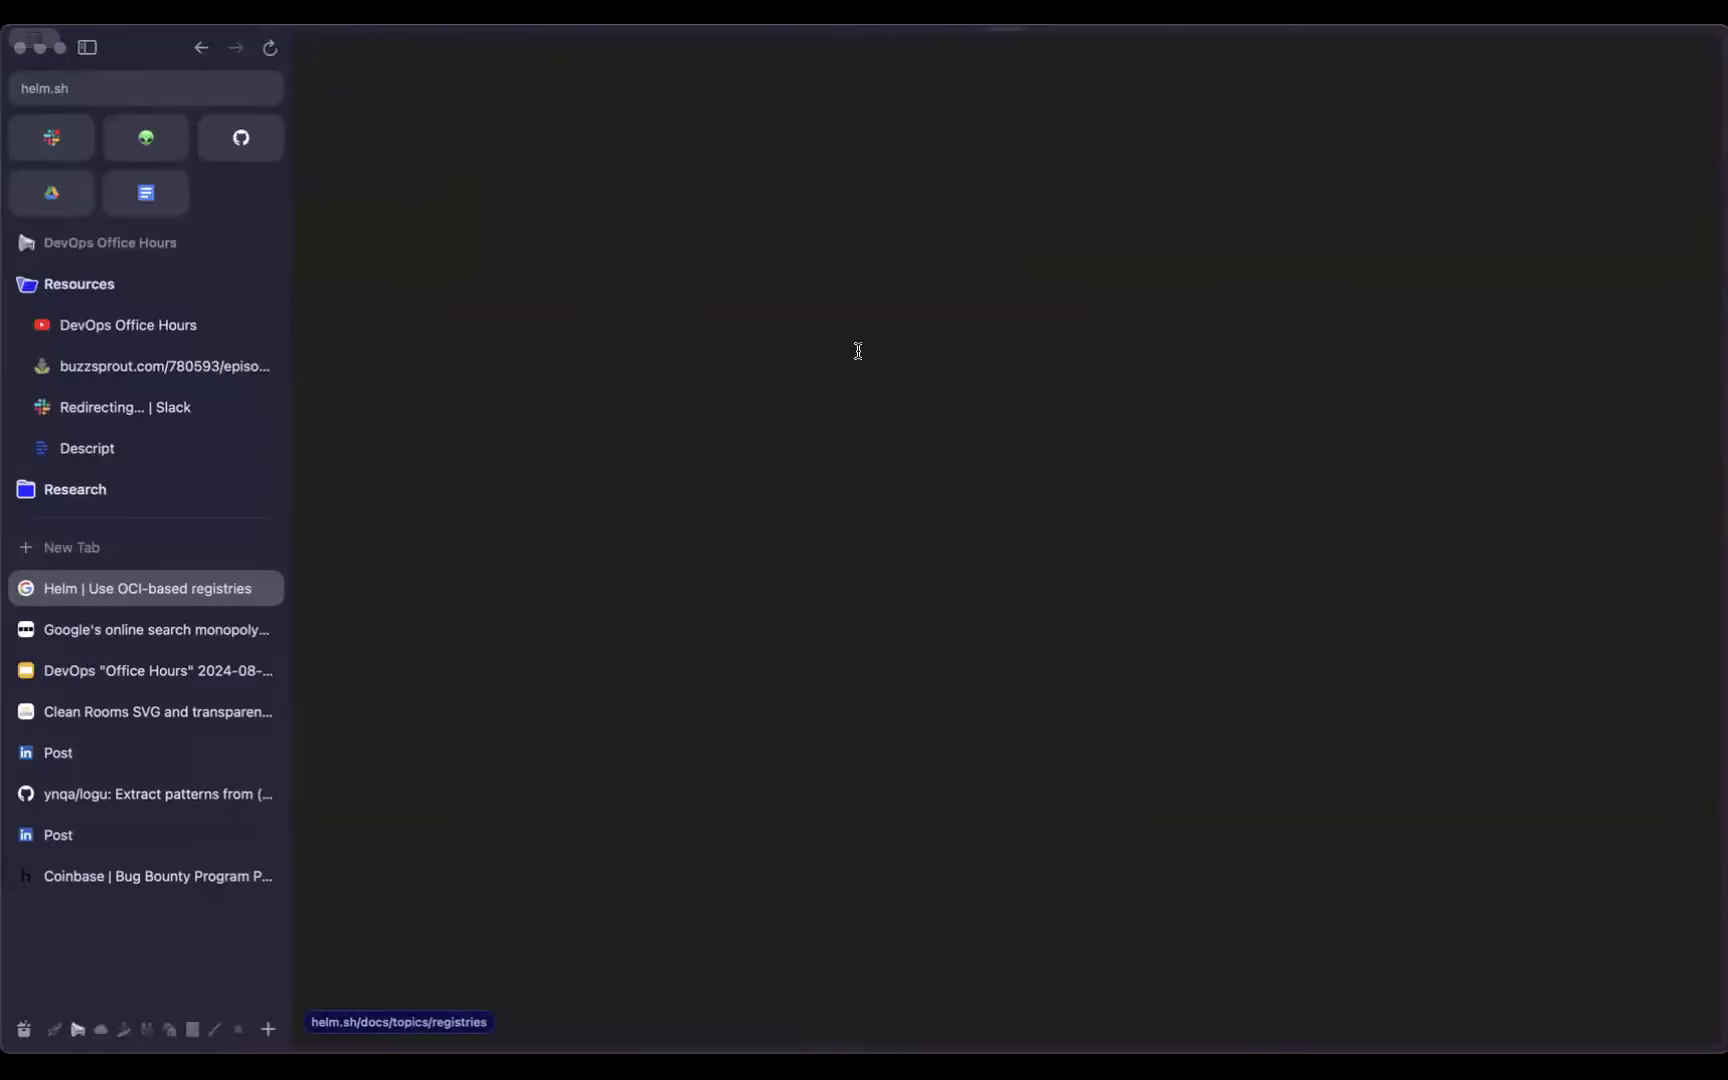
Step: Read the OCI registries page through v3.8.0/v3.7.0 changes and hosted registries to the login commands
click(144, 588)
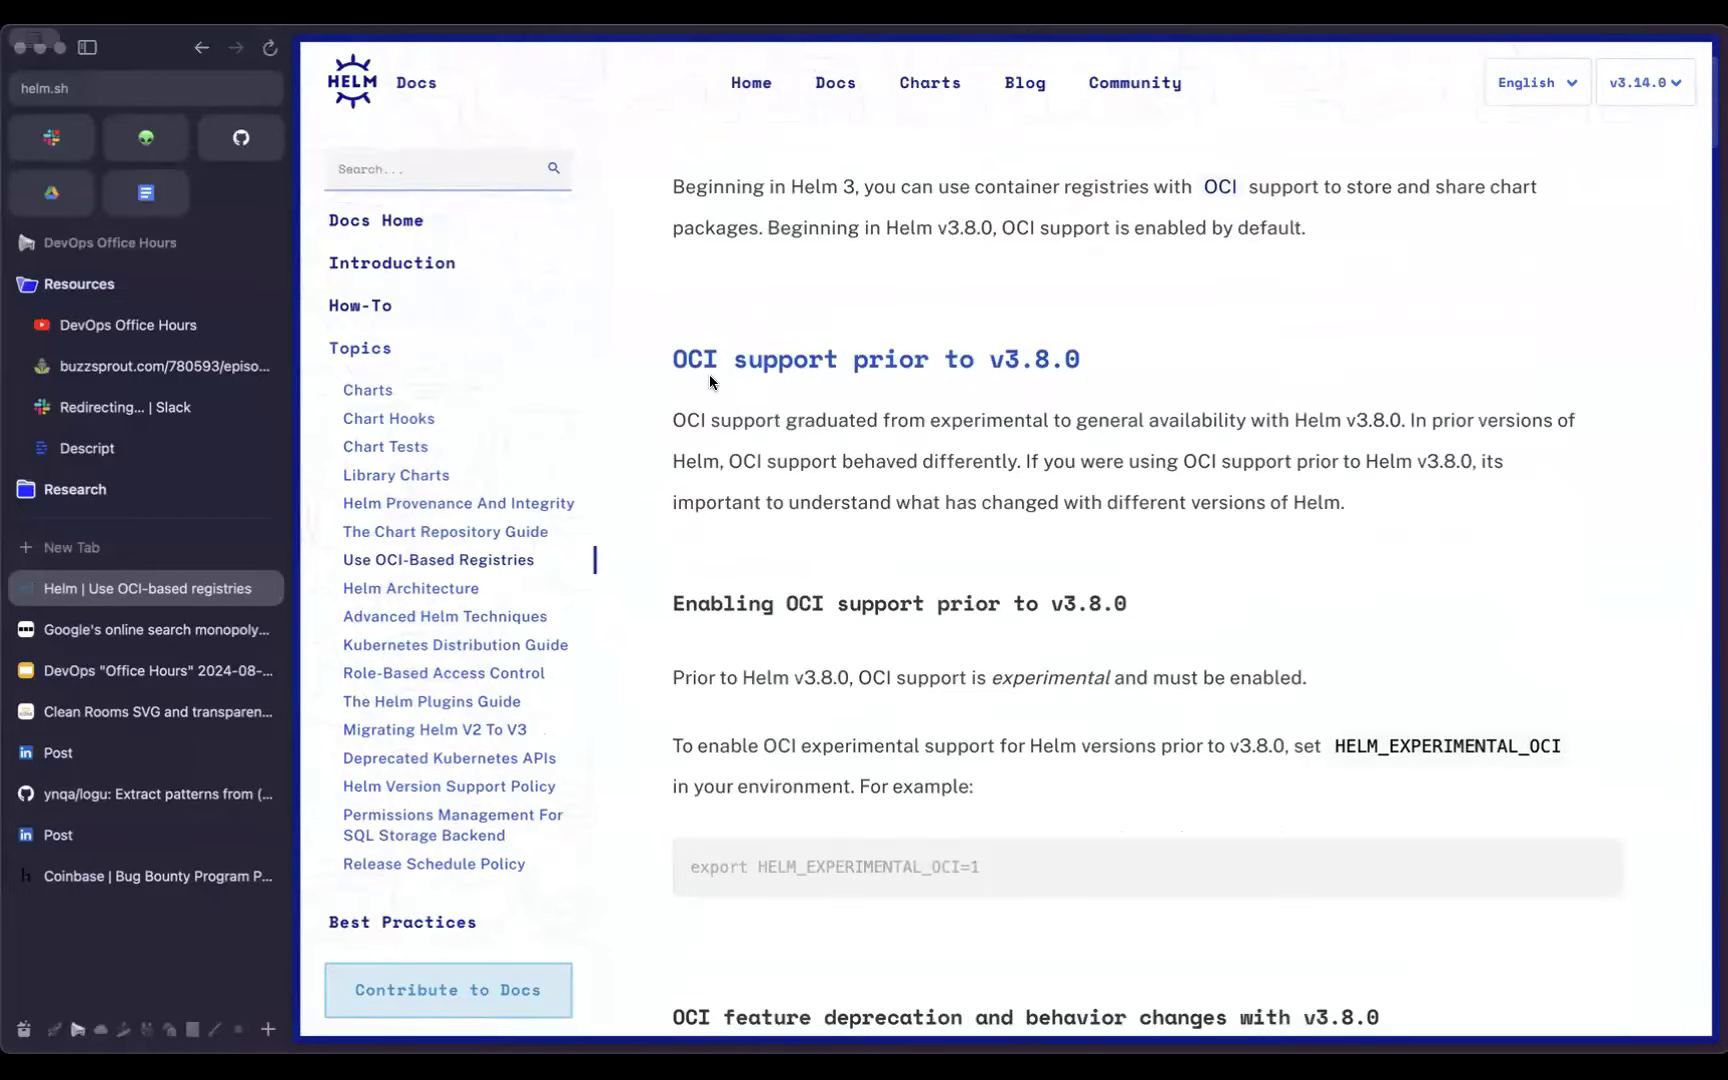
scroll(down, 3)
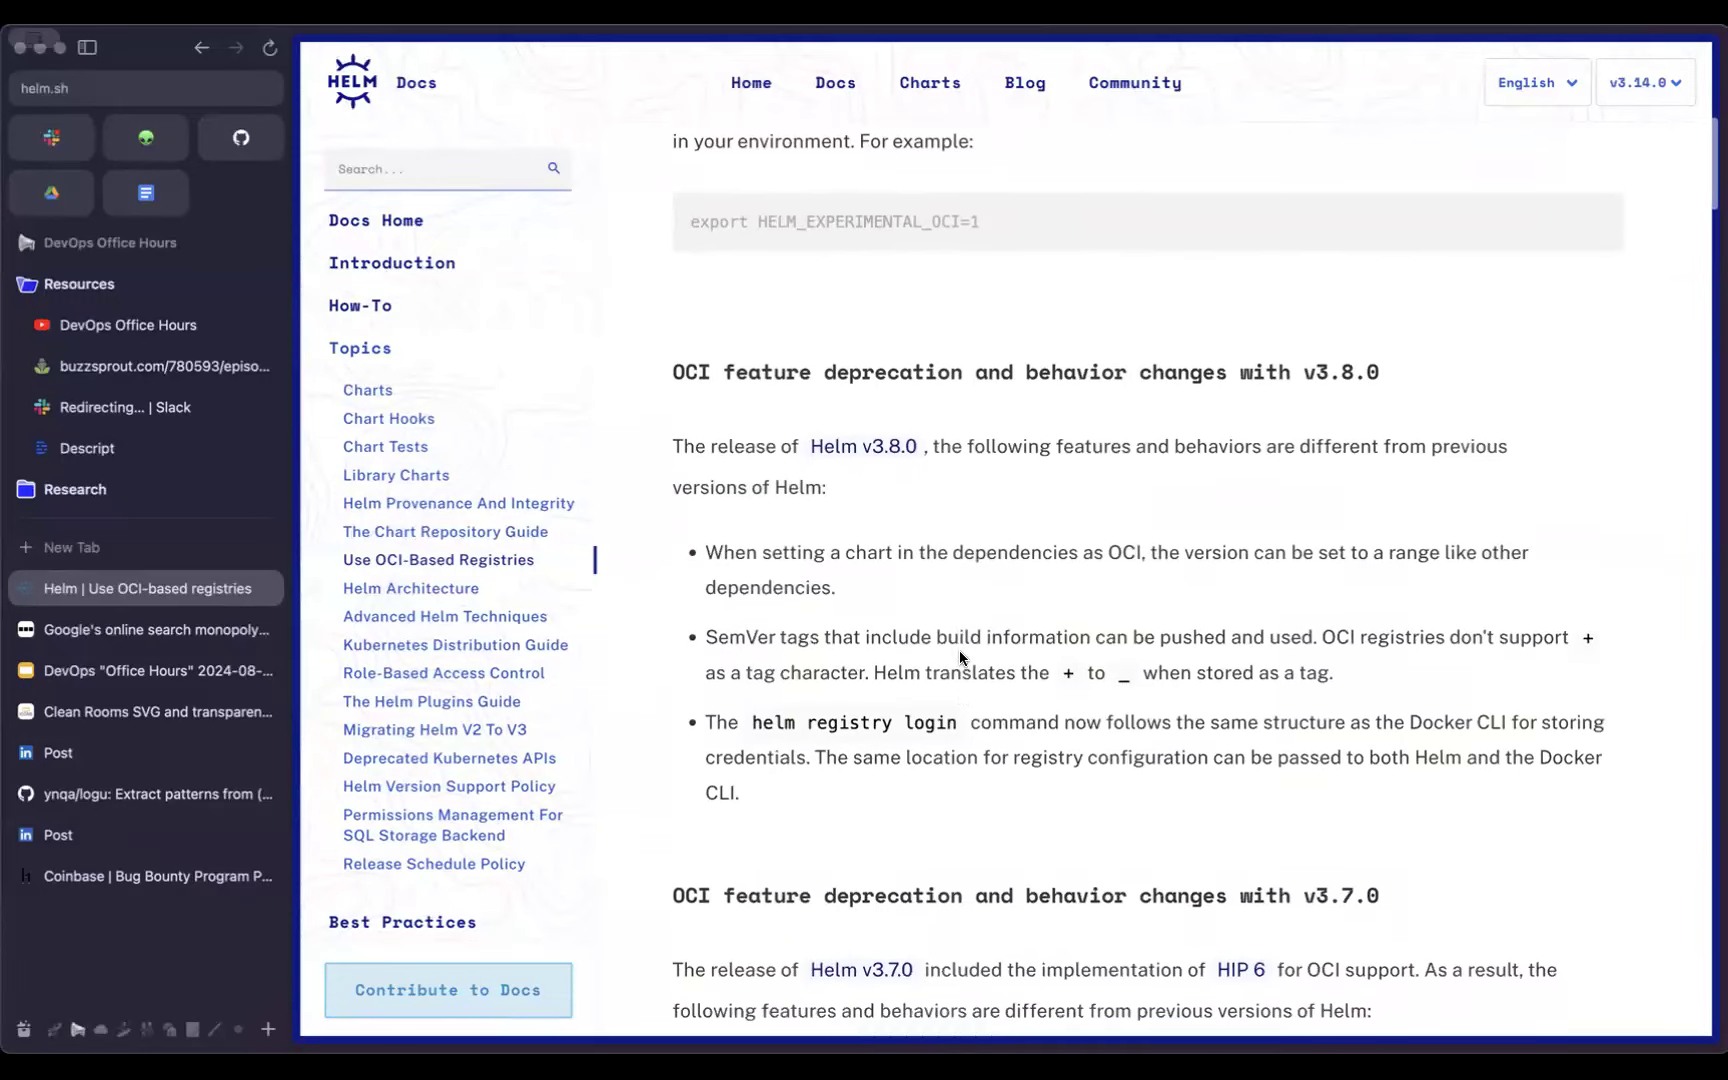
scroll(down, 3)
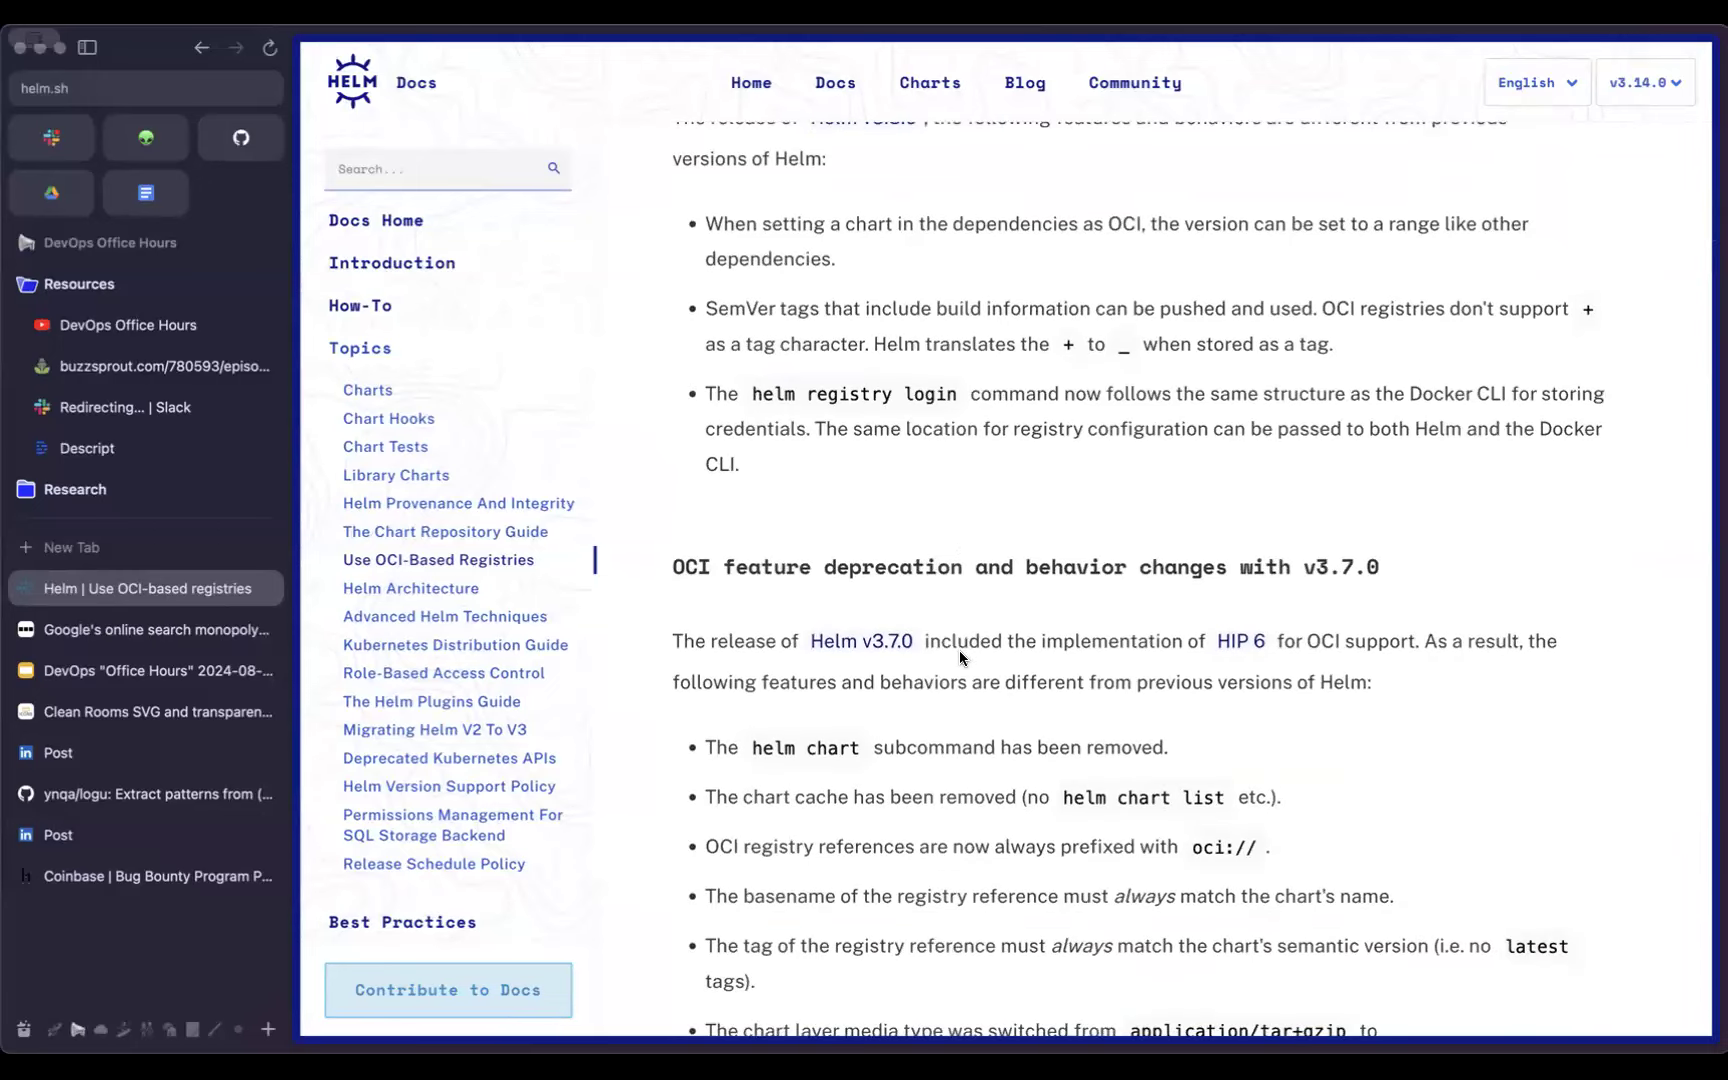
scroll(down, 3)
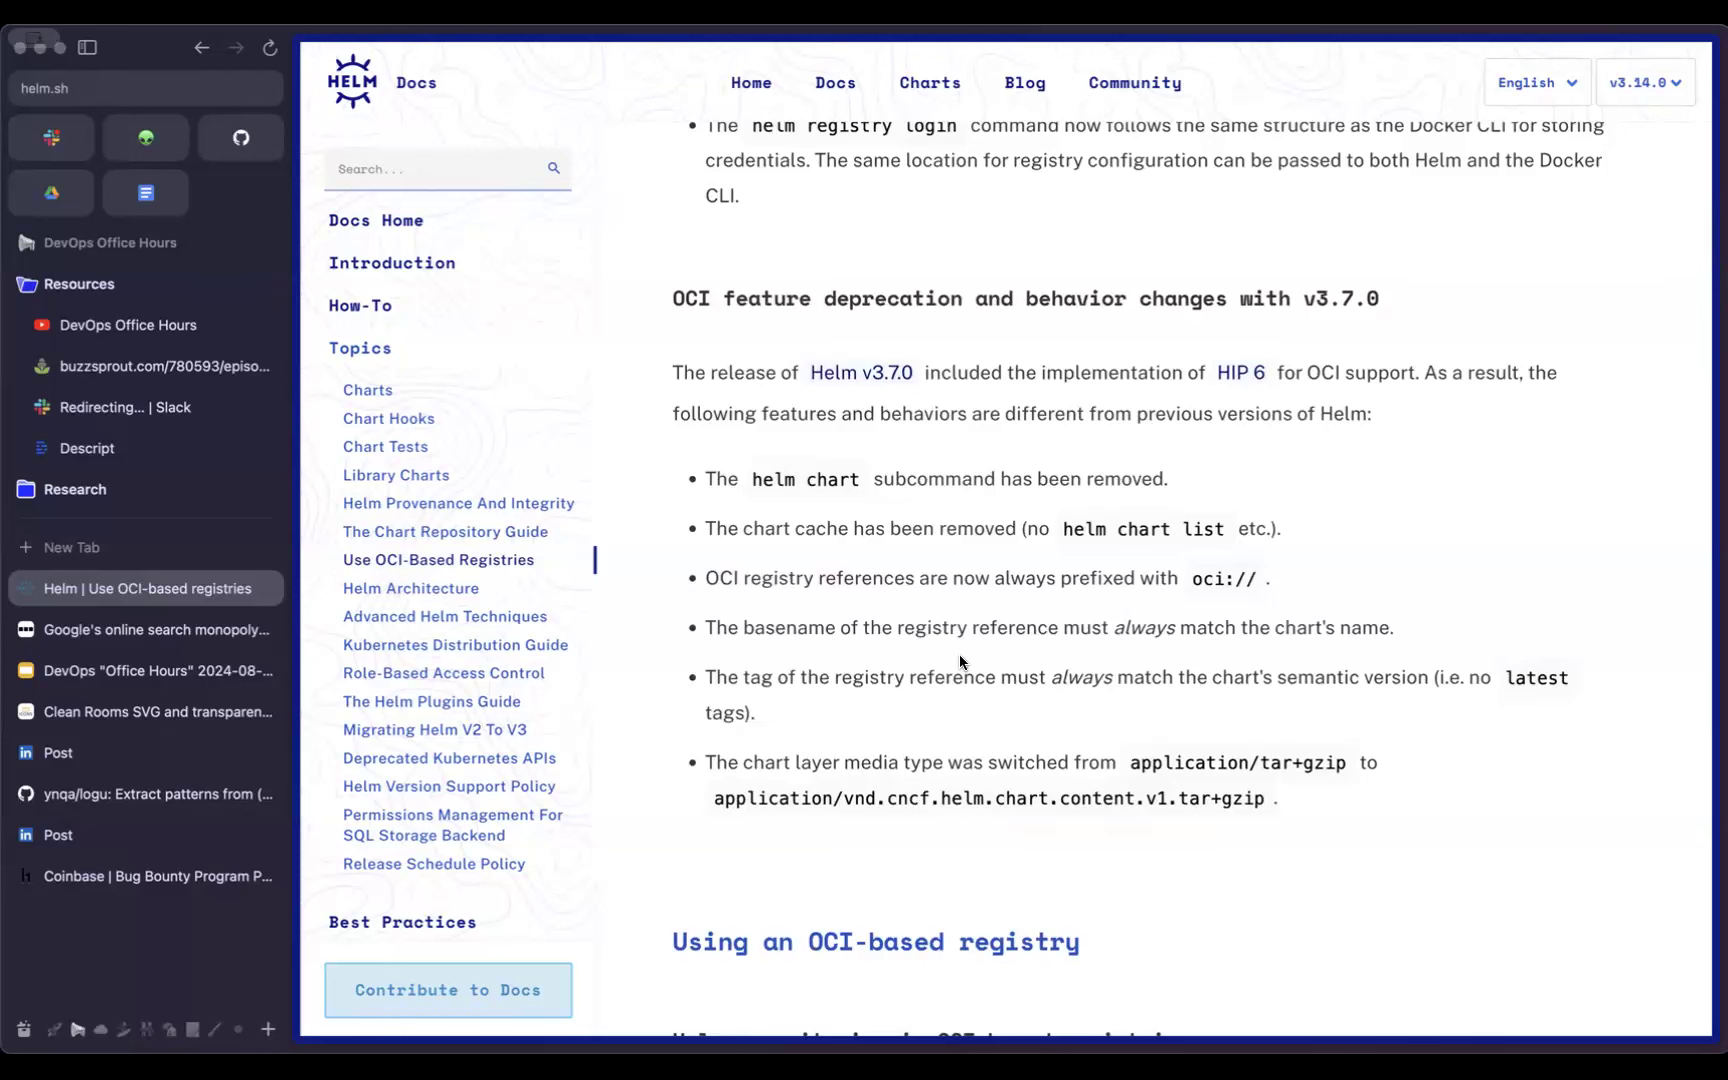
scroll(down, 3)
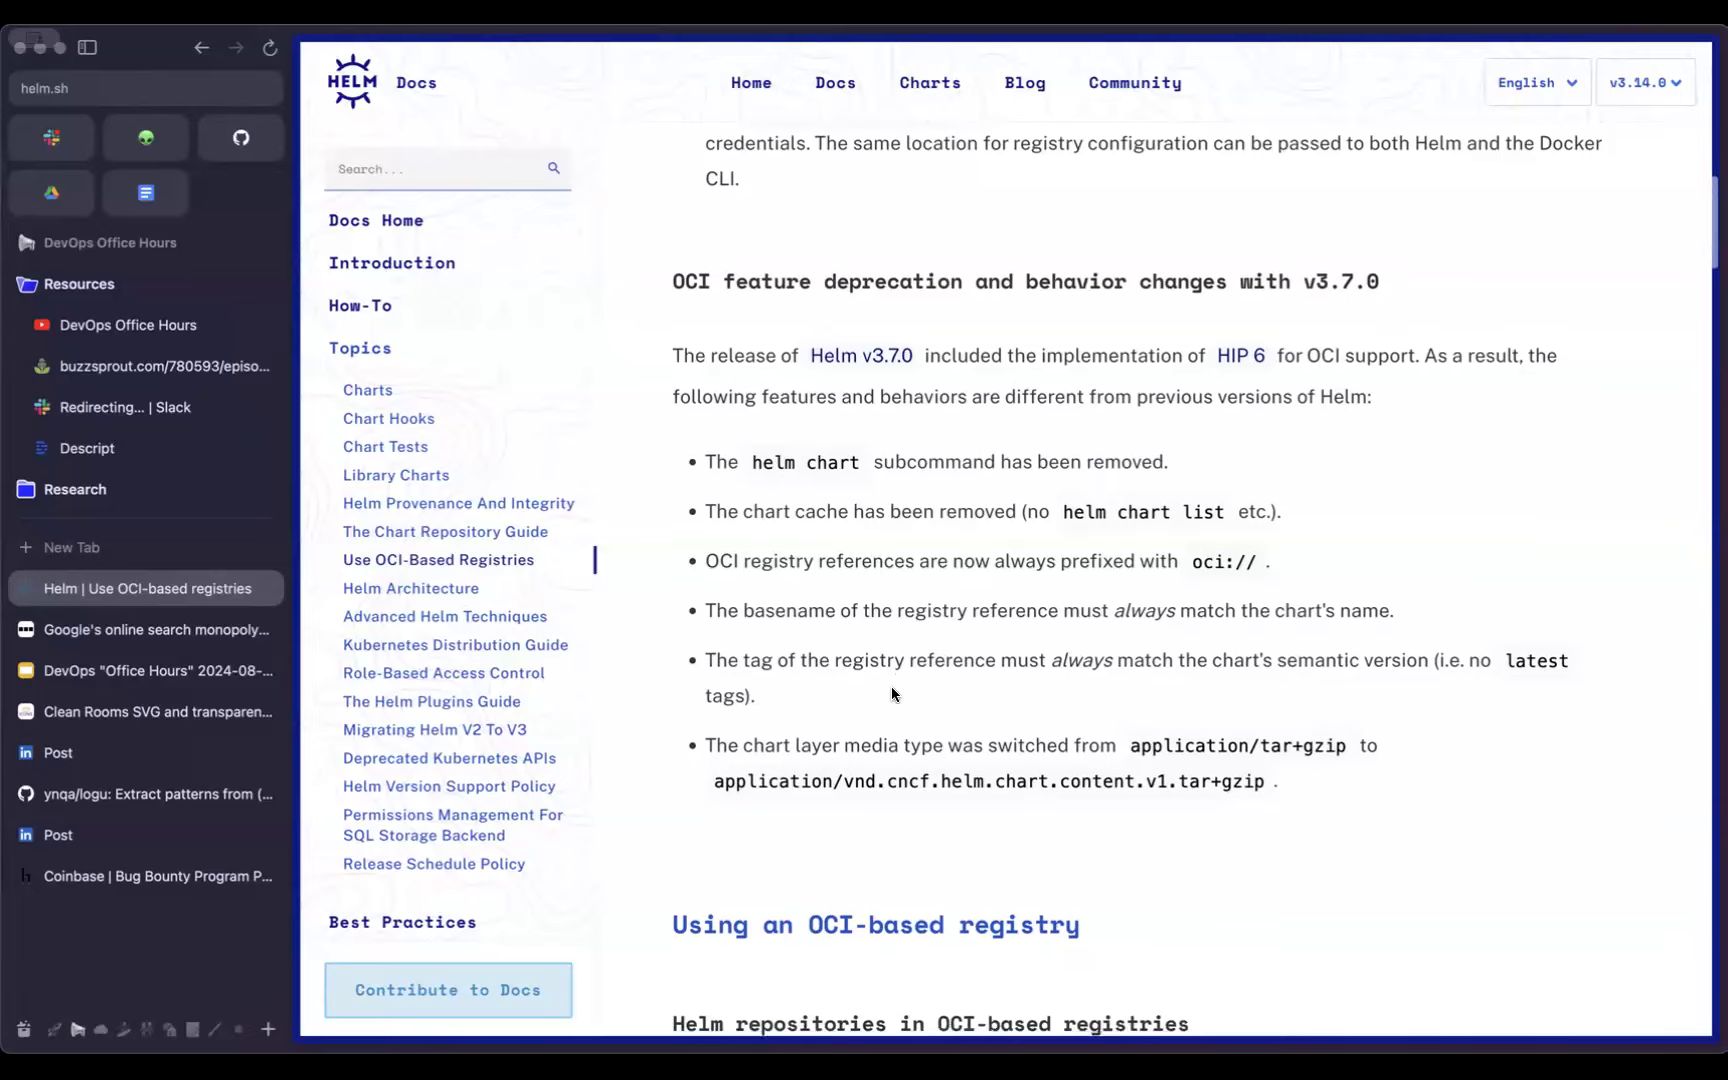
scroll(down, 3)
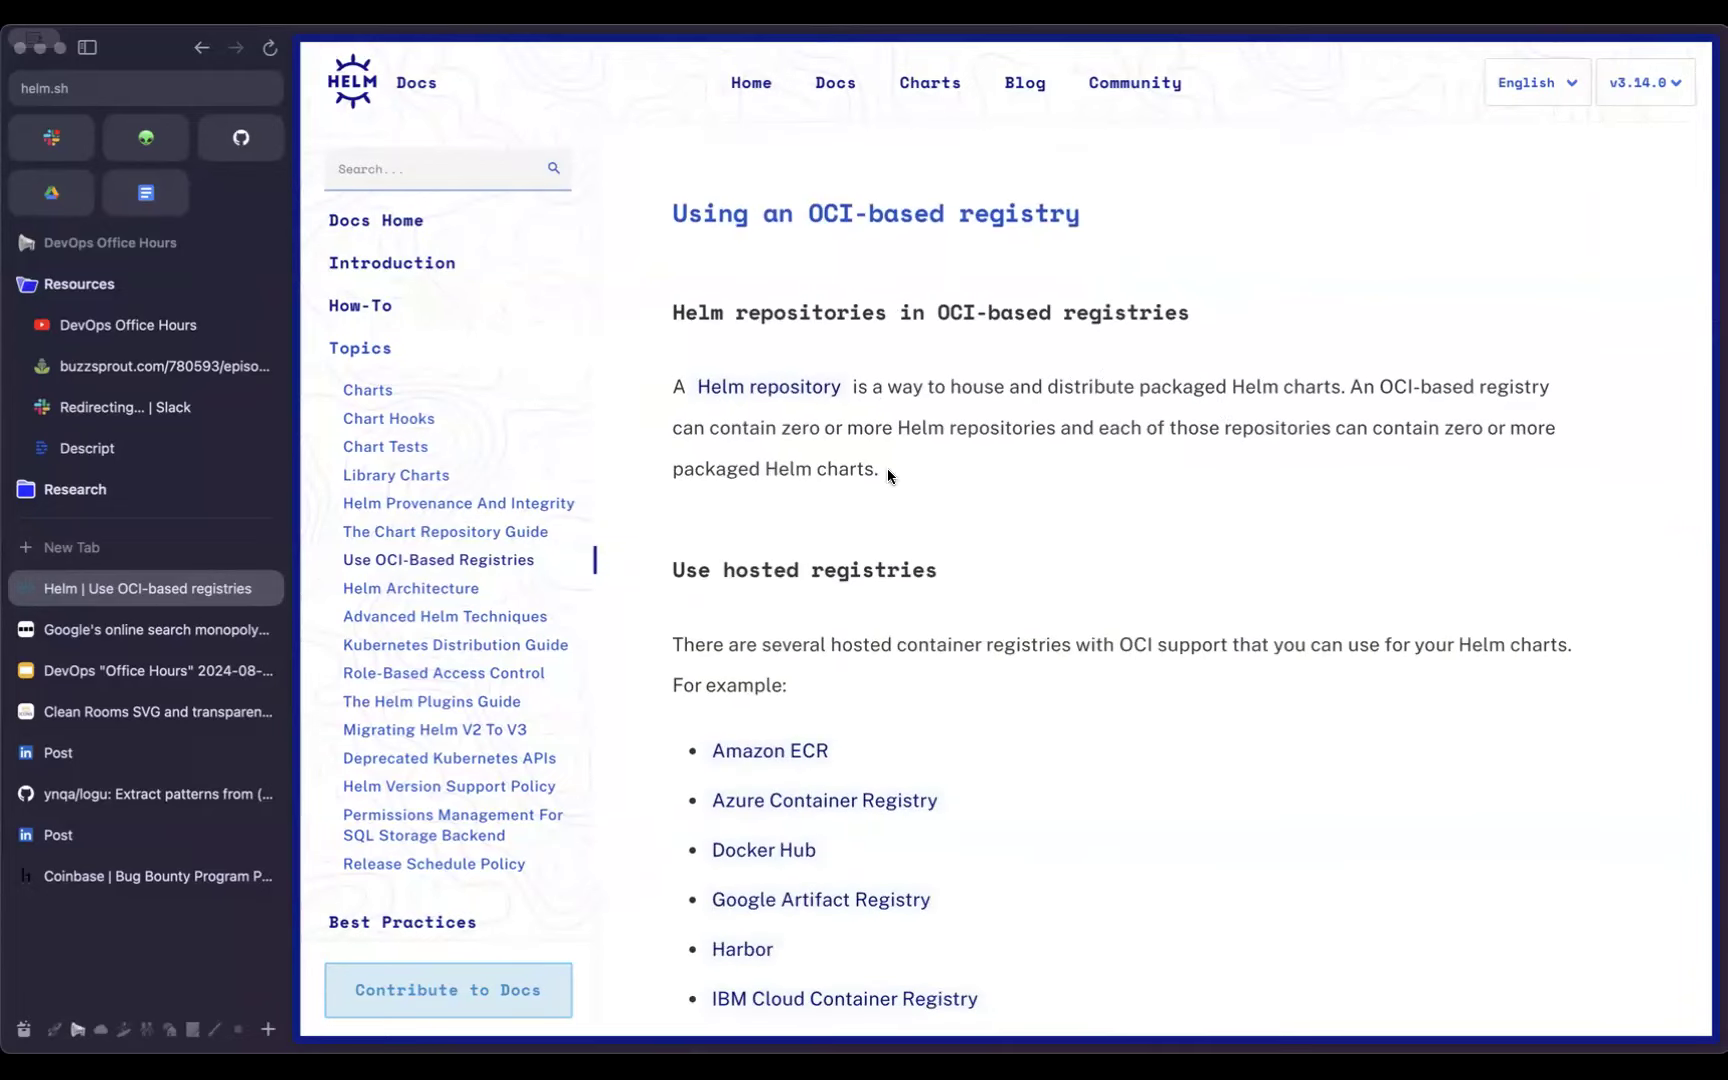
scroll(down, 3)
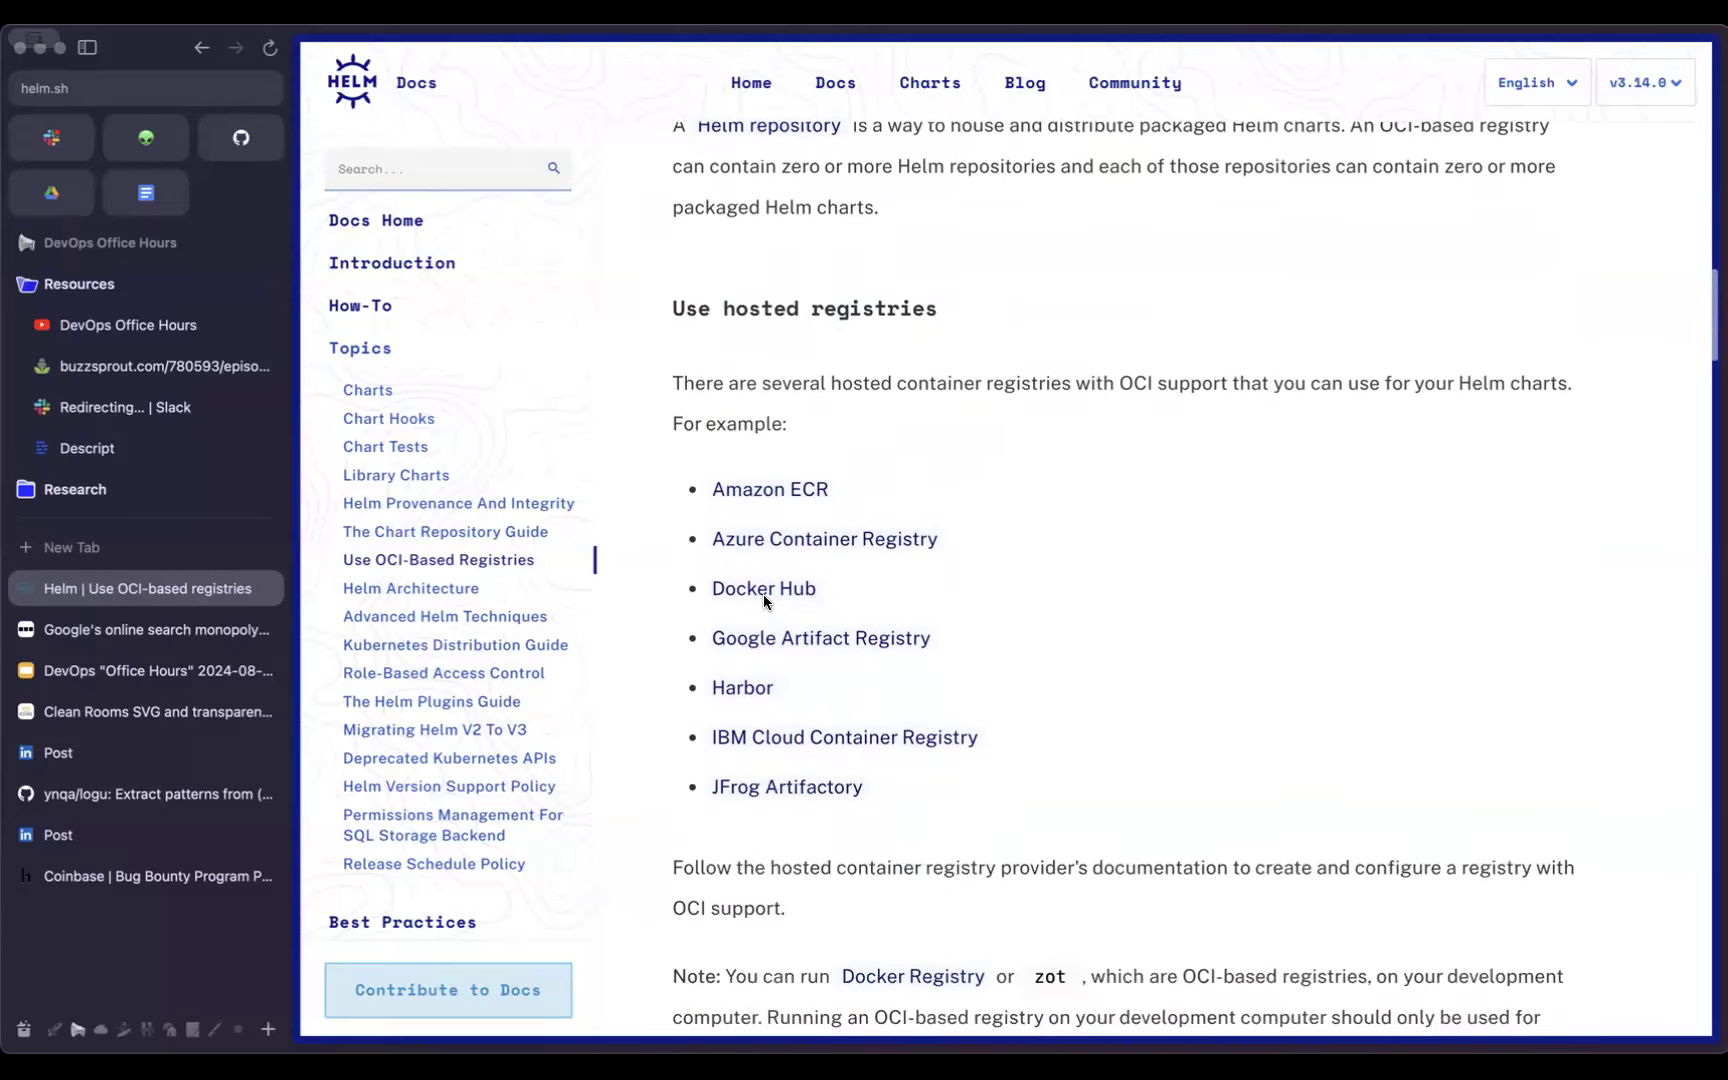
scroll(down, 3)
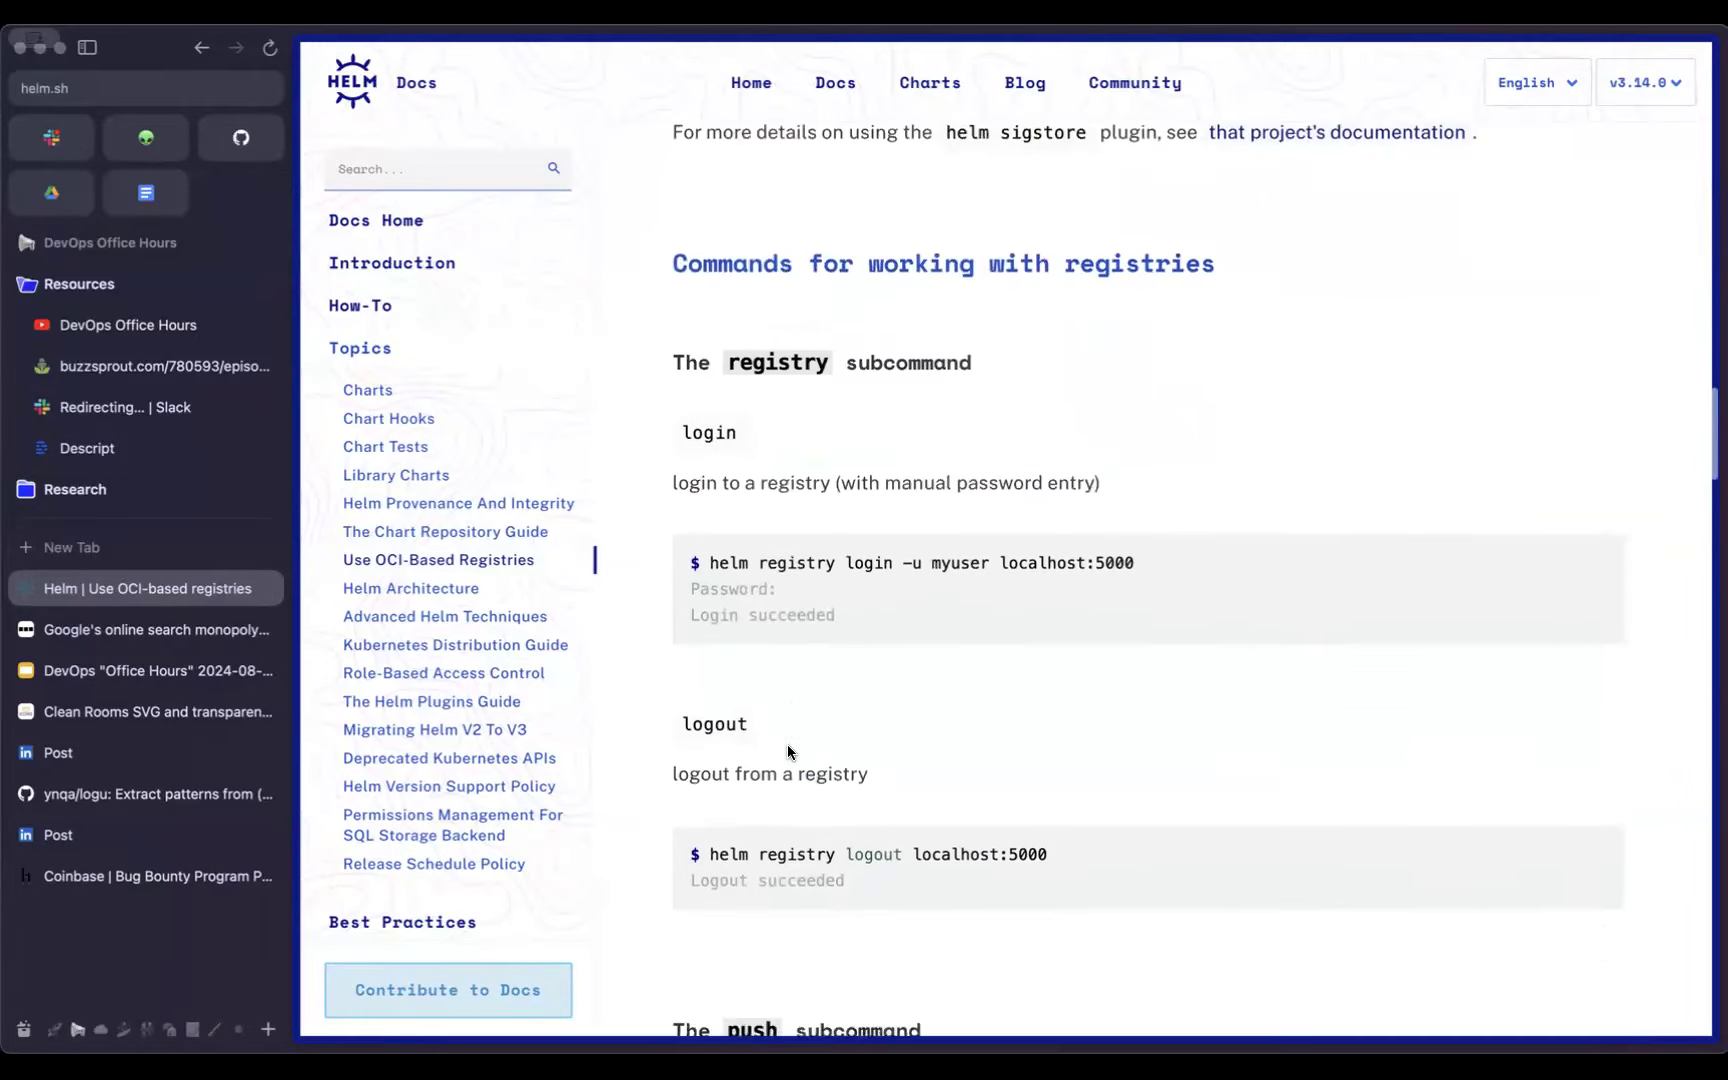
Step: Read further down the OCI page through the push and other oci:// subcommands
scroll(down, 3)
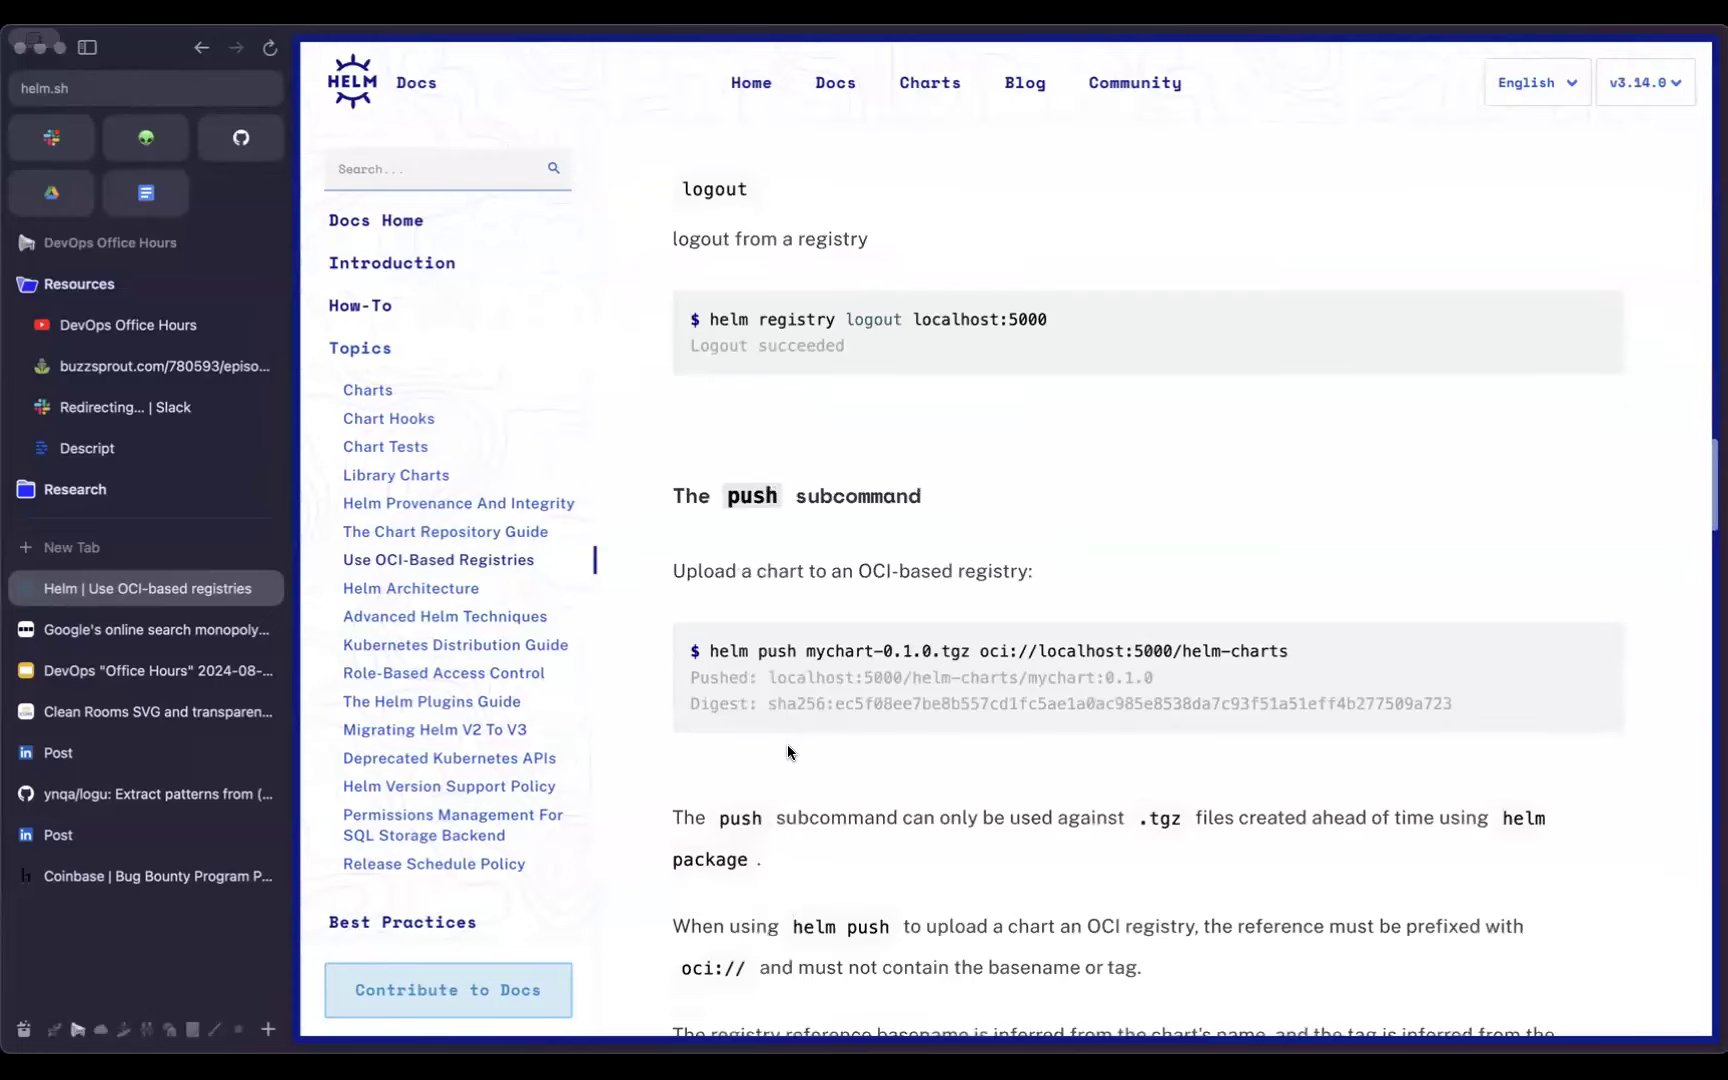
scroll(up, 3)
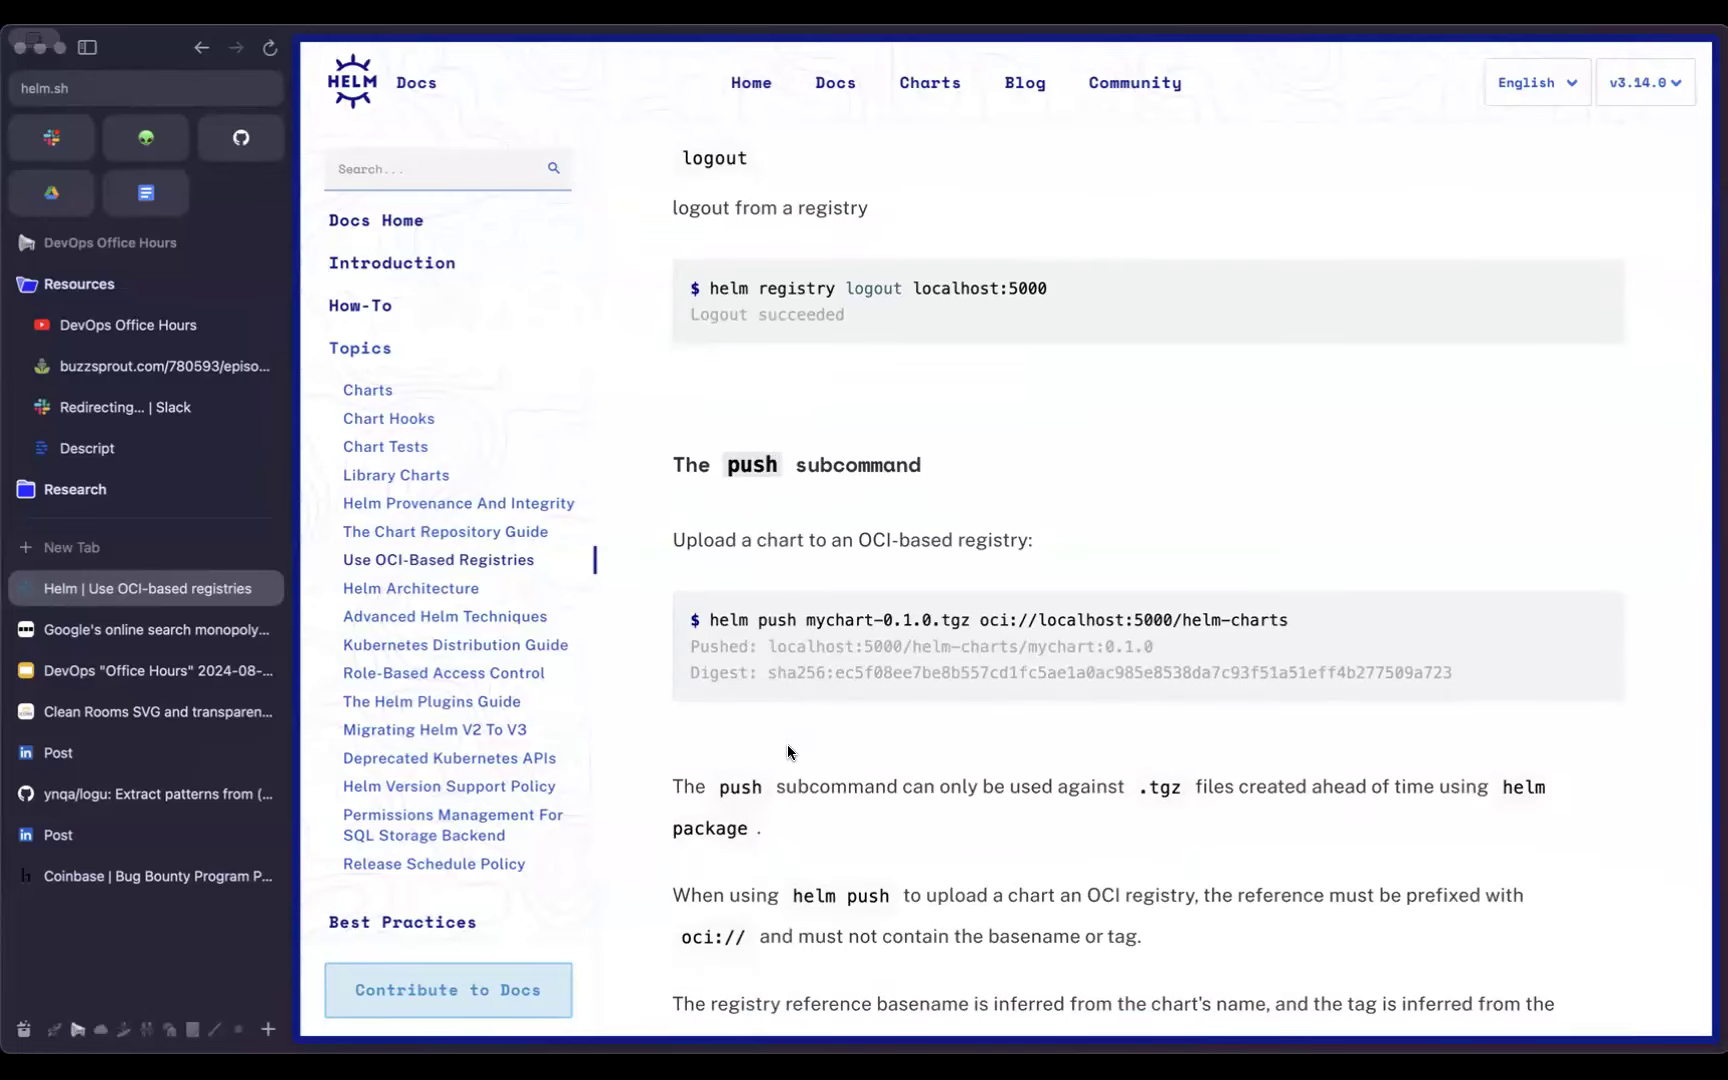
scroll(down, 3)
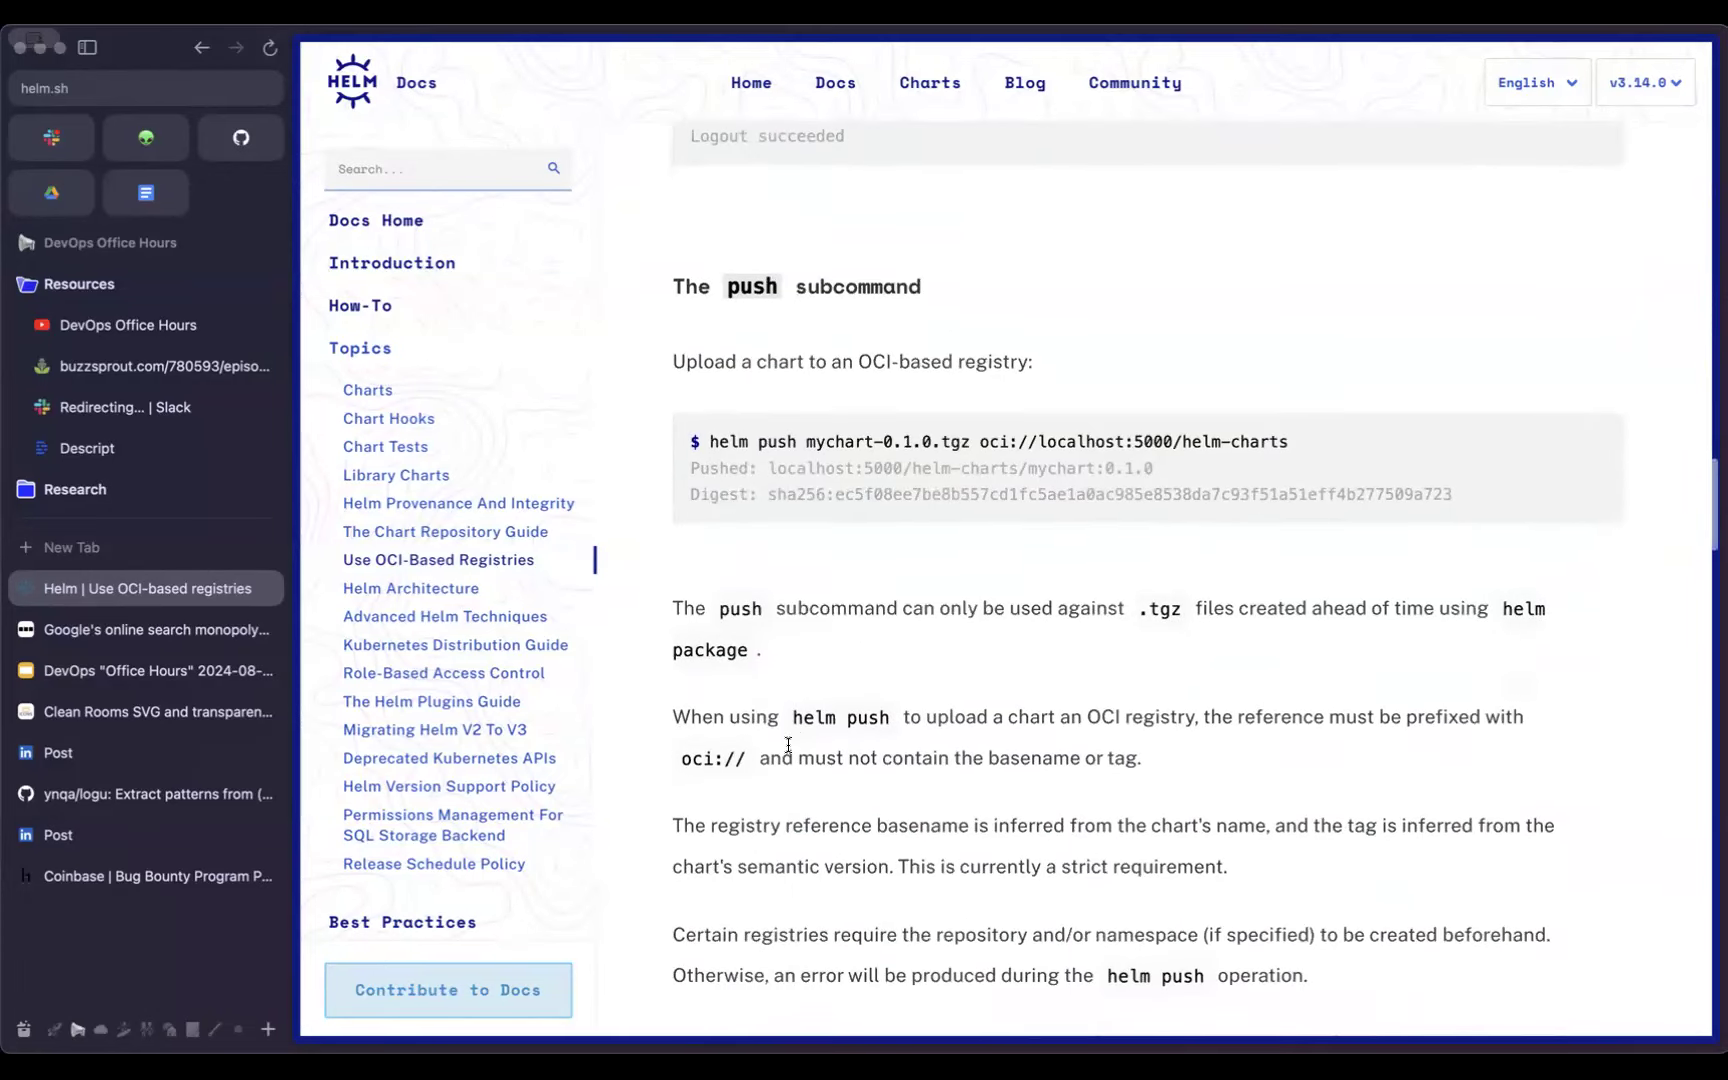
mouse_move(802, 738)
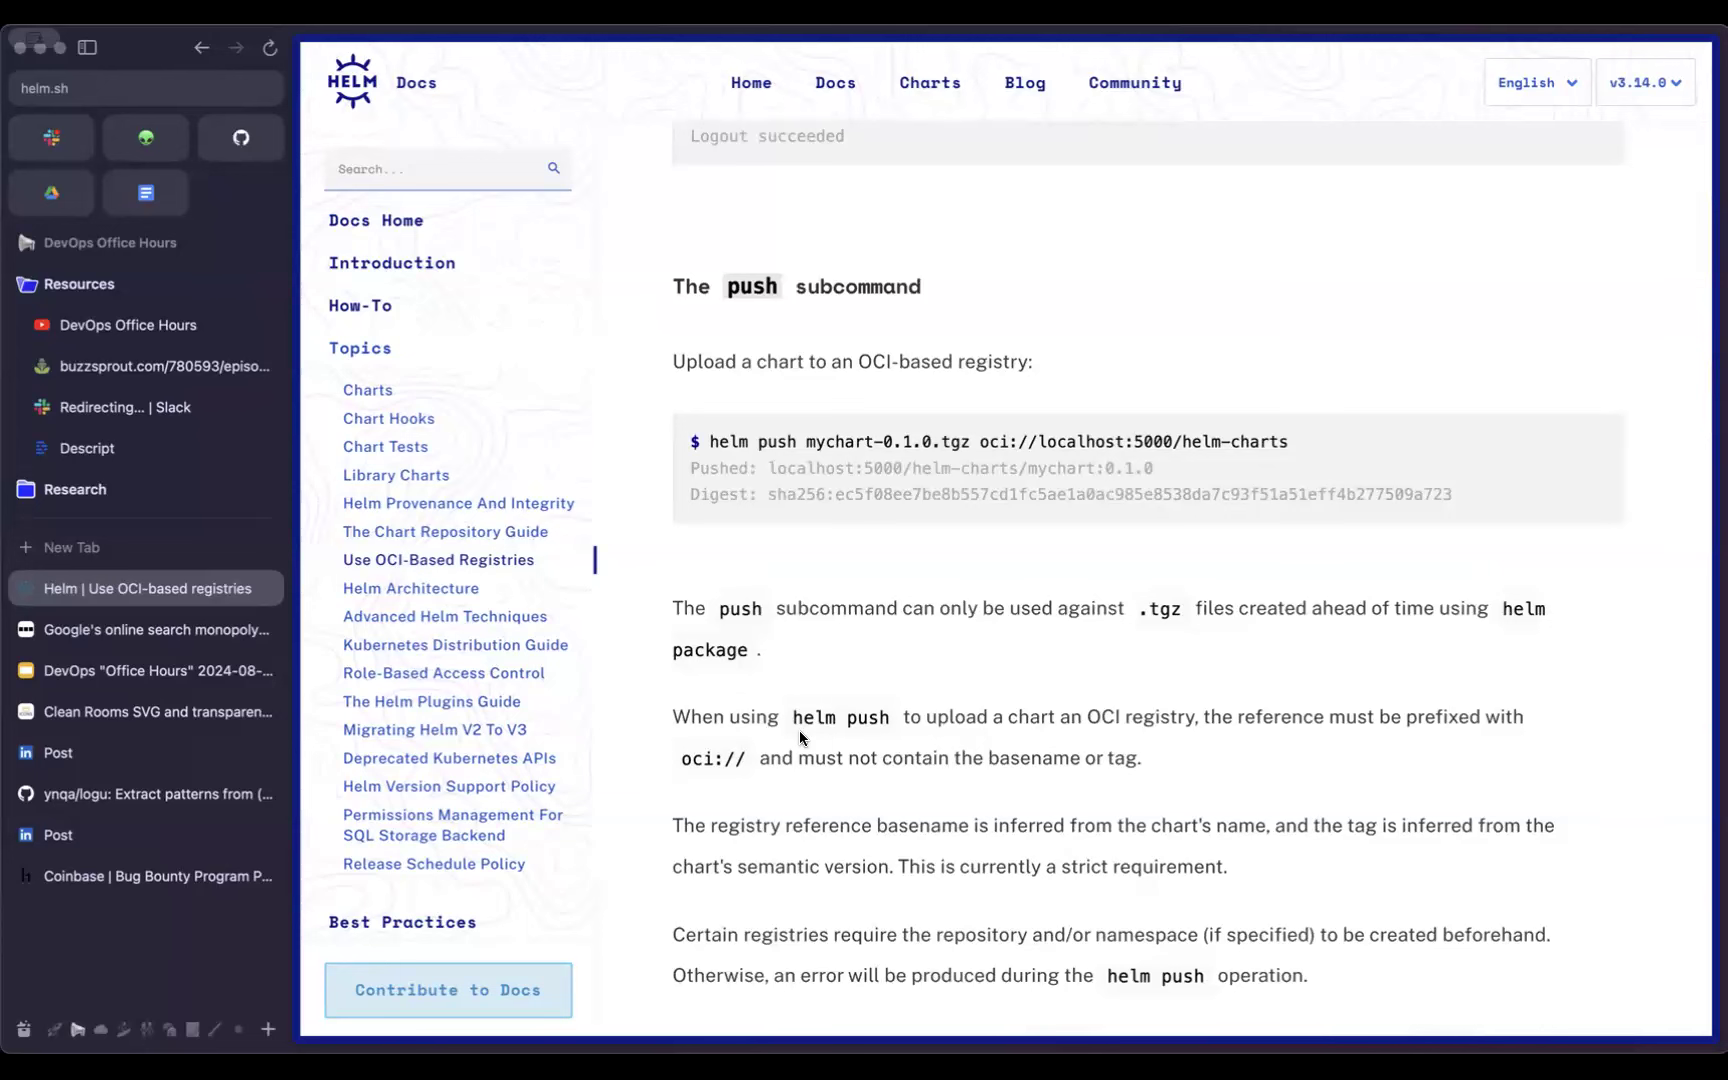
scroll(down, 3)
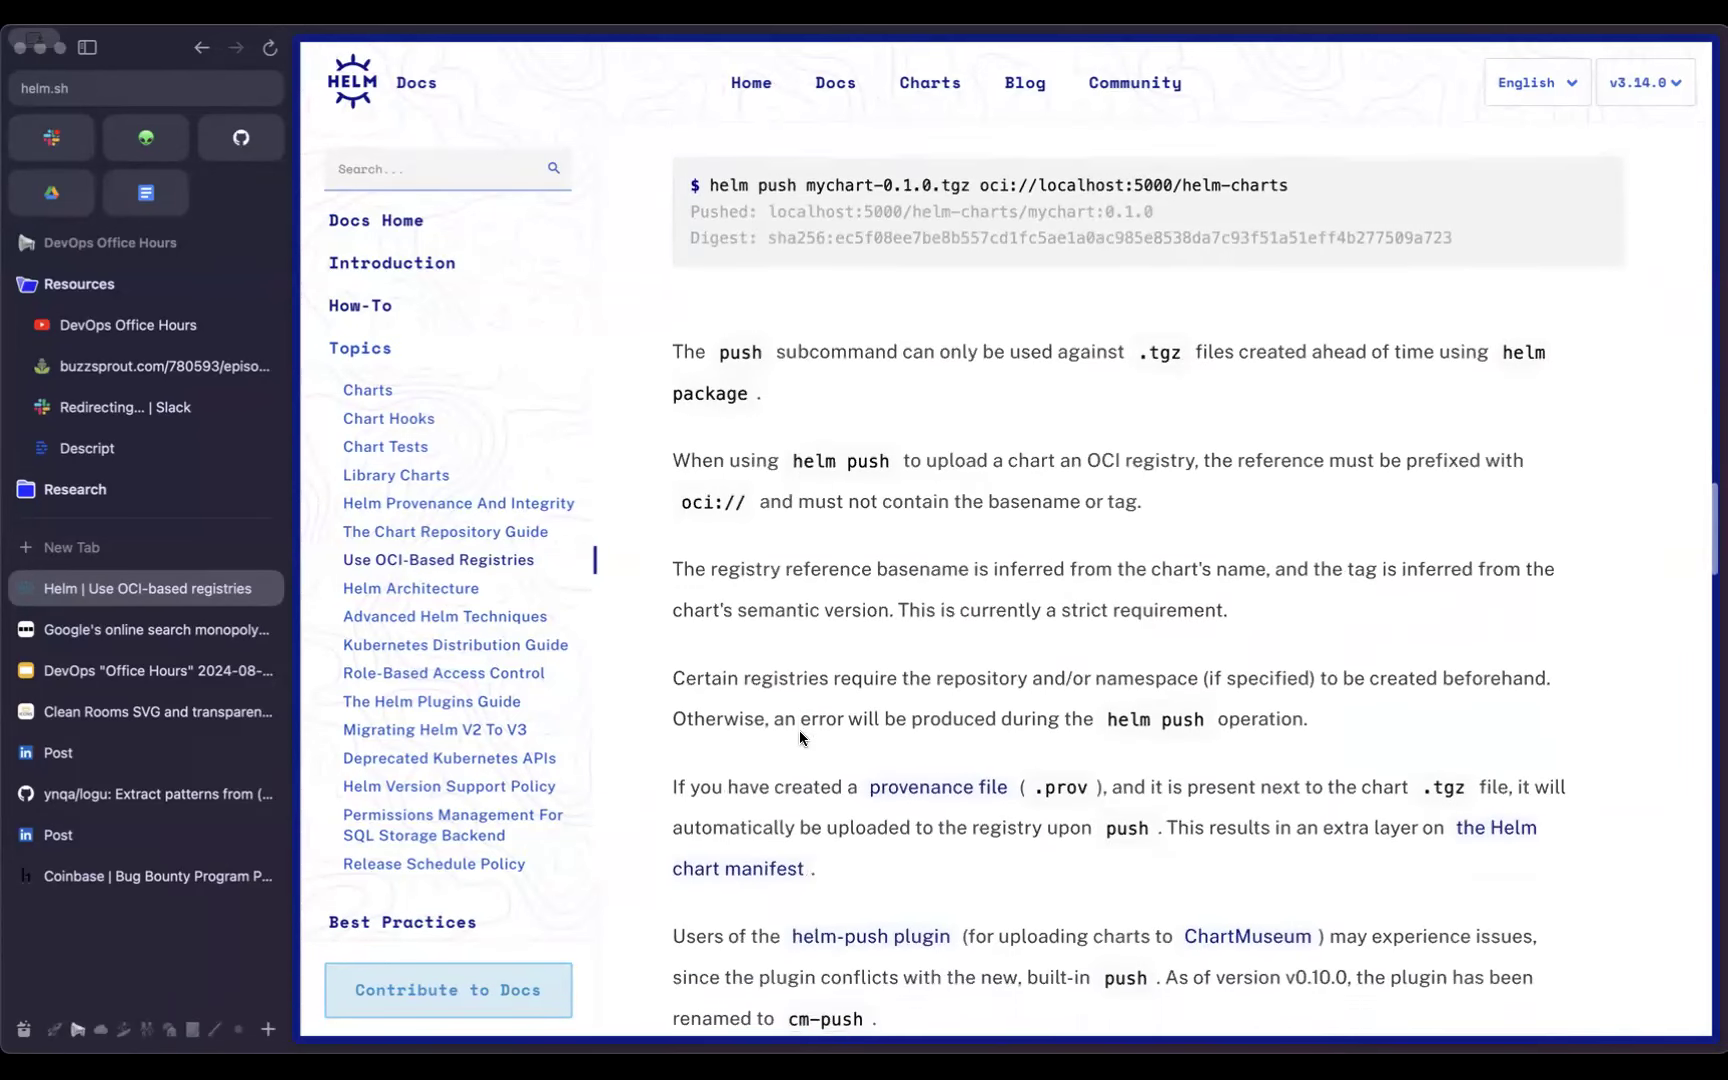
scroll(down, 3)
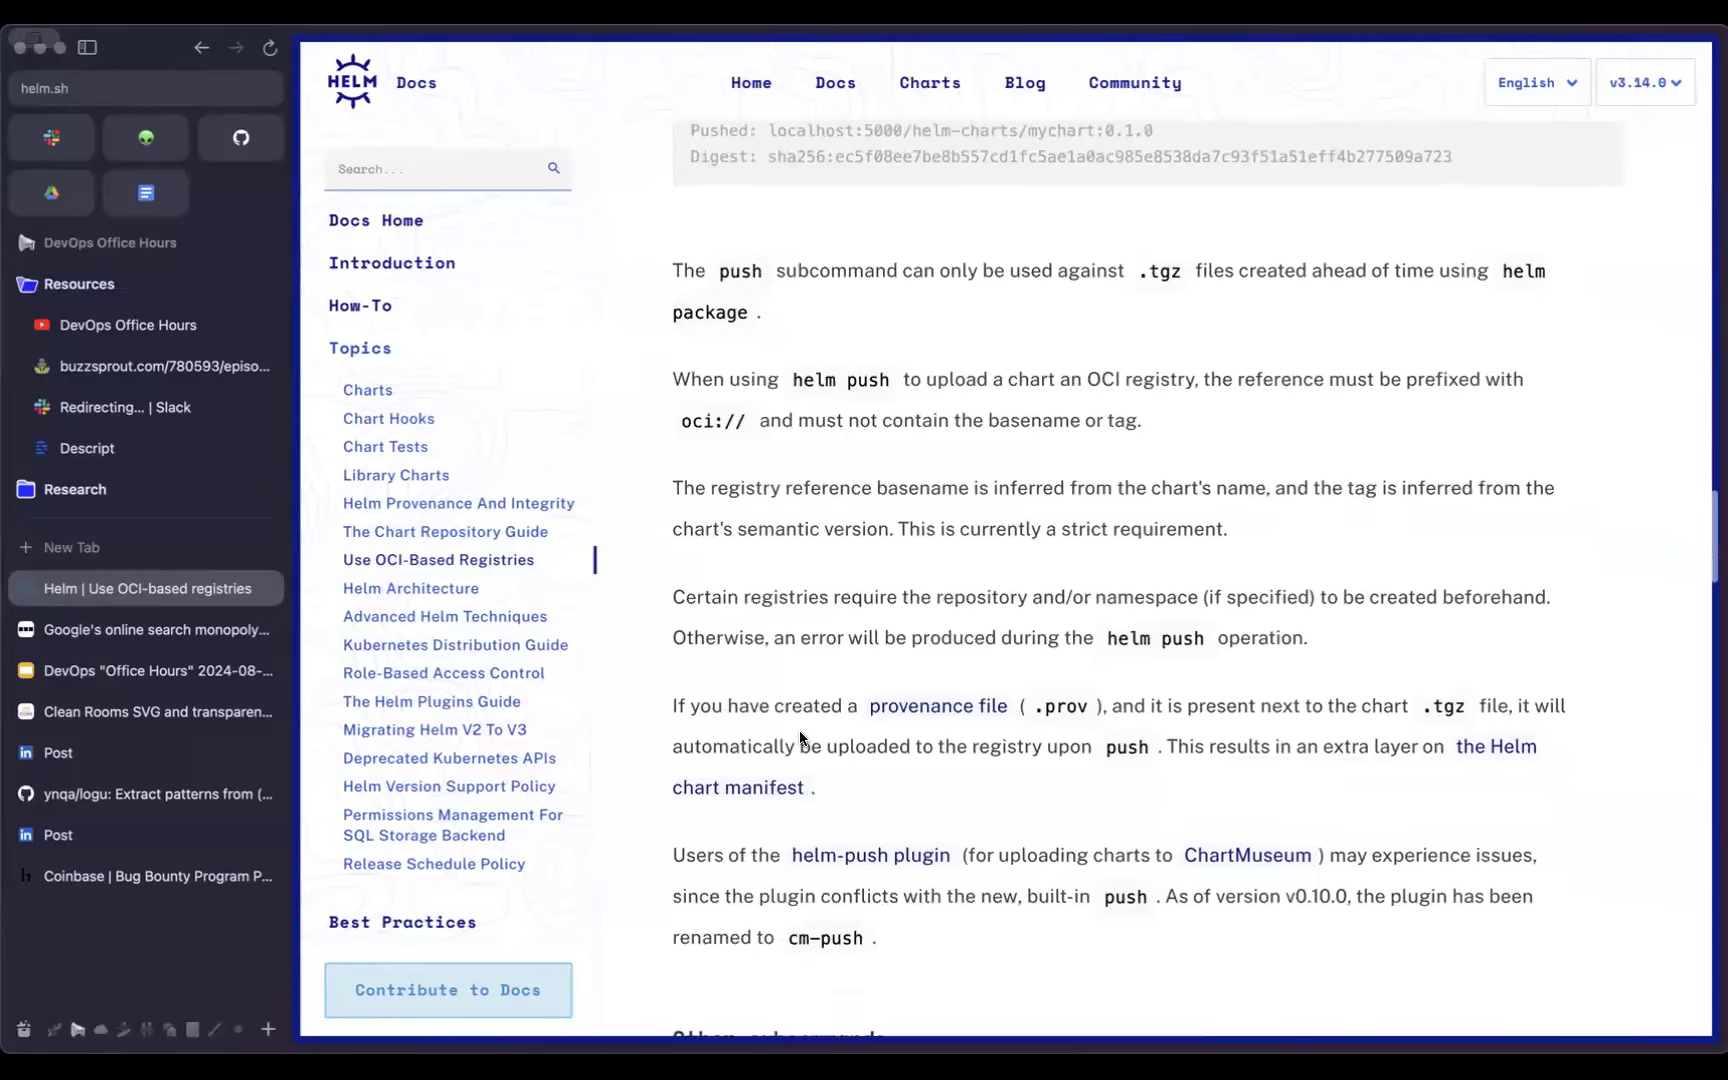
scroll(down, 3)
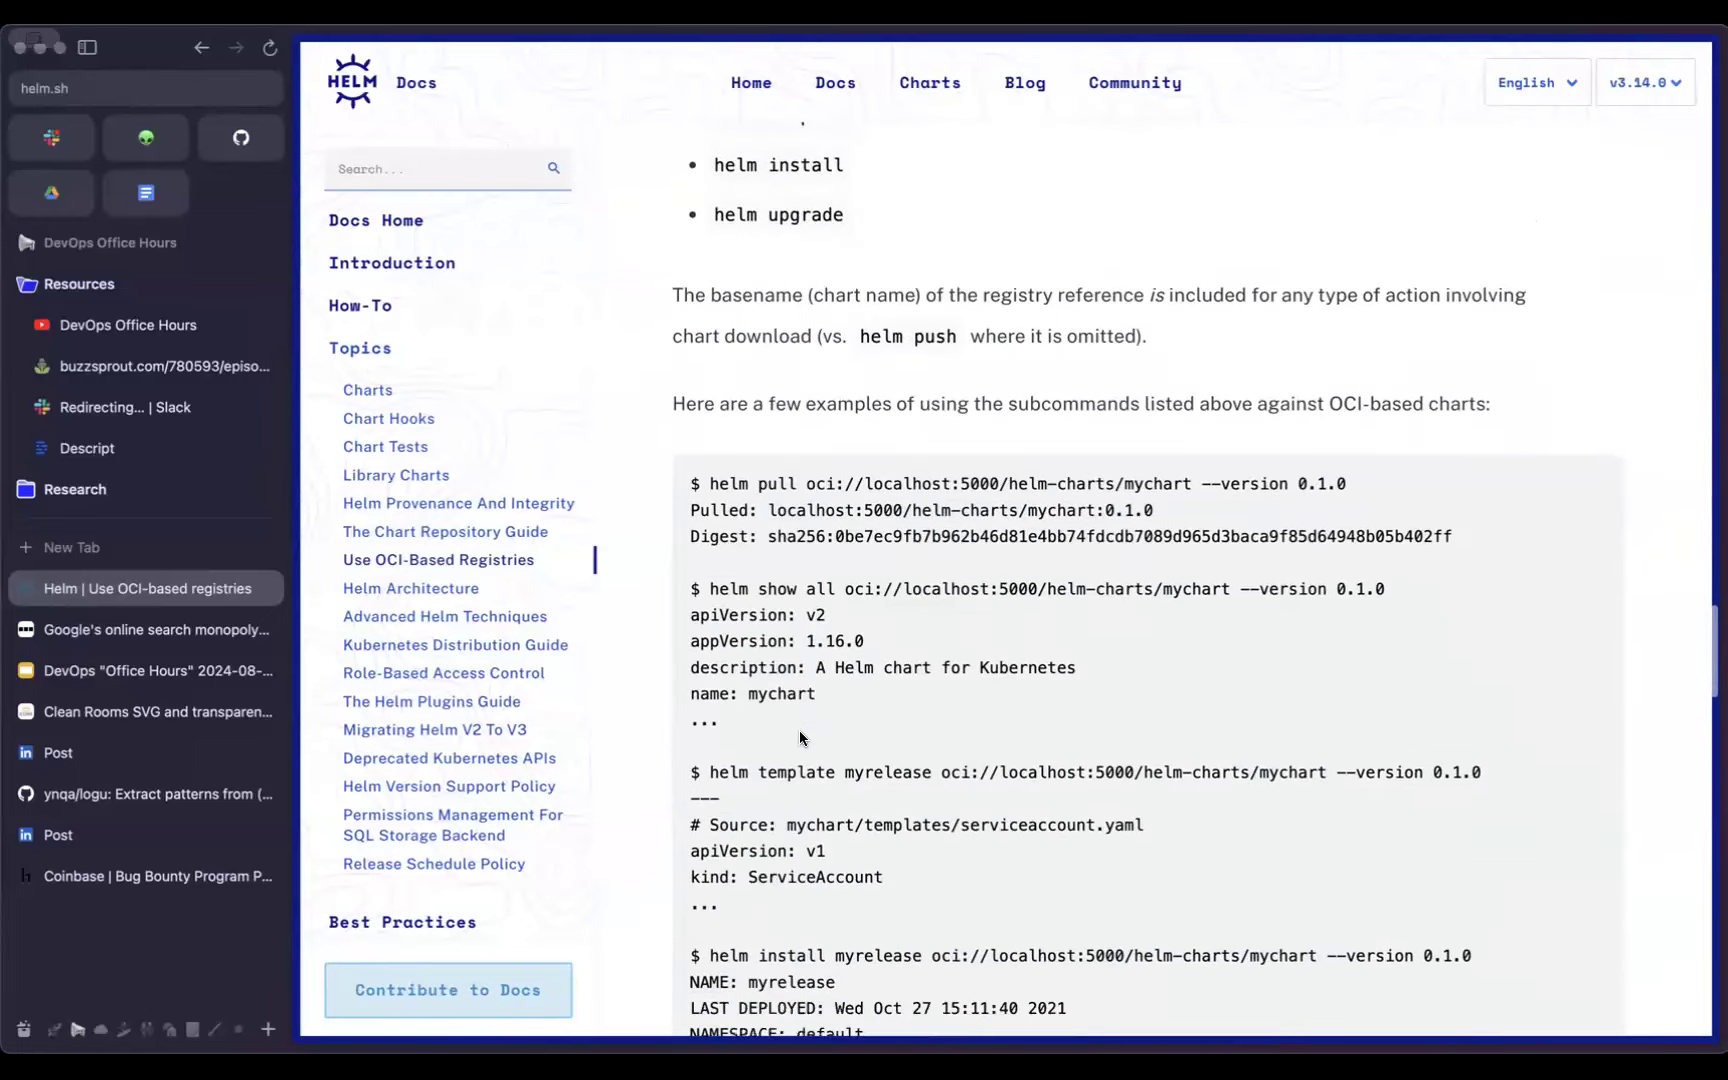
mouse_move(760, 482)
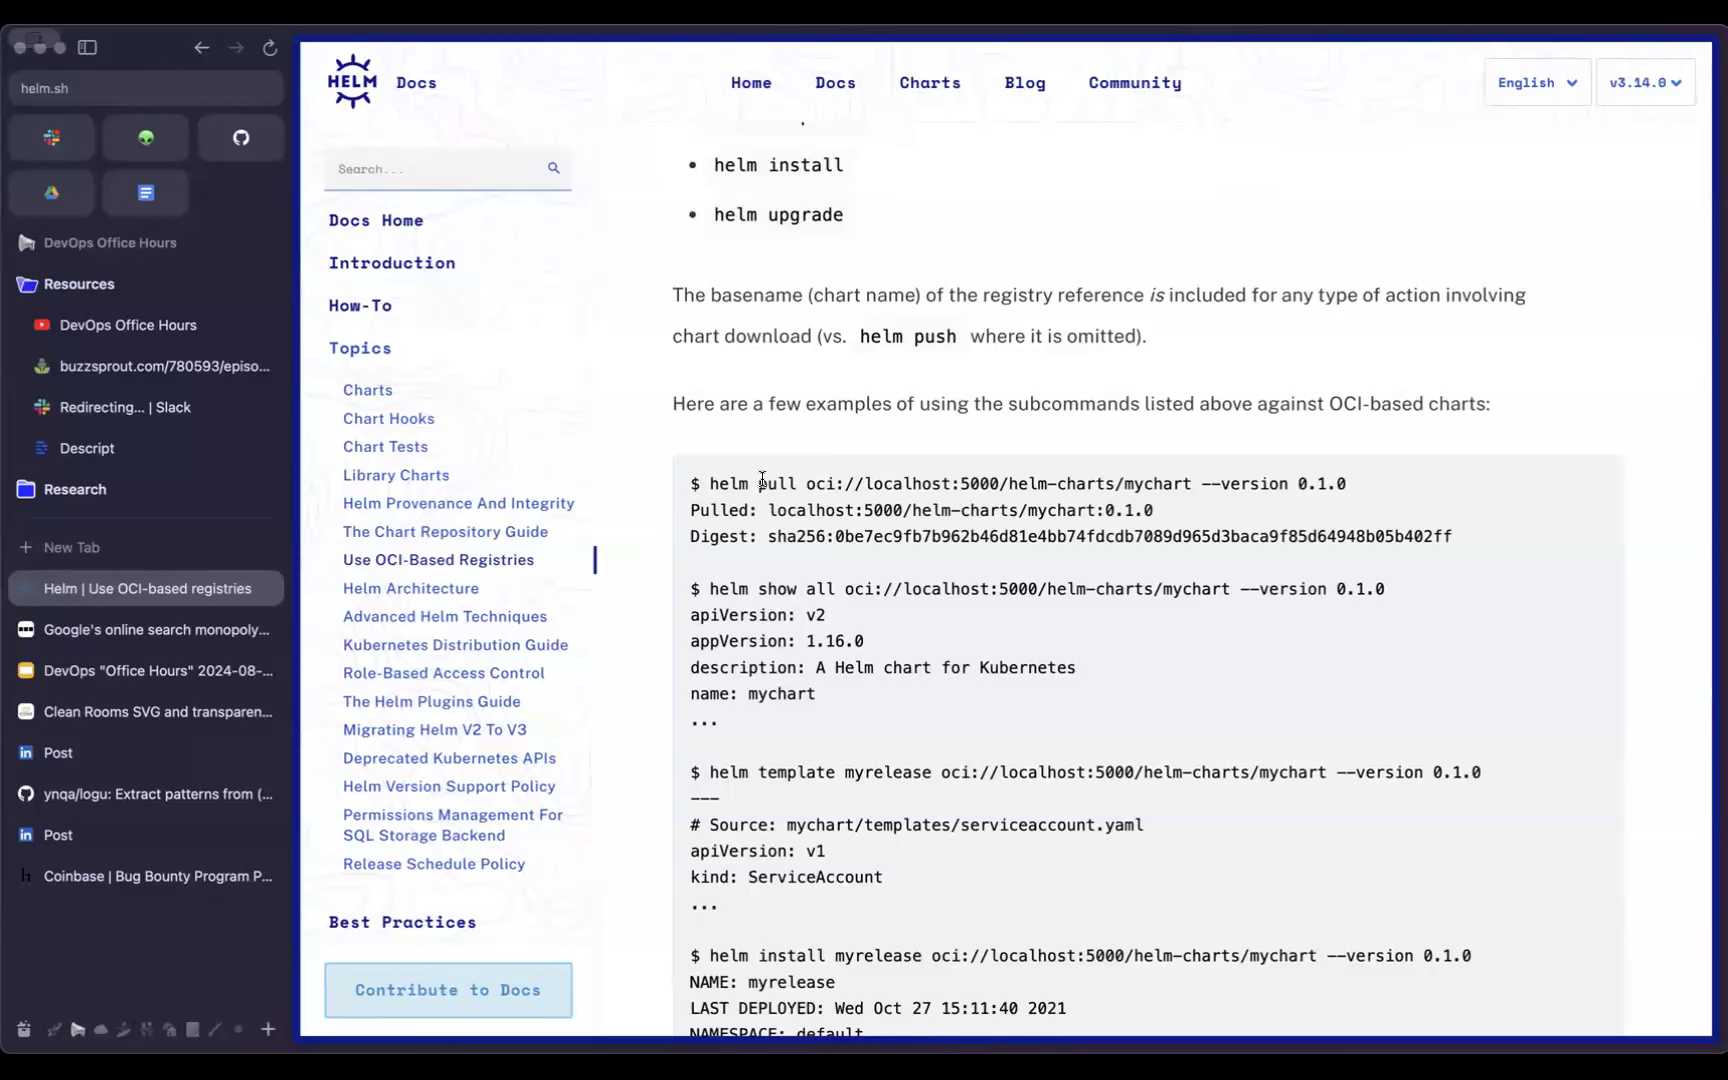
scroll(down, 3)
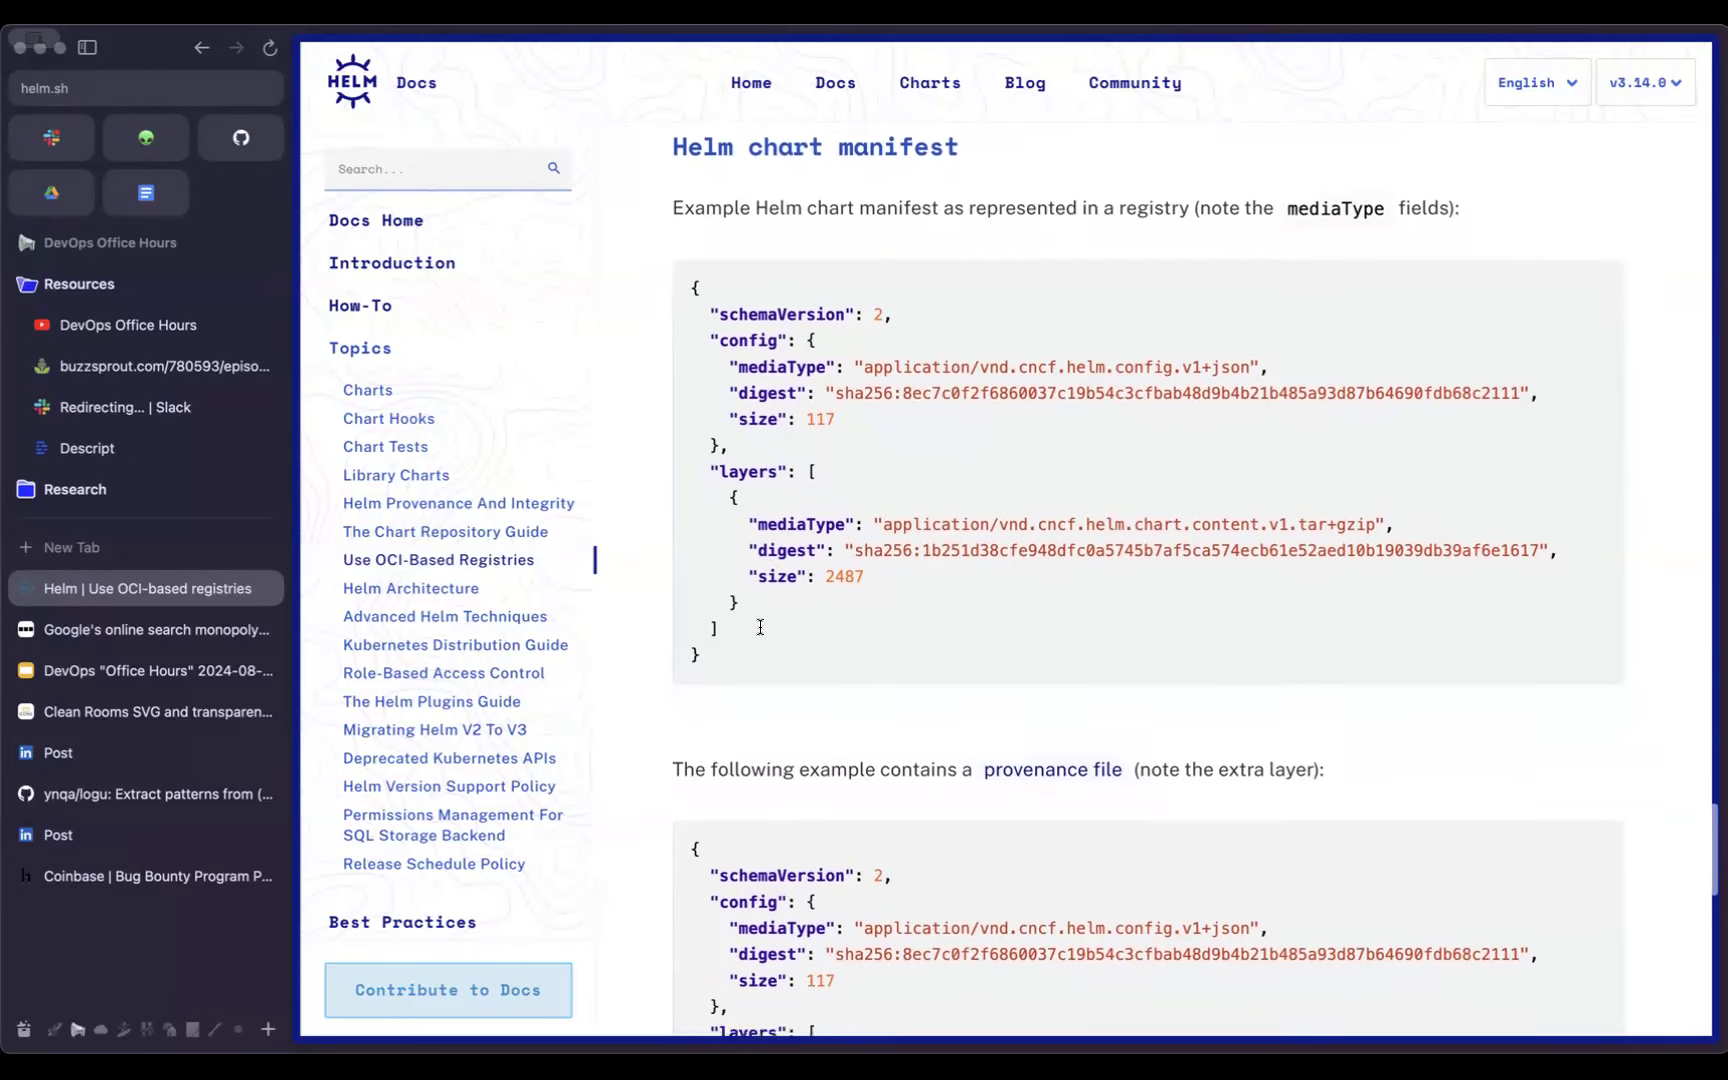
scroll(down, 3)
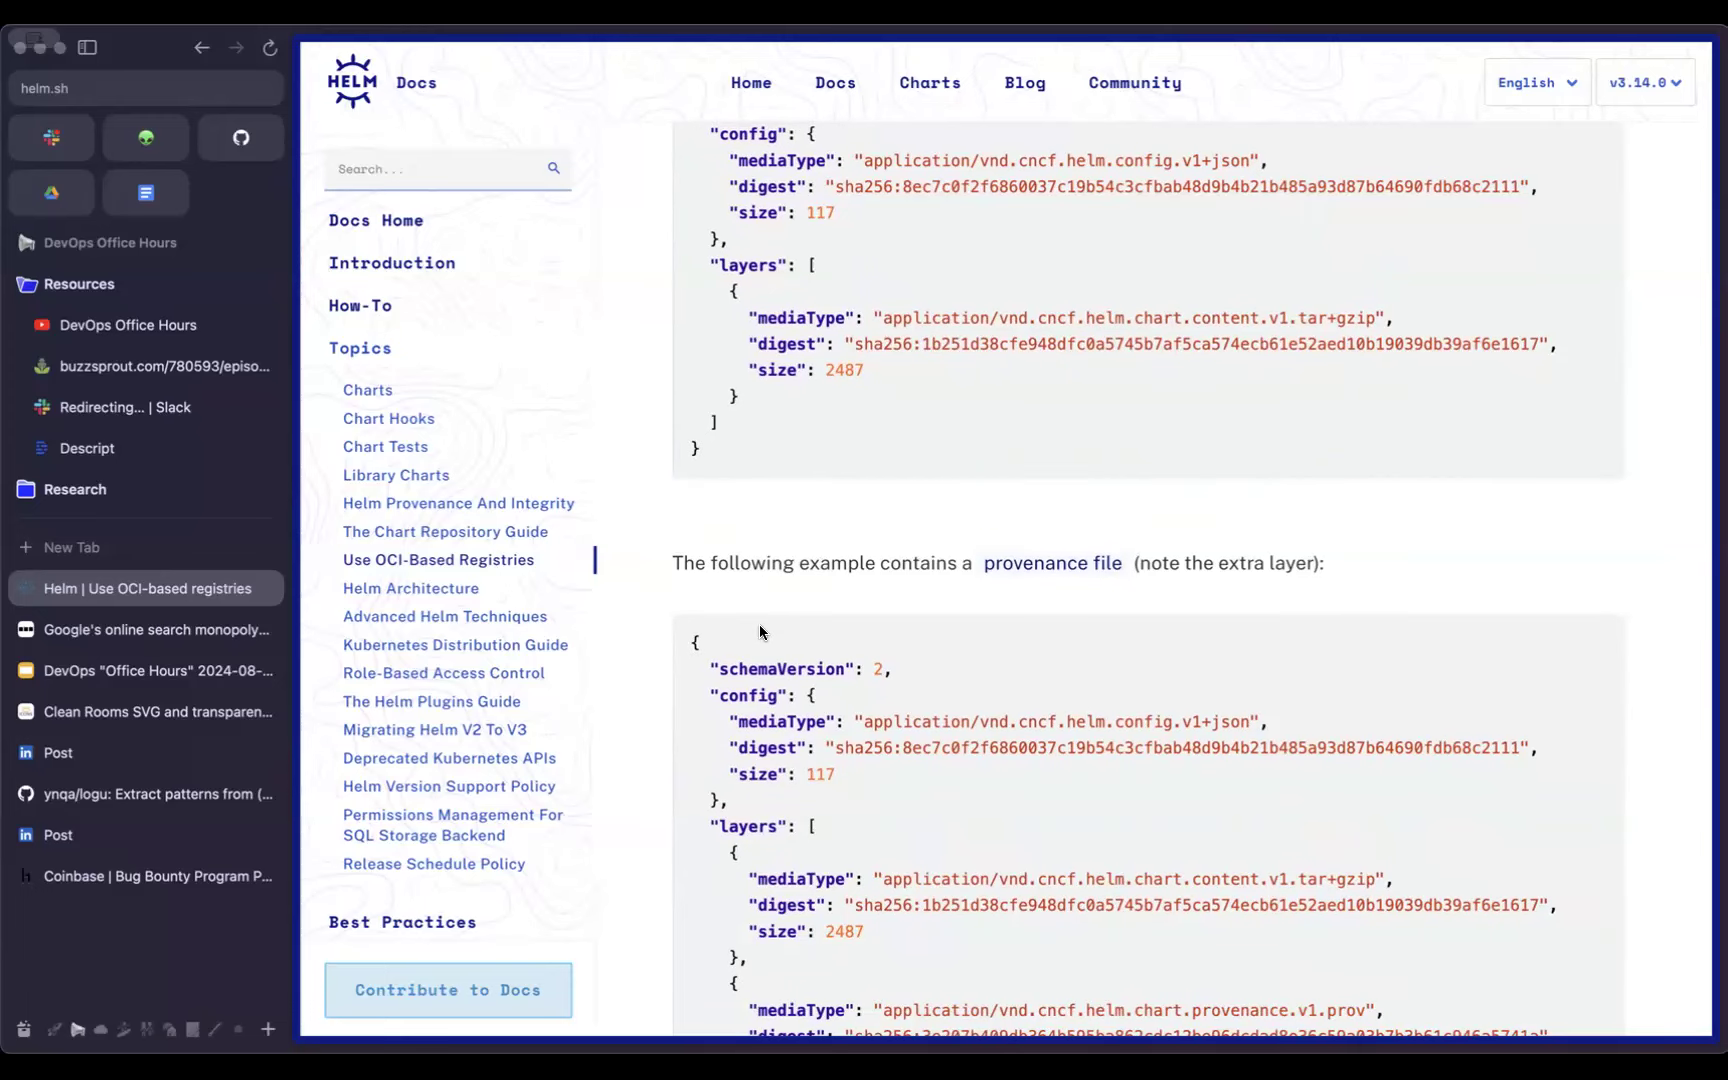
mouse_move(772, 622)
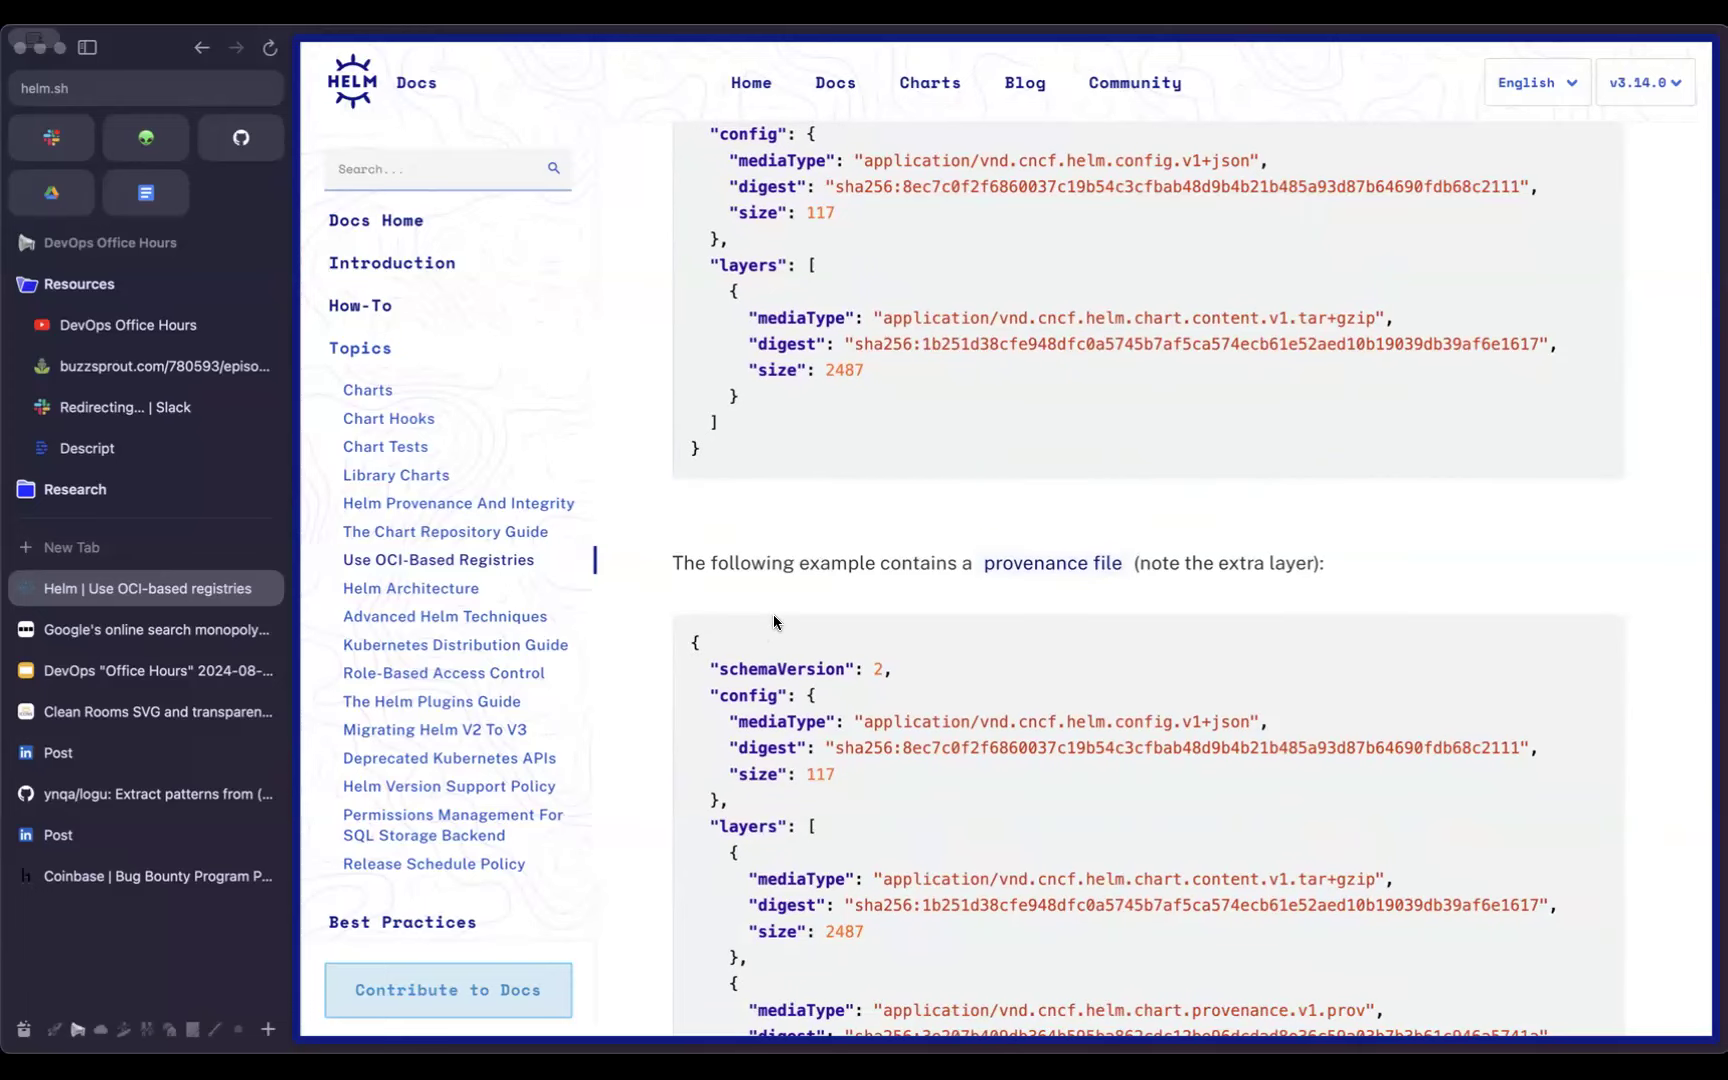
scroll(down, 3)
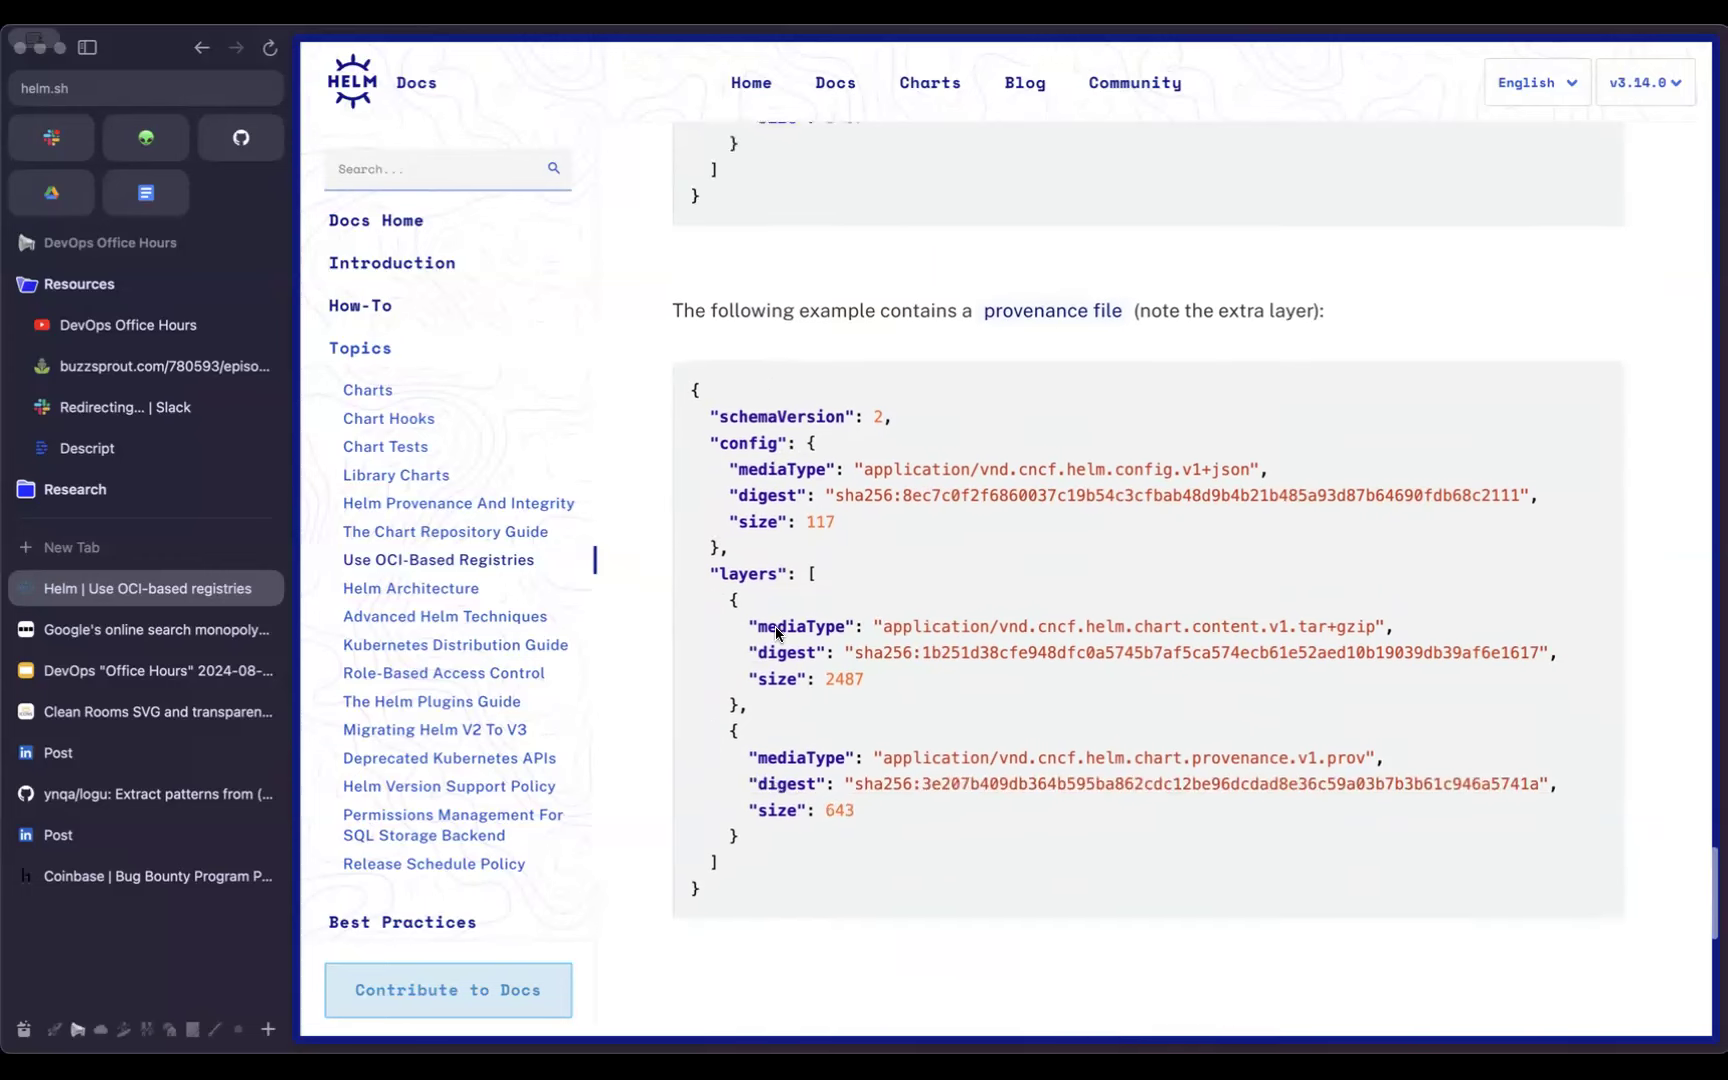
scroll(down, 3)
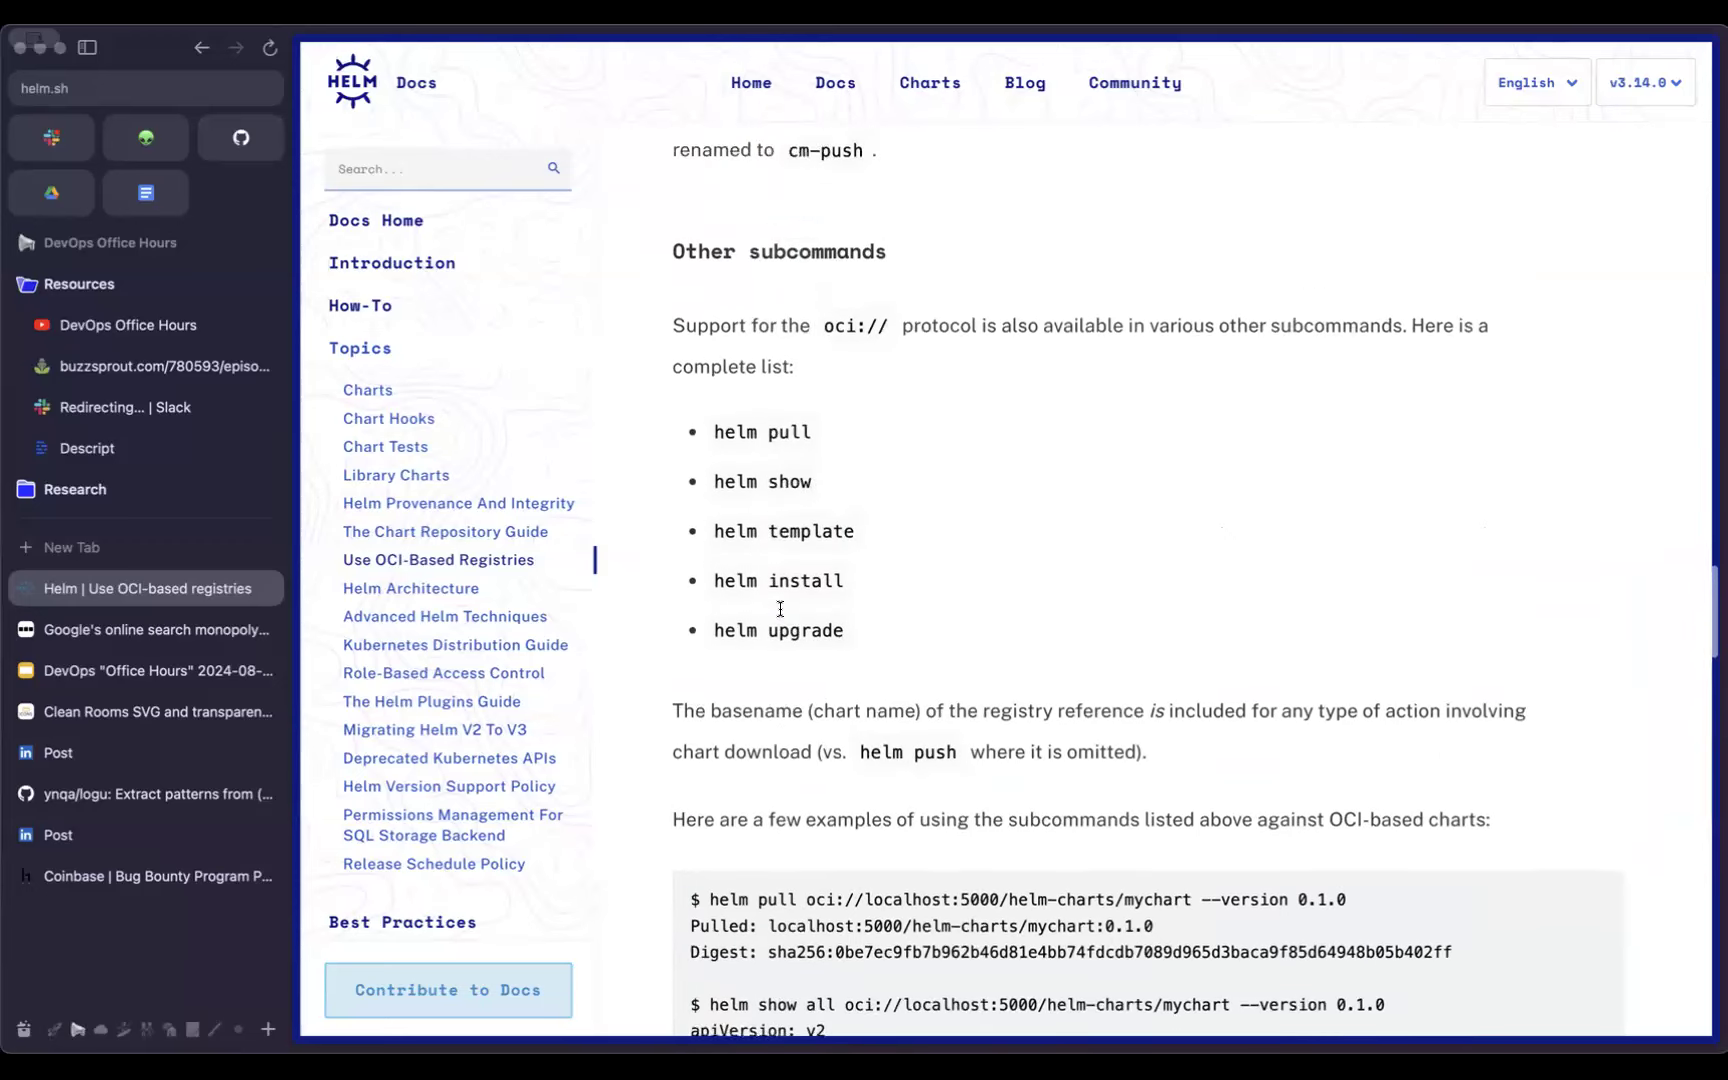
Step: Scroll back up the OCI page before starting the index.yaml search
scroll(up, 3)
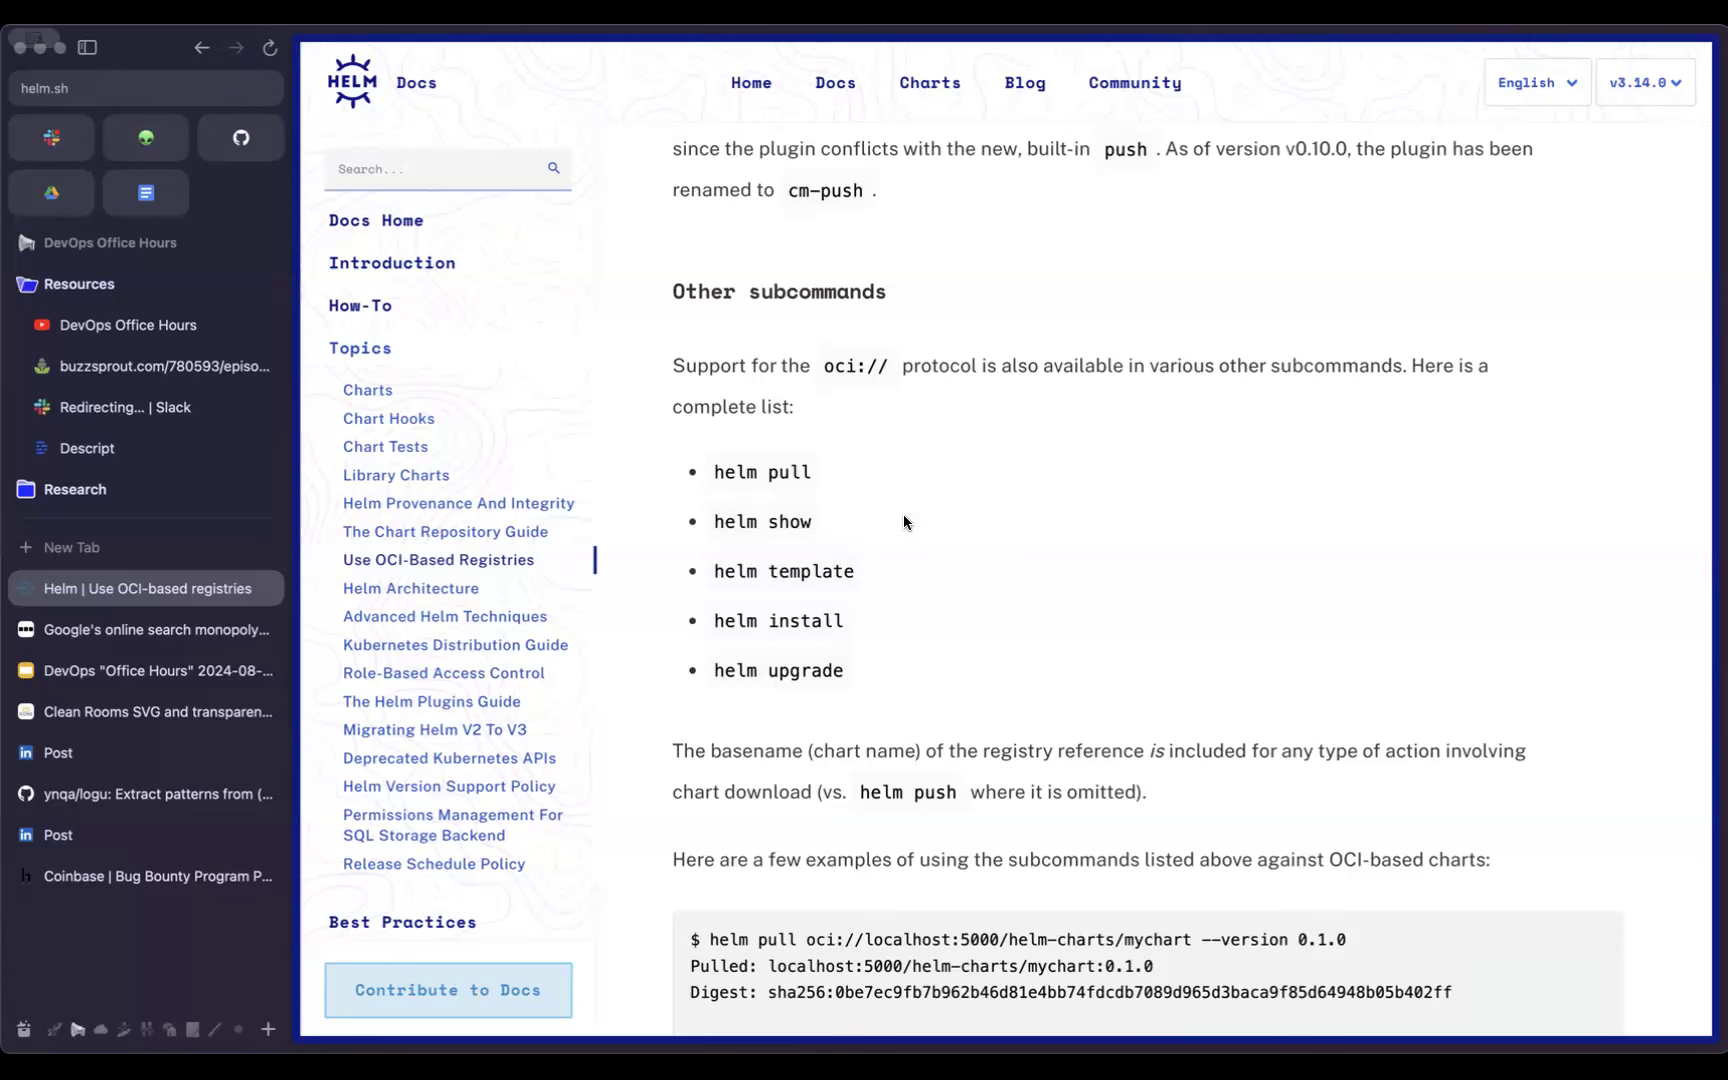
mouse_move(974, 578)
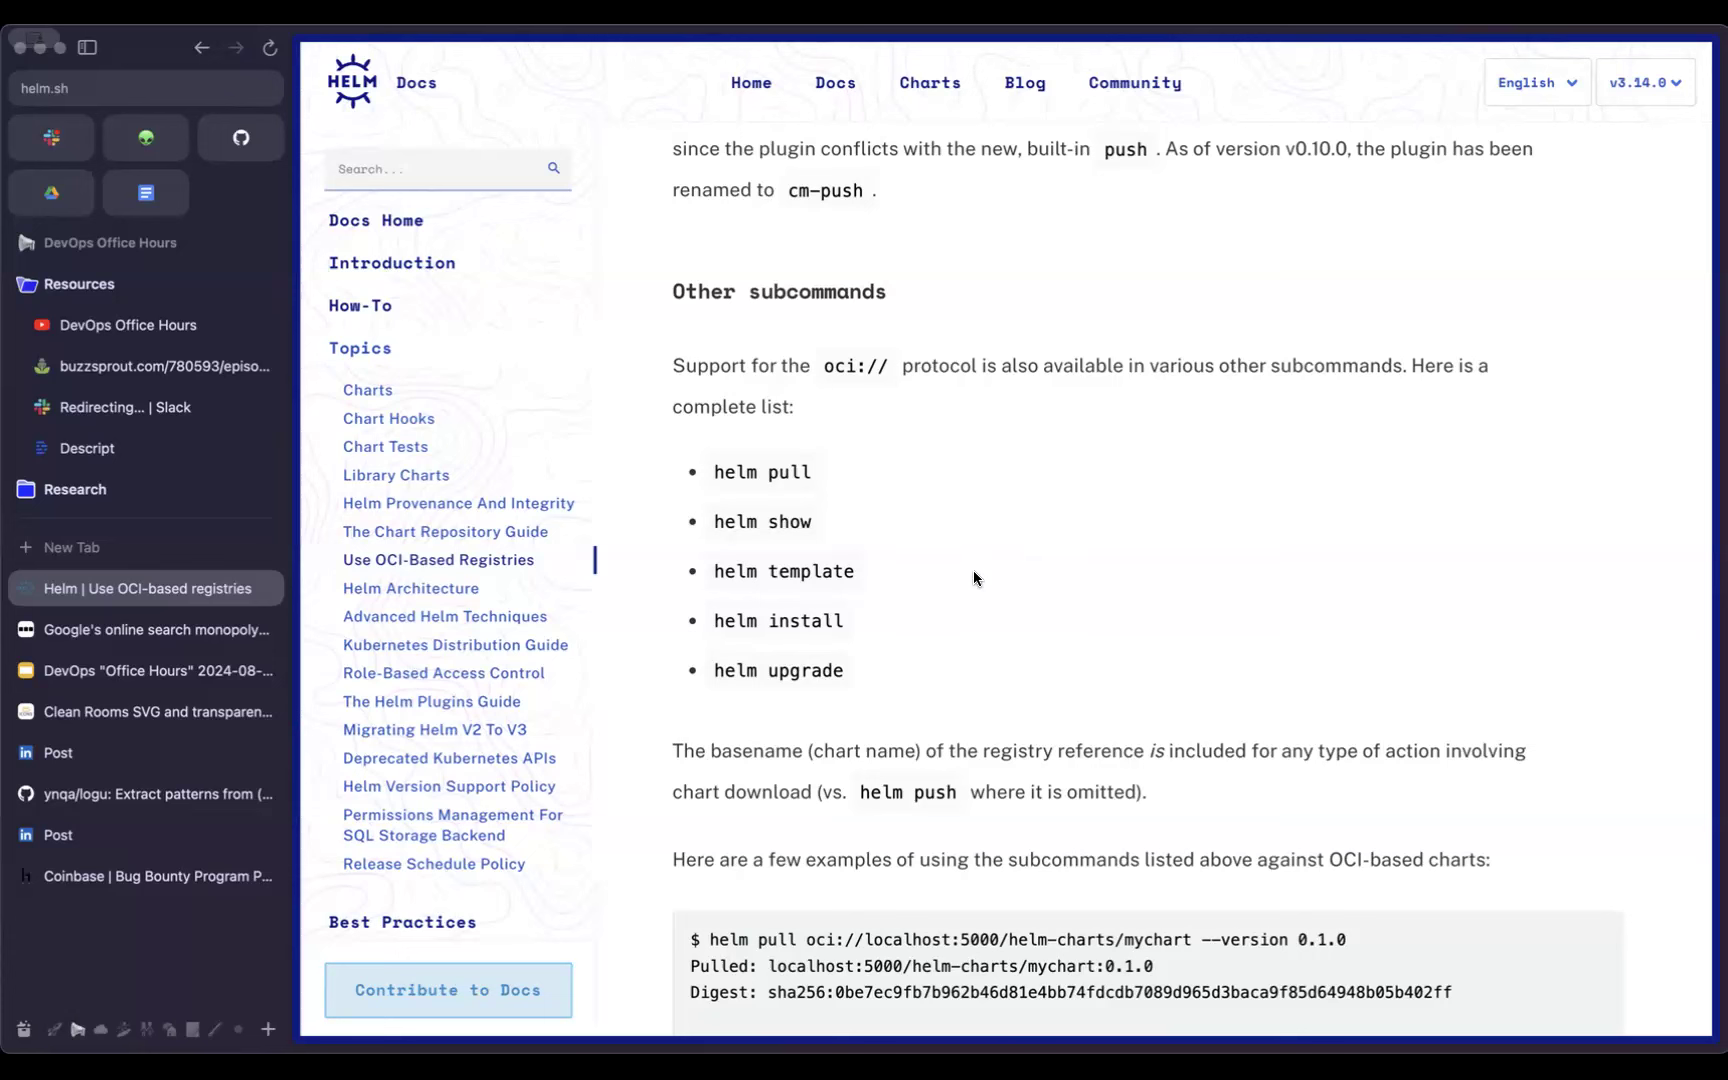
mouse_move(954, 578)
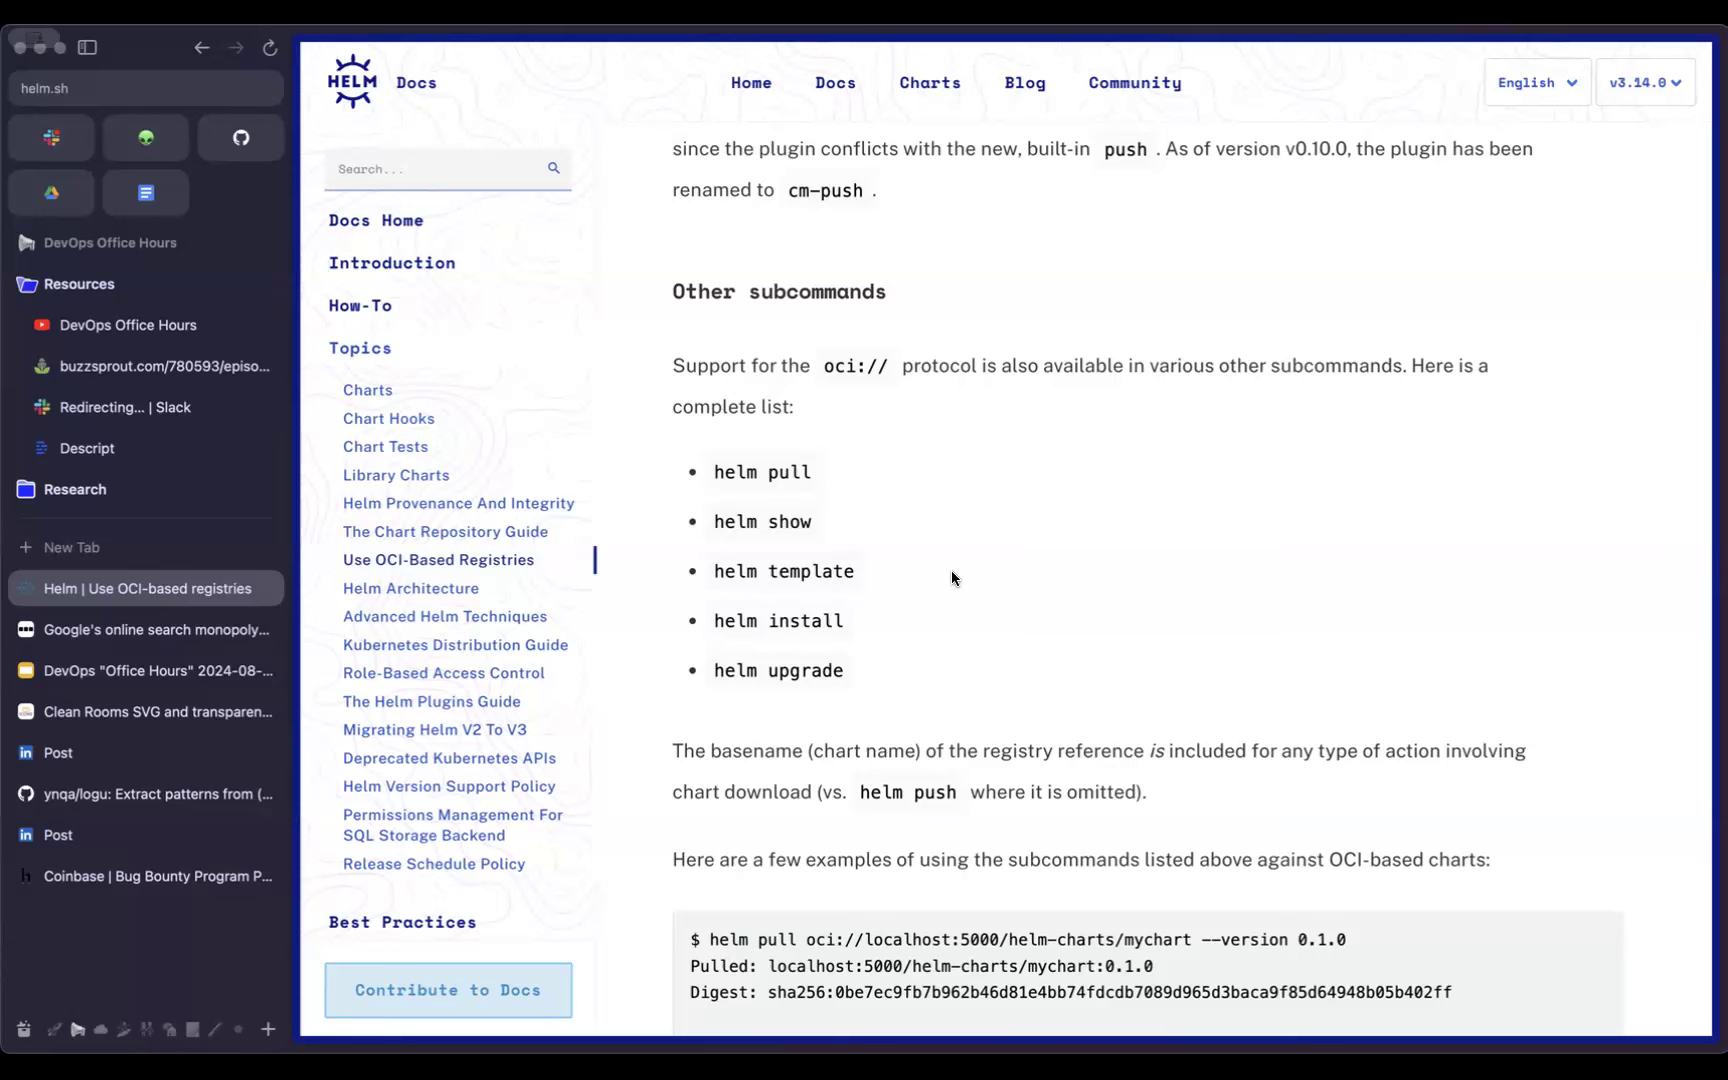
mouse_move(1026, 538)
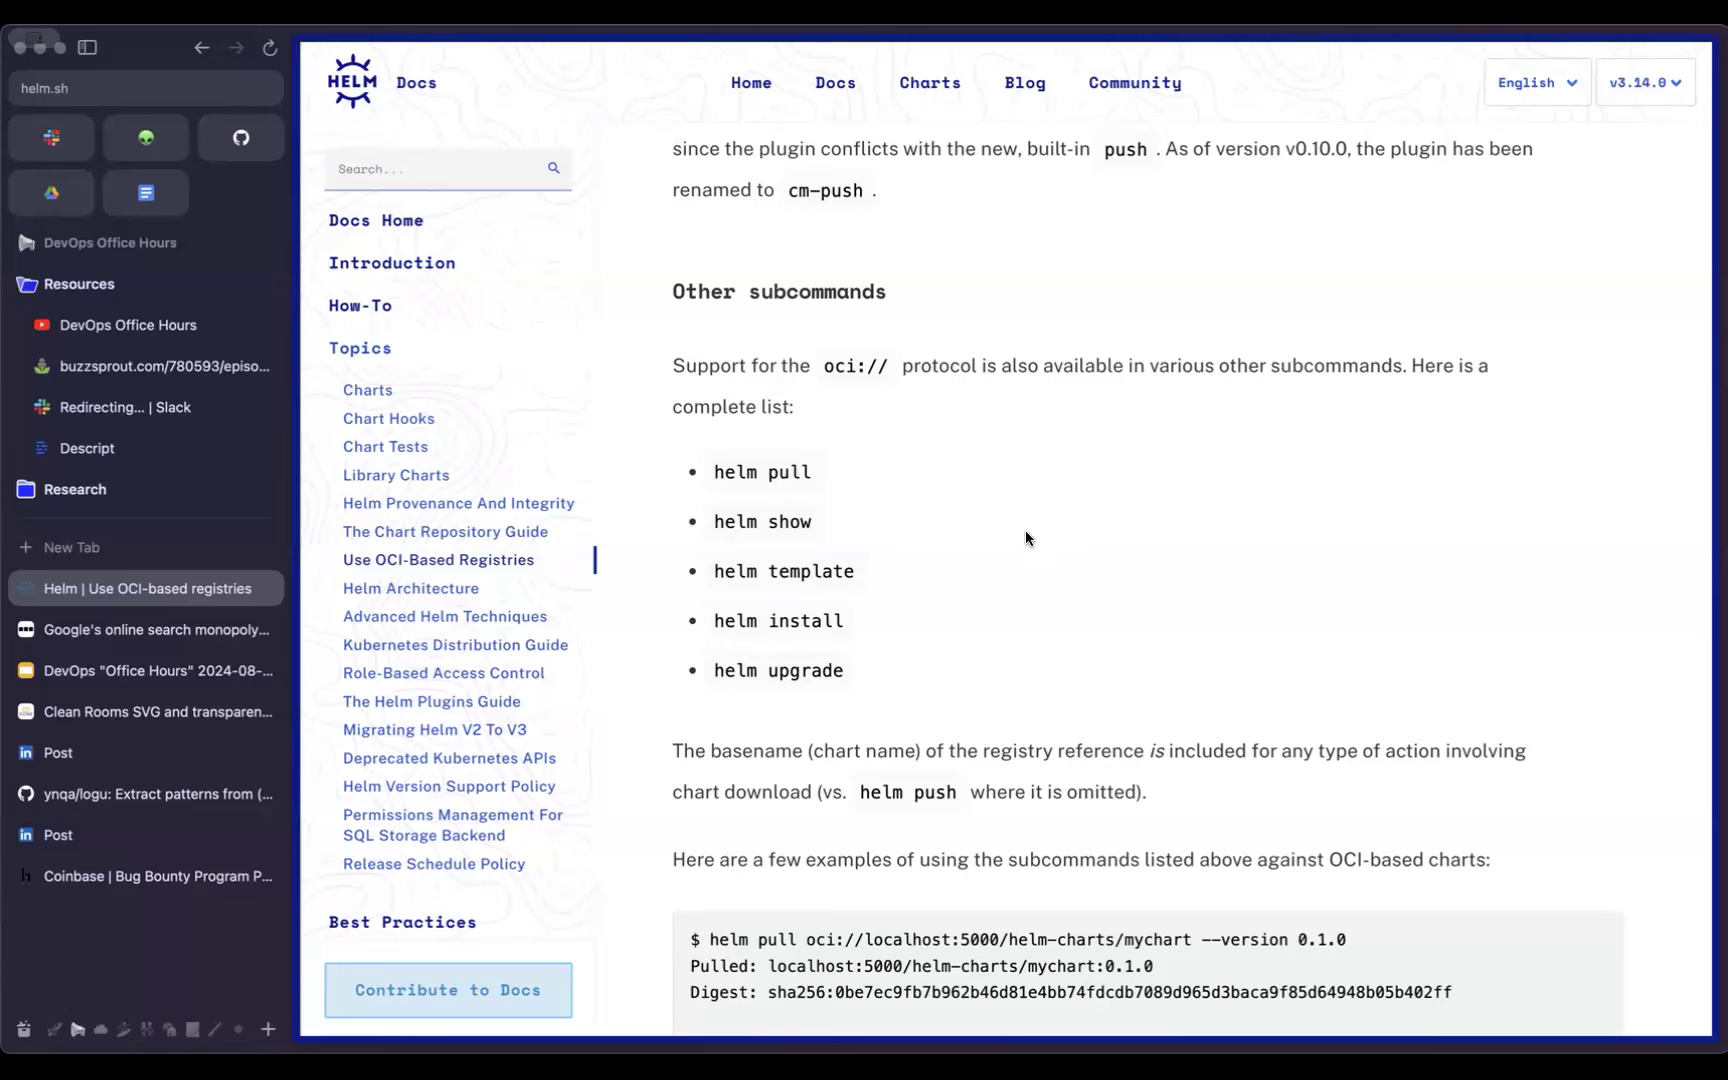
scroll(up, 3)
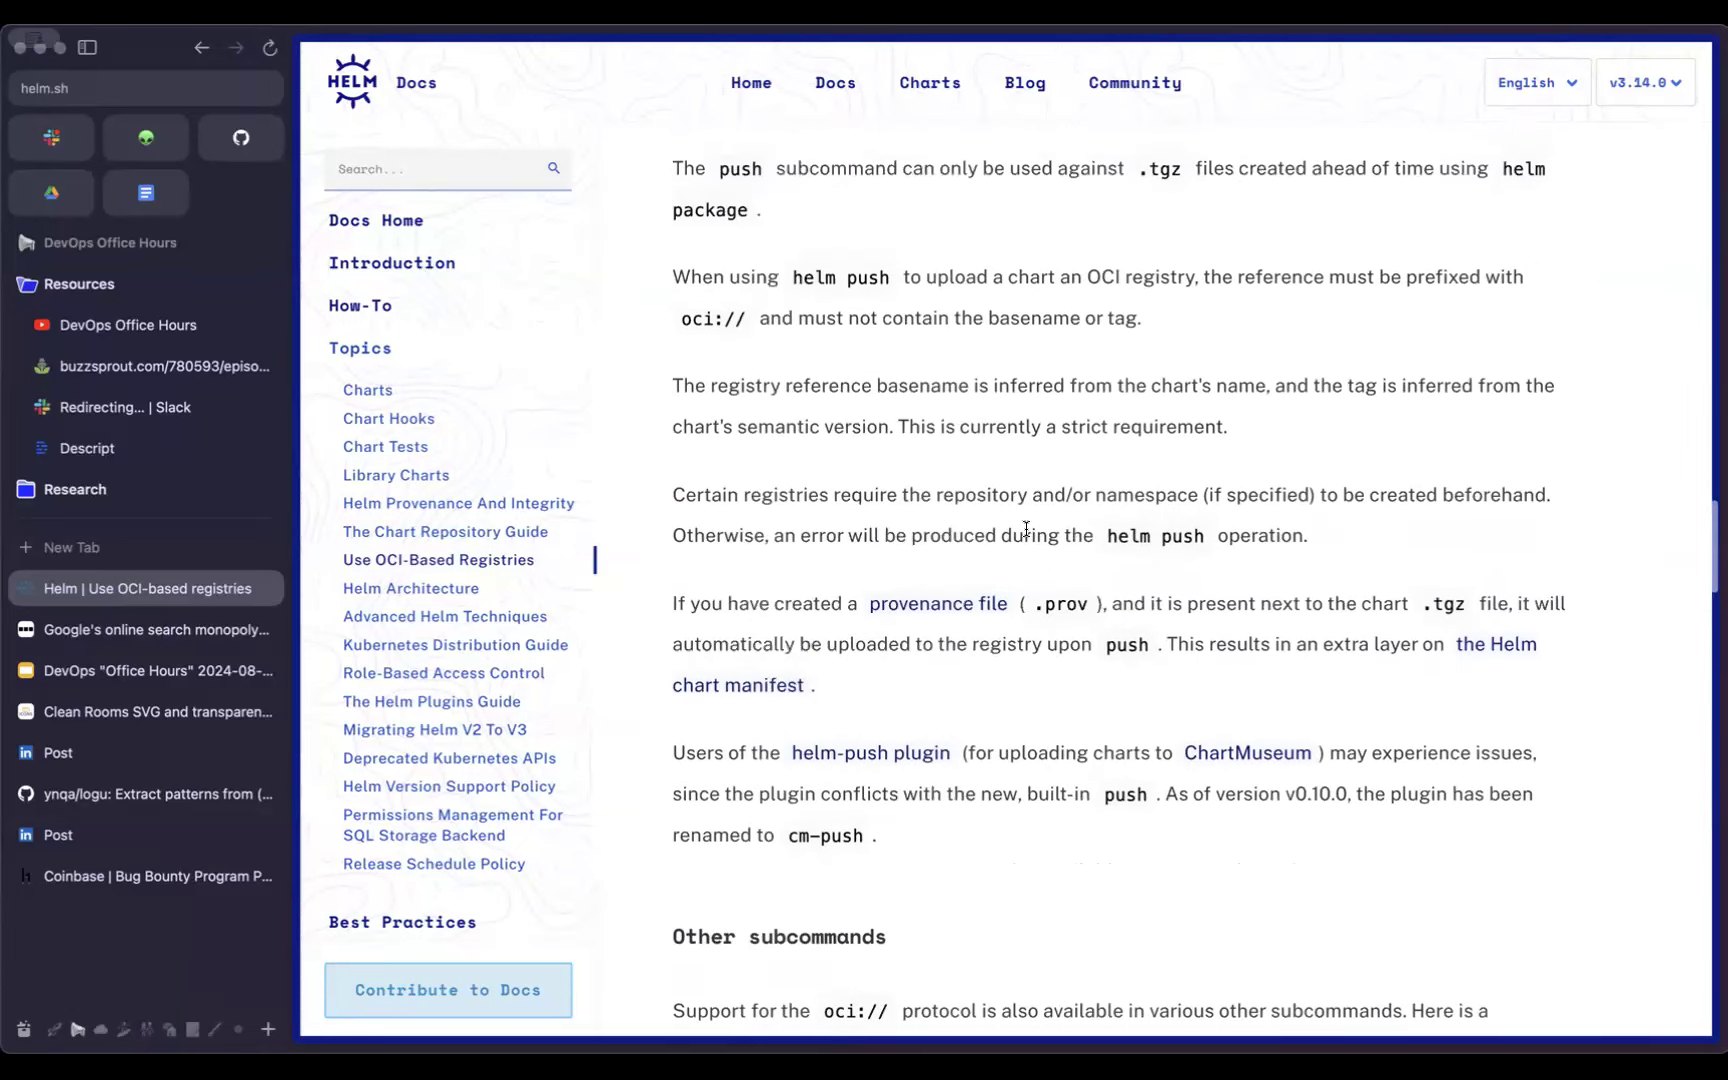
scroll(up, 3)
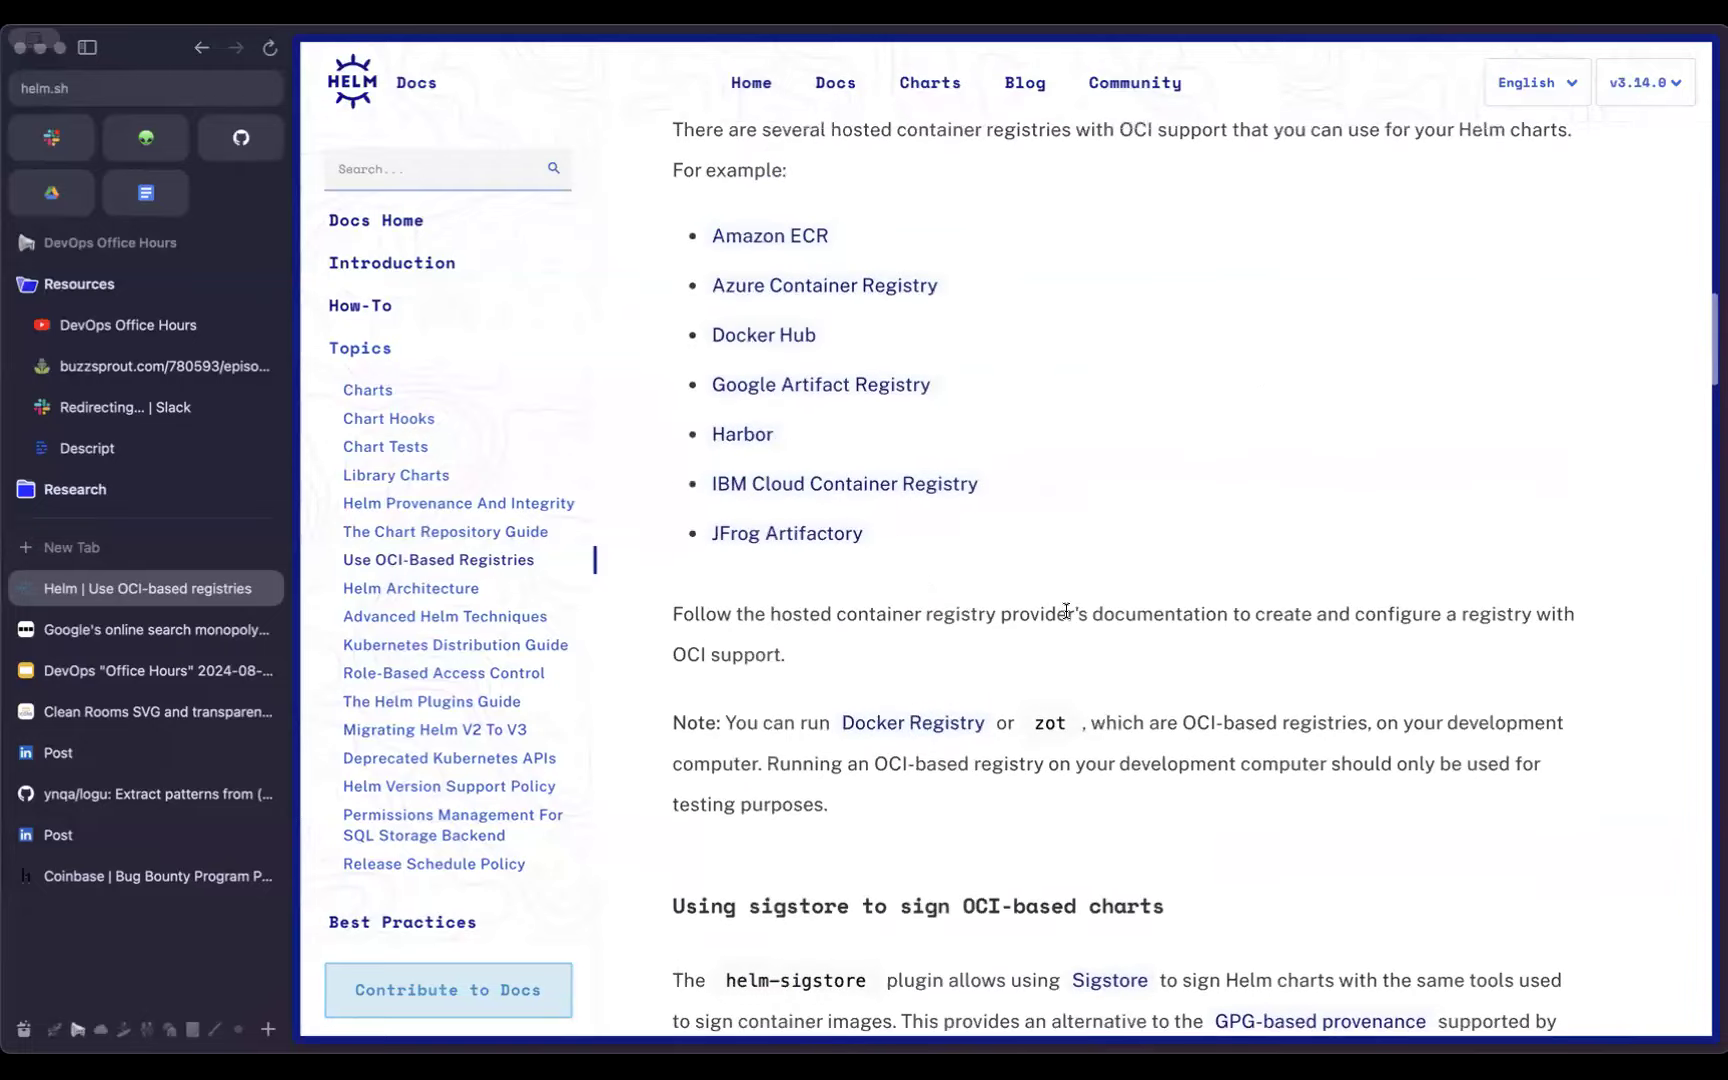
scroll(up, 3)
text(index.y)
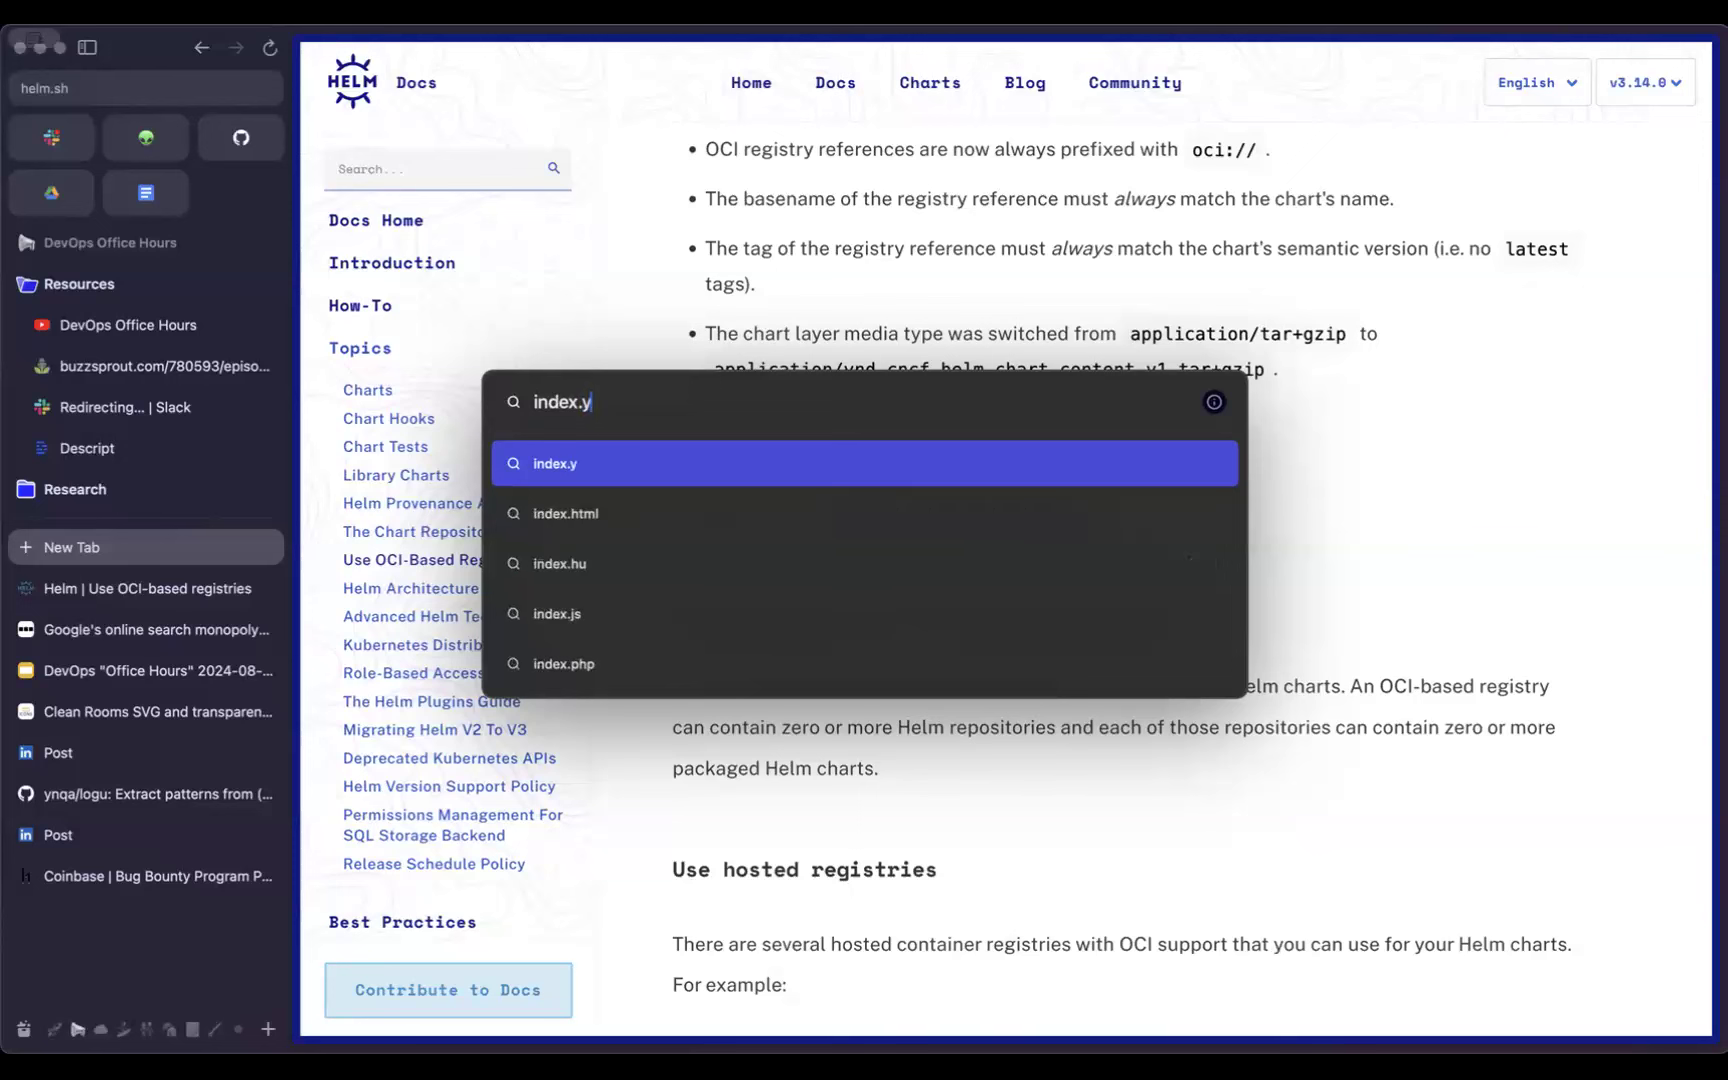
Step: Search 'index.yaml oci helm' and open GitHub issue #12322 'Helm index.yaml with OCI references'
text(aml oci helm)
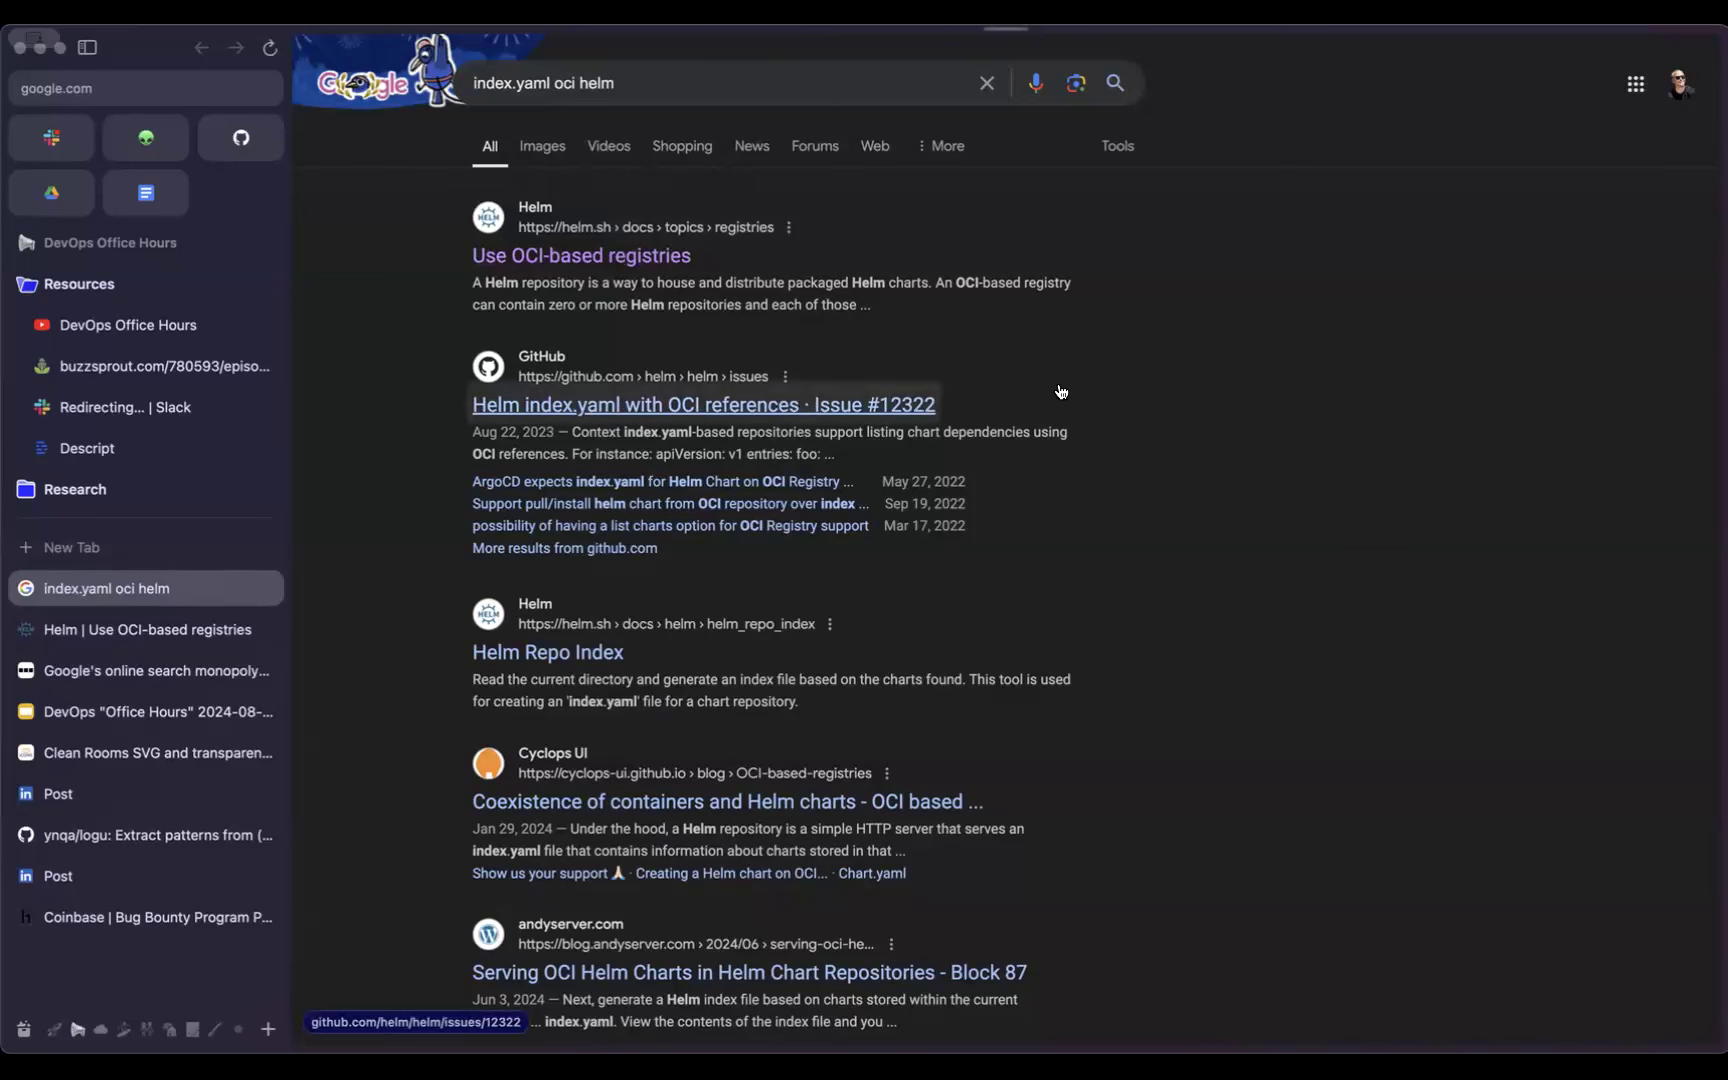
click(702, 404)
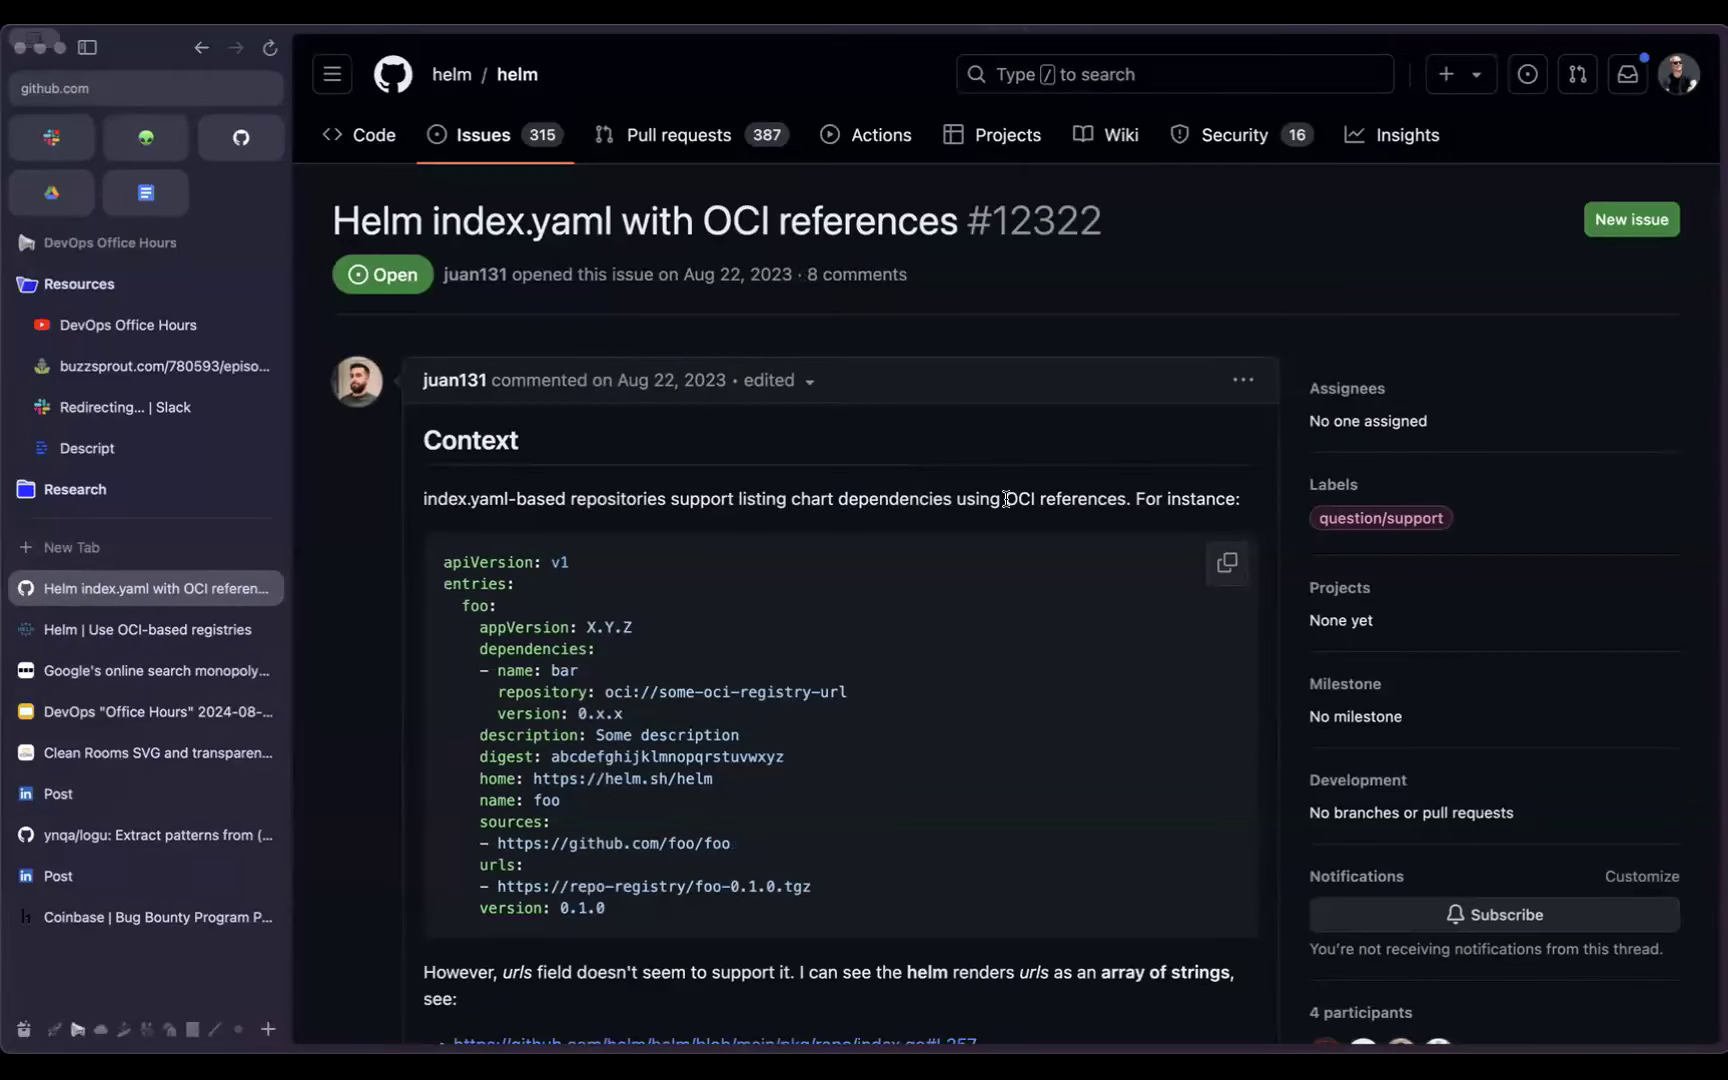
Step: Read issue #12322's OCI urls request, use case and triage comments down to the stale label
scroll(down, 3)
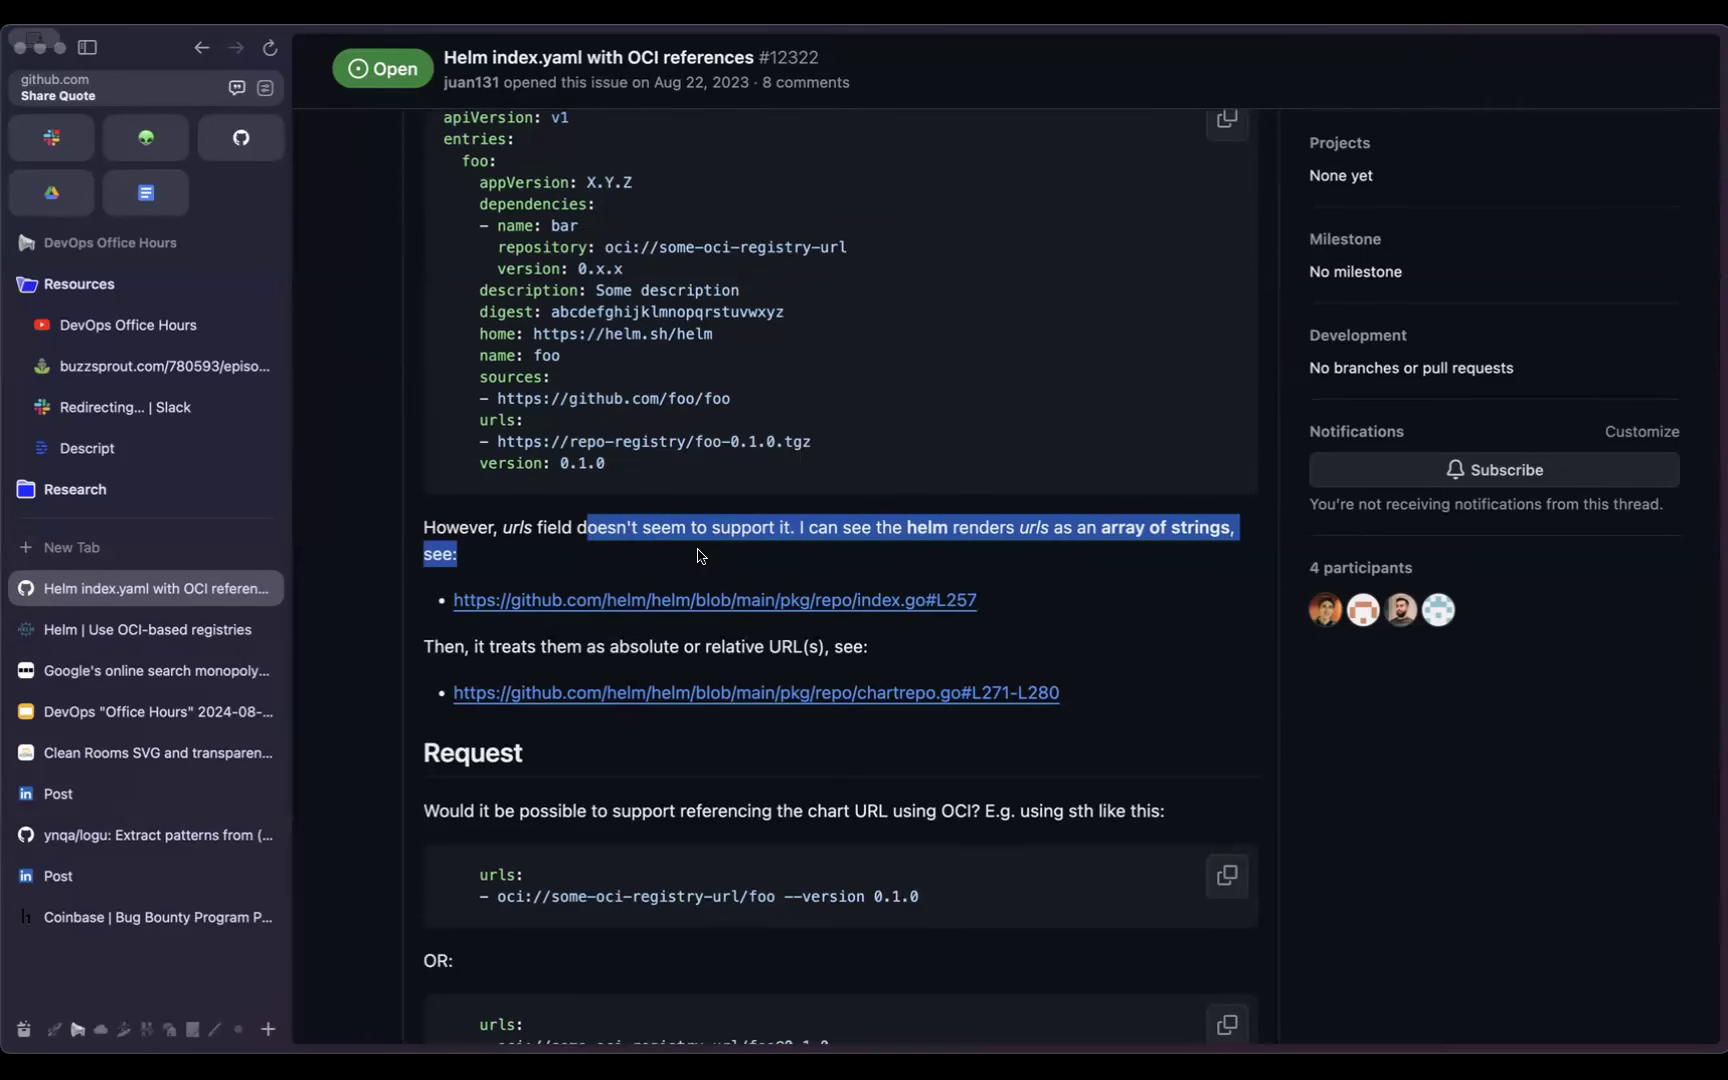
scroll(down, 3)
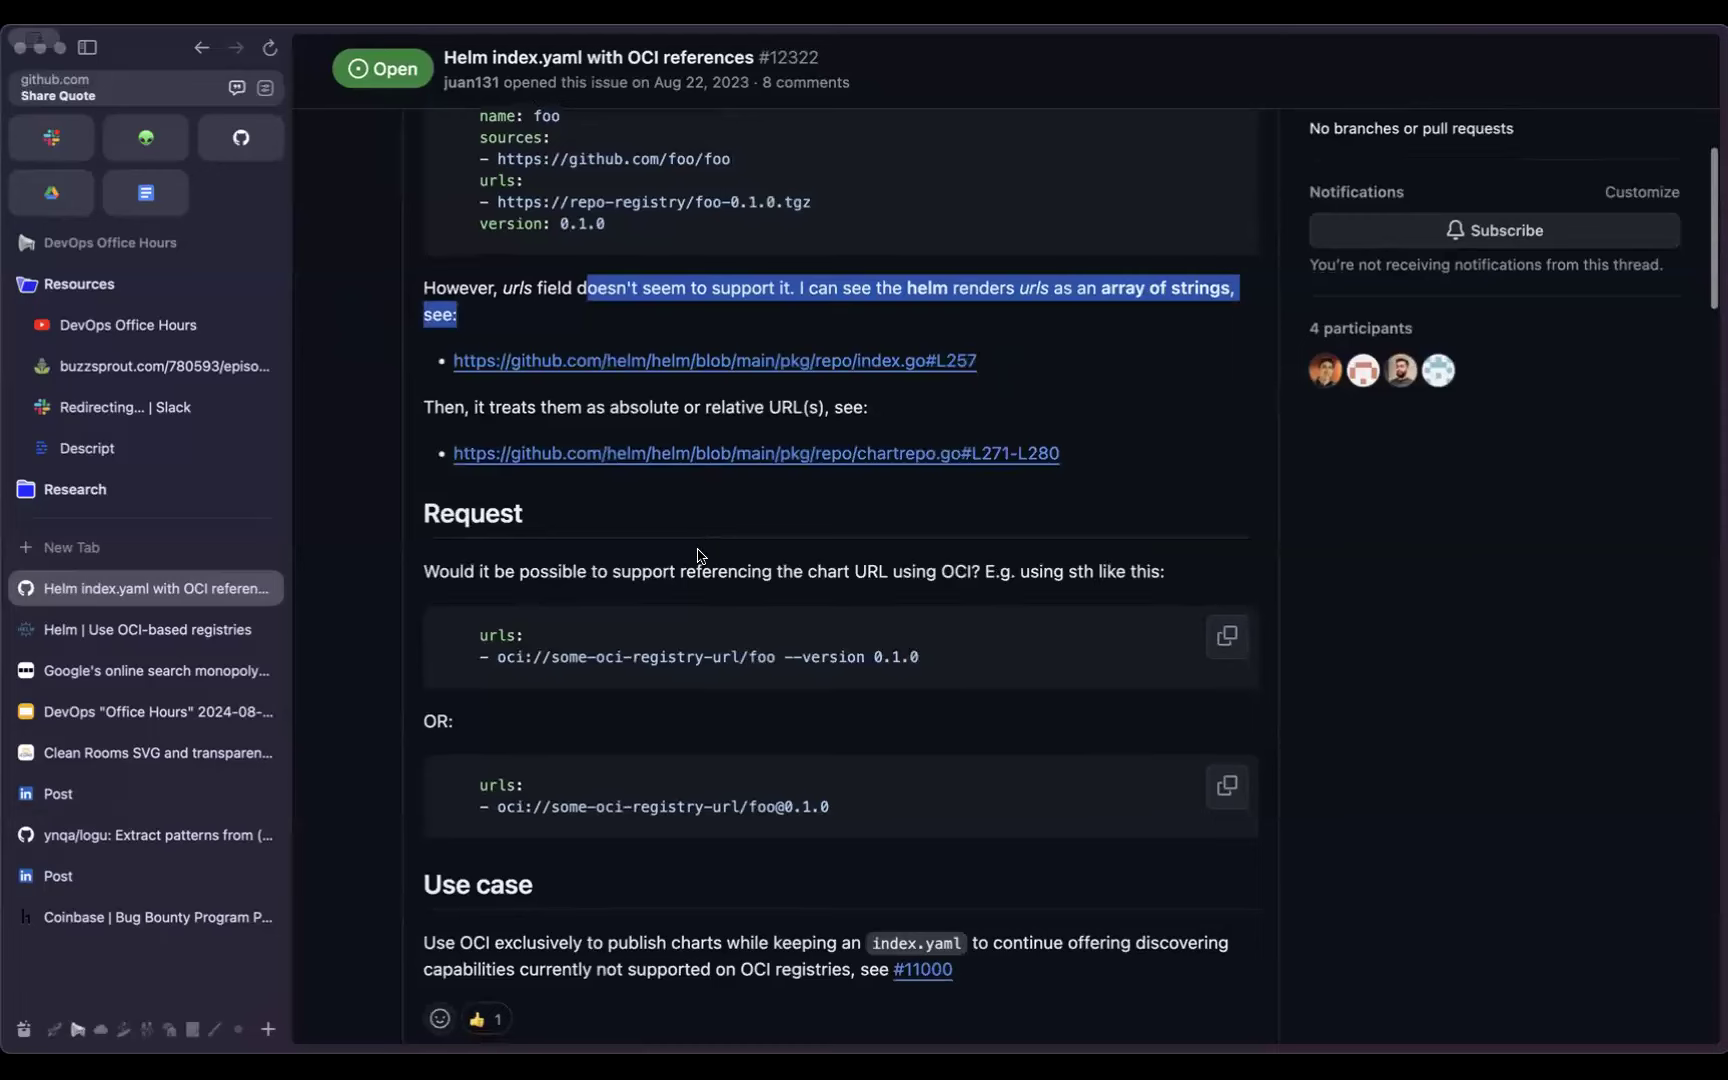
scroll(down, 3)
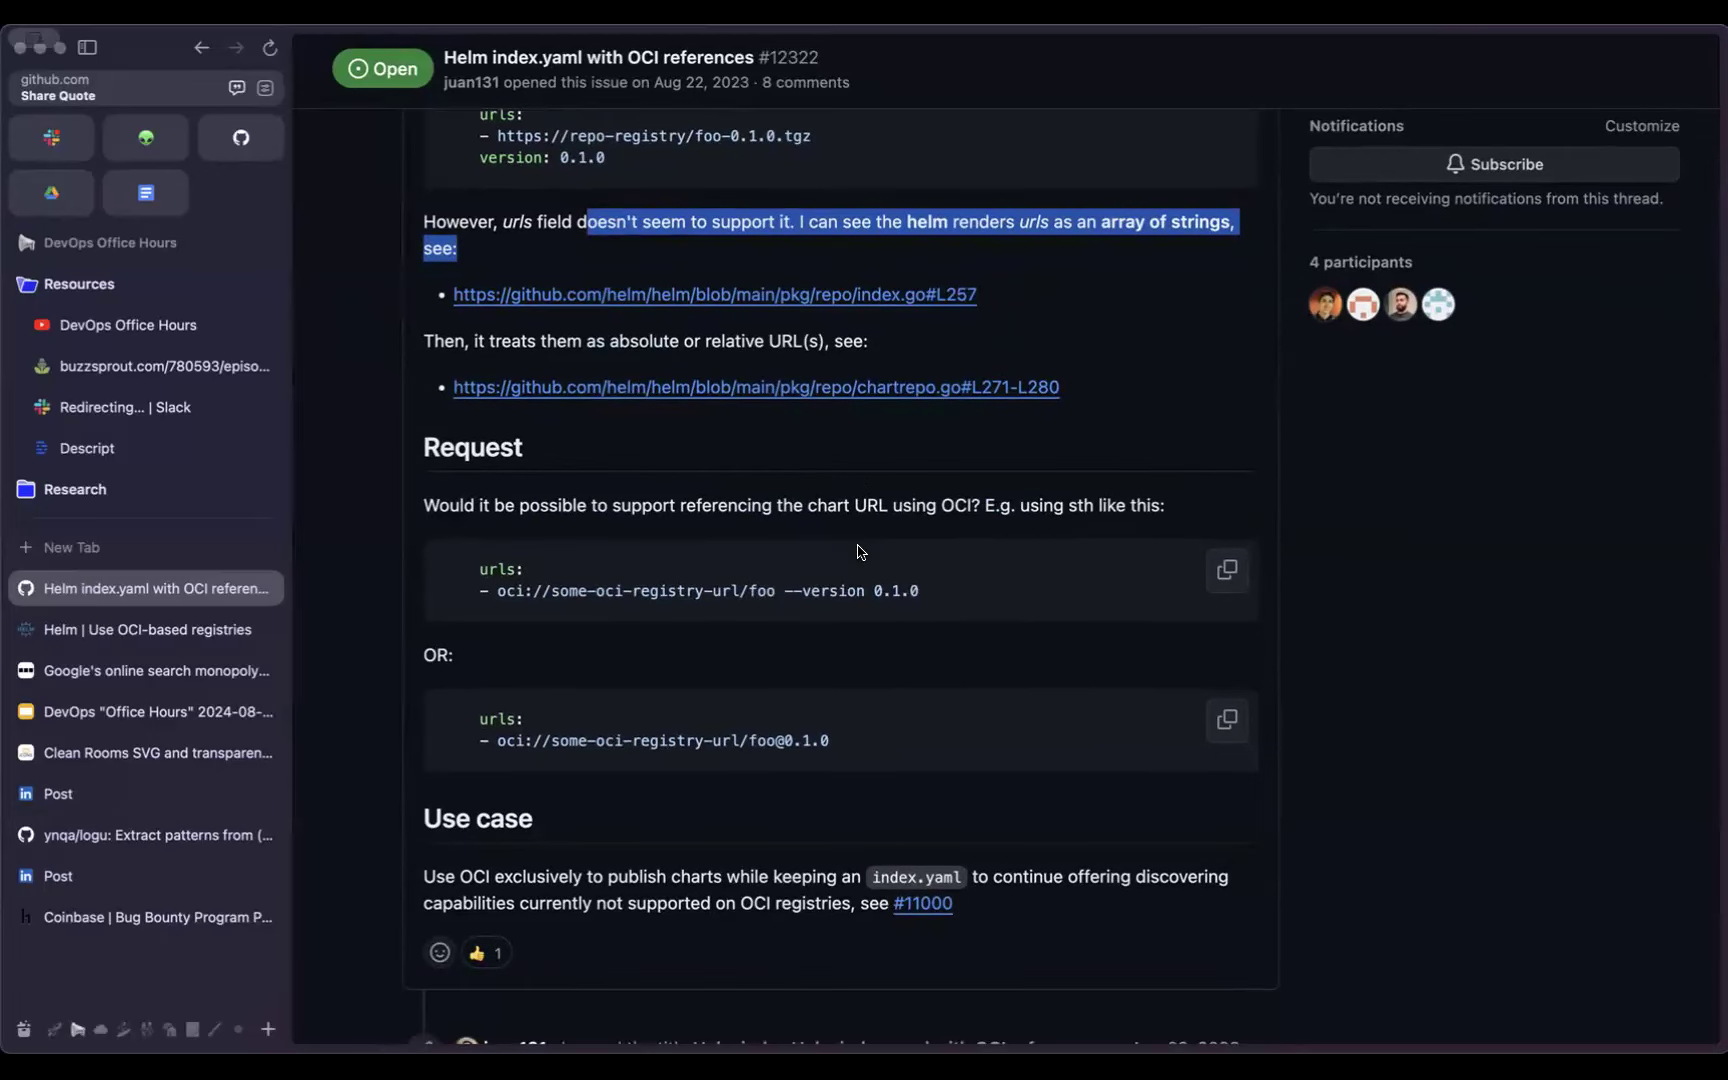
scroll(down, 3)
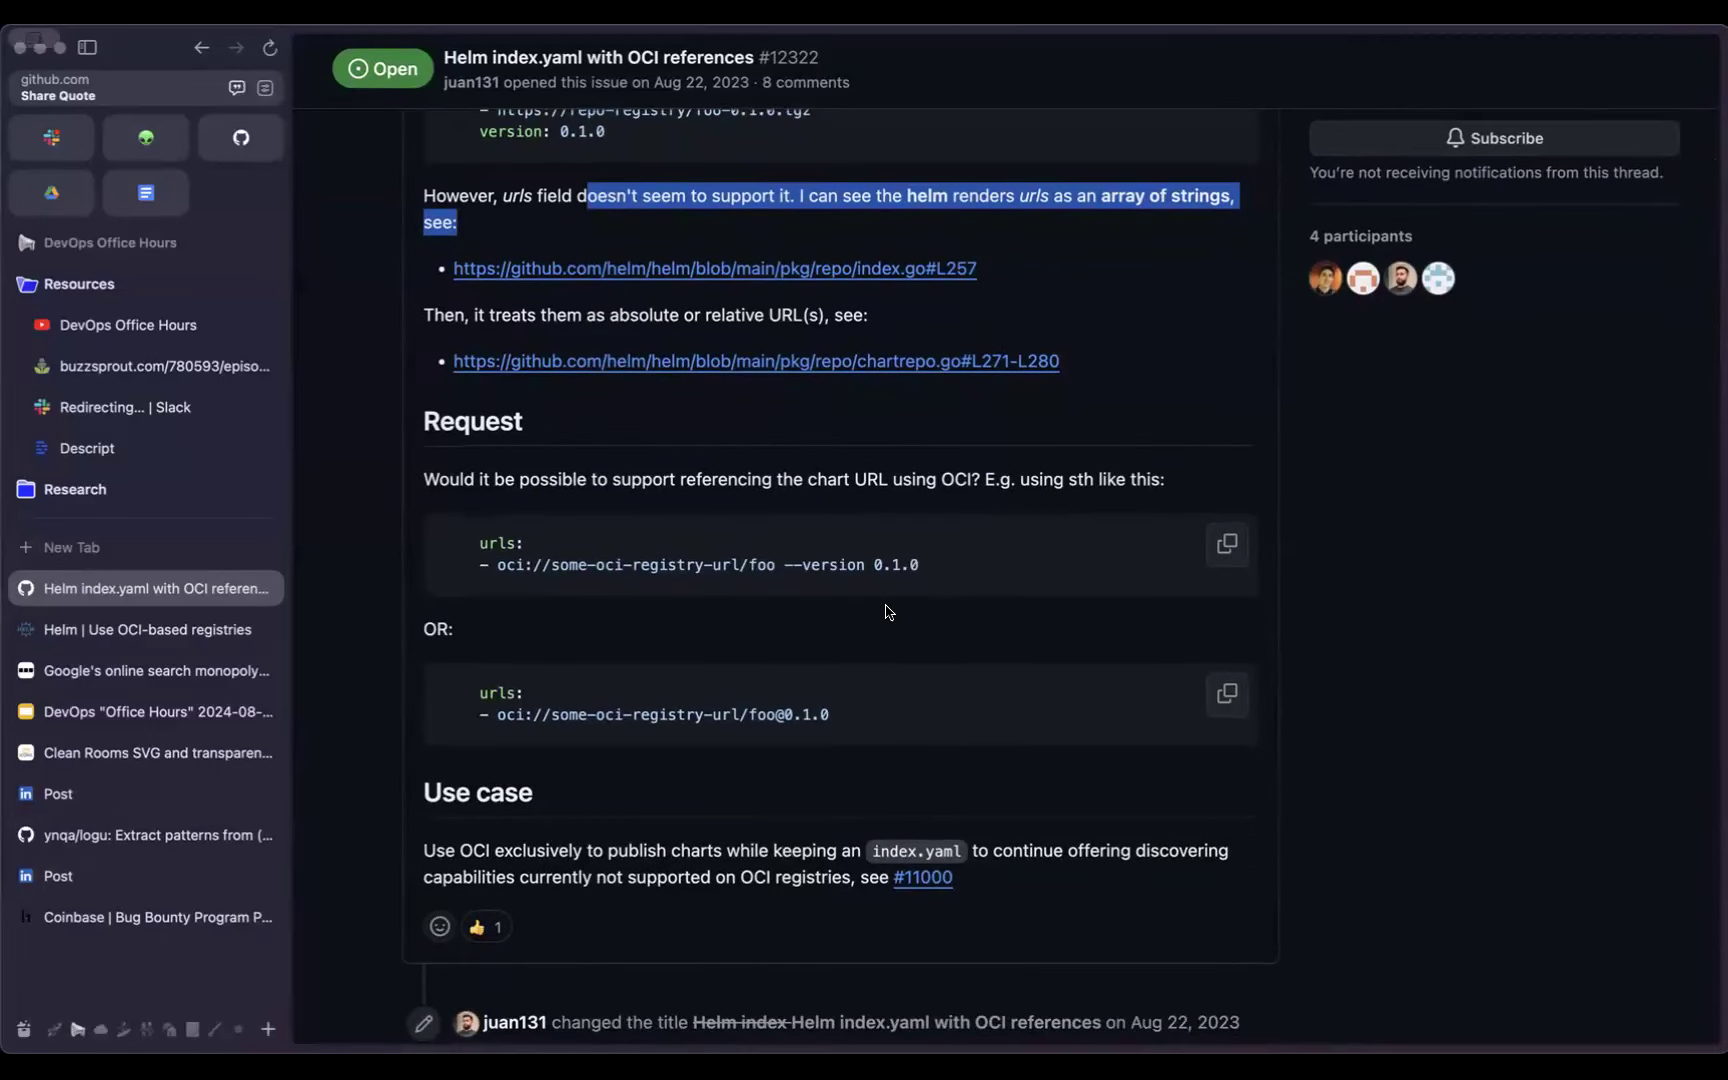
scroll(down, 3)
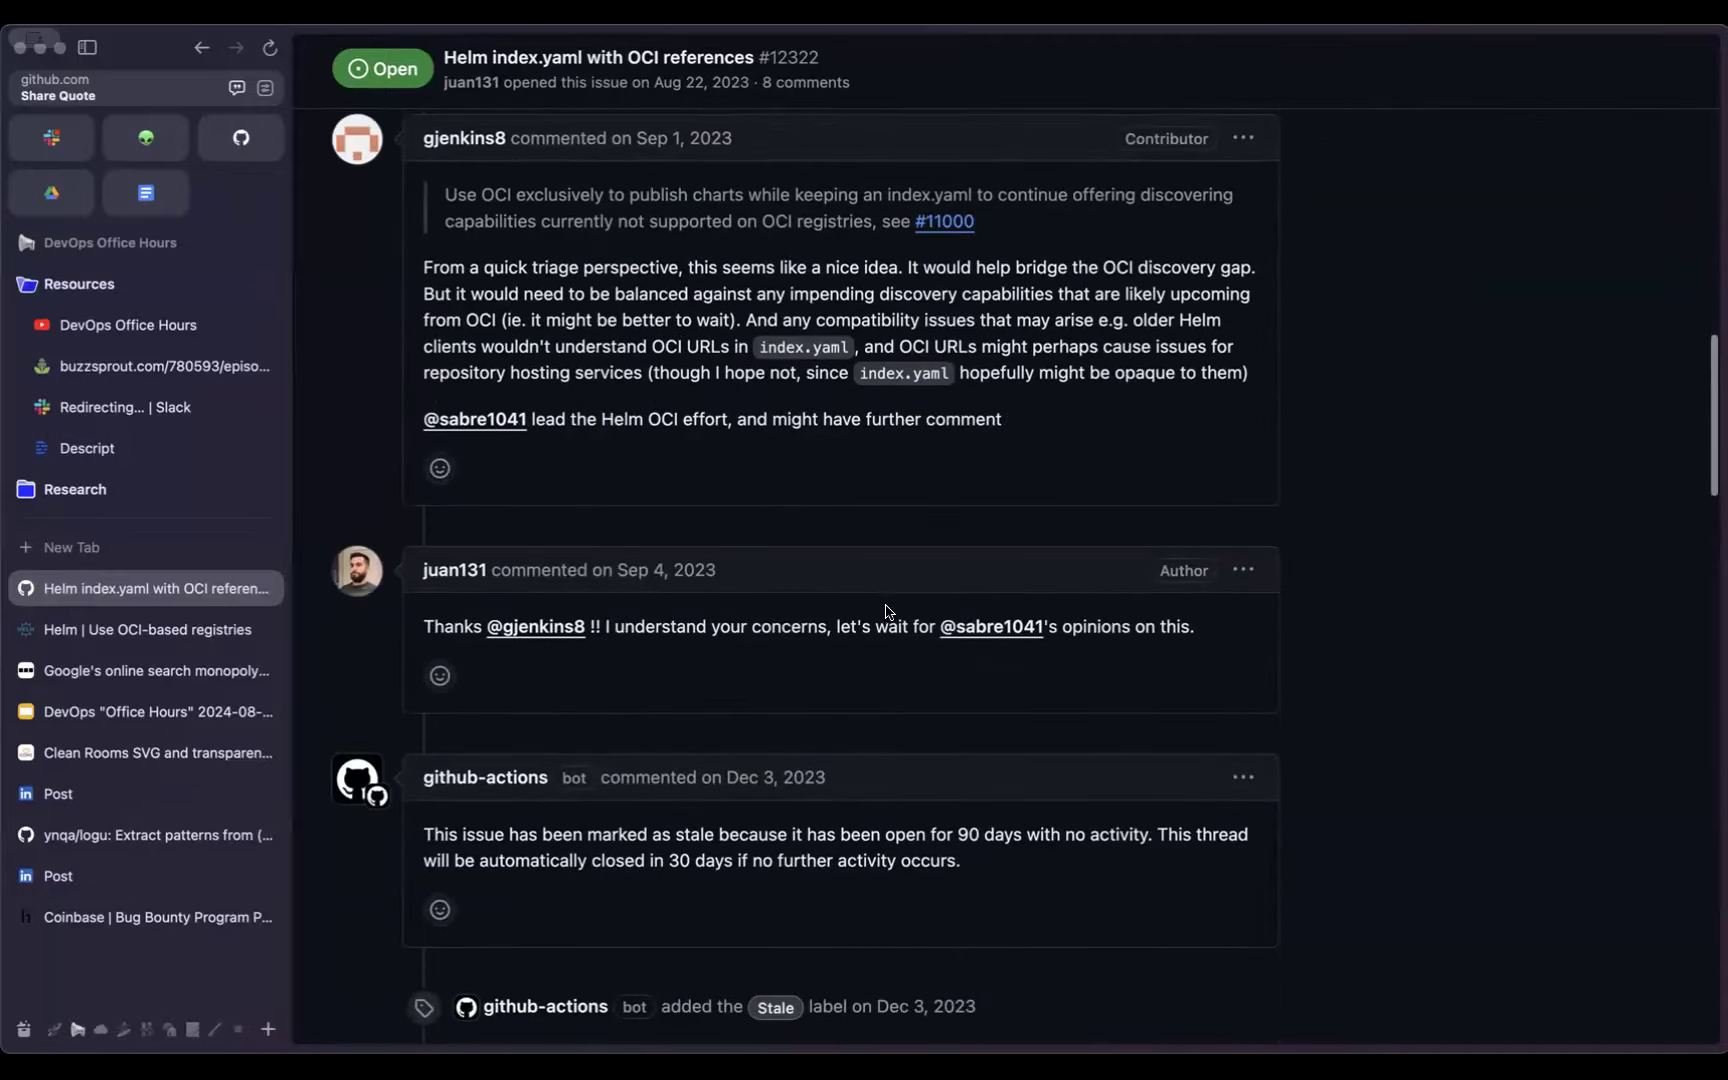
scroll(up, 3)
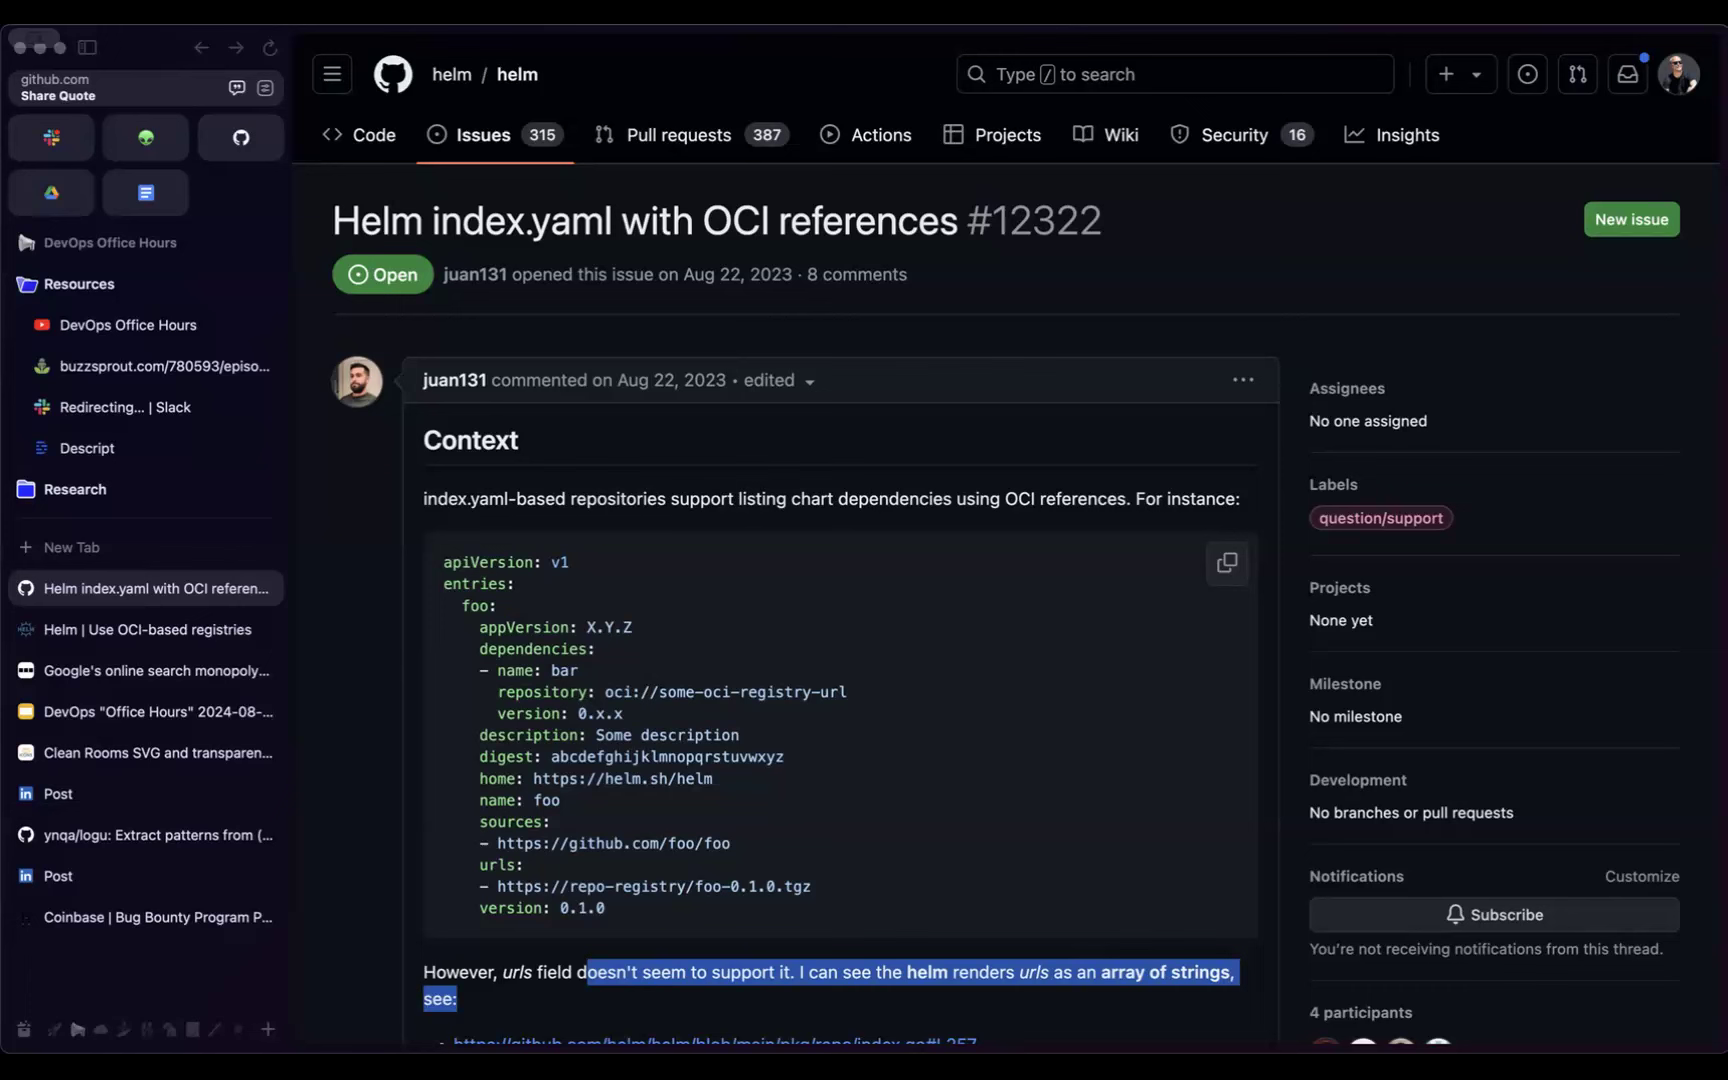
Step: Return to the Helm OCI page and locate the v3.7.0 deprecation note on the removed chart cache
click(148, 630)
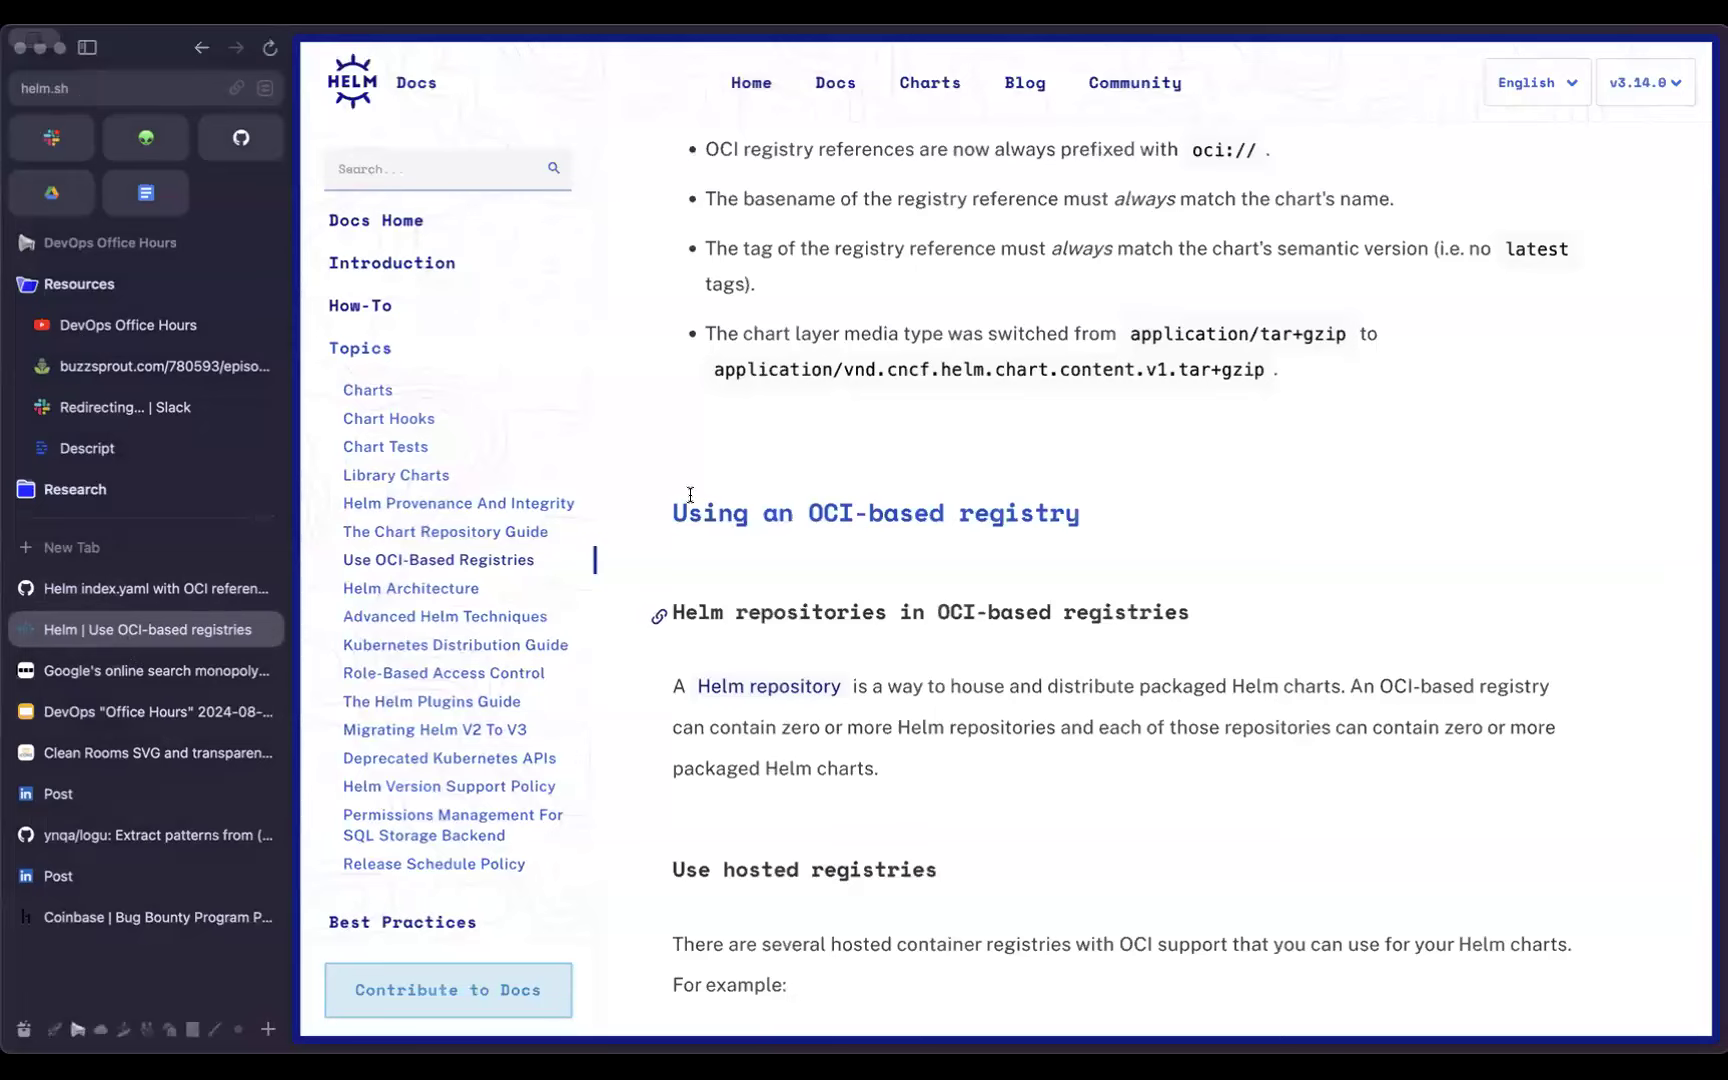
scroll(down, 3)
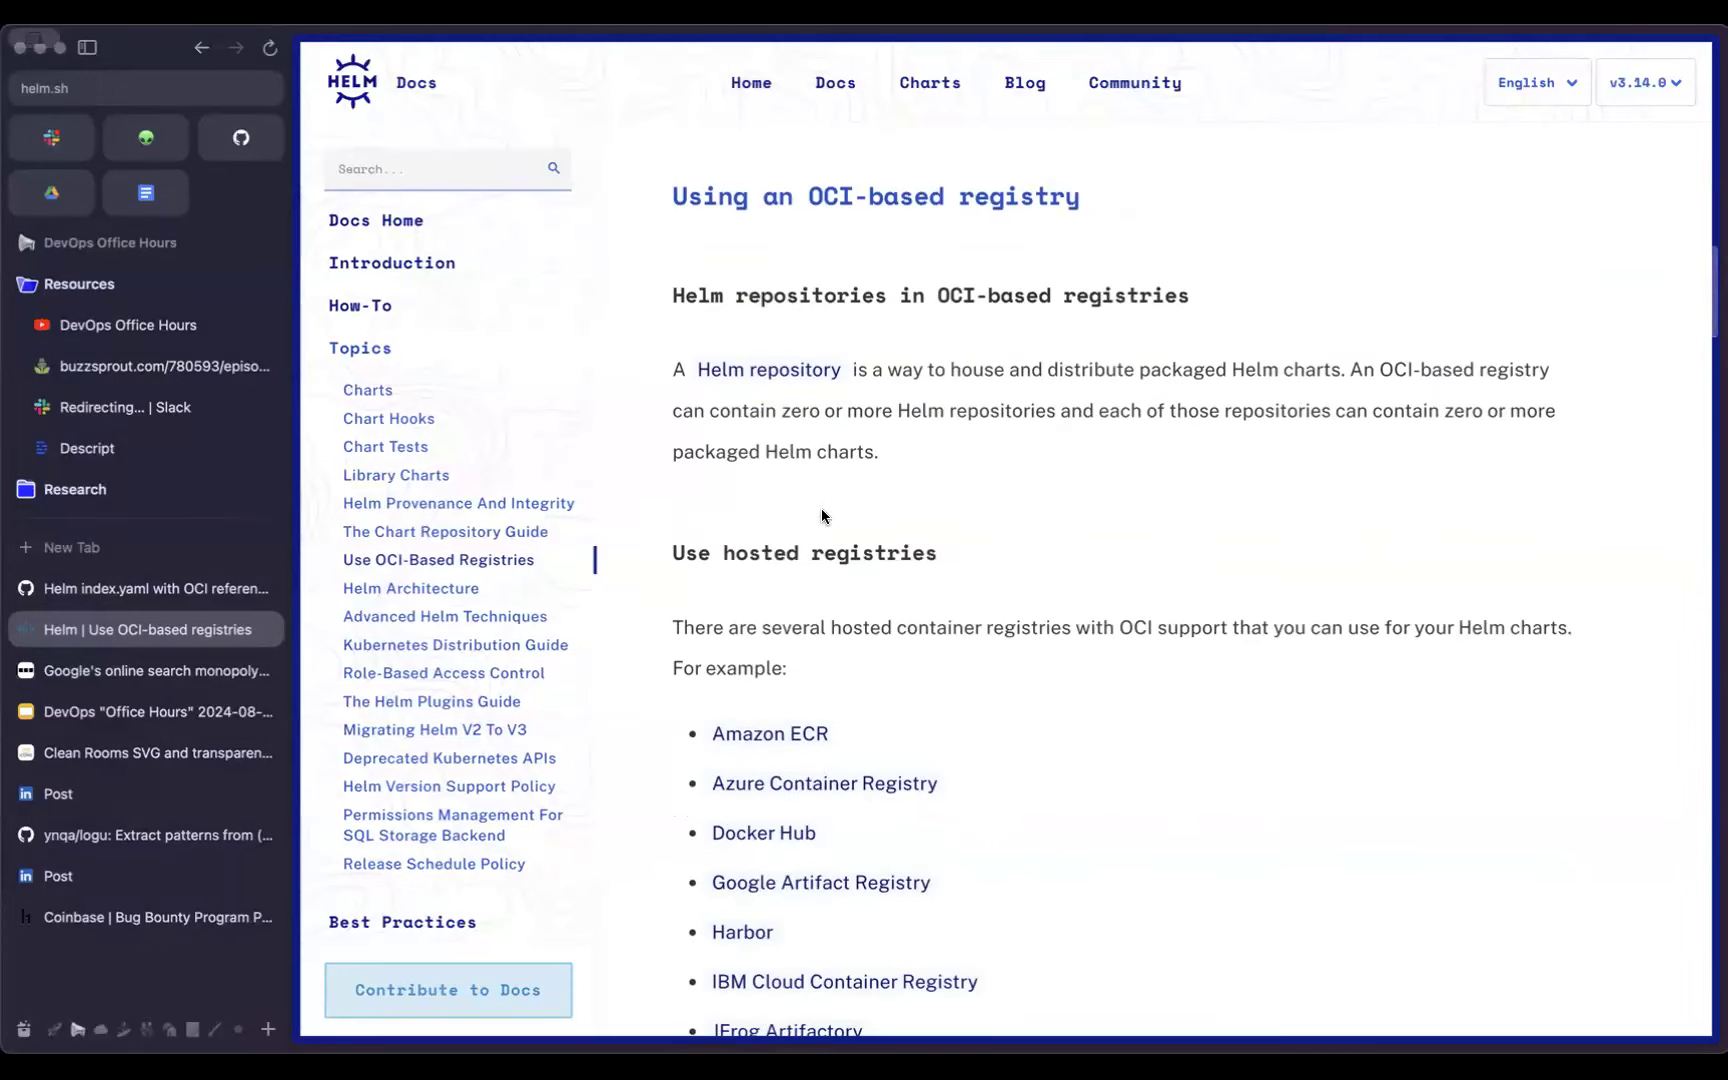
scroll(down, 3)
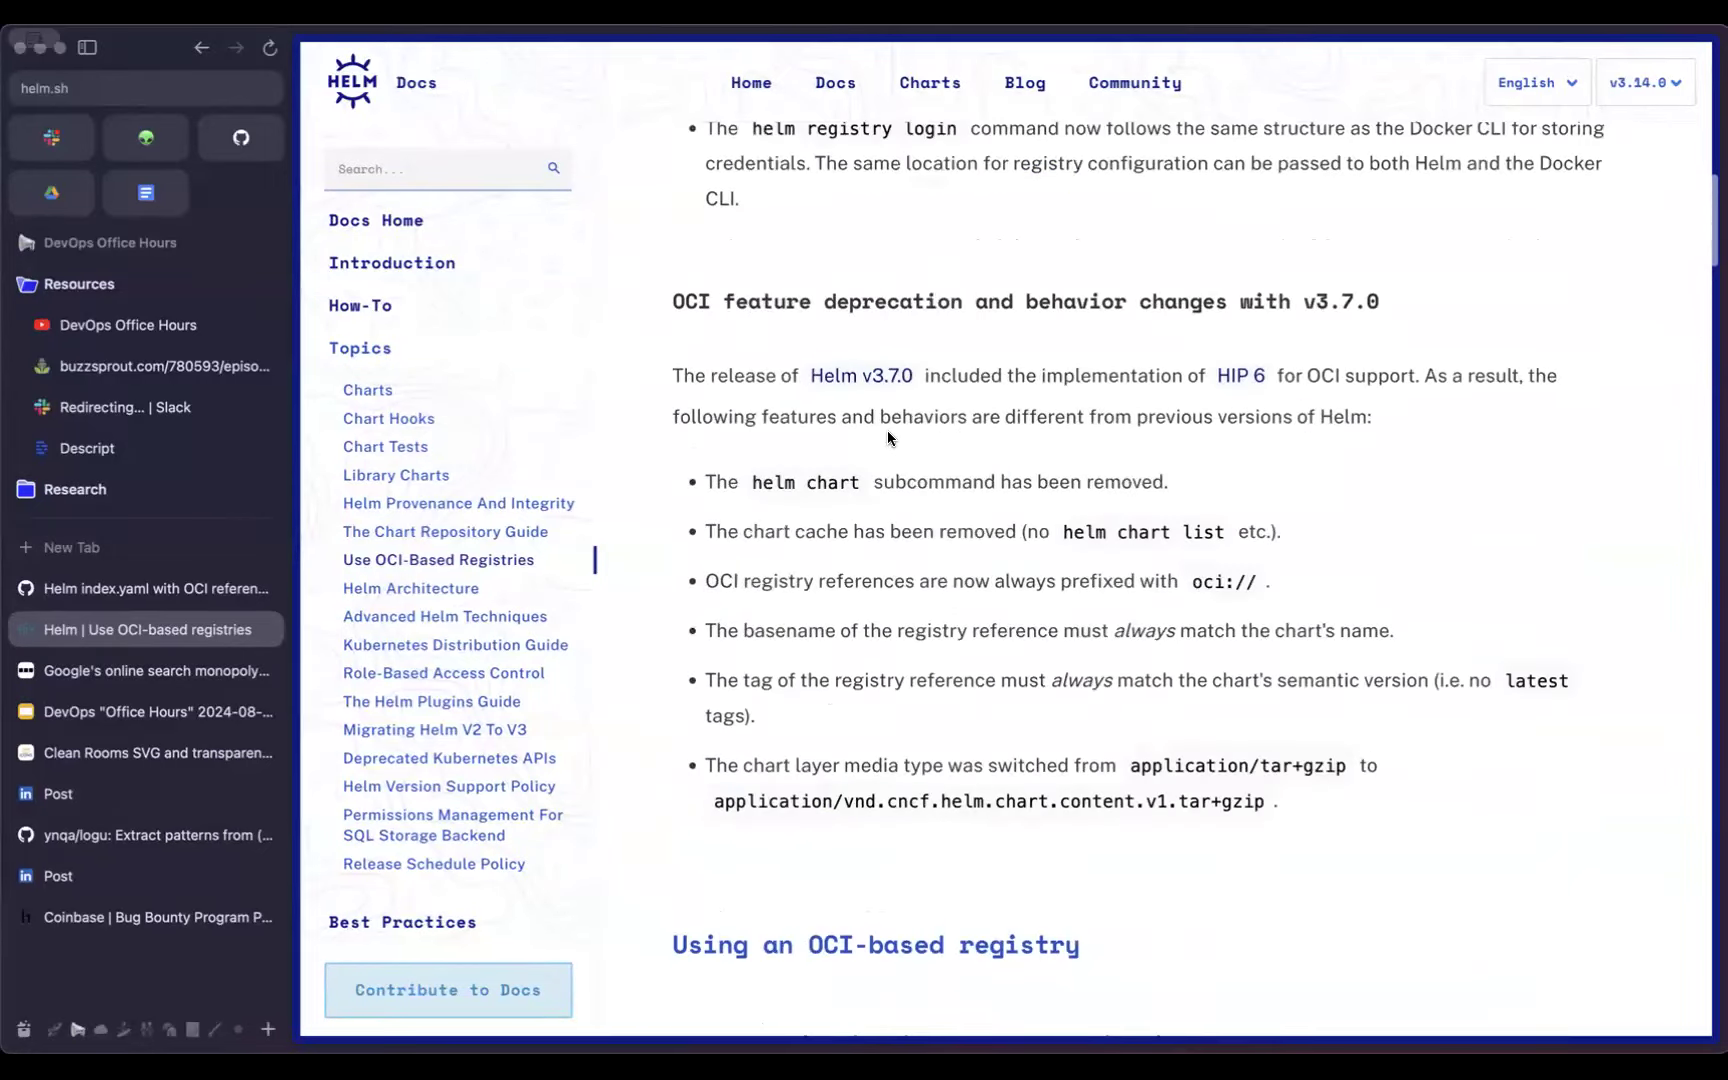
scroll(up, 3)
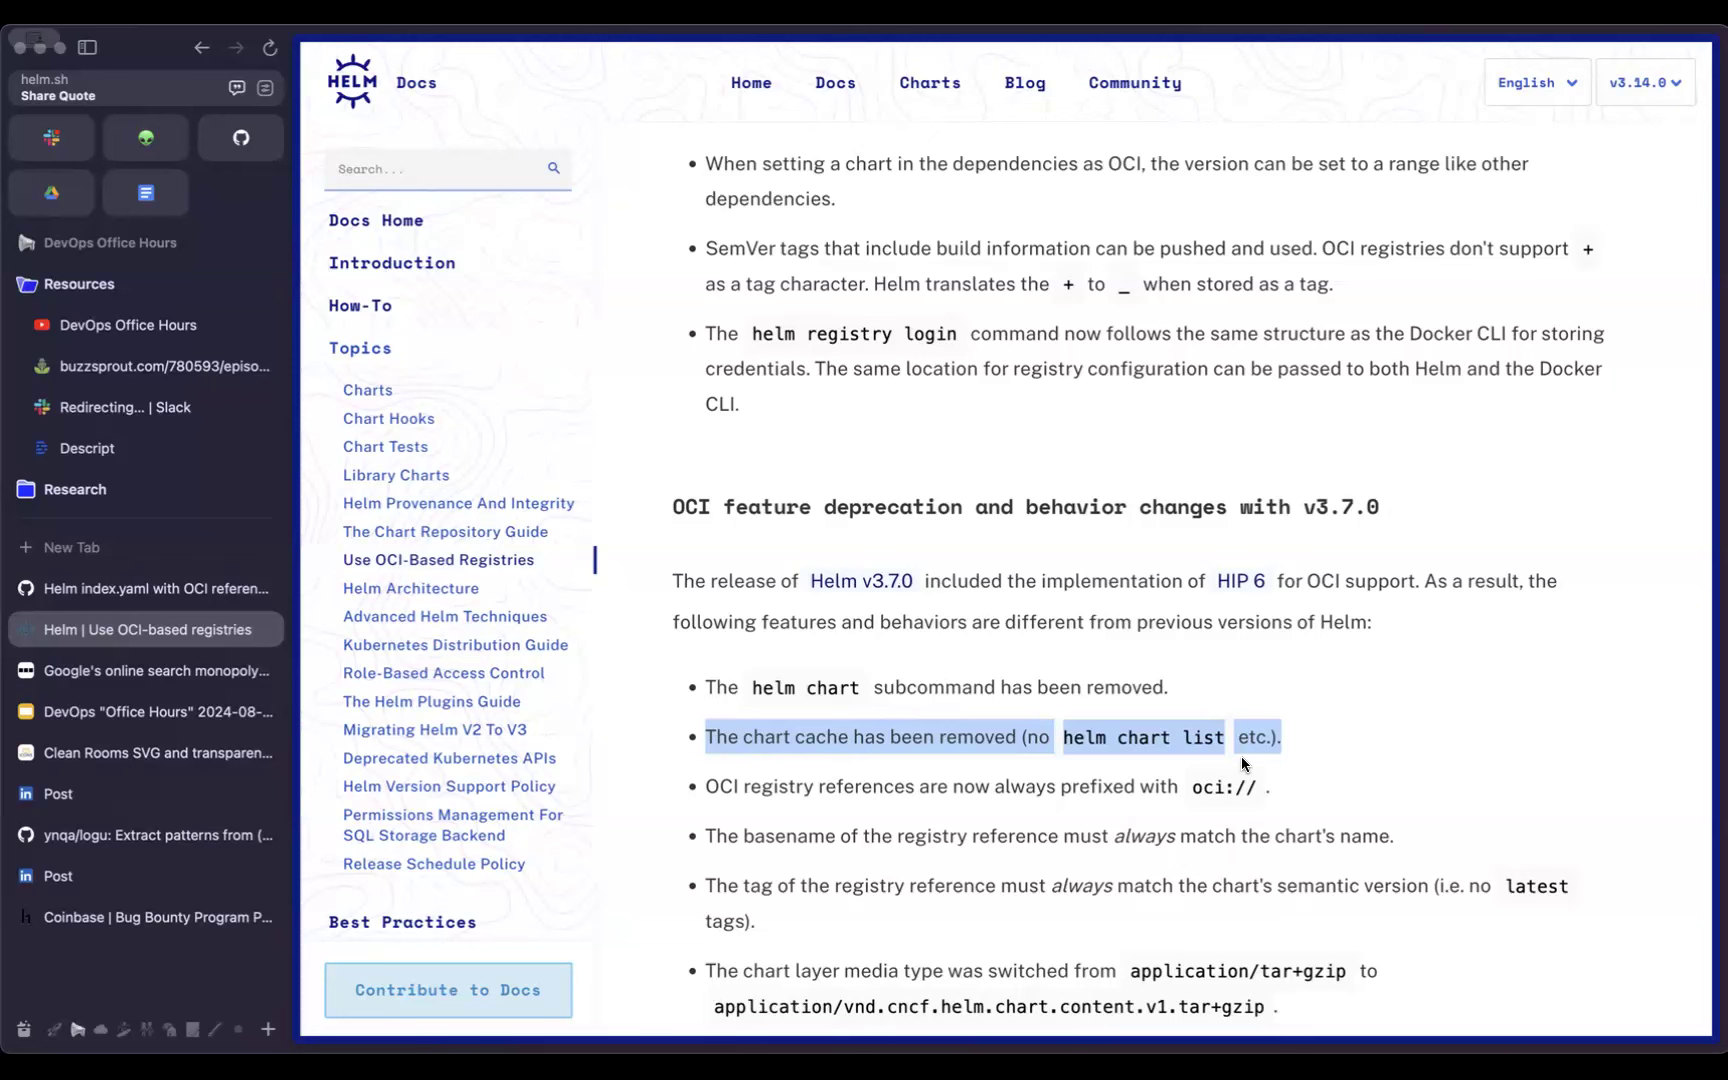
click(862, 766)
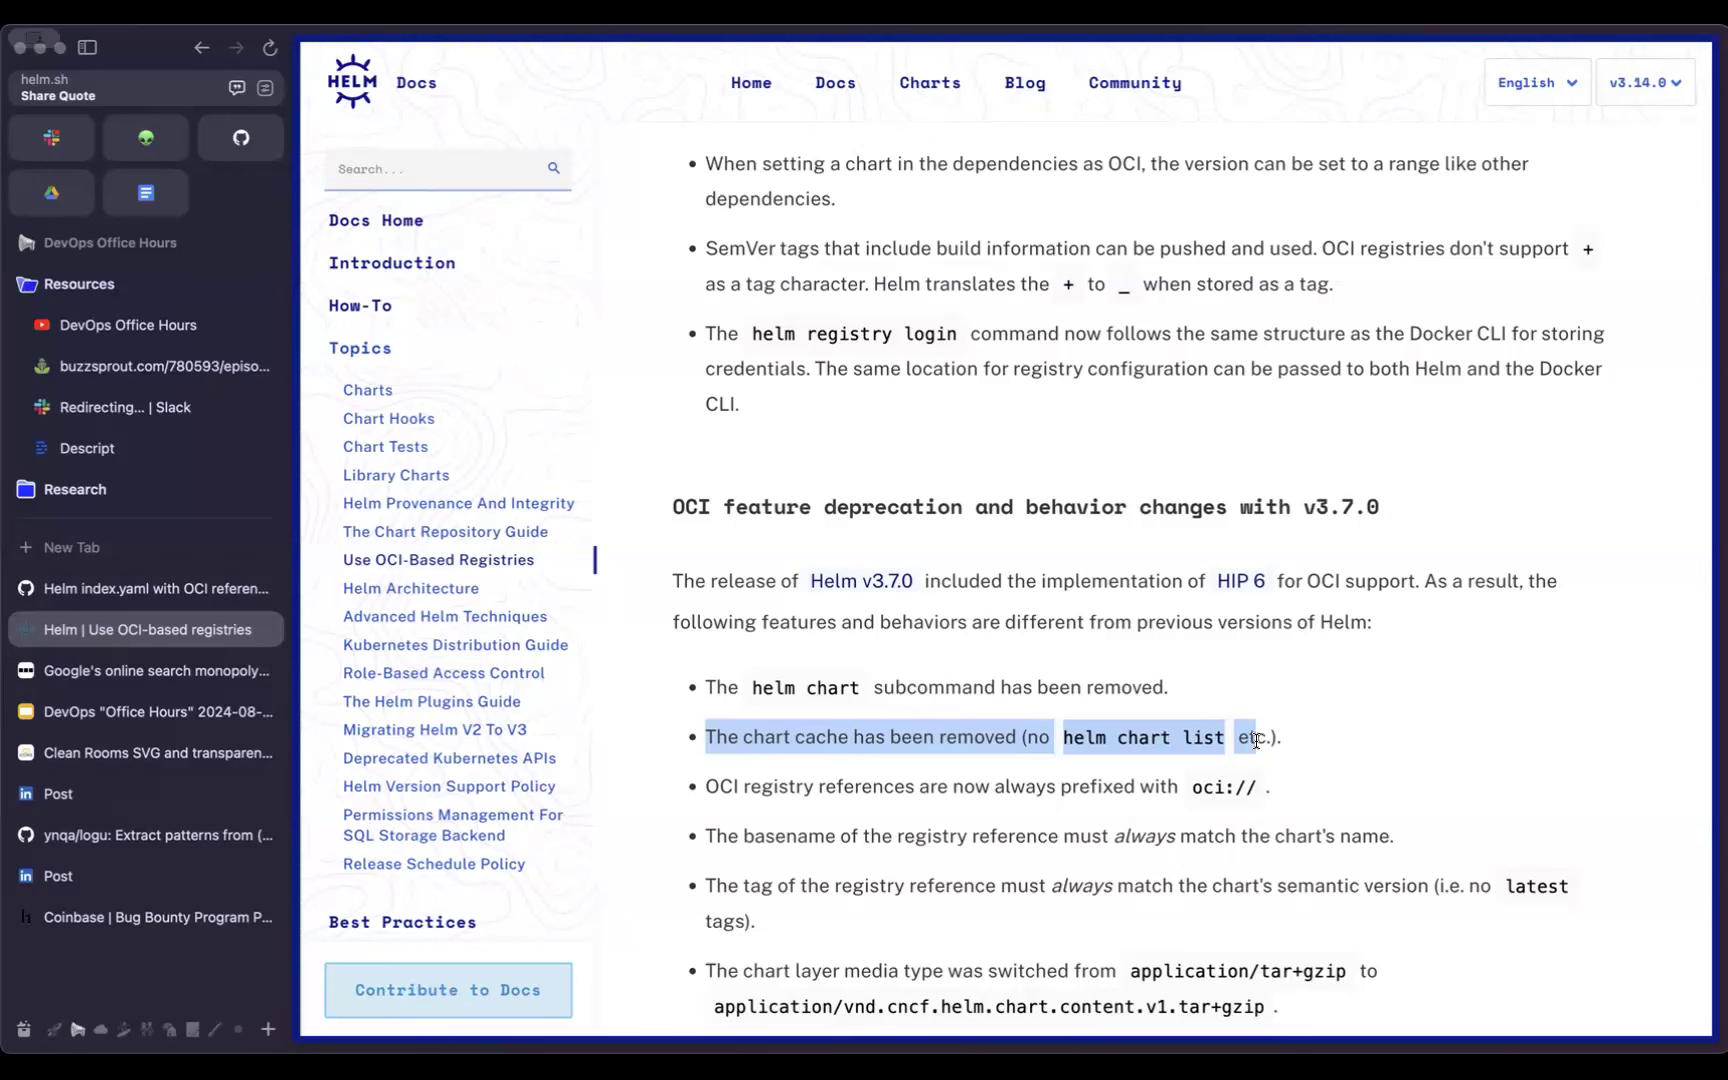
mouse_move(1030, 792)
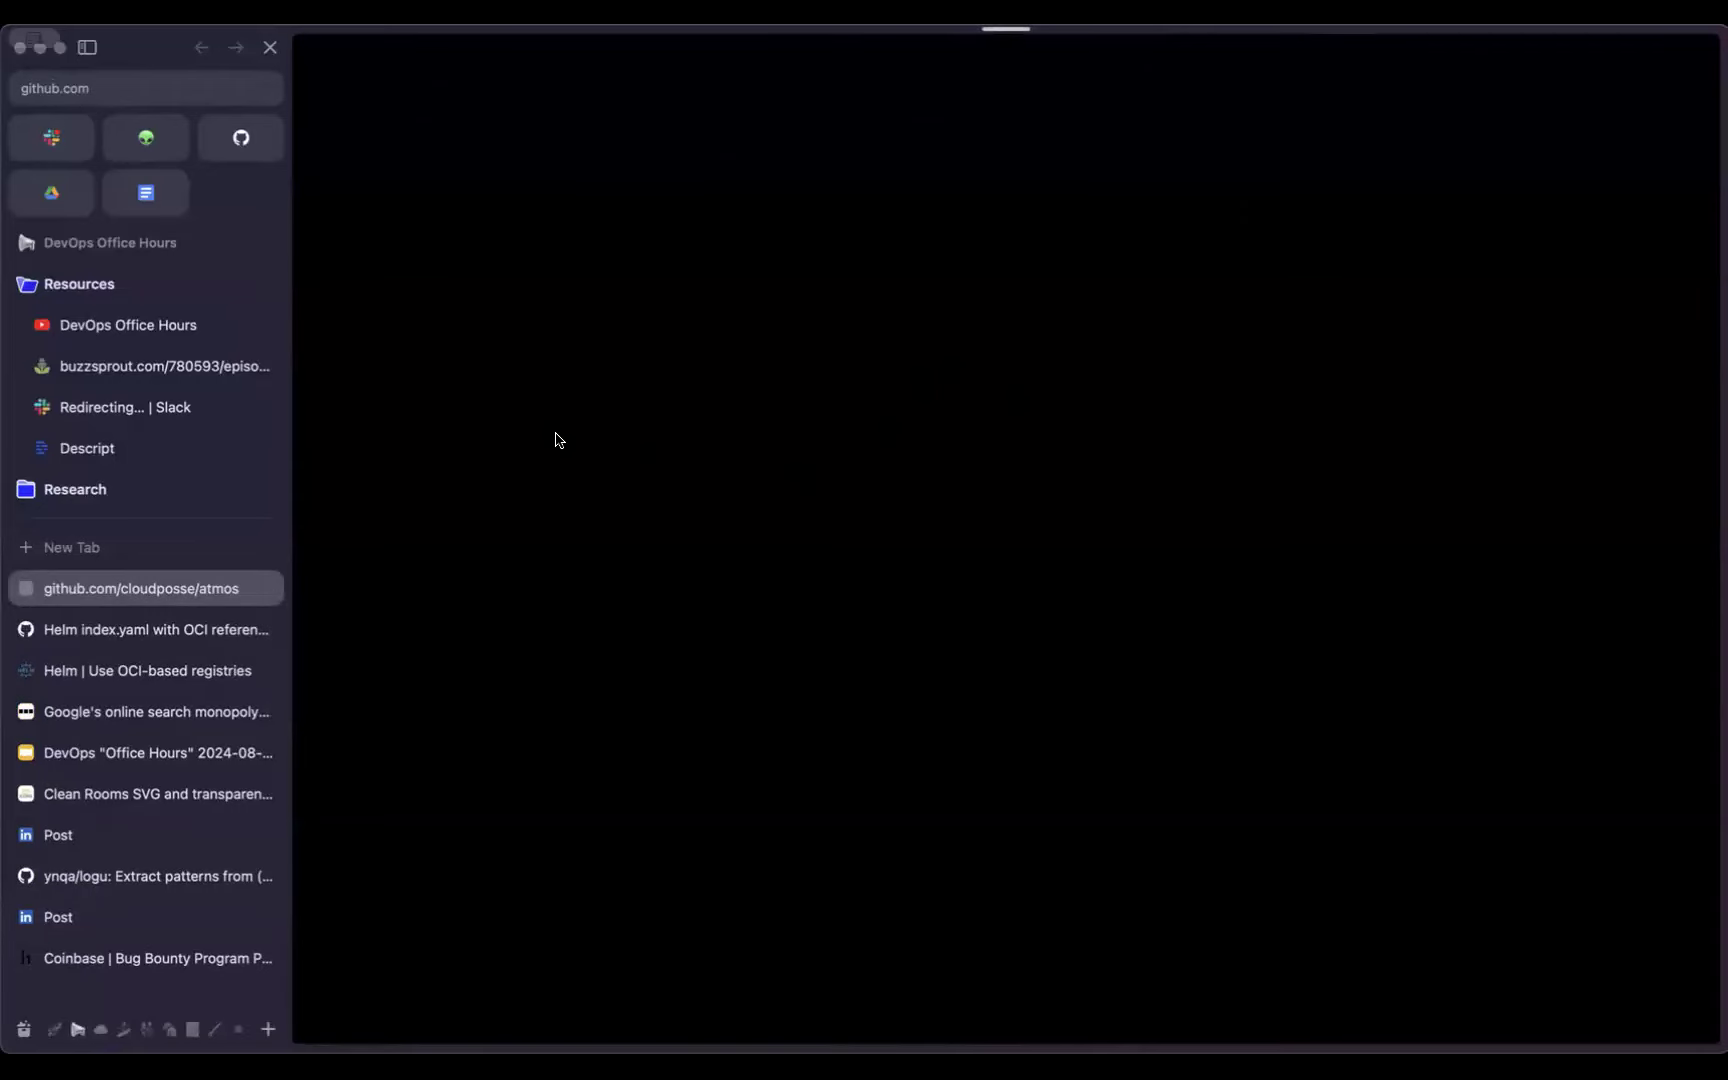
Step: Navigate the atmos repo into .github/workflows and open test.yml
click(142, 588)
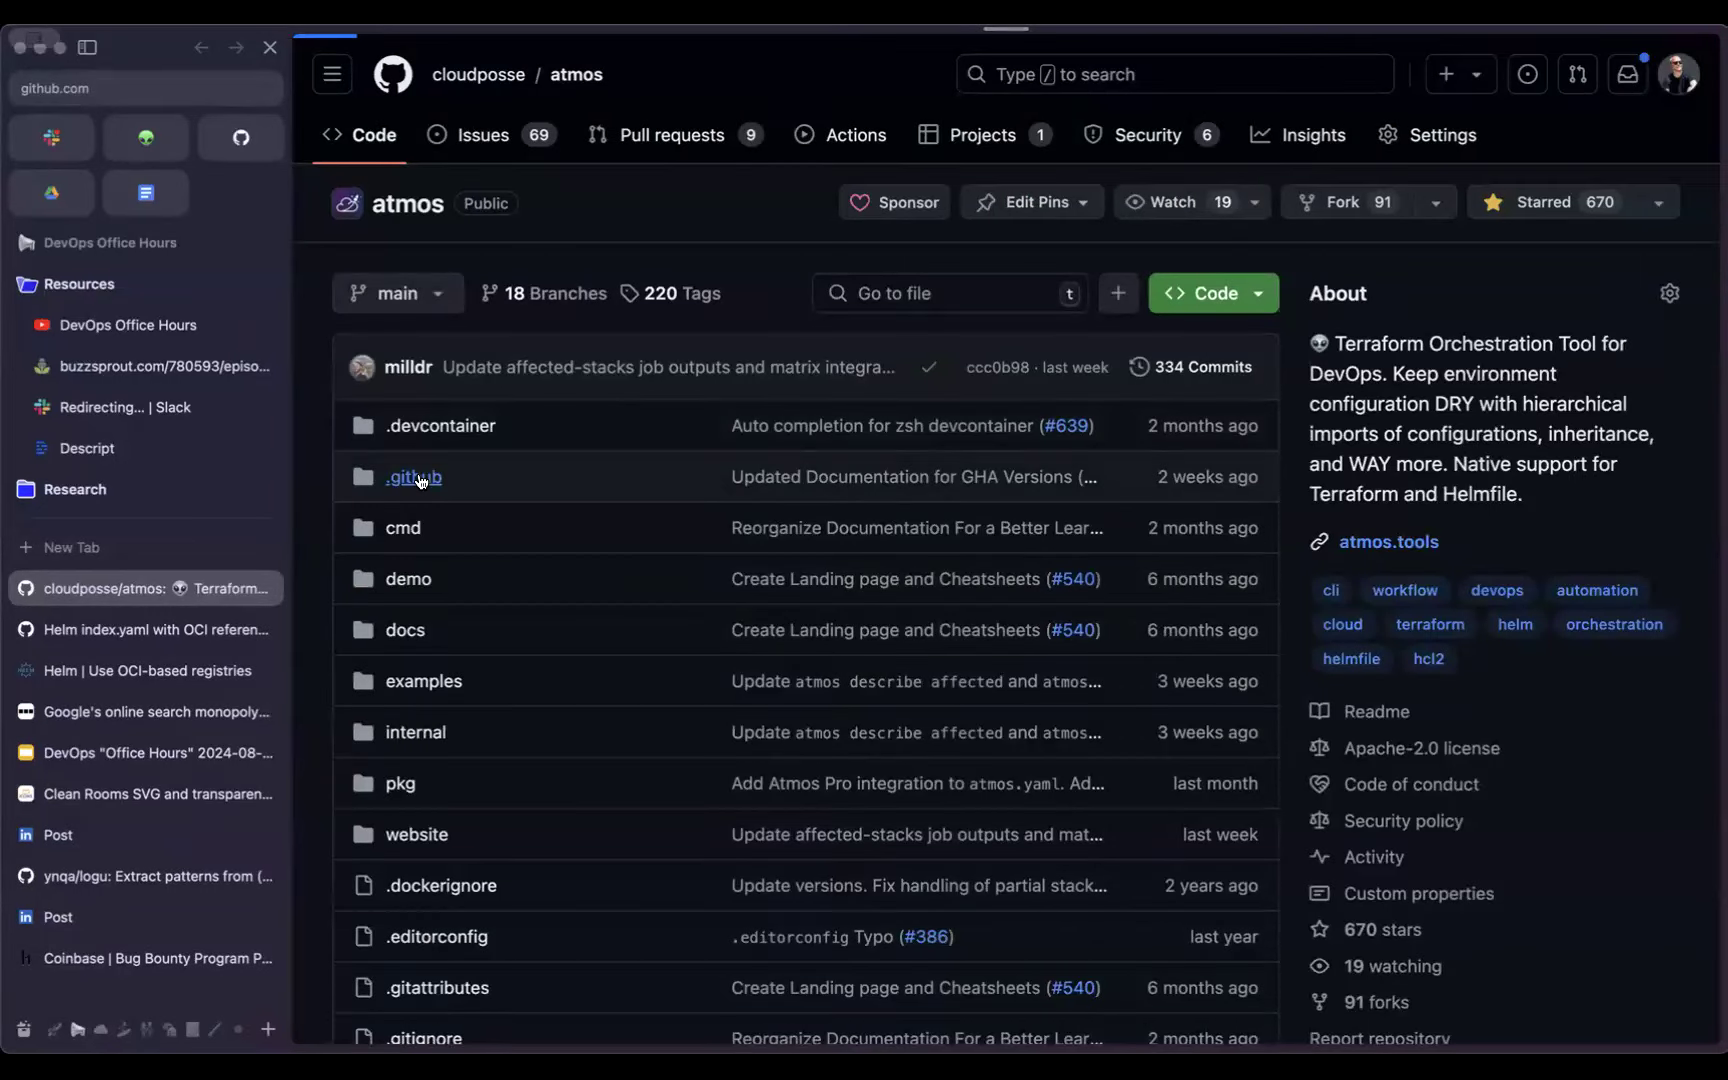
click(414, 476)
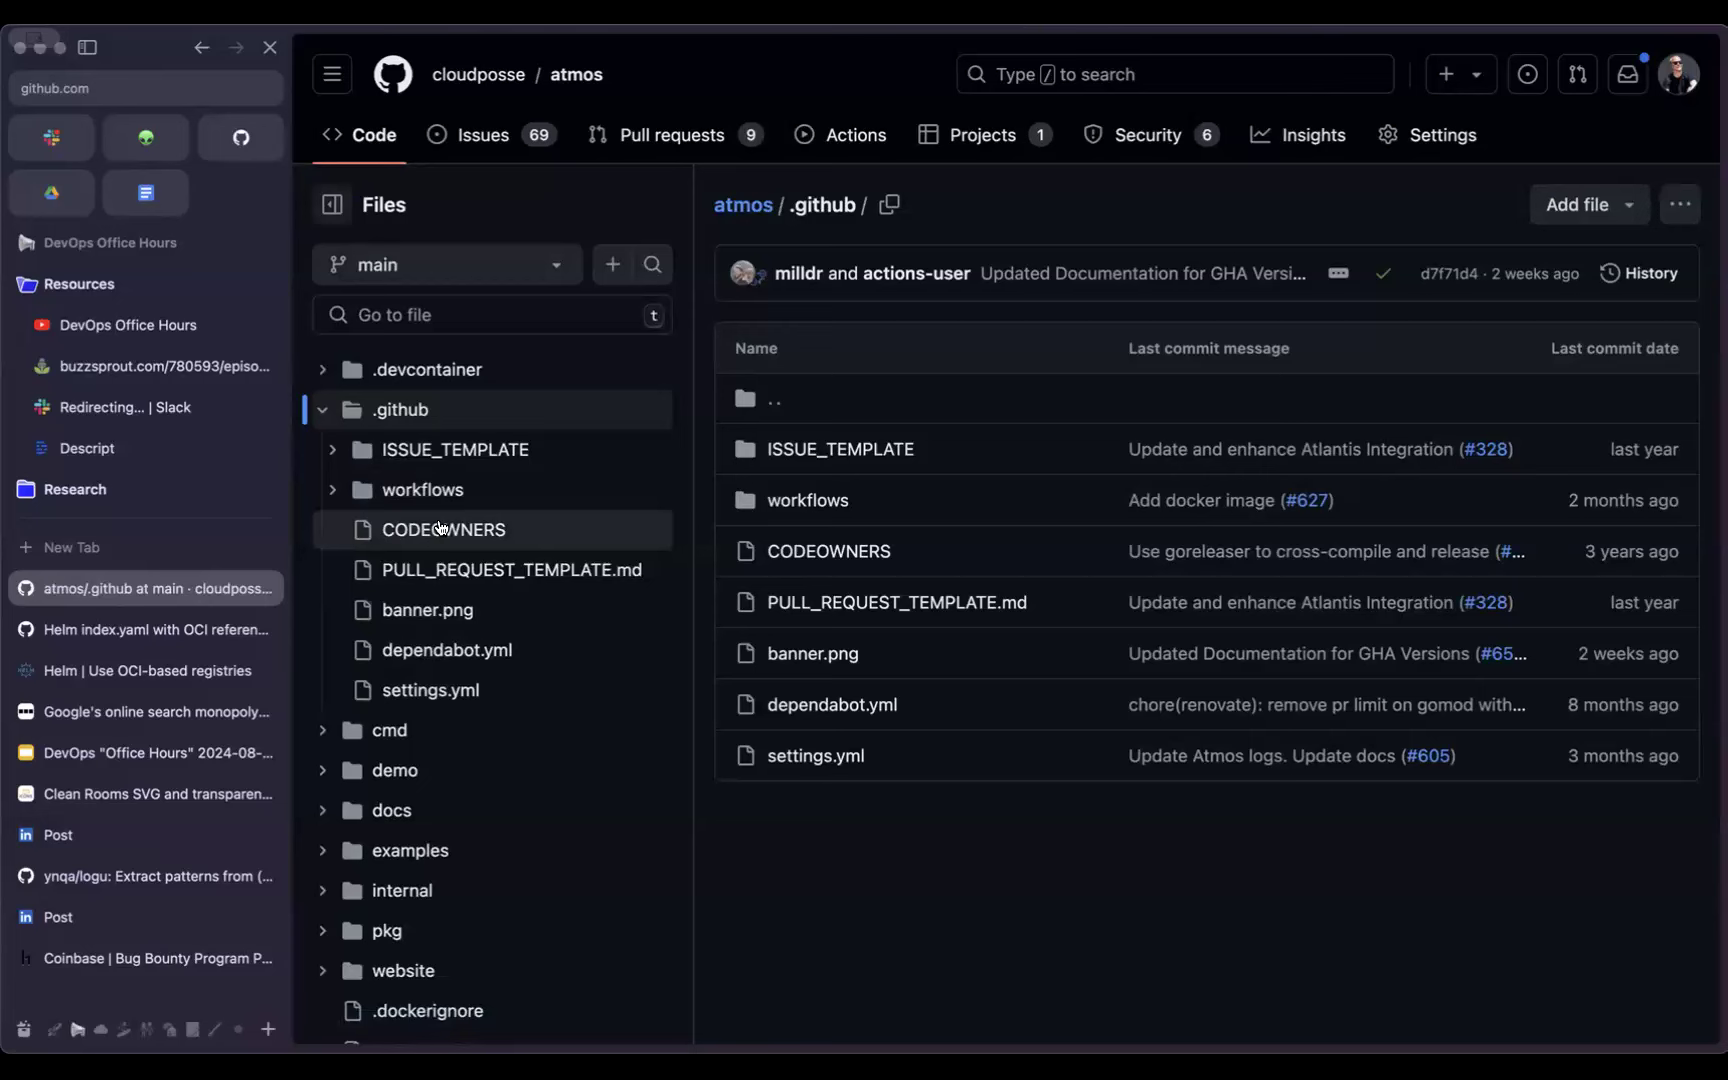
click(420, 490)
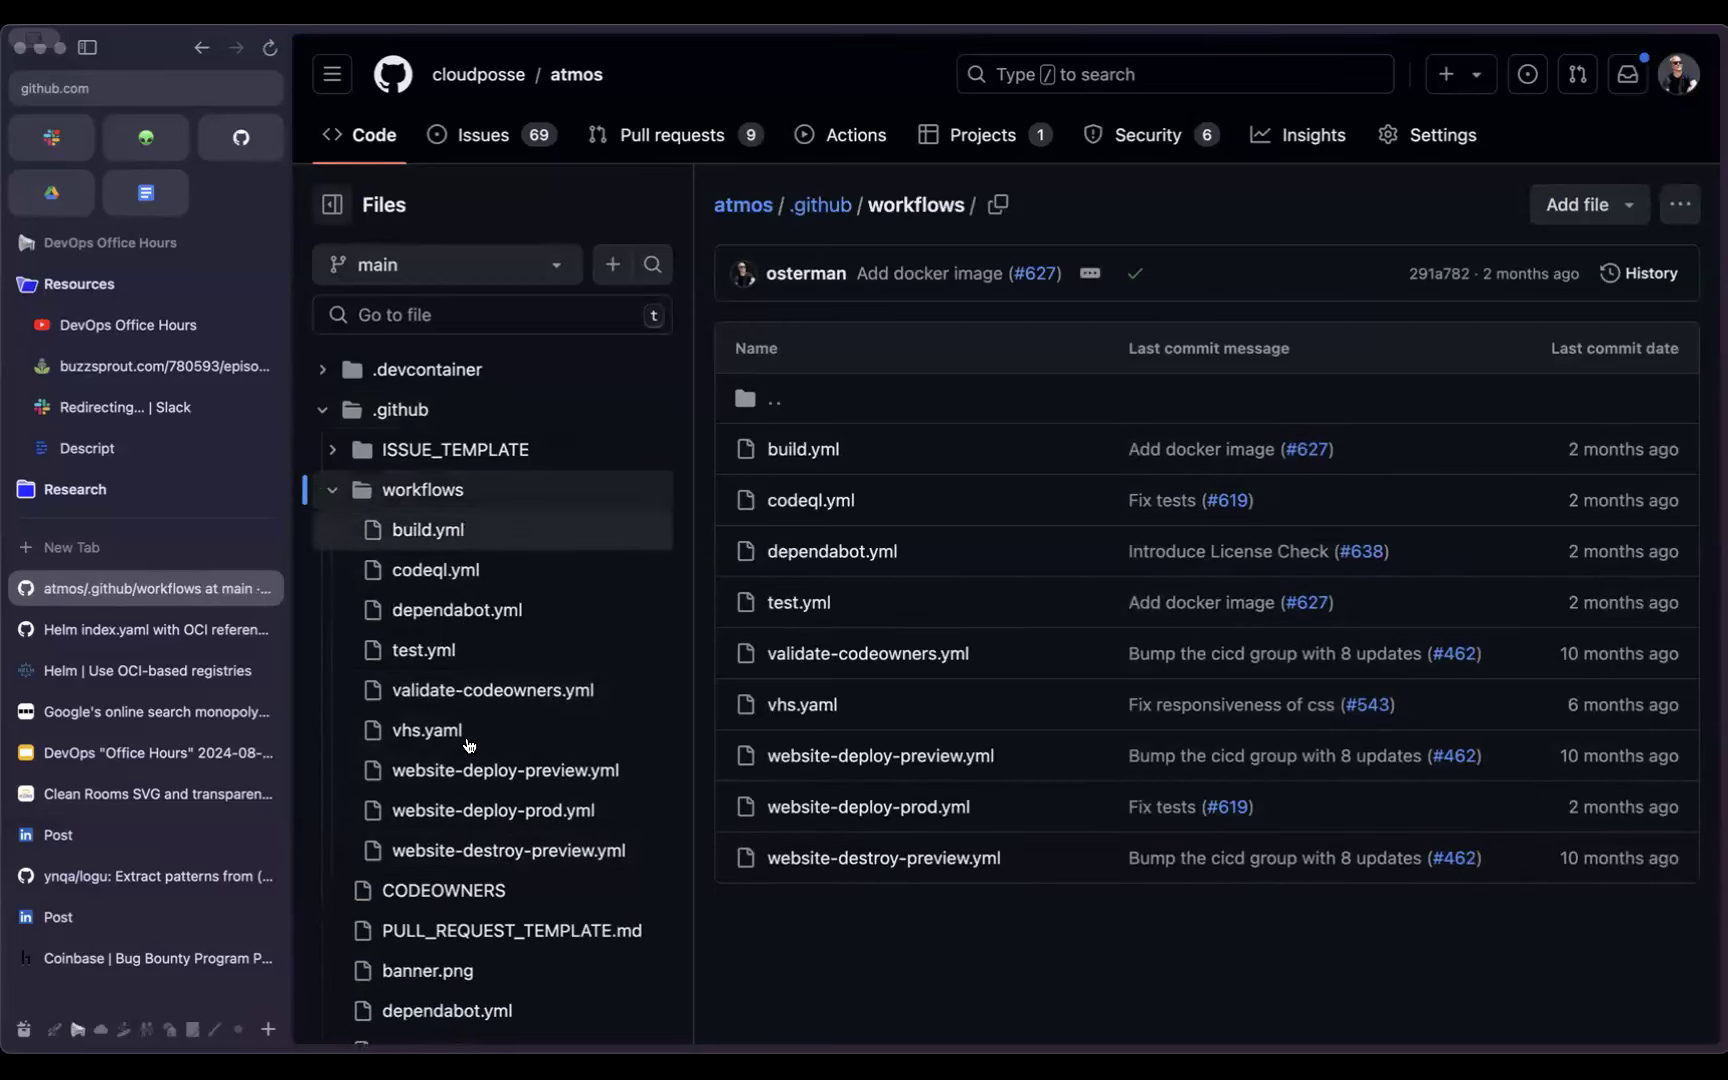
click(424, 650)
text(local)
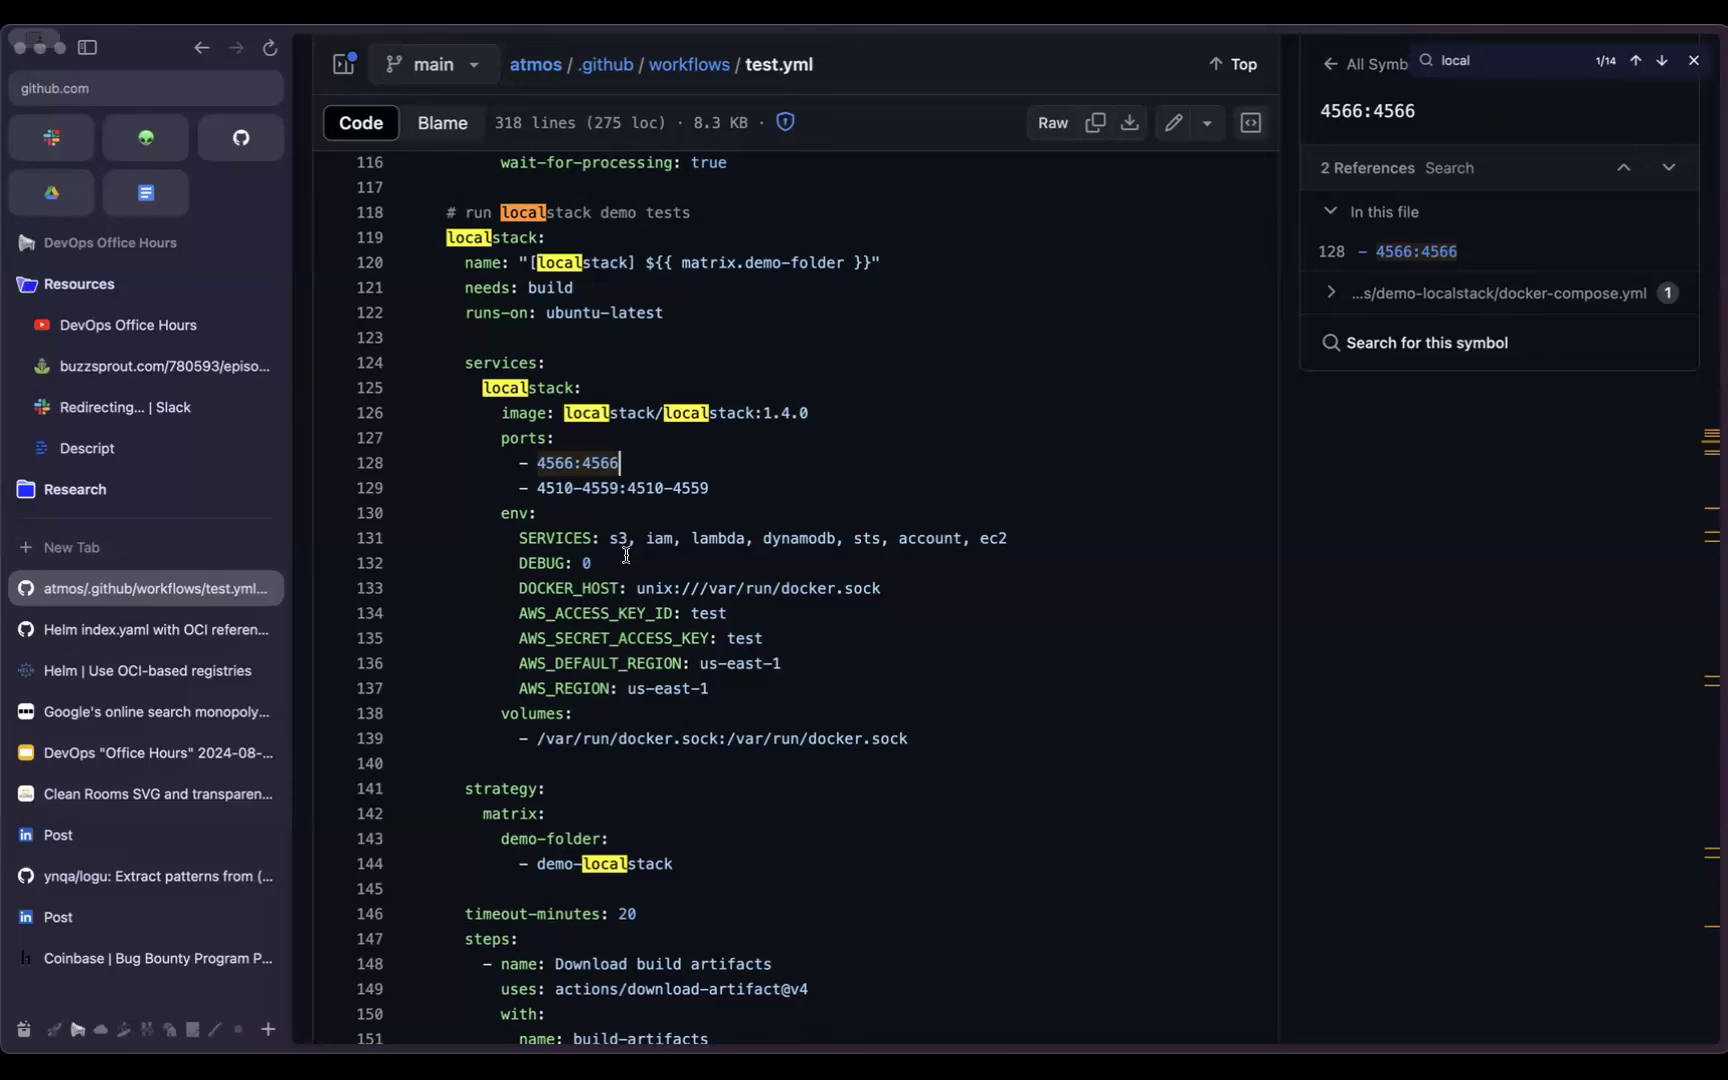
click(308, 92)
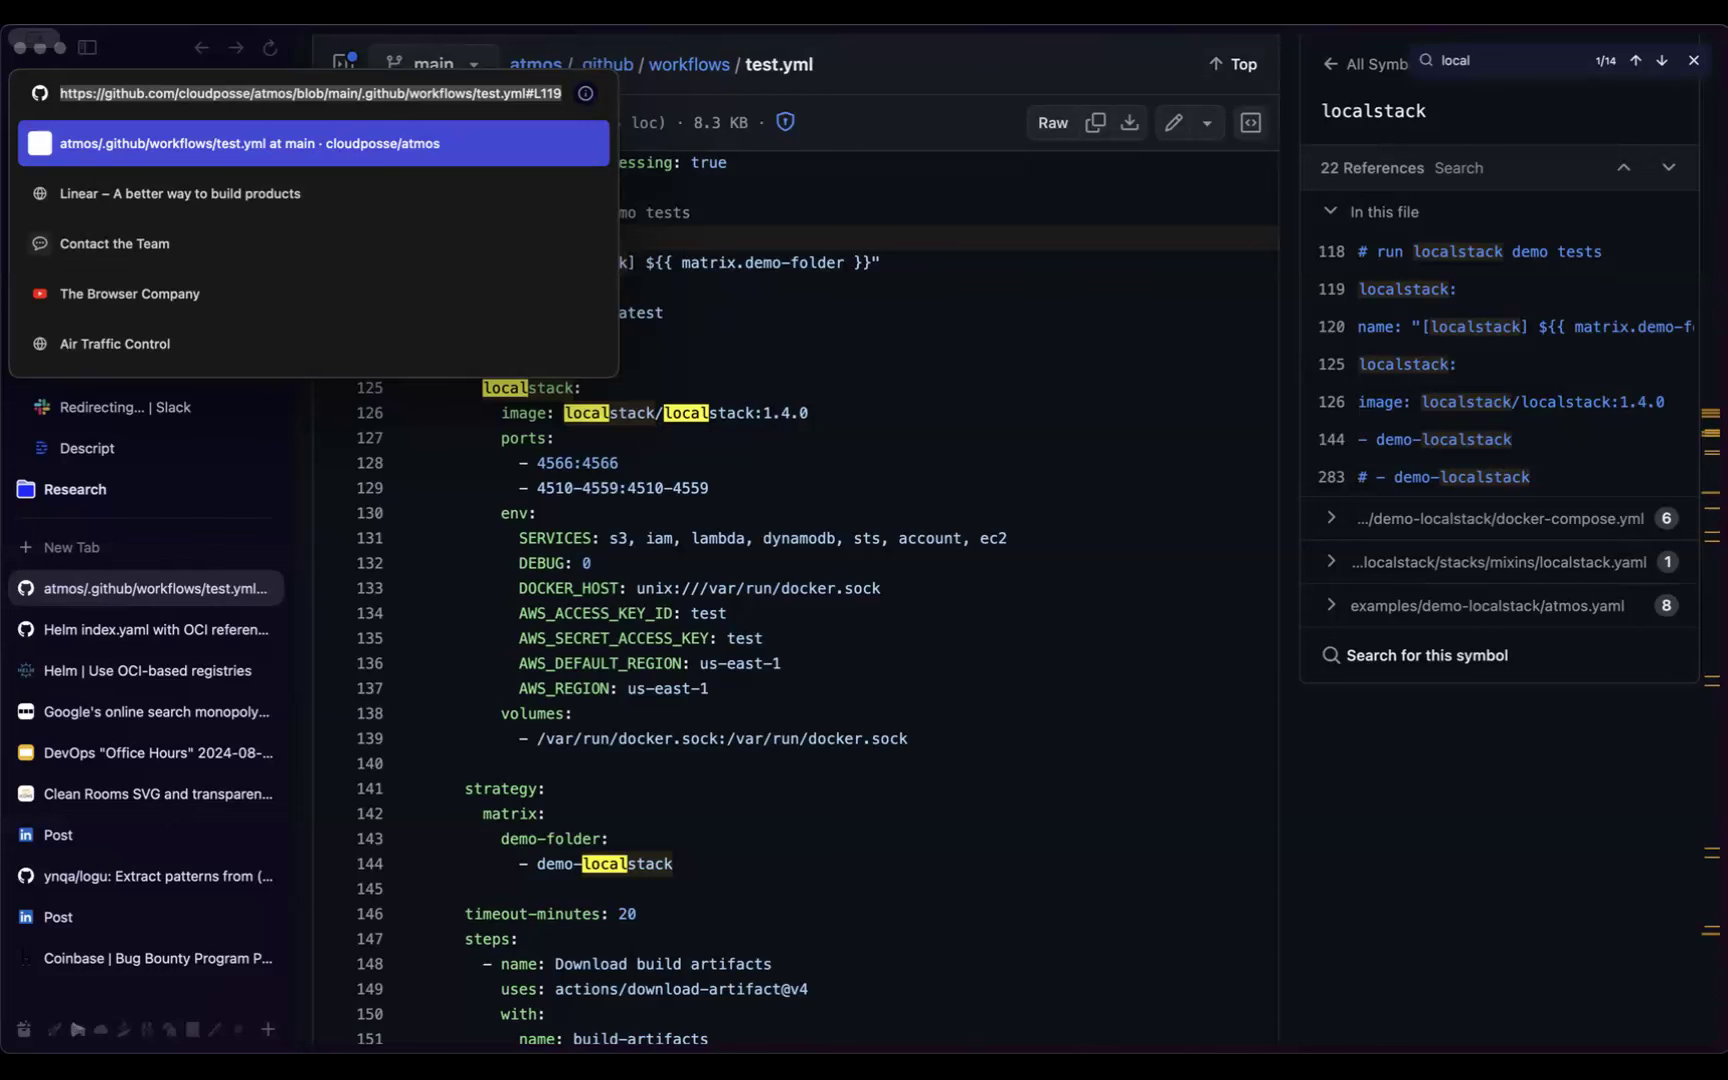
mouse_move(1532, 484)
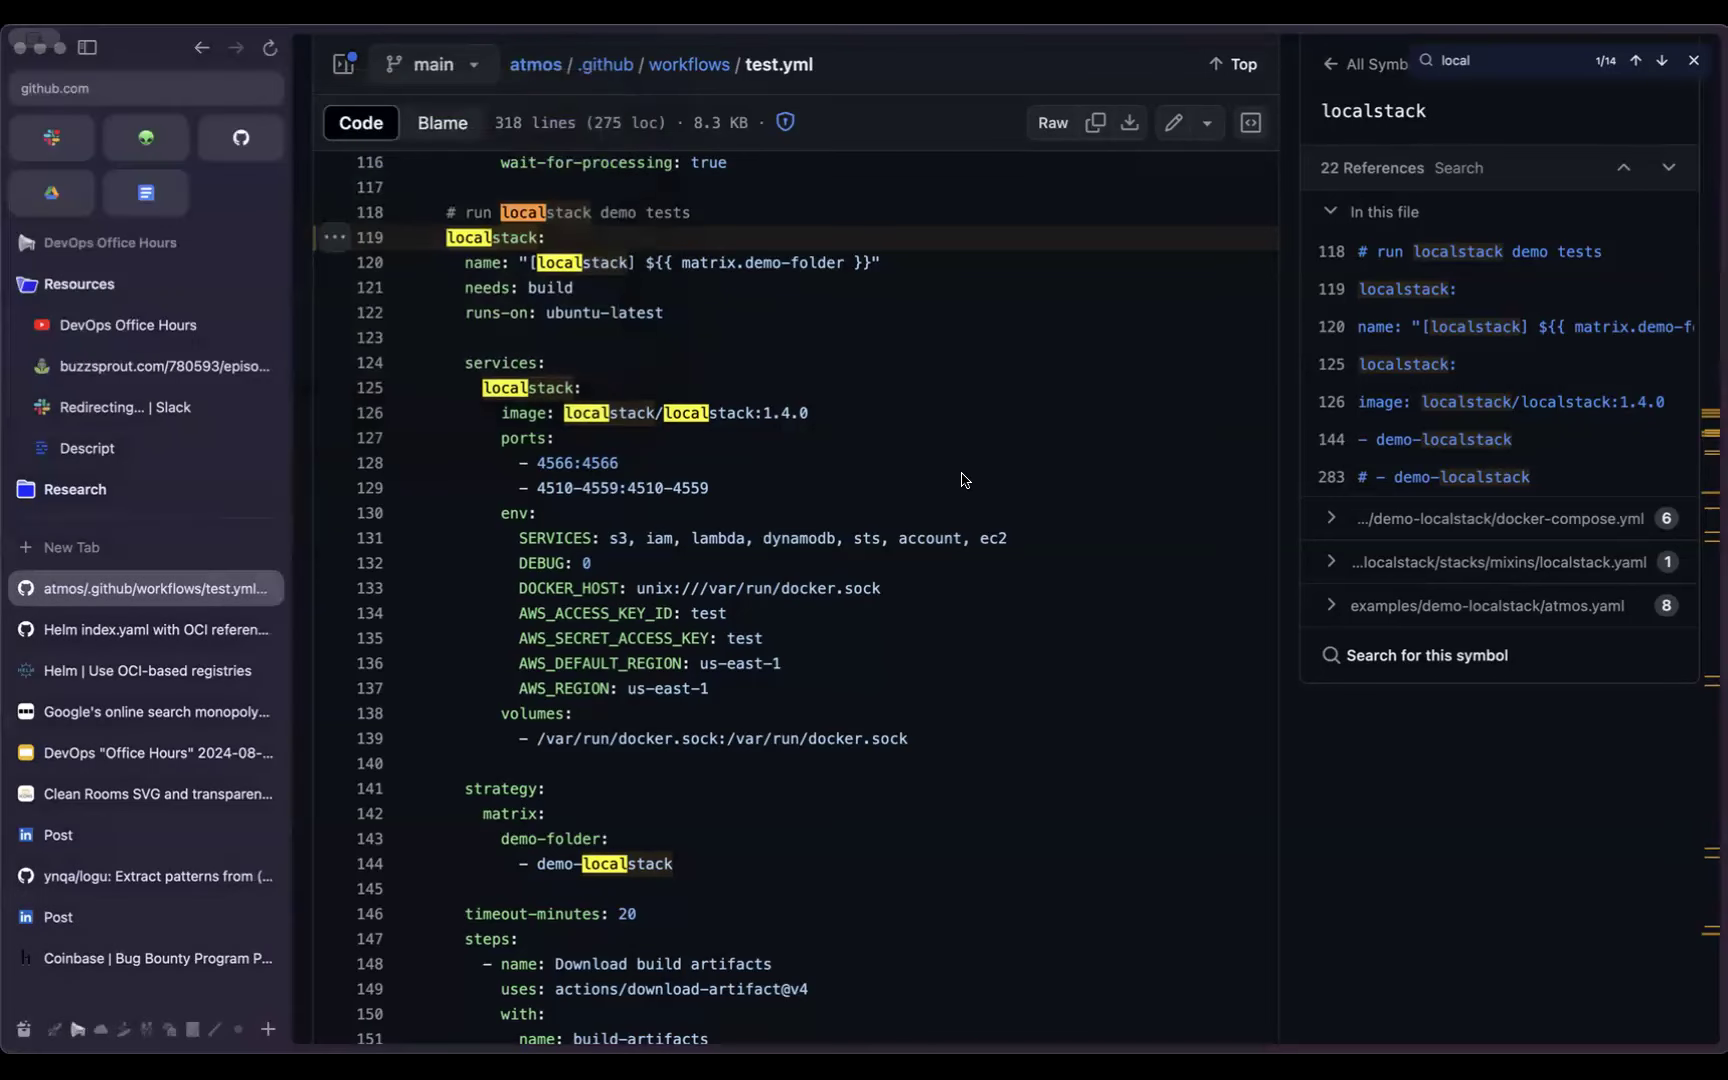
scroll(down, 3)
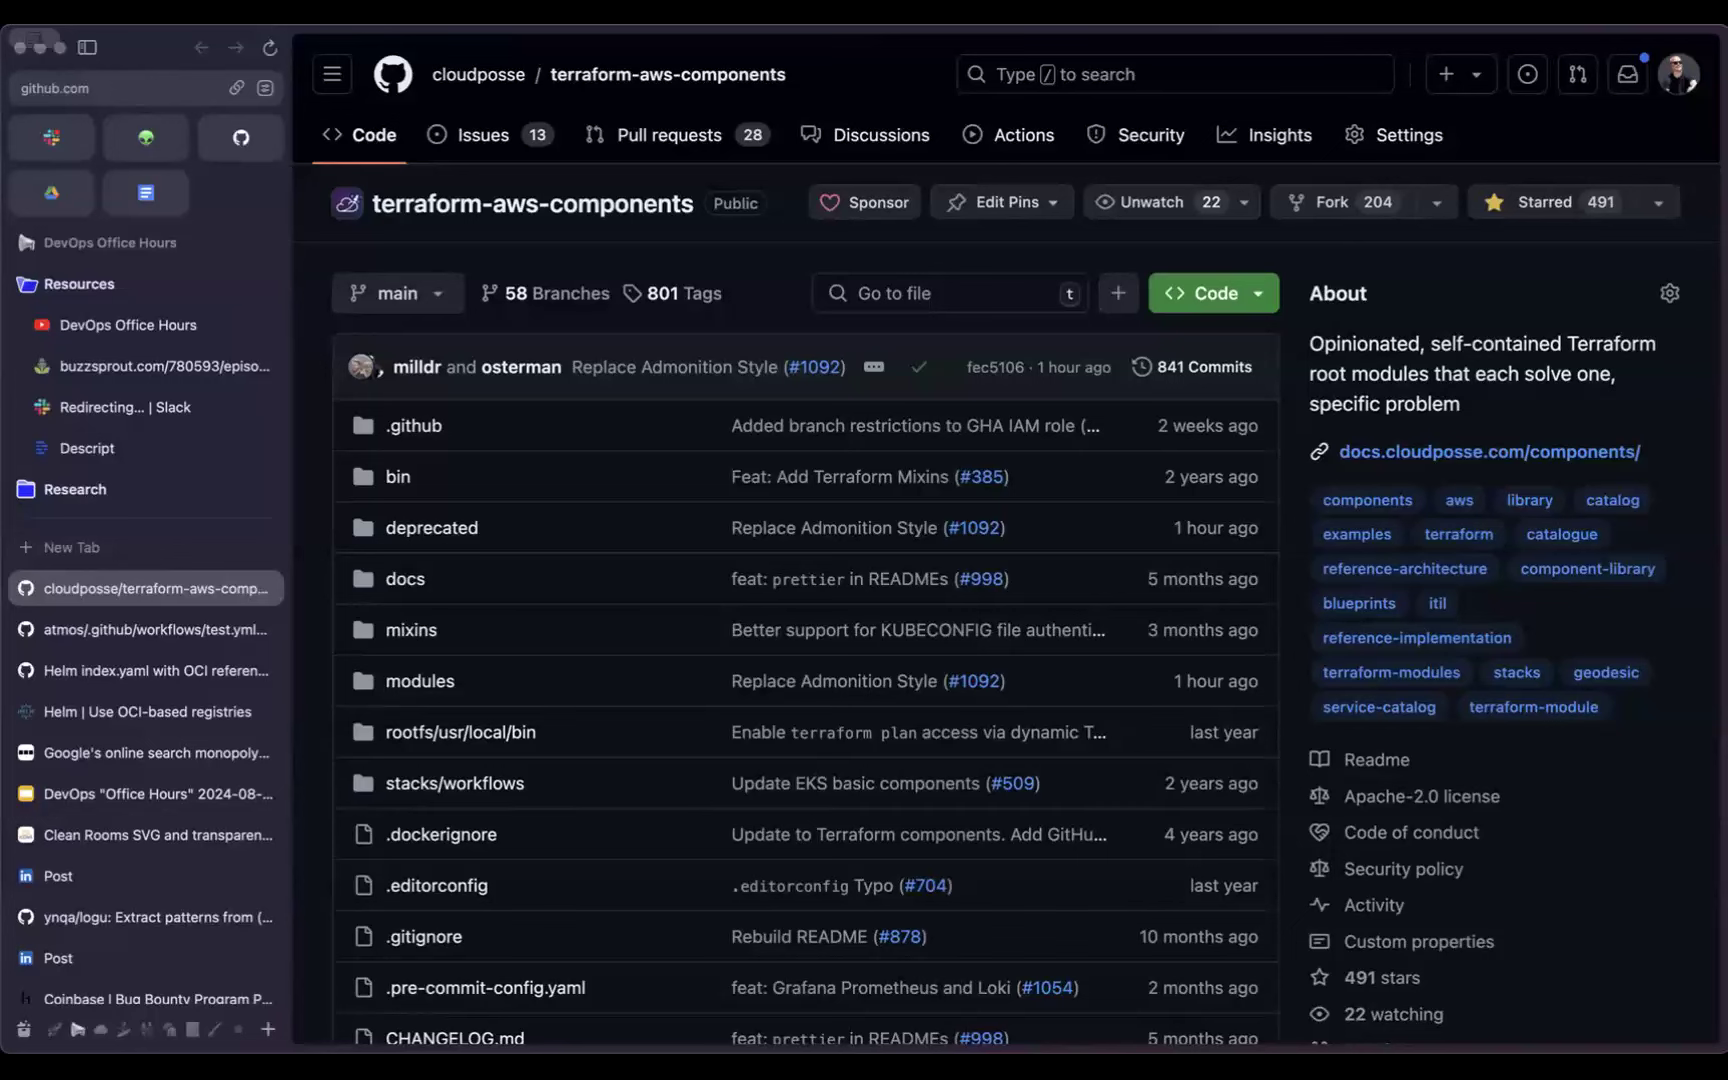
mouse_move(418, 682)
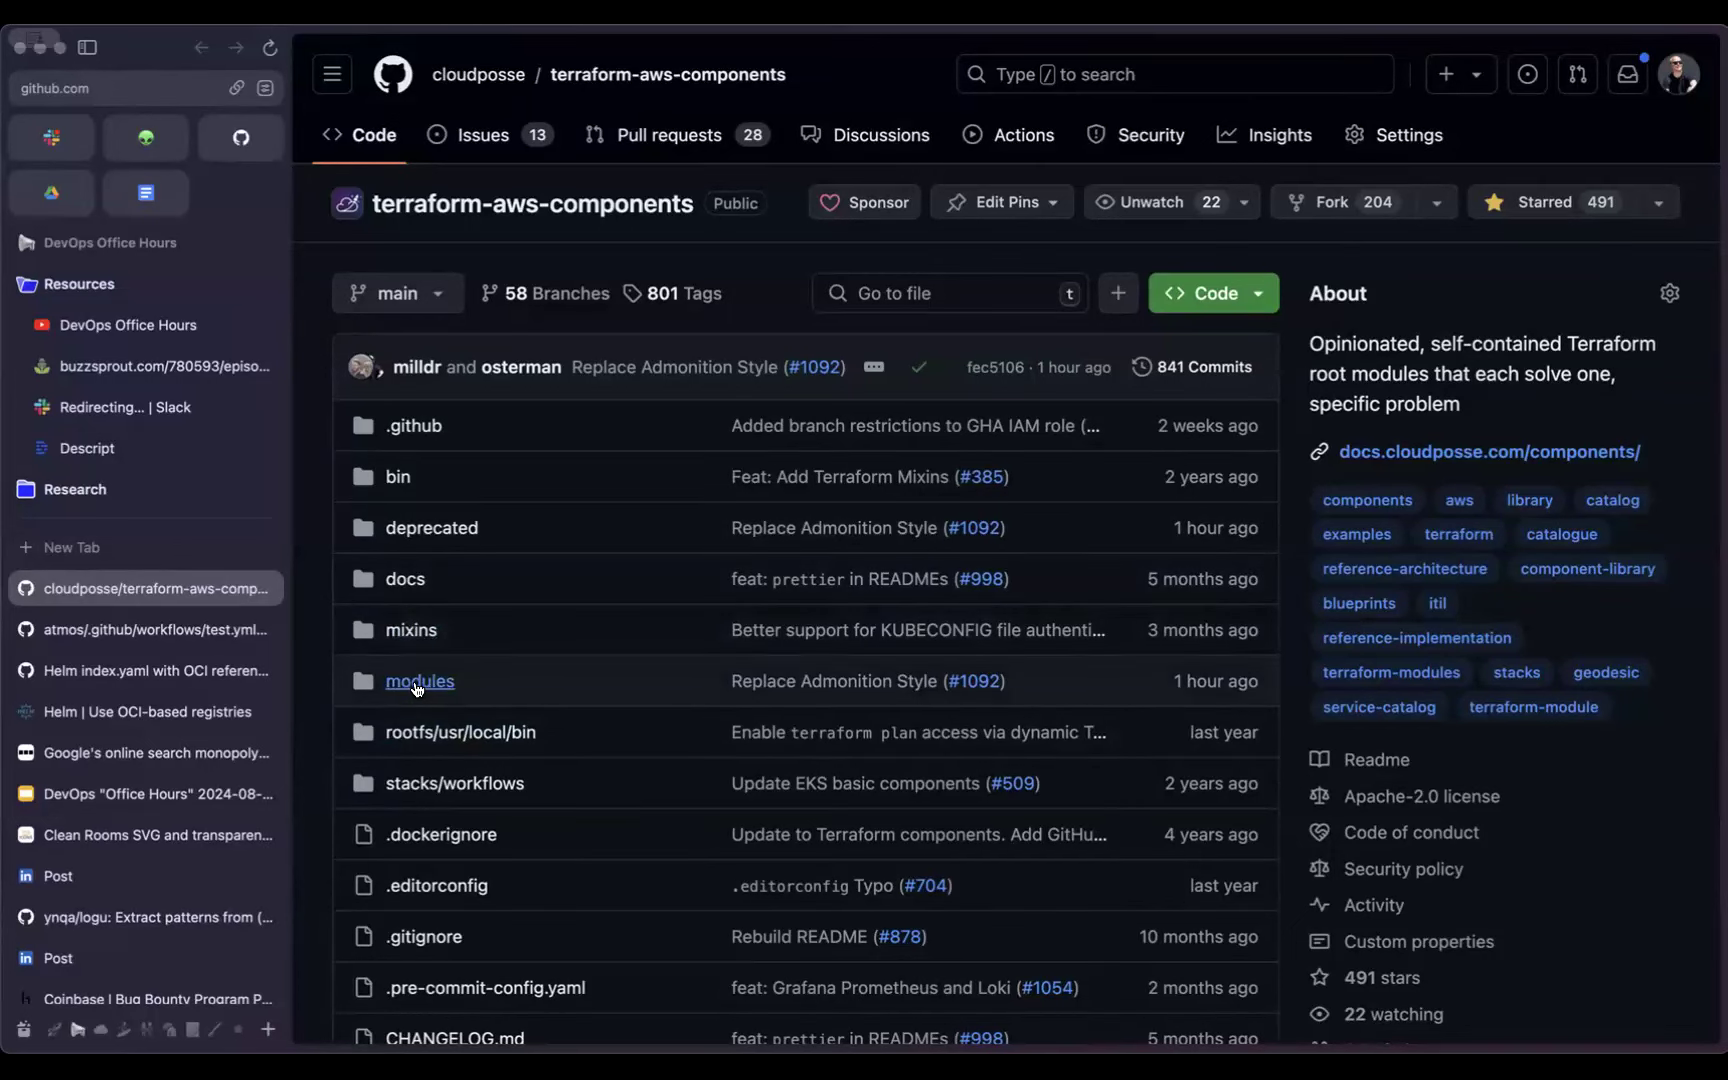
Step: Browse into the repository's modules folder toward eks/alb-controller-ingress-group
click(420, 682)
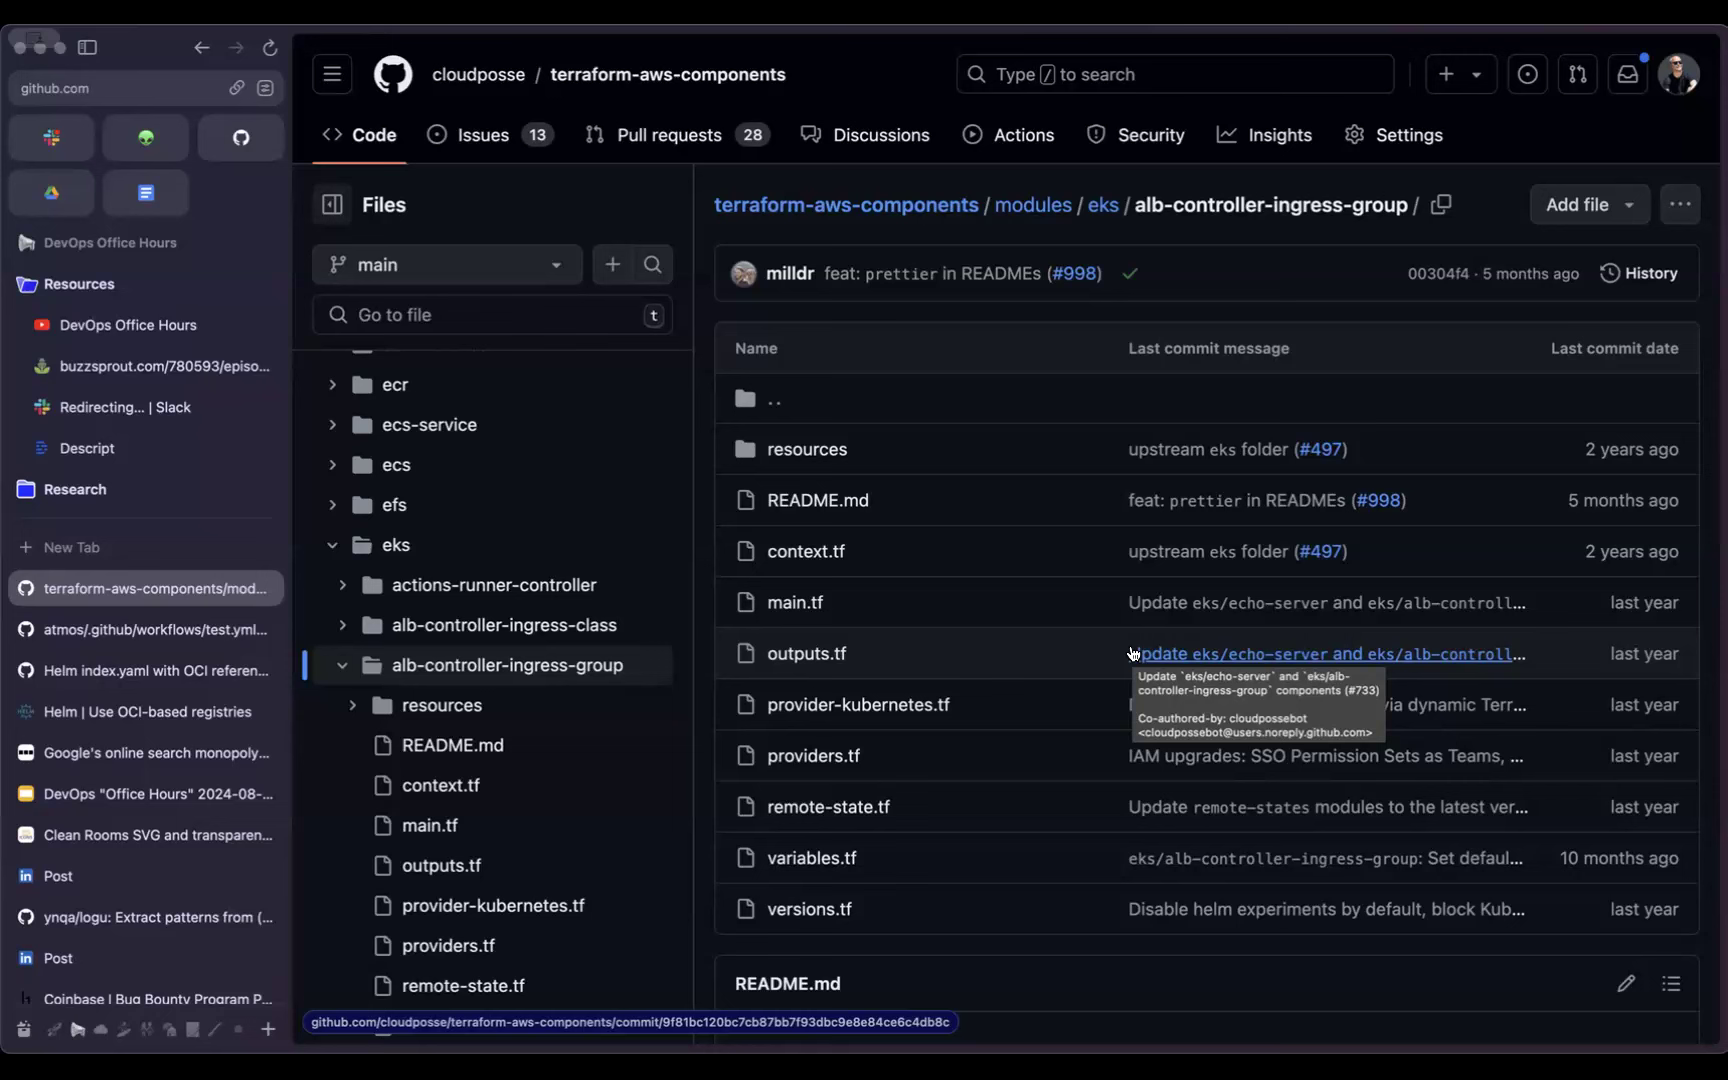
mouse_move(1130, 652)
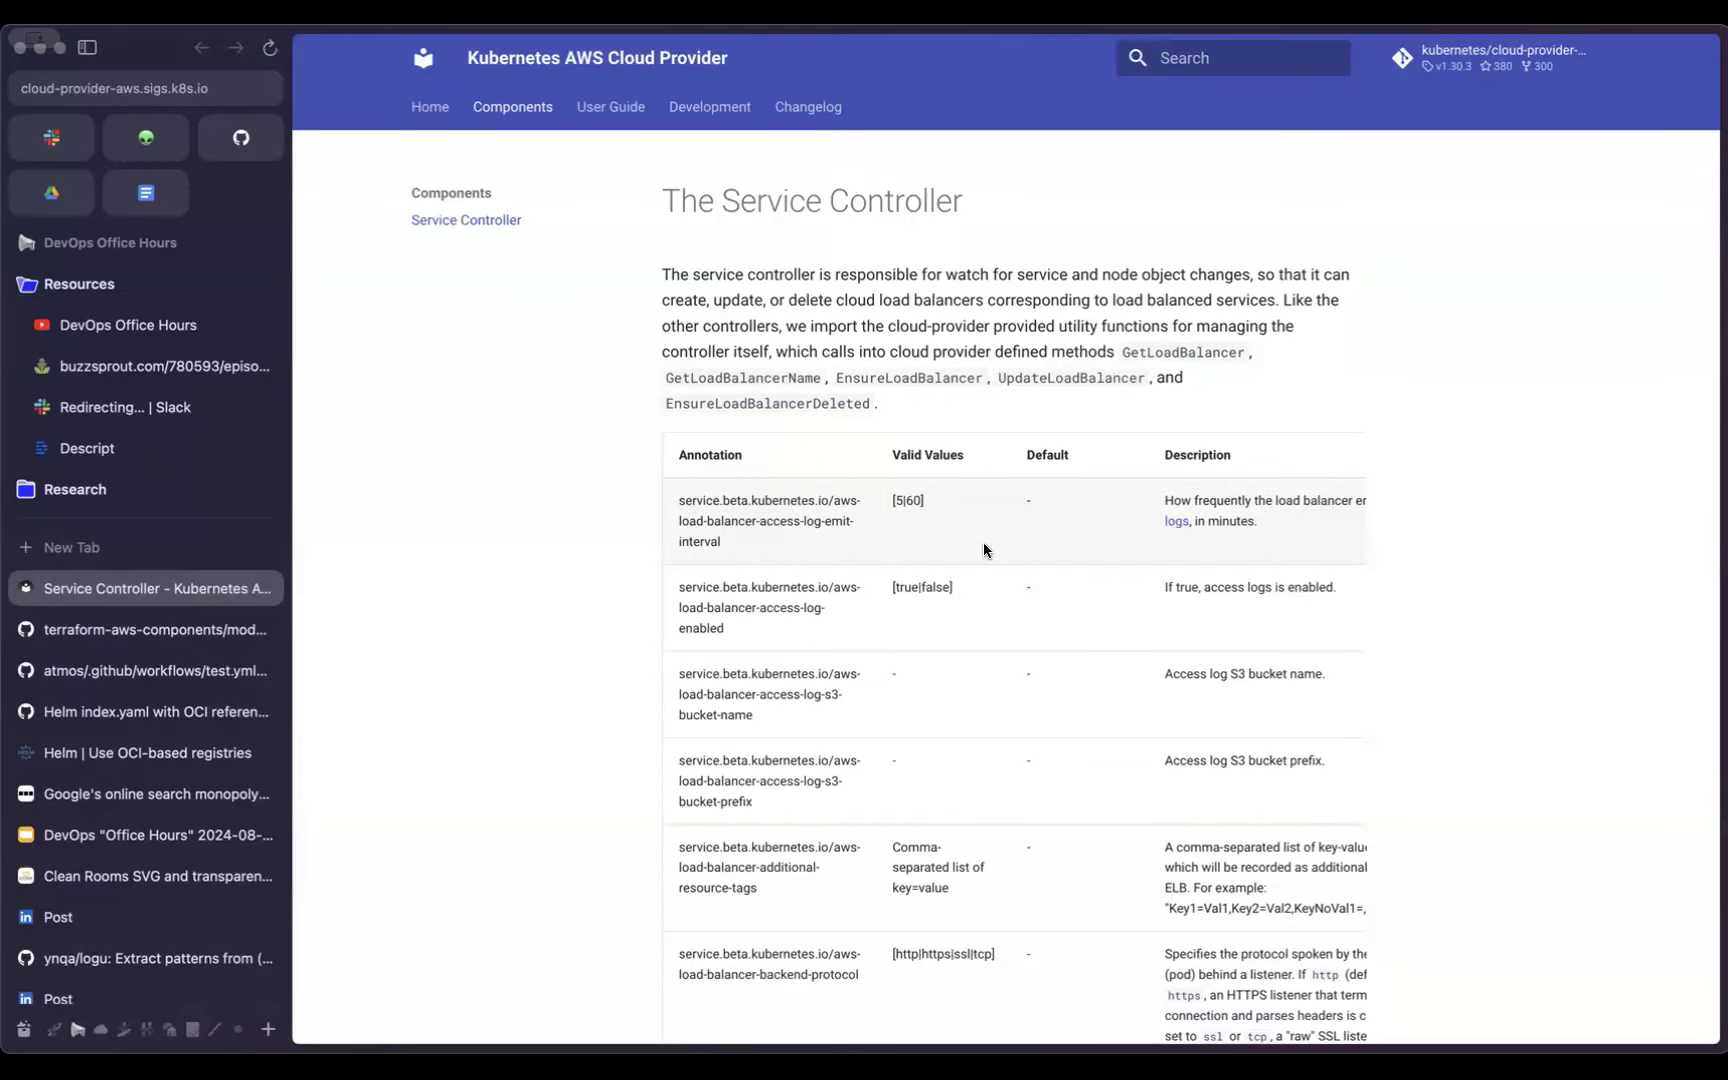
Step: Scroll the Service Controller annotation table and search it for 'elb' matches
scroll(down, 3)
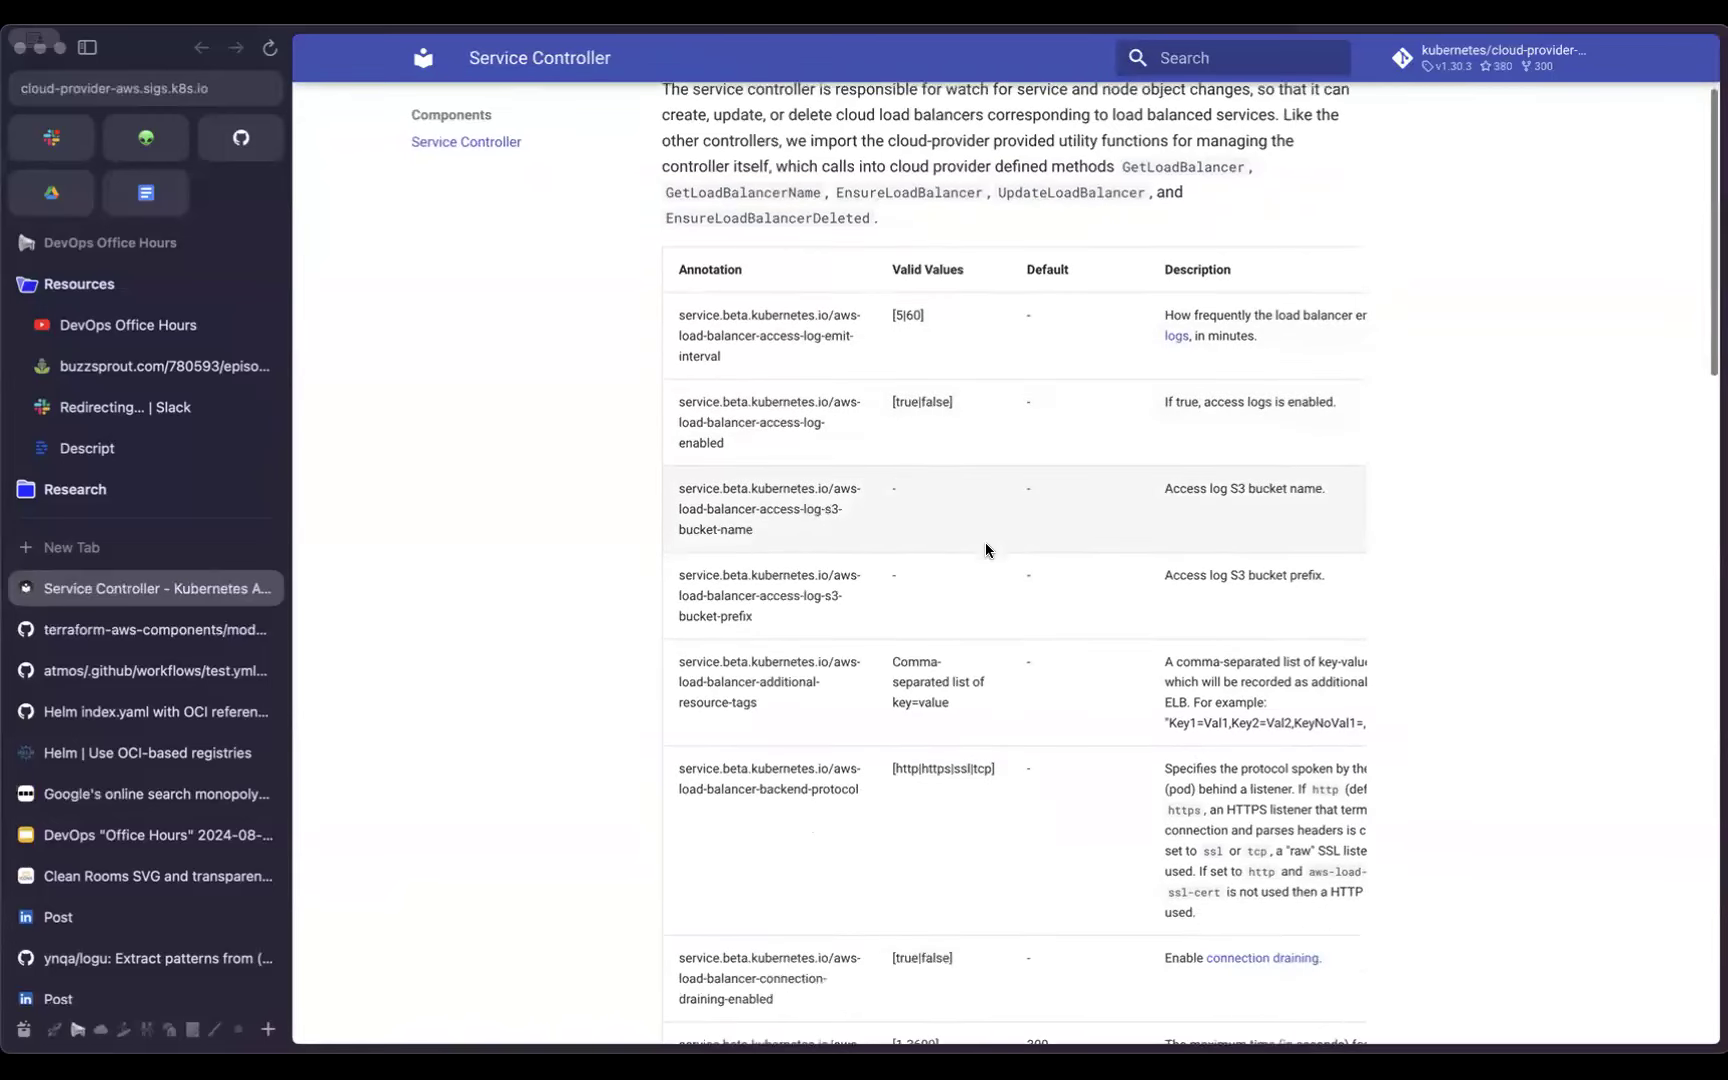
scroll(down, 3)
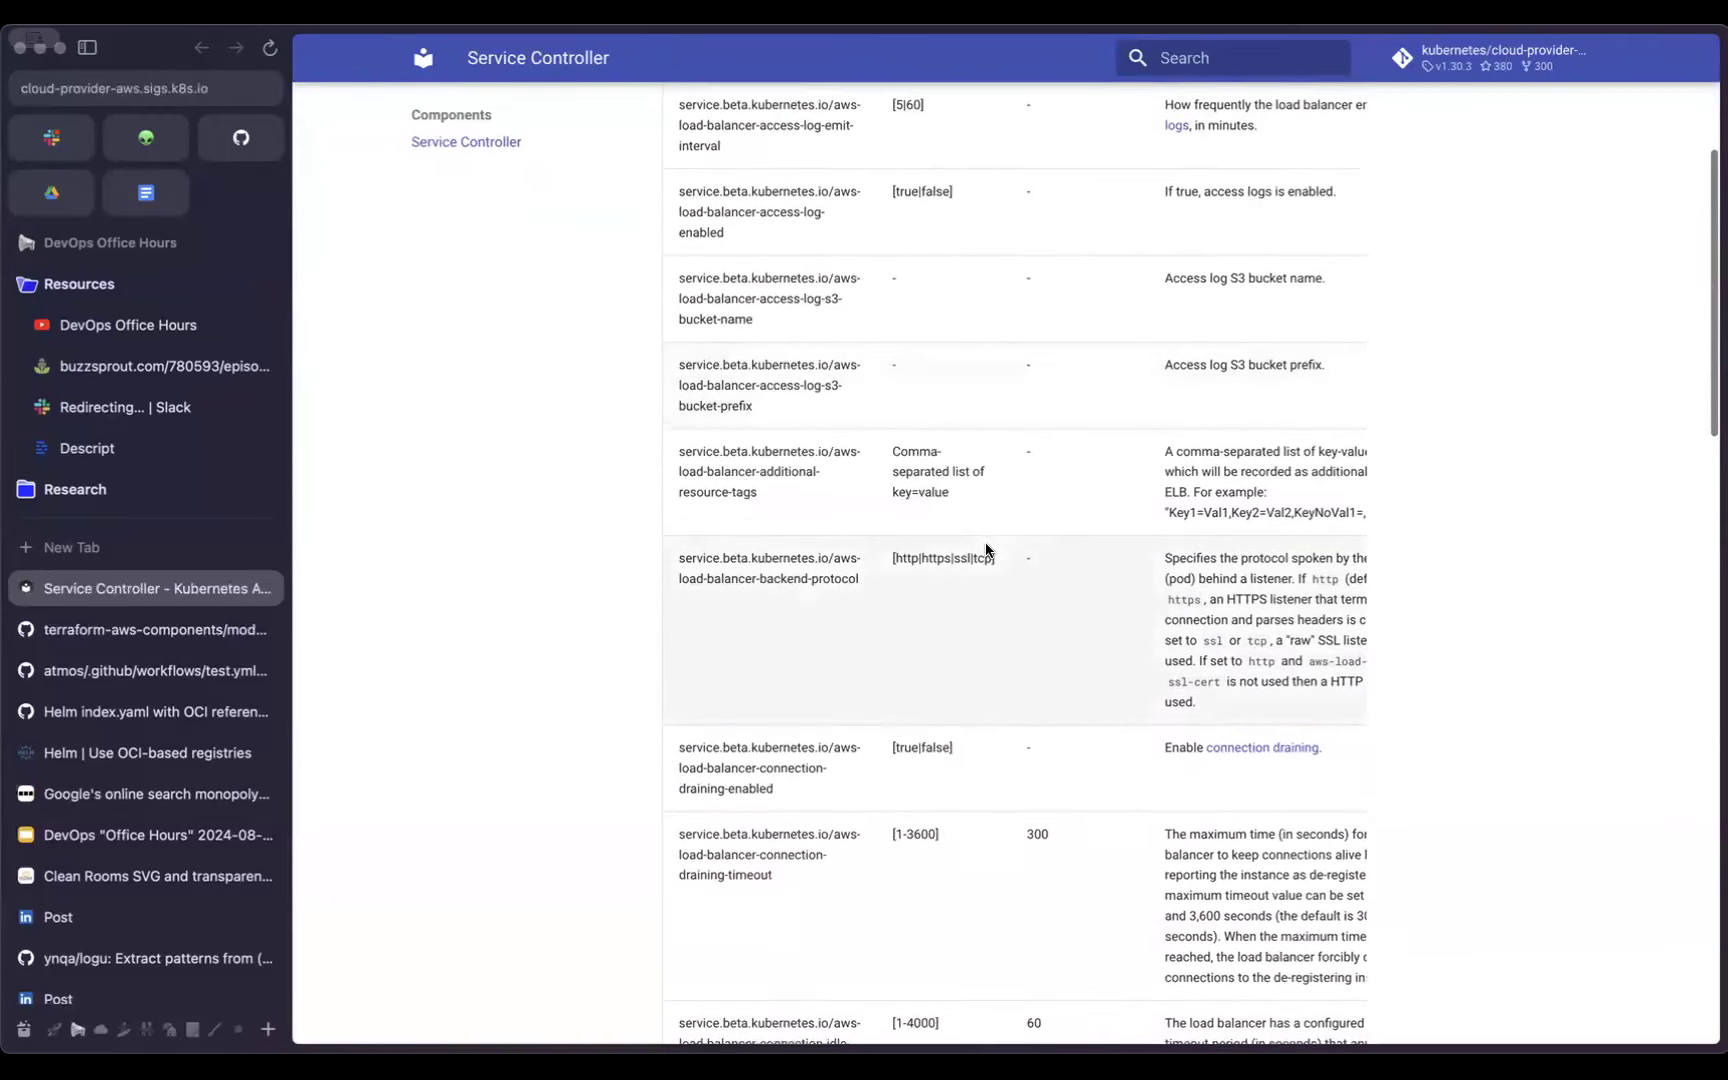
scroll(up, 3)
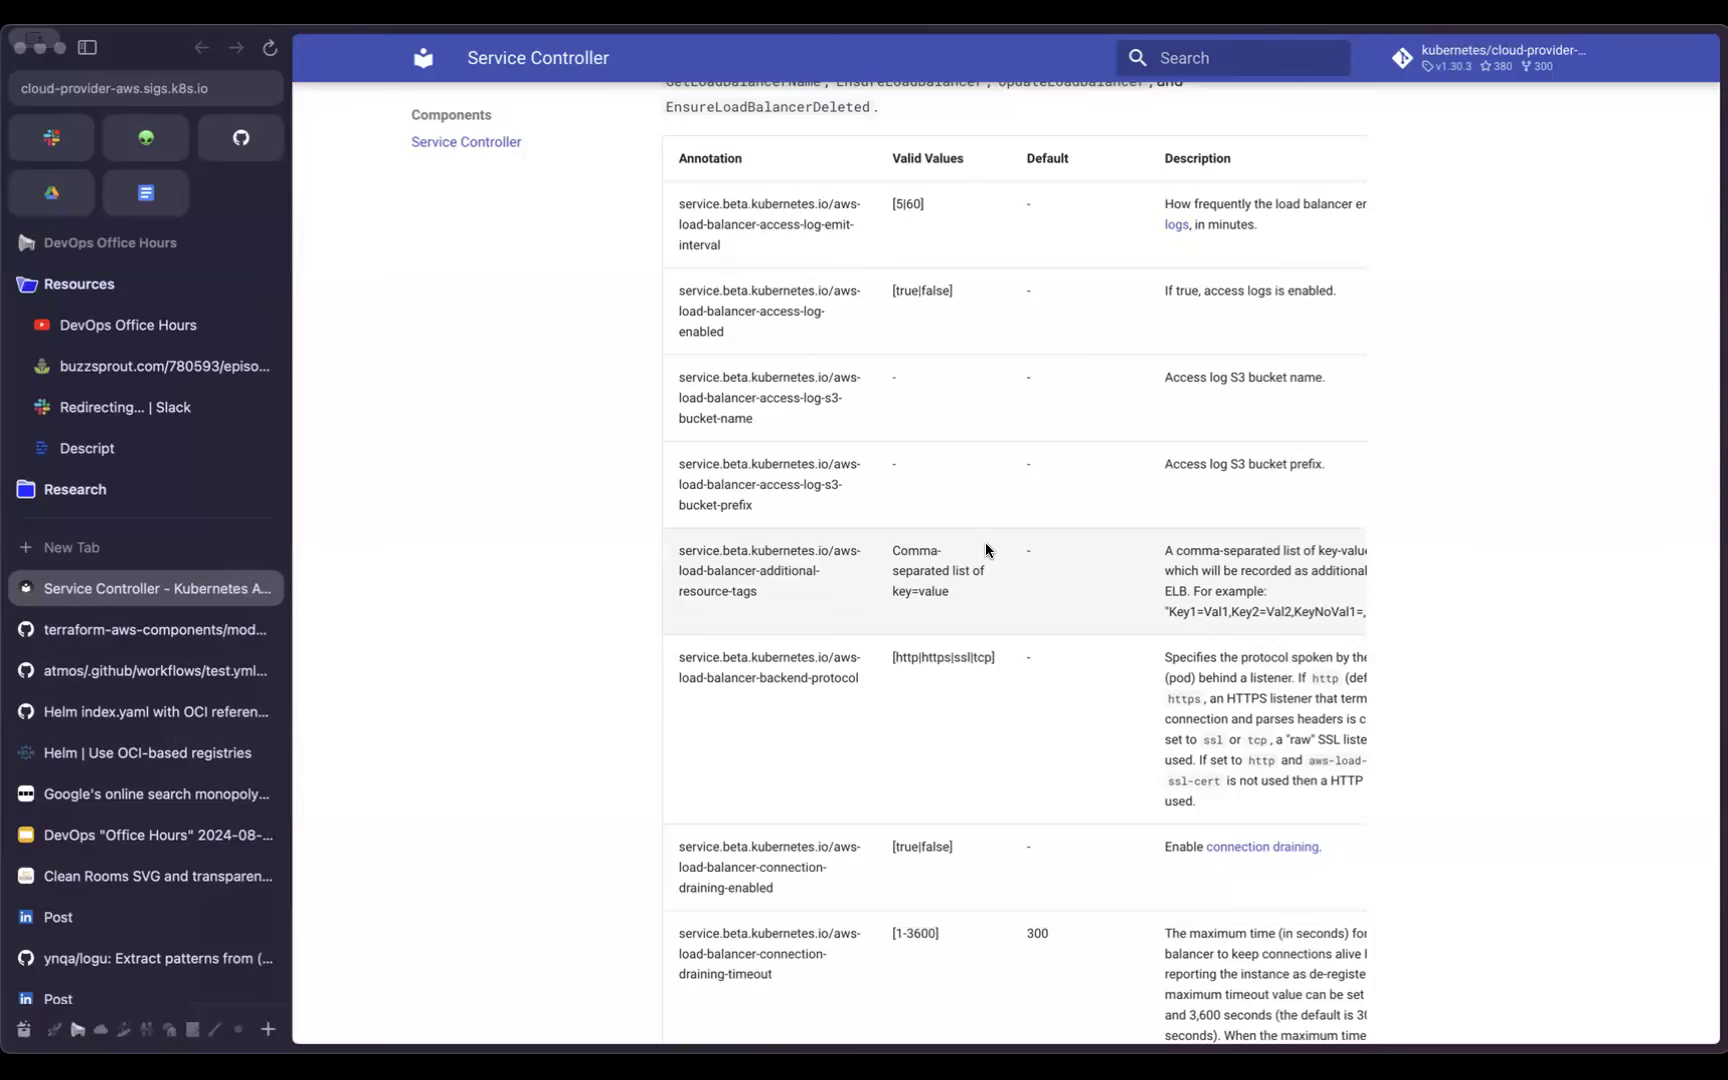
mouse_move(622, 504)
text(elb)
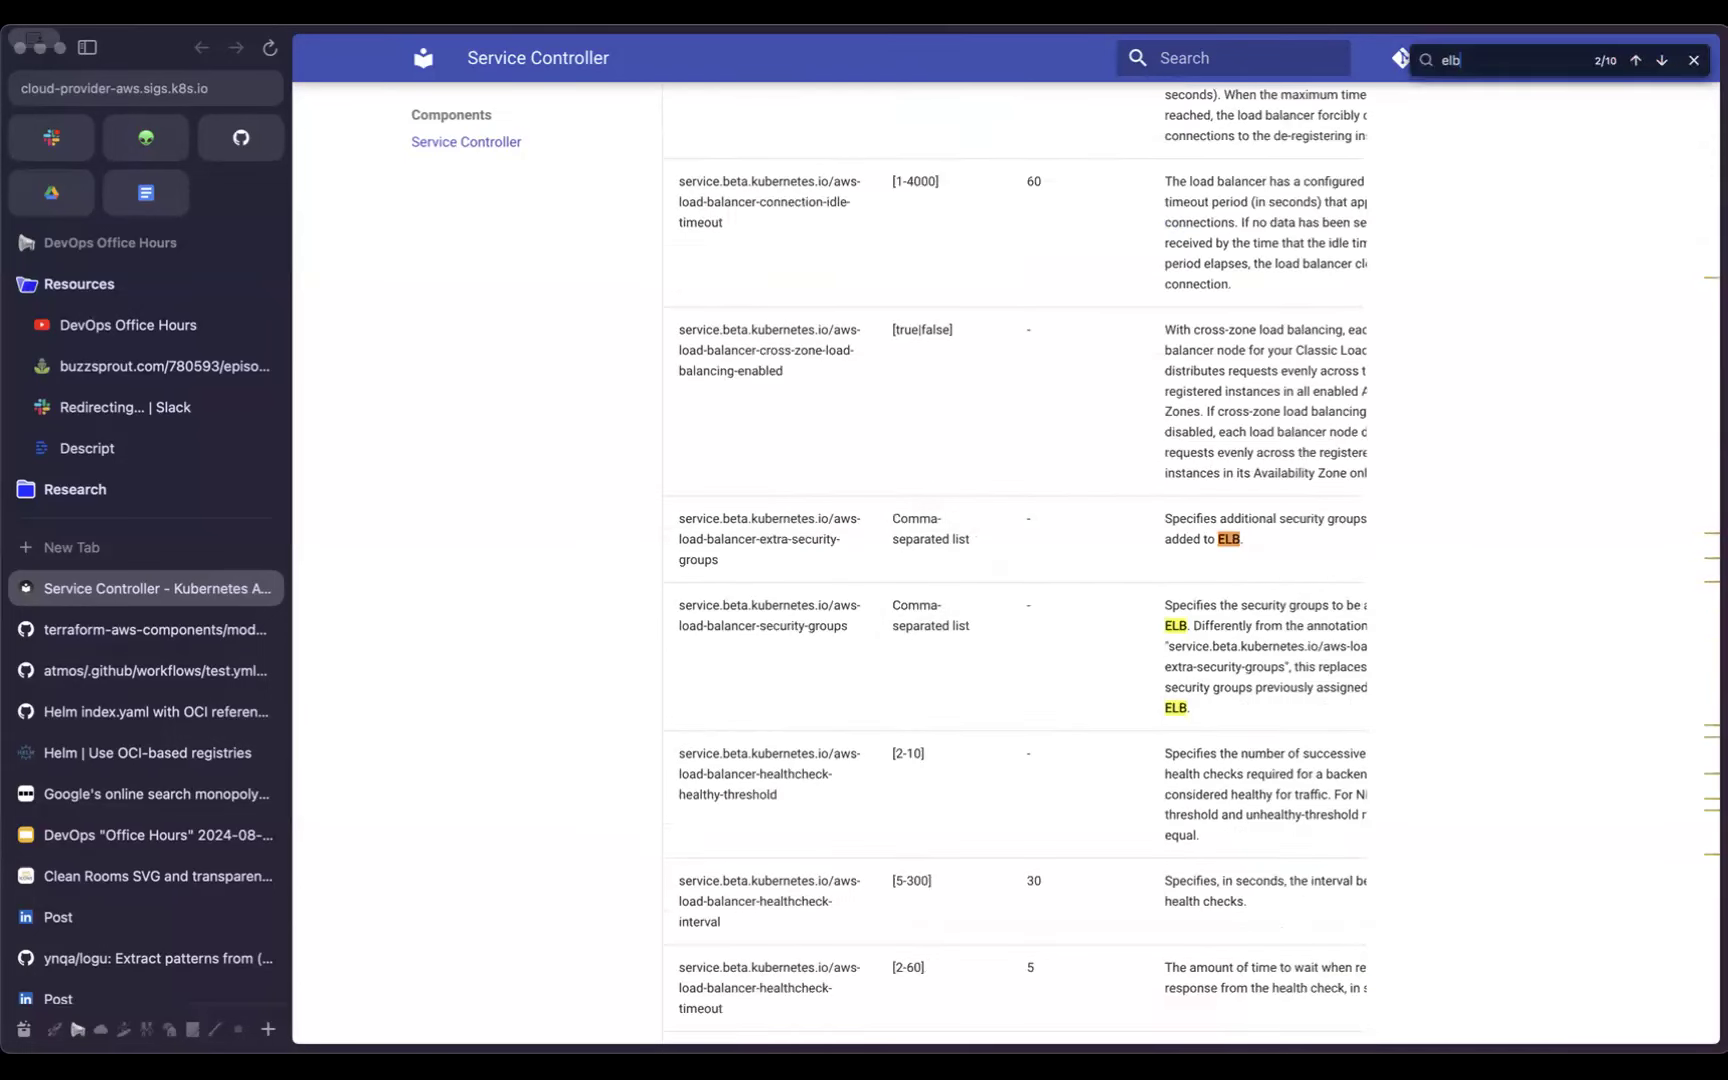
mouse_move(564, 556)
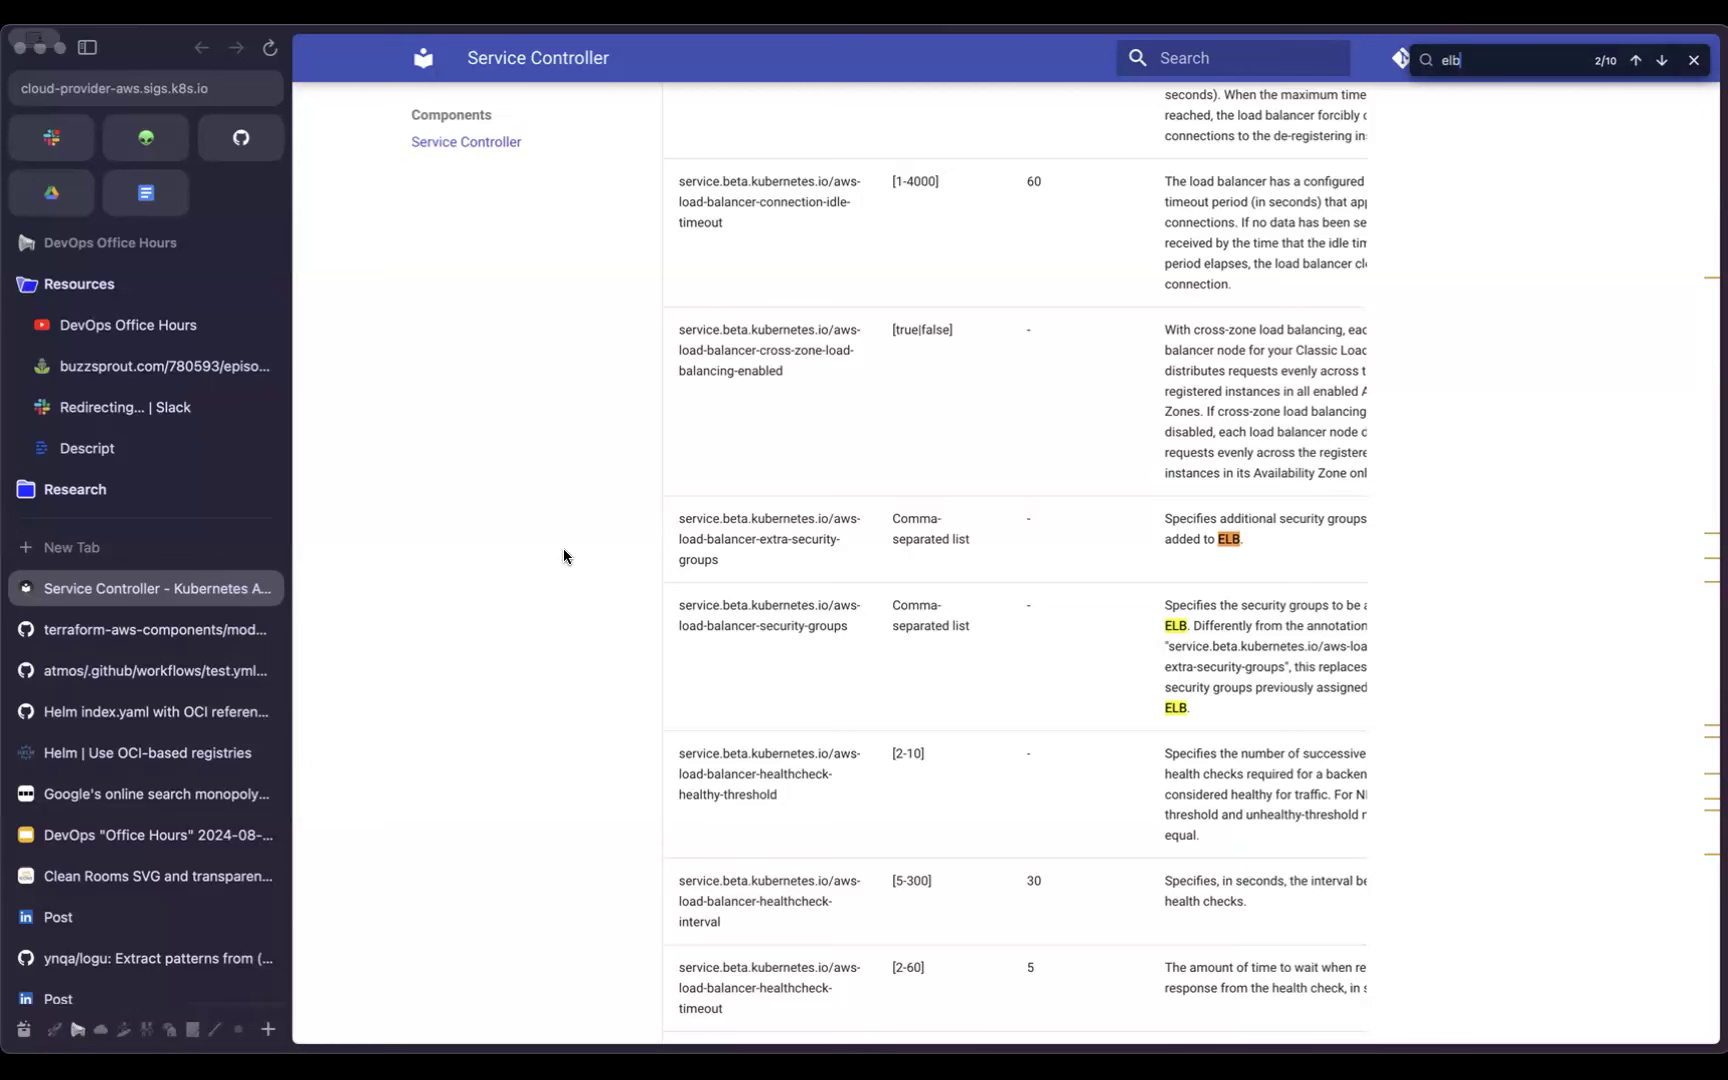
click(1636, 60)
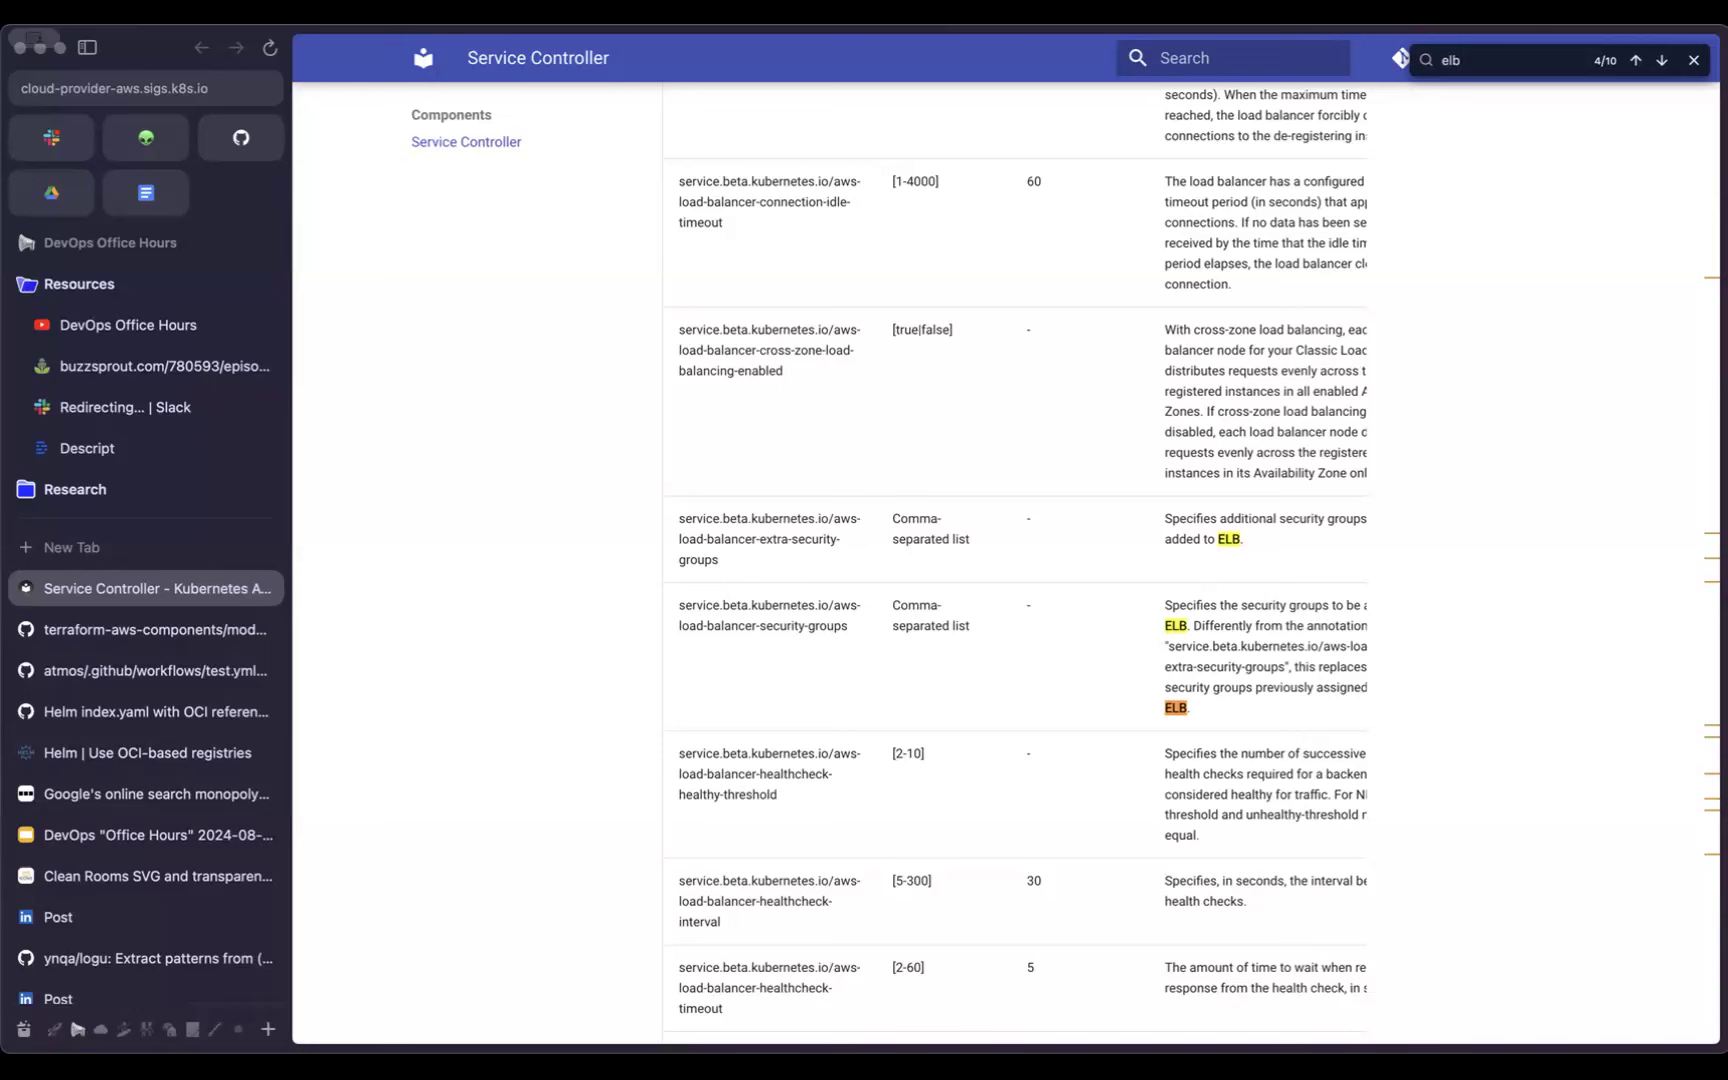
mouse_move(100, 846)
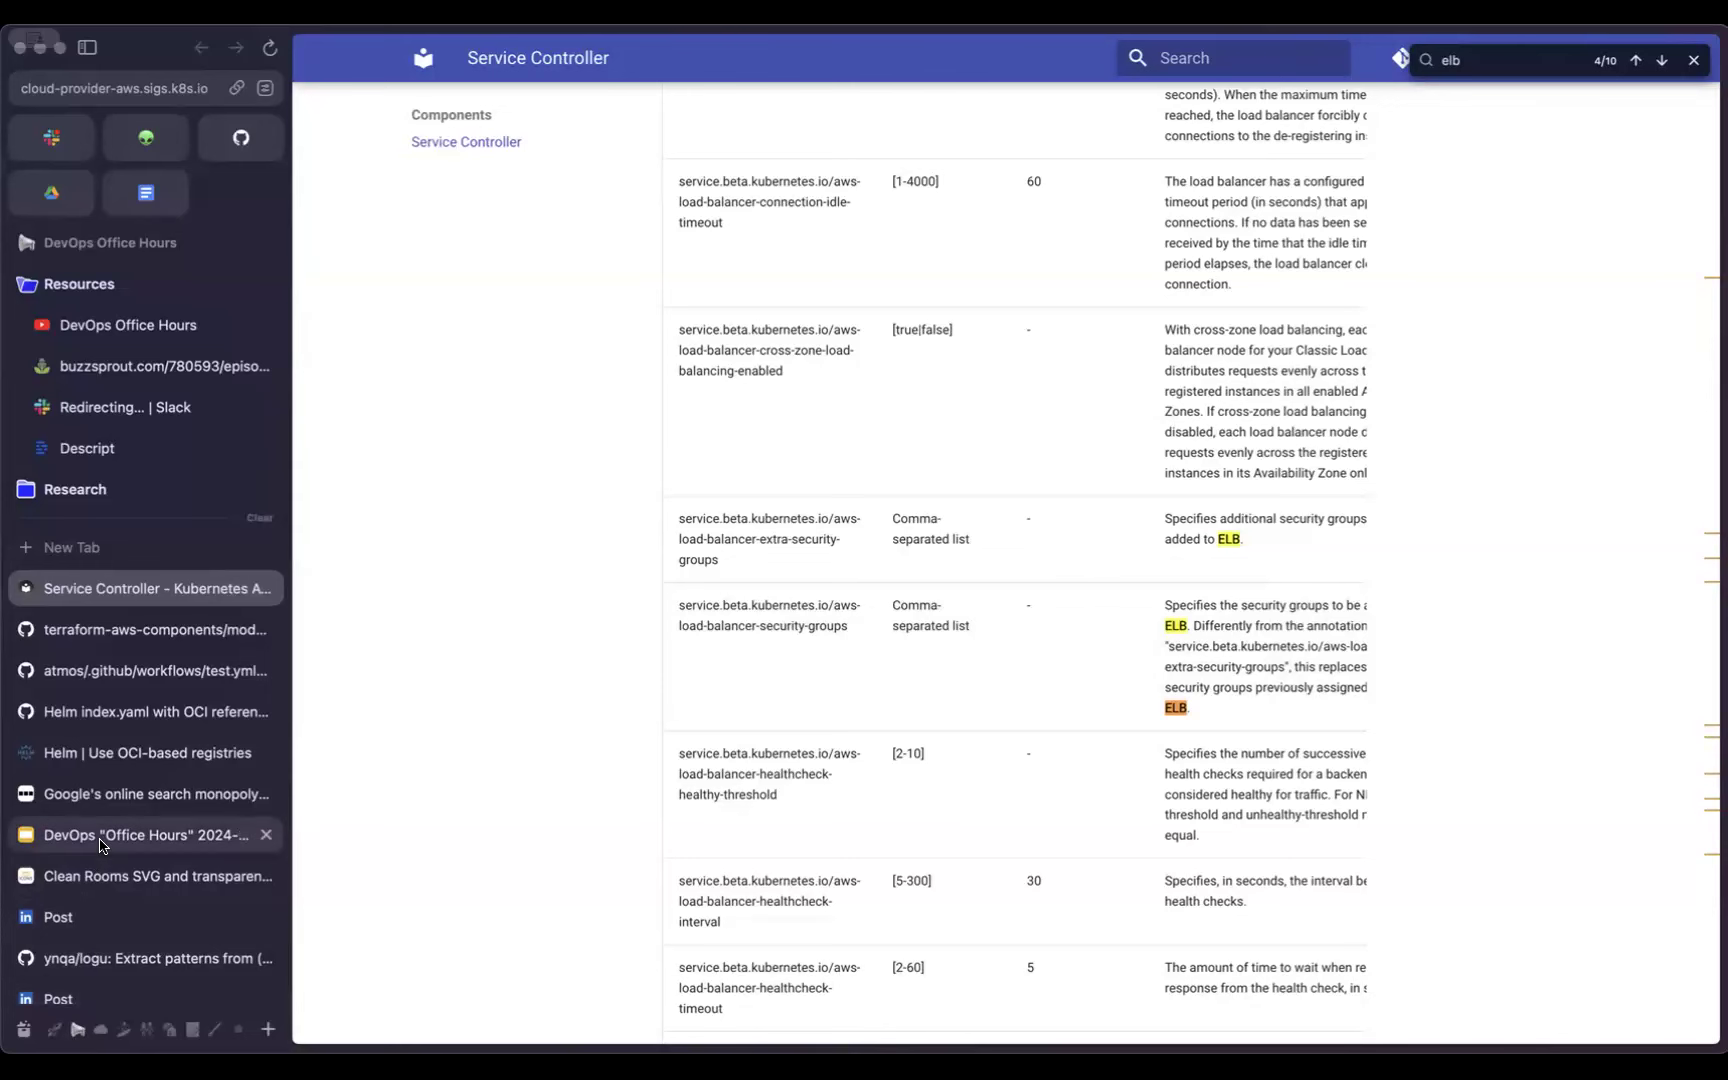
Step: Return to the DevOps Office Hours deck on its Q&A slide
click(144, 834)
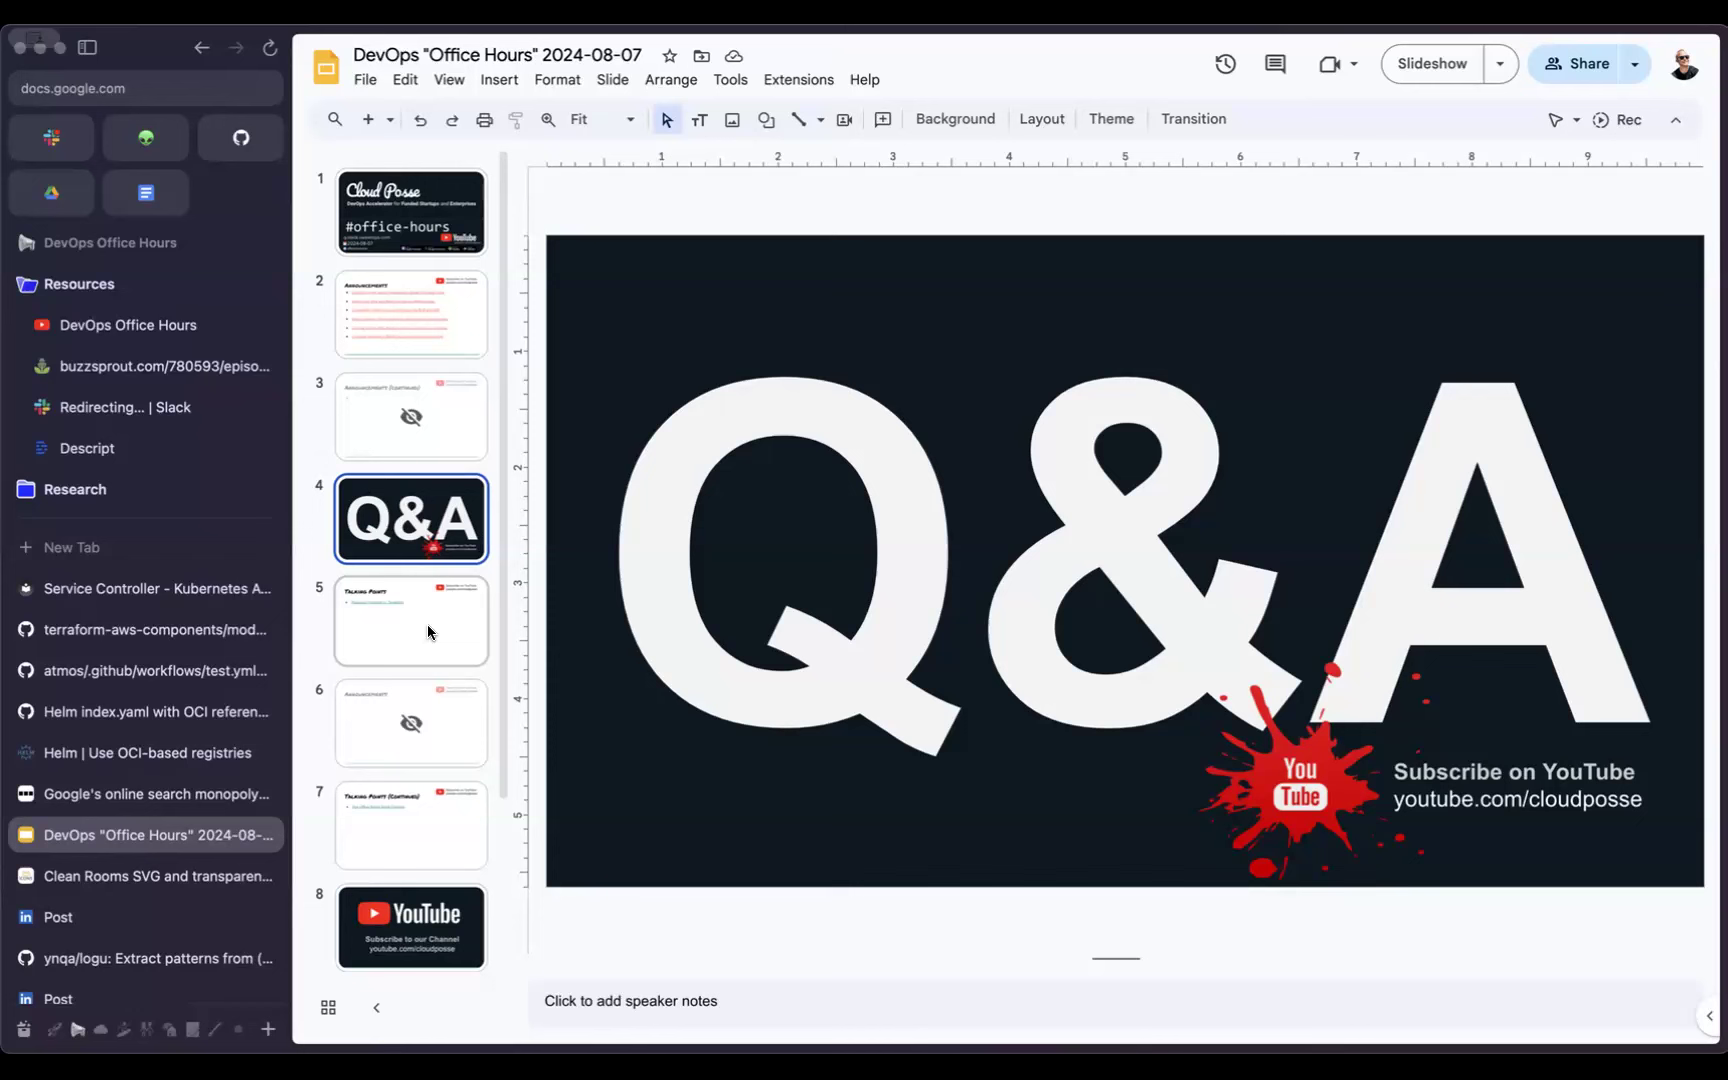
mouse_move(406, 774)
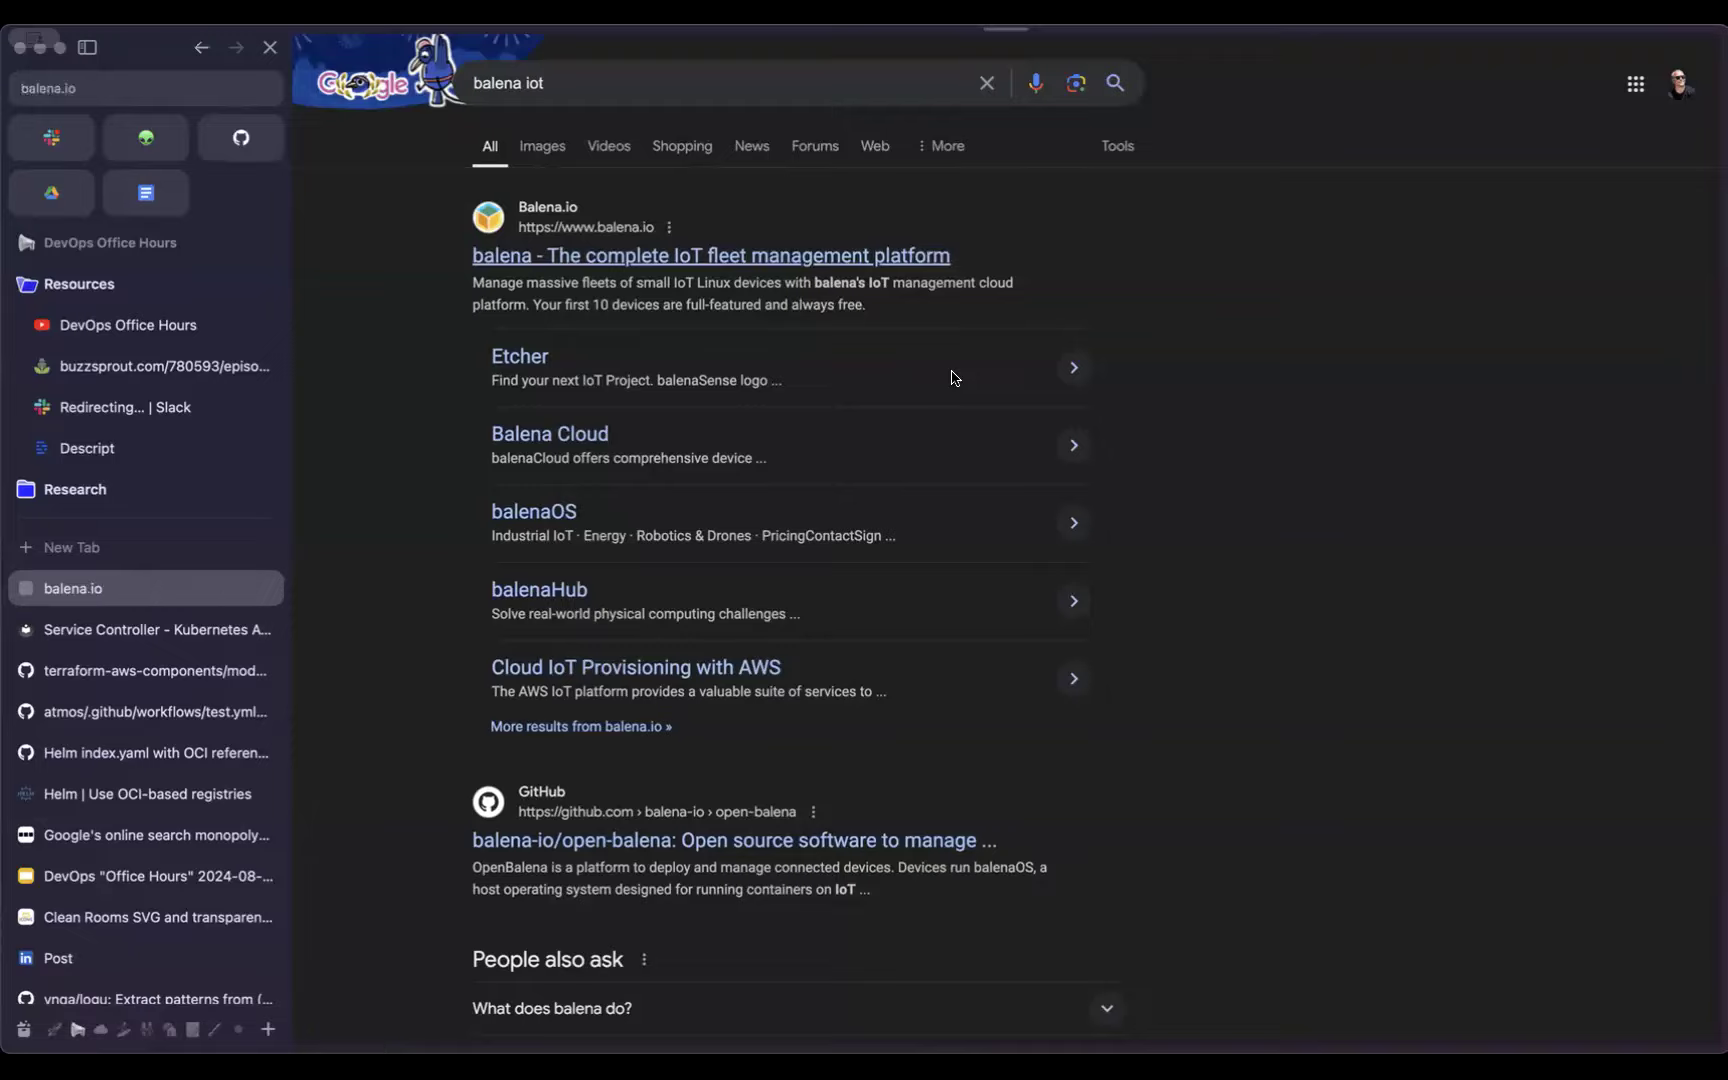
Step: Visit the balena.io homepage from the search results and scroll through it
click(710, 254)
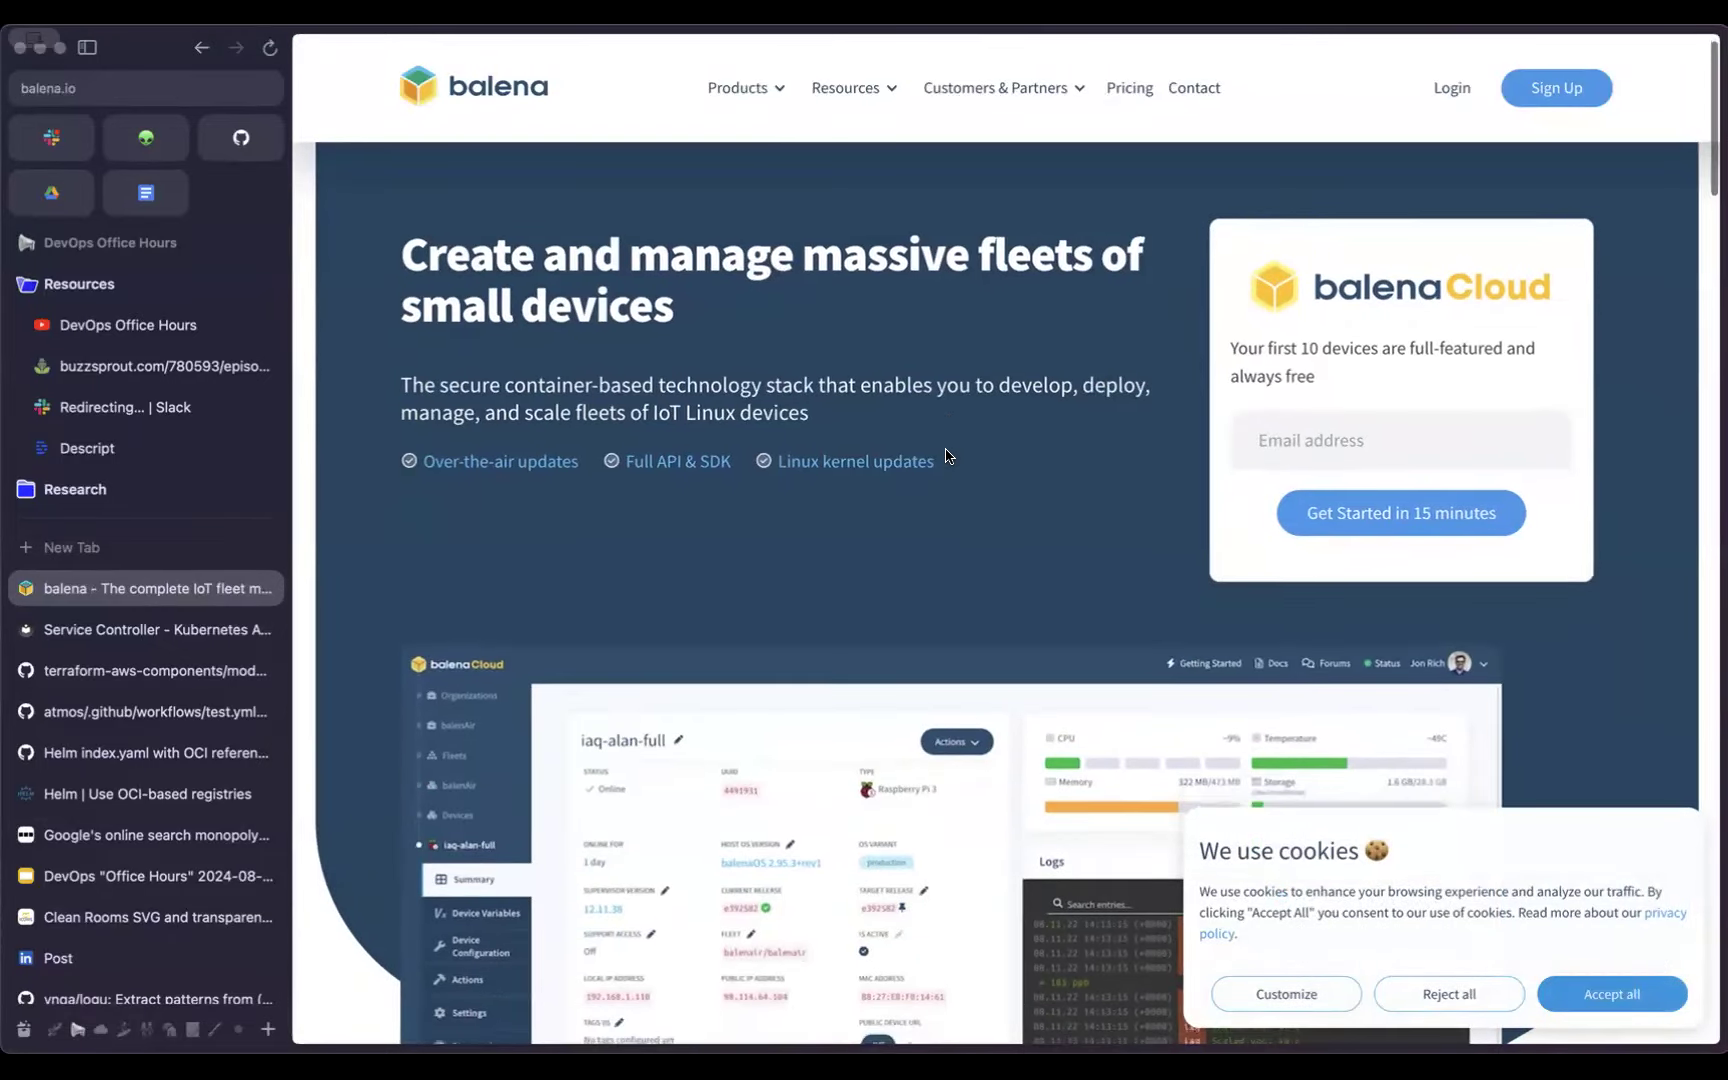
scroll(down, 3)
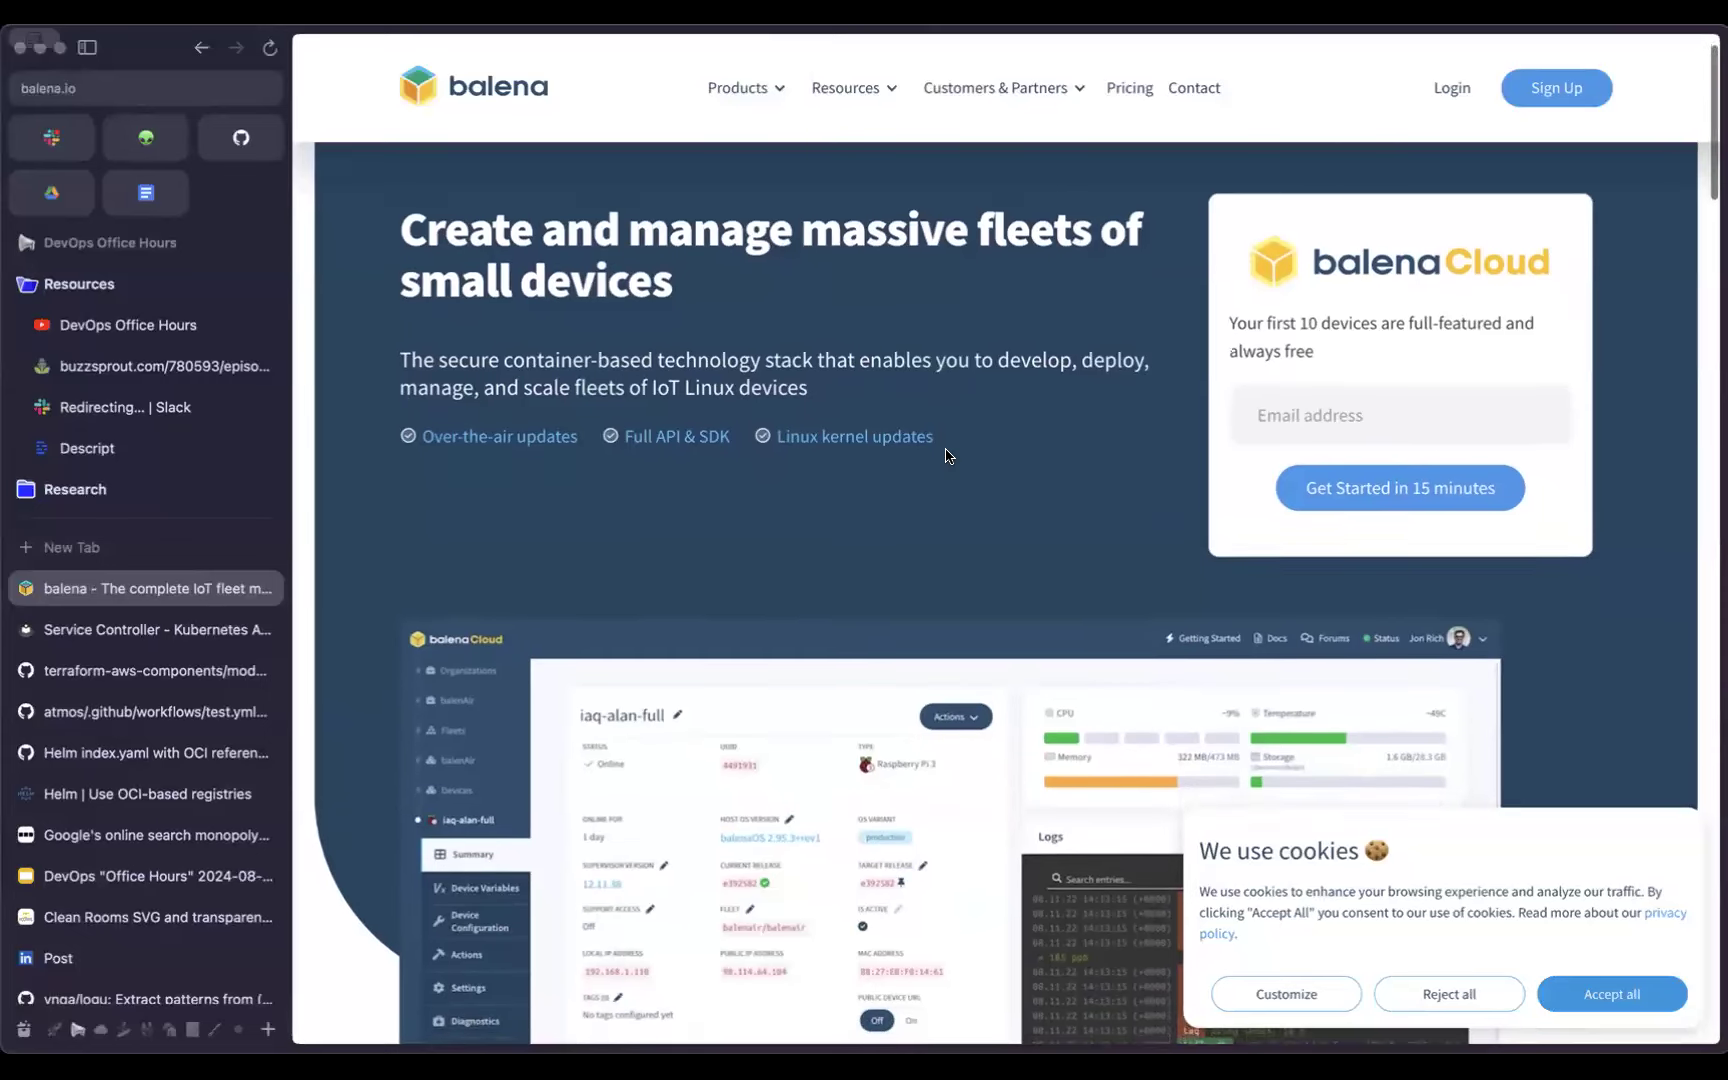
scroll(down, 3)
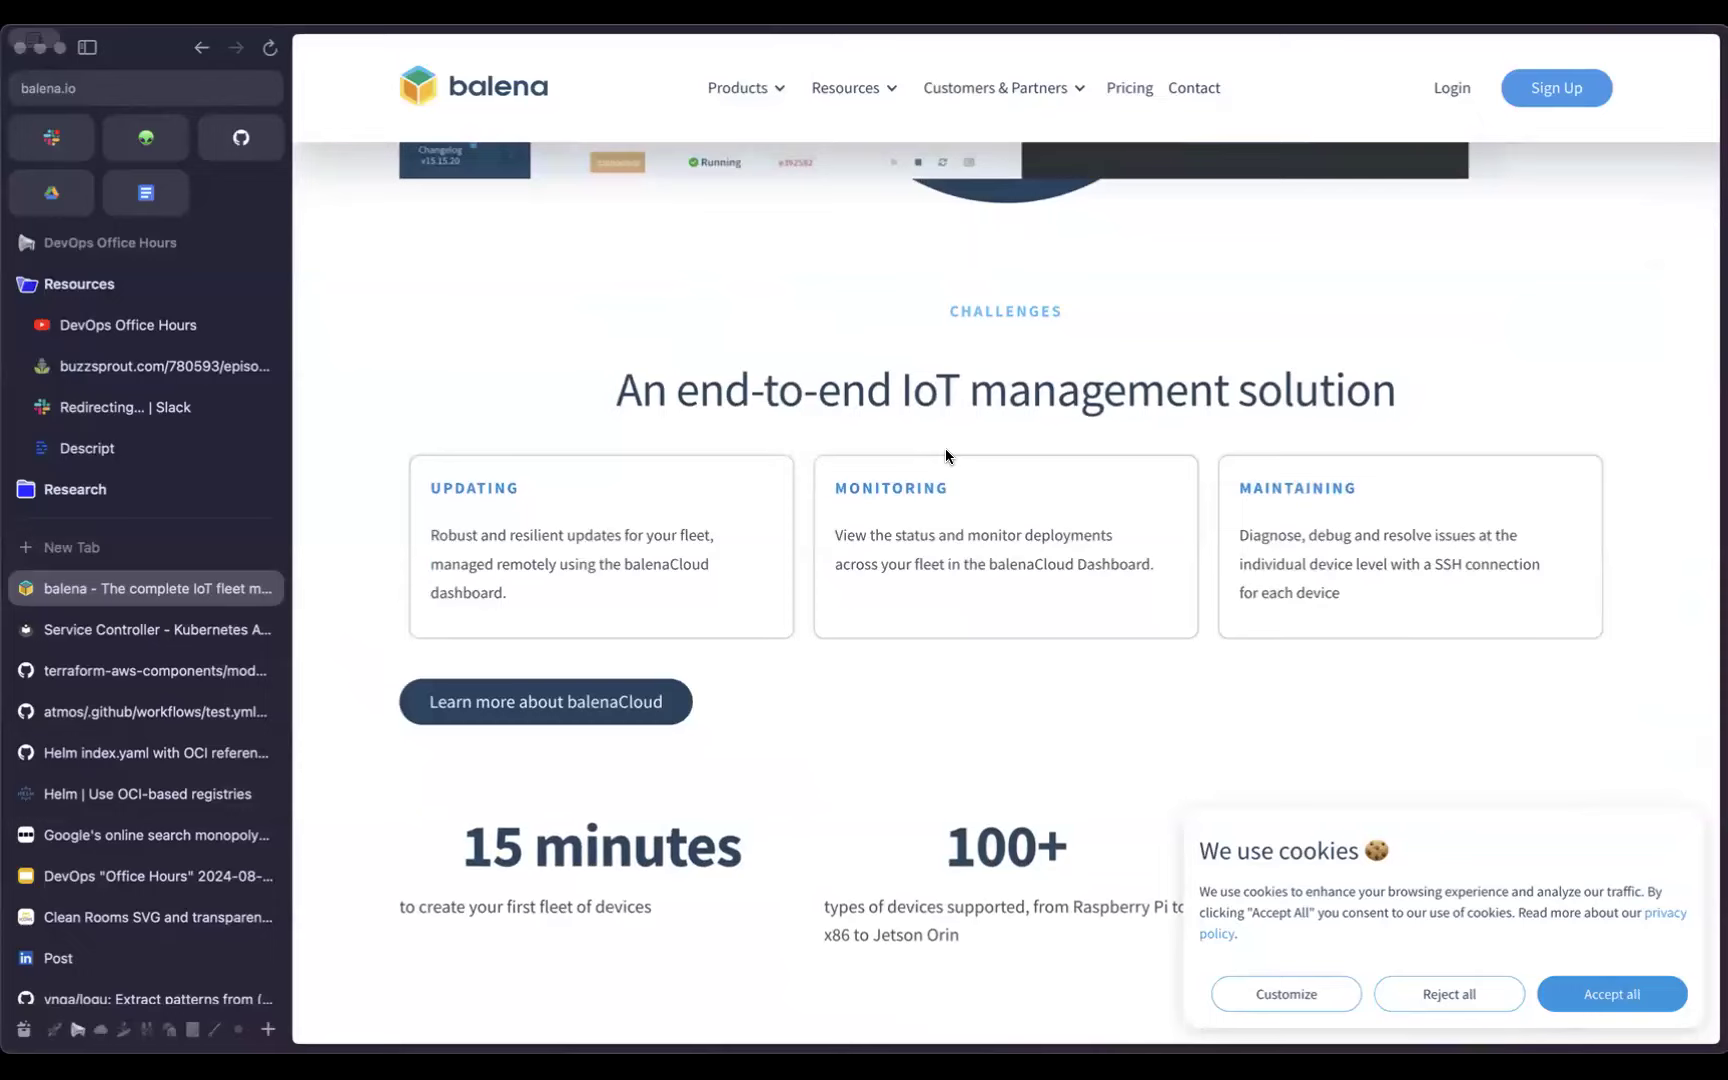
scroll(down, 3)
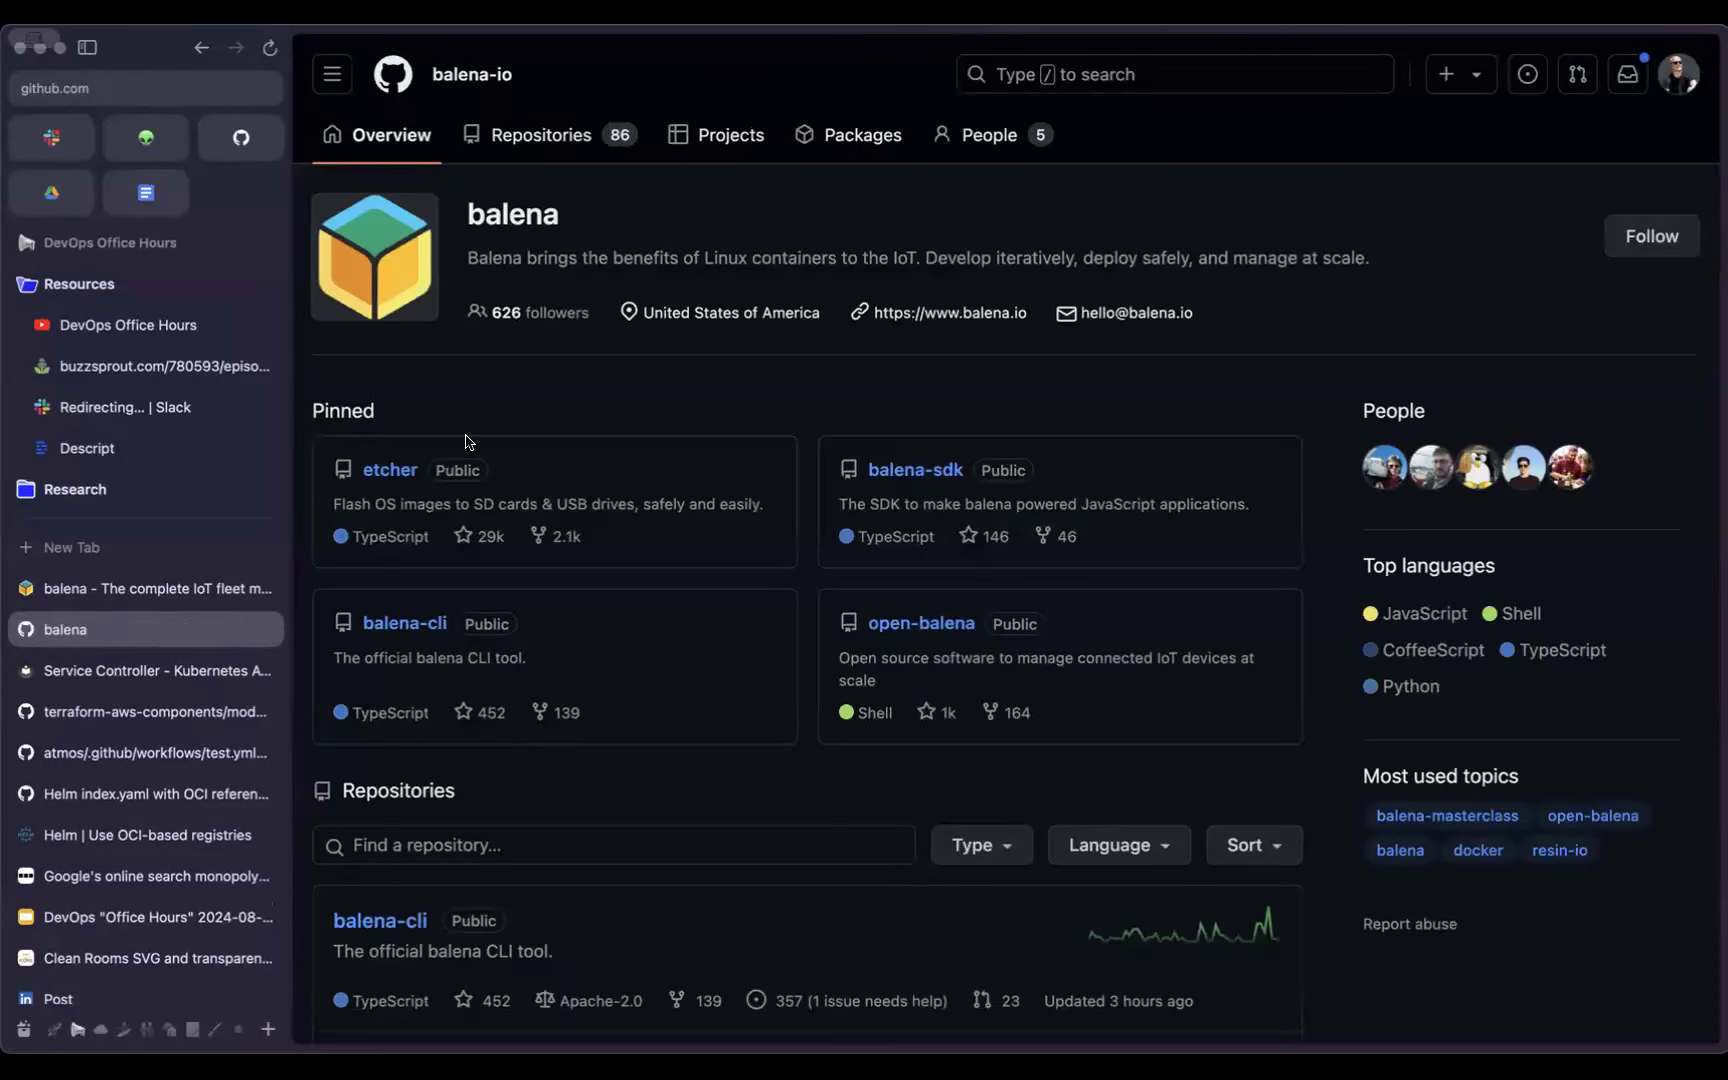
mouse_move(456, 498)
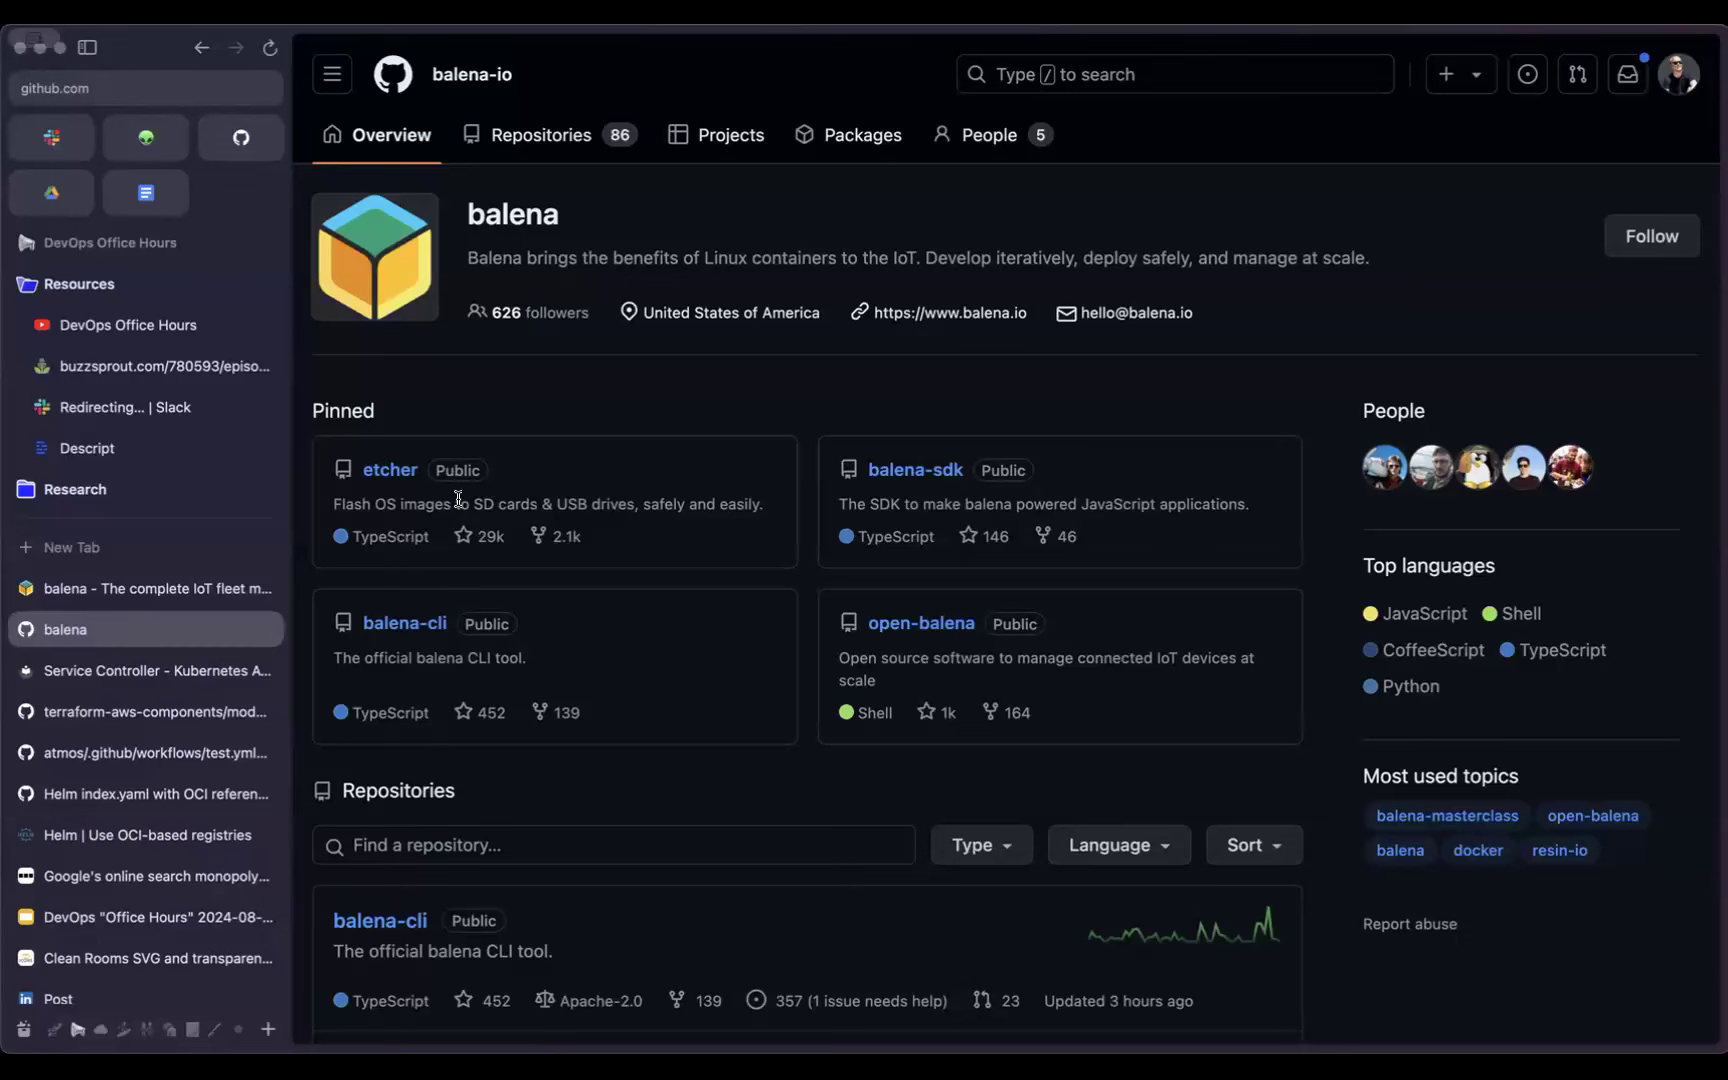
Step: Browse the balena org's repository list and enter the renovate-config repository
scroll(down, 3)
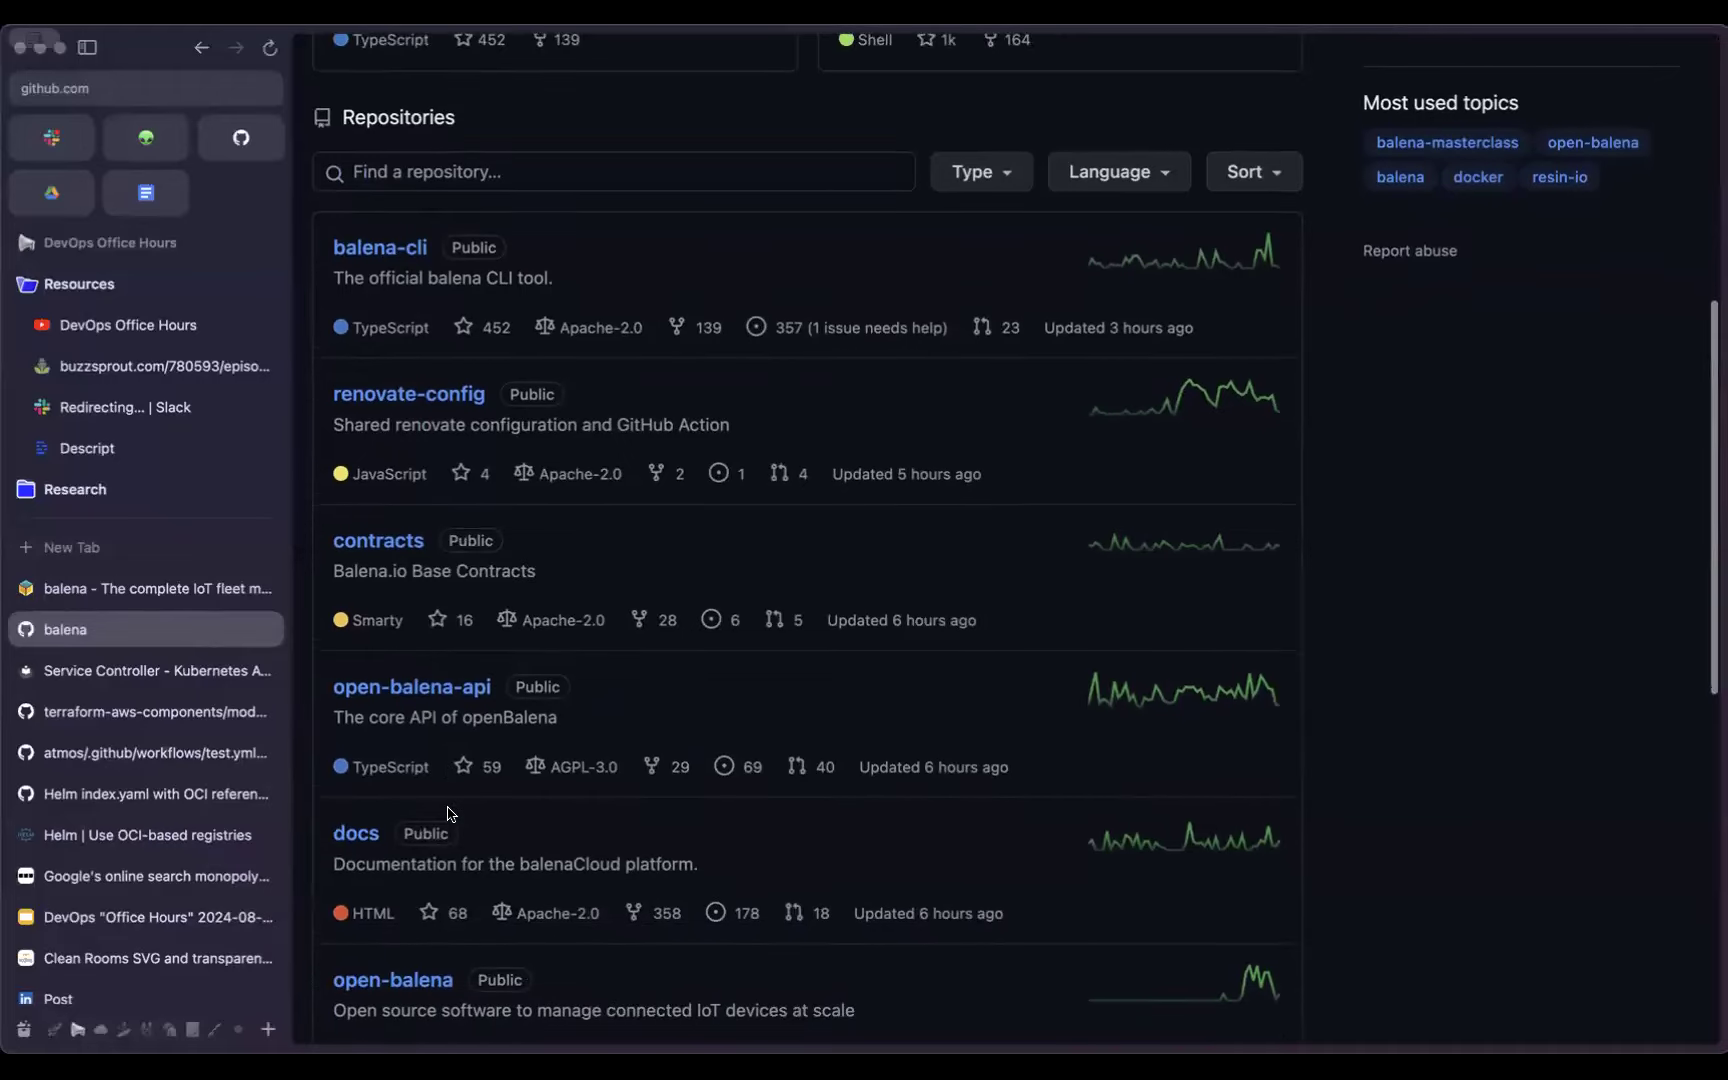
scroll(down, 3)
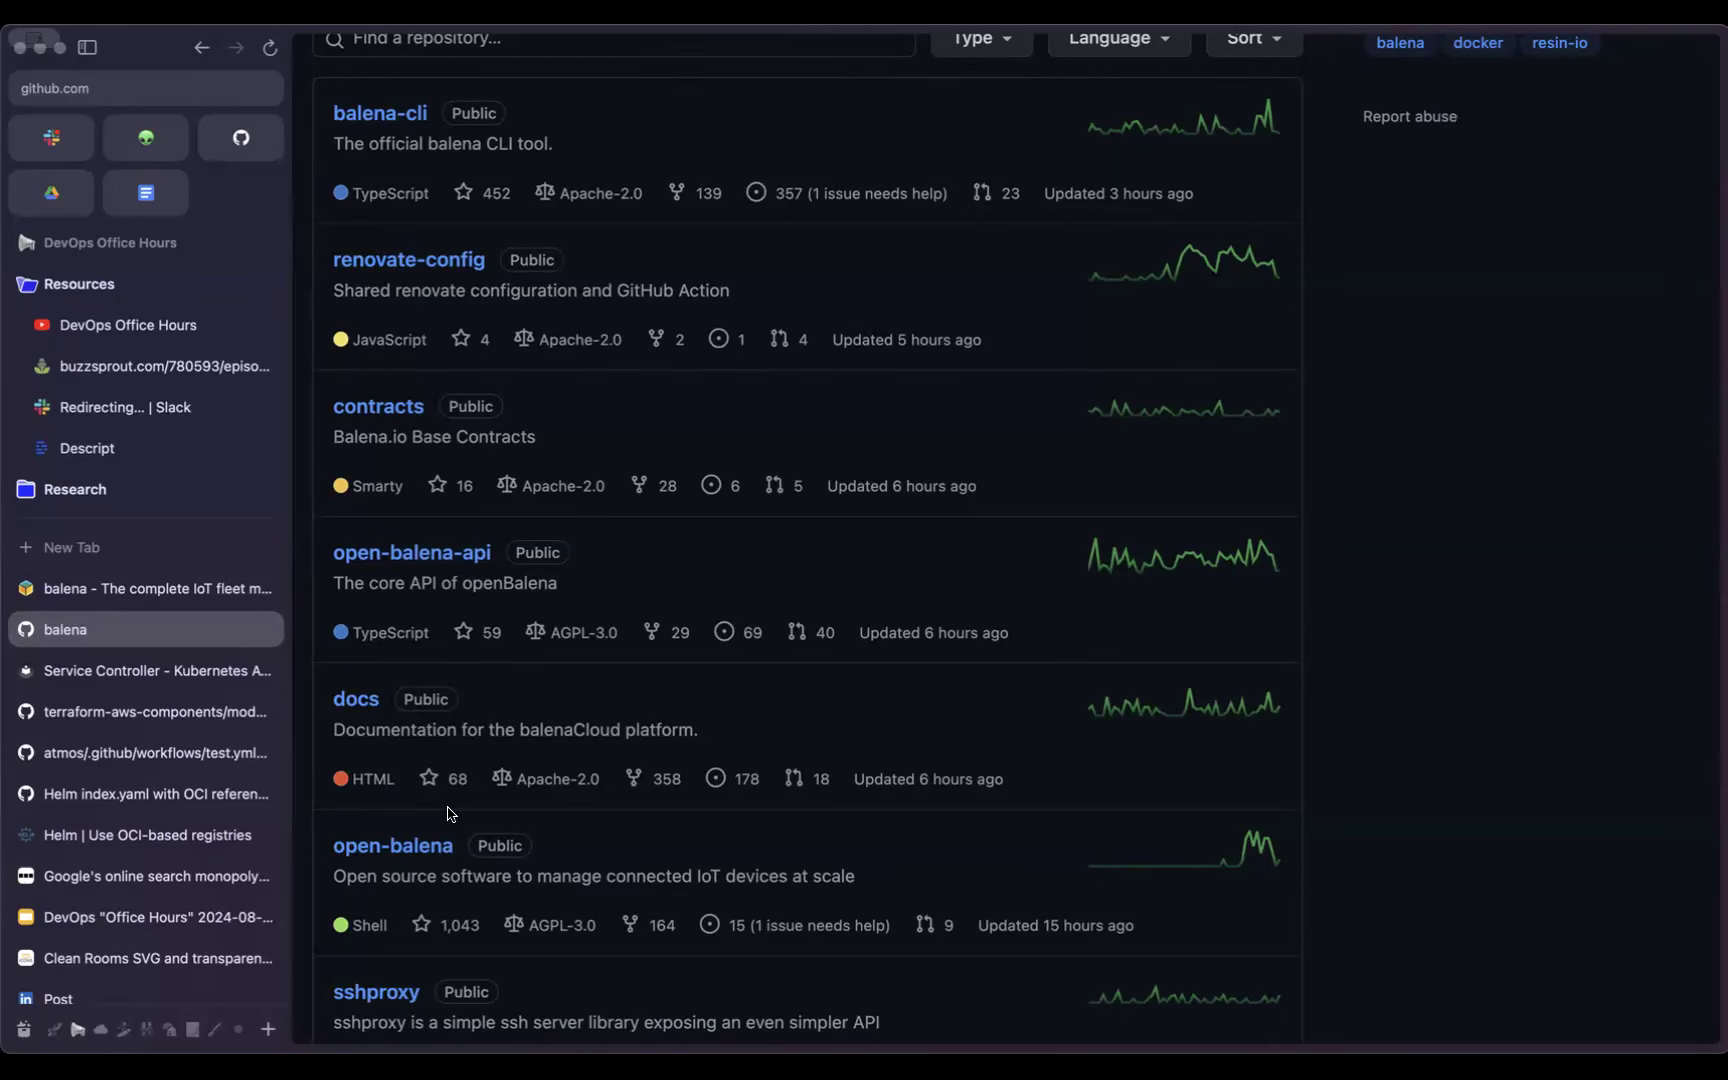
scroll(down, 3)
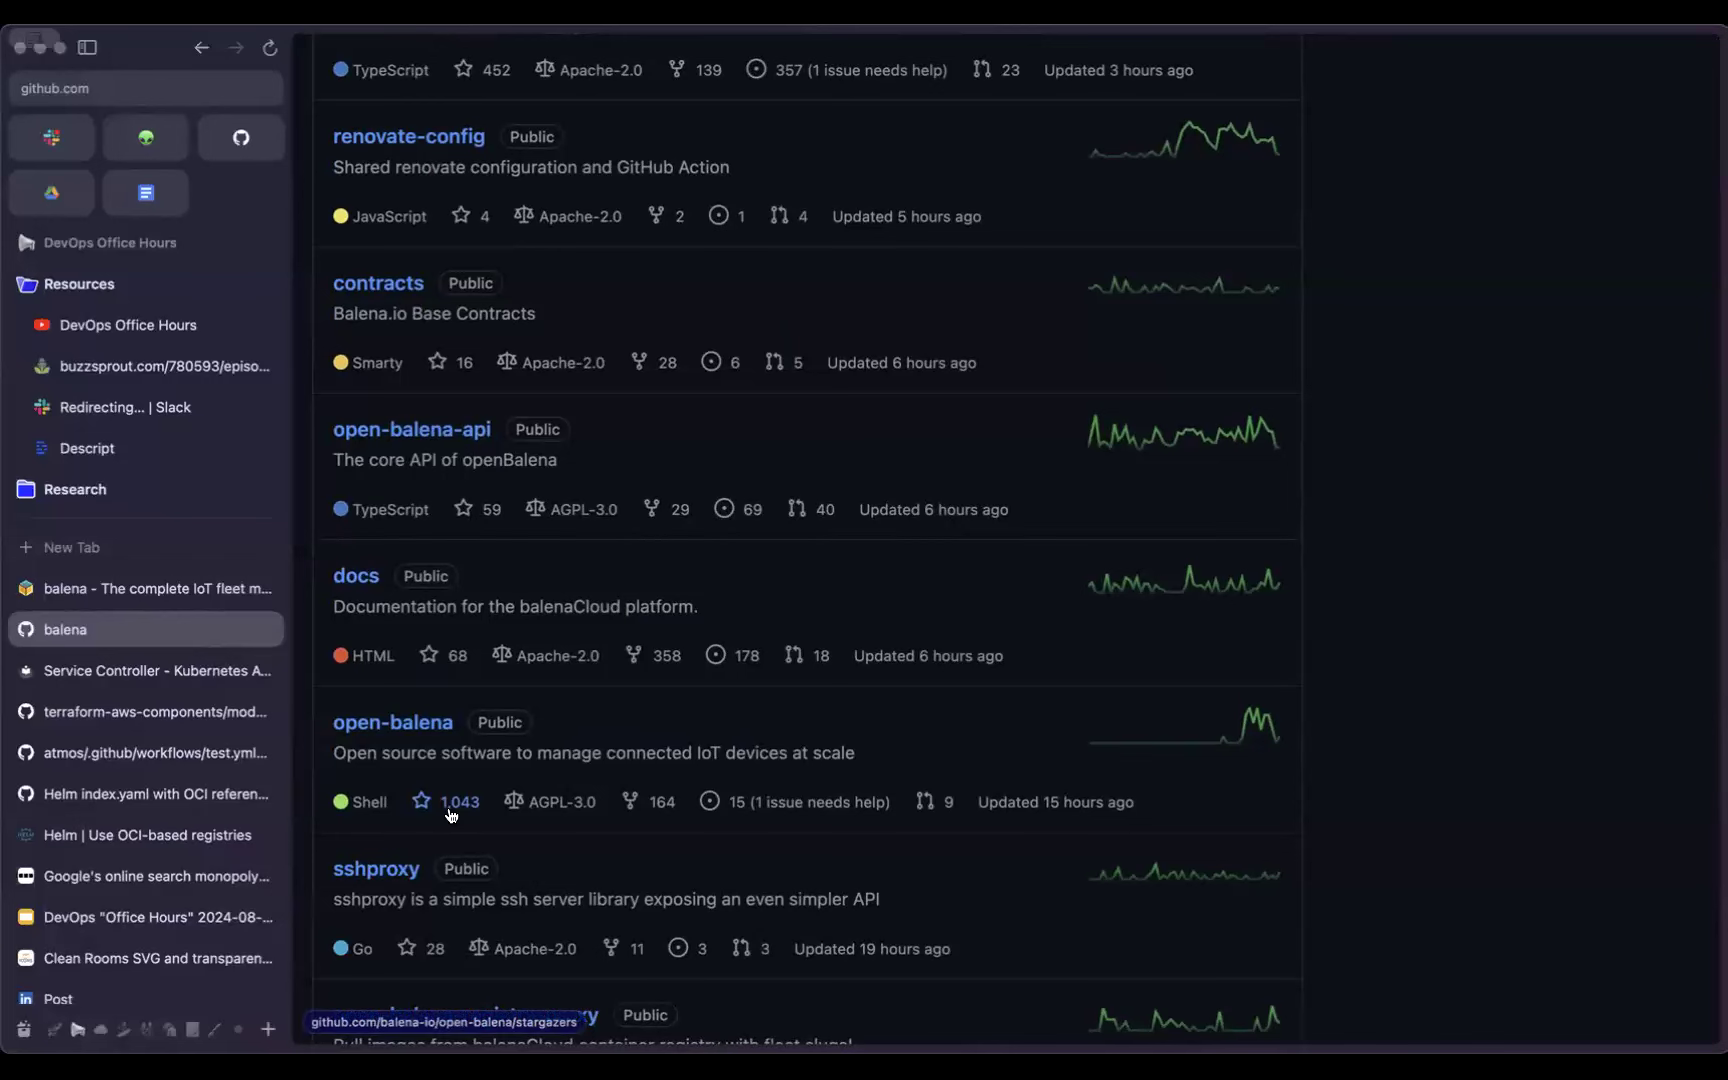
scroll(down, 3)
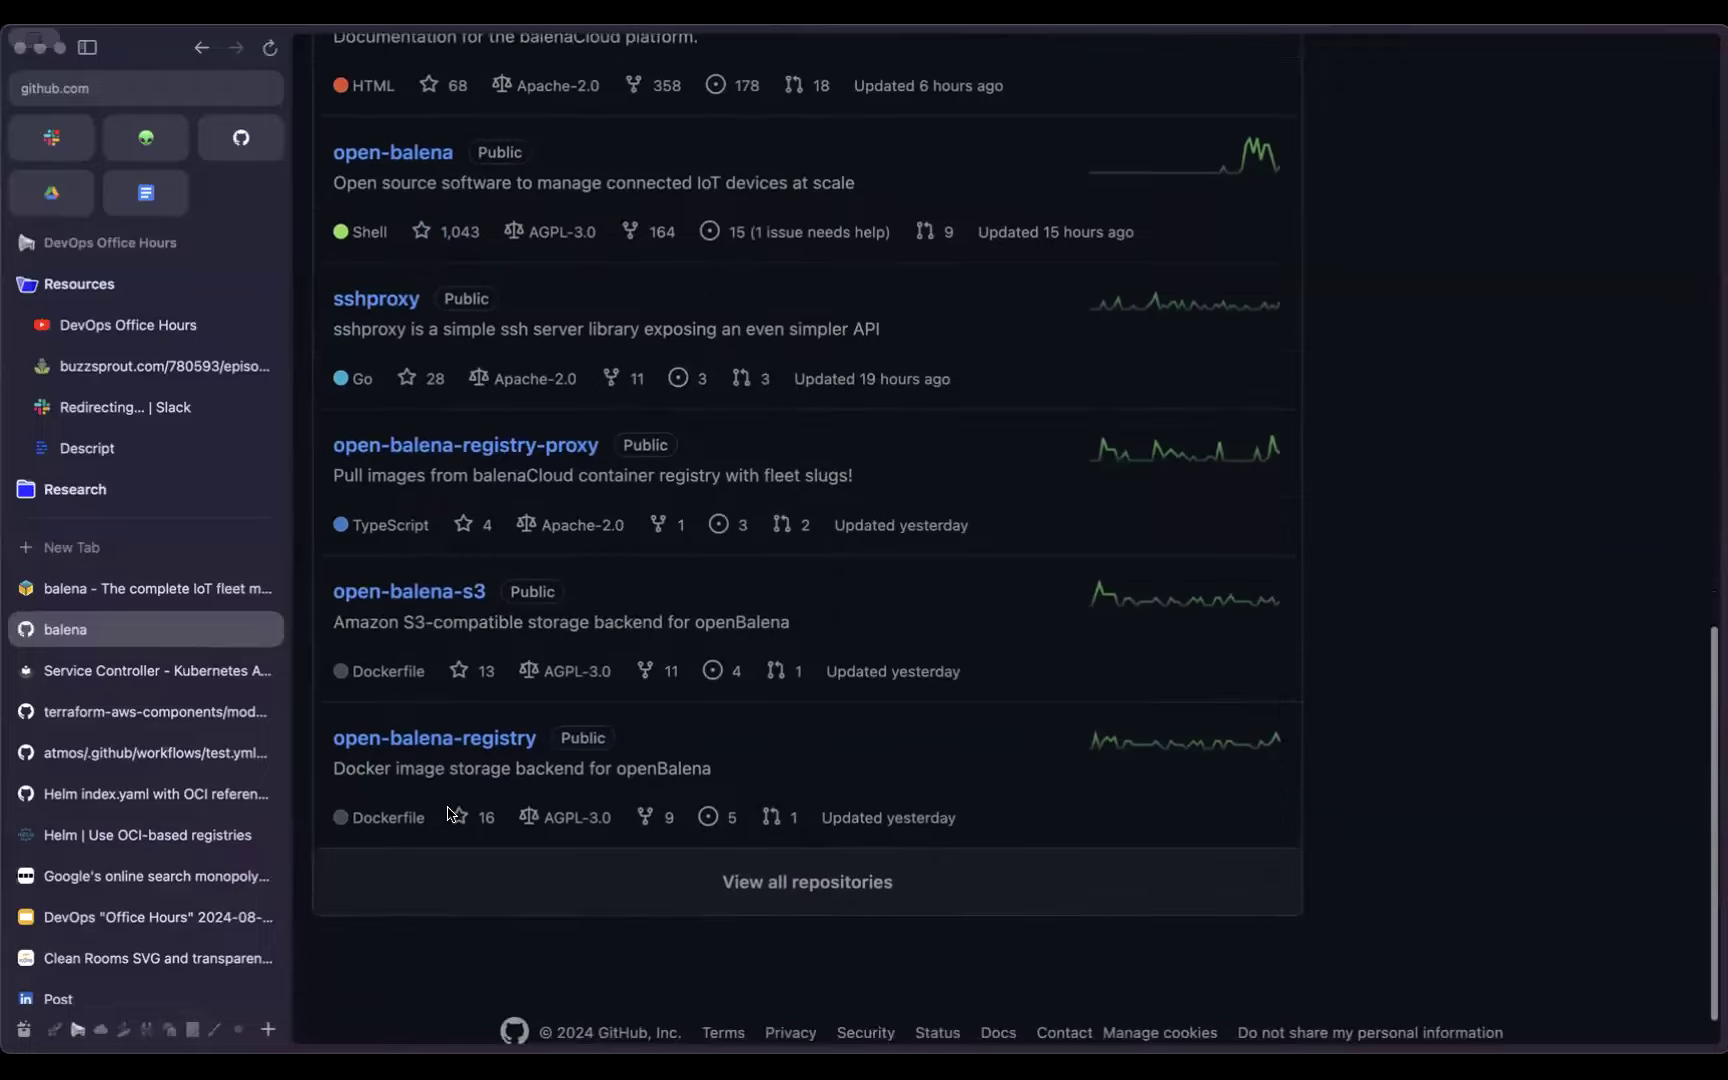
scroll(up, 3)
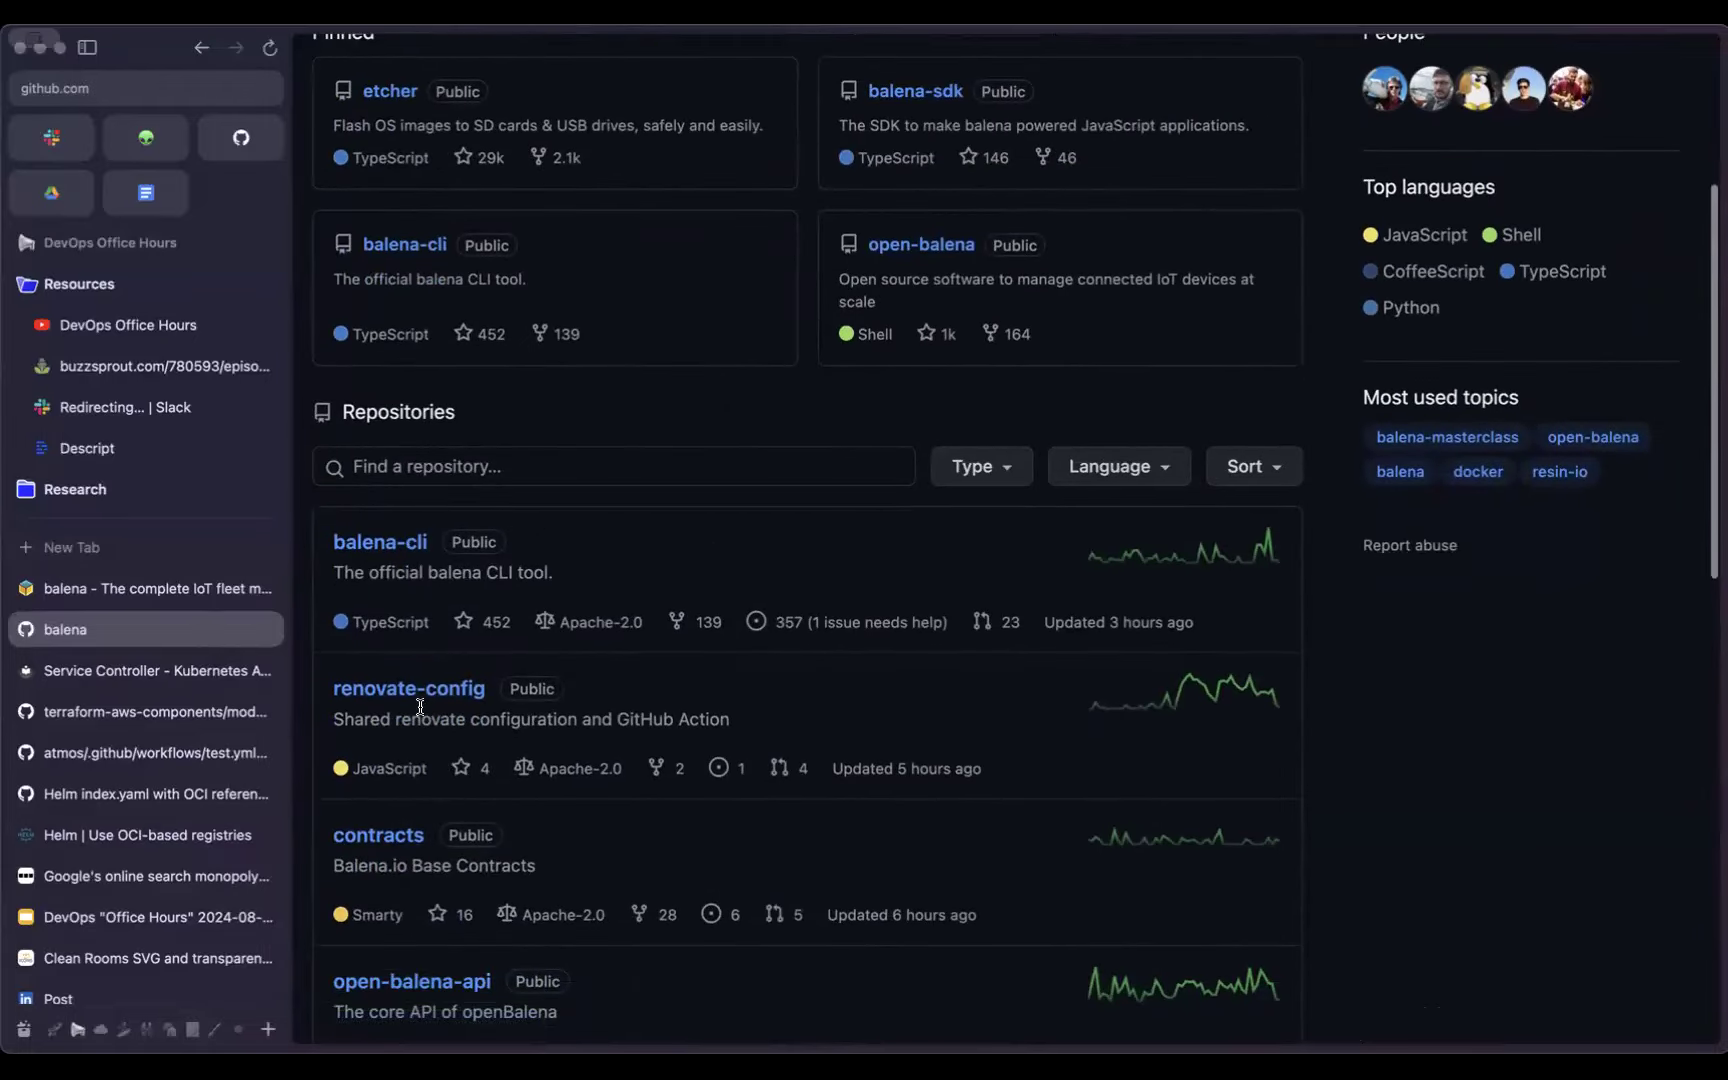
click(408, 688)
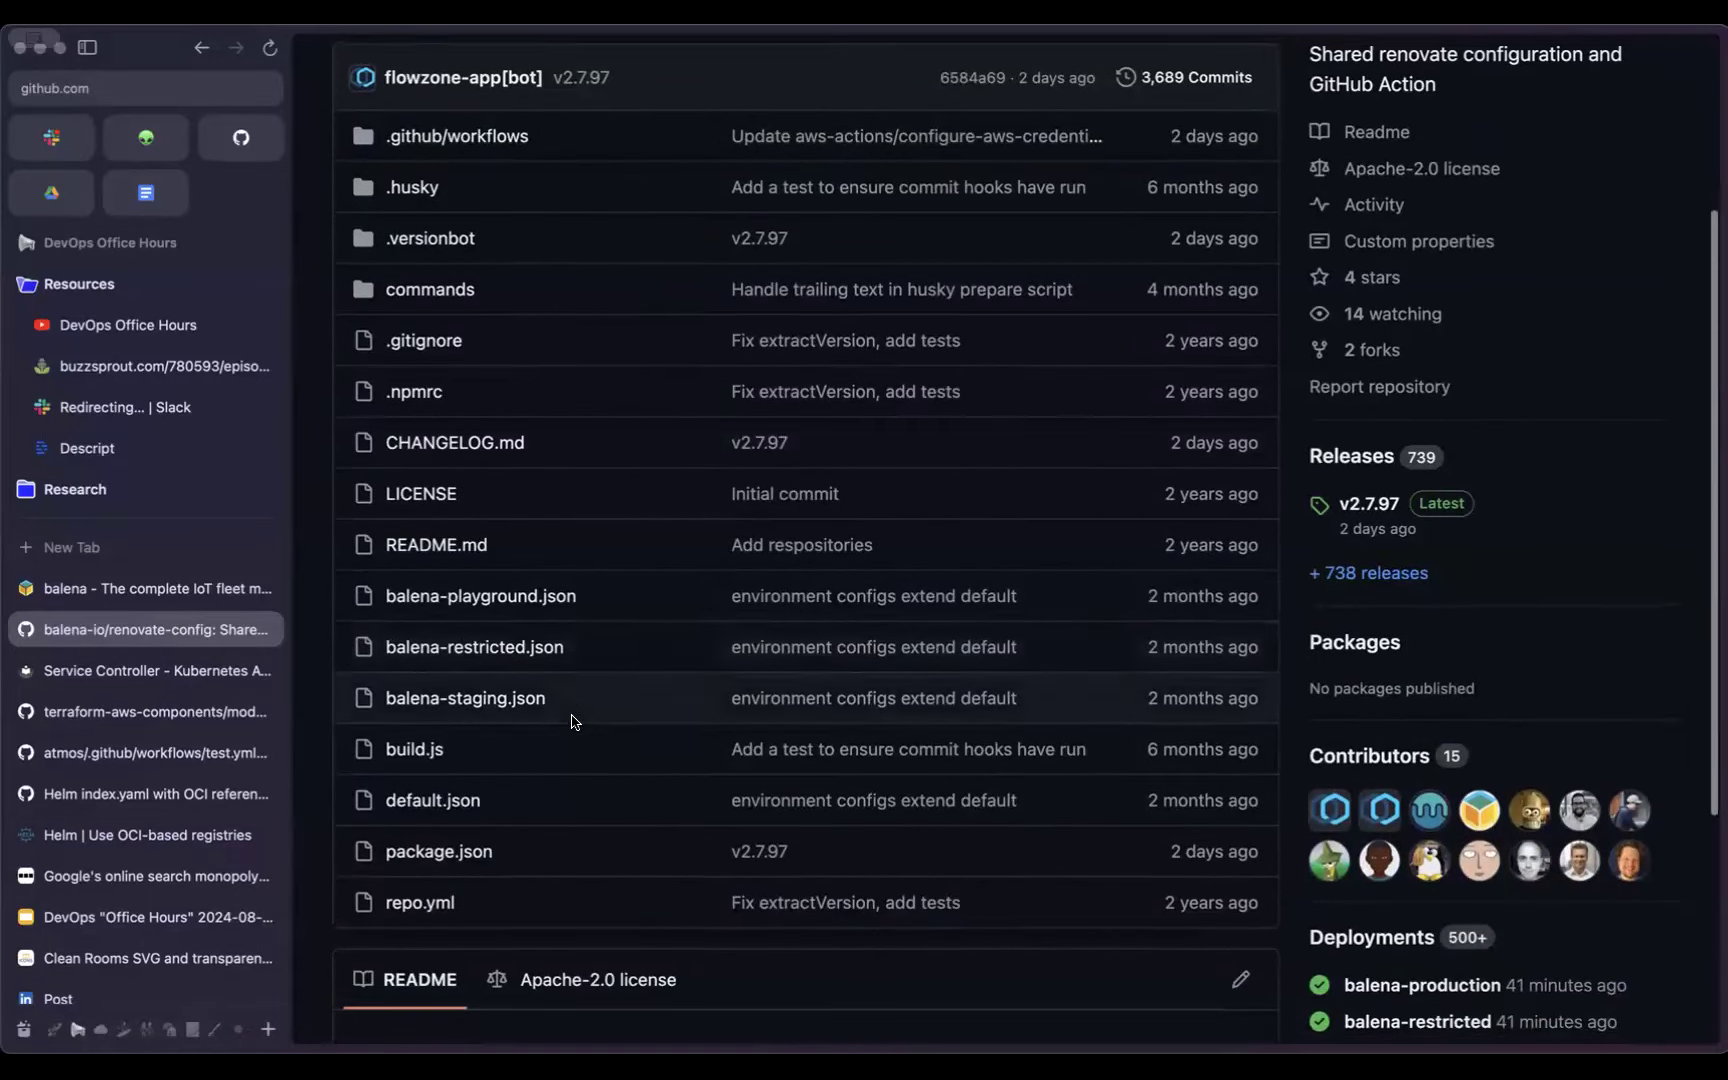
Step: Enter renovate-config's .husky folder holding the pre-commit file
scroll(up, 3)
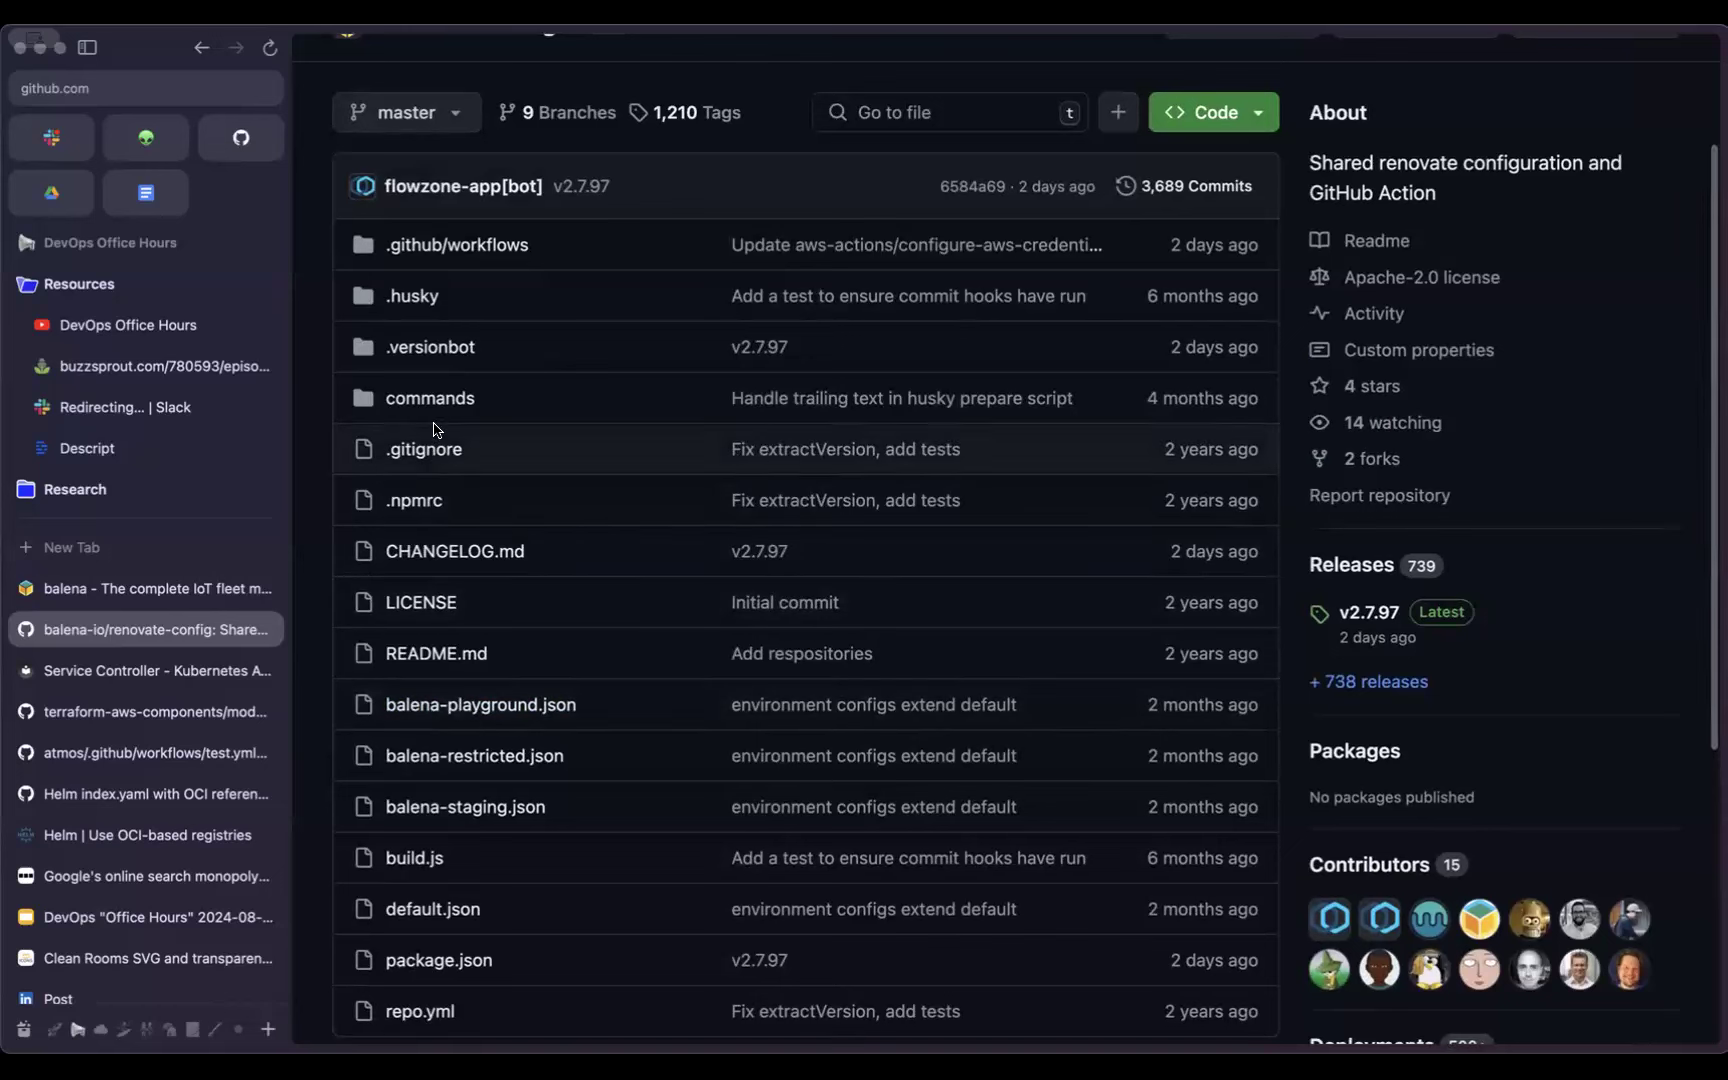
click(412, 296)
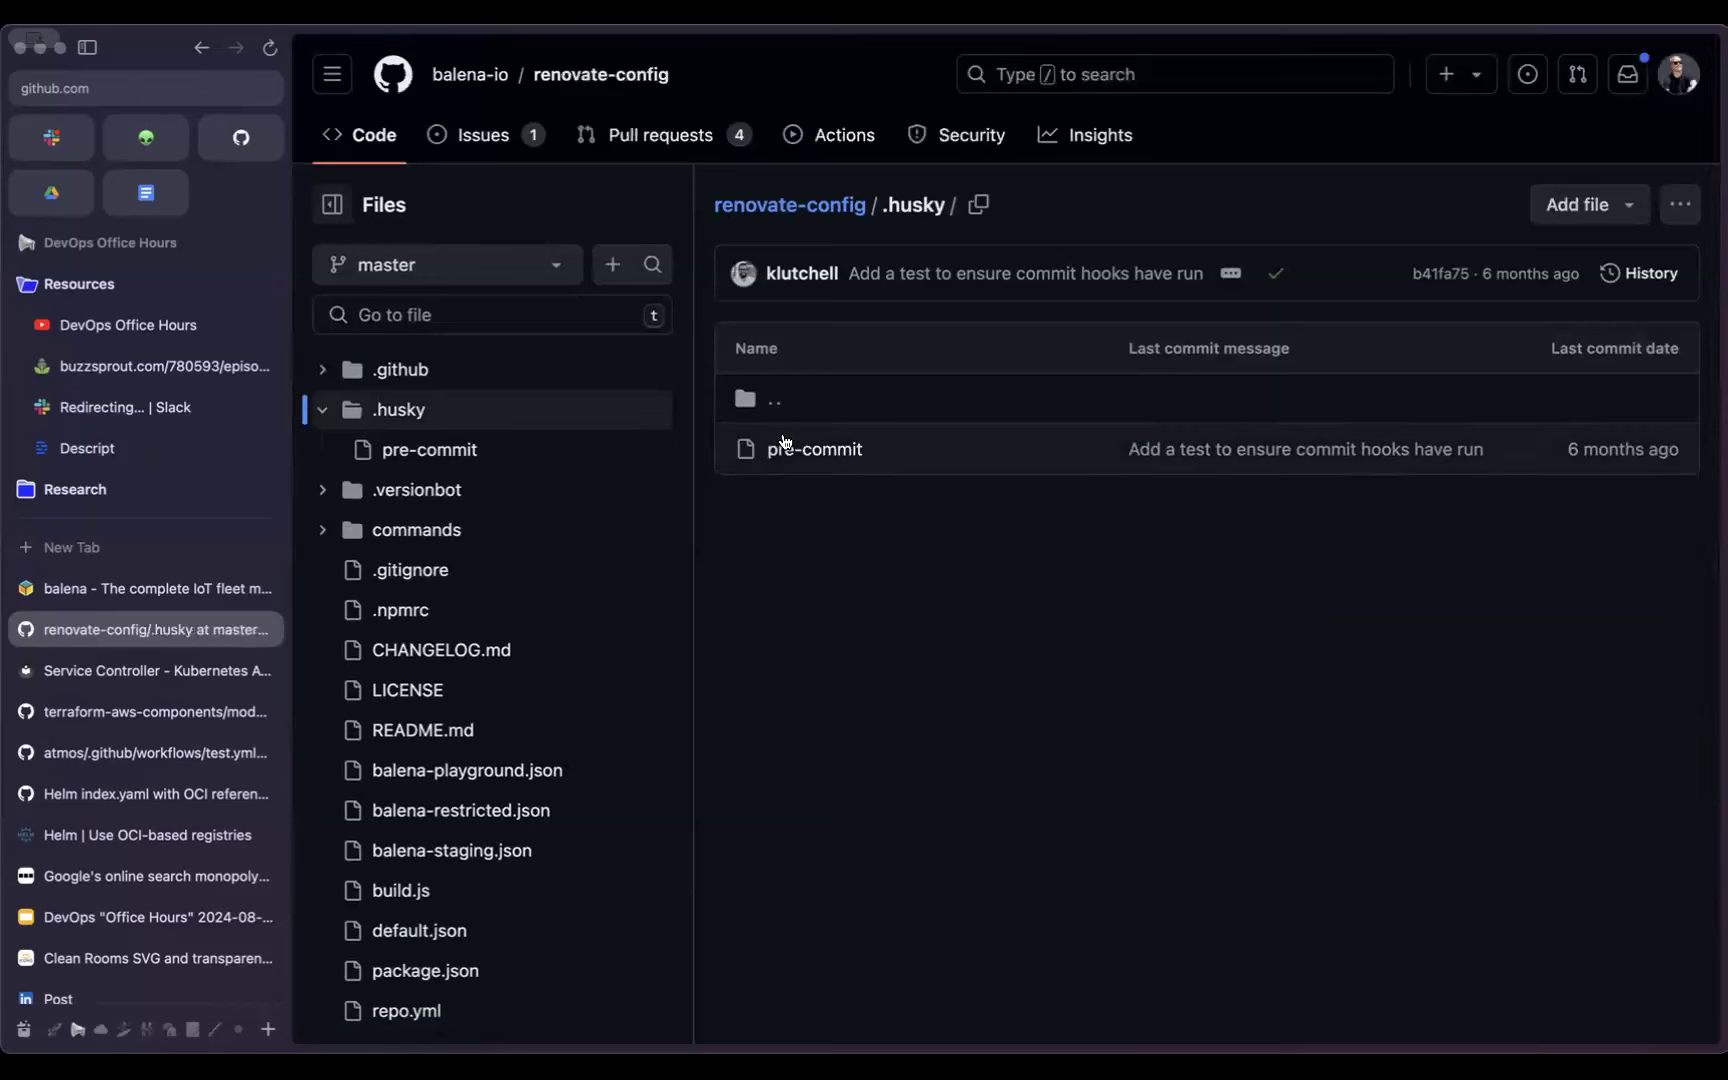
Step: View the .husky/pre-commit hook script running npm run build and git add default.json
click(814, 448)
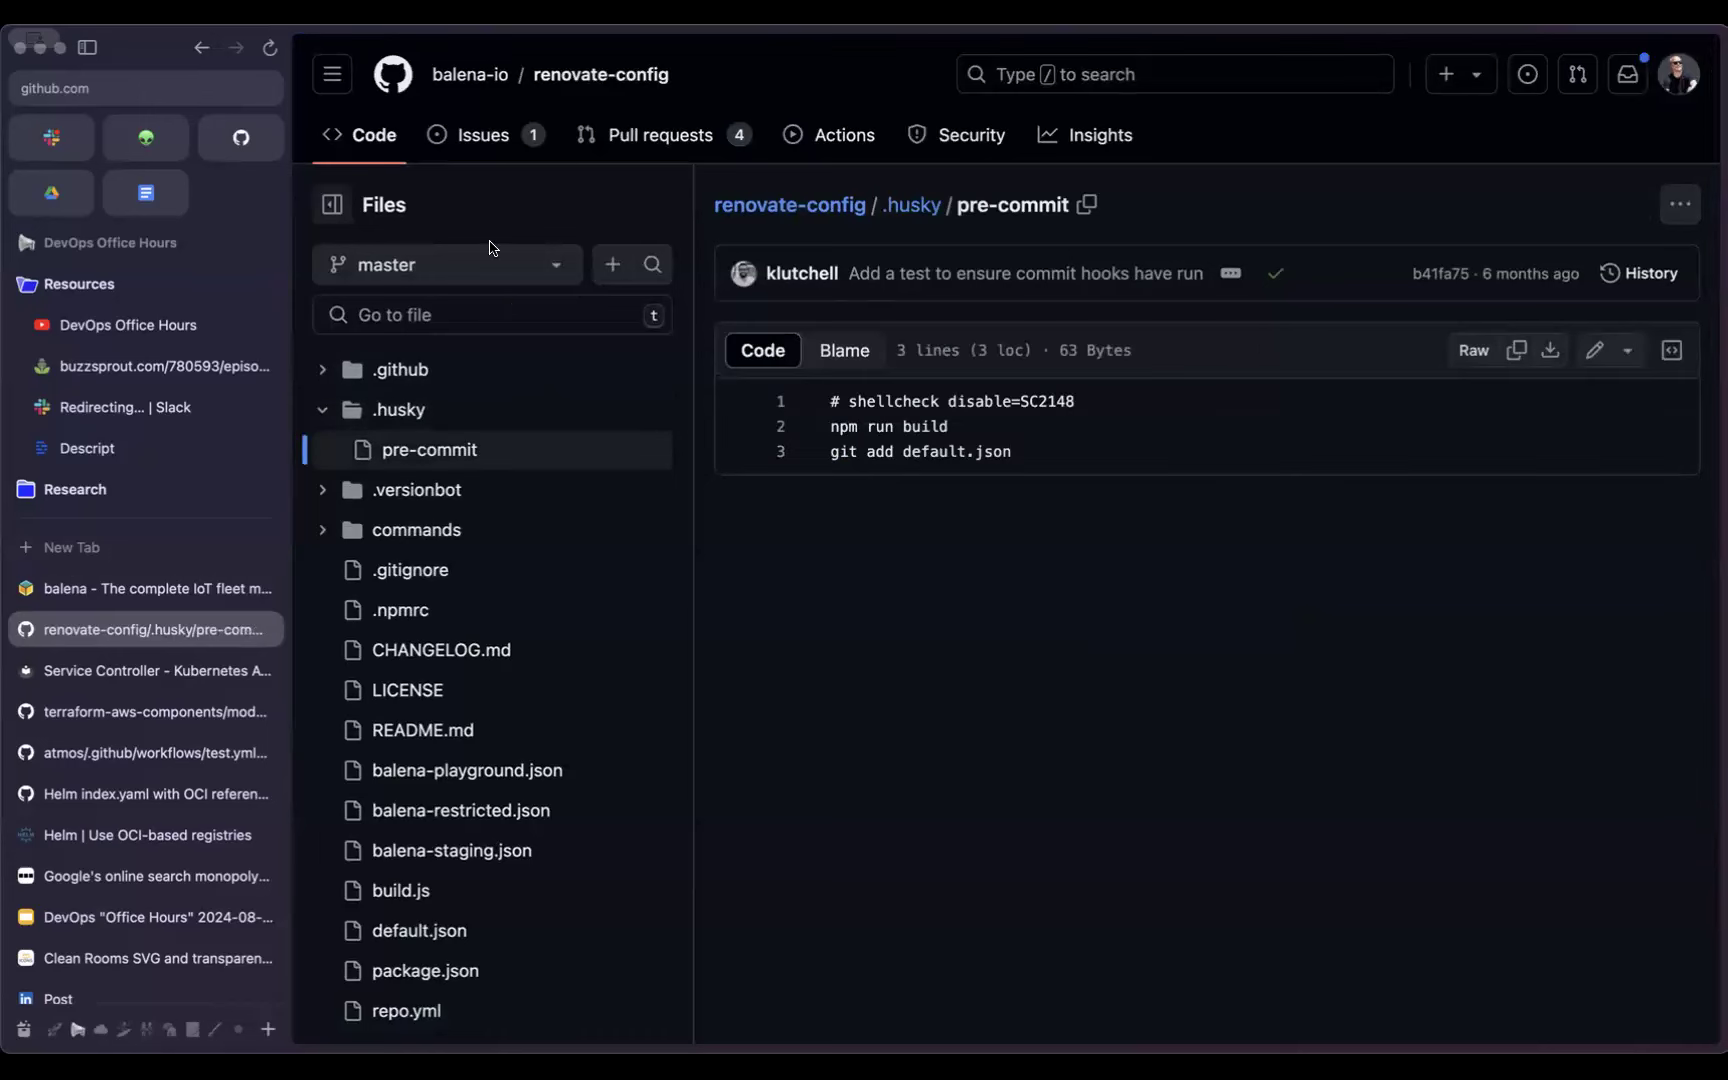
mouse_move(474, 194)
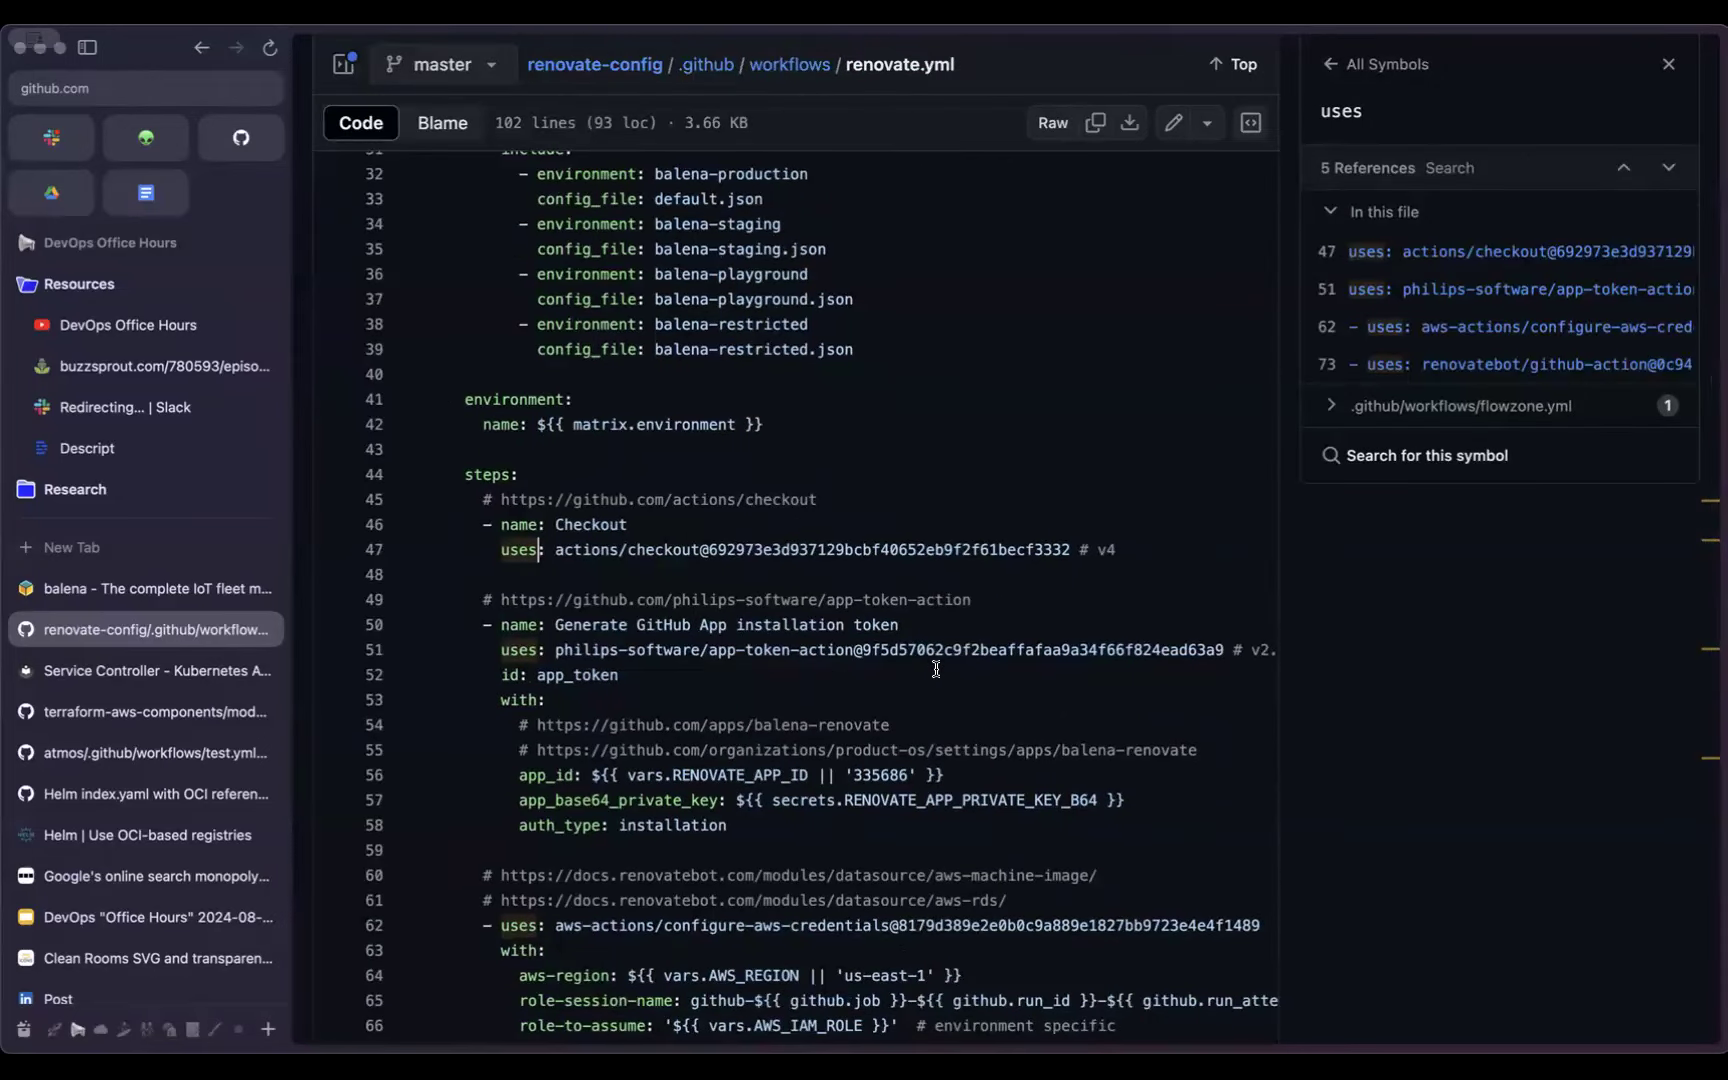
Step: Read through renovate.yml's Renovate action settings, then return to the deck's Q&A slide
scroll(down, 3)
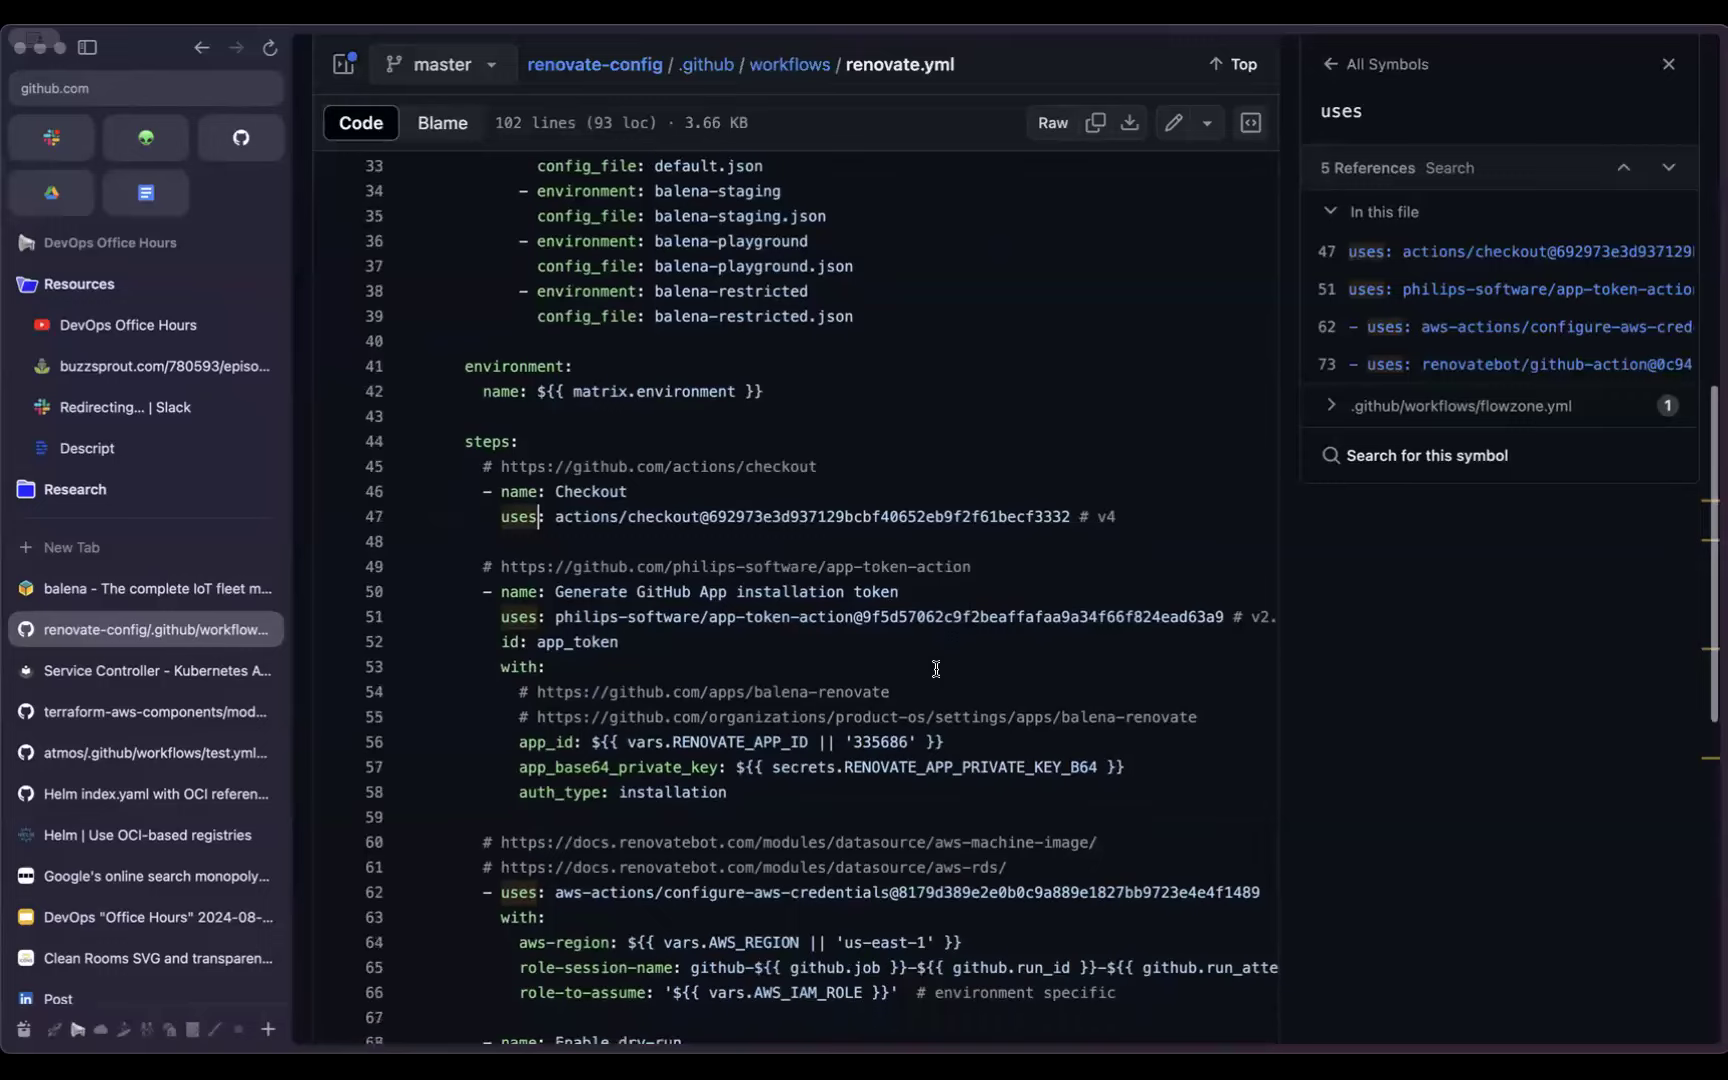
scroll(down, 3)
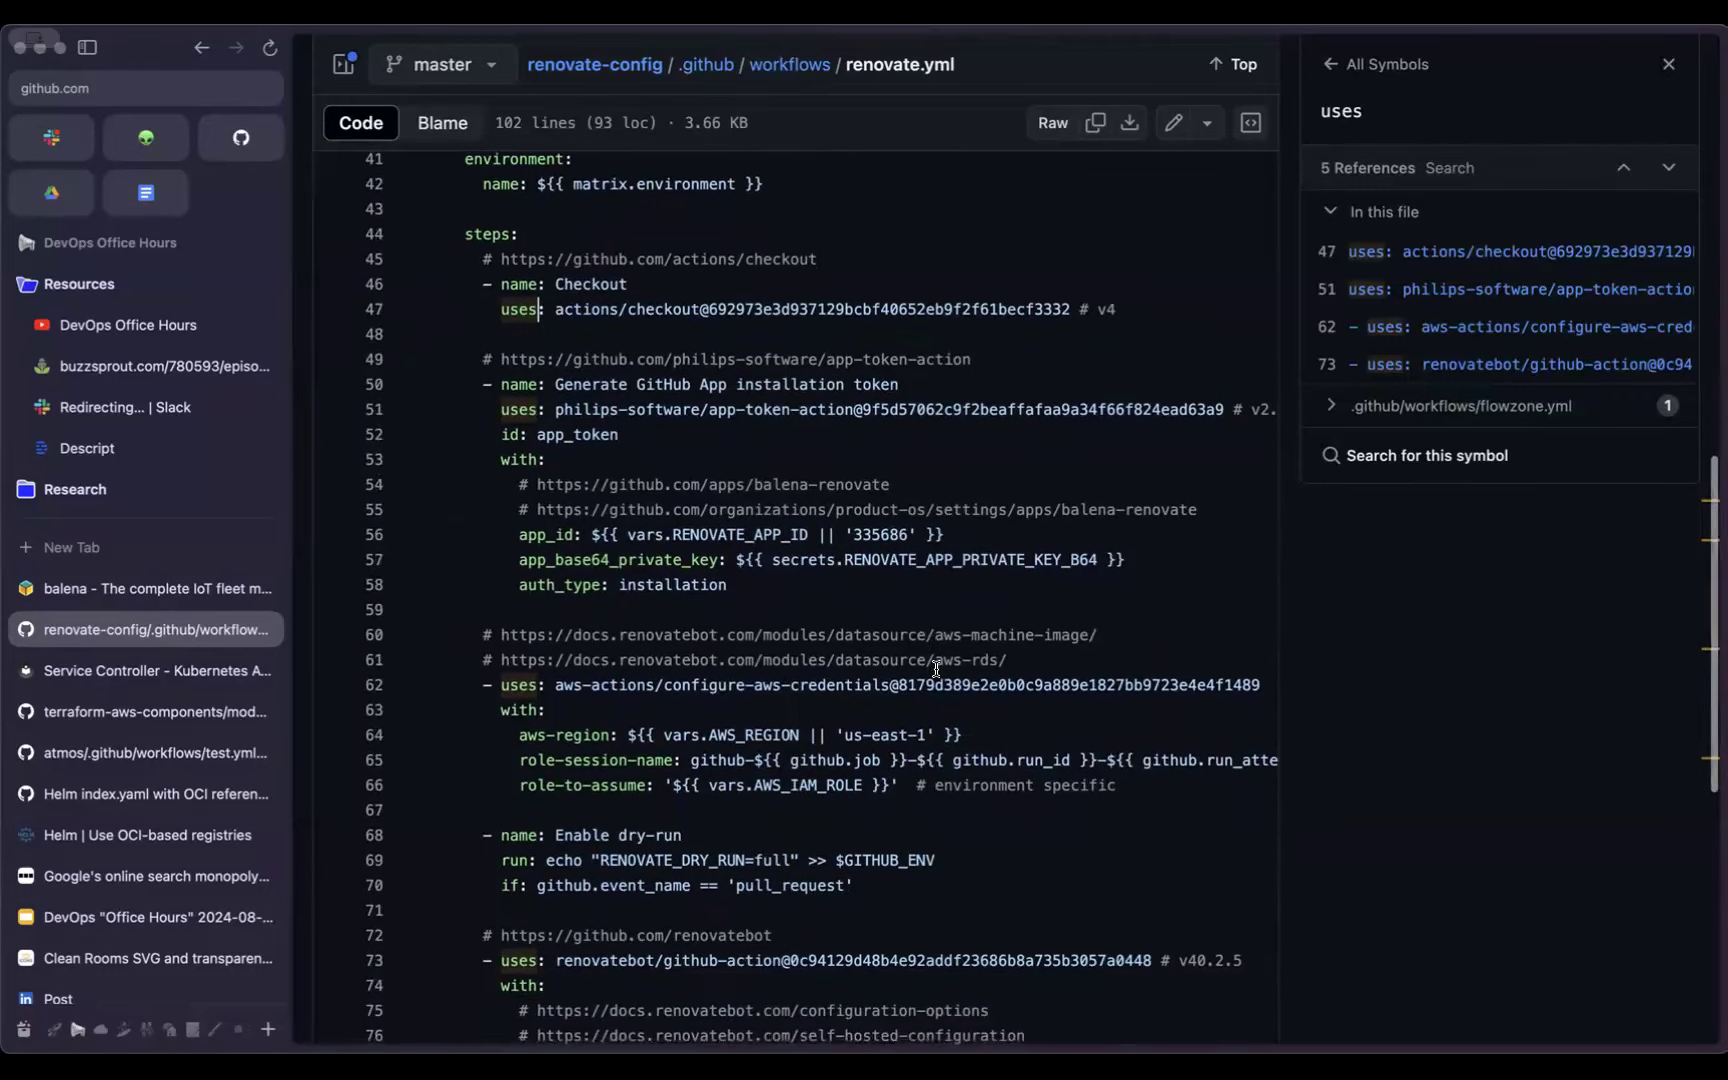
scroll(down, 3)
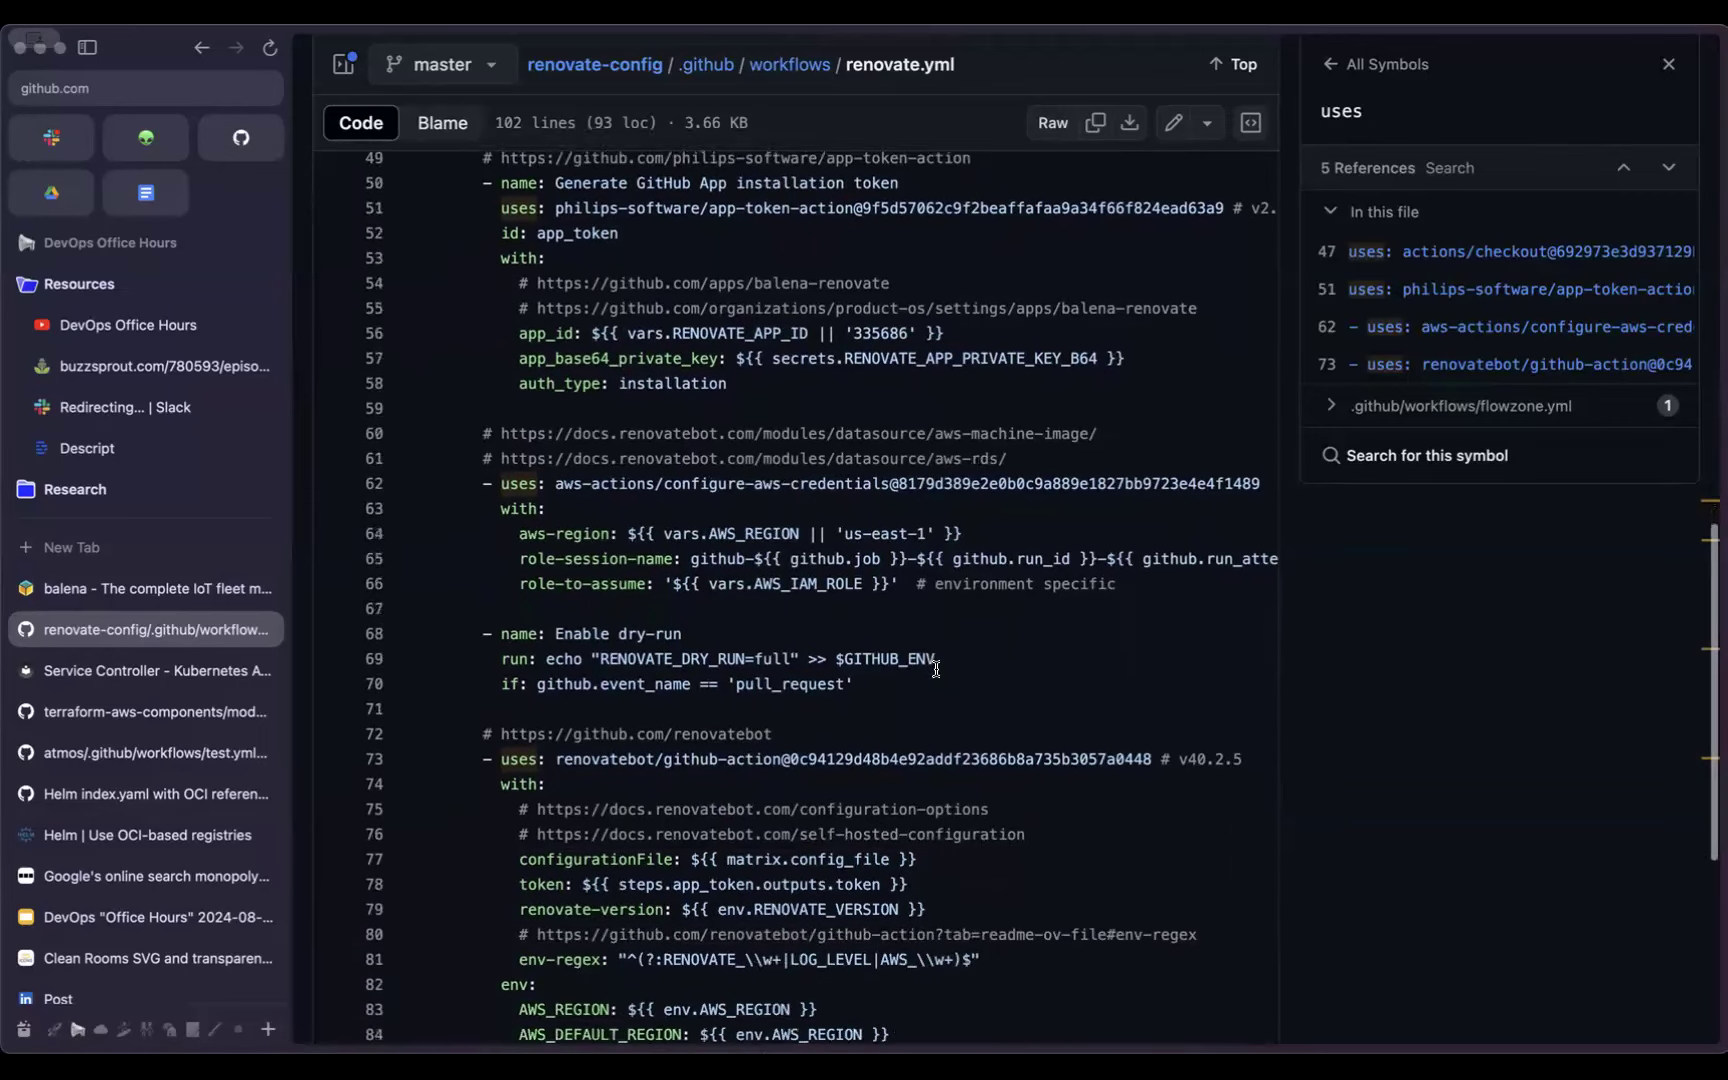
scroll(down, 3)
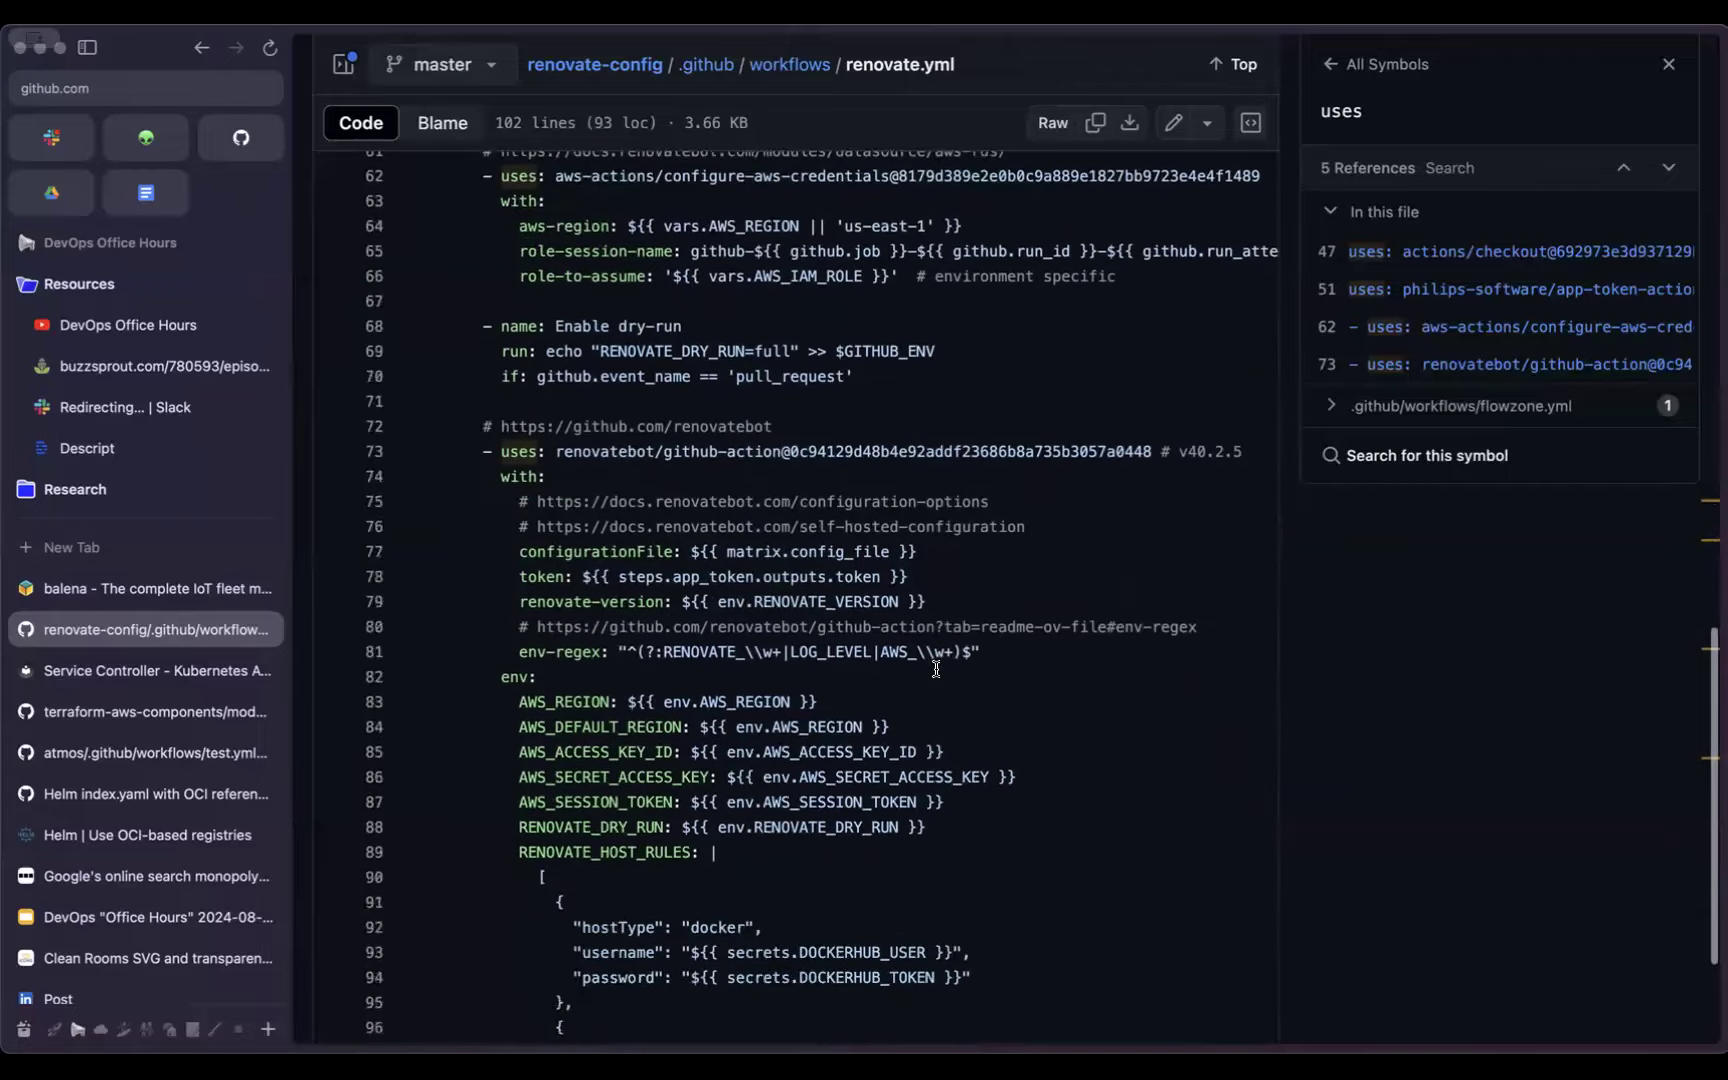
scroll(down, 3)
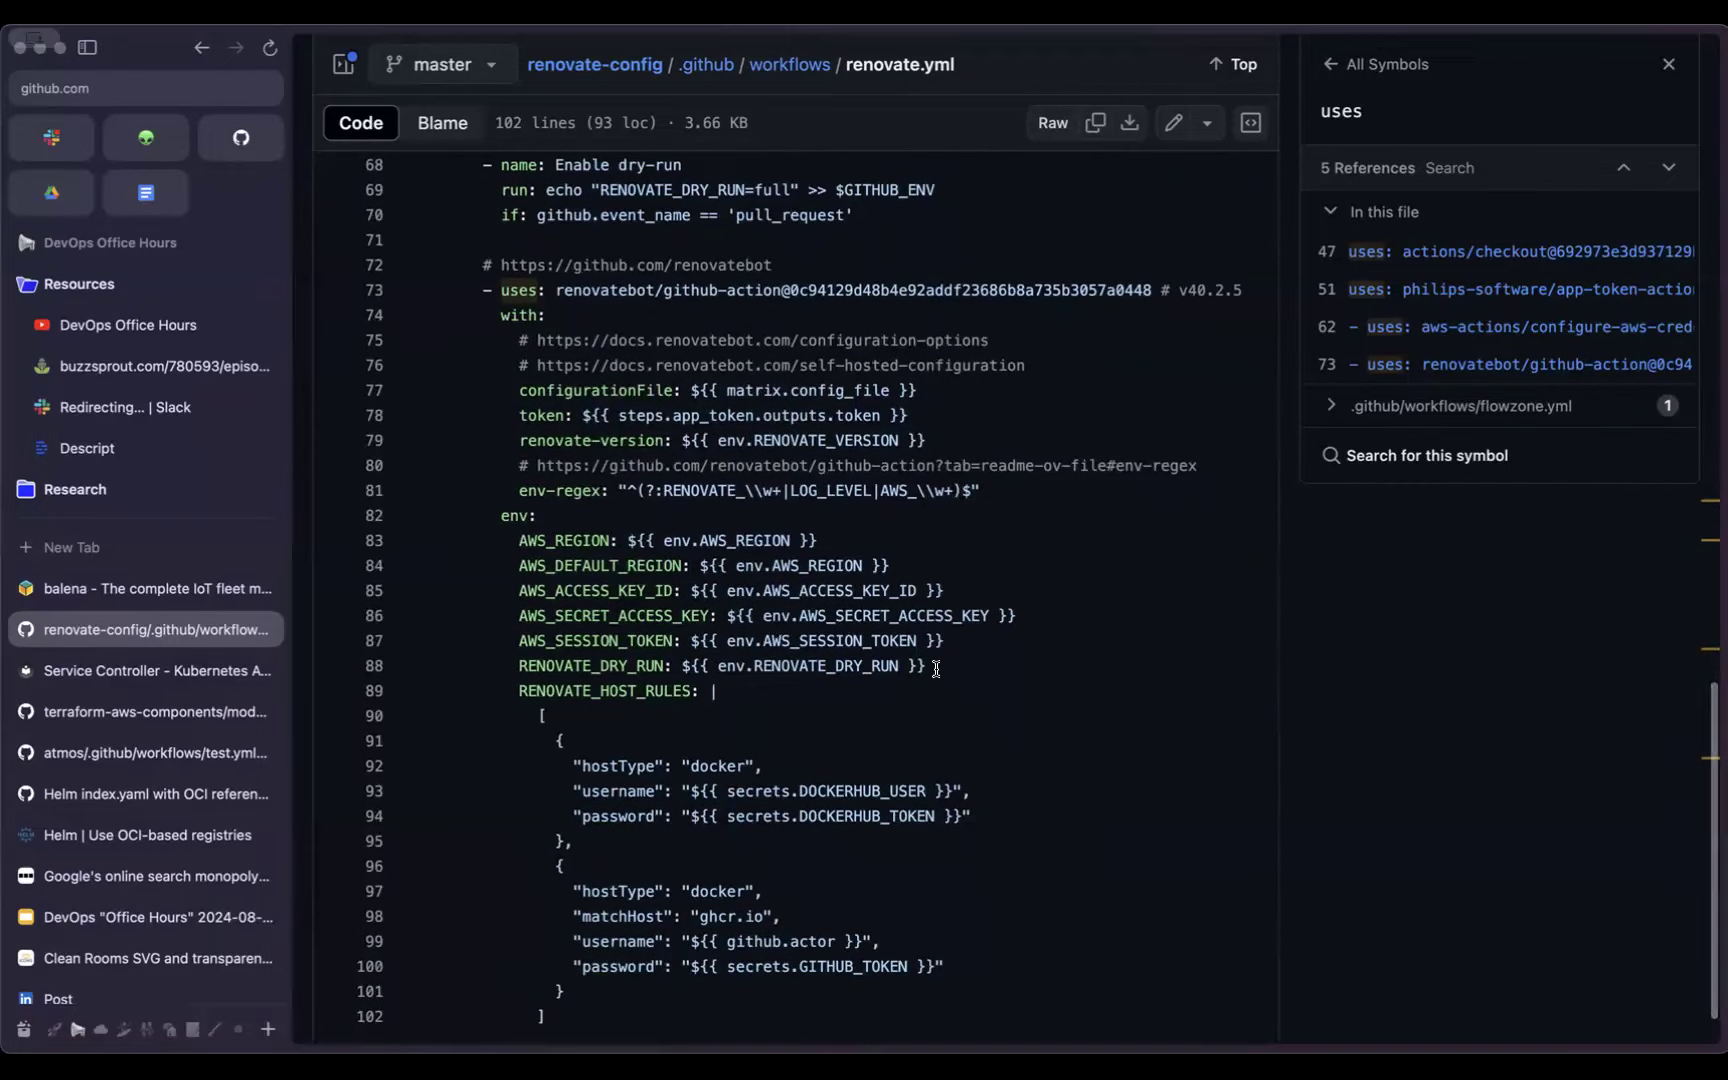
scroll(down, 3)
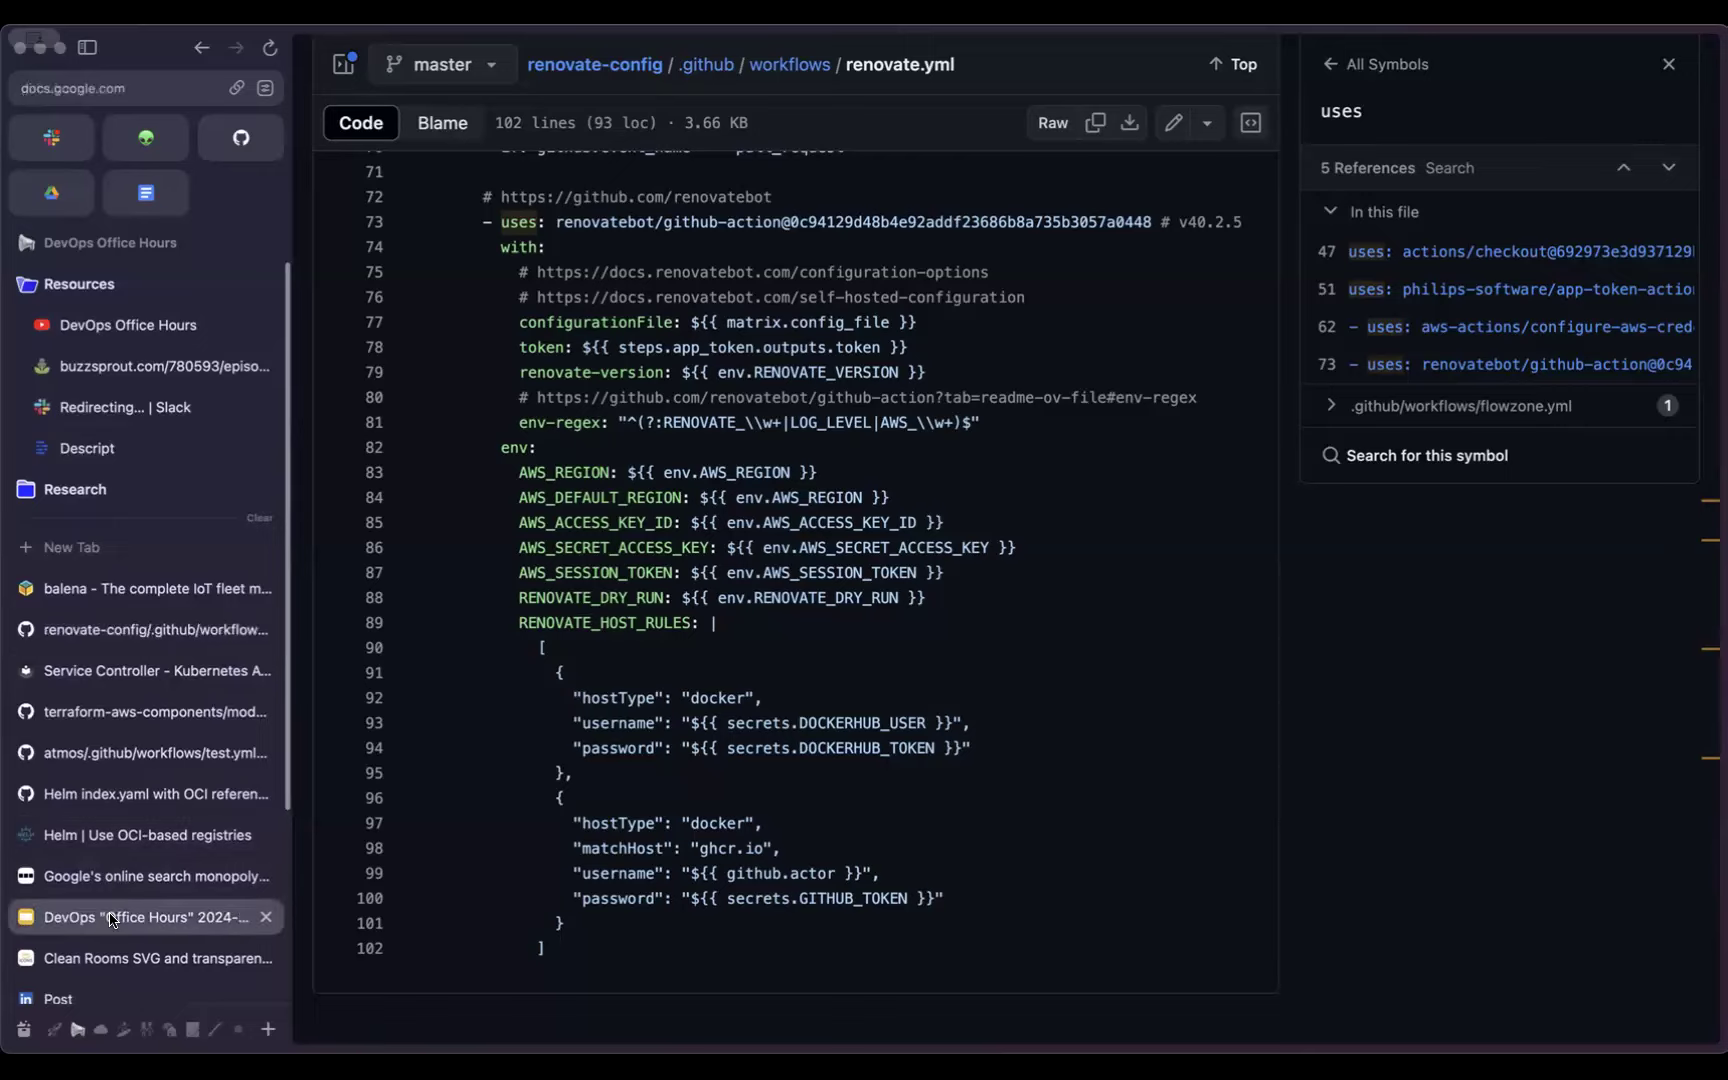
click(146, 916)
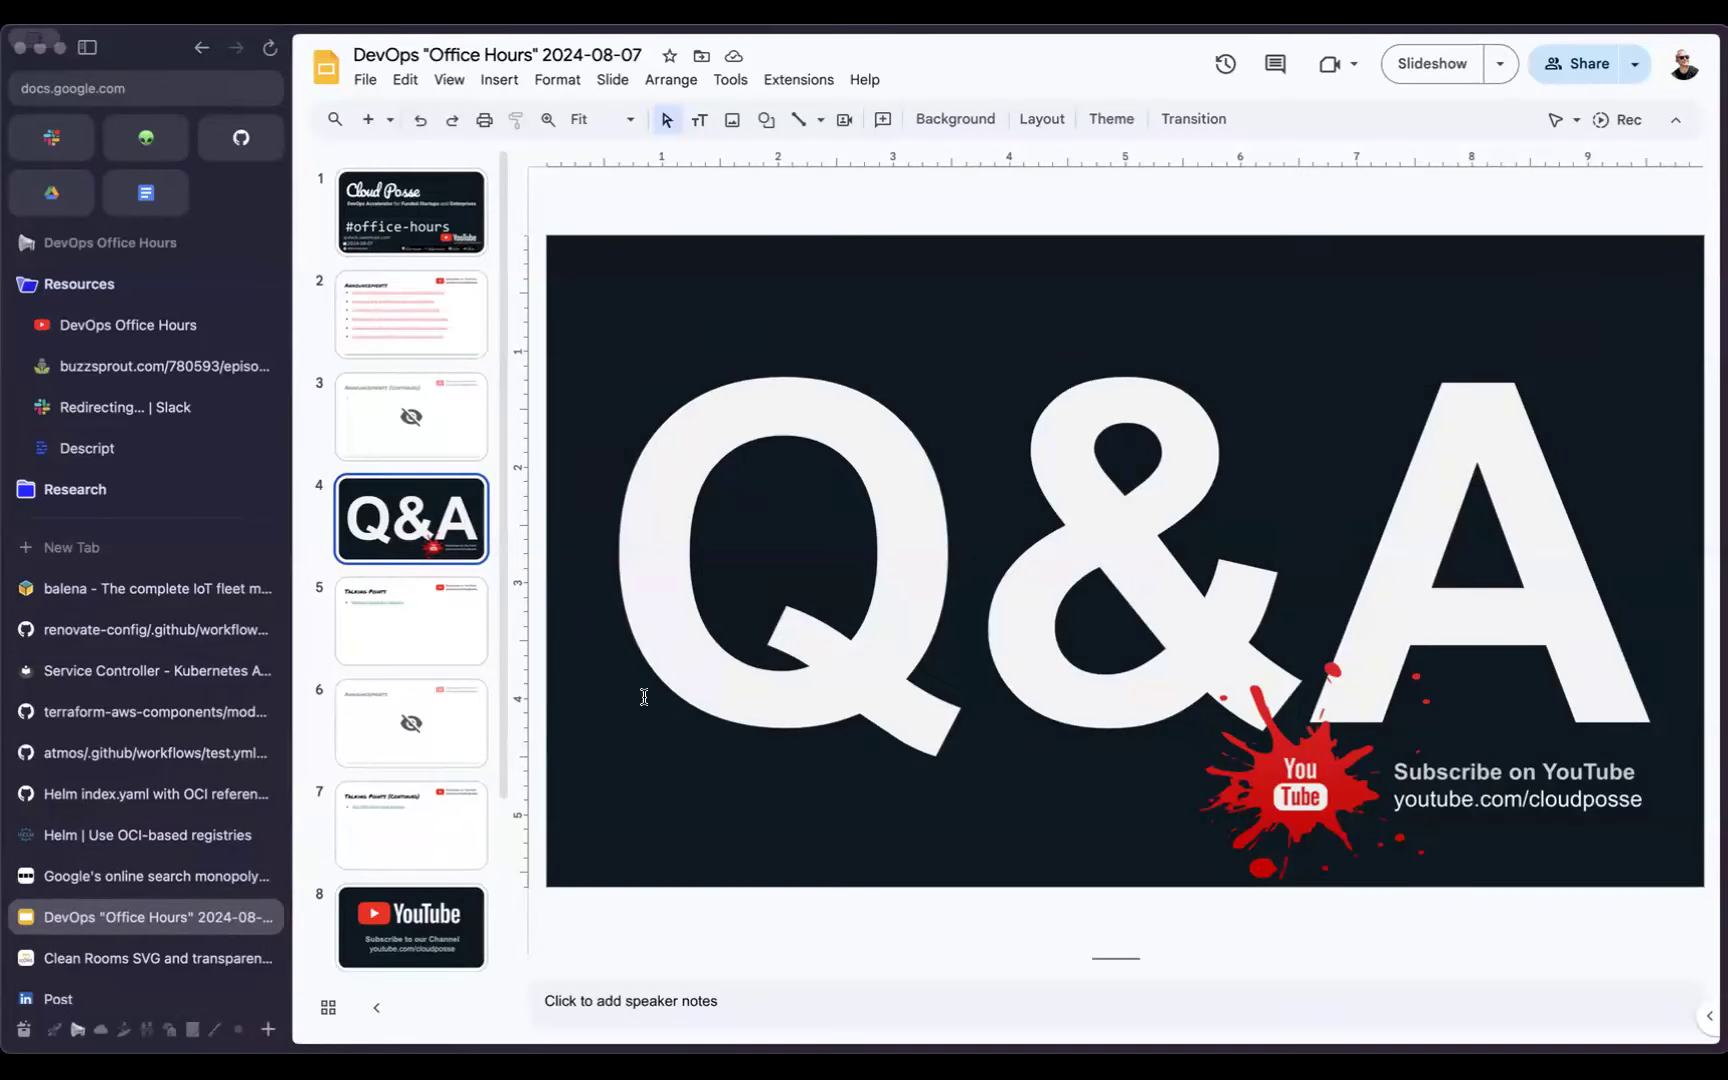